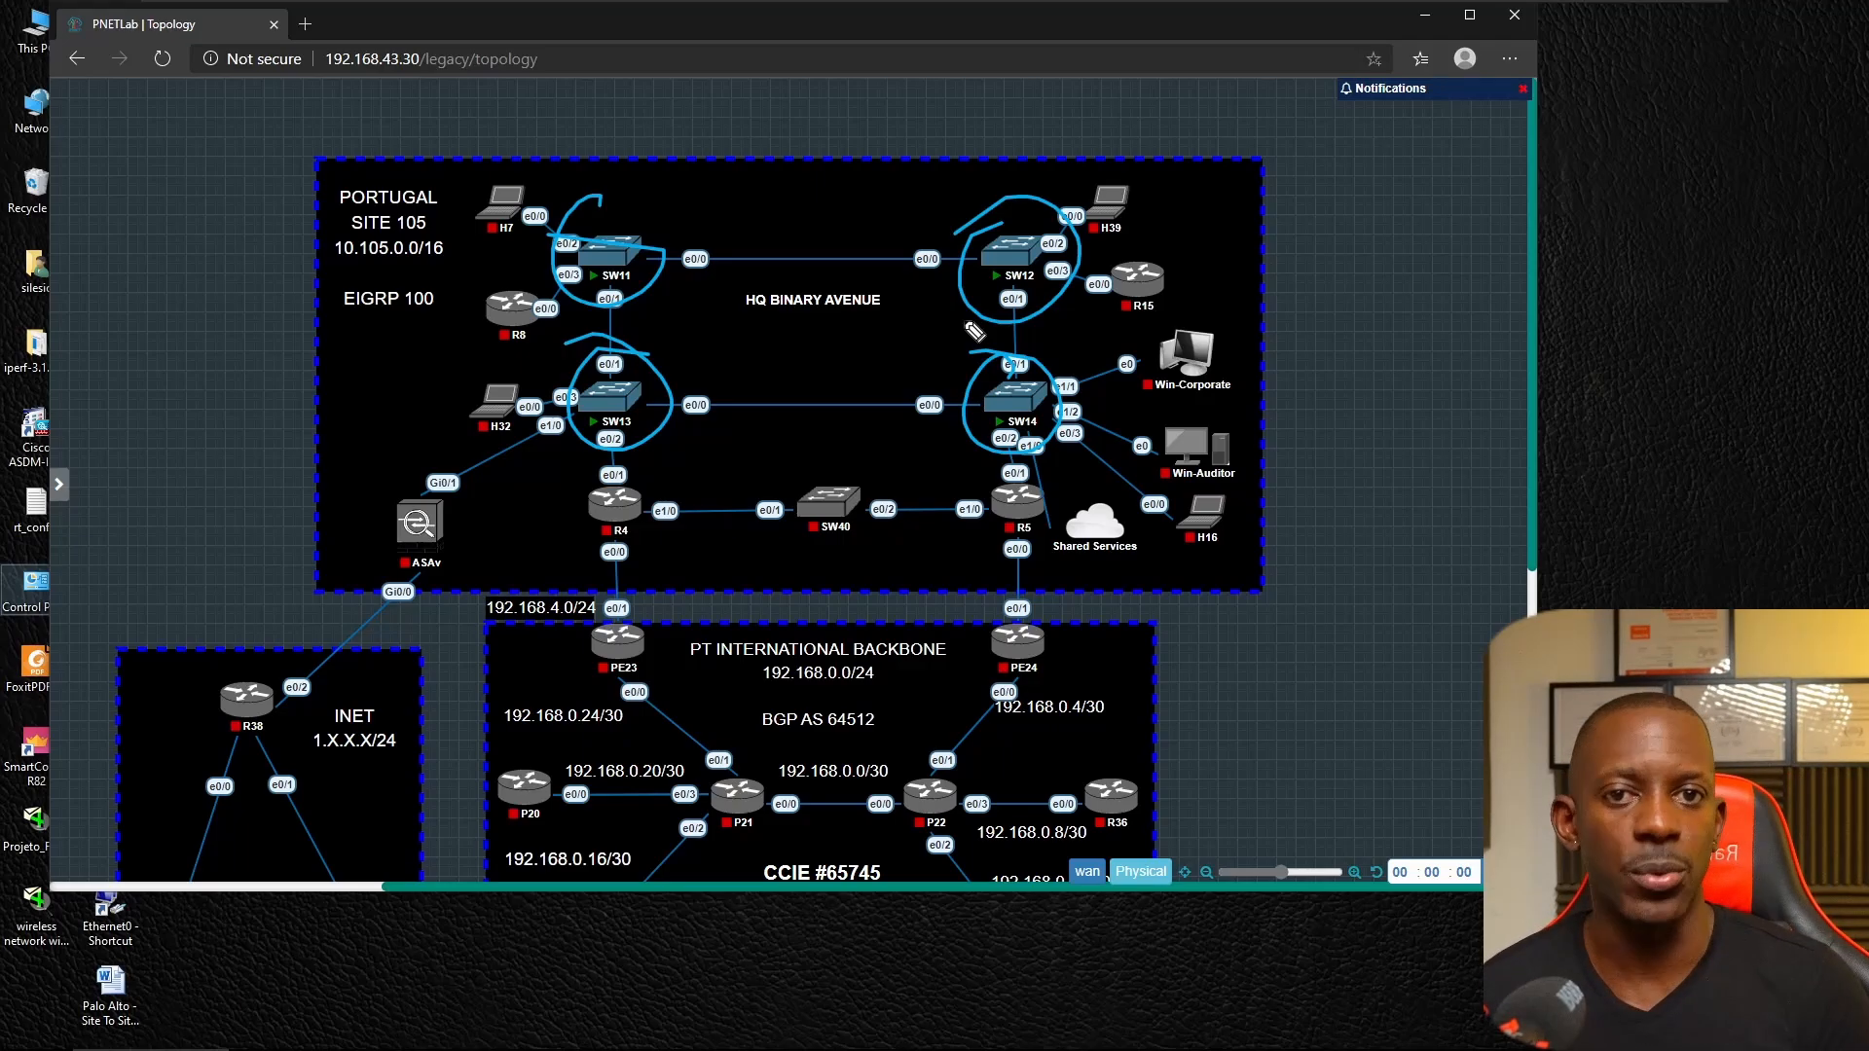
mouse_move(996, 557)
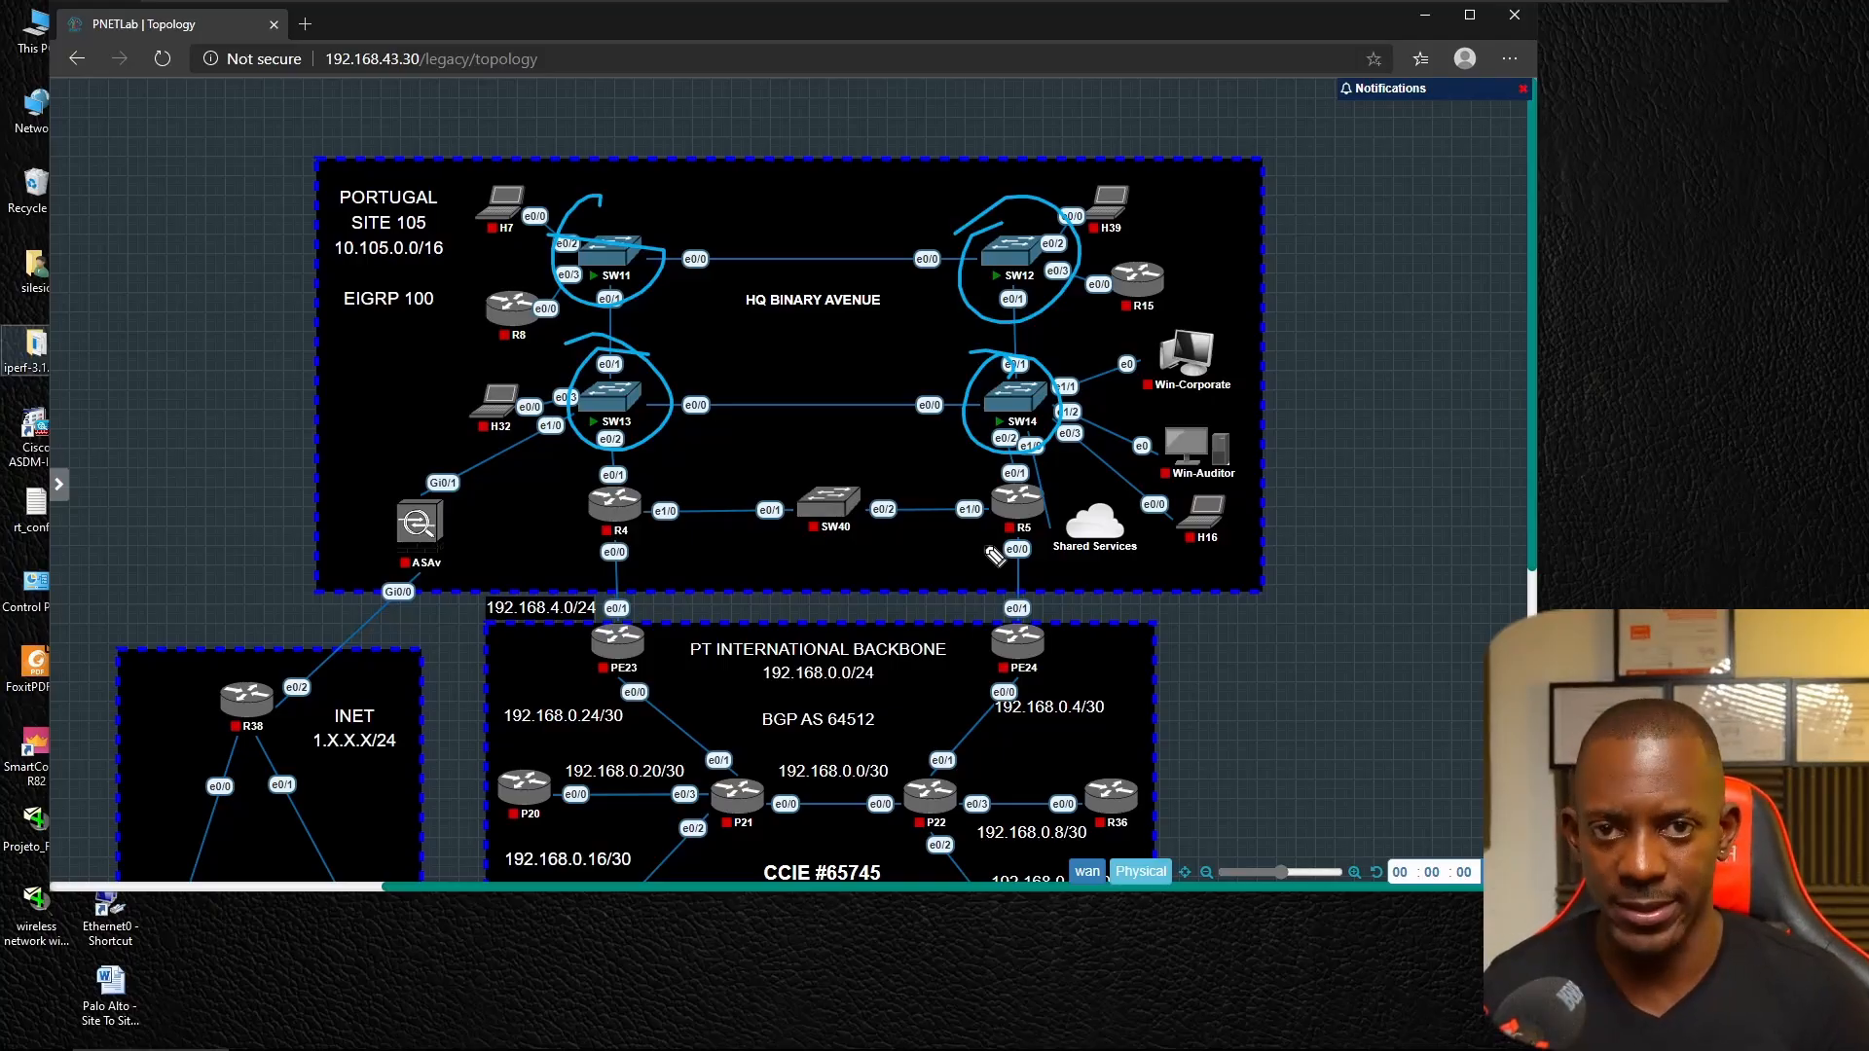
mouse_move(36, 334)
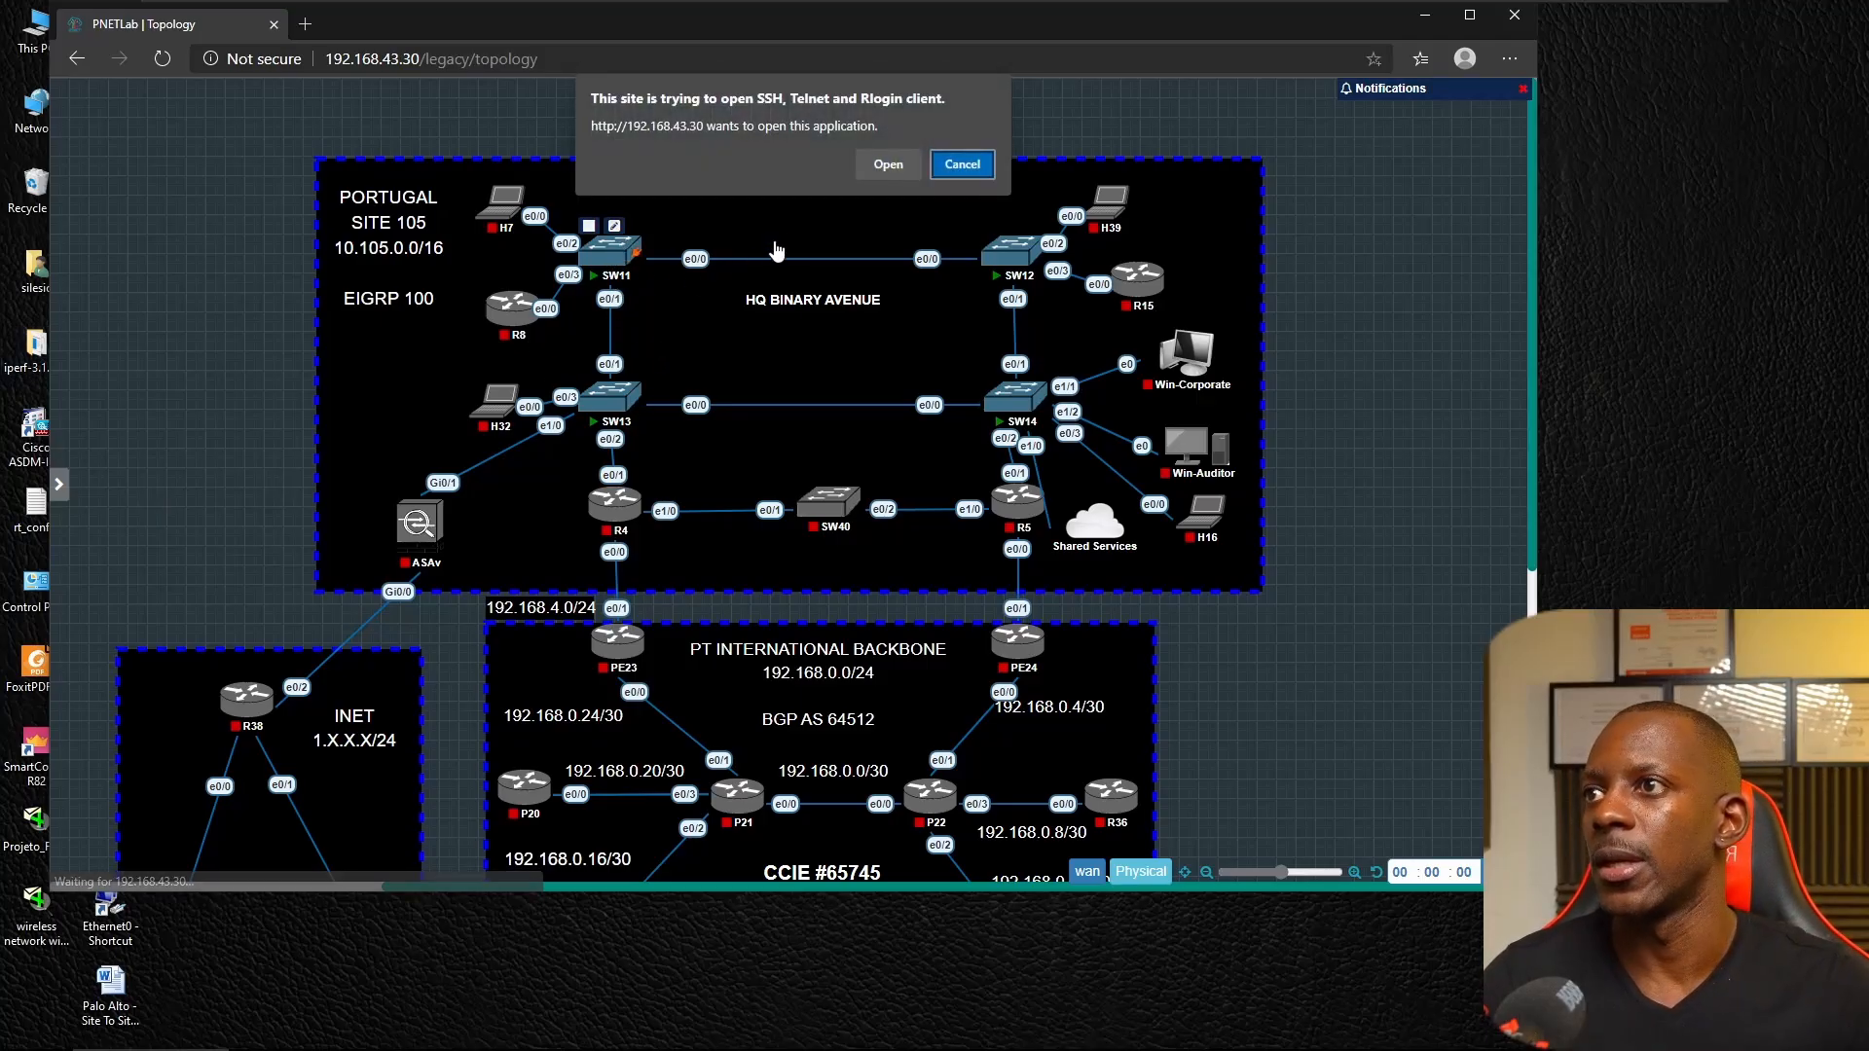
- Launch the SW11 PuTTY console, check users with 'sh run | sec user', and enter conf t
left_click(887, 164)
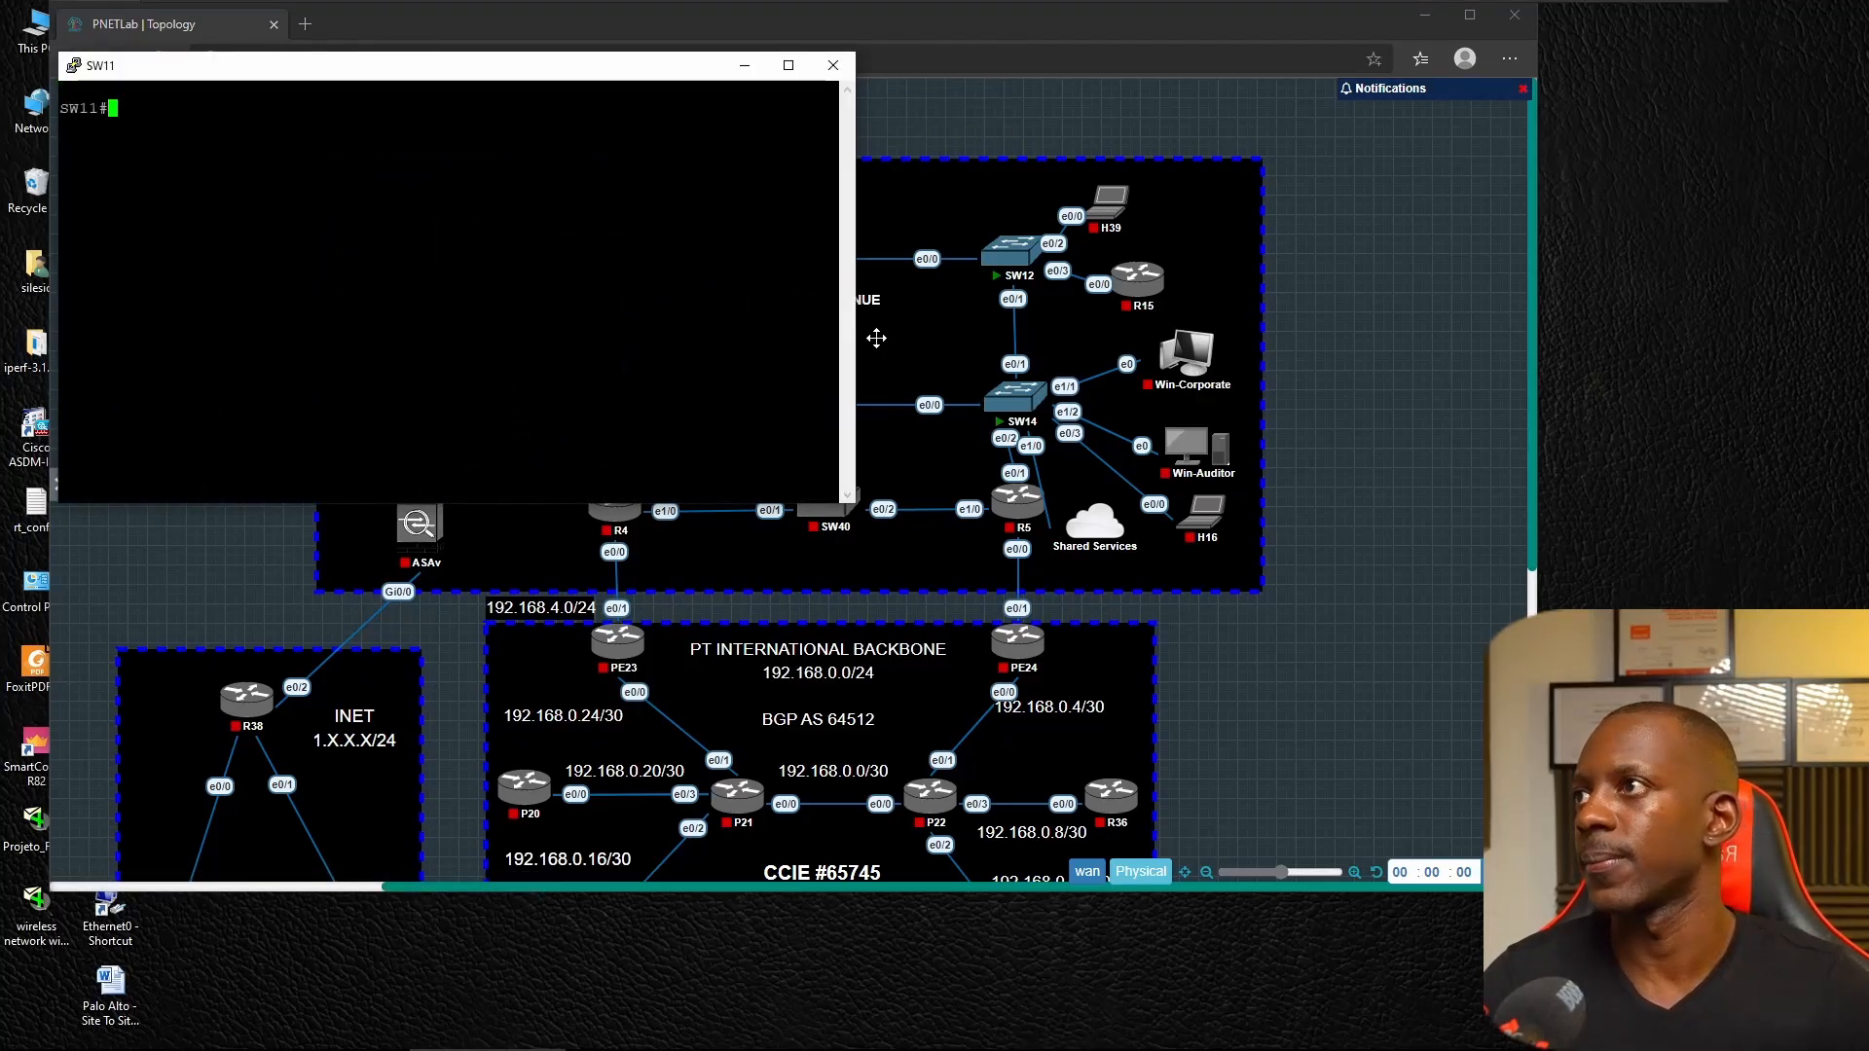
type("sh run | sec")
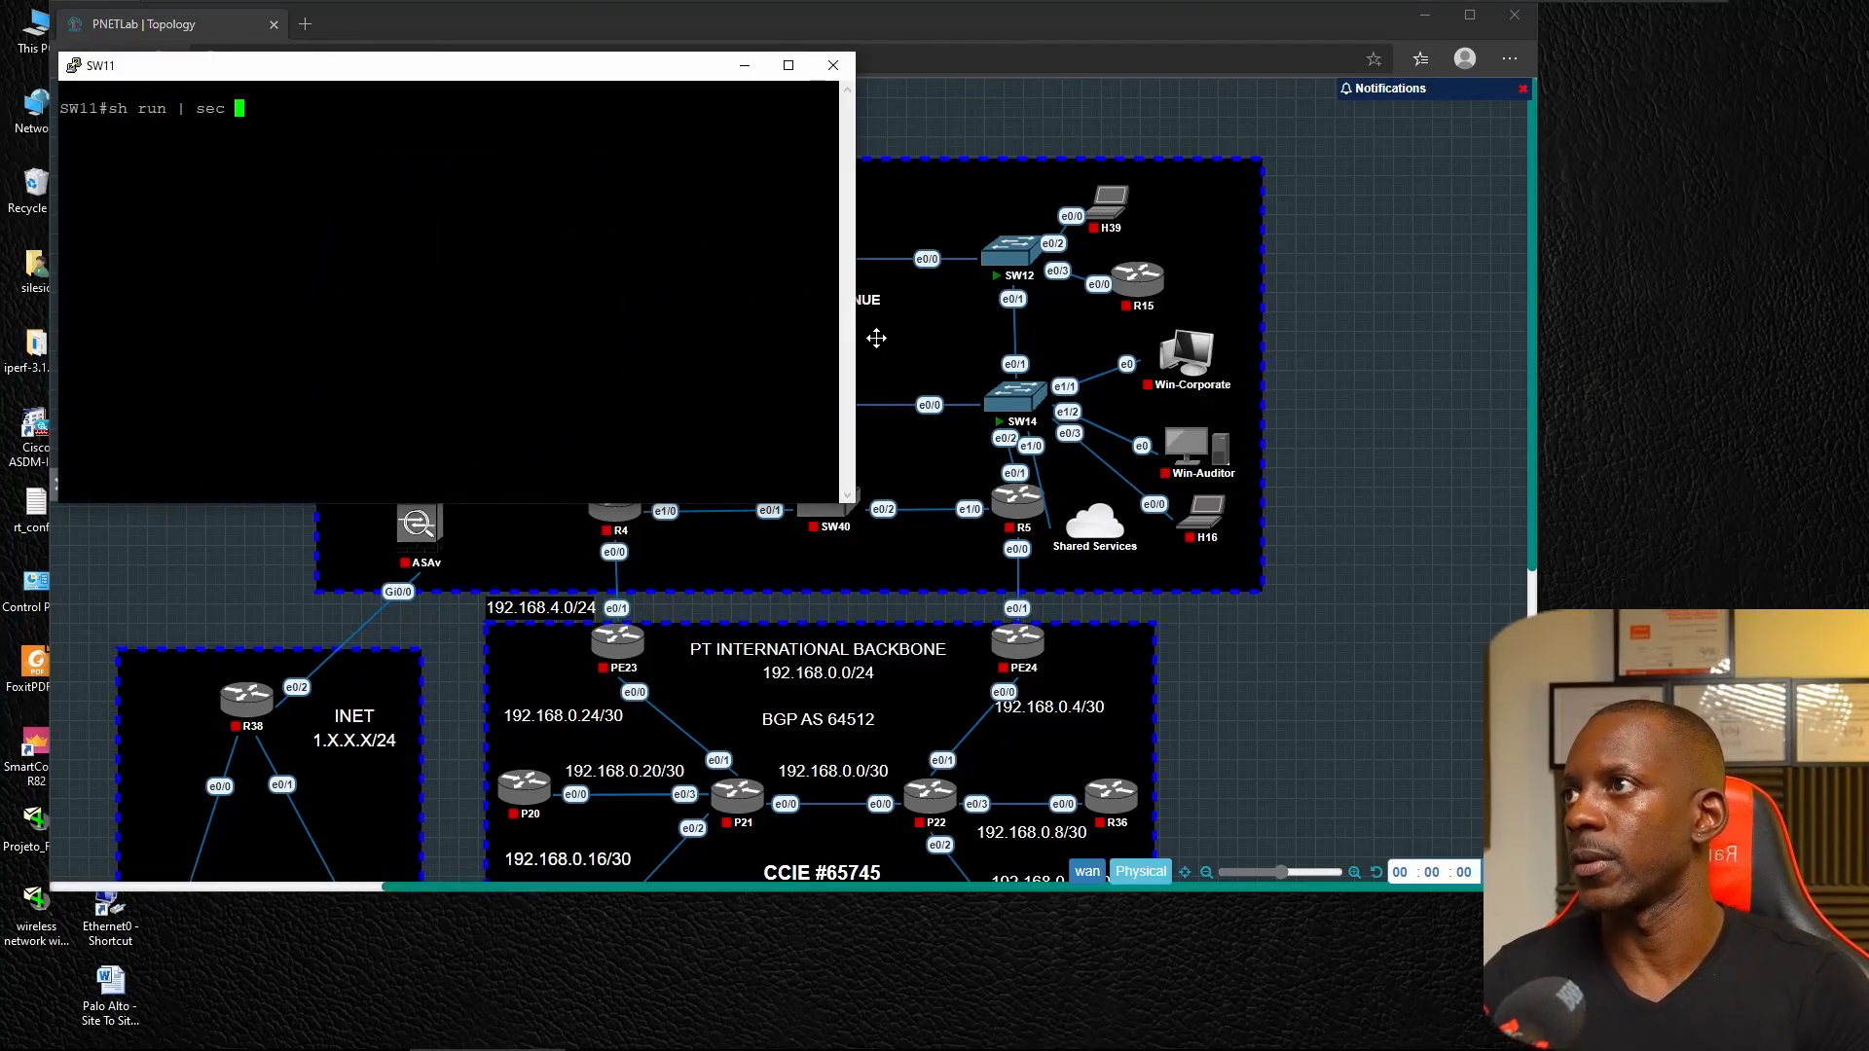
key("Return")
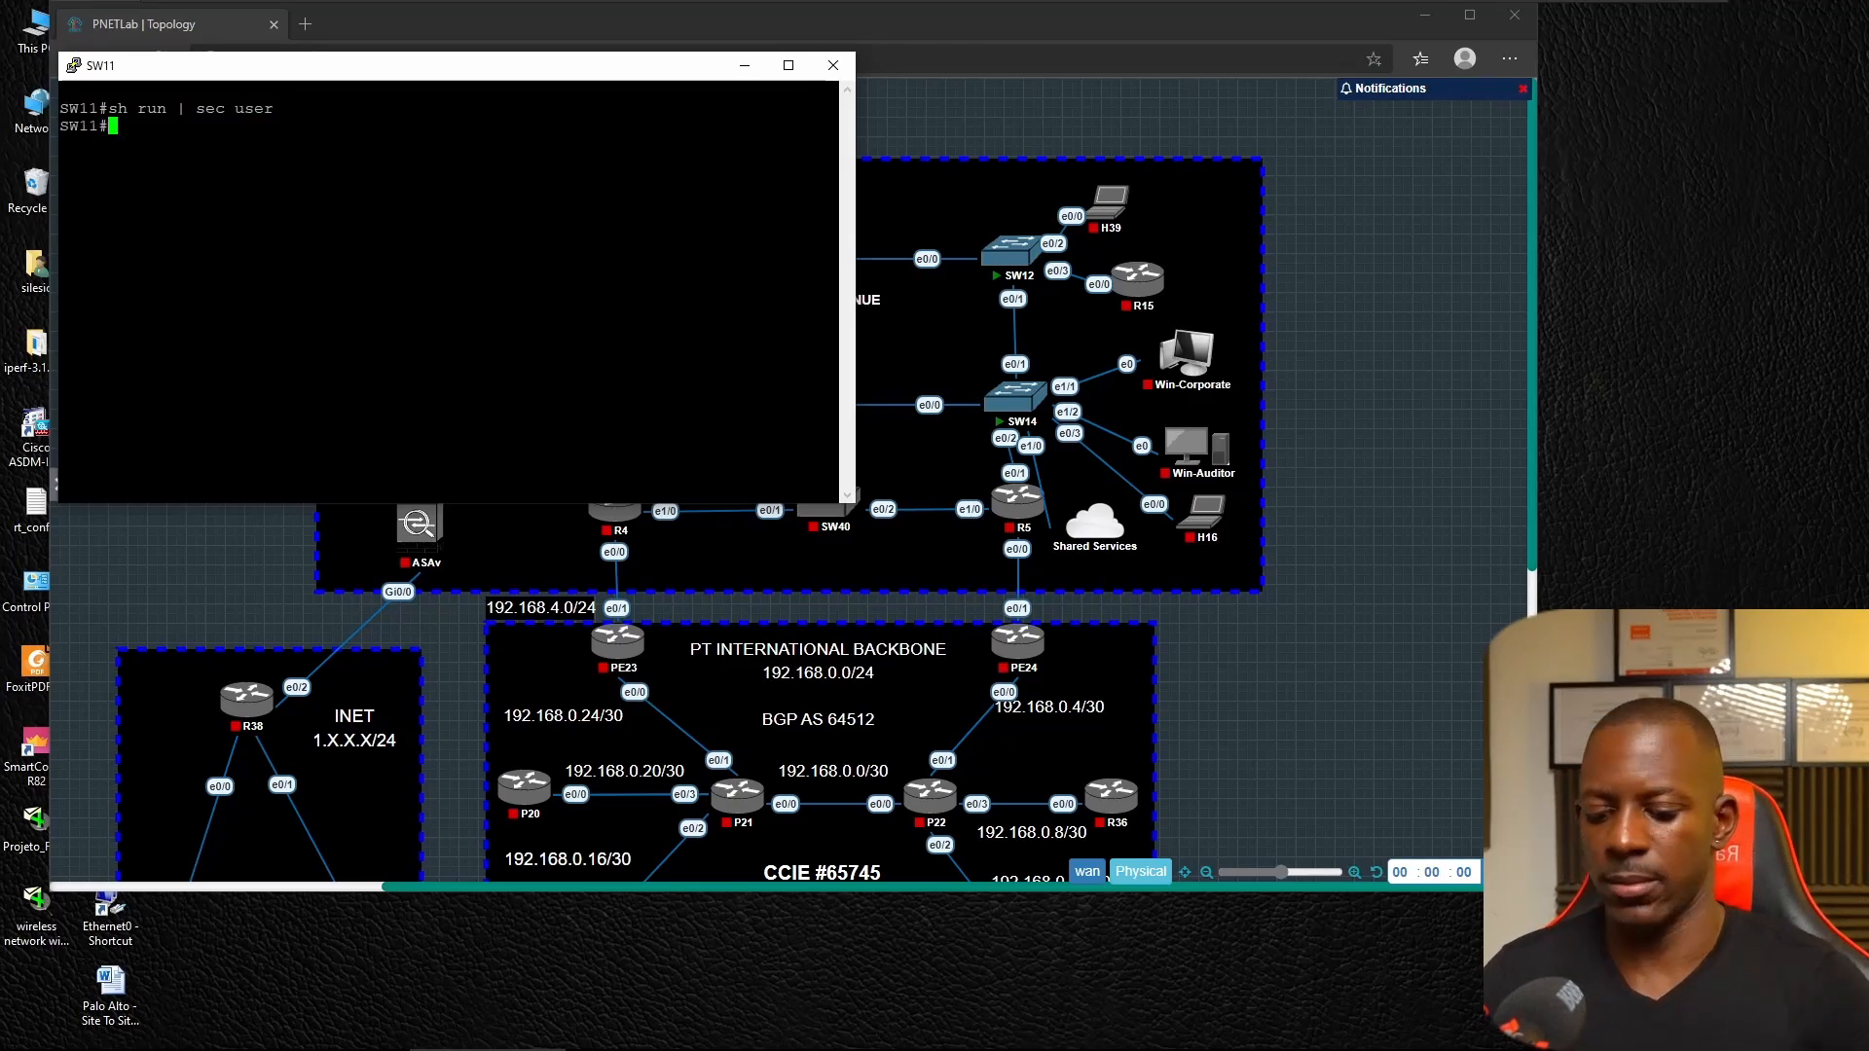
type("conf t")
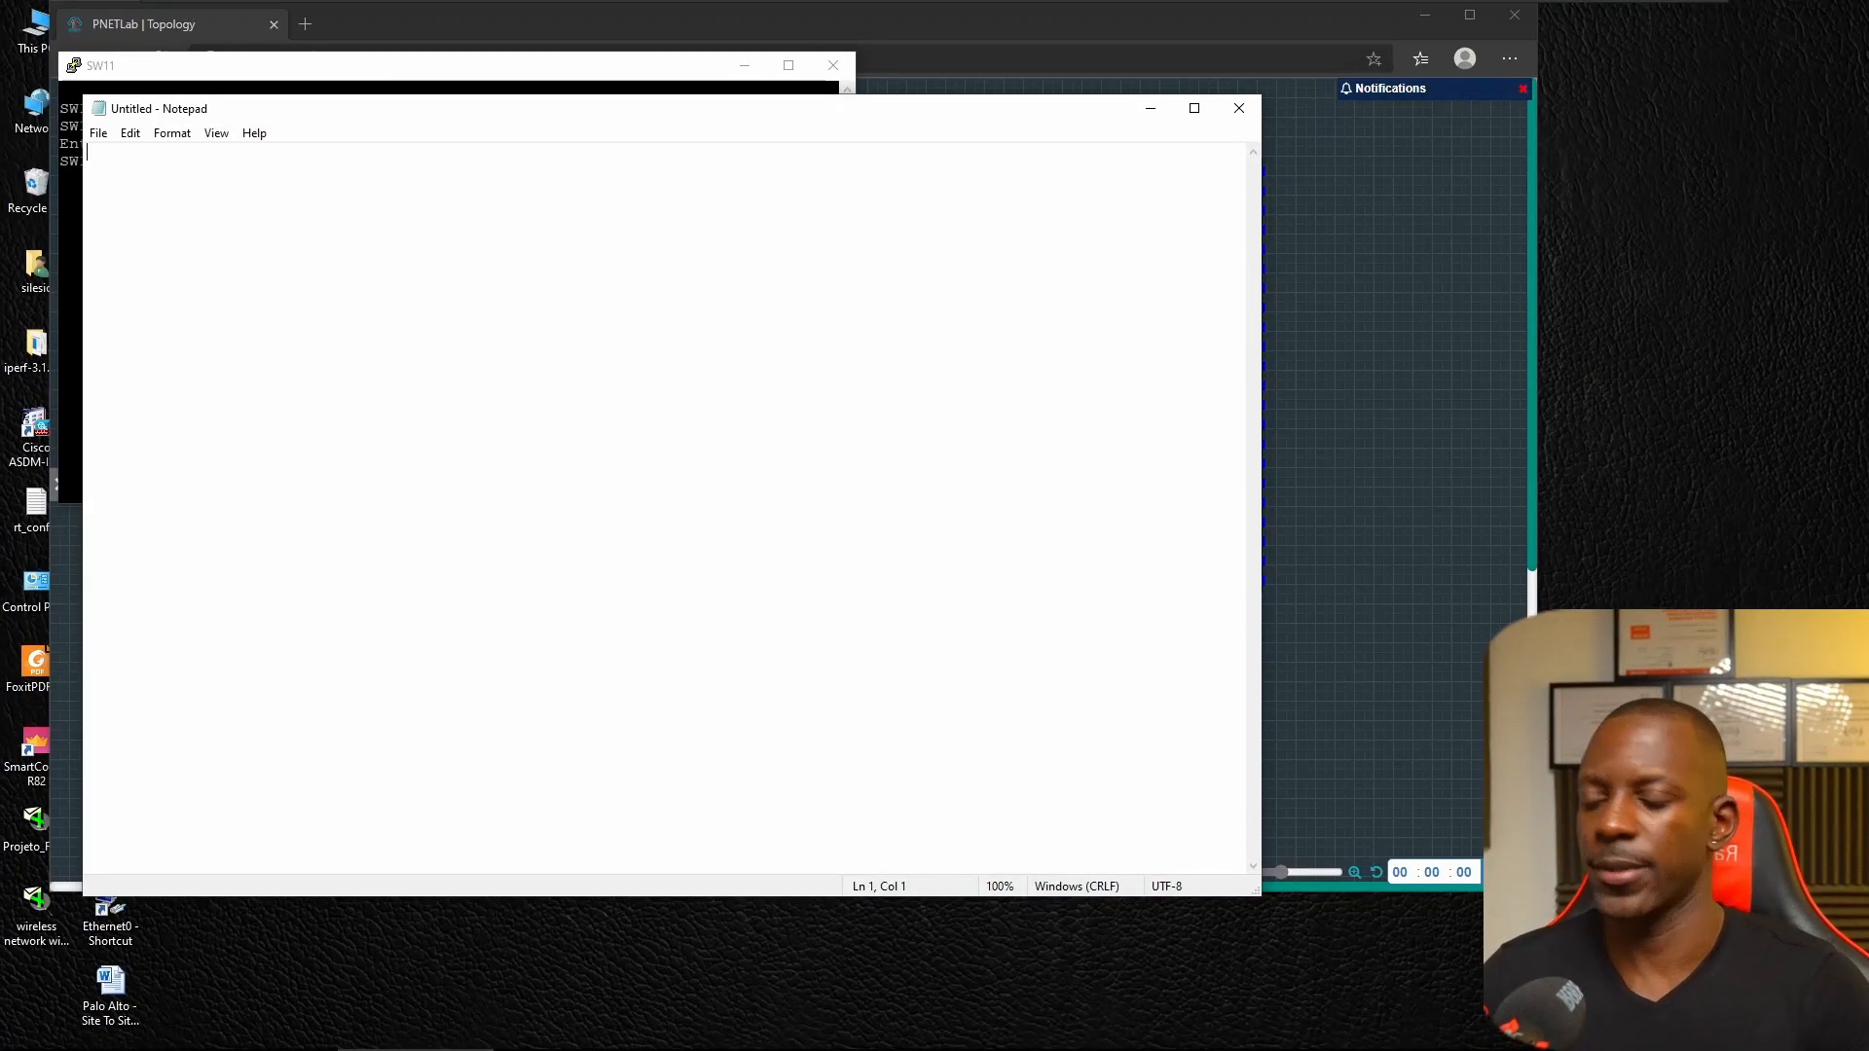
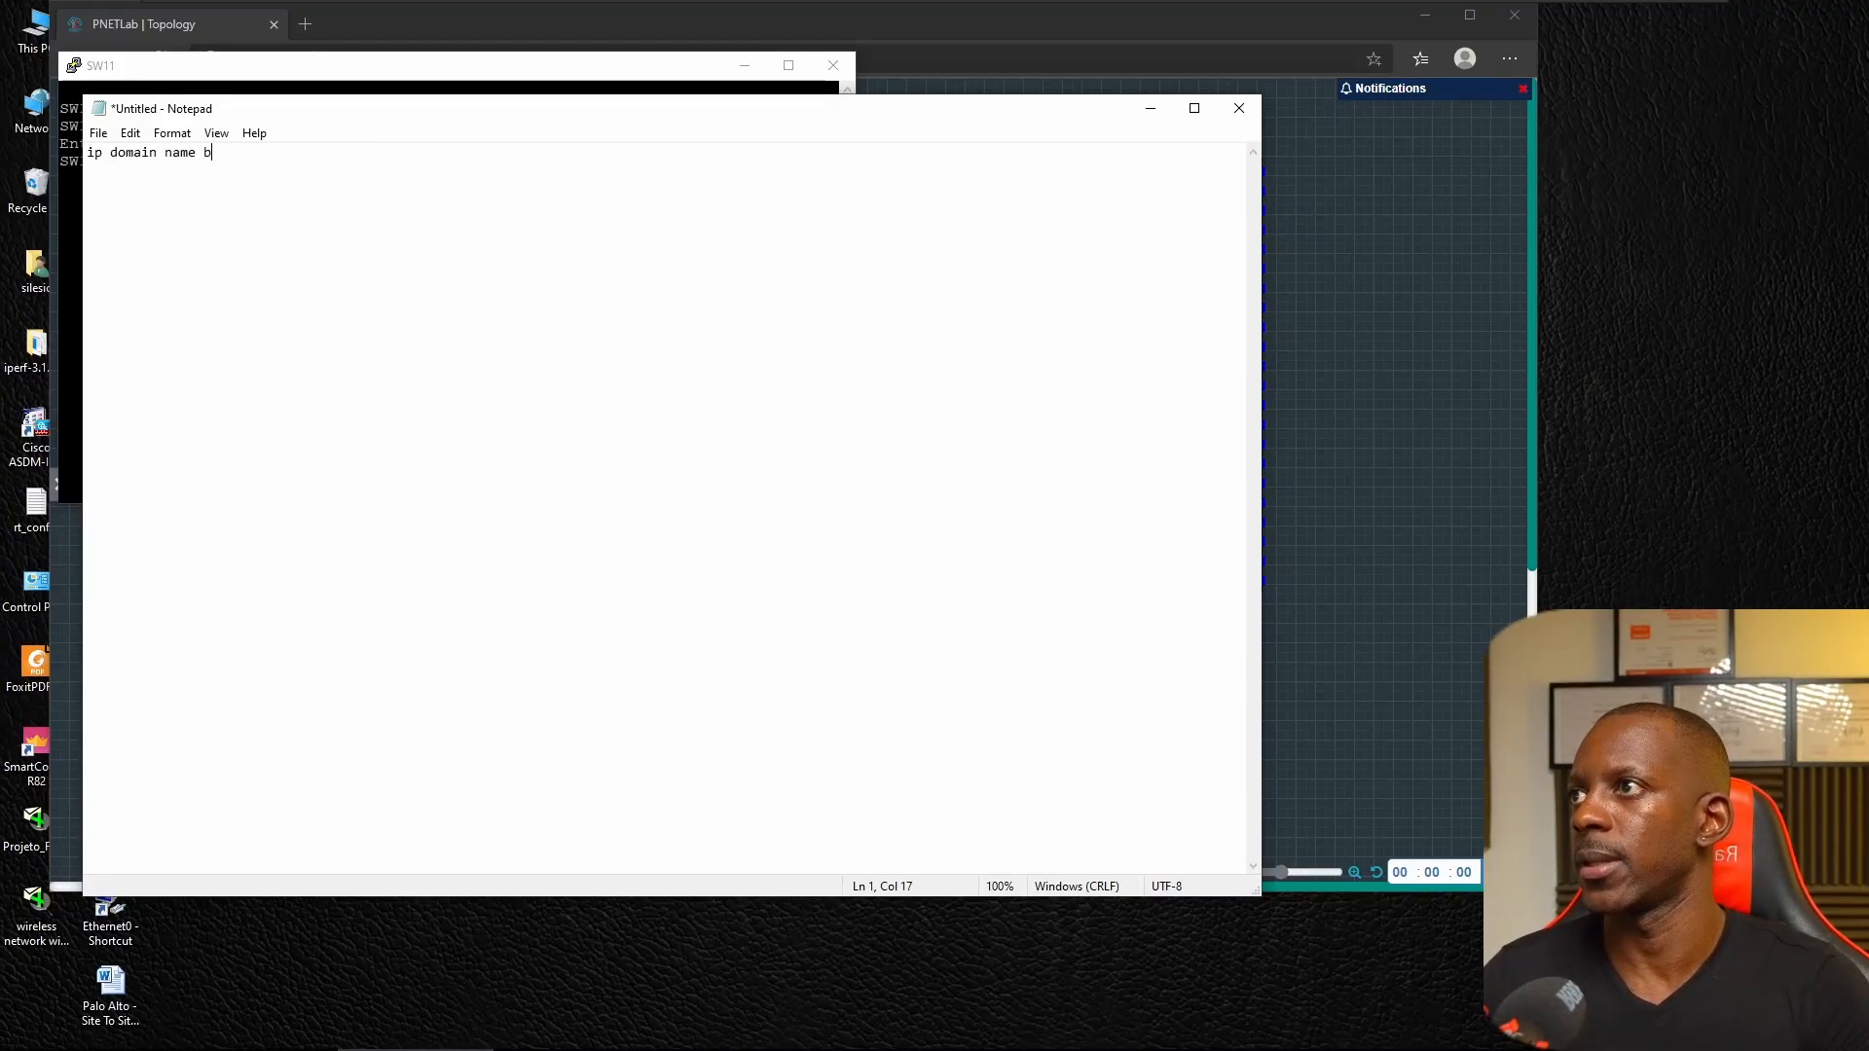
- Write 'ip domain-name binaryavenue.com' and 'crypto key generate rsa modul 4096' in Notepad
key("BackSpace")
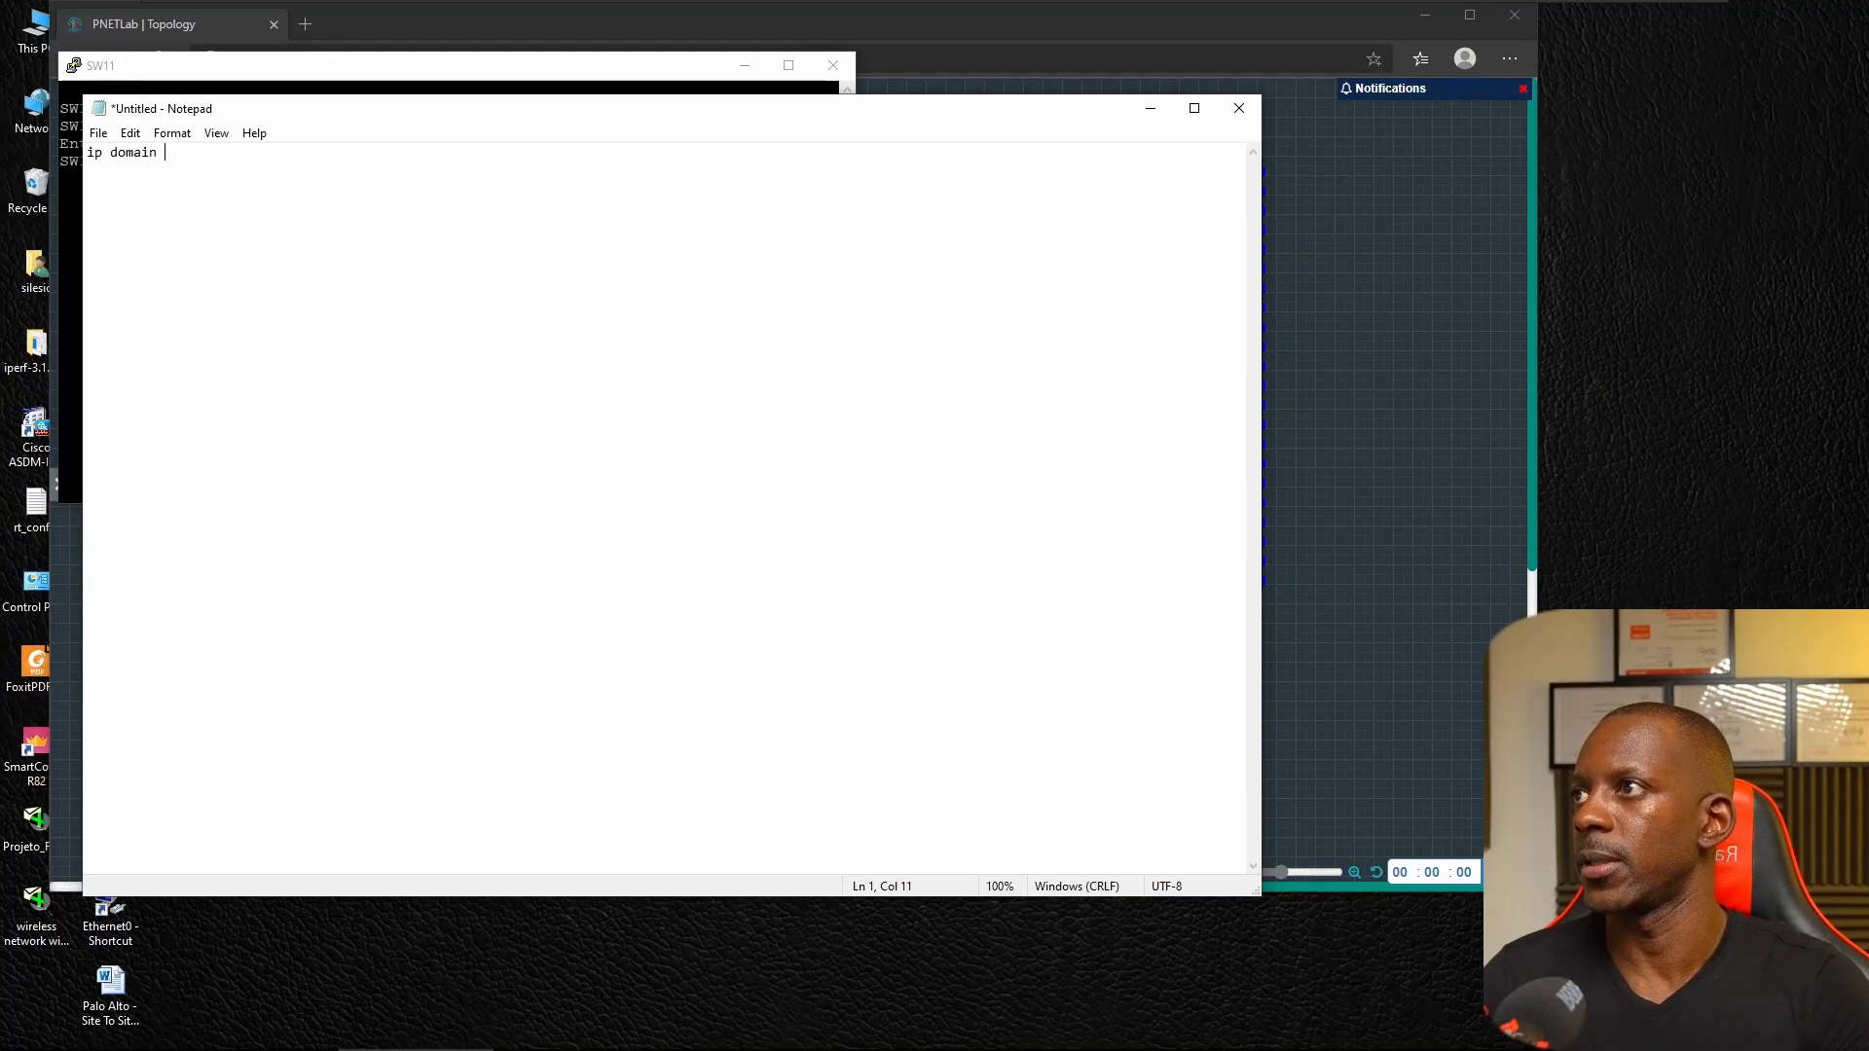
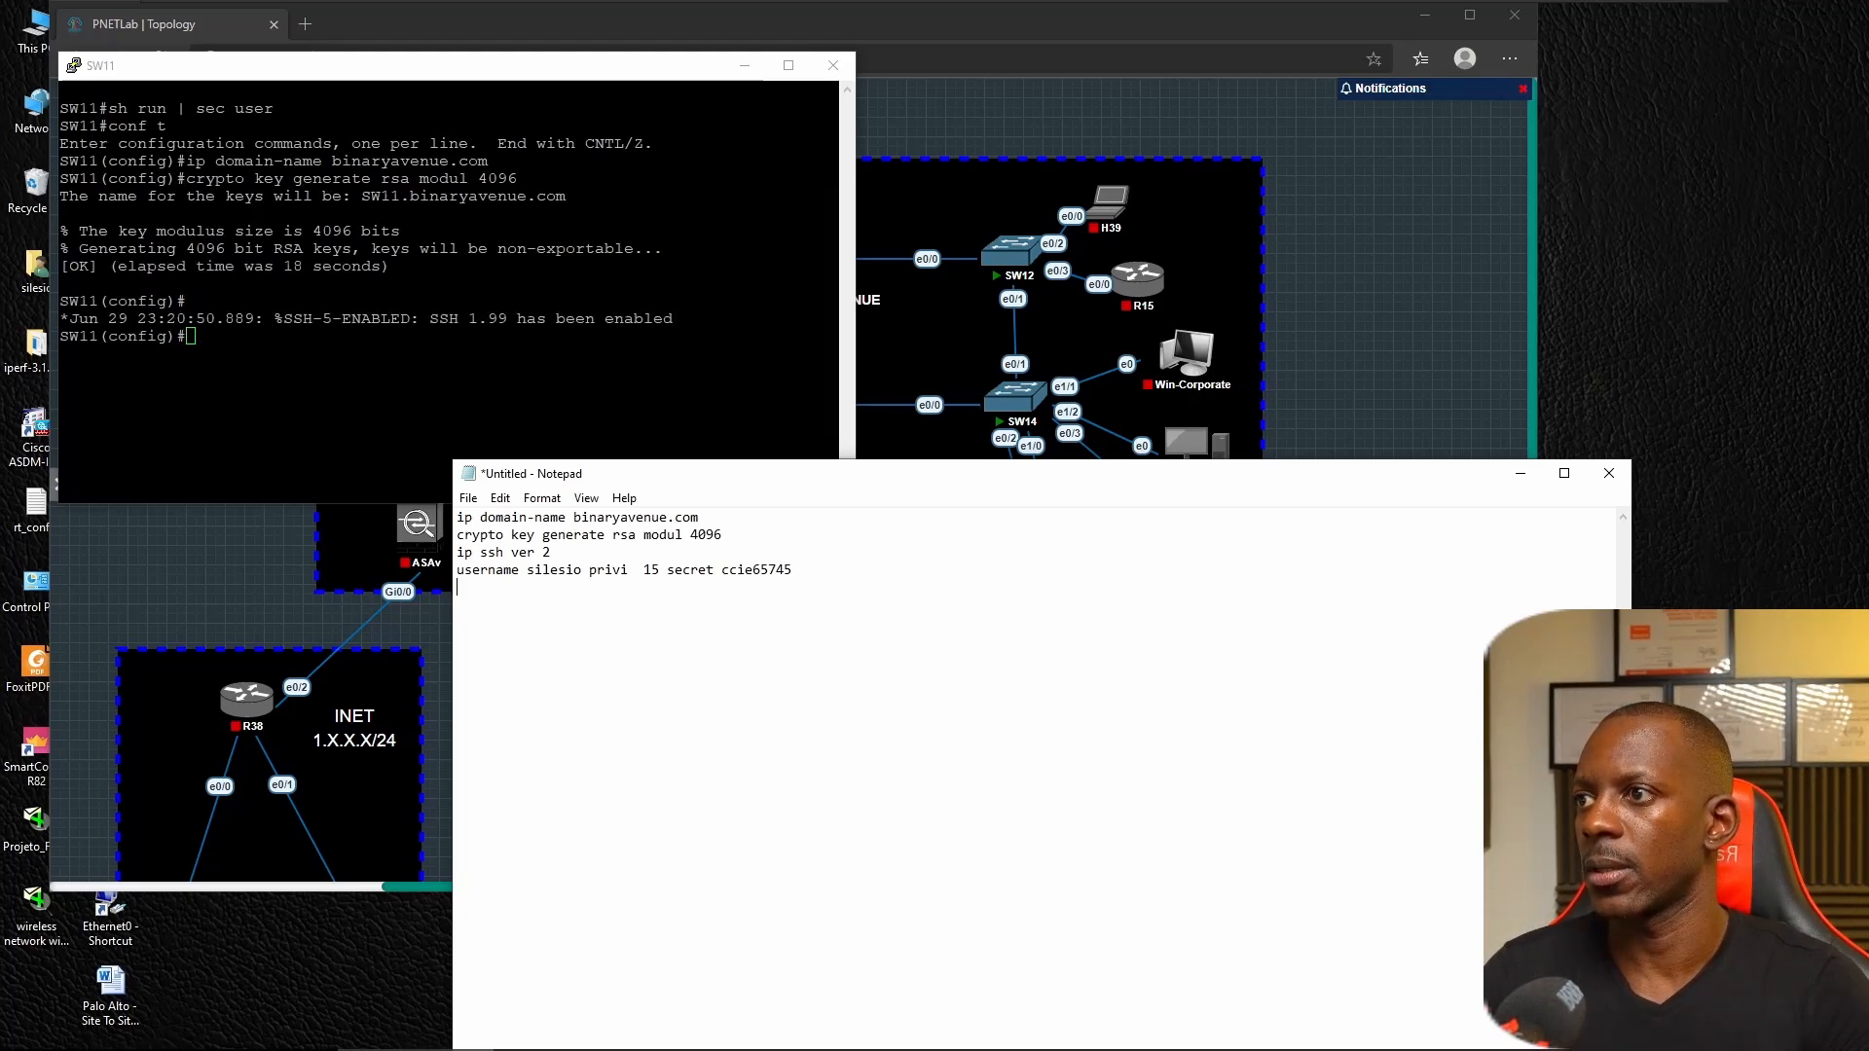
- Add no ip domain lookup, line vty 0 4, transport input ssh and login local
type("no ip domain")
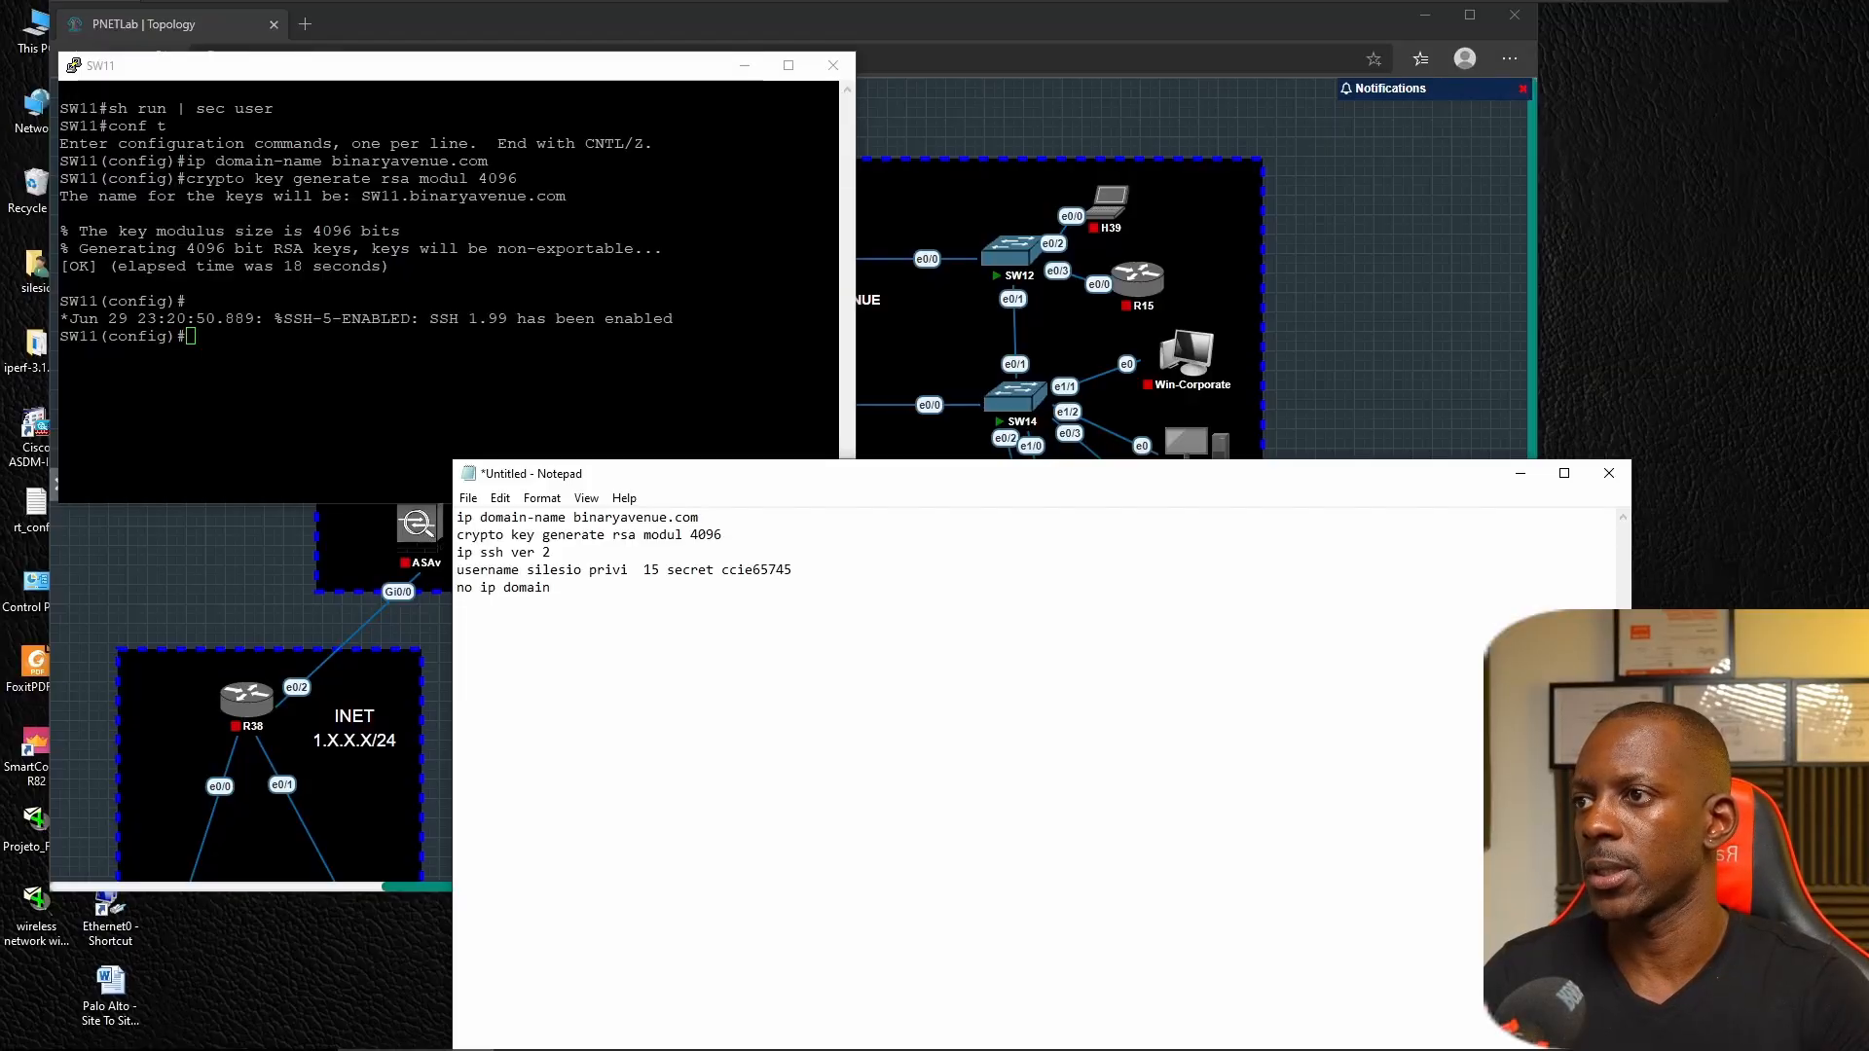
type("lo")
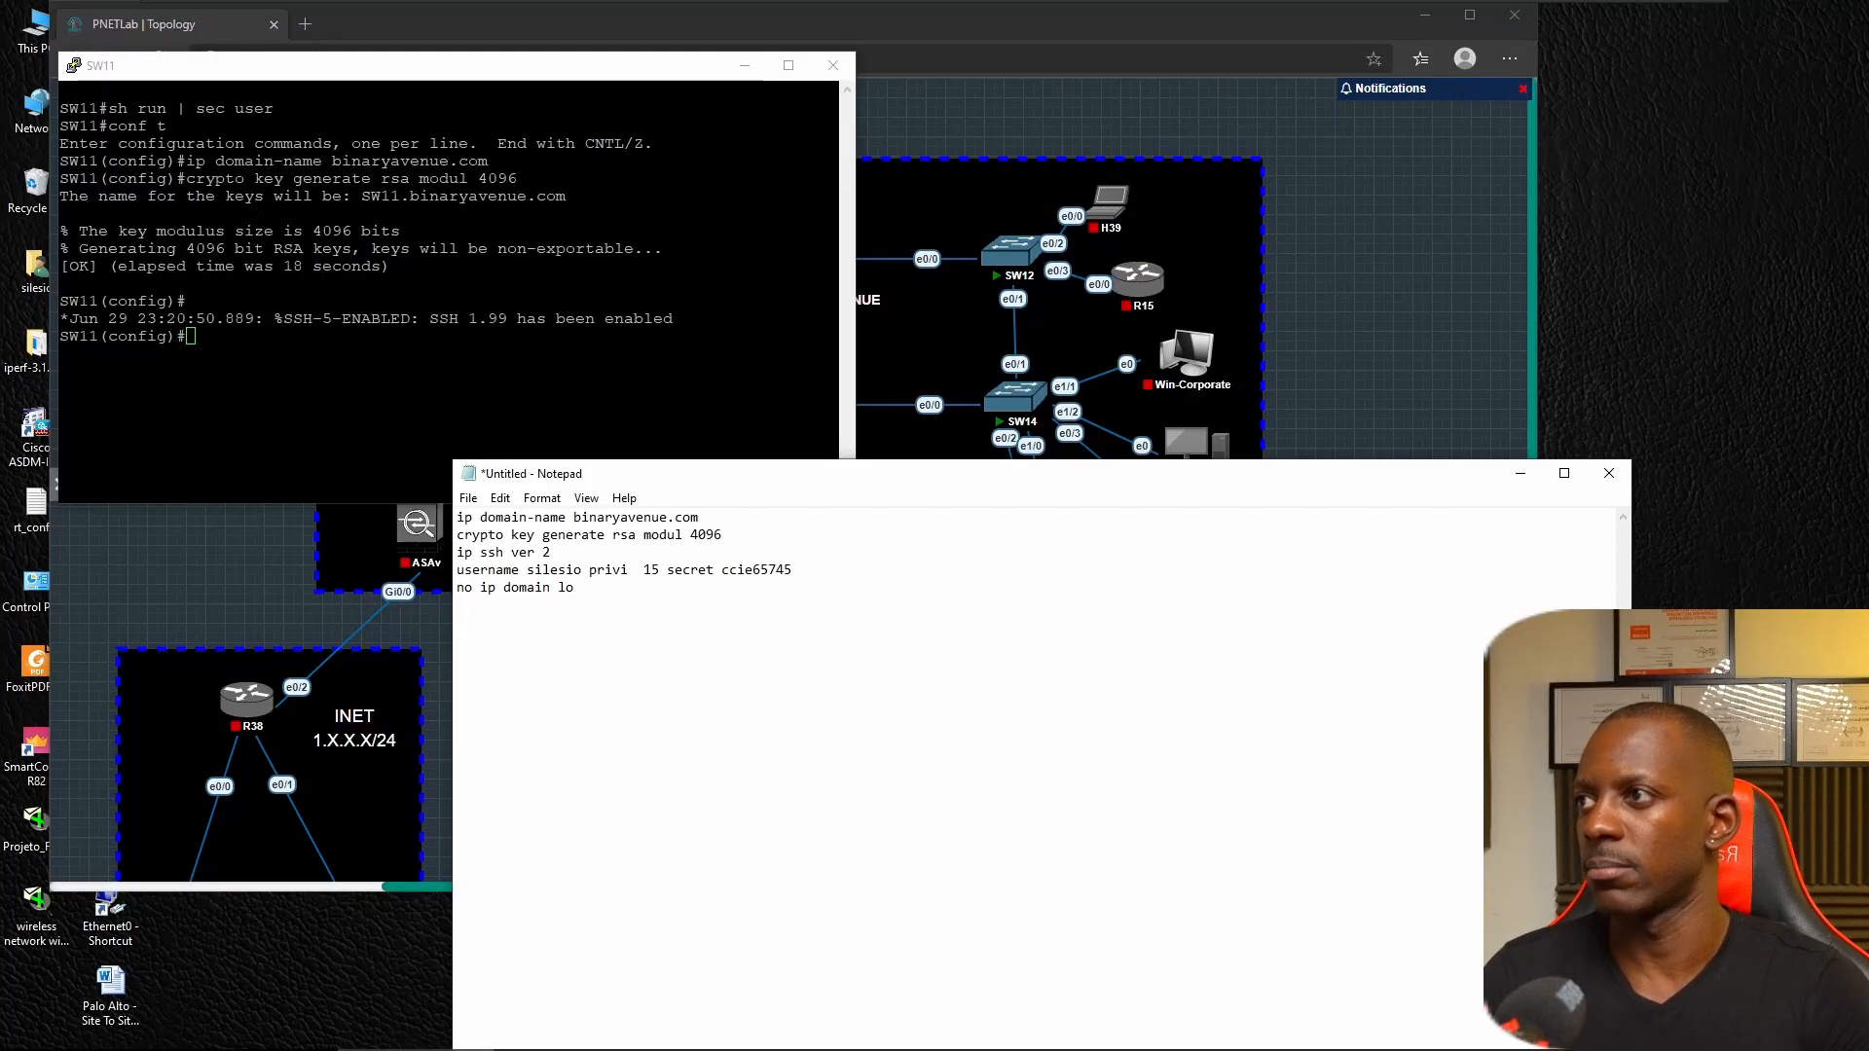
type("int")
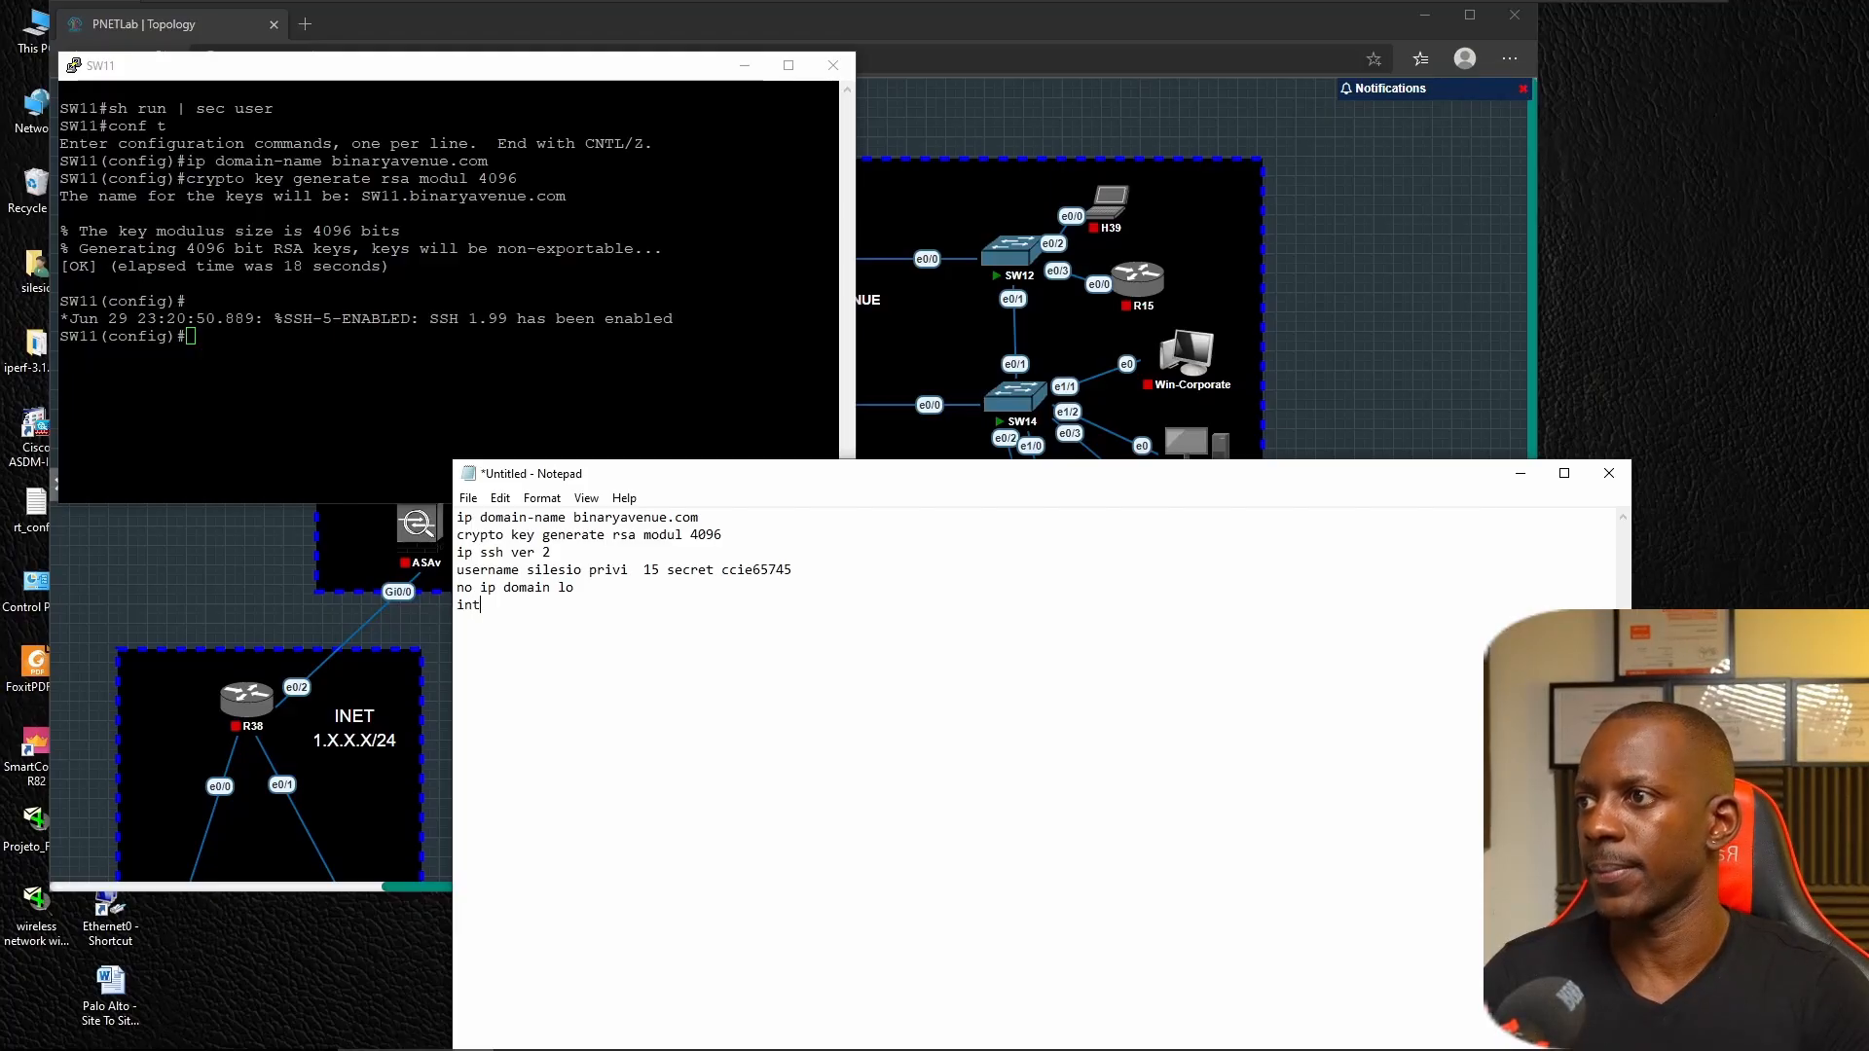
key("BackSpace")
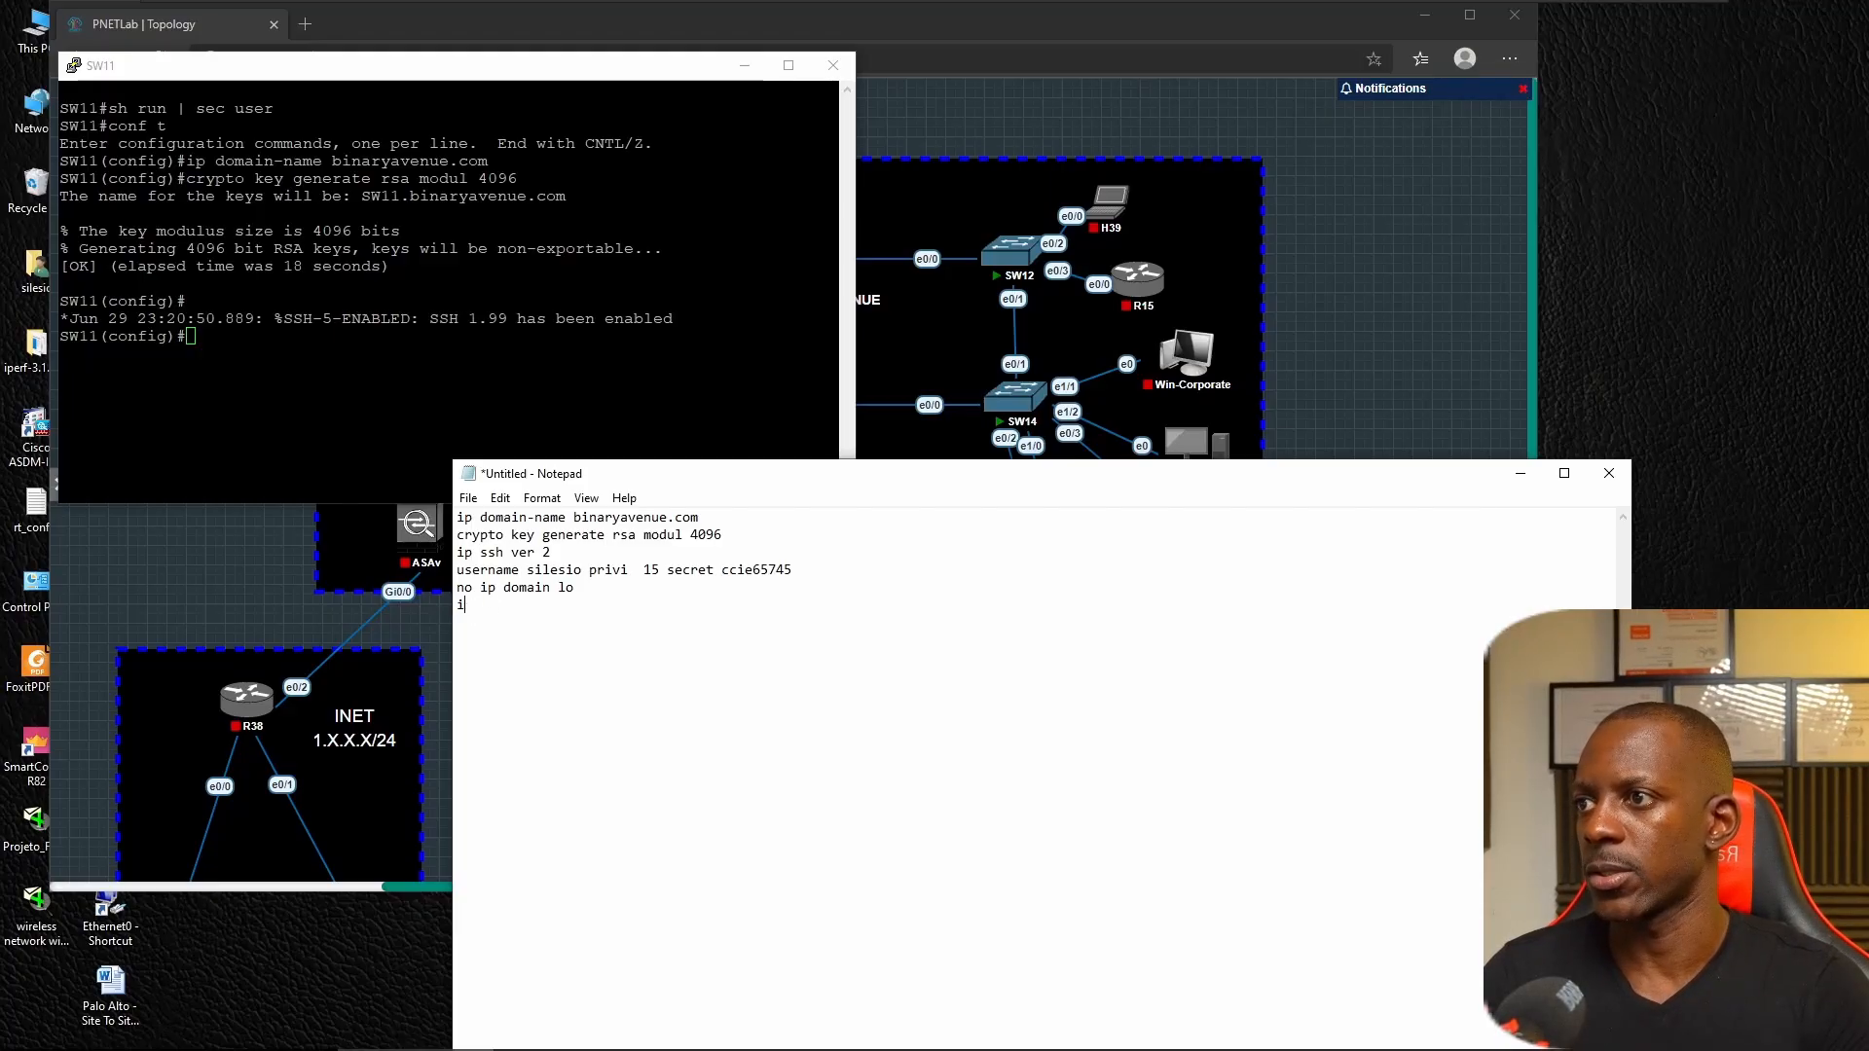
type("line vty")
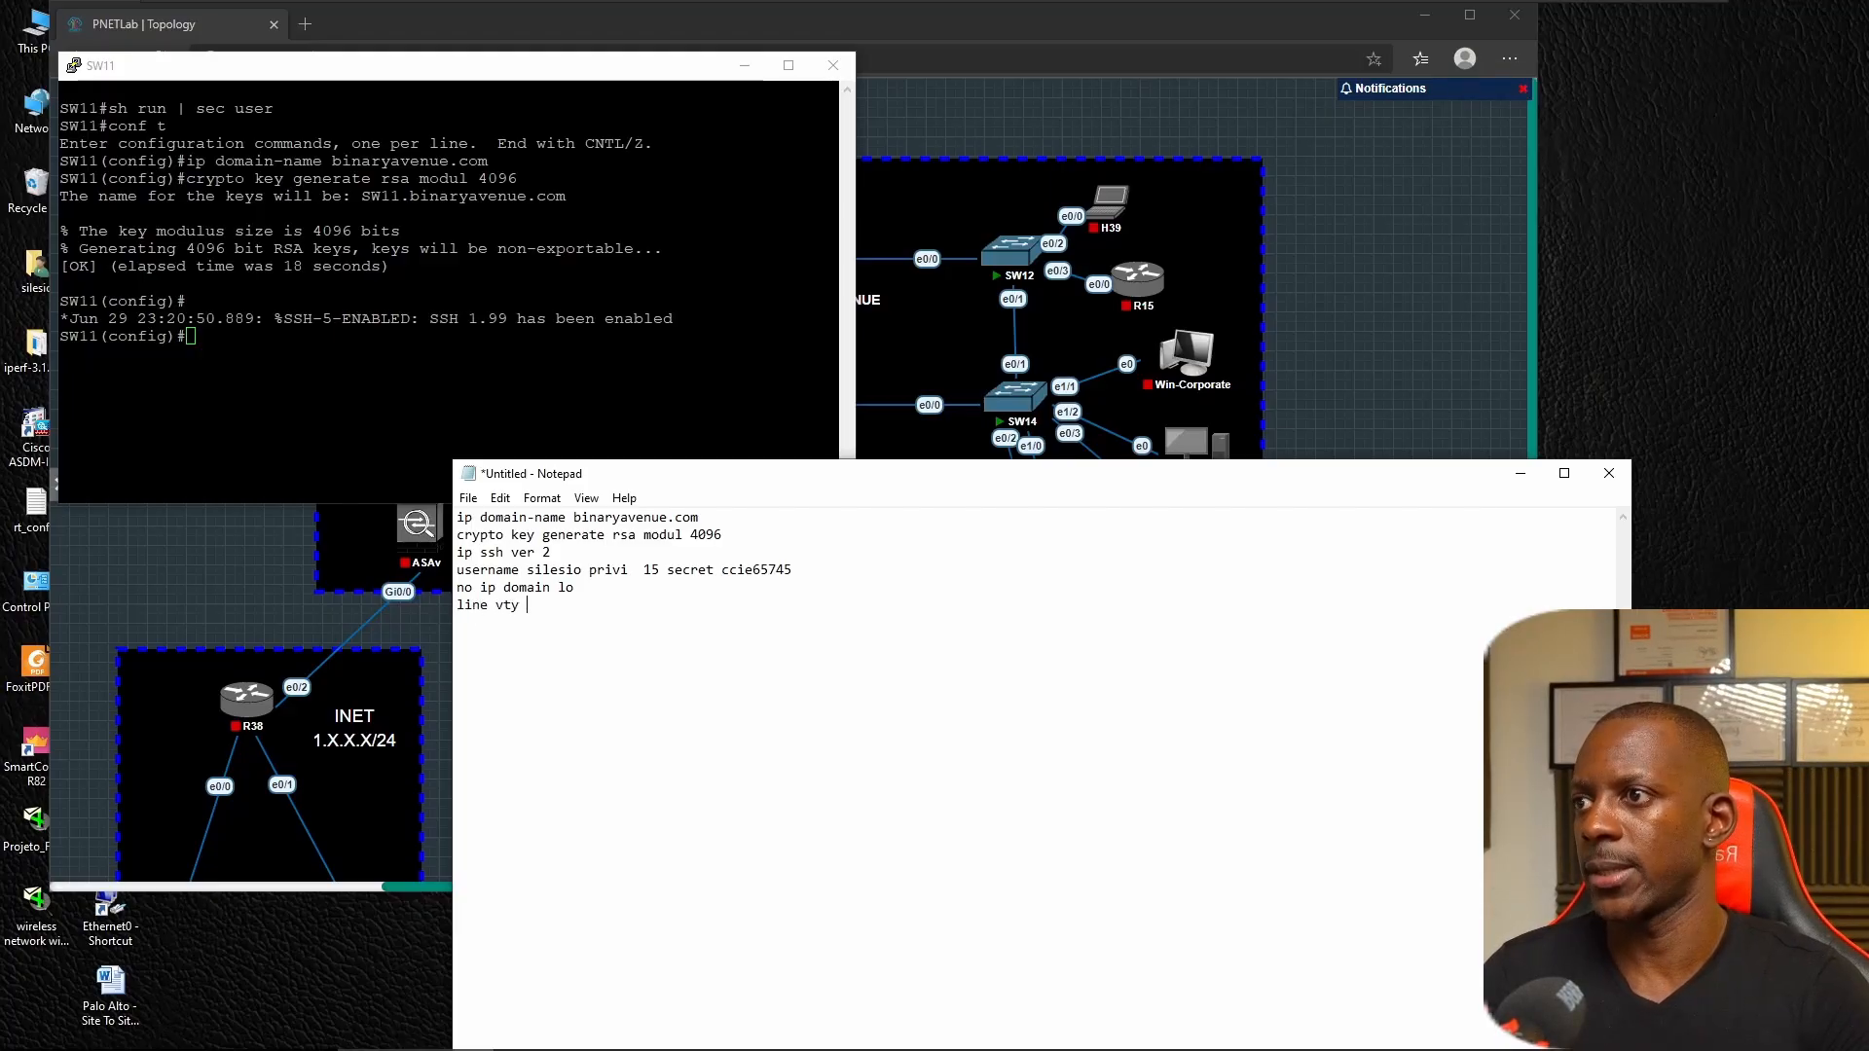
type("0 4")
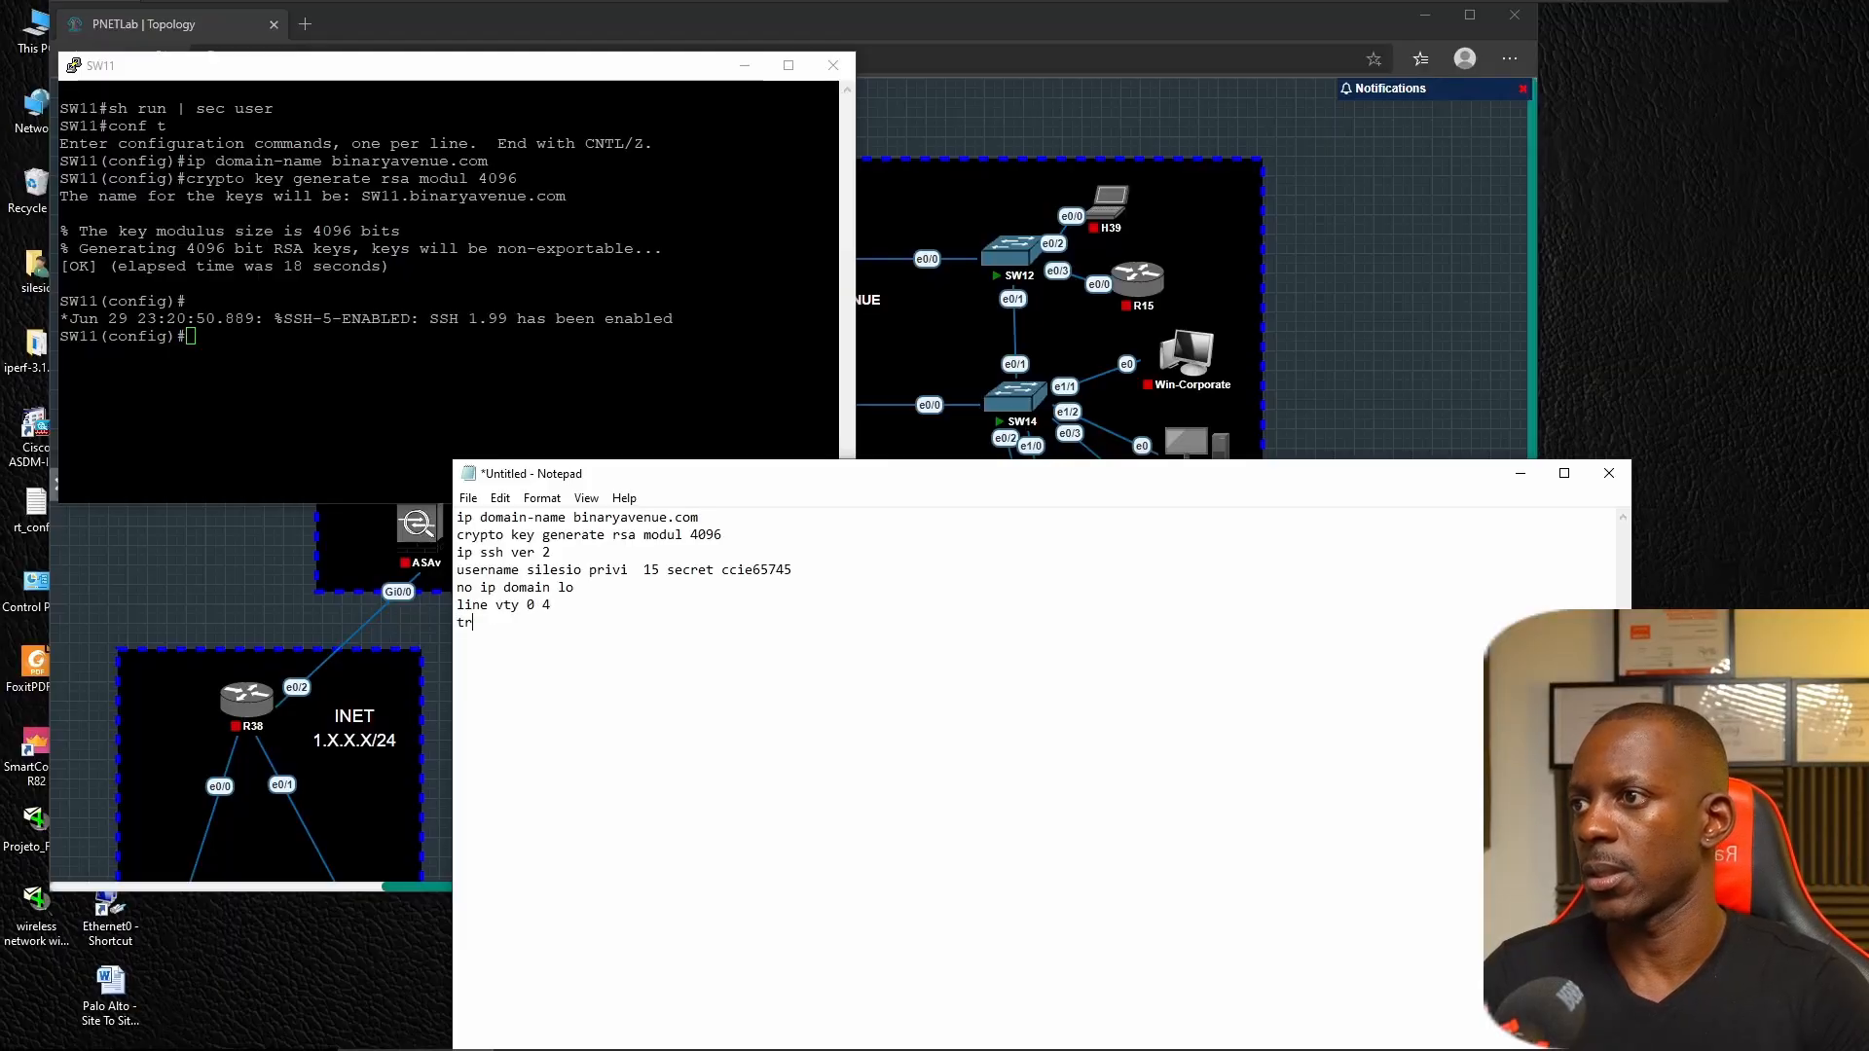
type("ansport")
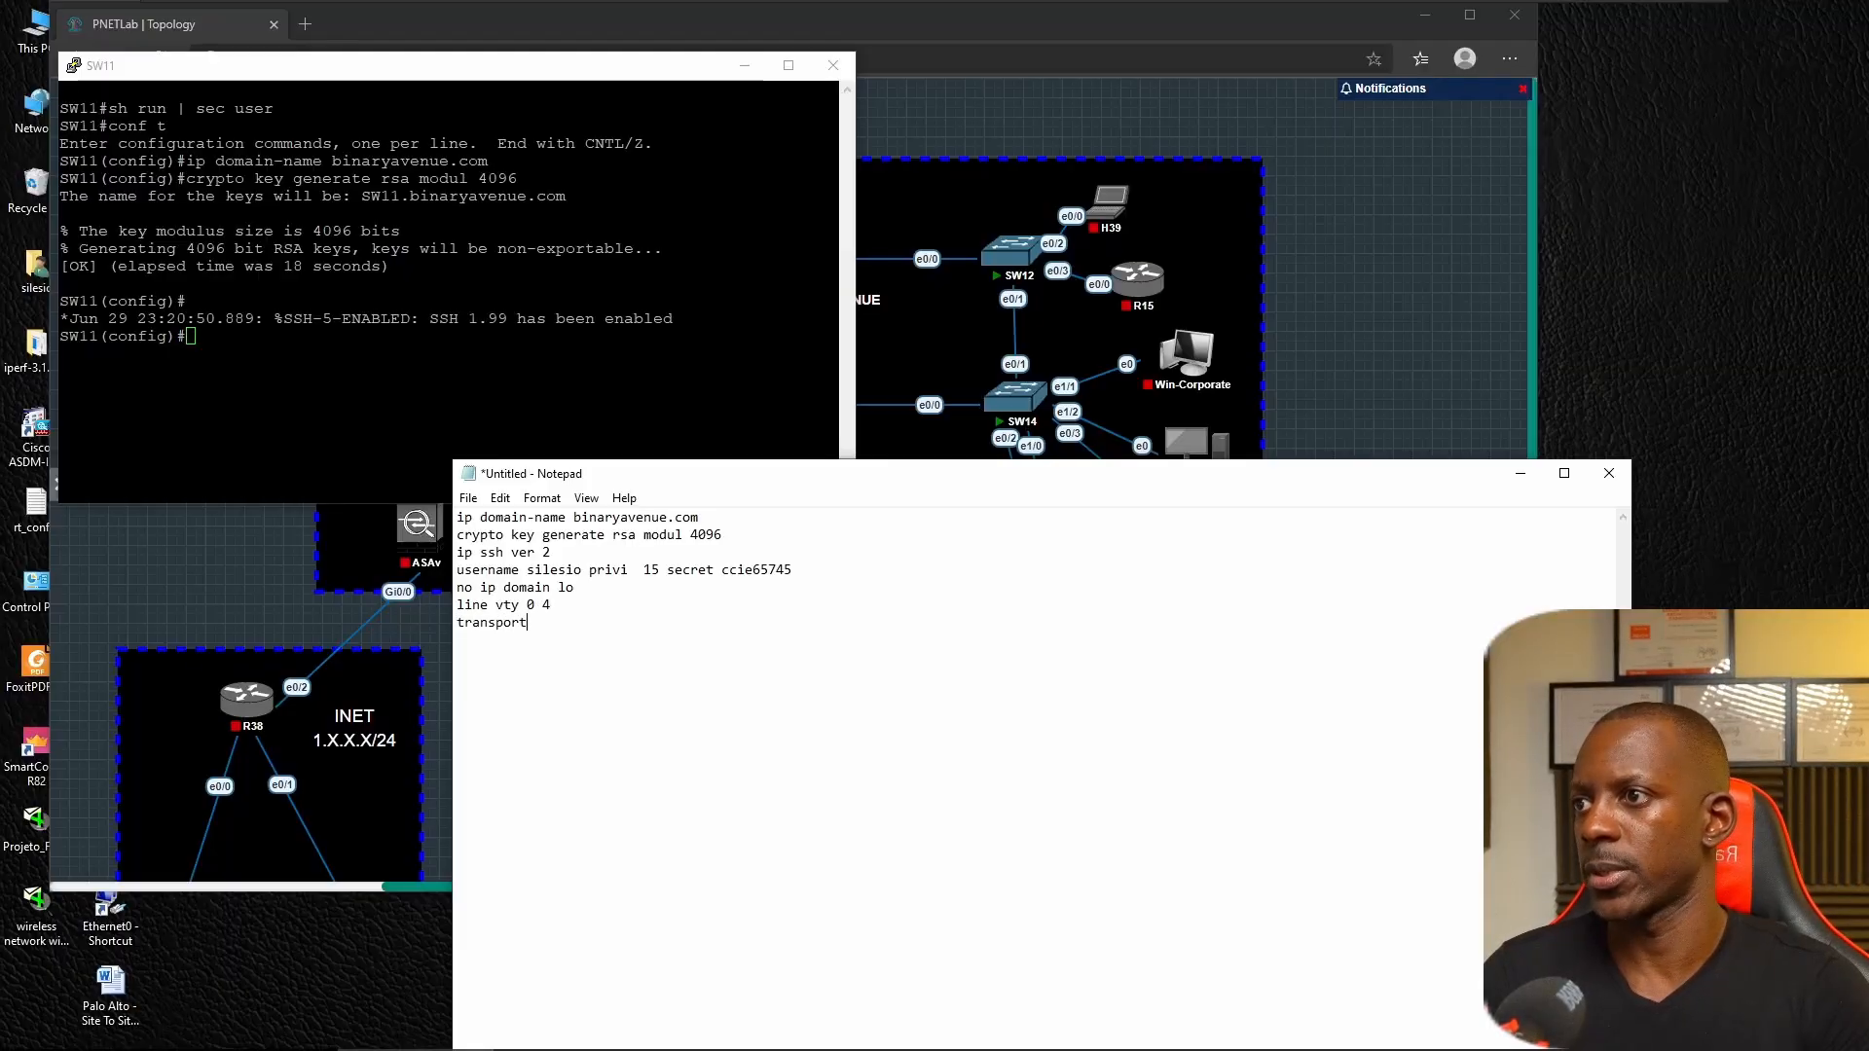
type("inpt ssh")
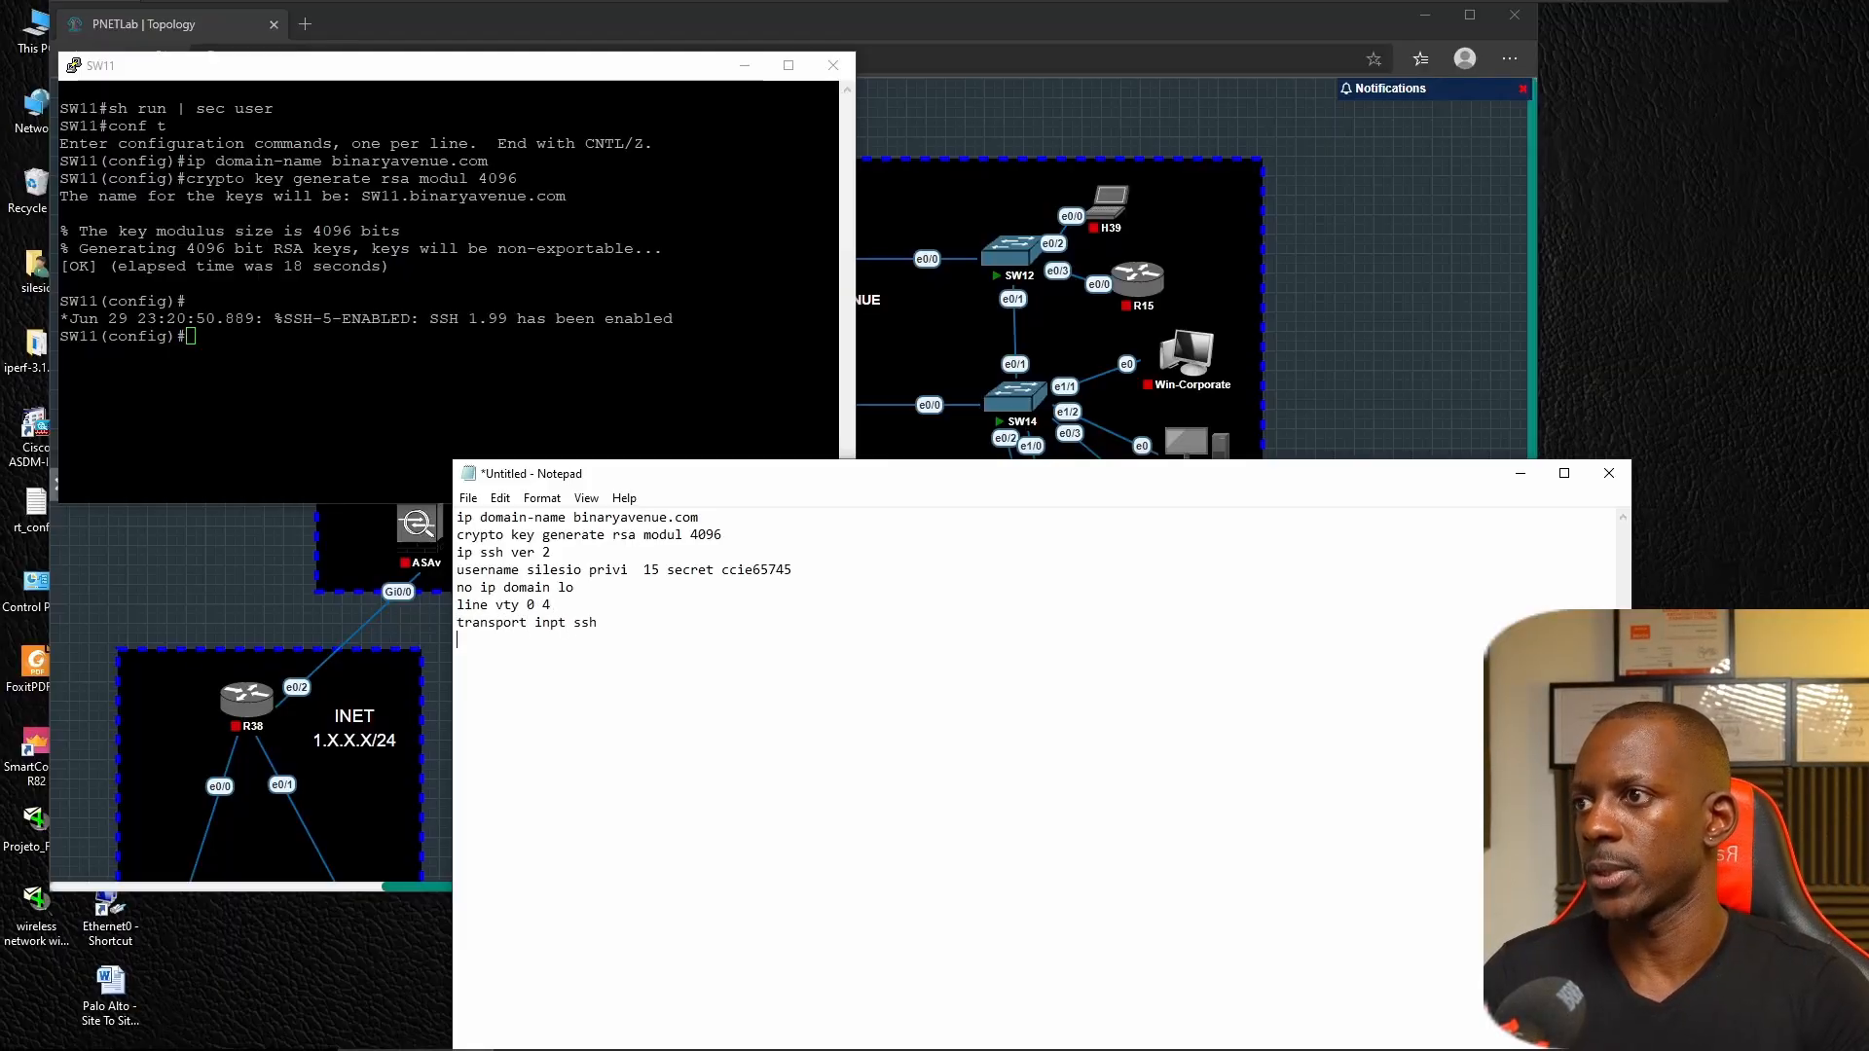
type("login local")
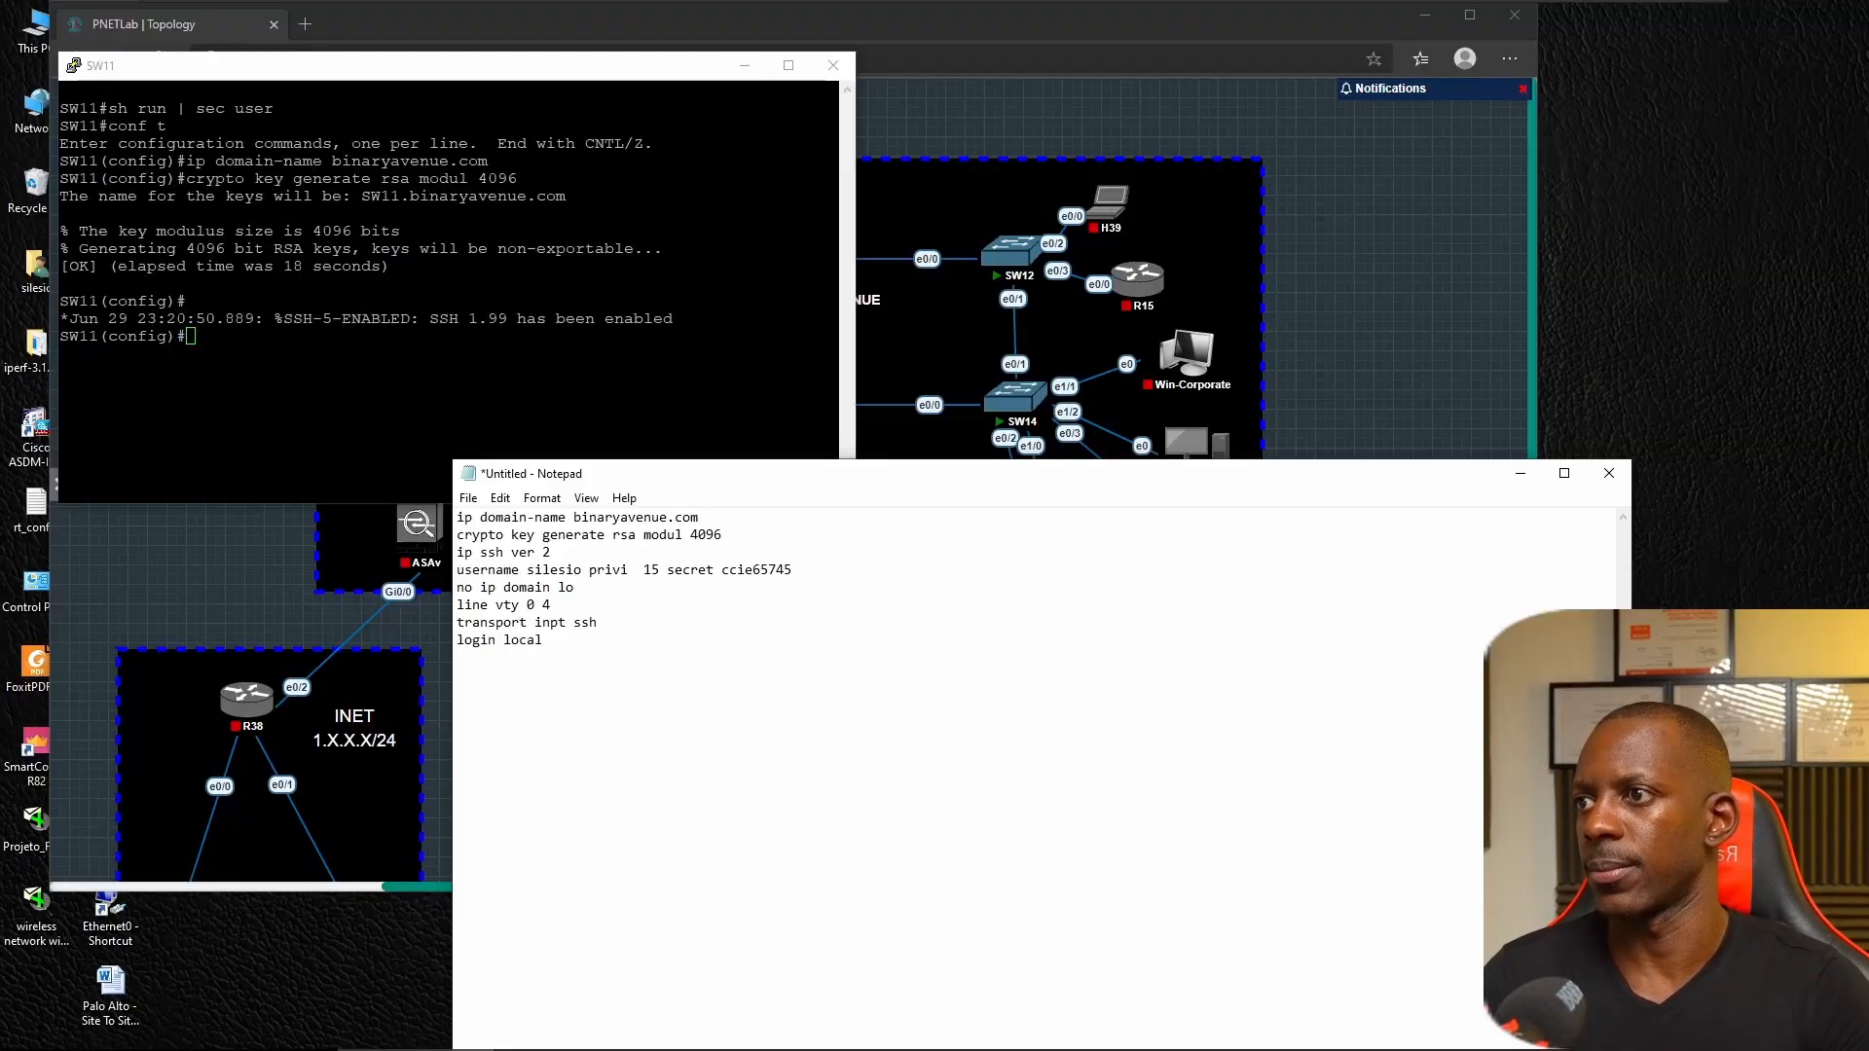
key("Return")
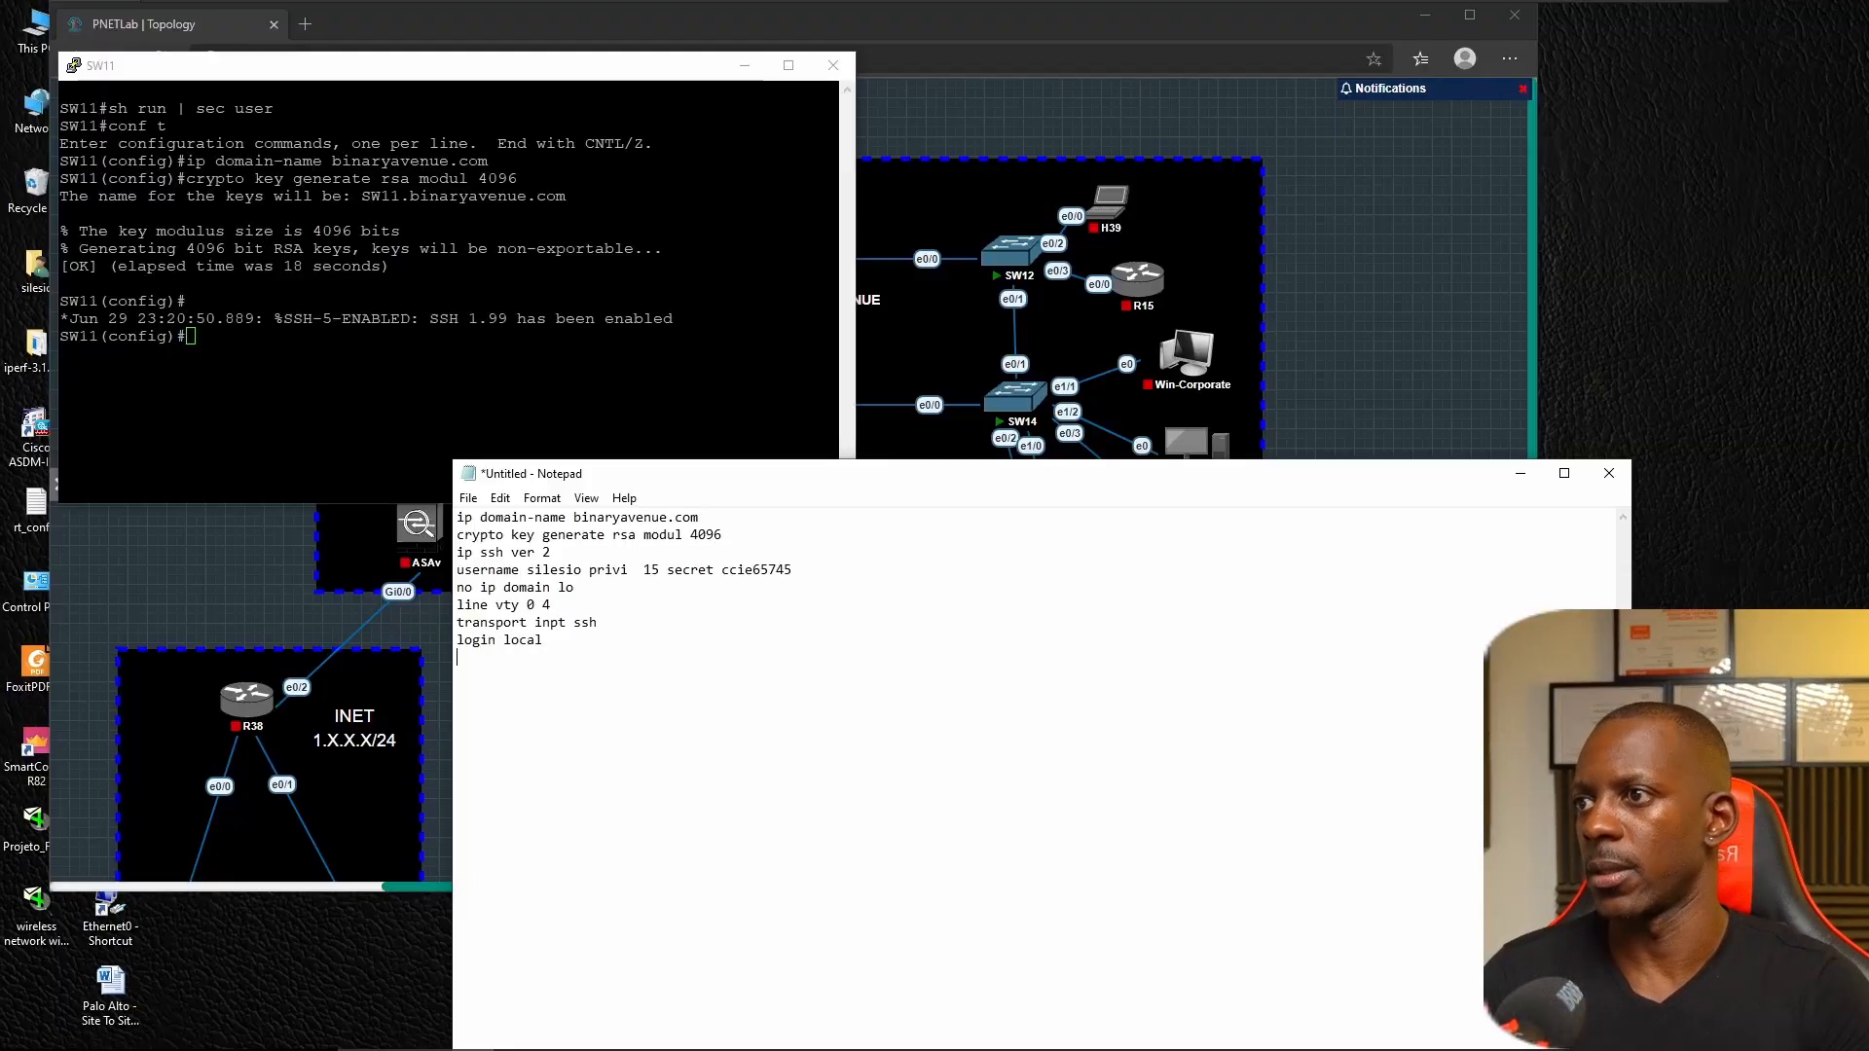
- Add the lines no ser tim, logg s and no cdp ad
type("no ser tim")
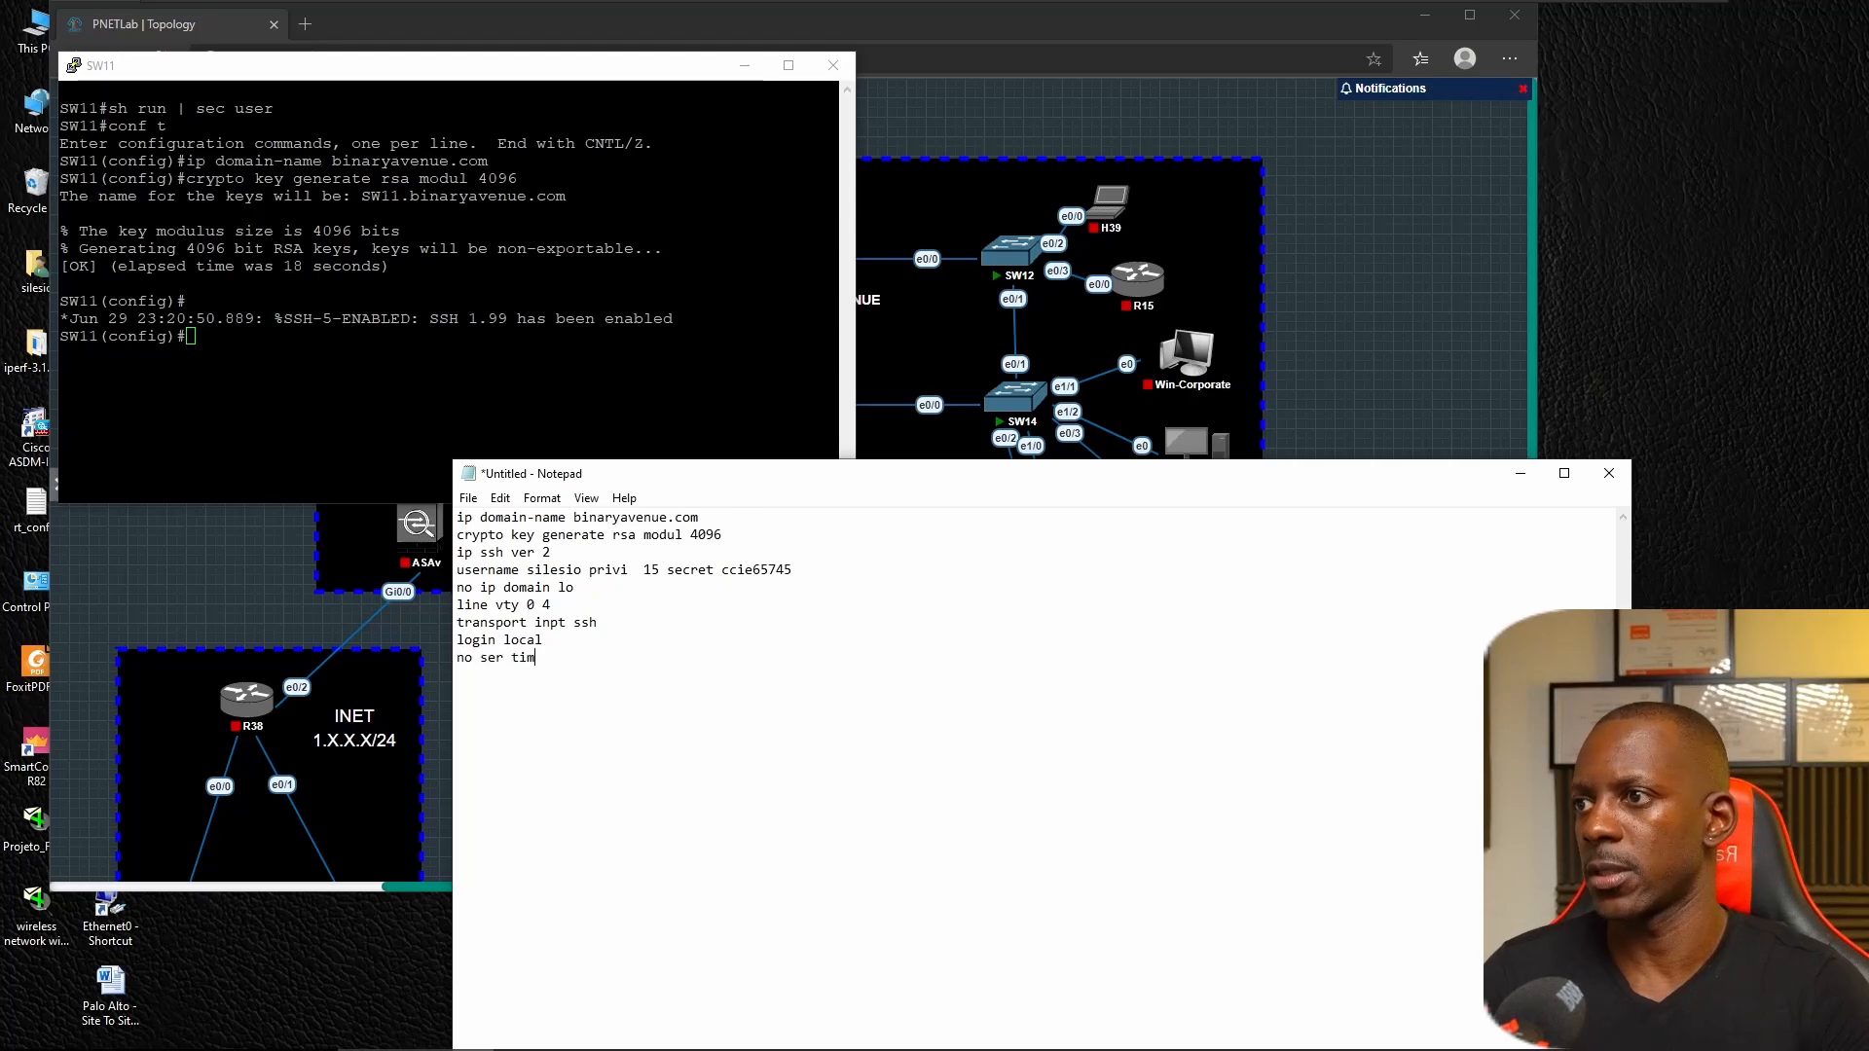
key("ctrl+a")
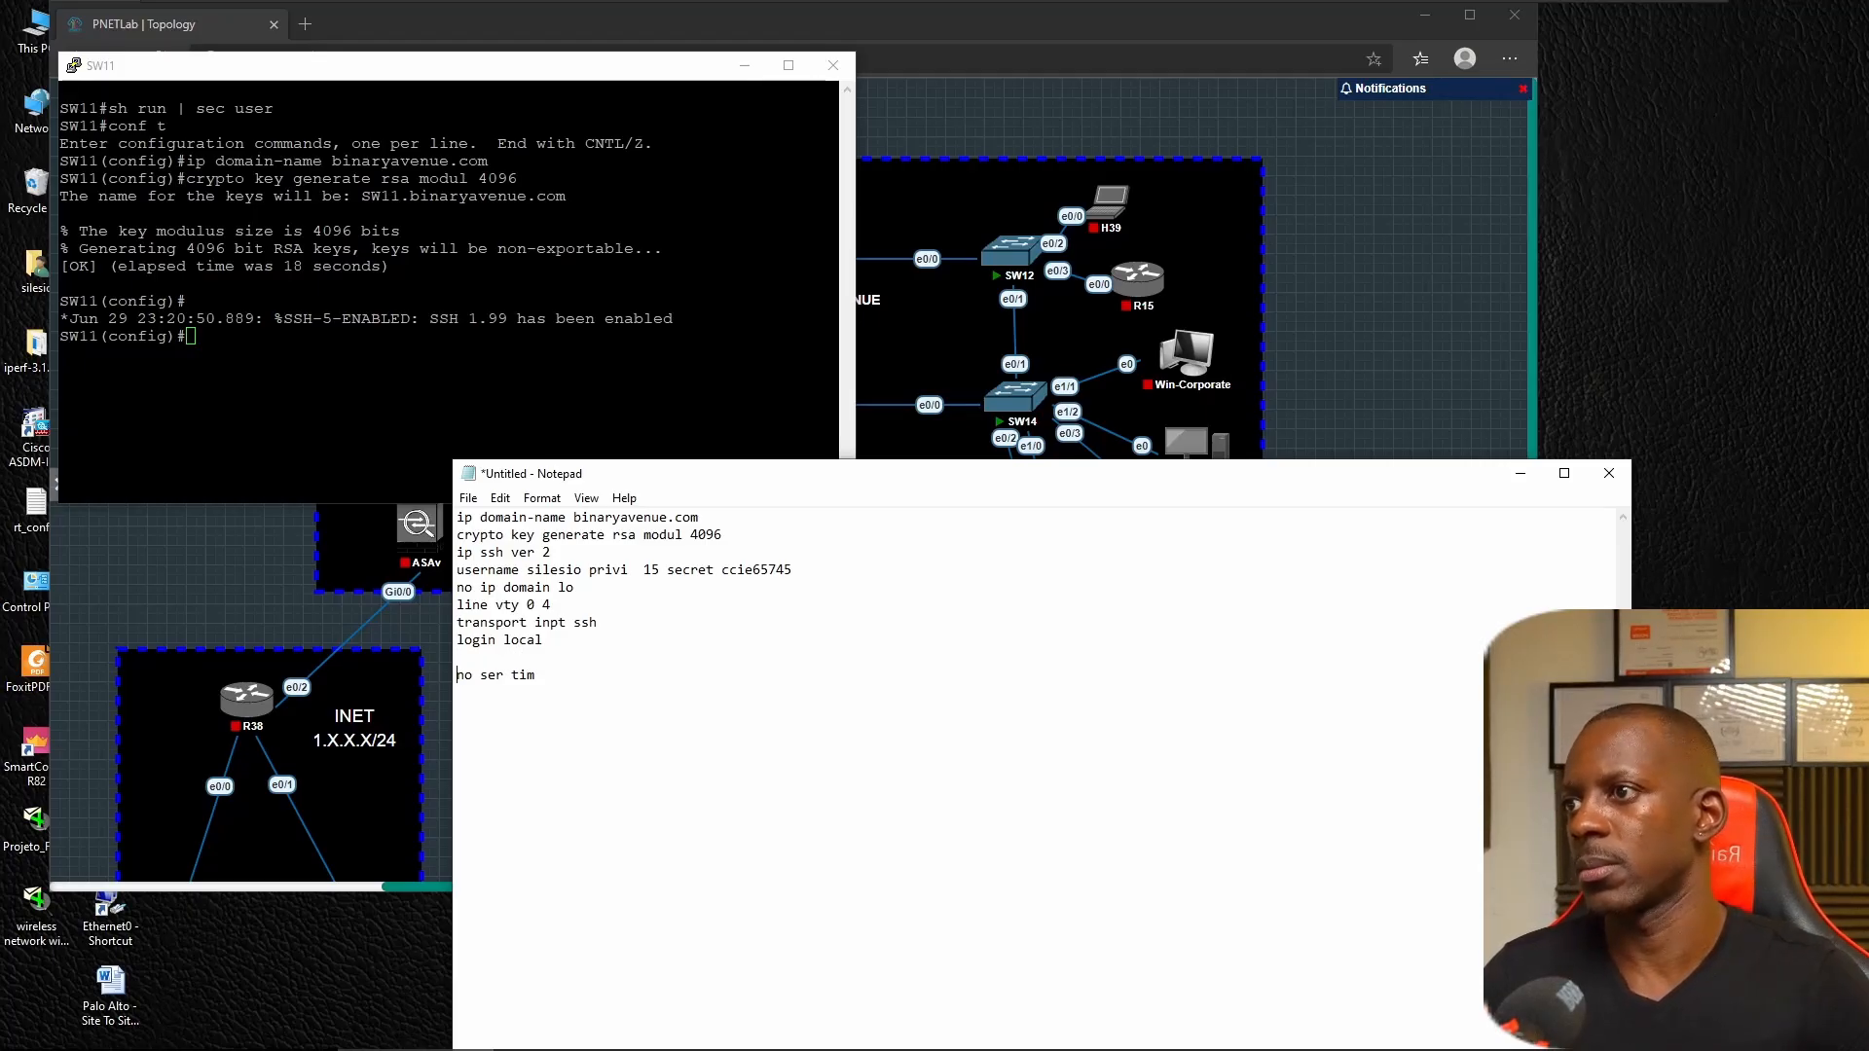
type("logg s")
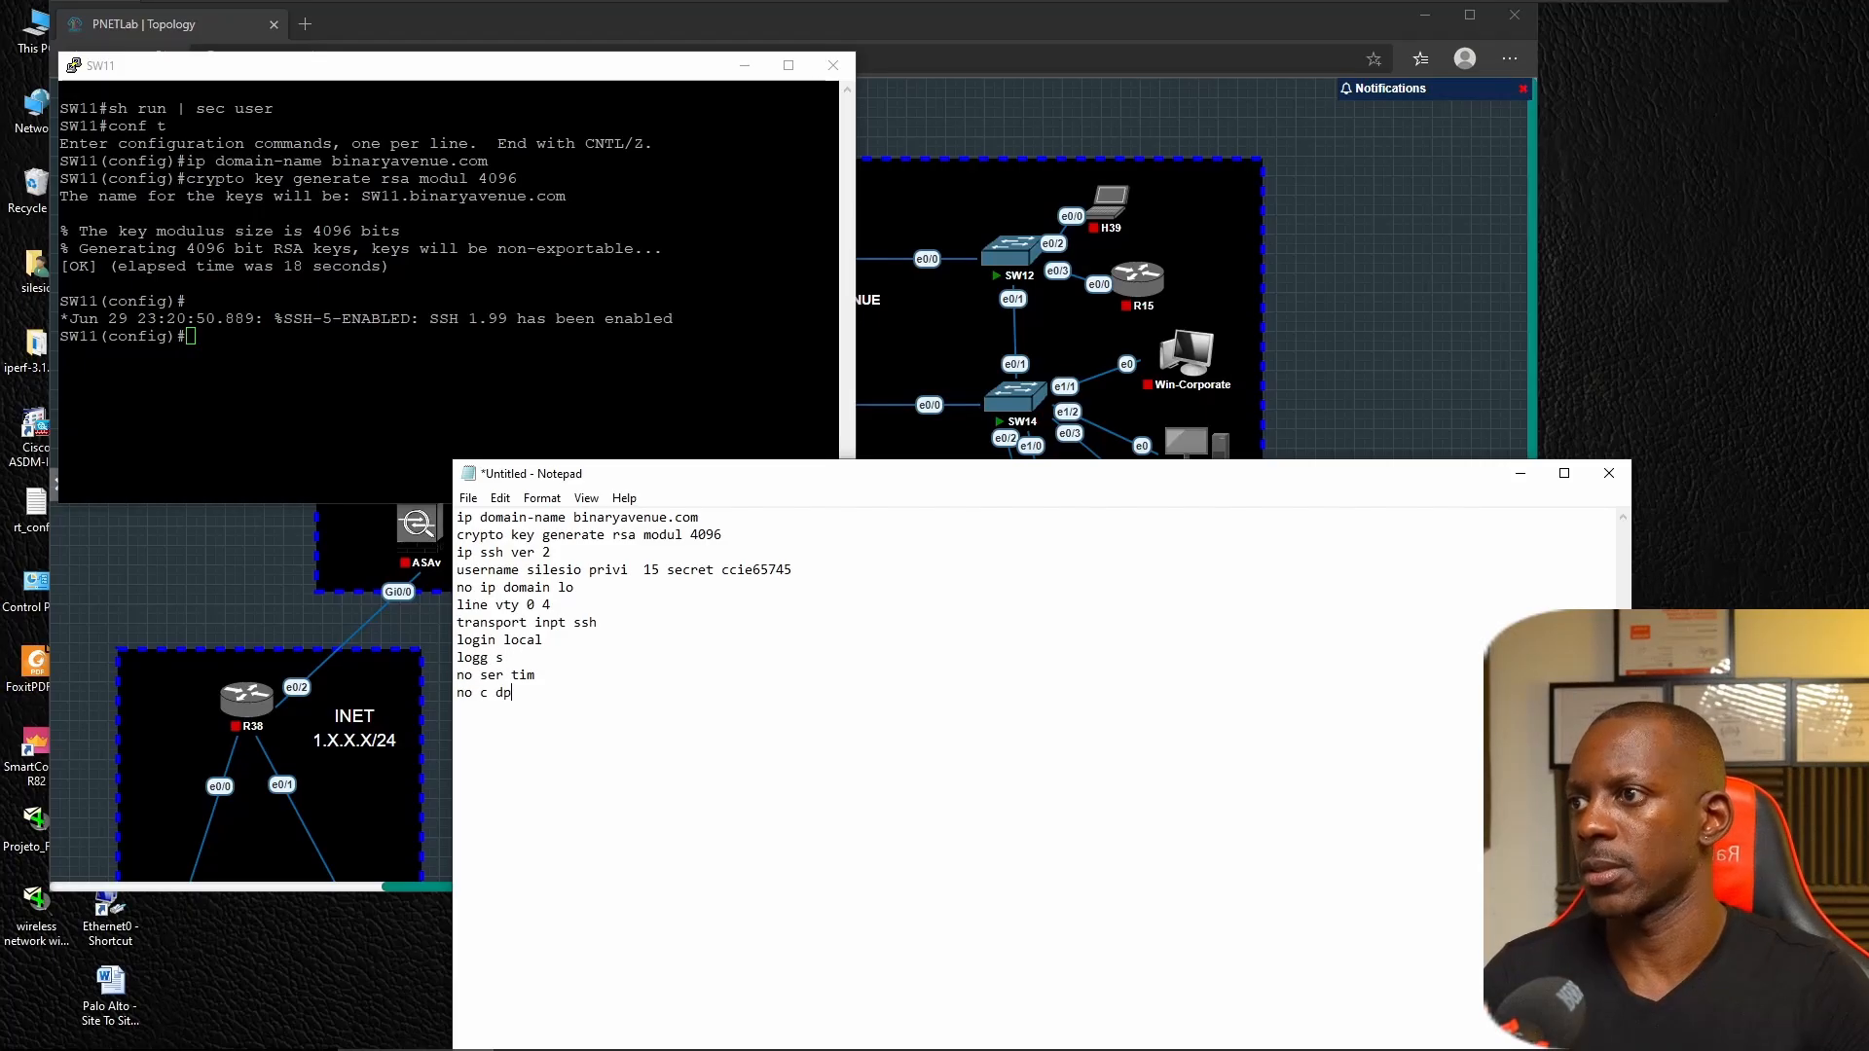
type("dp ad")
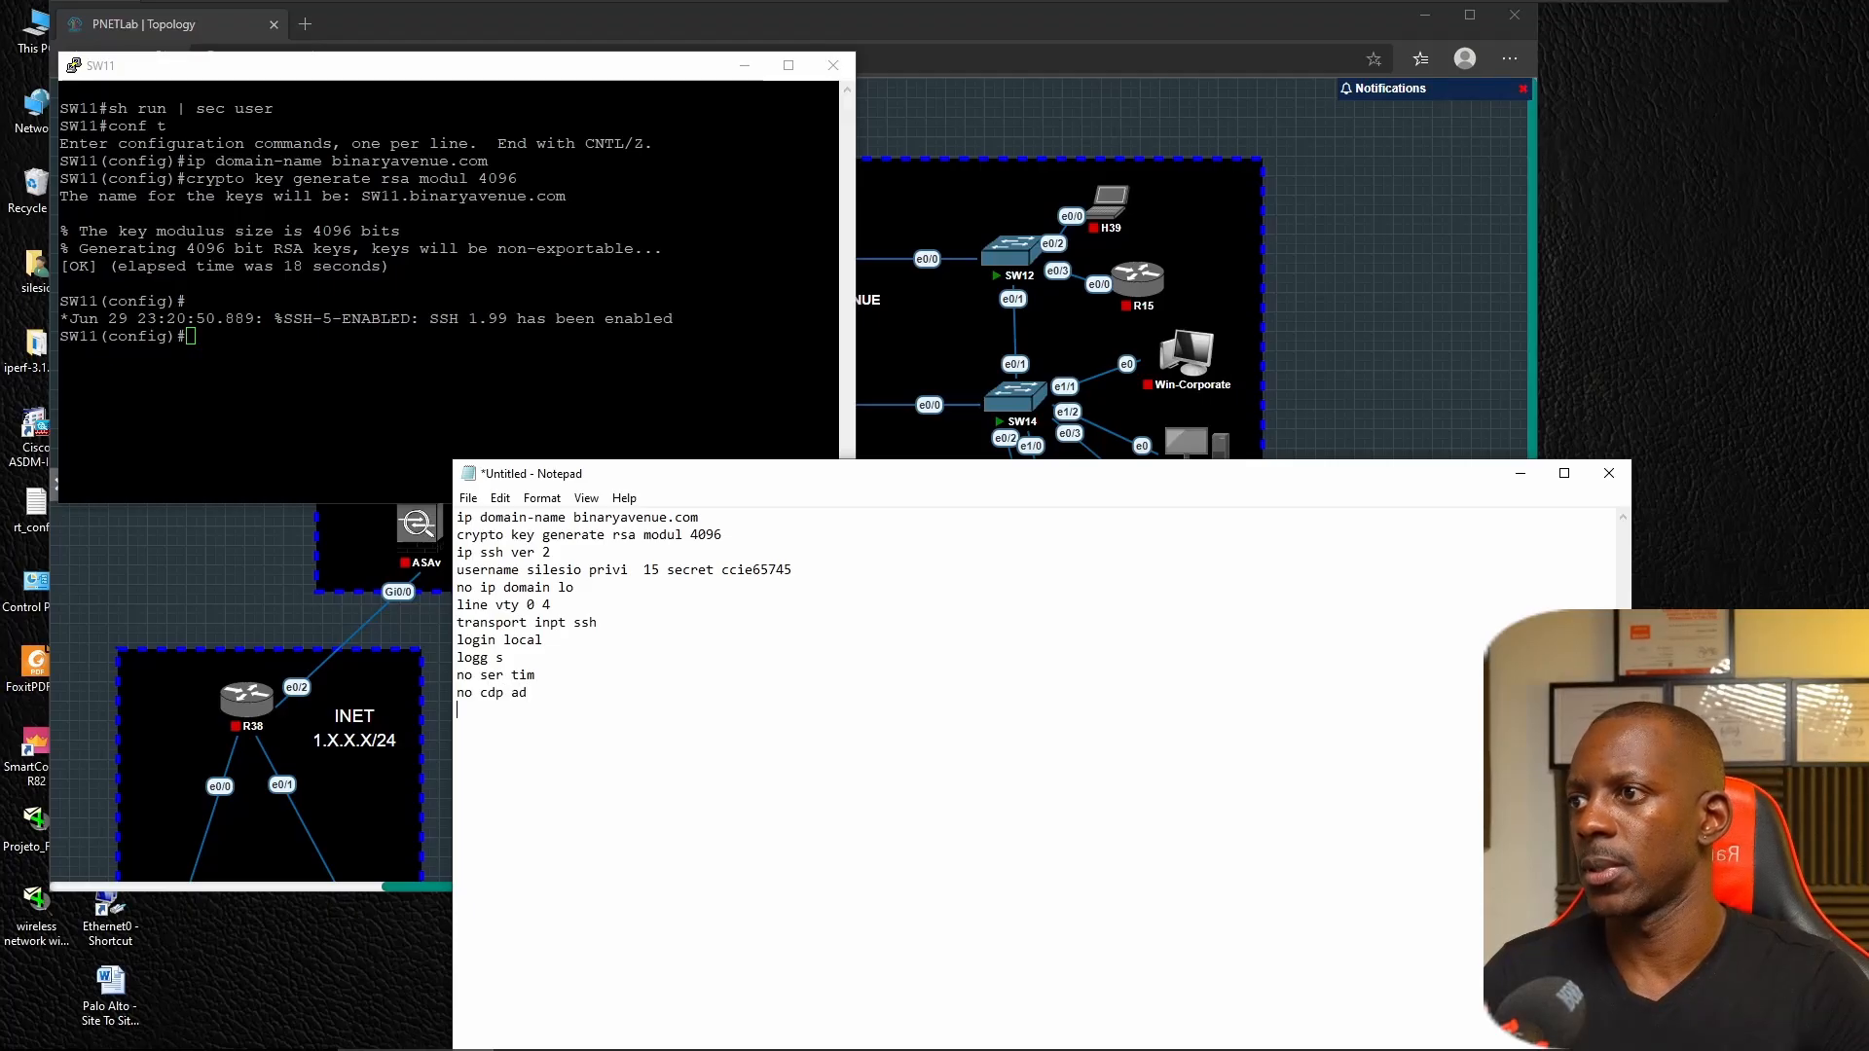
key("ctrl+a")
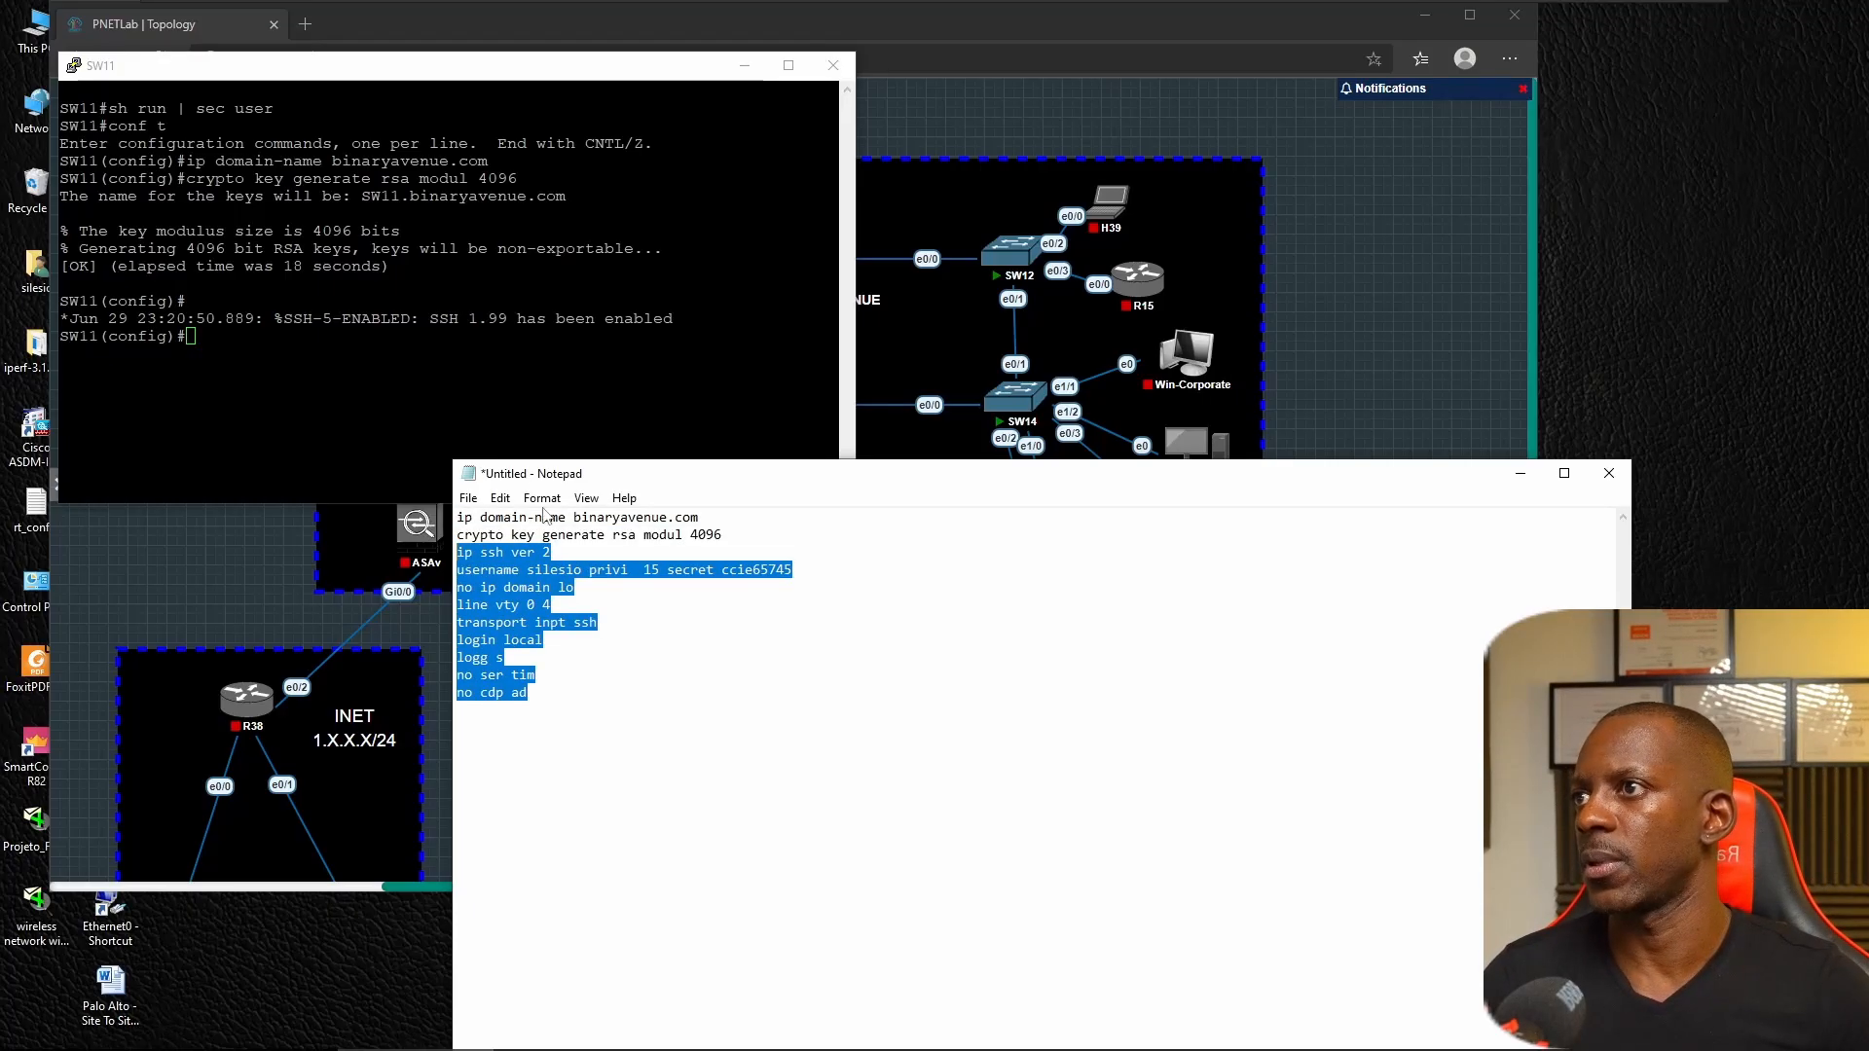
- Add int vlan 1 with ip add 192.168.43.61 255.255.255.0 and no shut
type("int v")
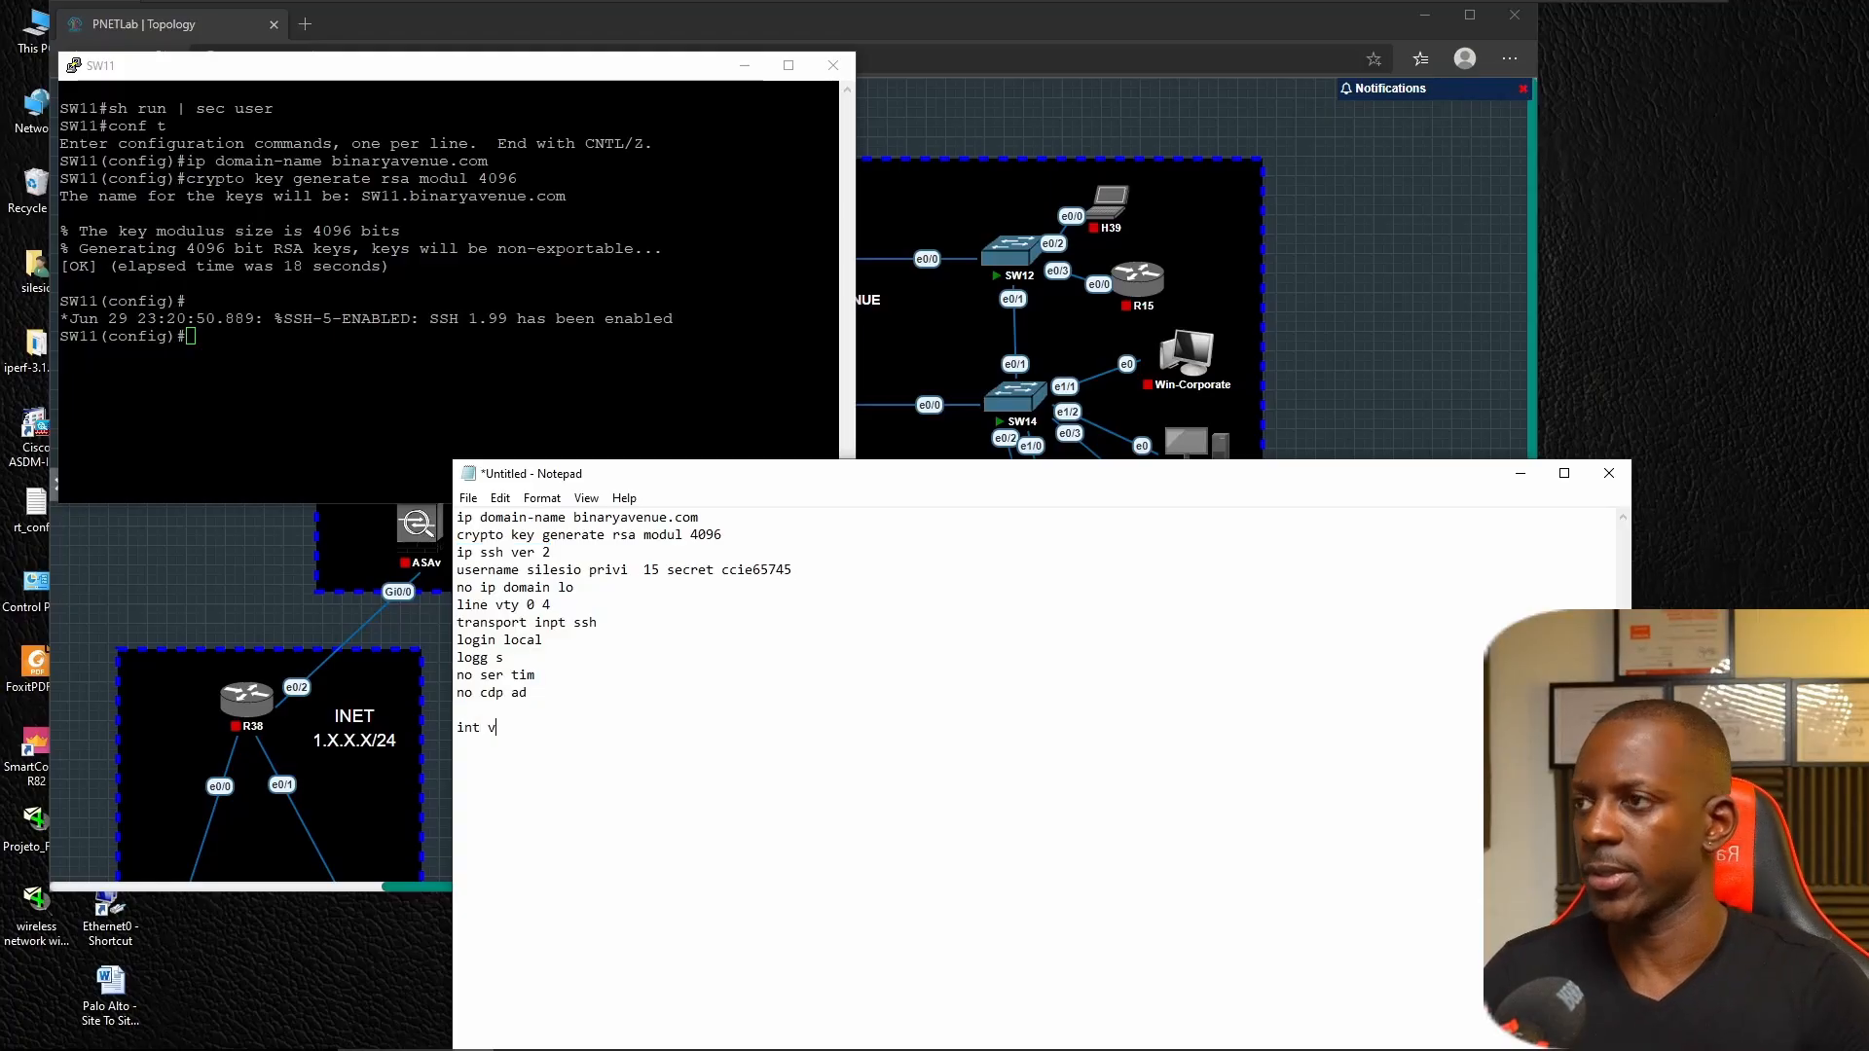
type("lan 1")
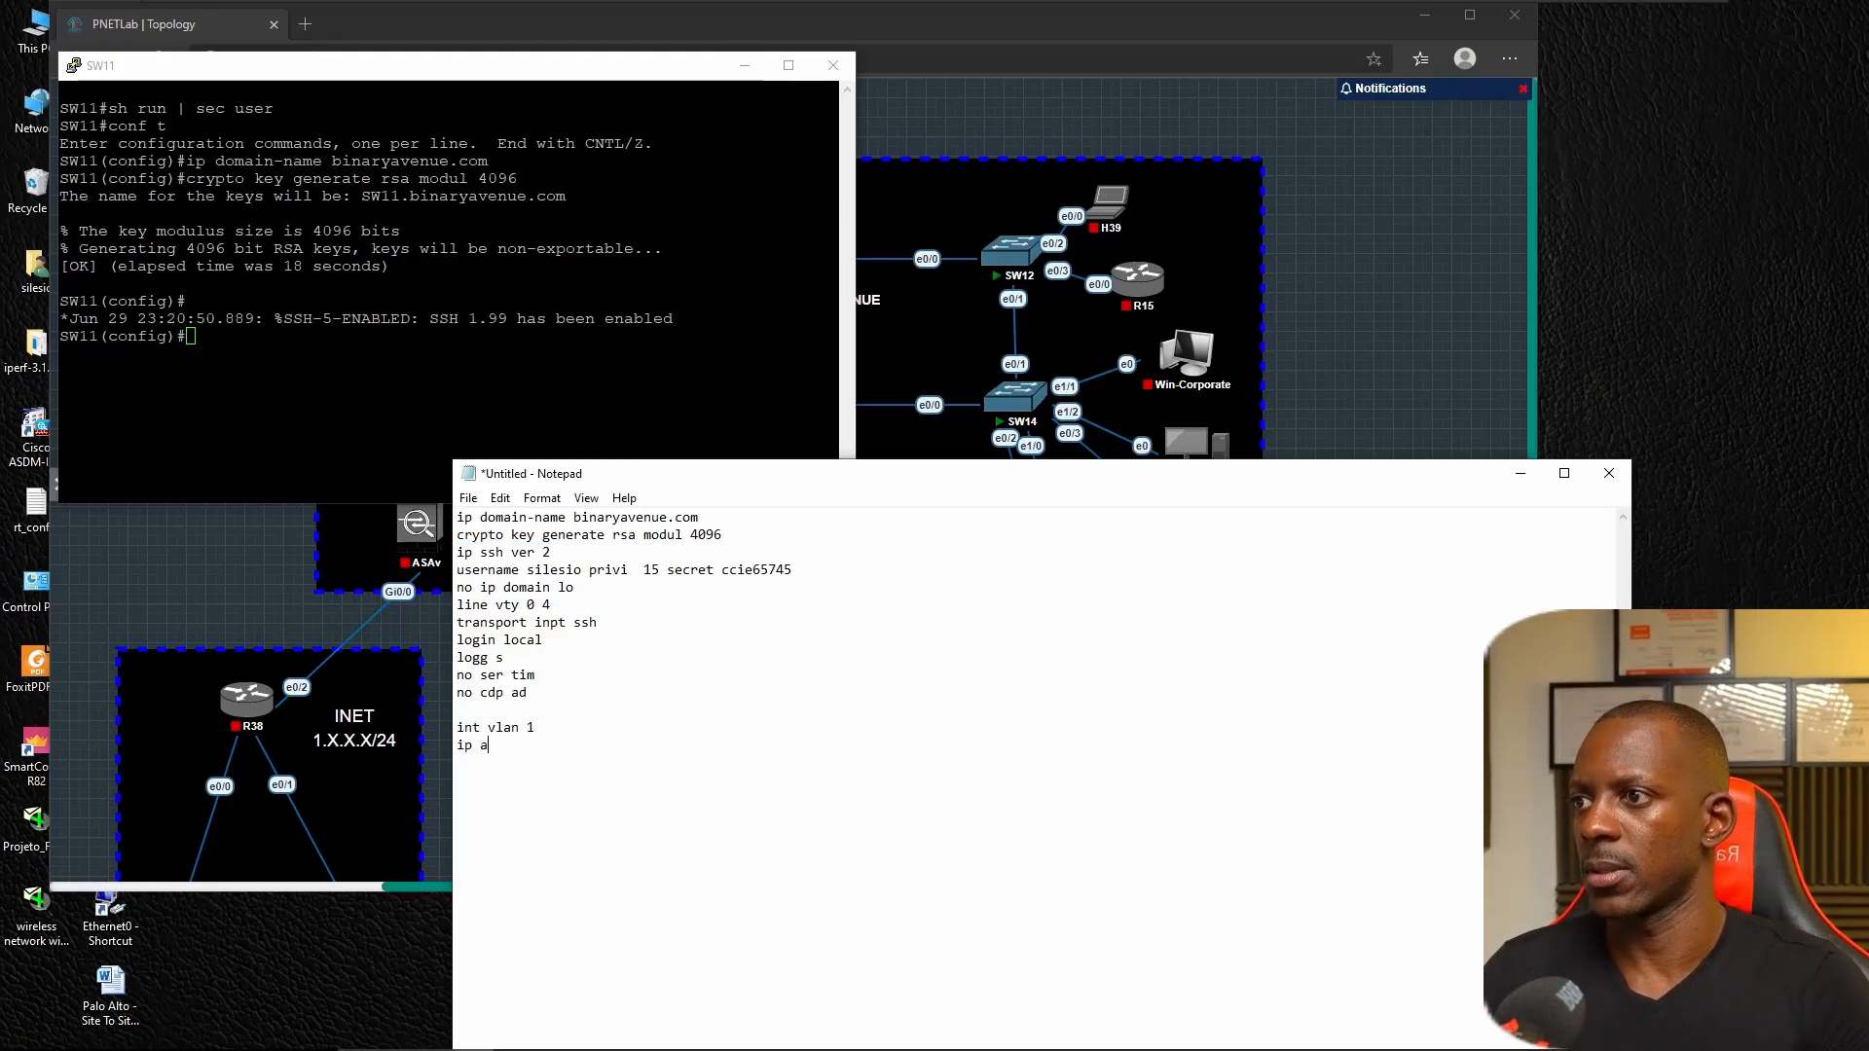
type("dd 192.168.43.")
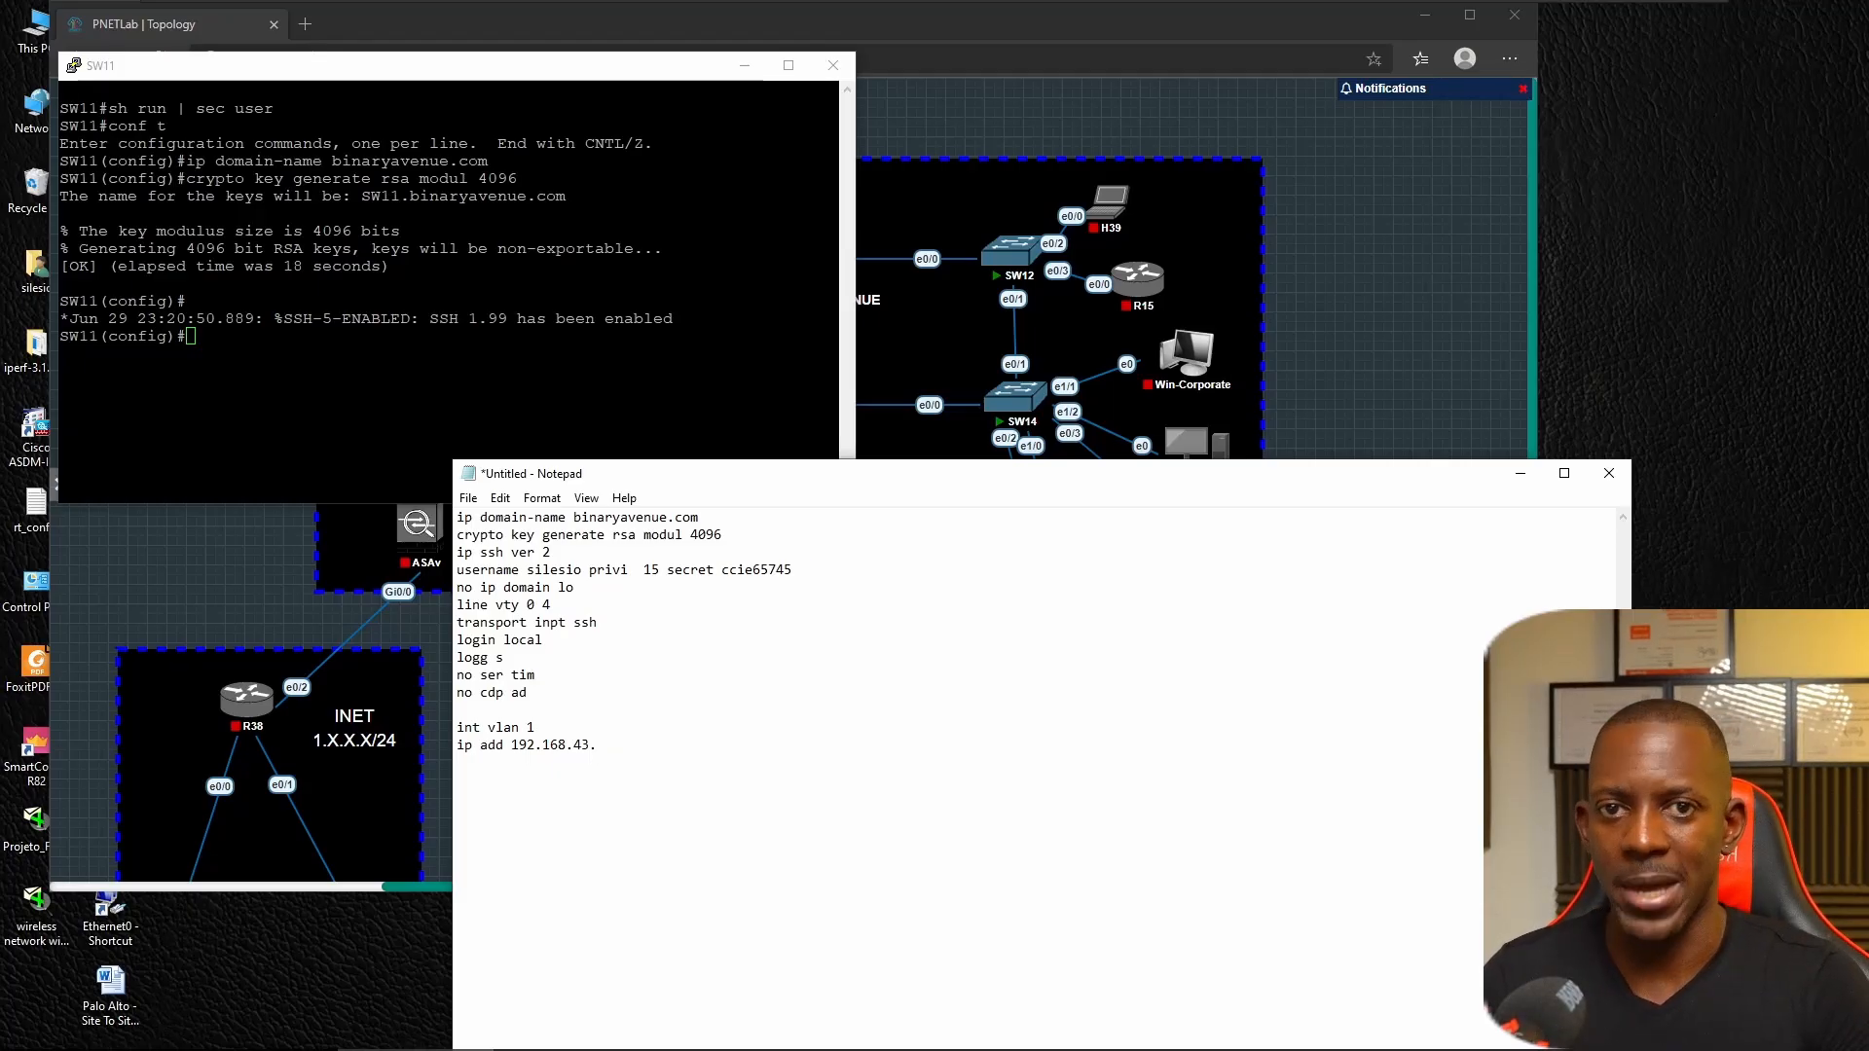
type("21")
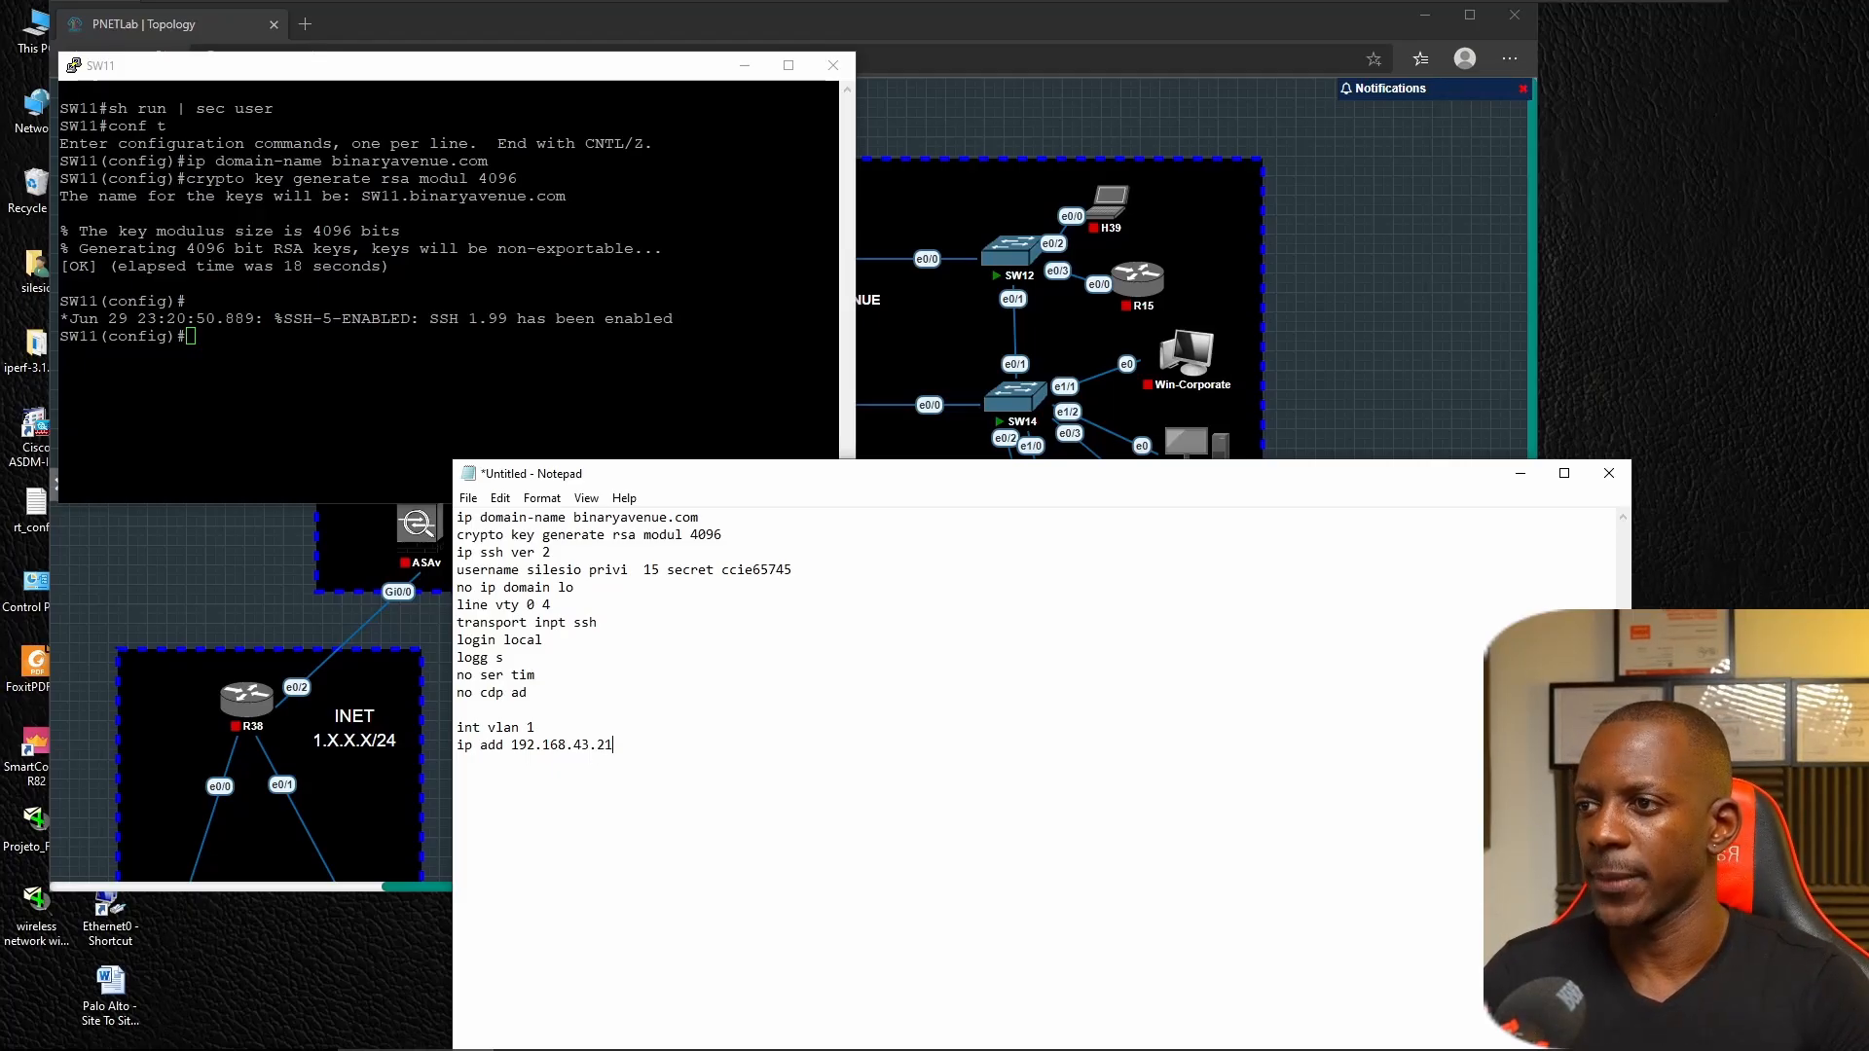
key("Backspace")
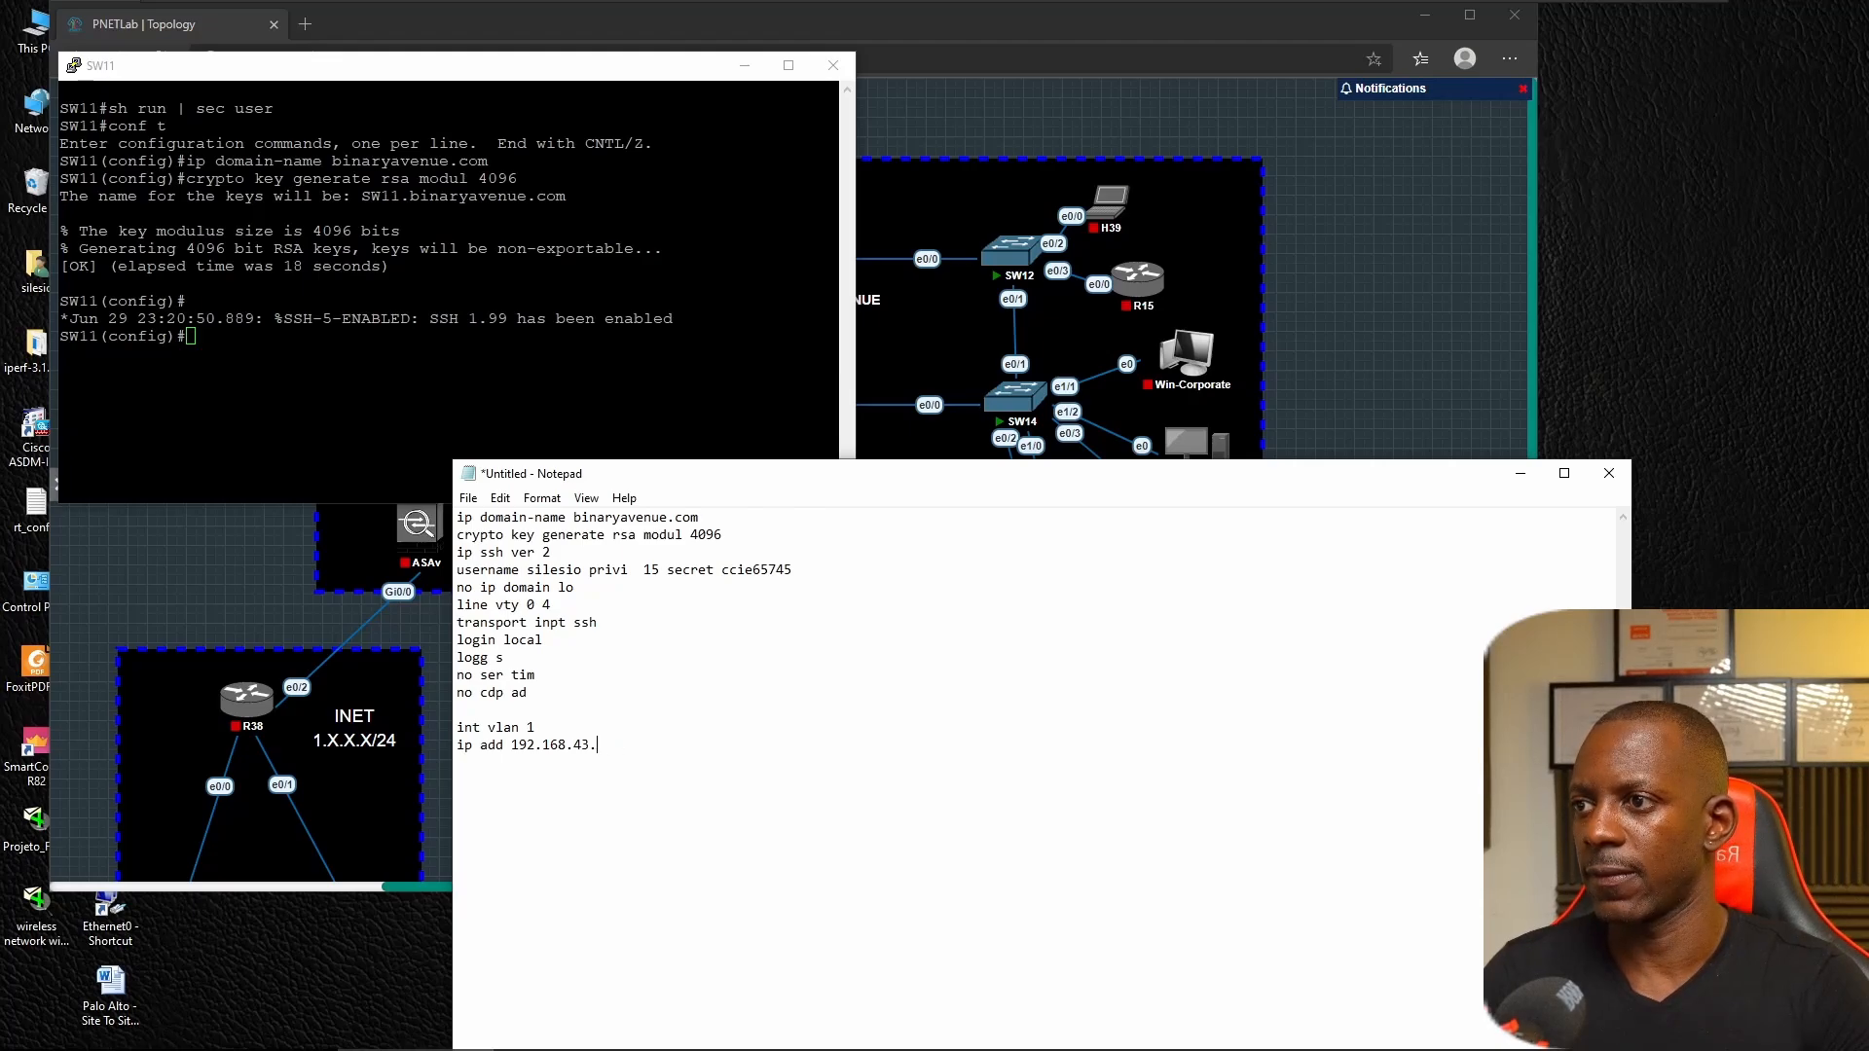
type("61 25")
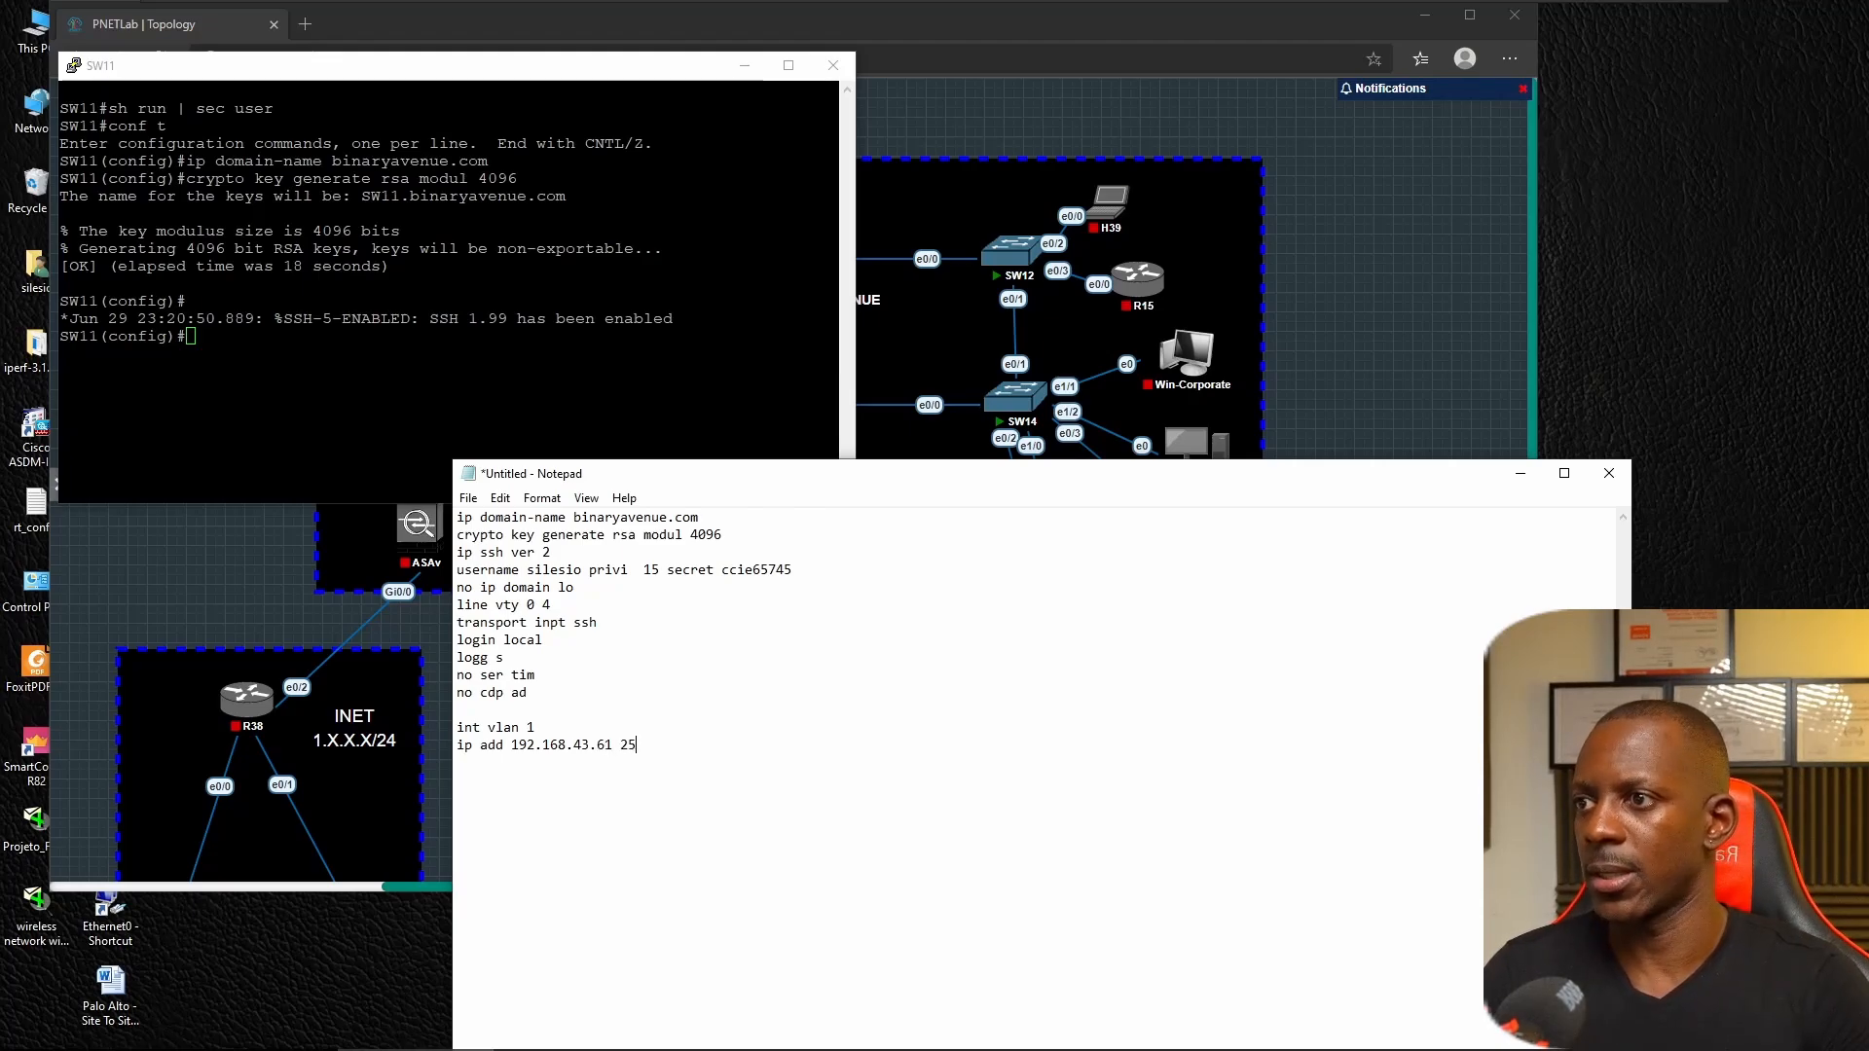
type("55.255.255.0")
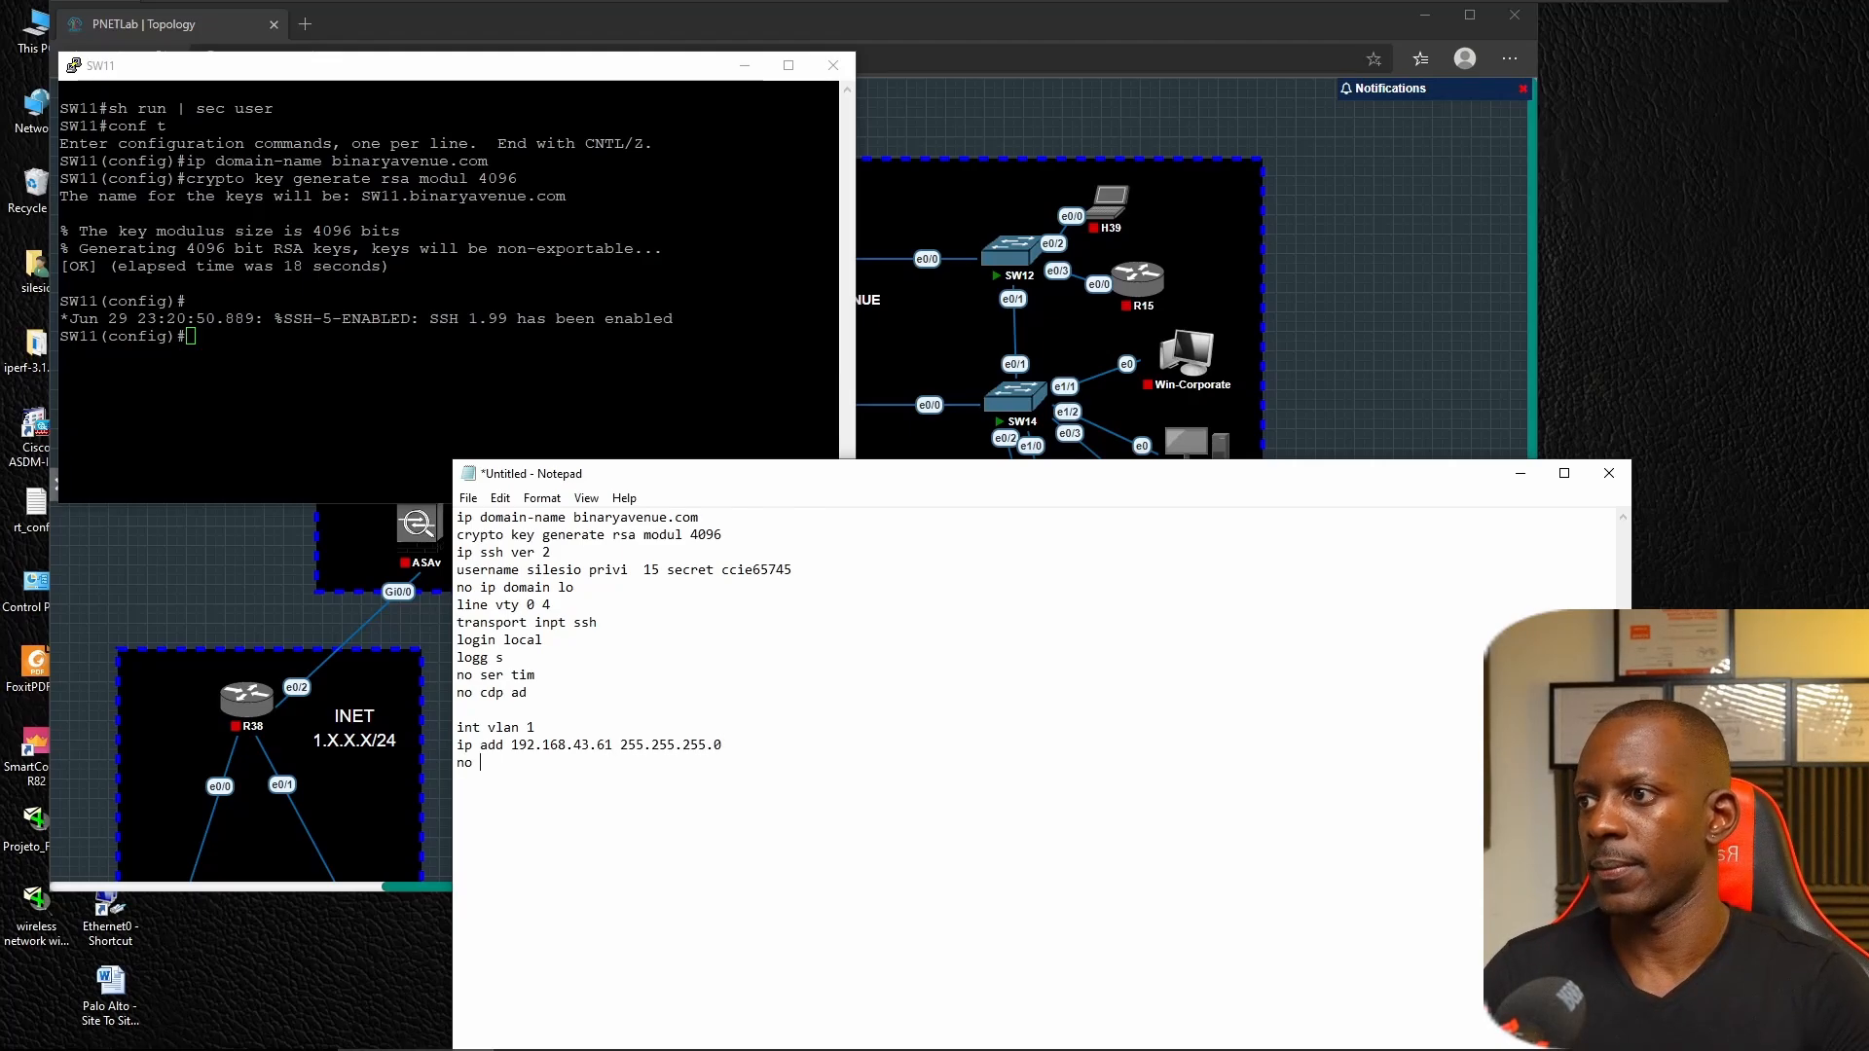
type("shut")
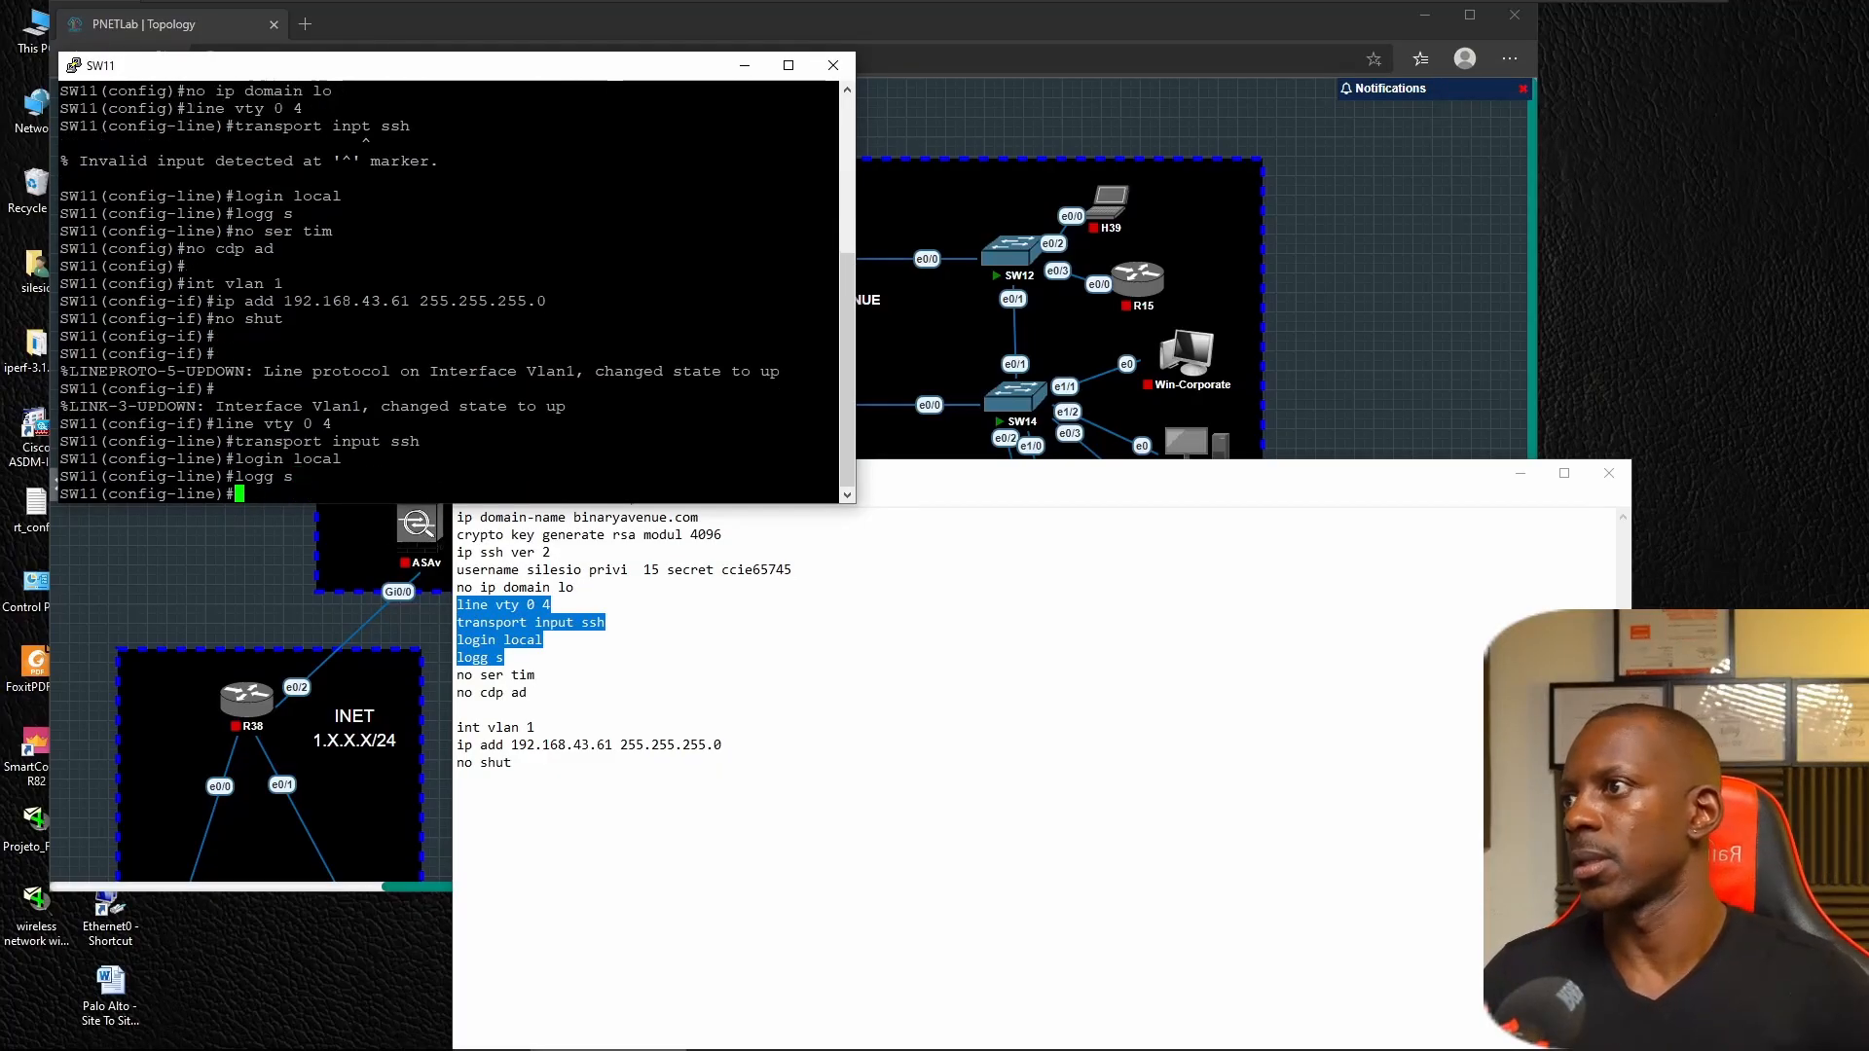
- Ping 192.168.43.30 from SW11 using 'do ping'
type("do ping")
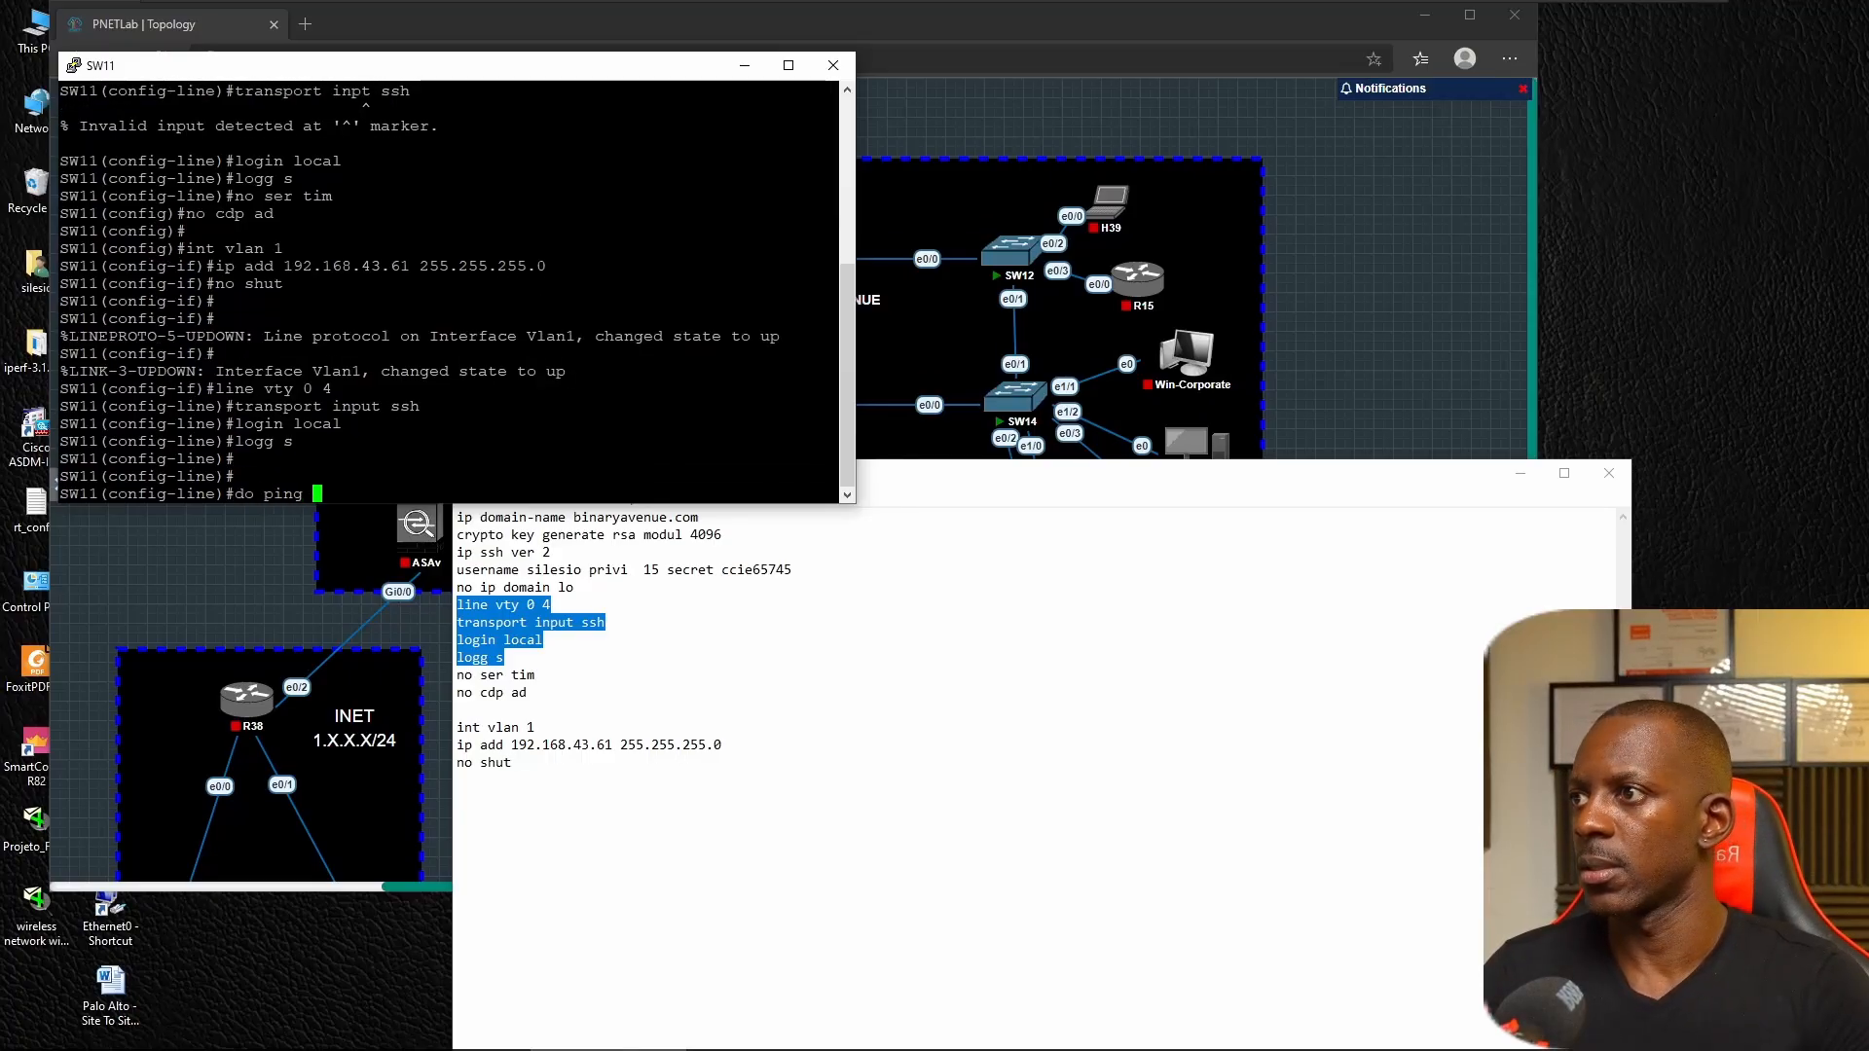
type("192.168.43")
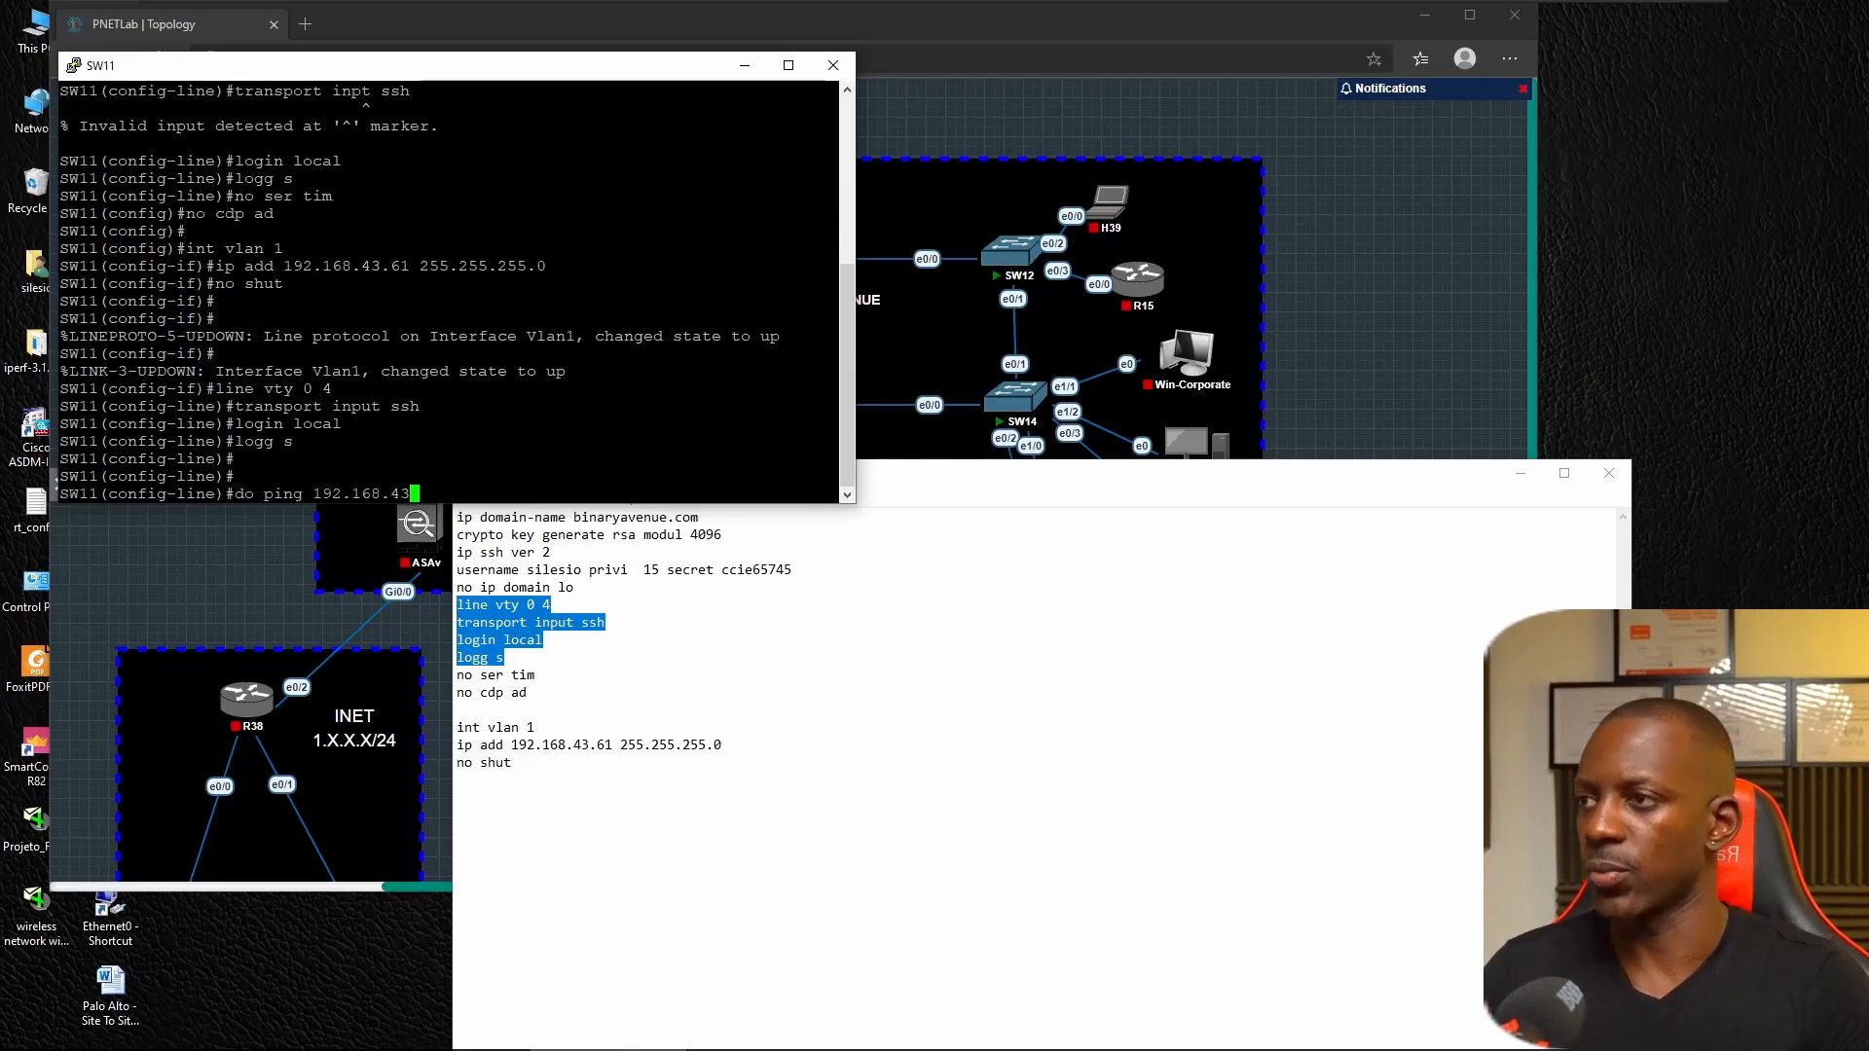
key("Return")
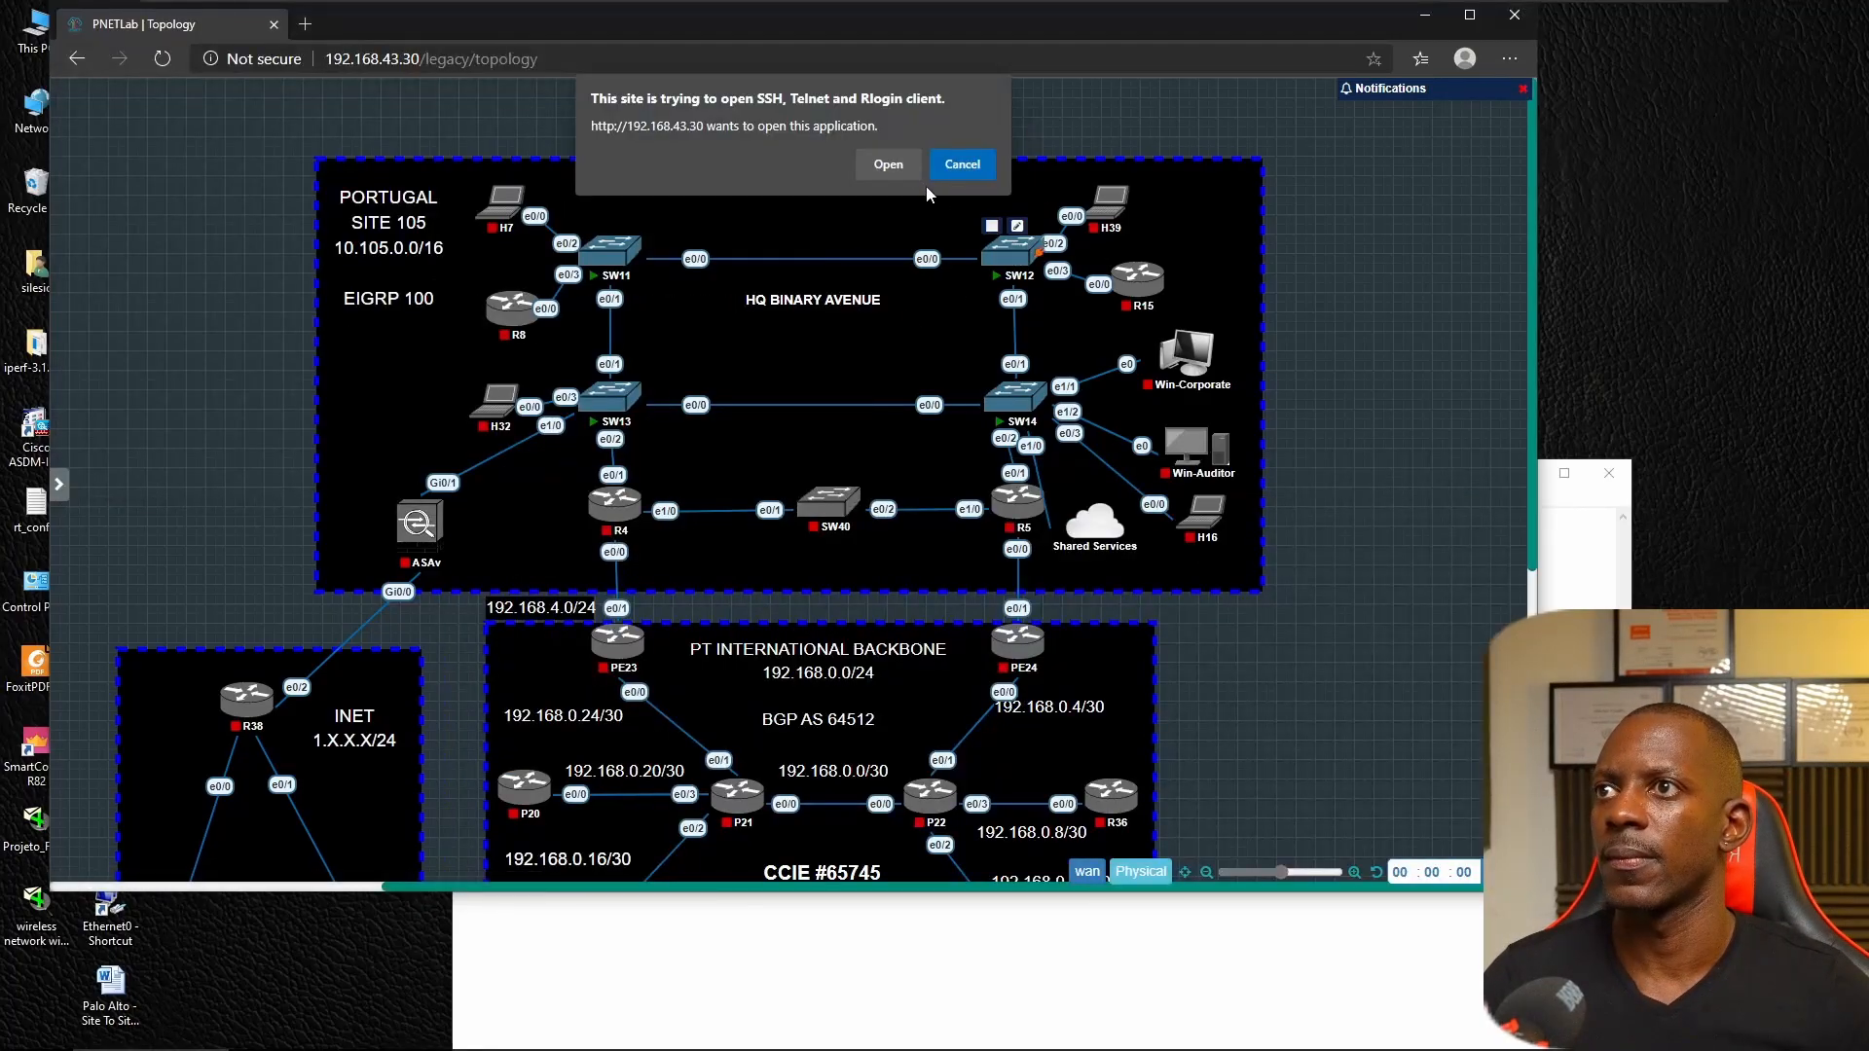
- Open SW12 and SW13 consoles, configure SW12 as 192.168.43.62, and ping 192.168.43.30
left_click(887, 165)
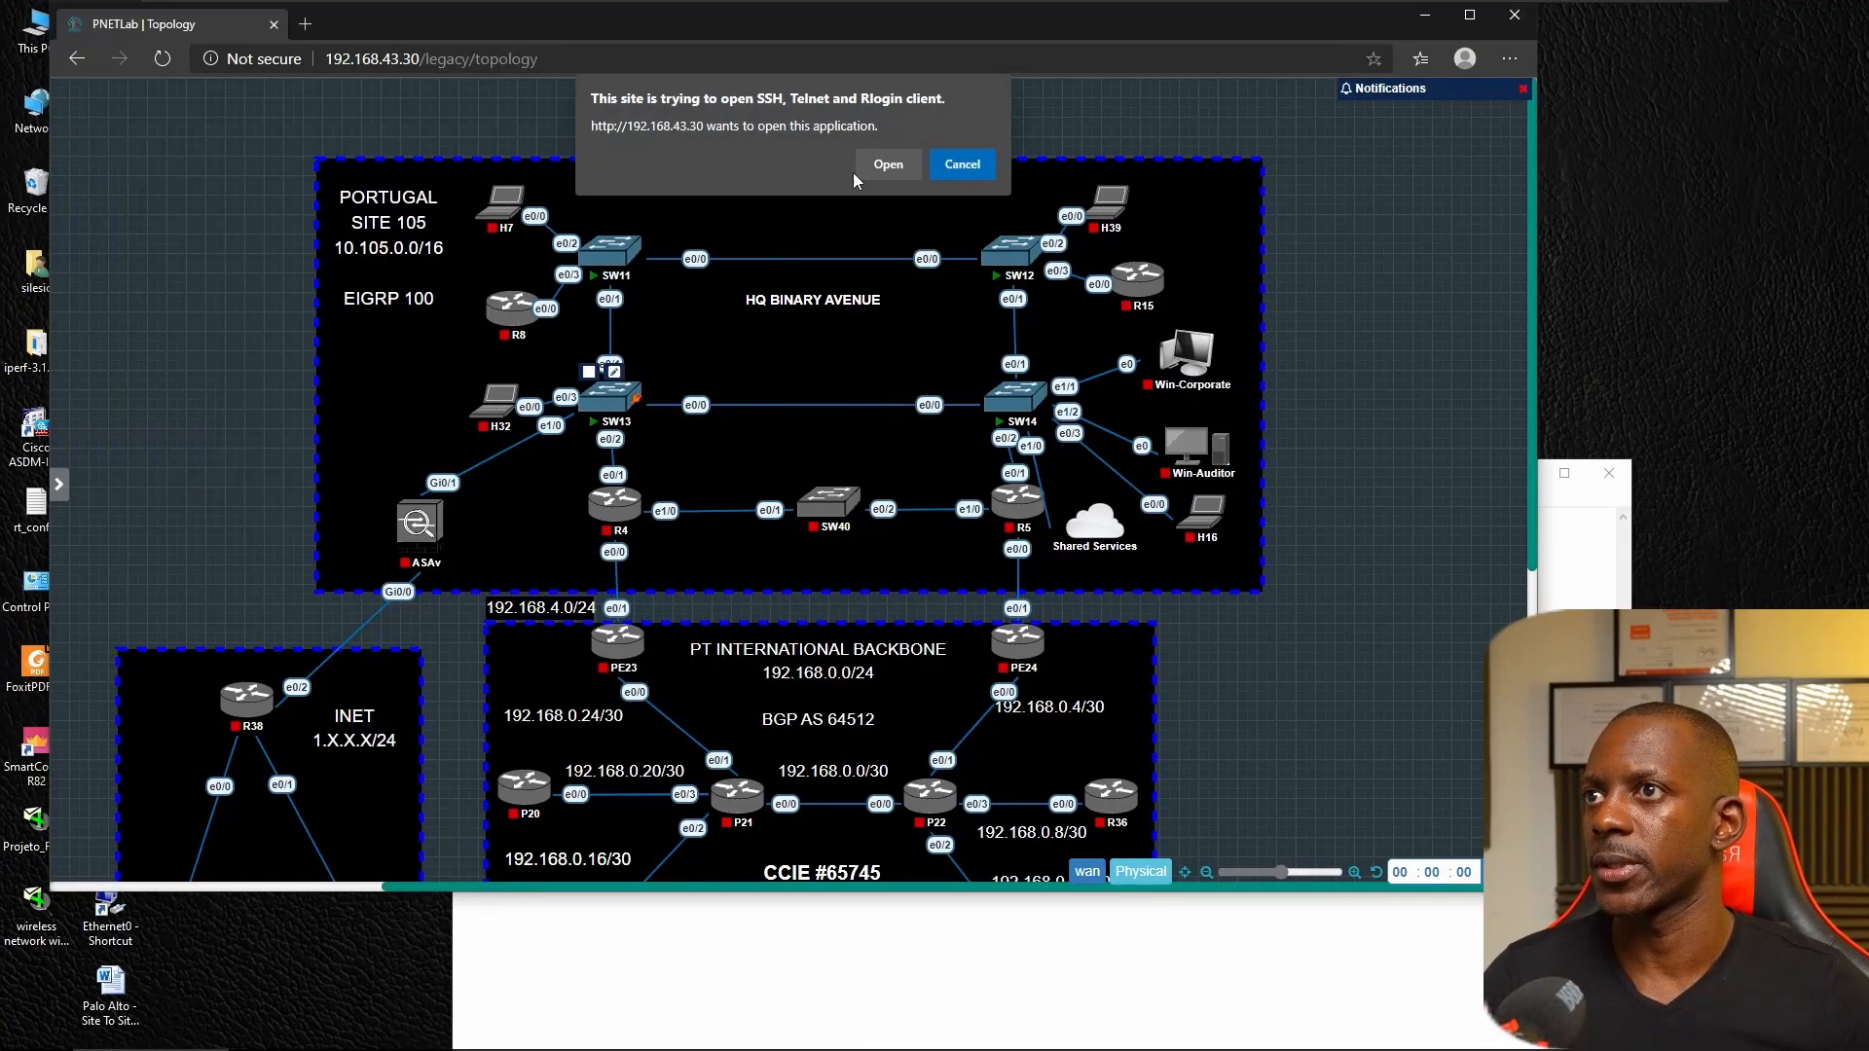
left_click(887, 163)
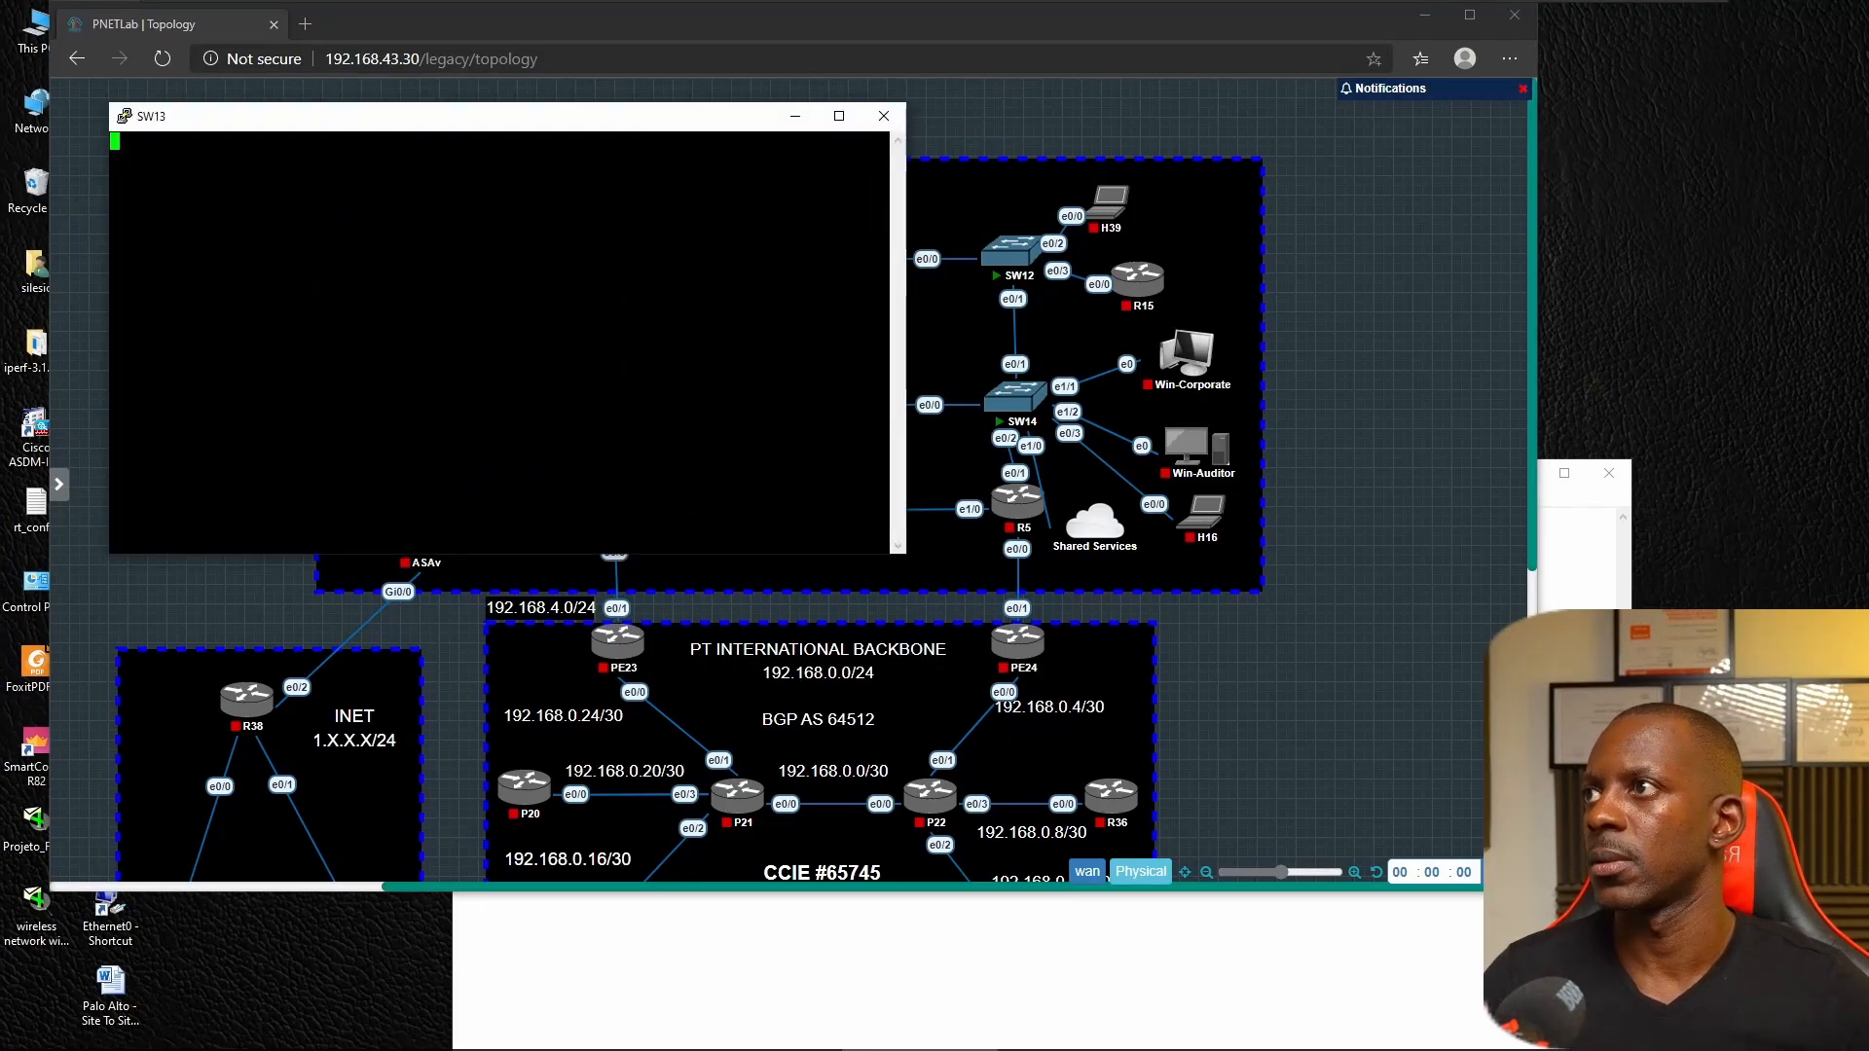
type("conf t")
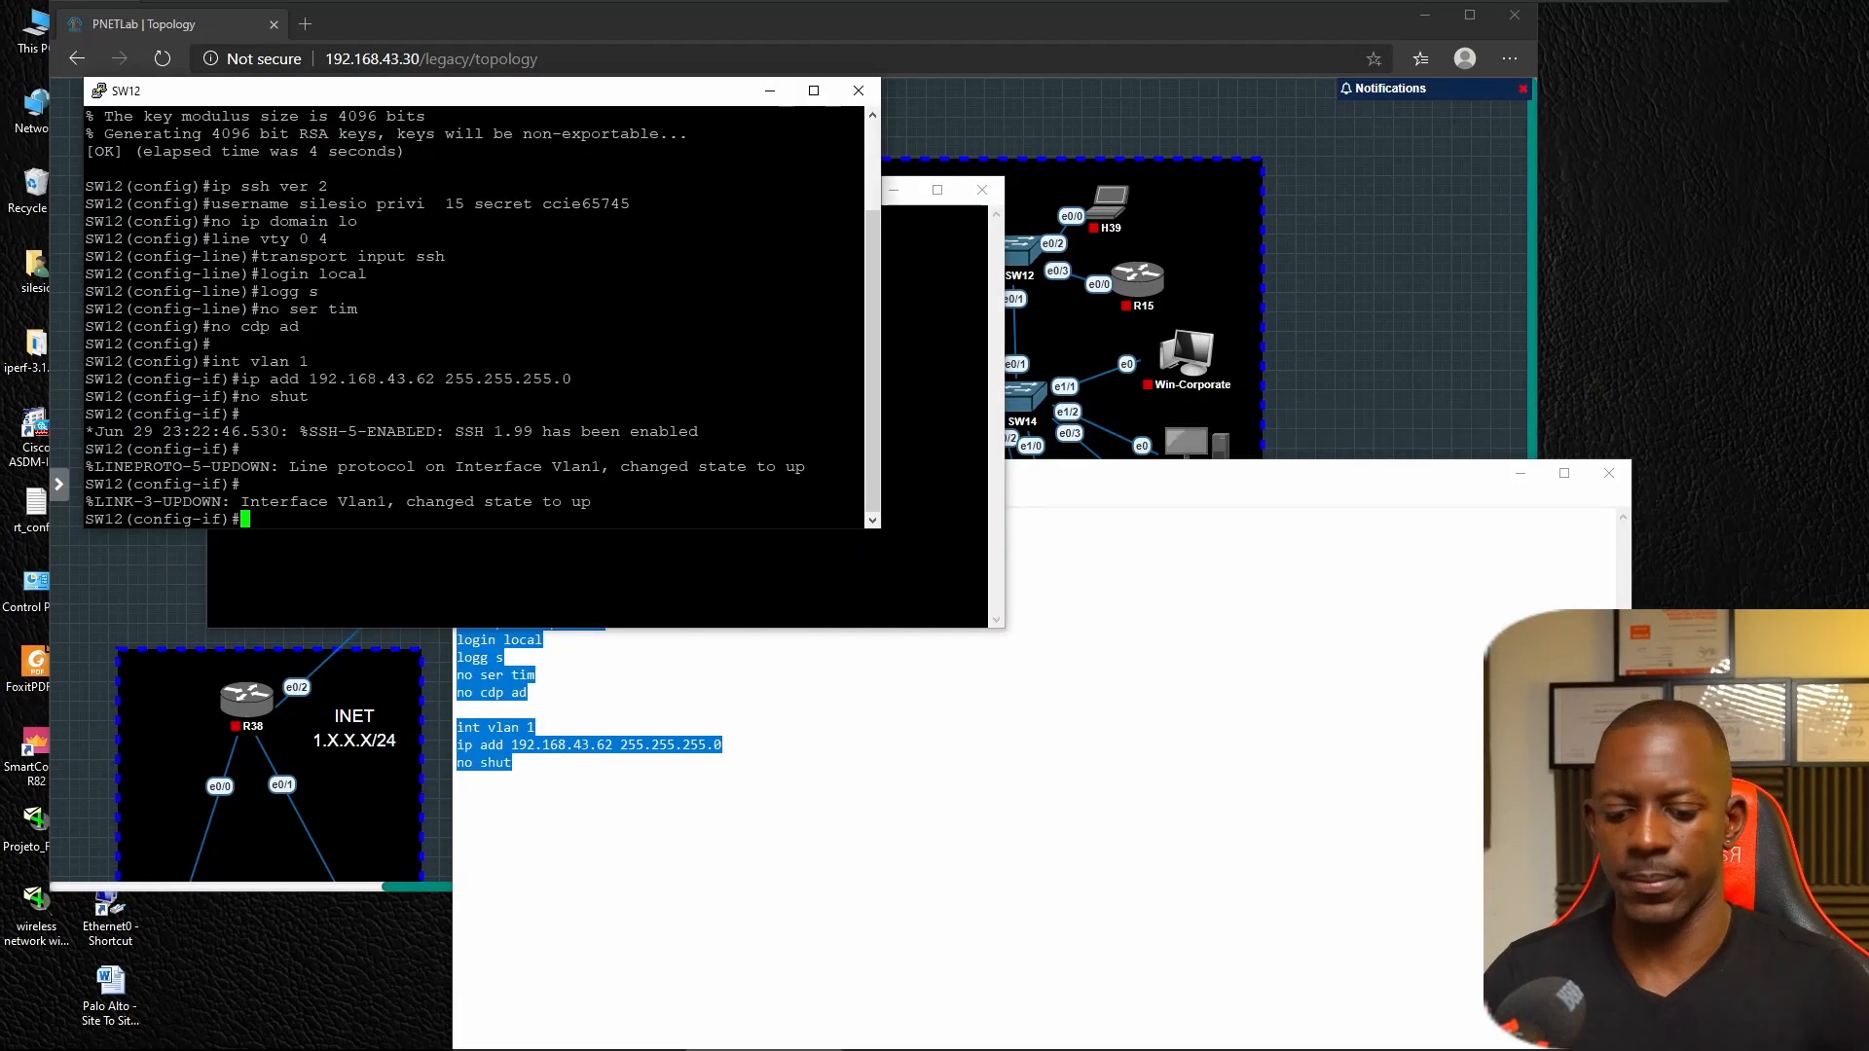
type("do ping 192.168.43.30")
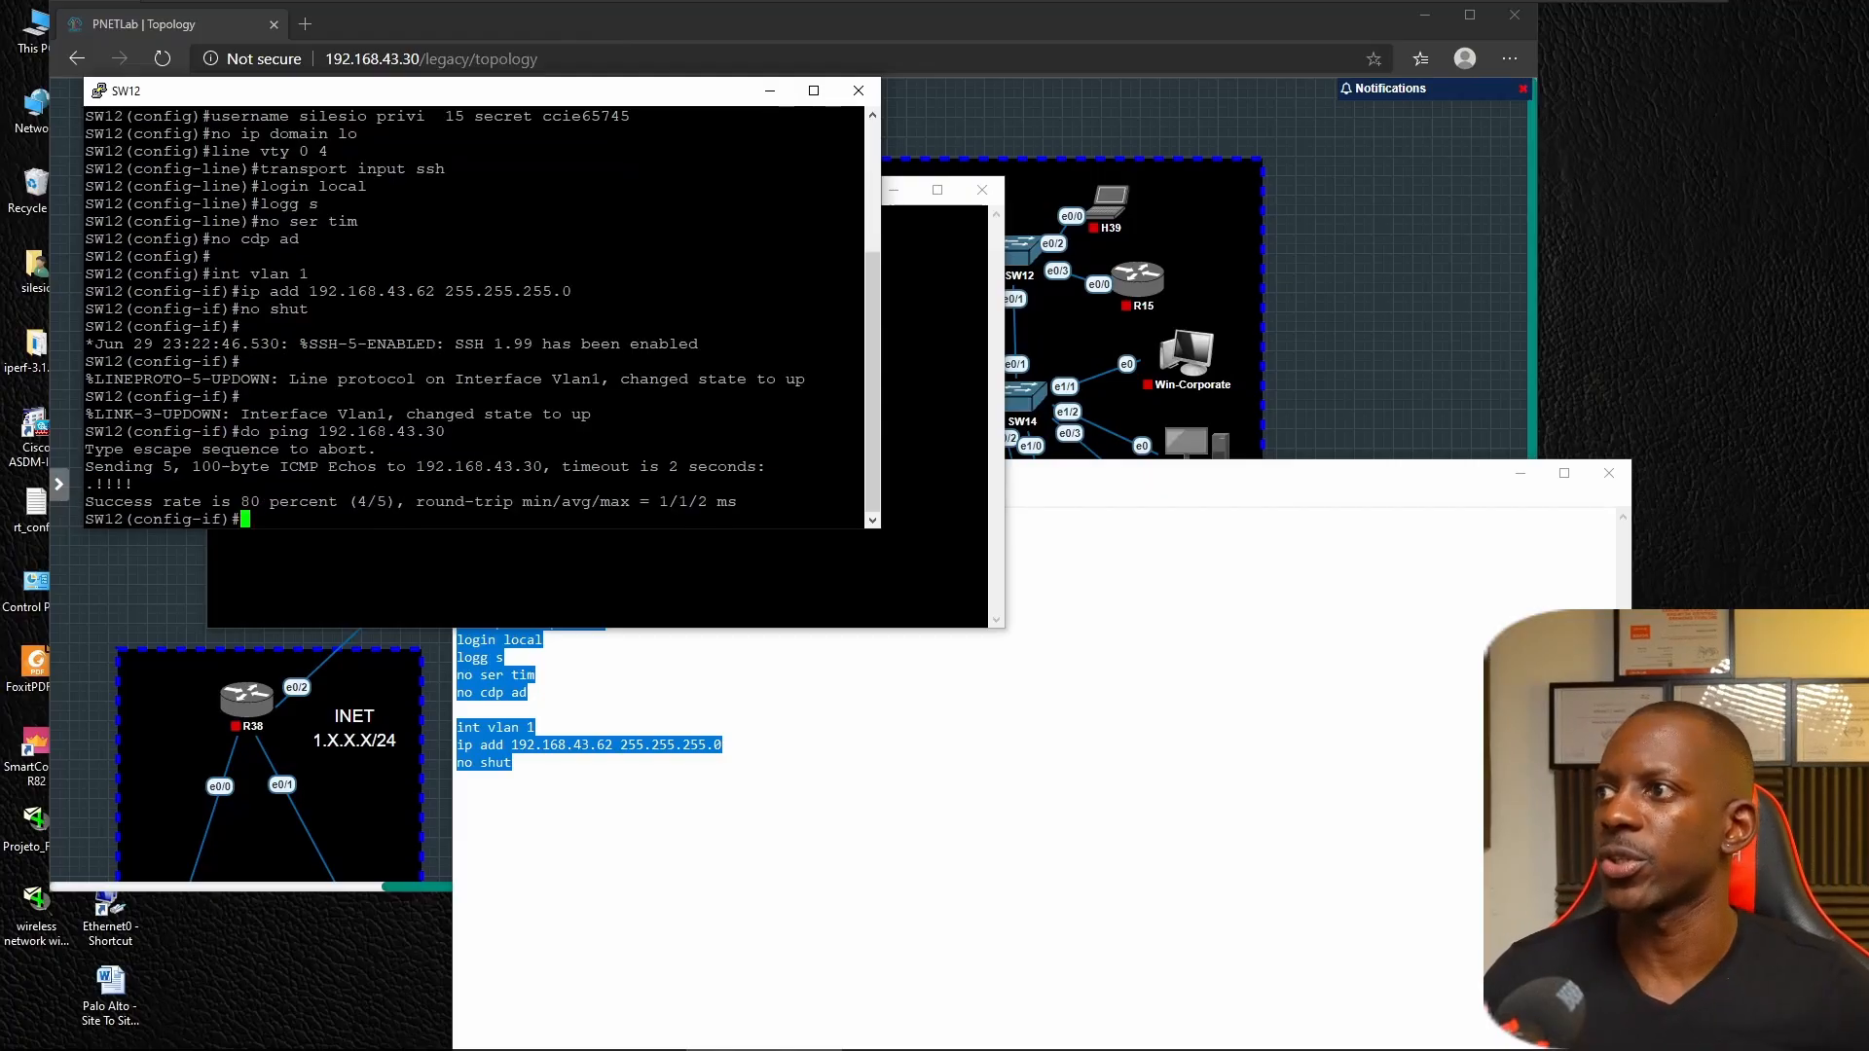
left_click(891, 1035)
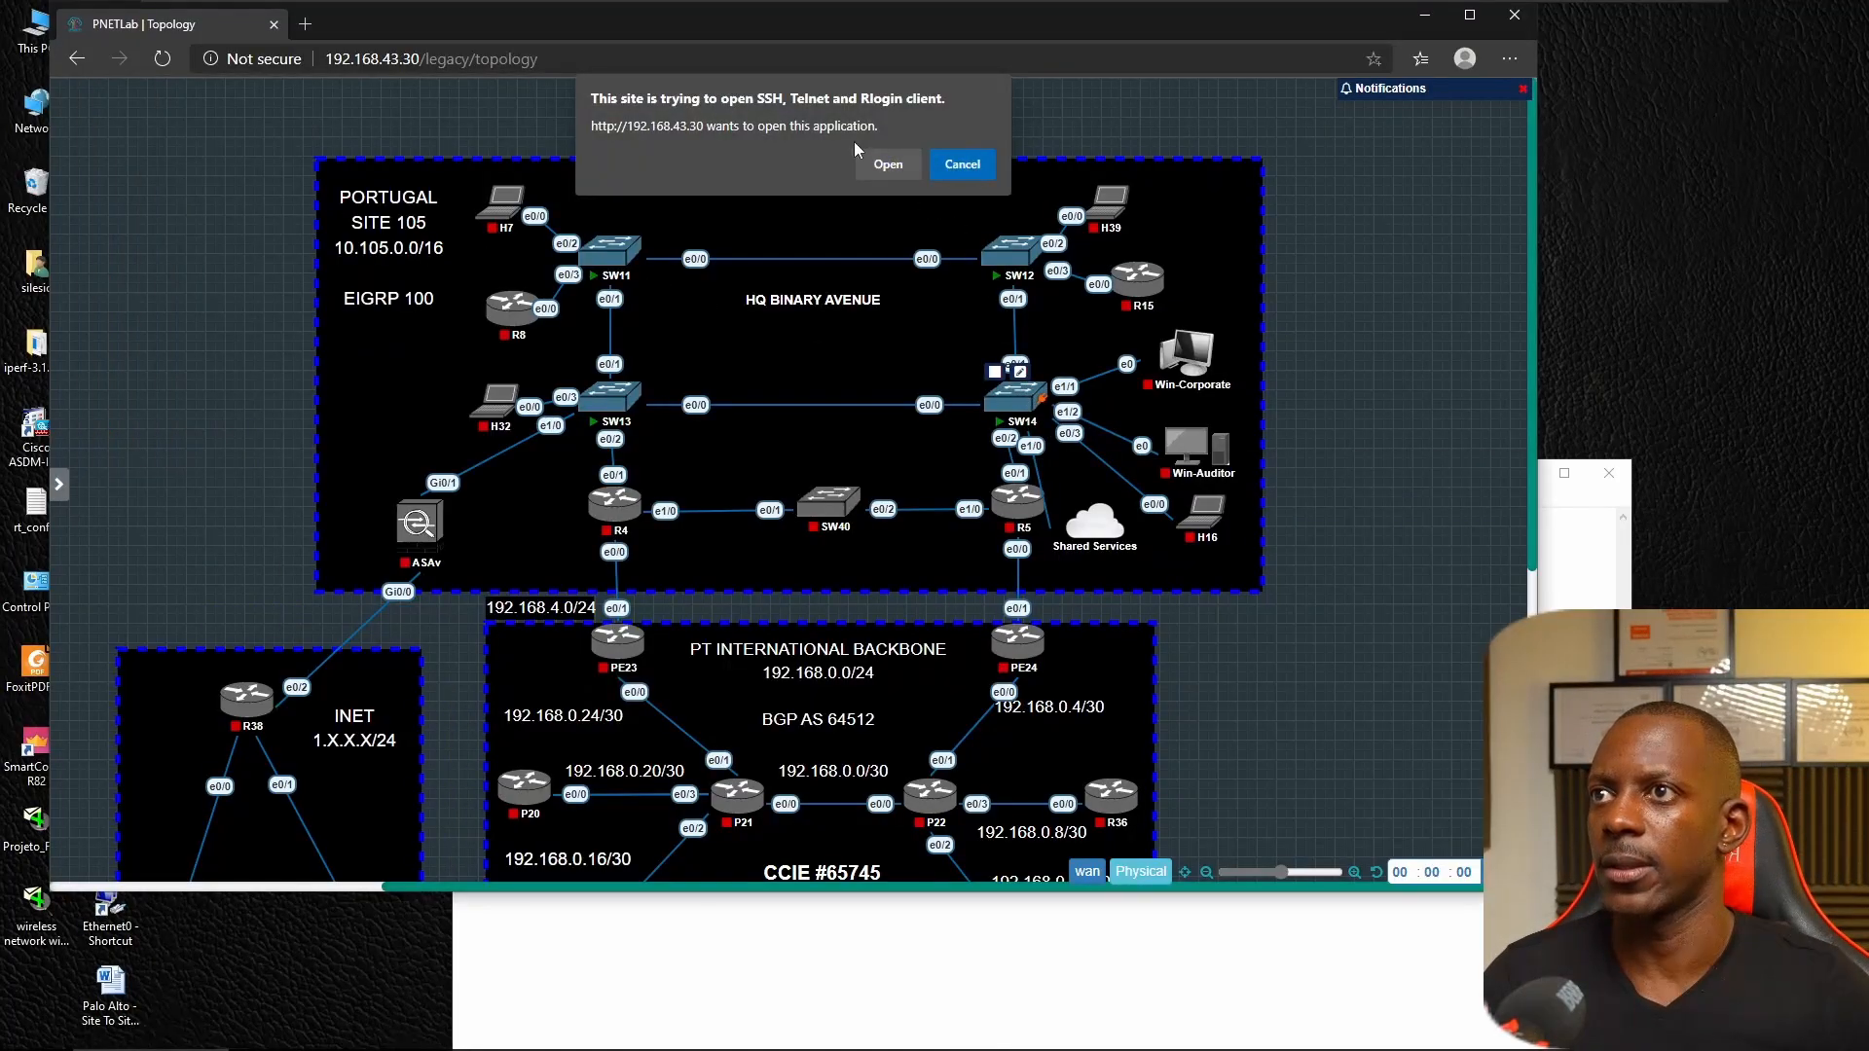
- Open SW14's console, ping 192.168.43.30, and save the configuration with 'do wr'
left_click(887, 164)
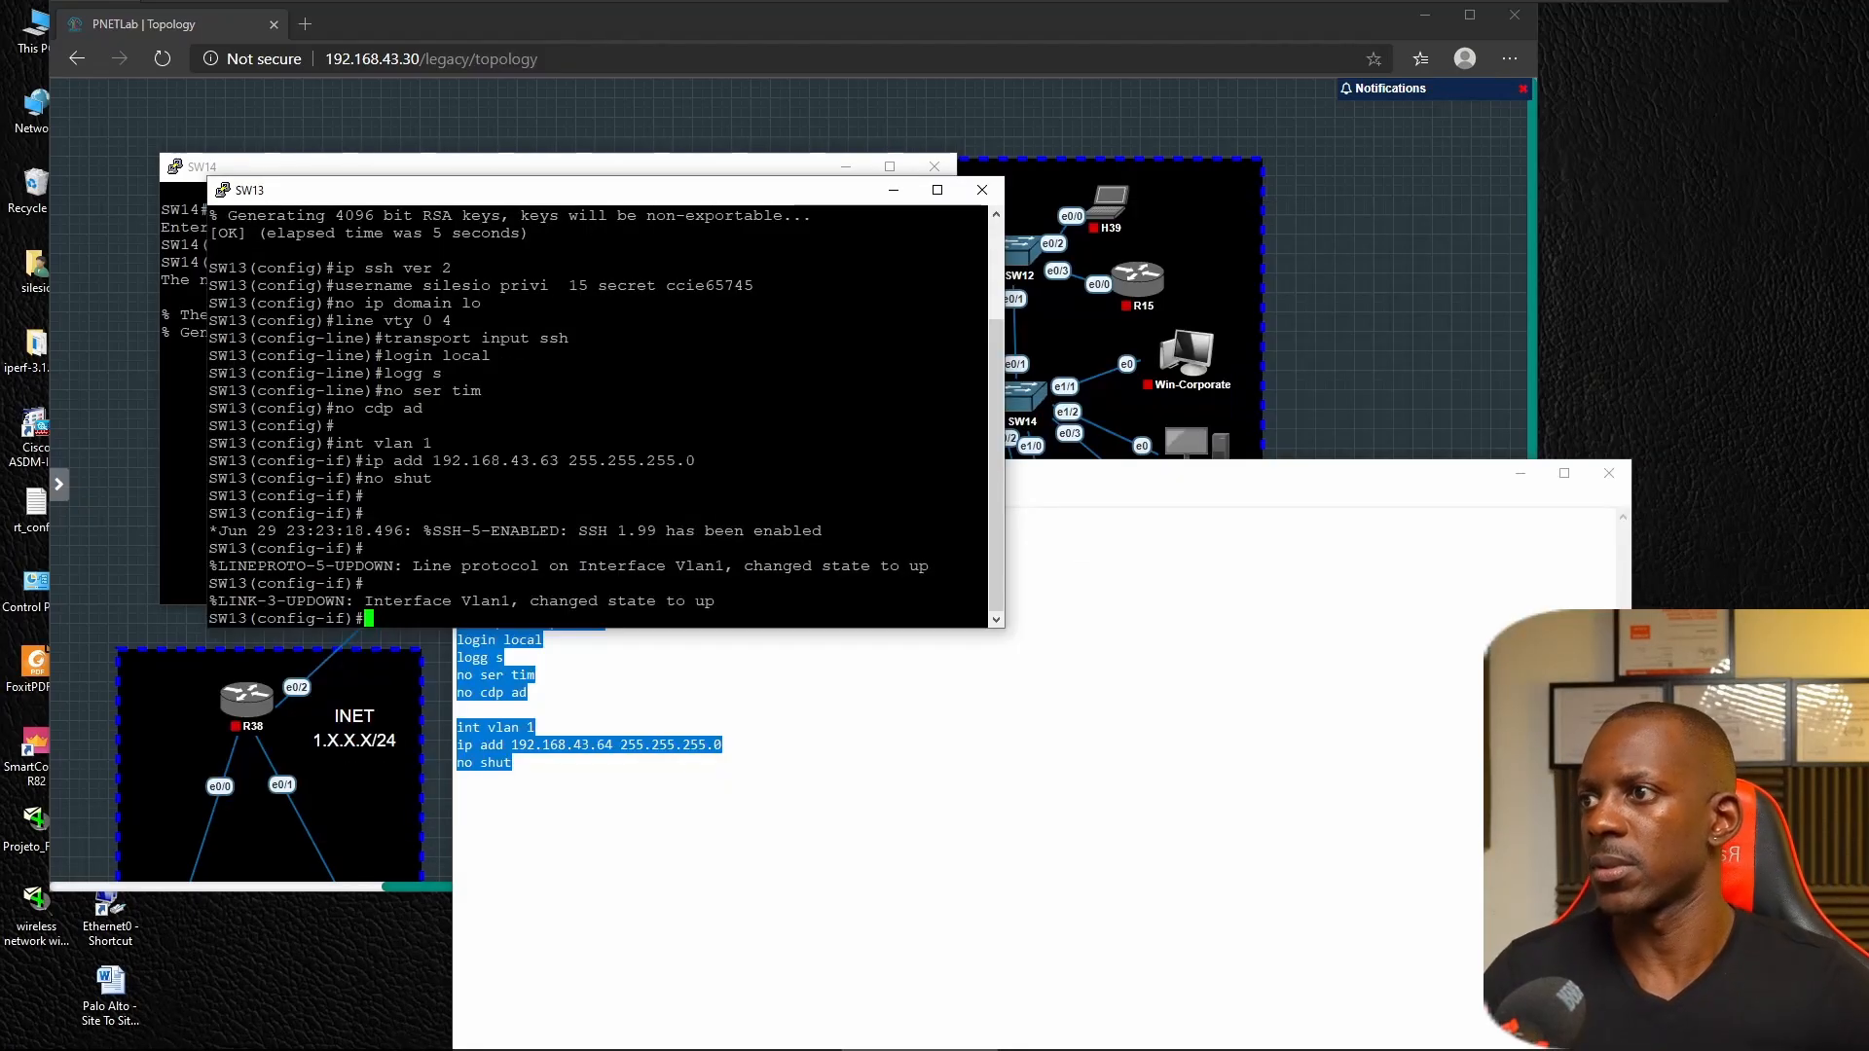
type("do ping 1")
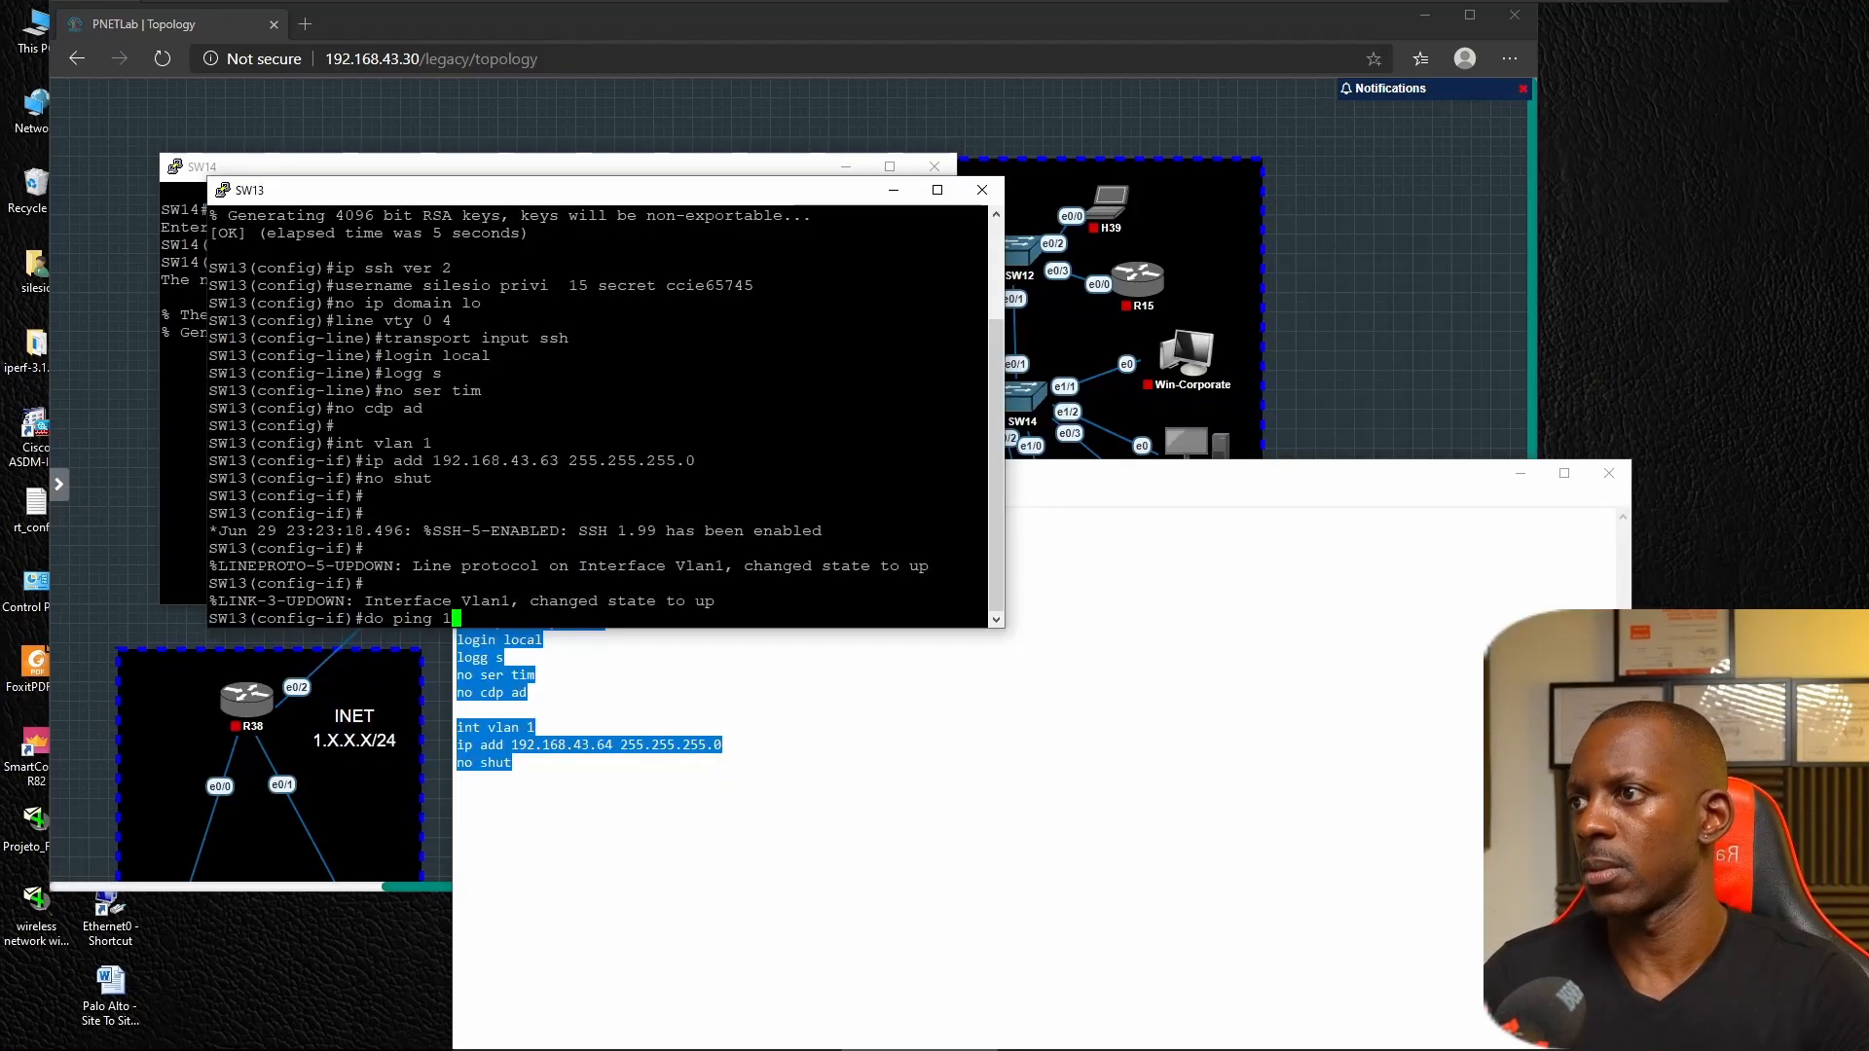
key("Return")
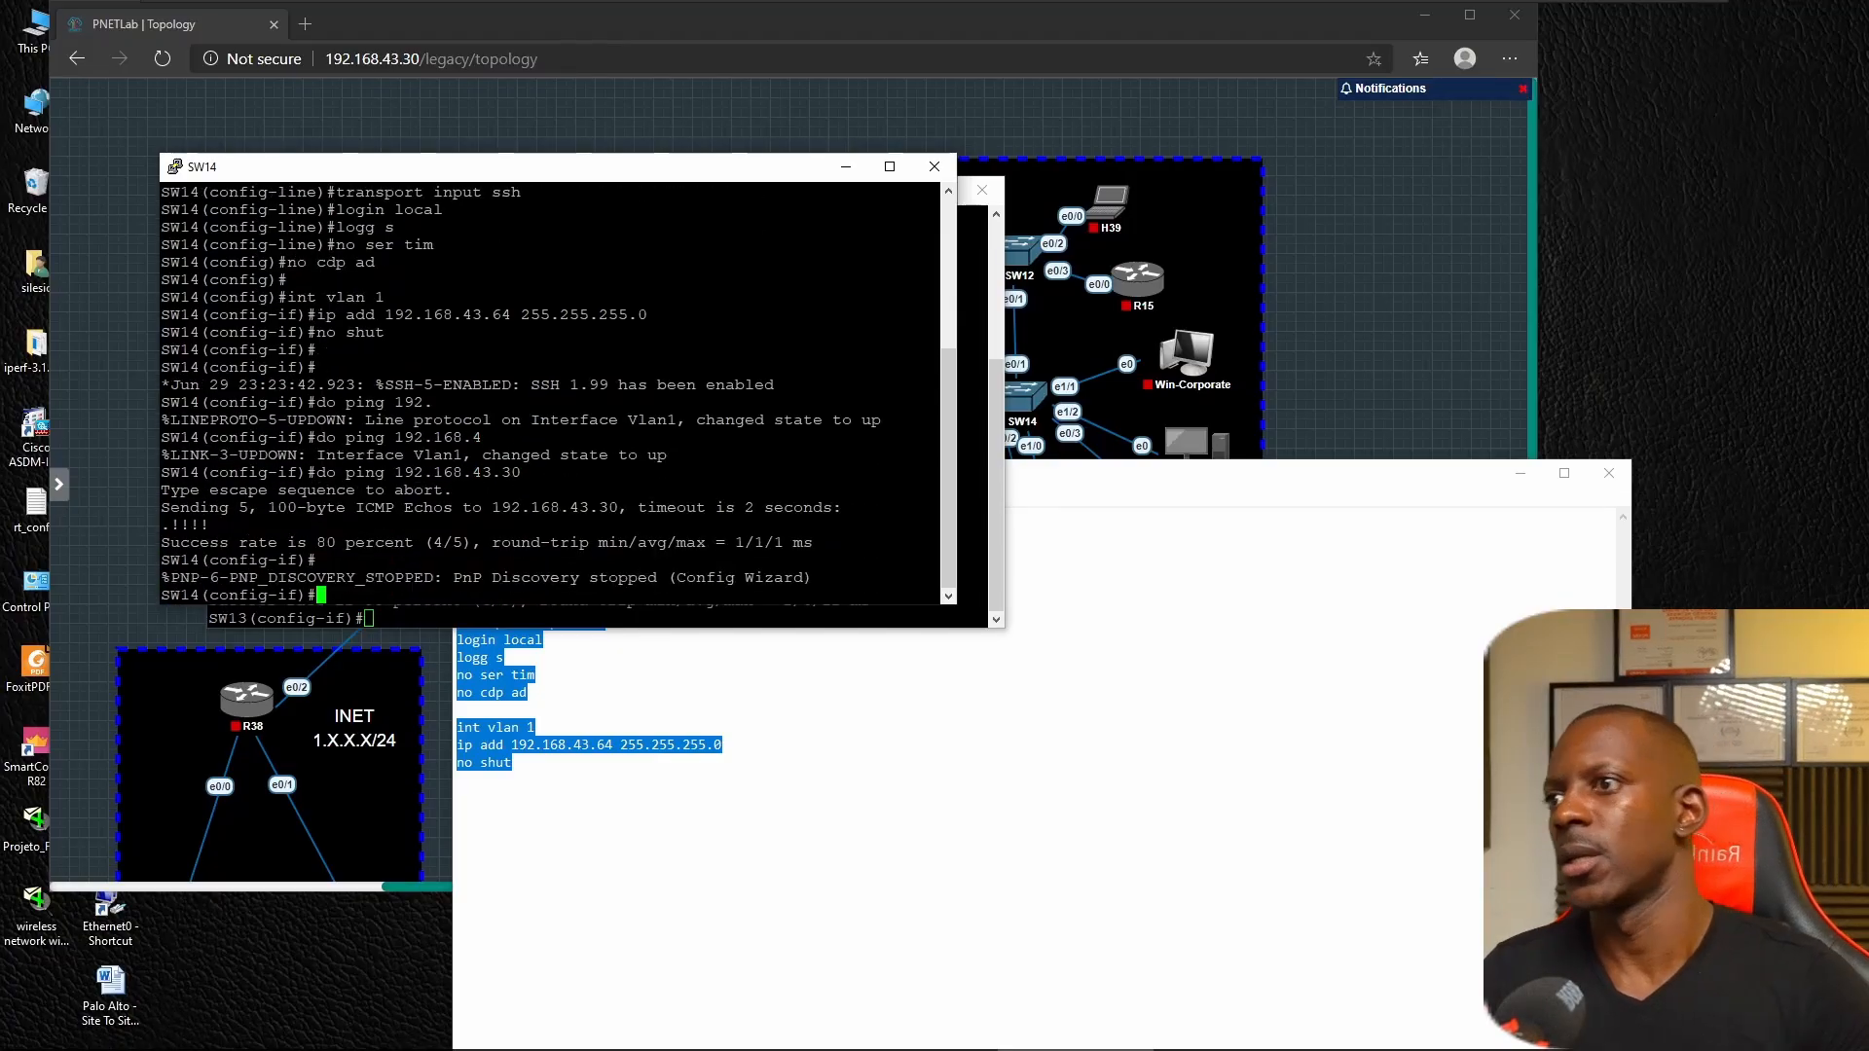
type("do wr")
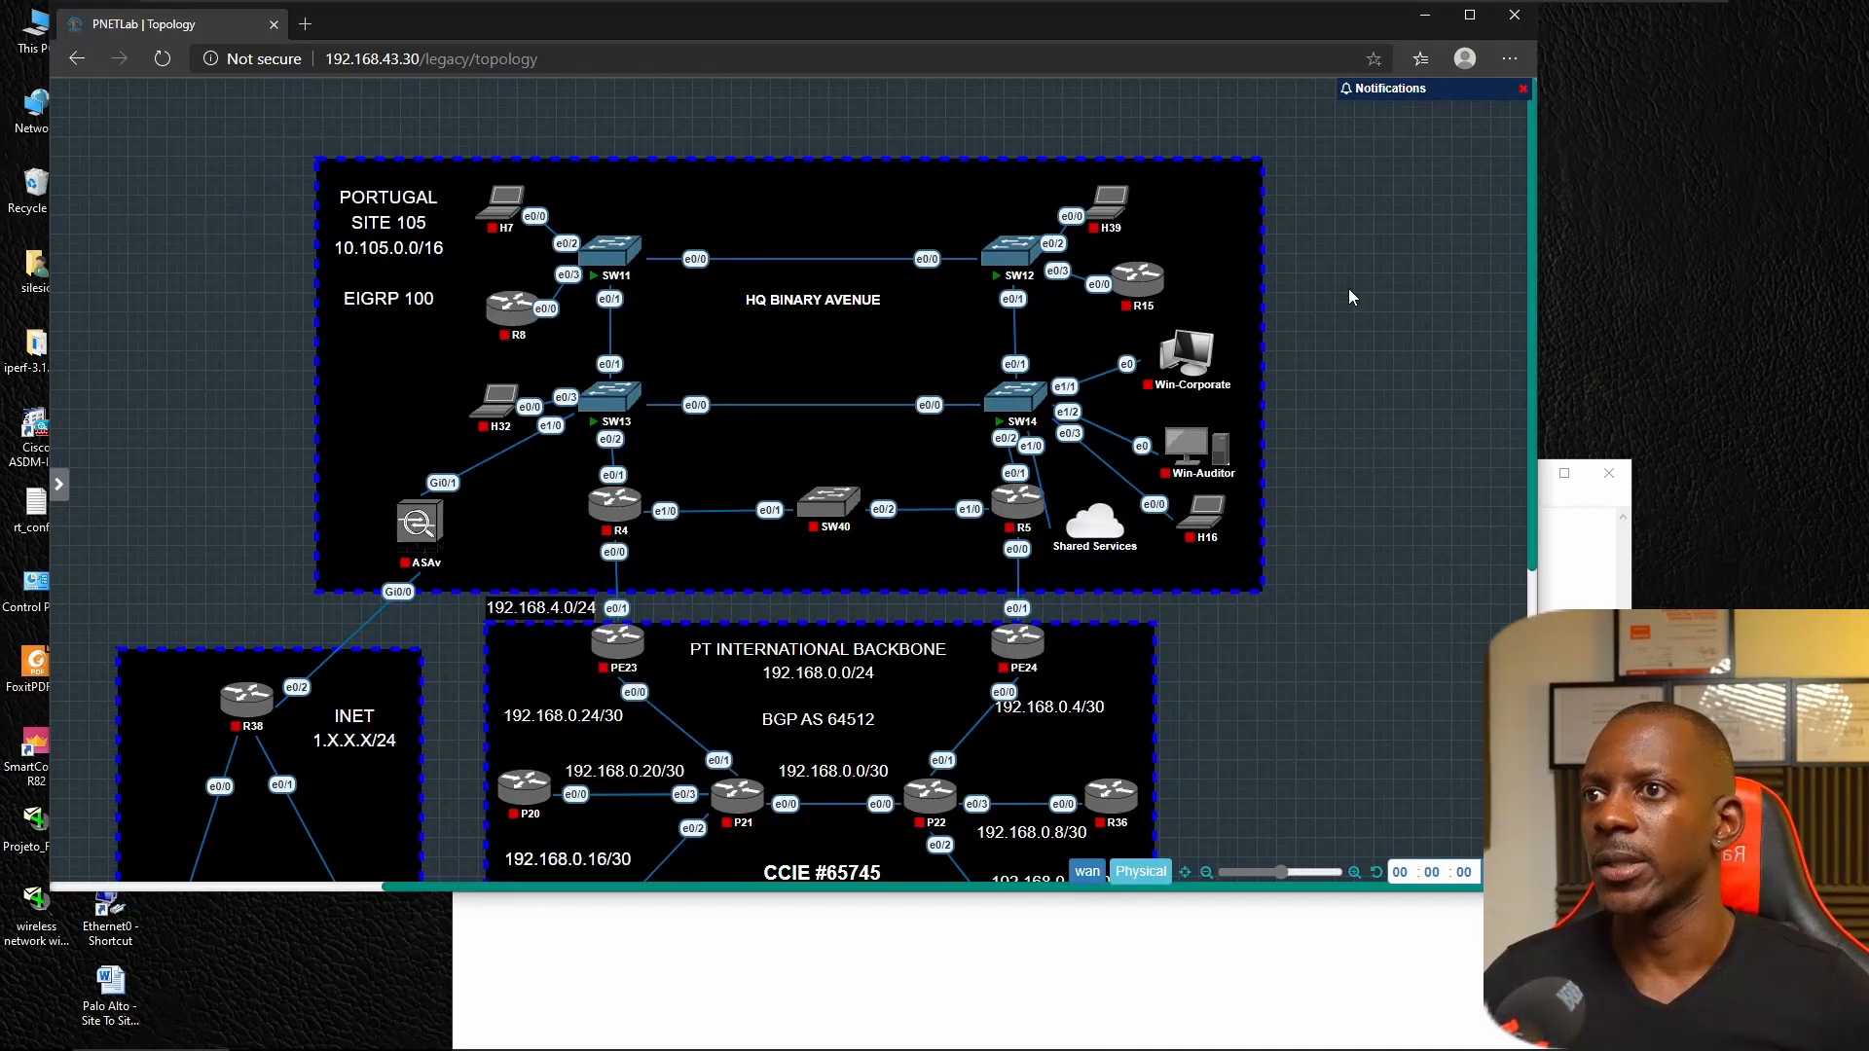
mouse_move(1126, 499)
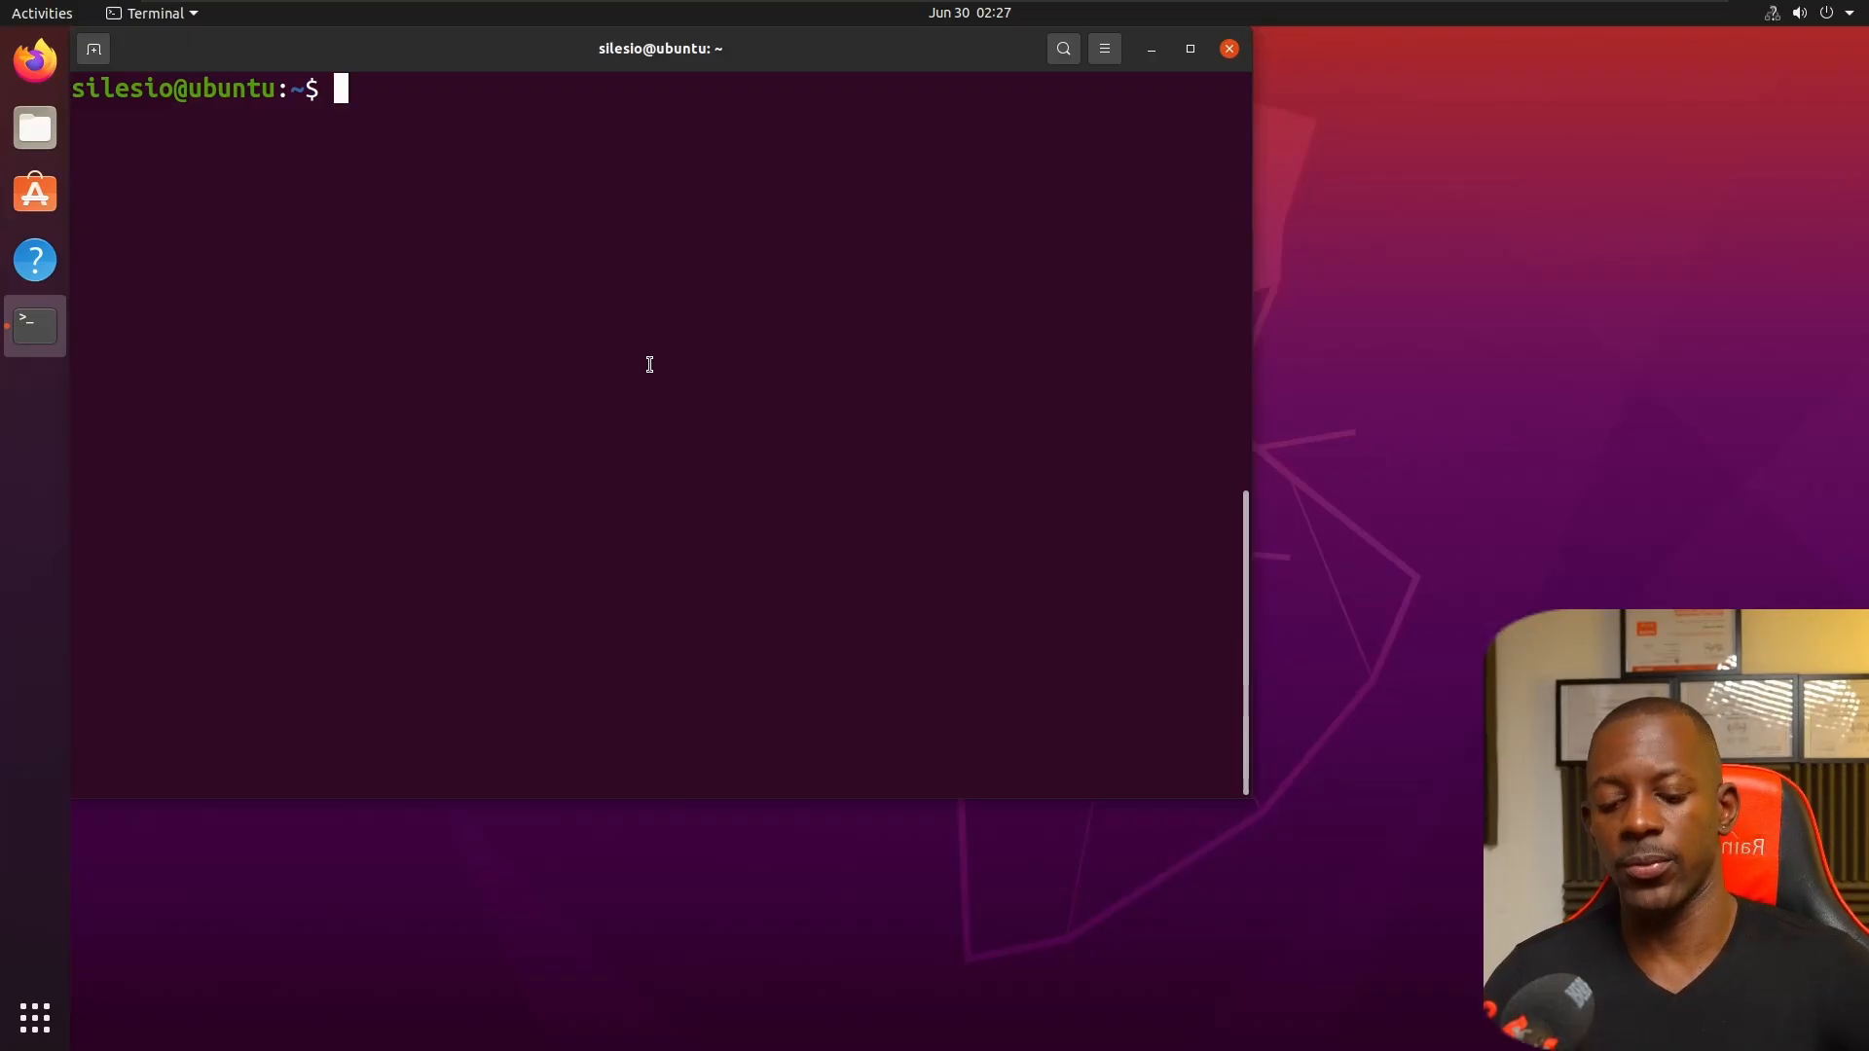
- Ping 192.168.43.61 through 192.168.43.64 from the Ubuntu terminal
type("ping 192.16")
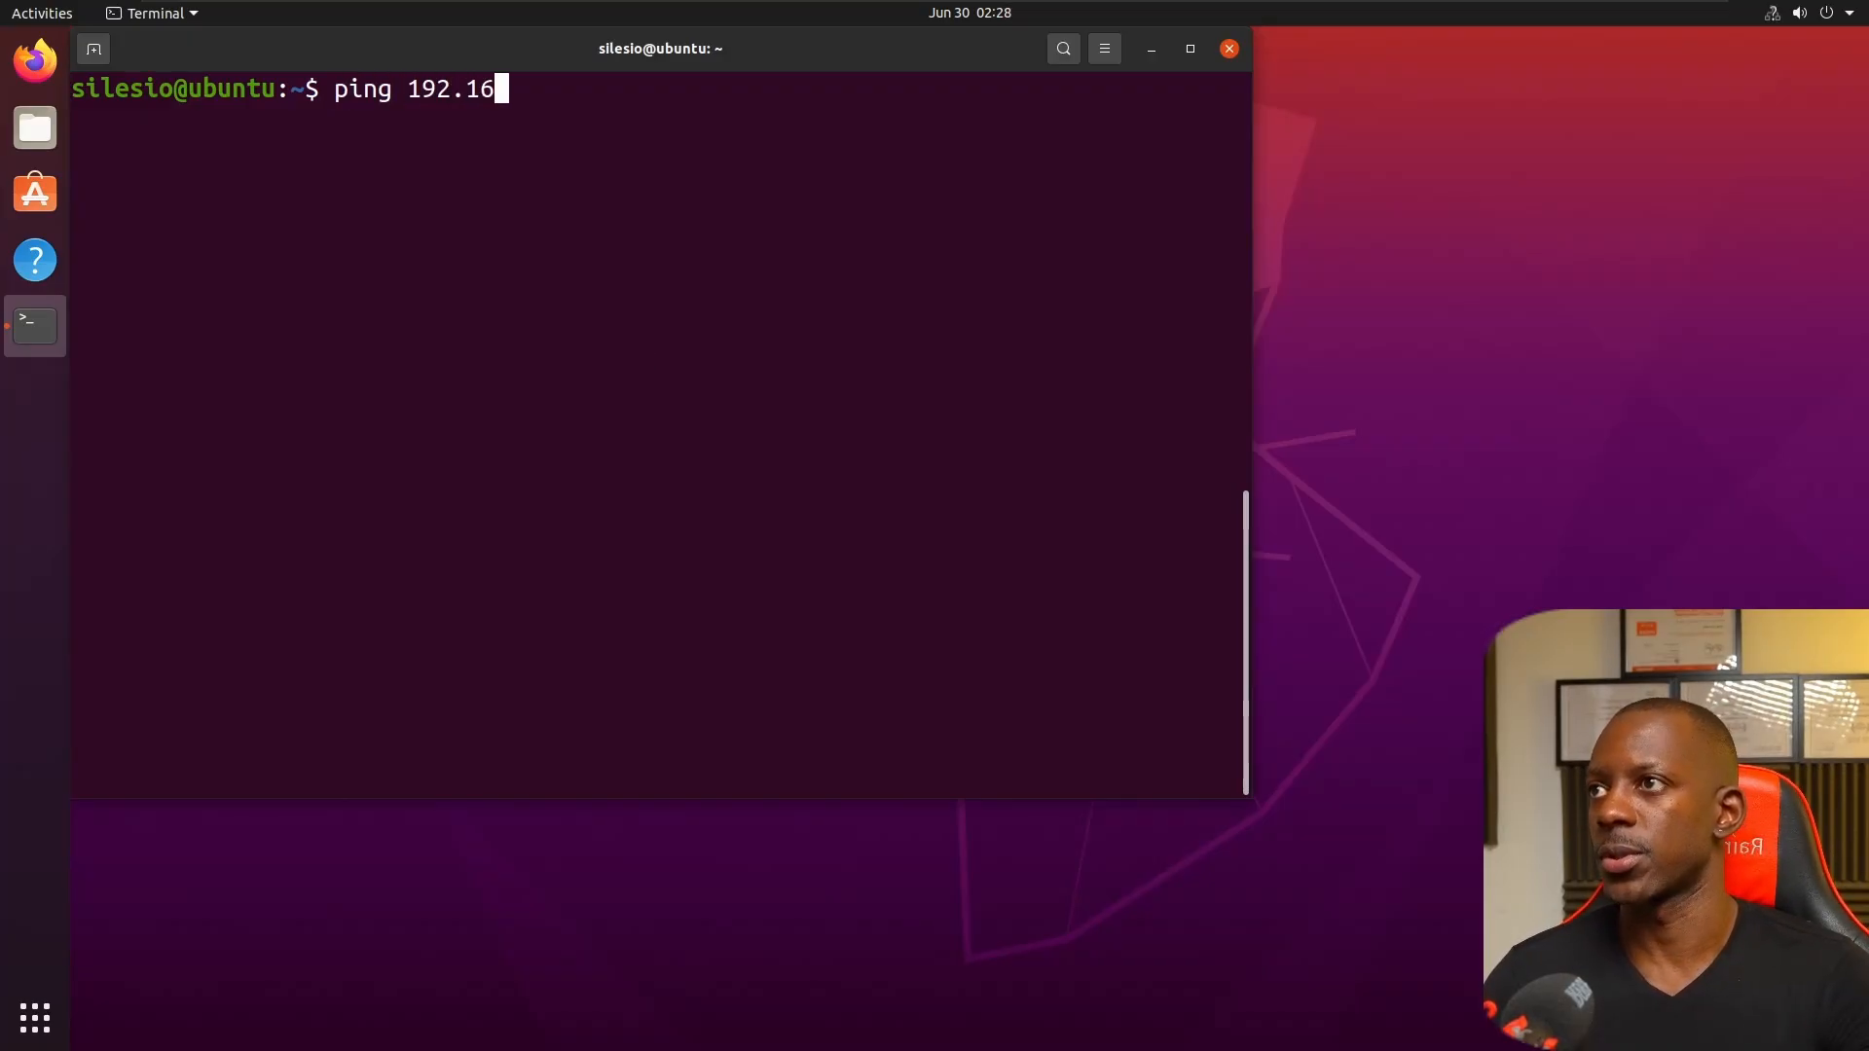
type("8.43.61")
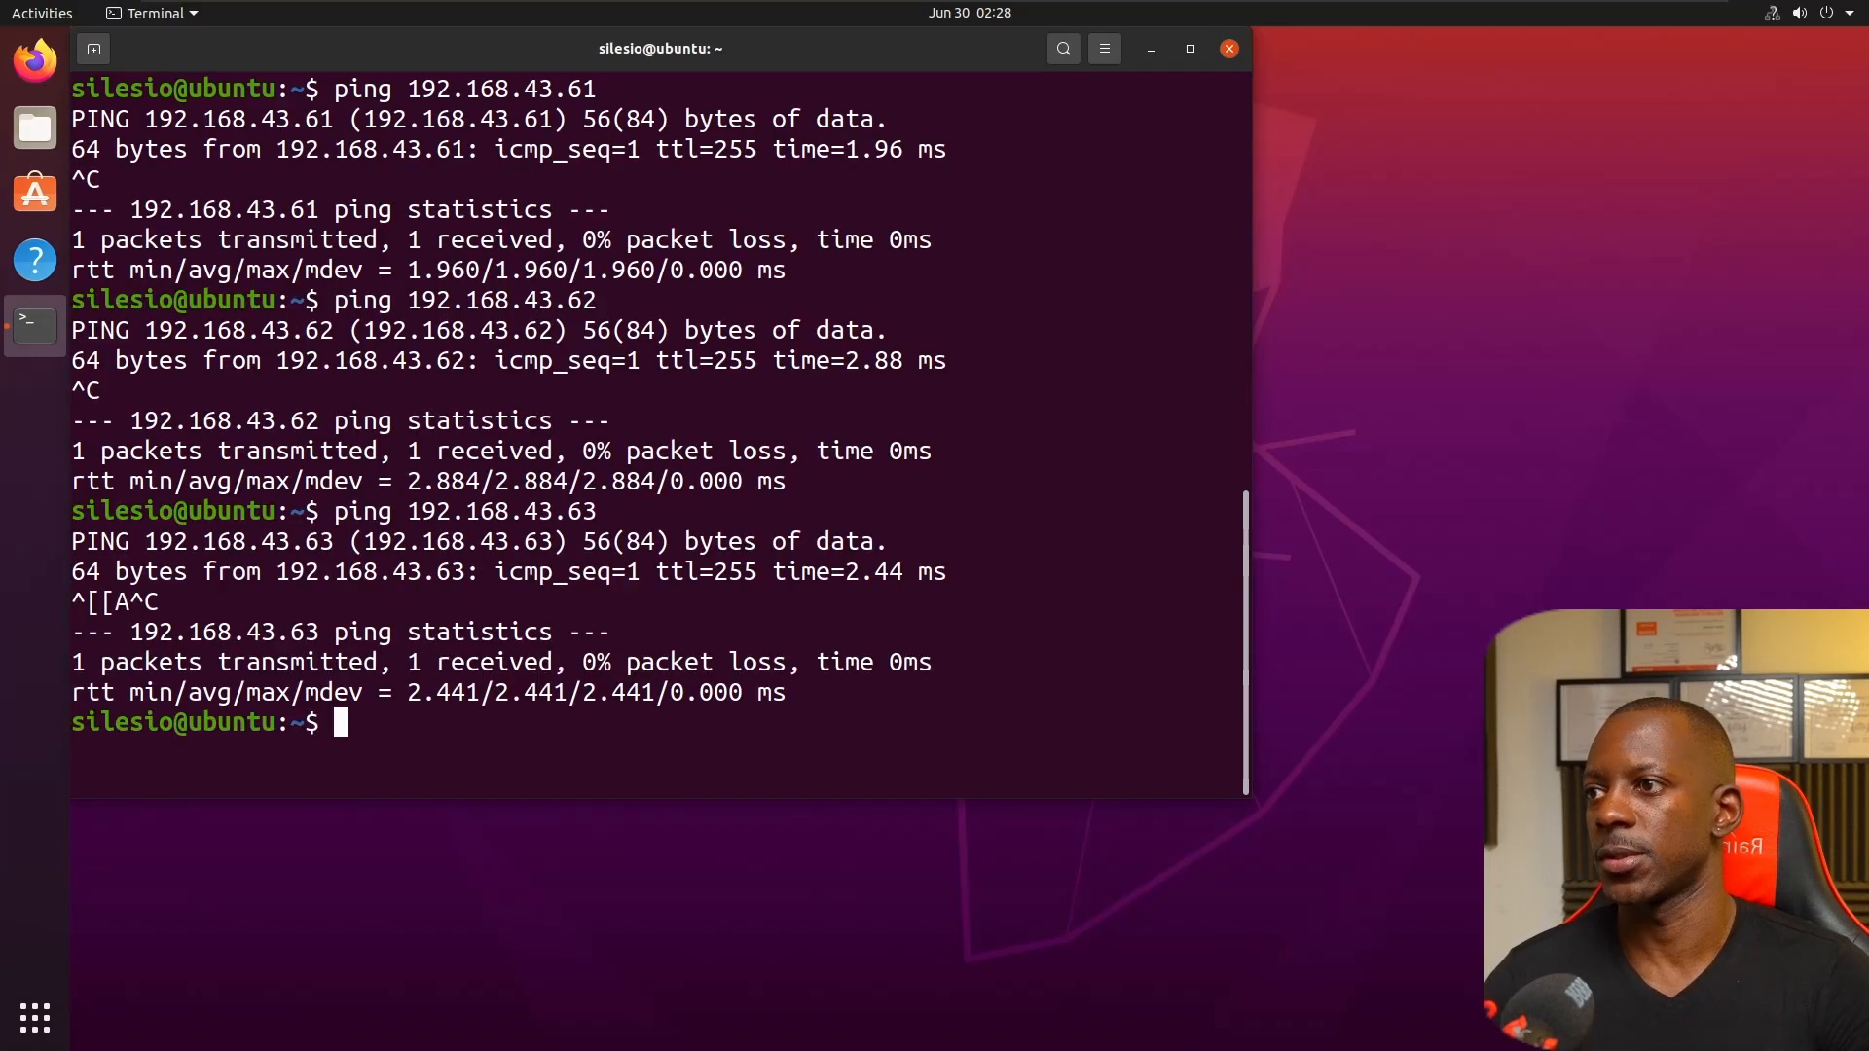
type("ping 192.168.43.64")
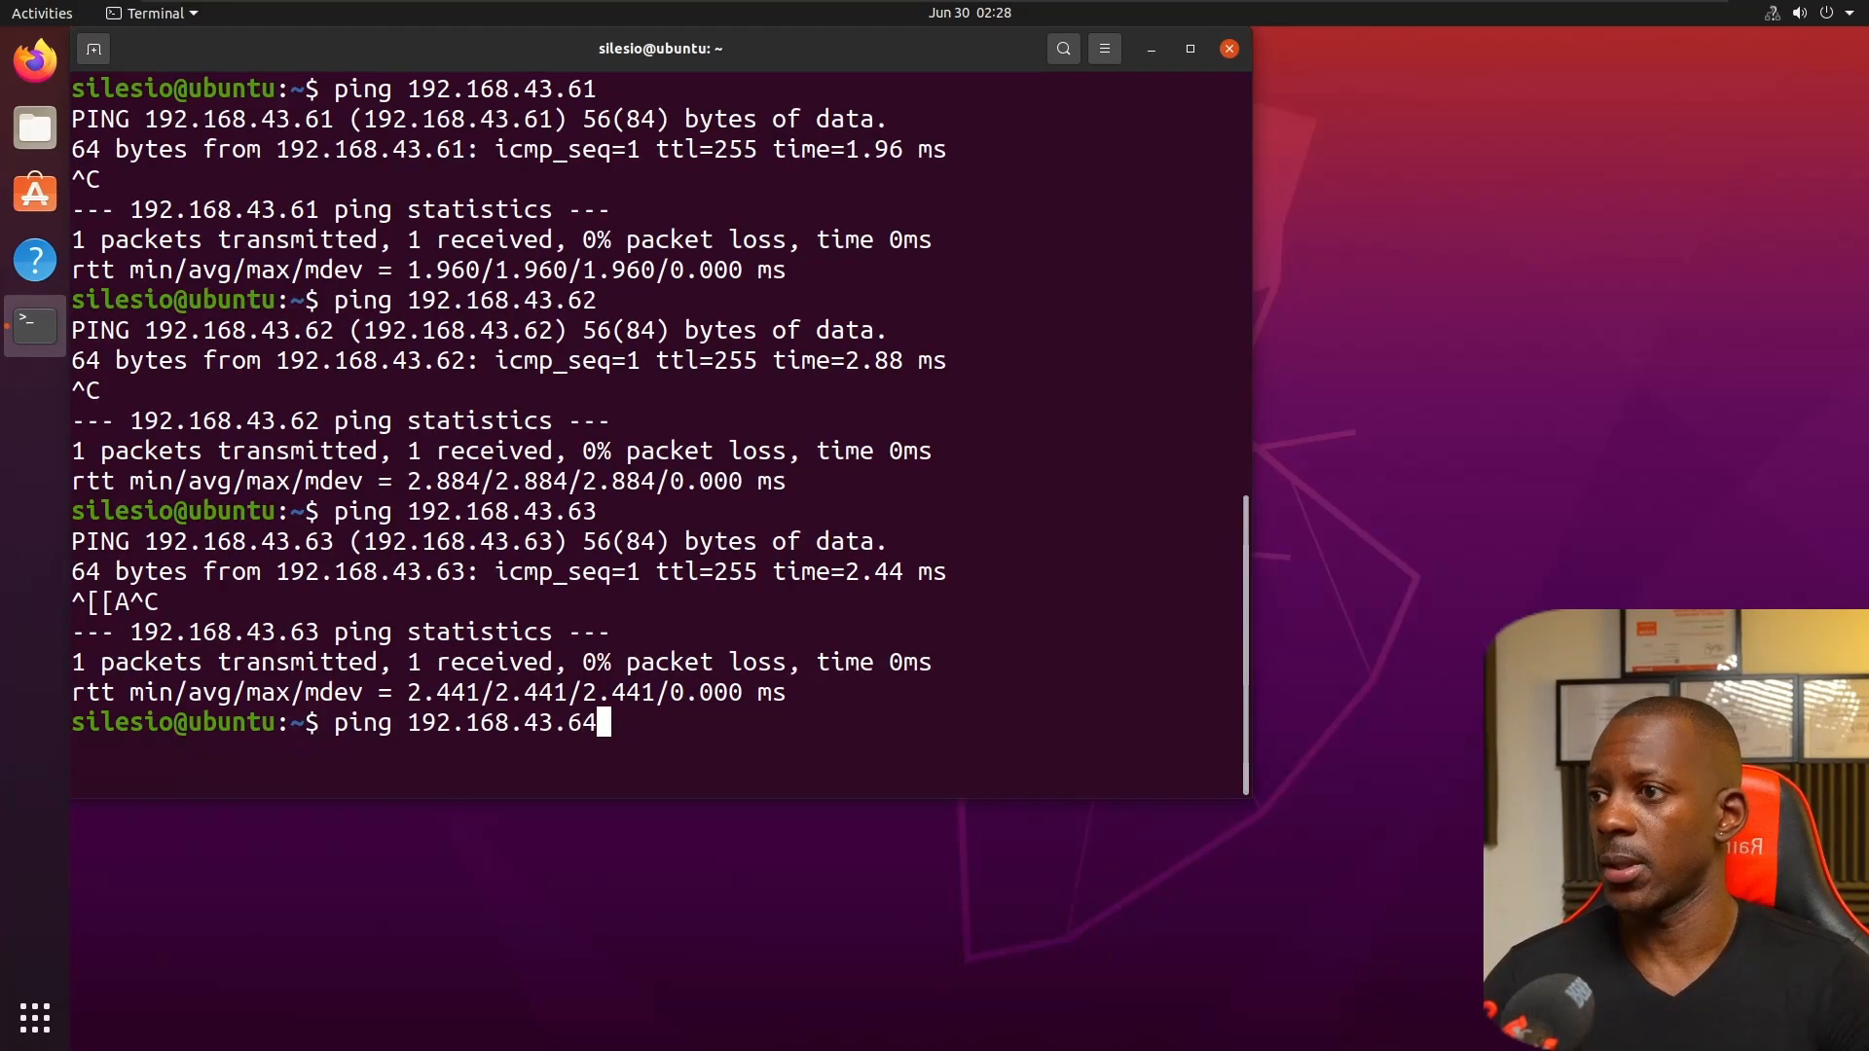
key("Return")
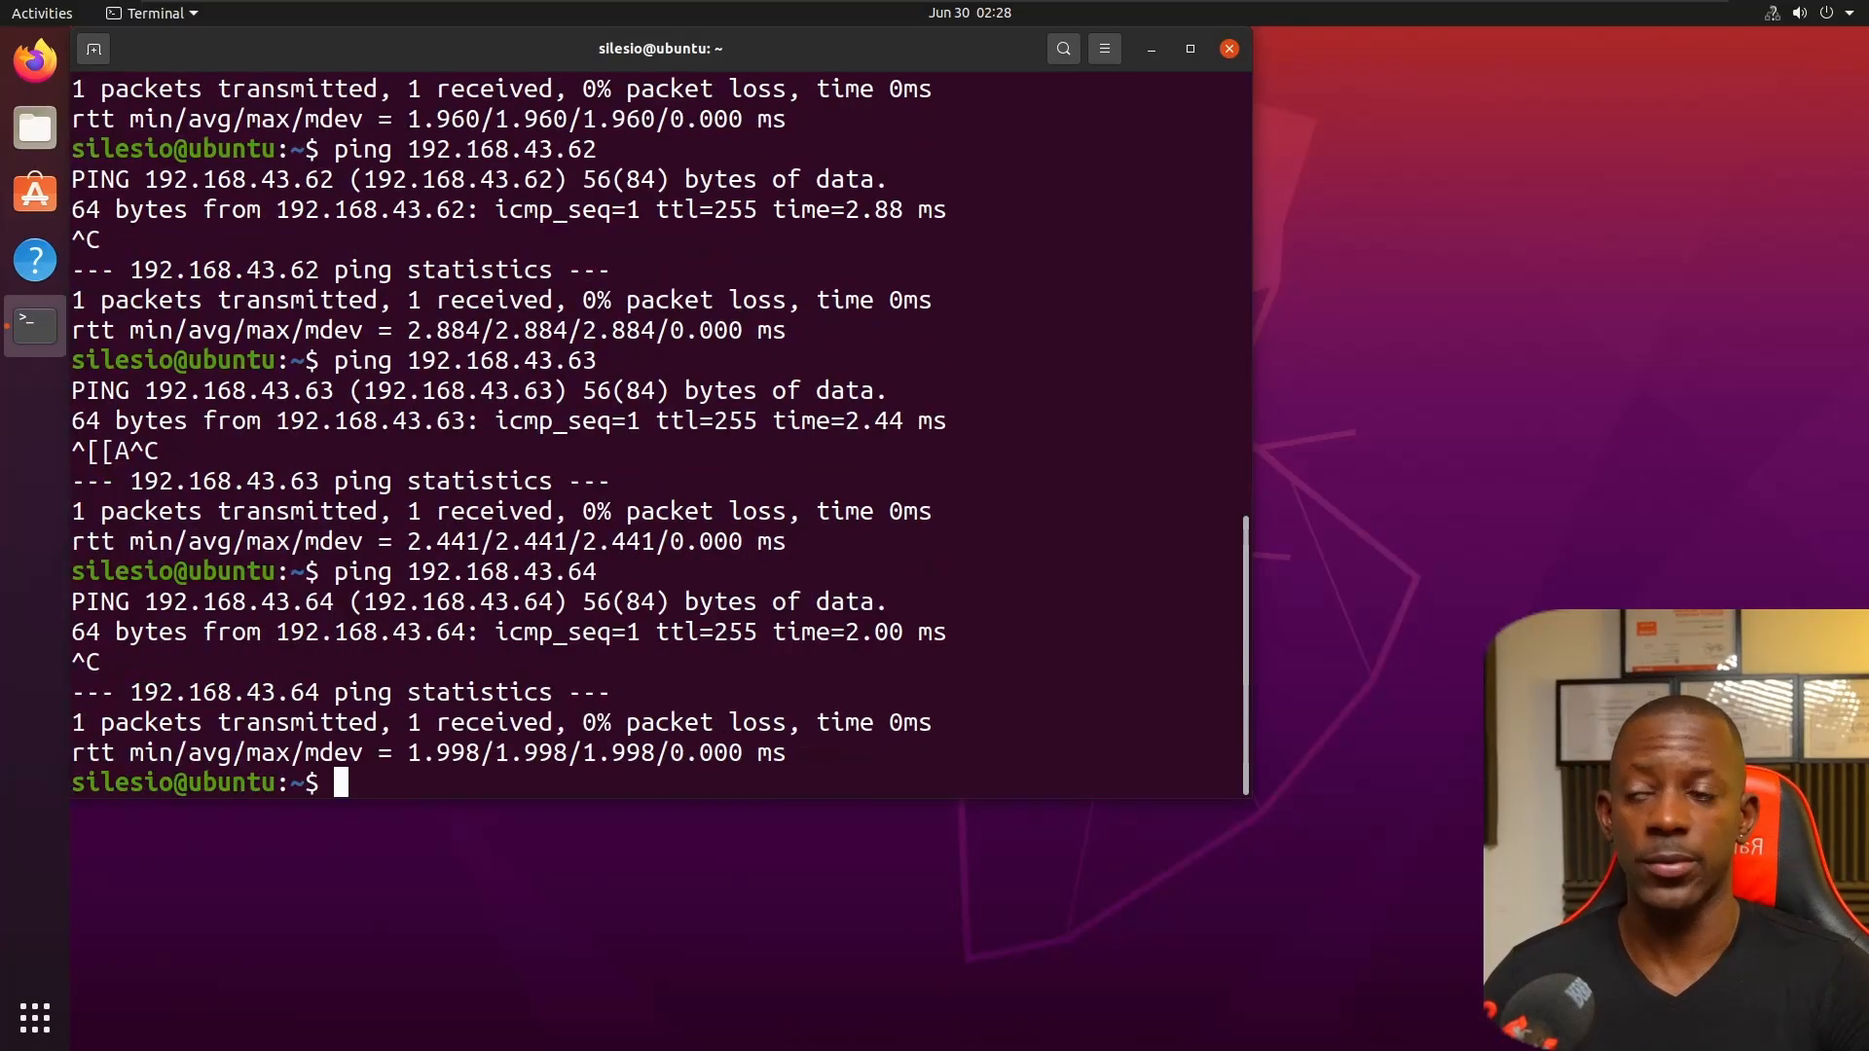
type("ssh")
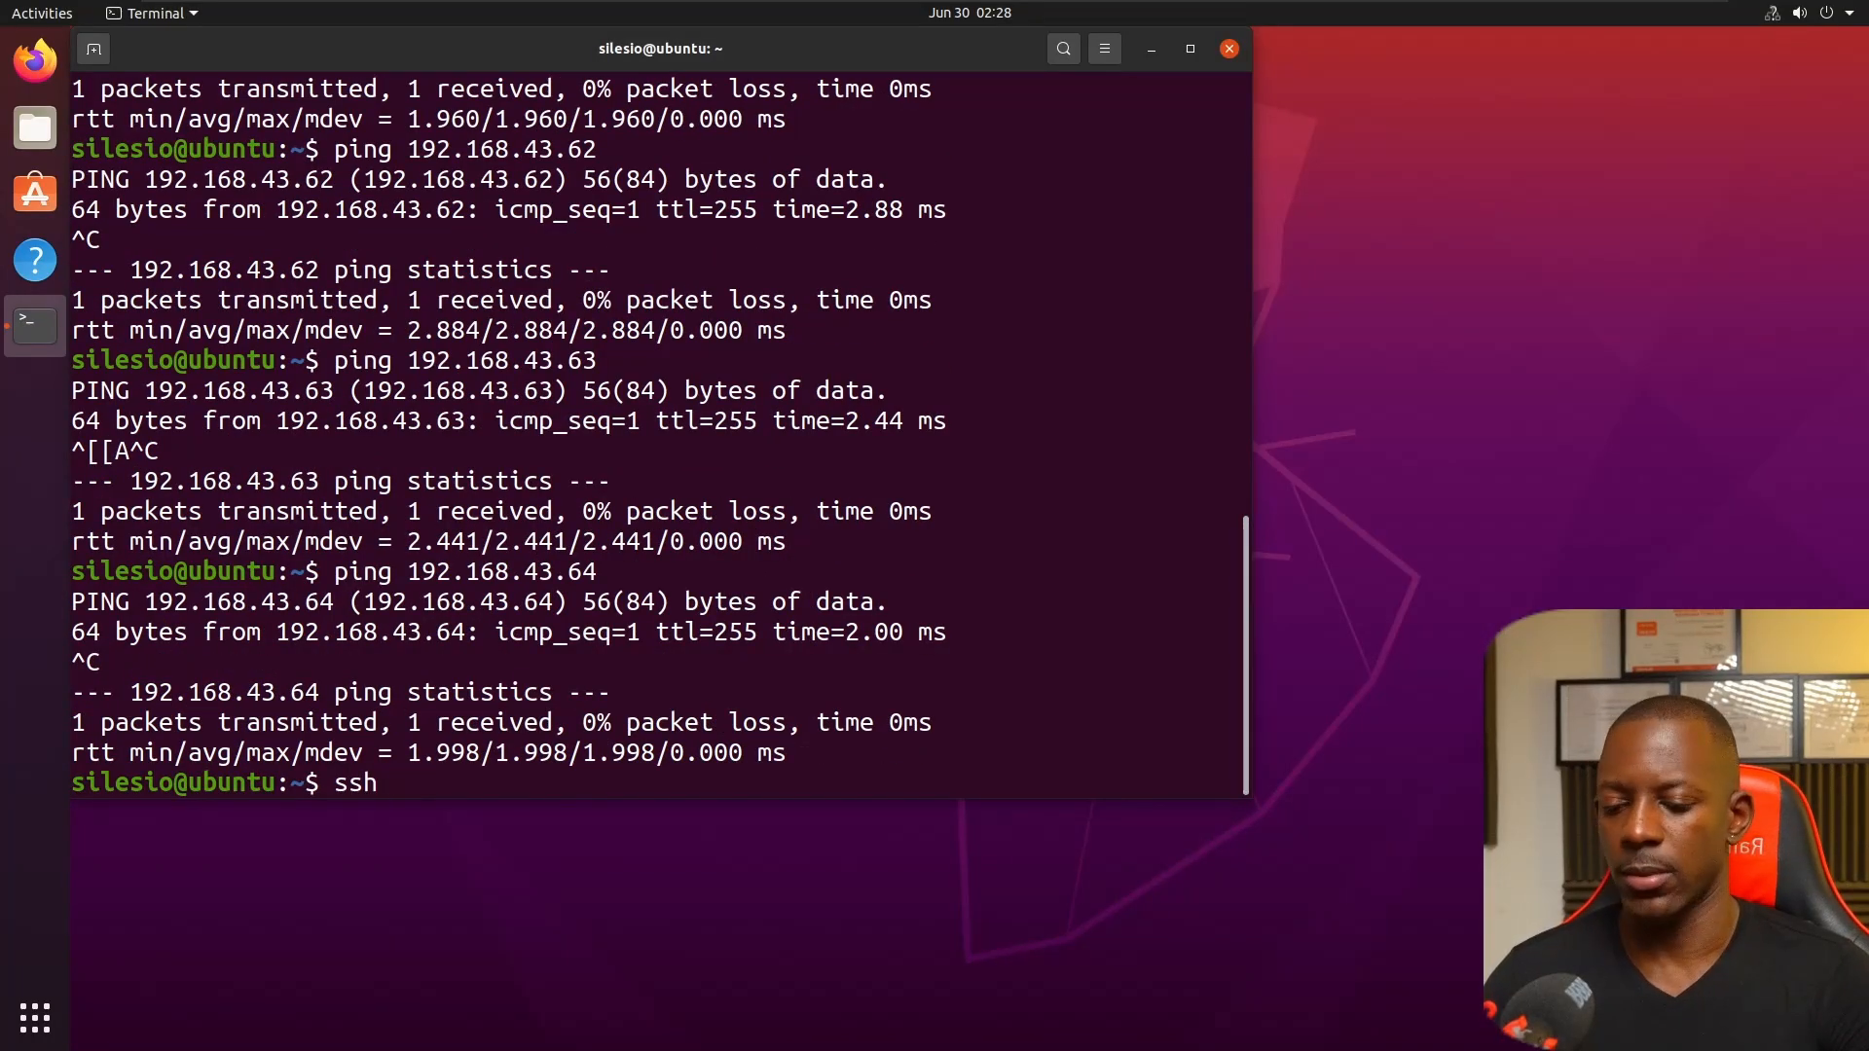
type("silesio@192.16")
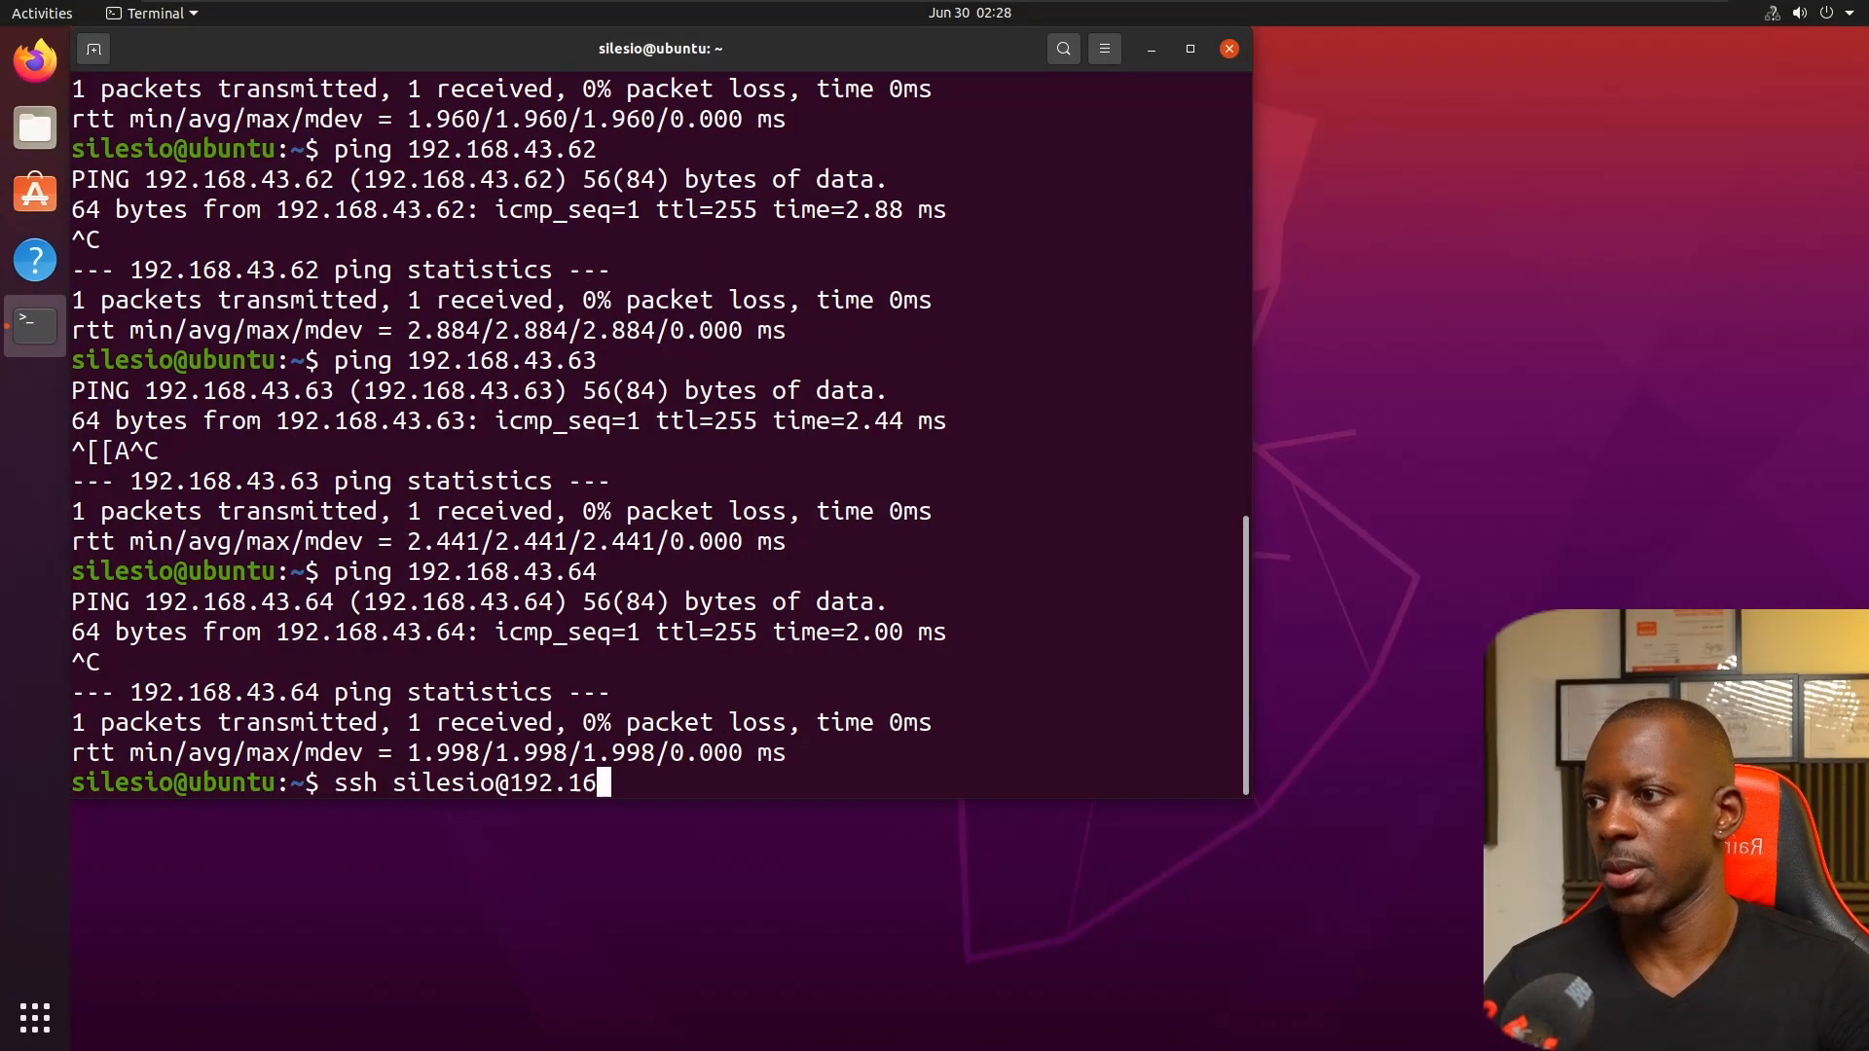
type("8.43.")
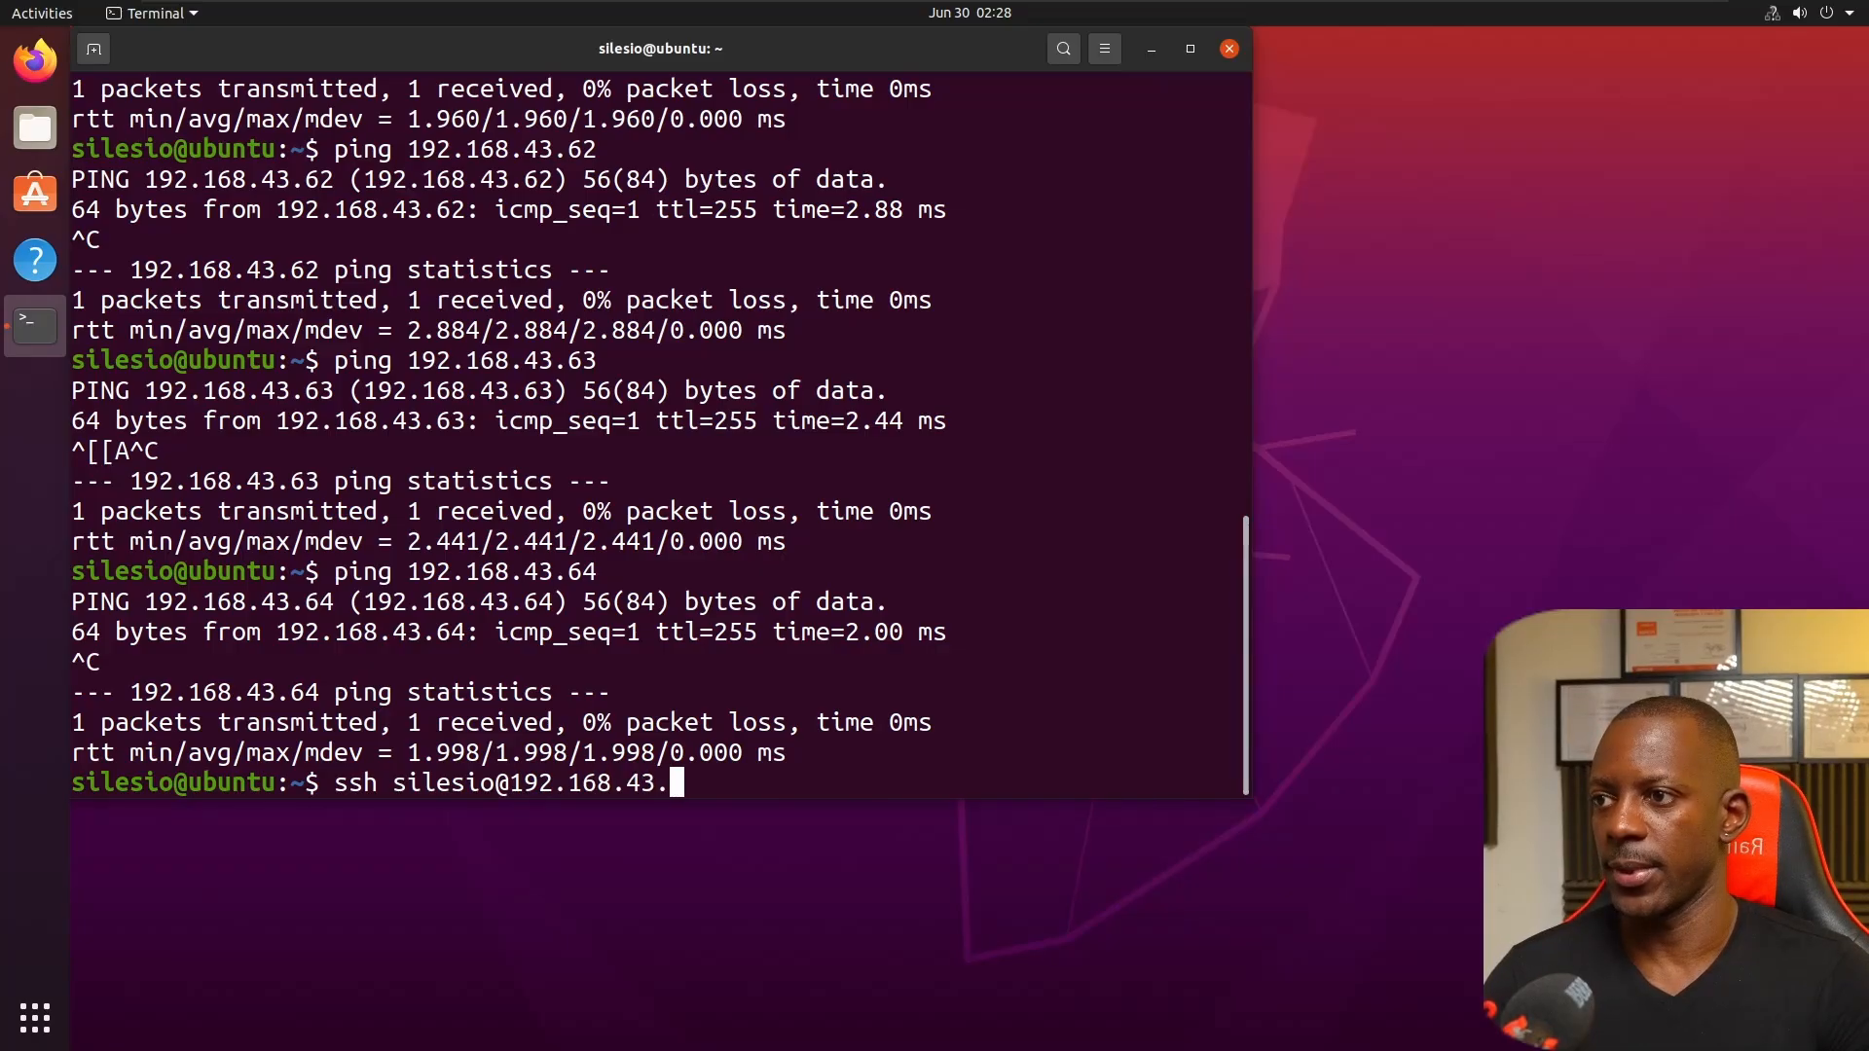
key("Return")
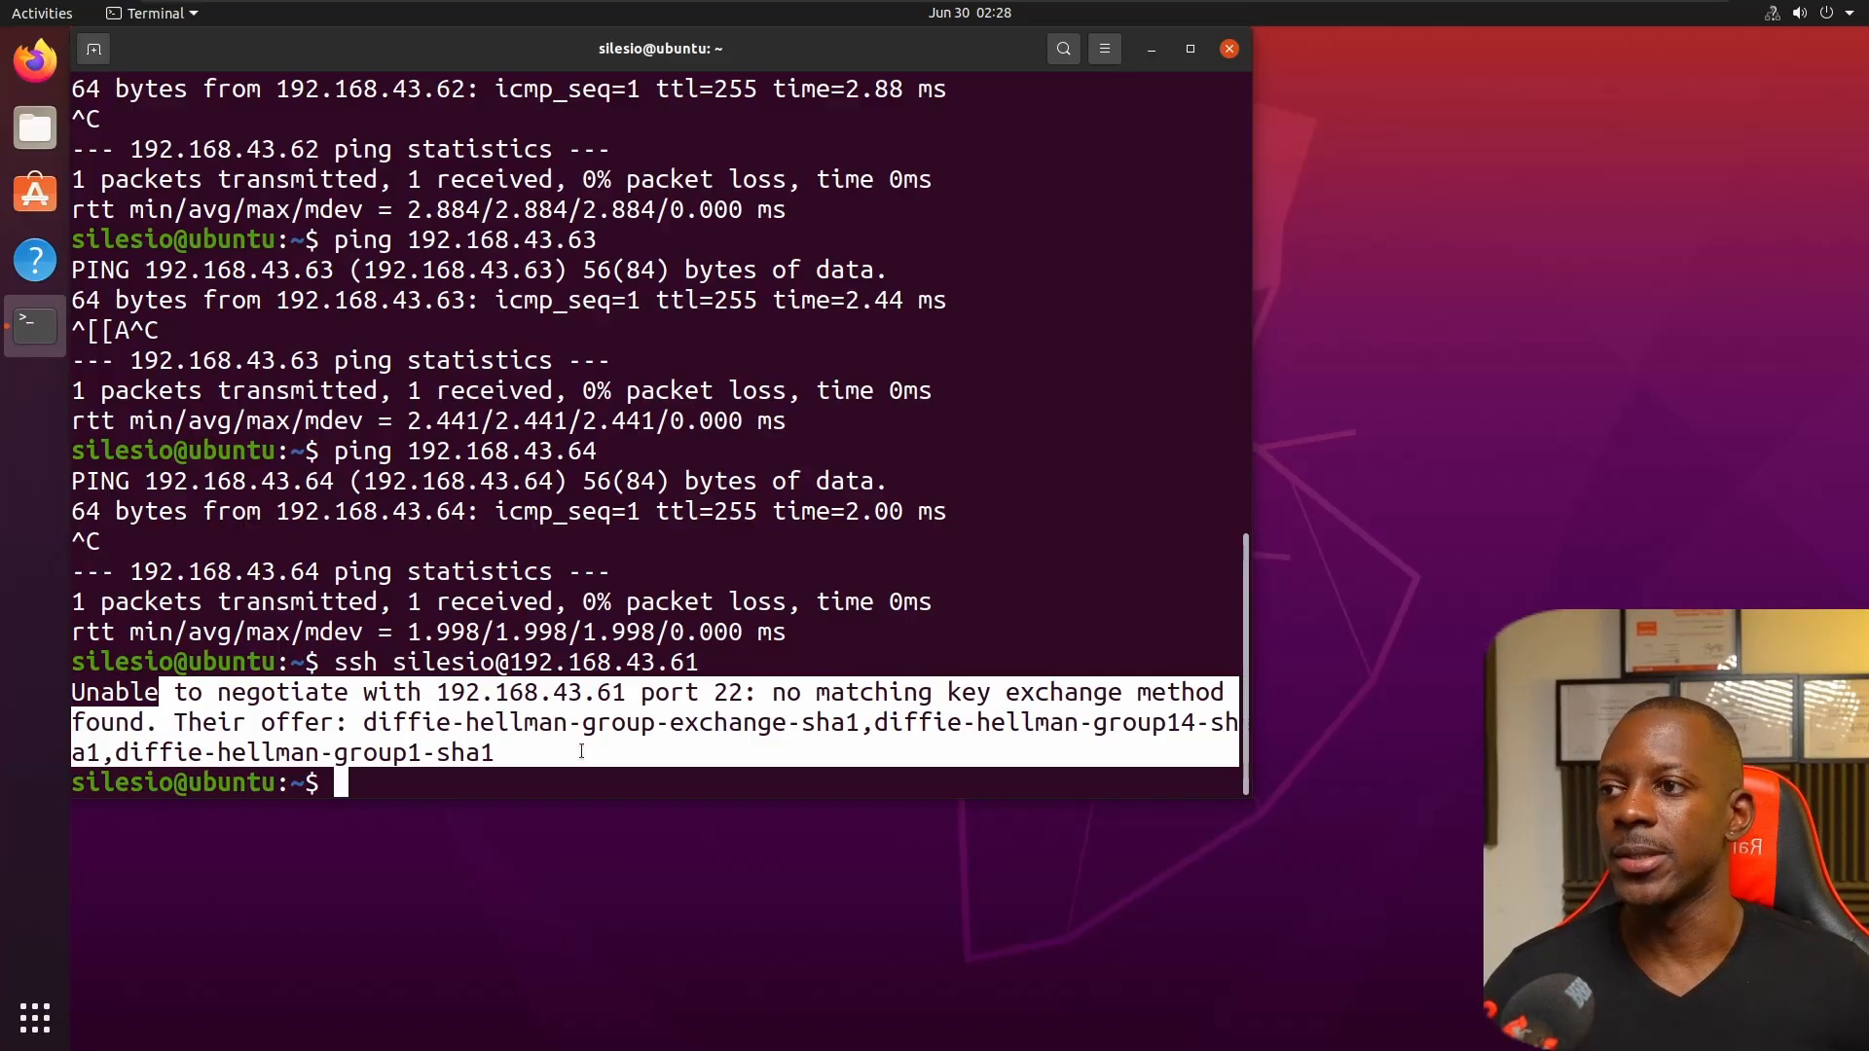
mouse_move(521, 691)
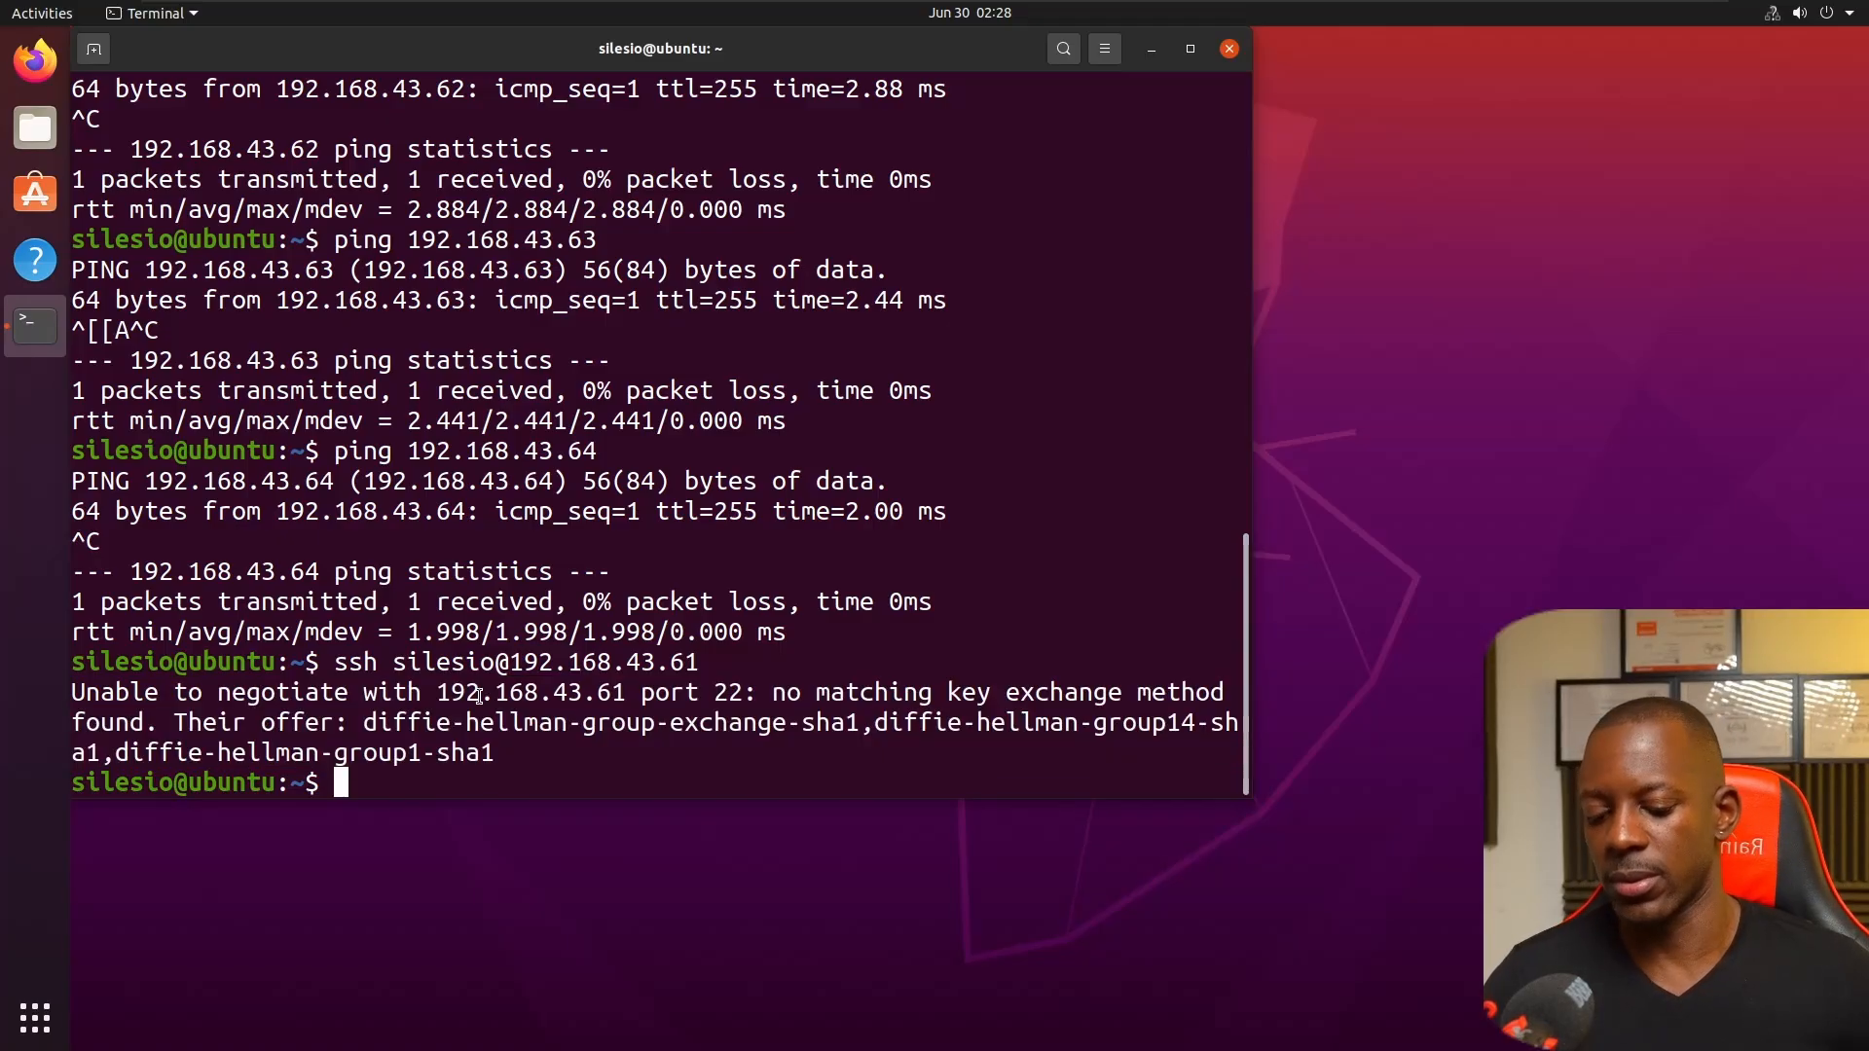
type("sudo")
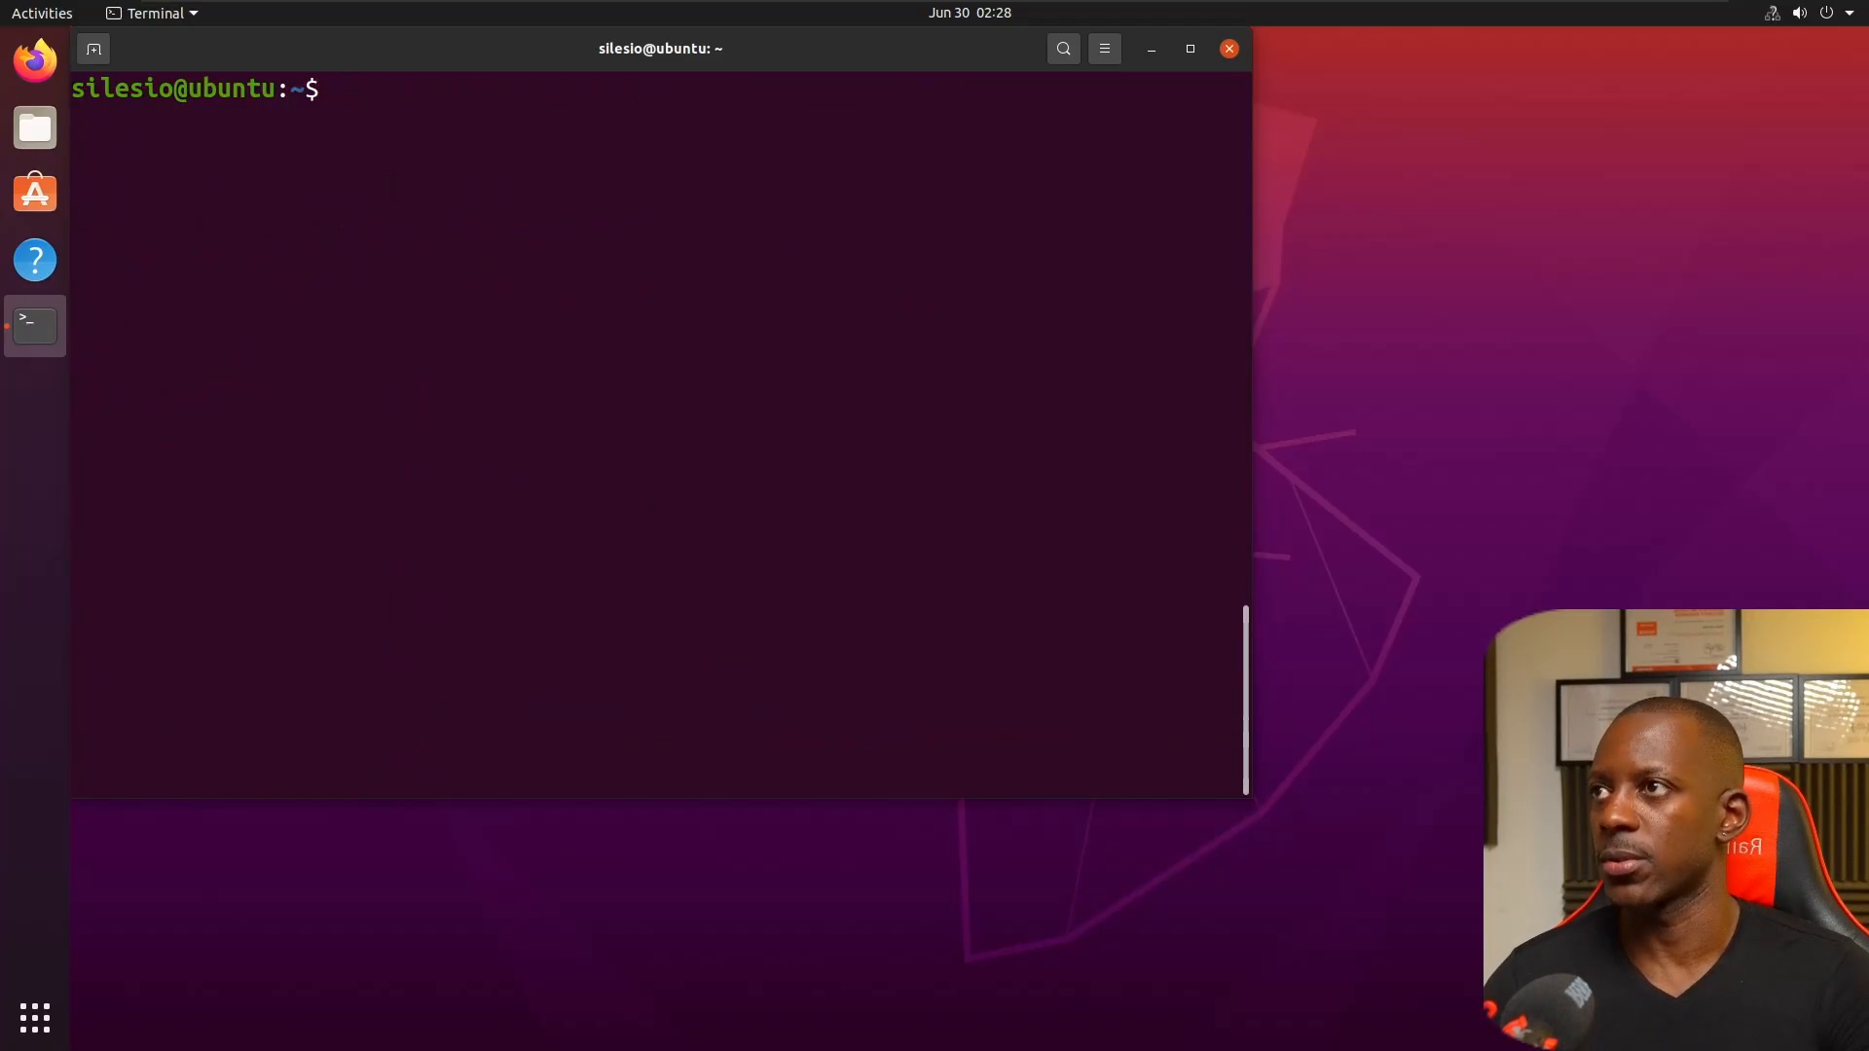
- Add the legacy key exchange and cipher settings to ~/.ssh/config with sudo nano
type("sudo ~")
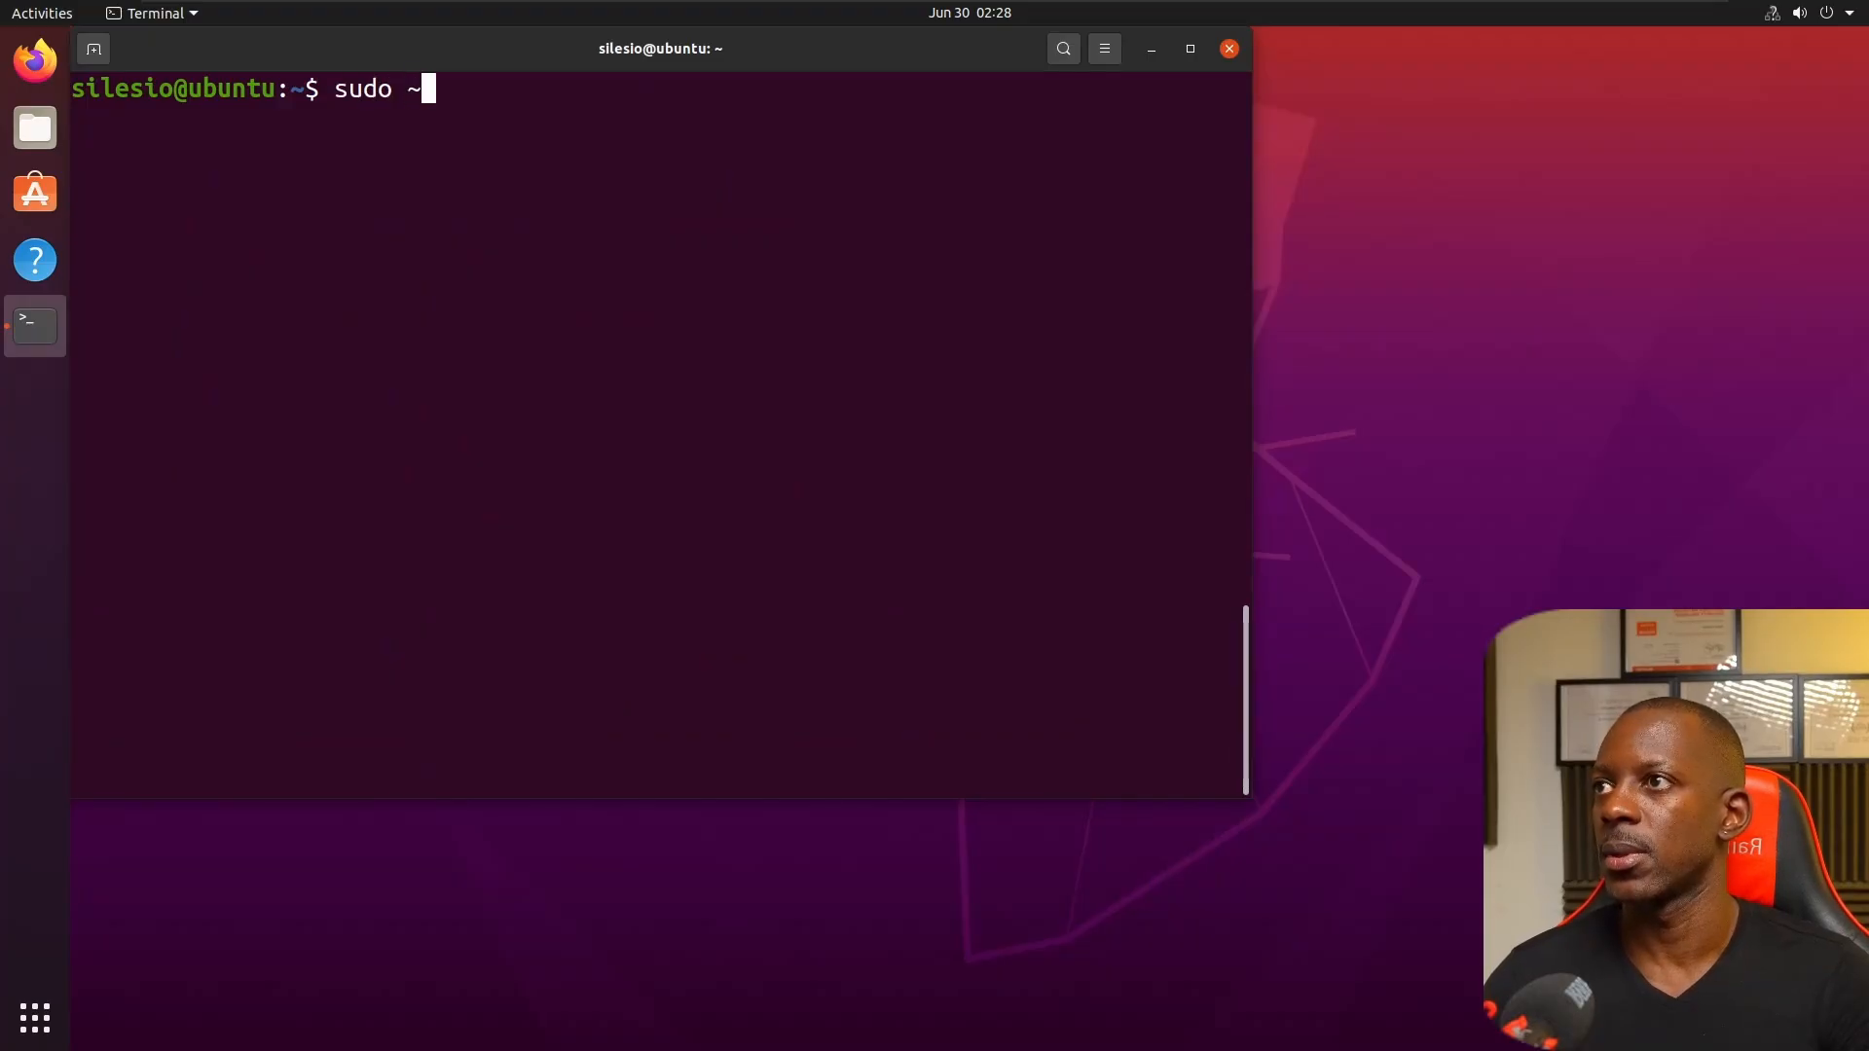
type("/")
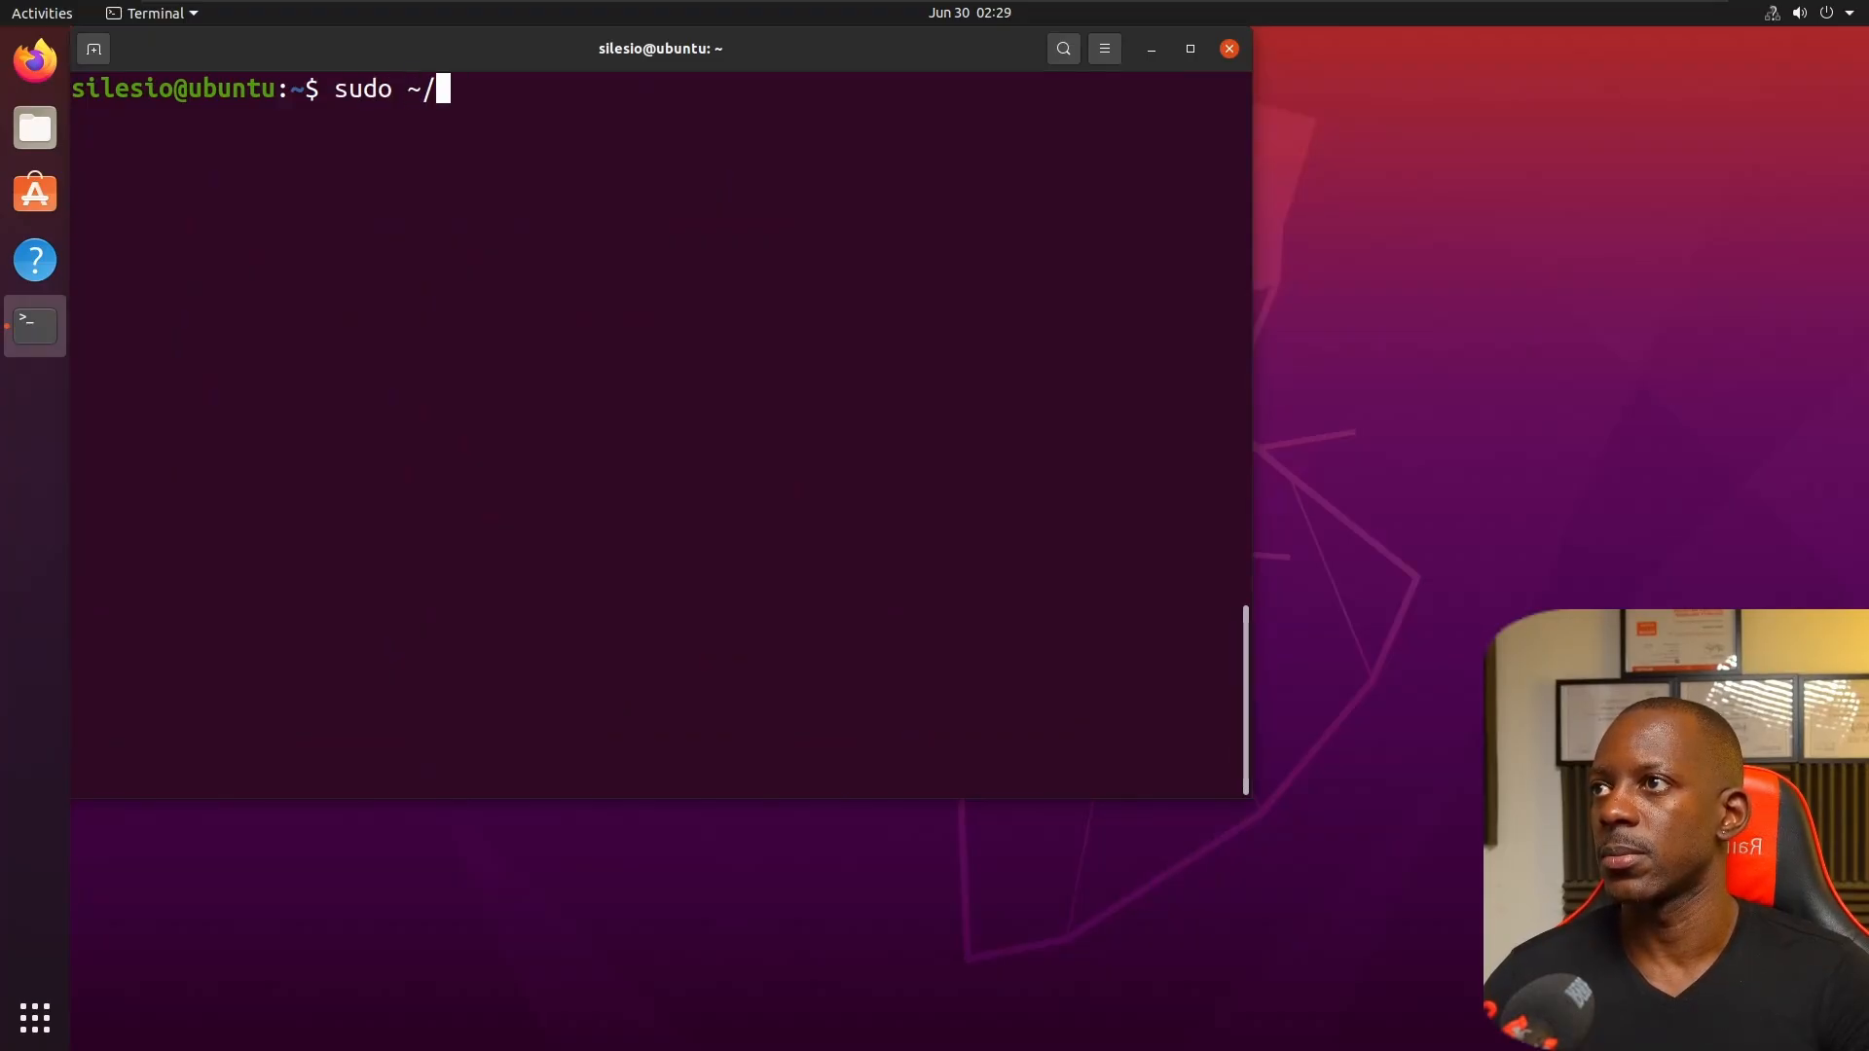
type(".ssh")
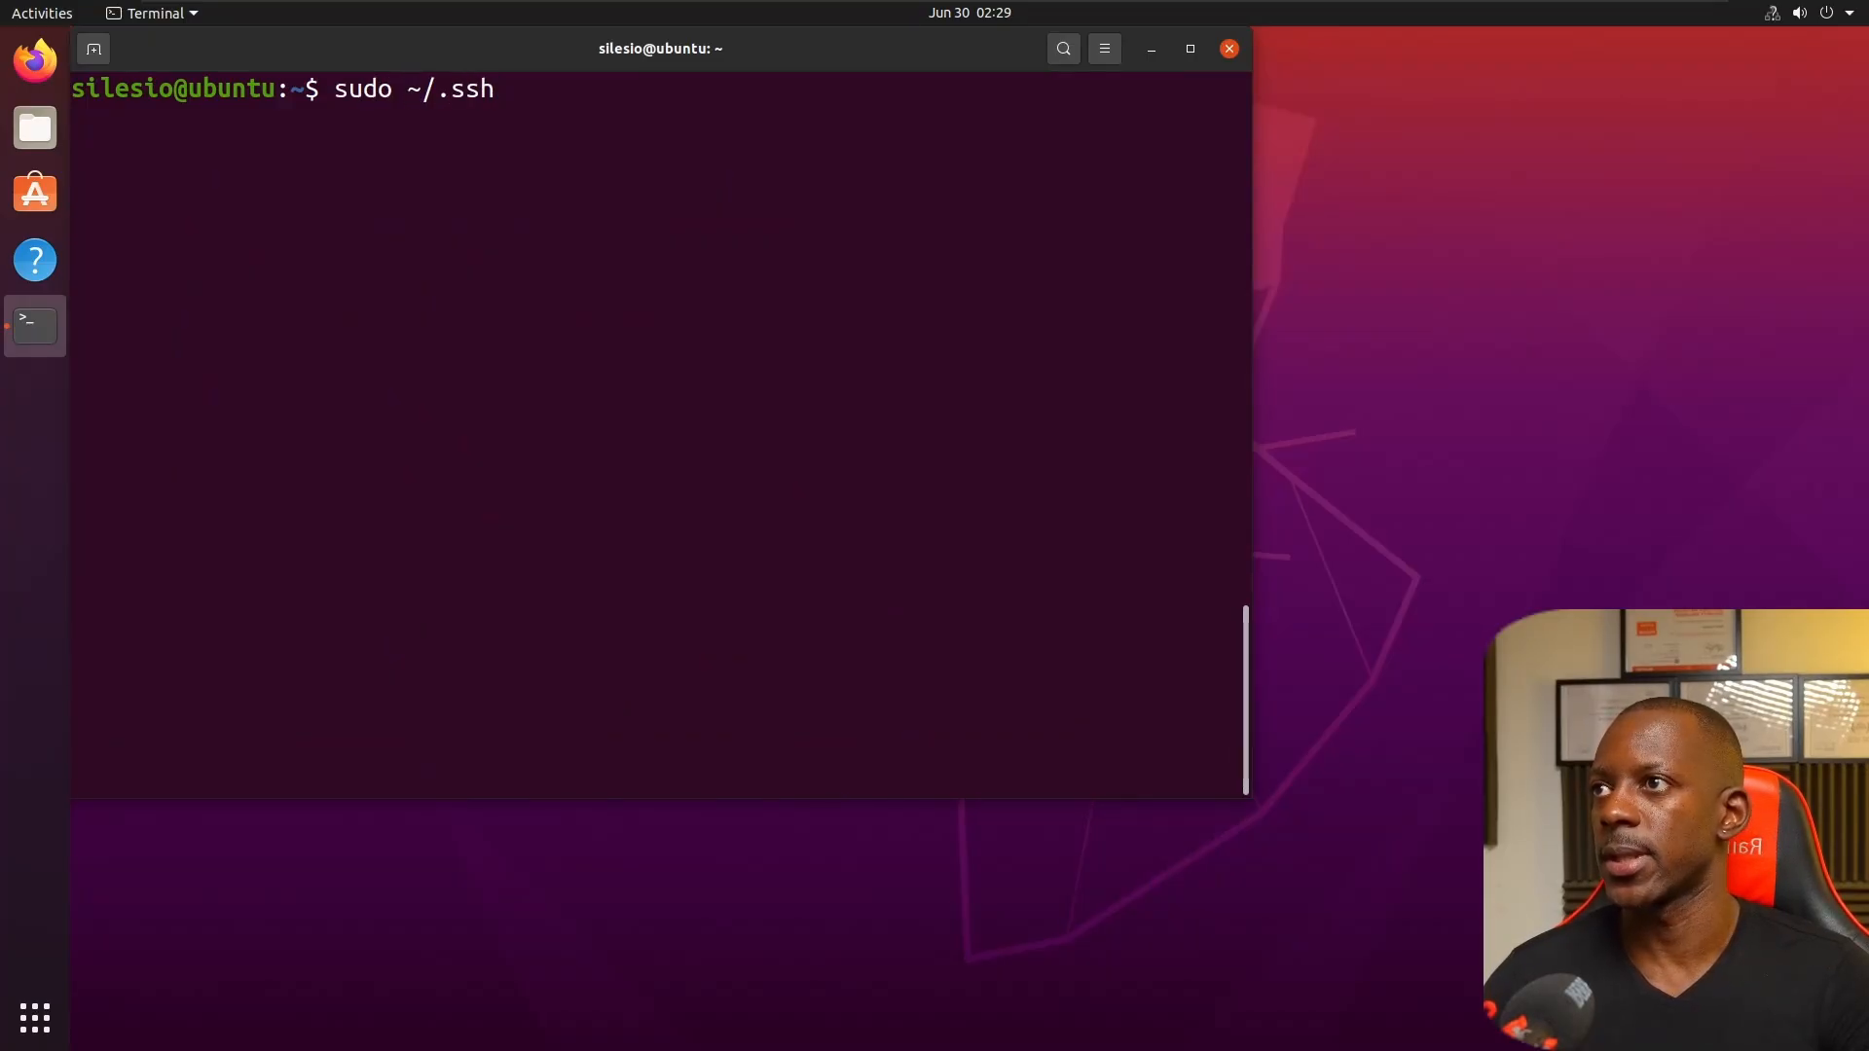
type("/config")
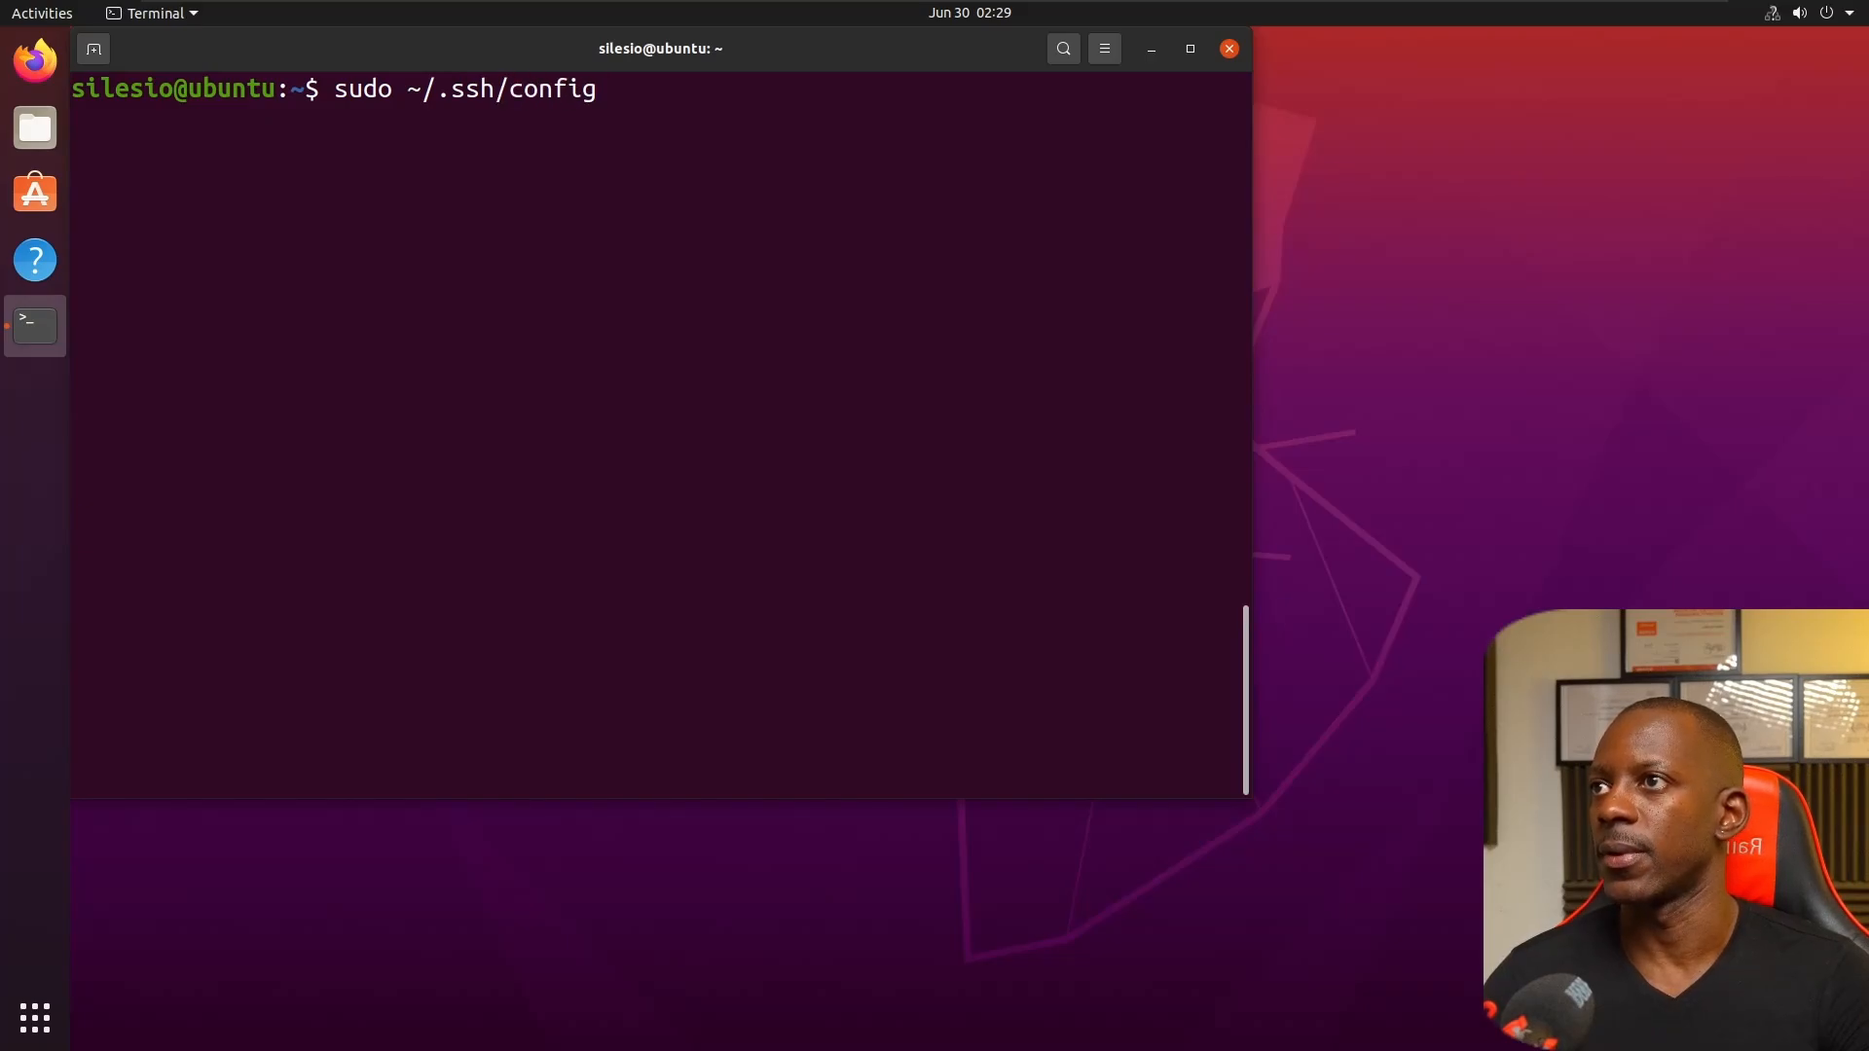
type("na")
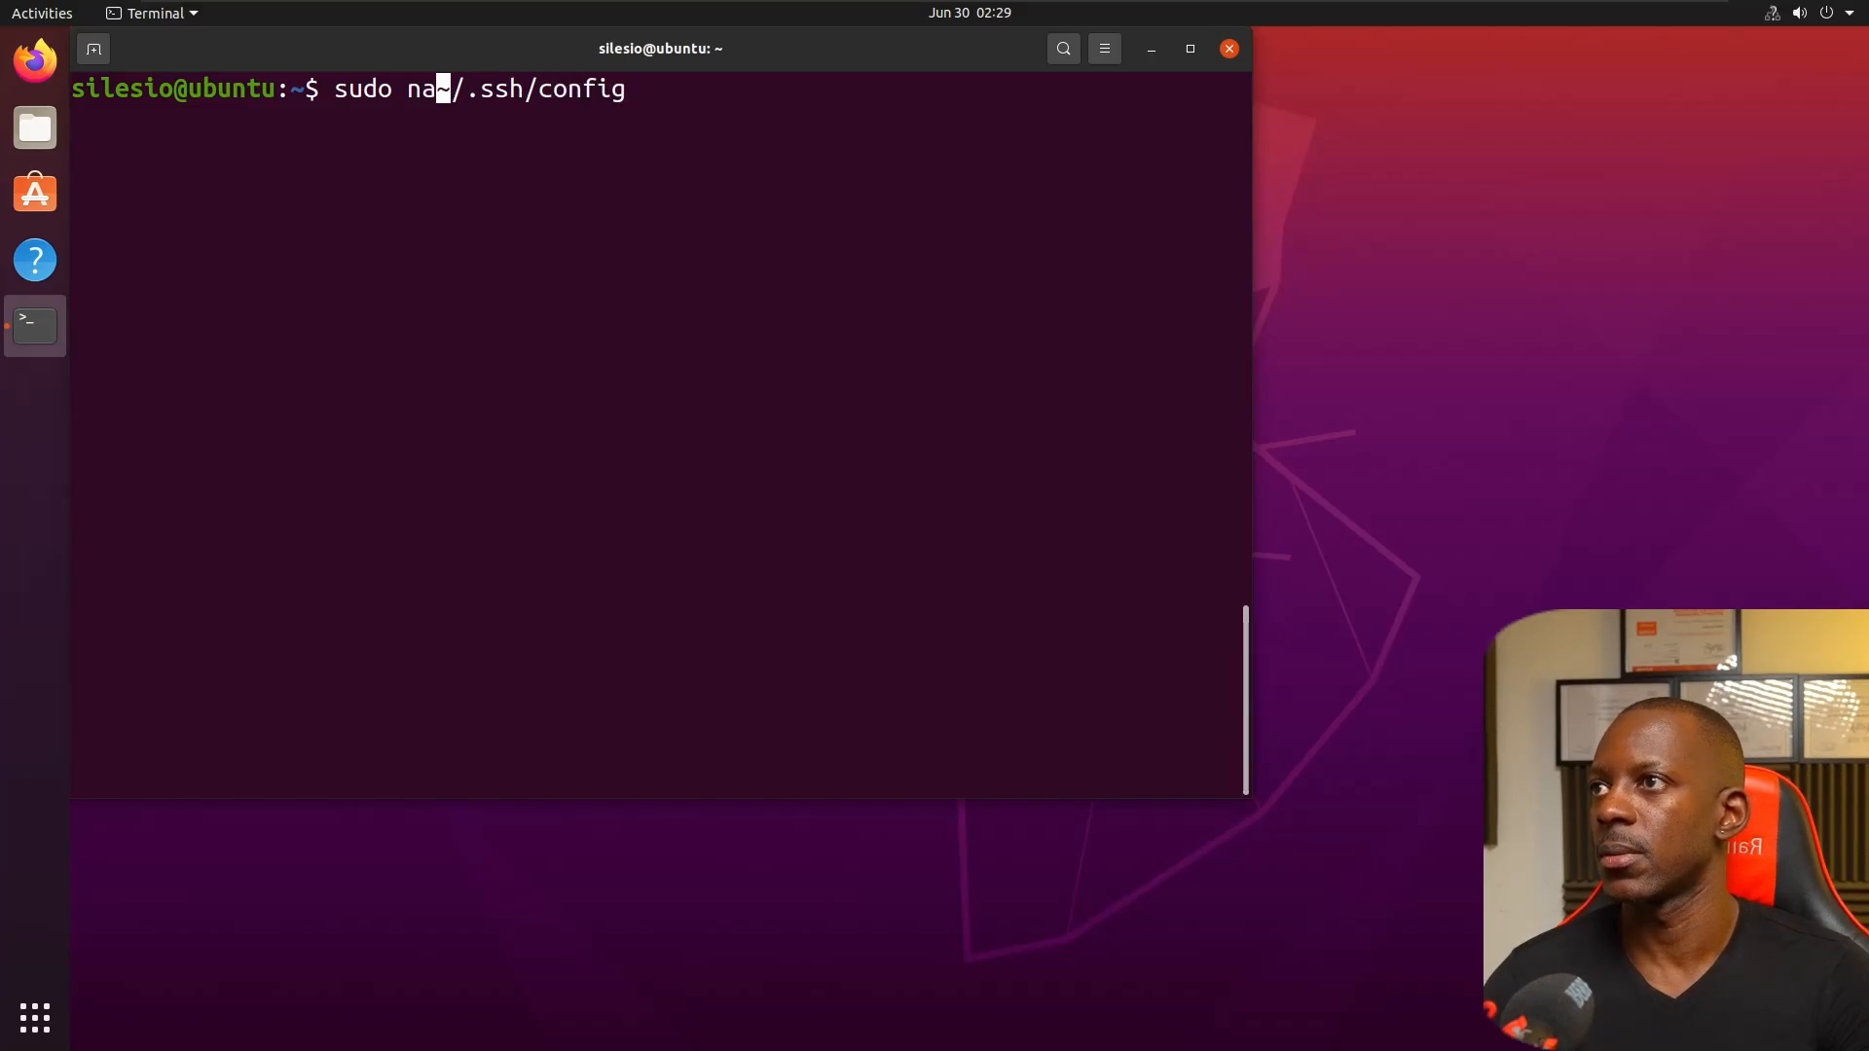
key("Return")
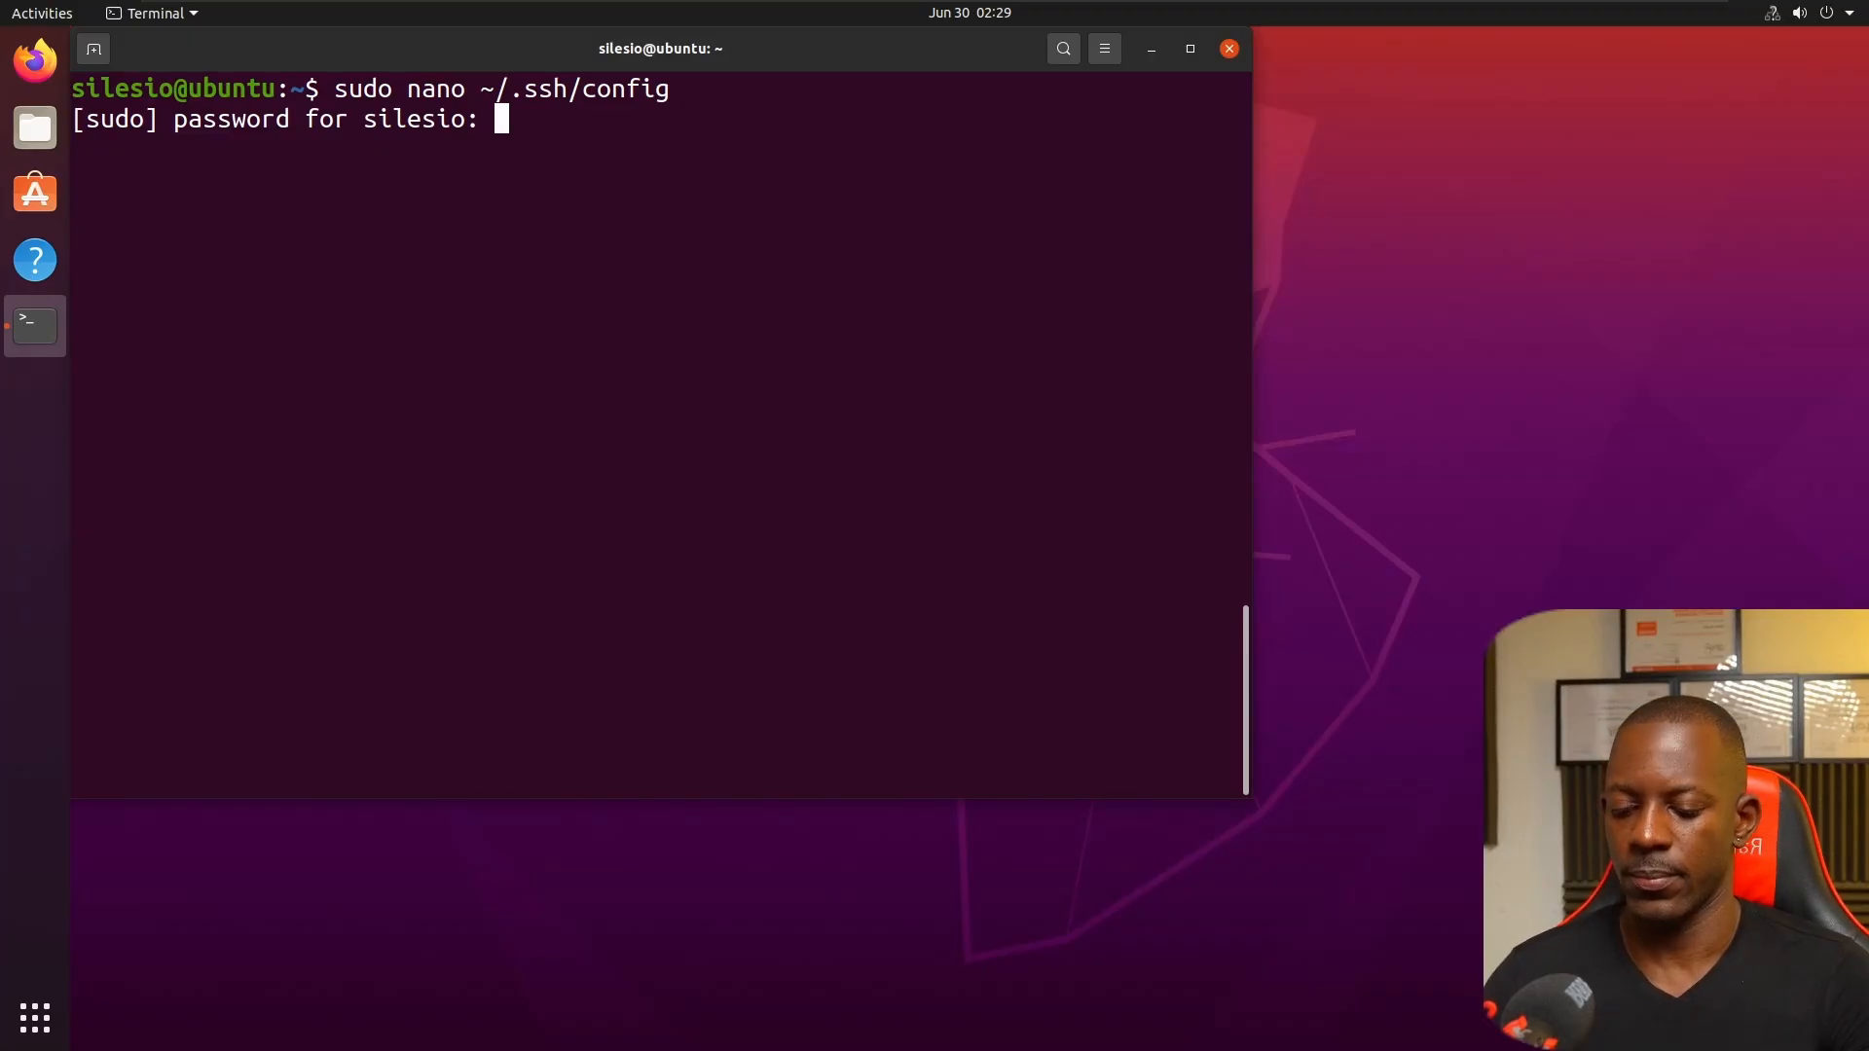
key("Return")
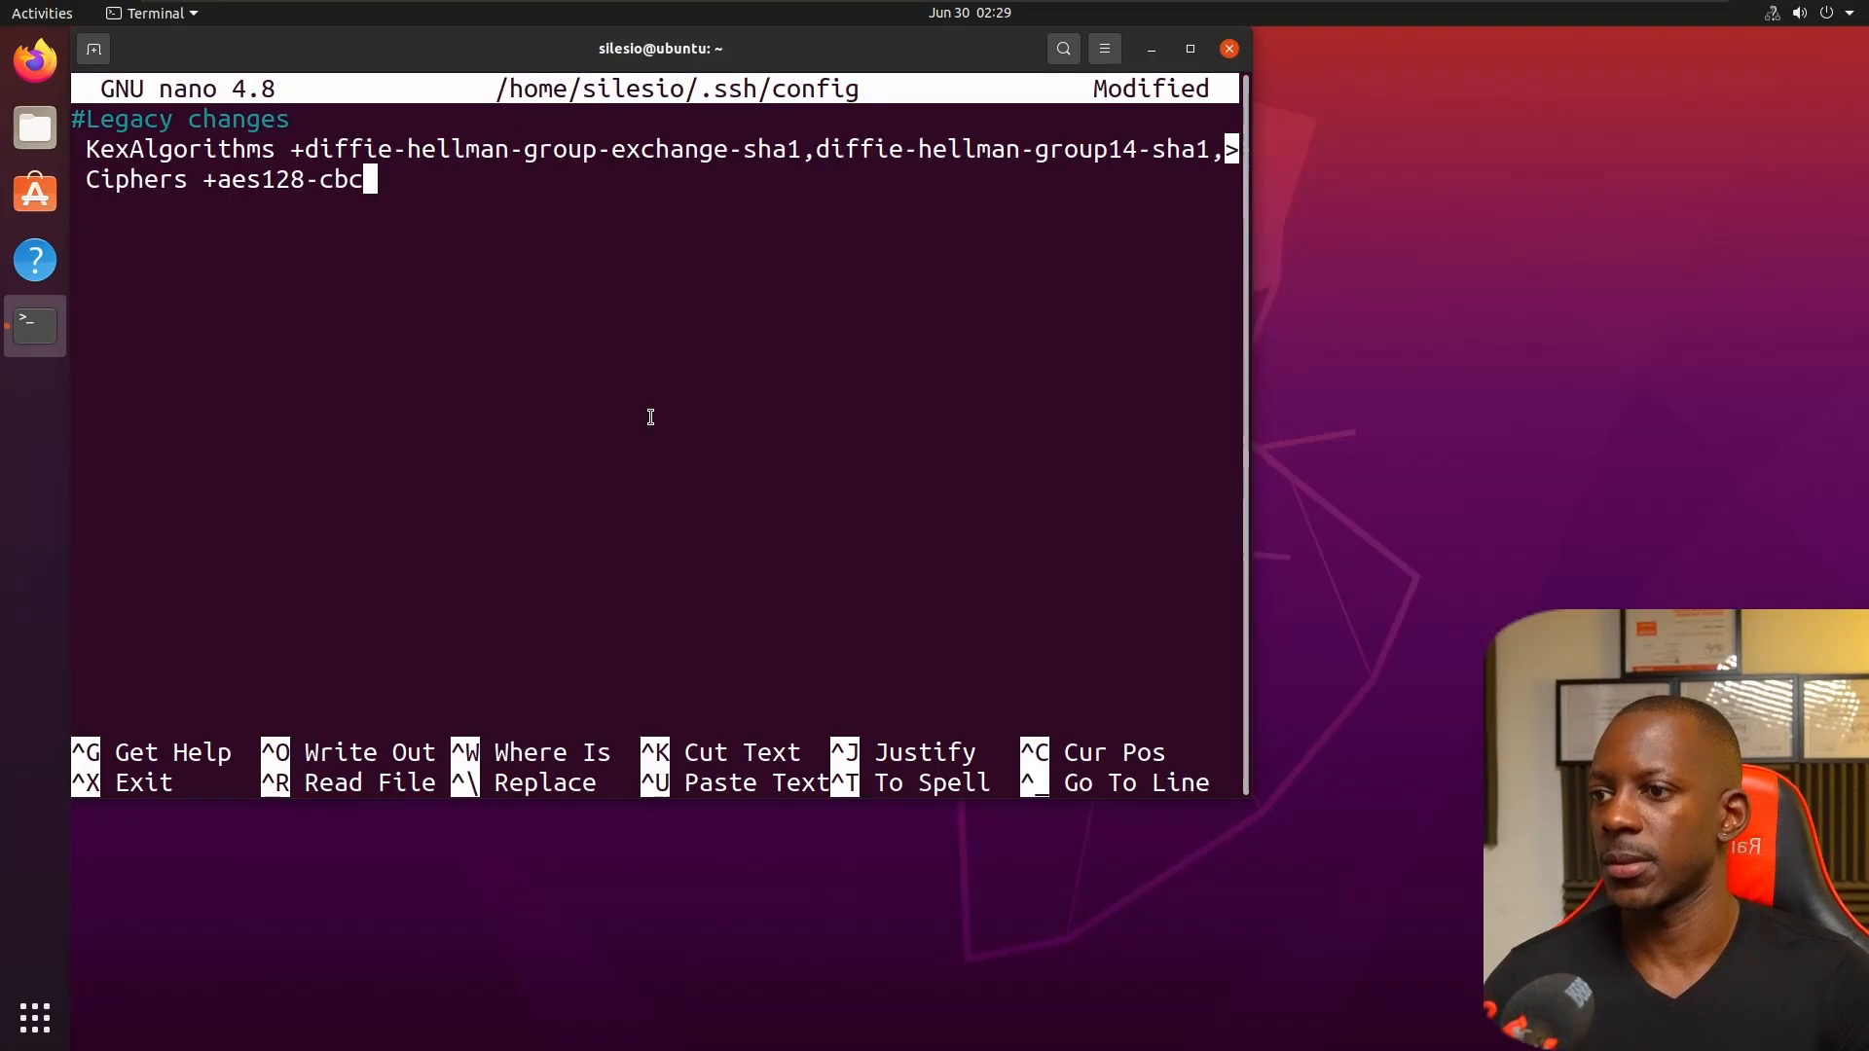
key("ctrl+o")
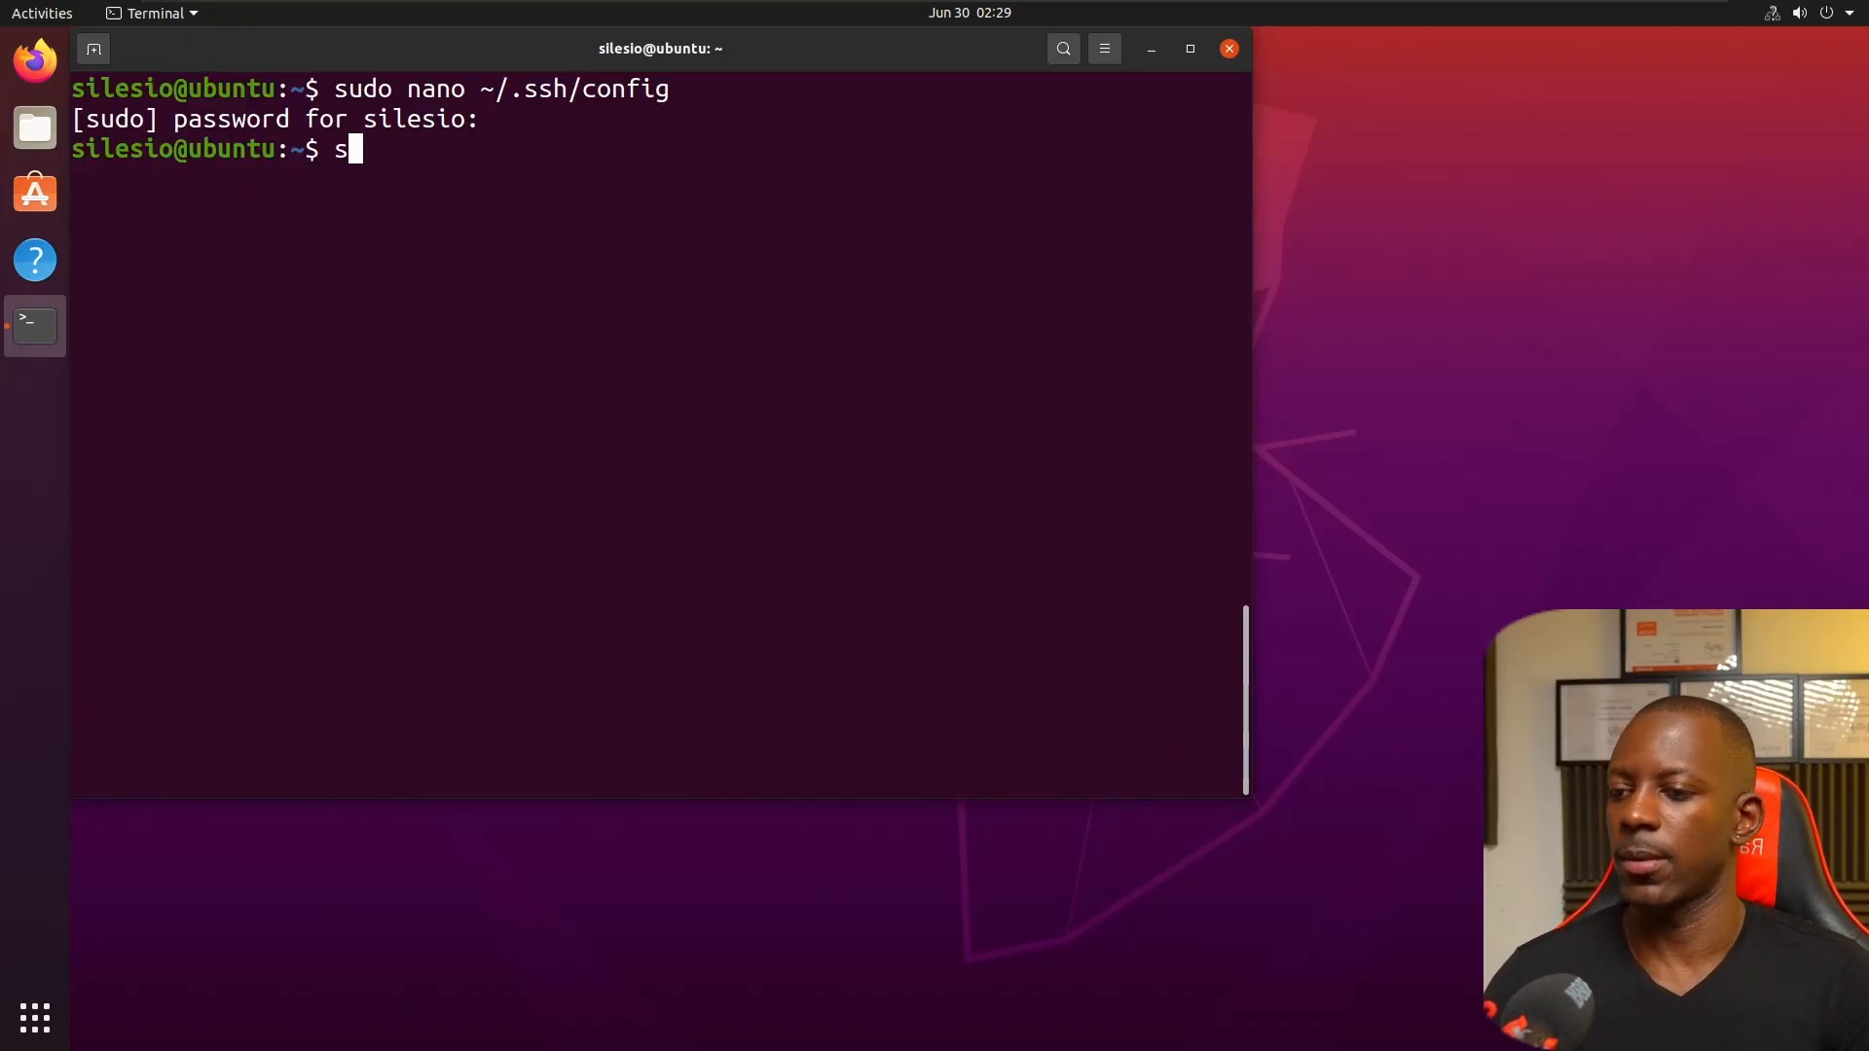
- Clear the screen, then SSH into SW11 as silesio, log in, and exit
key("ctrl+l")
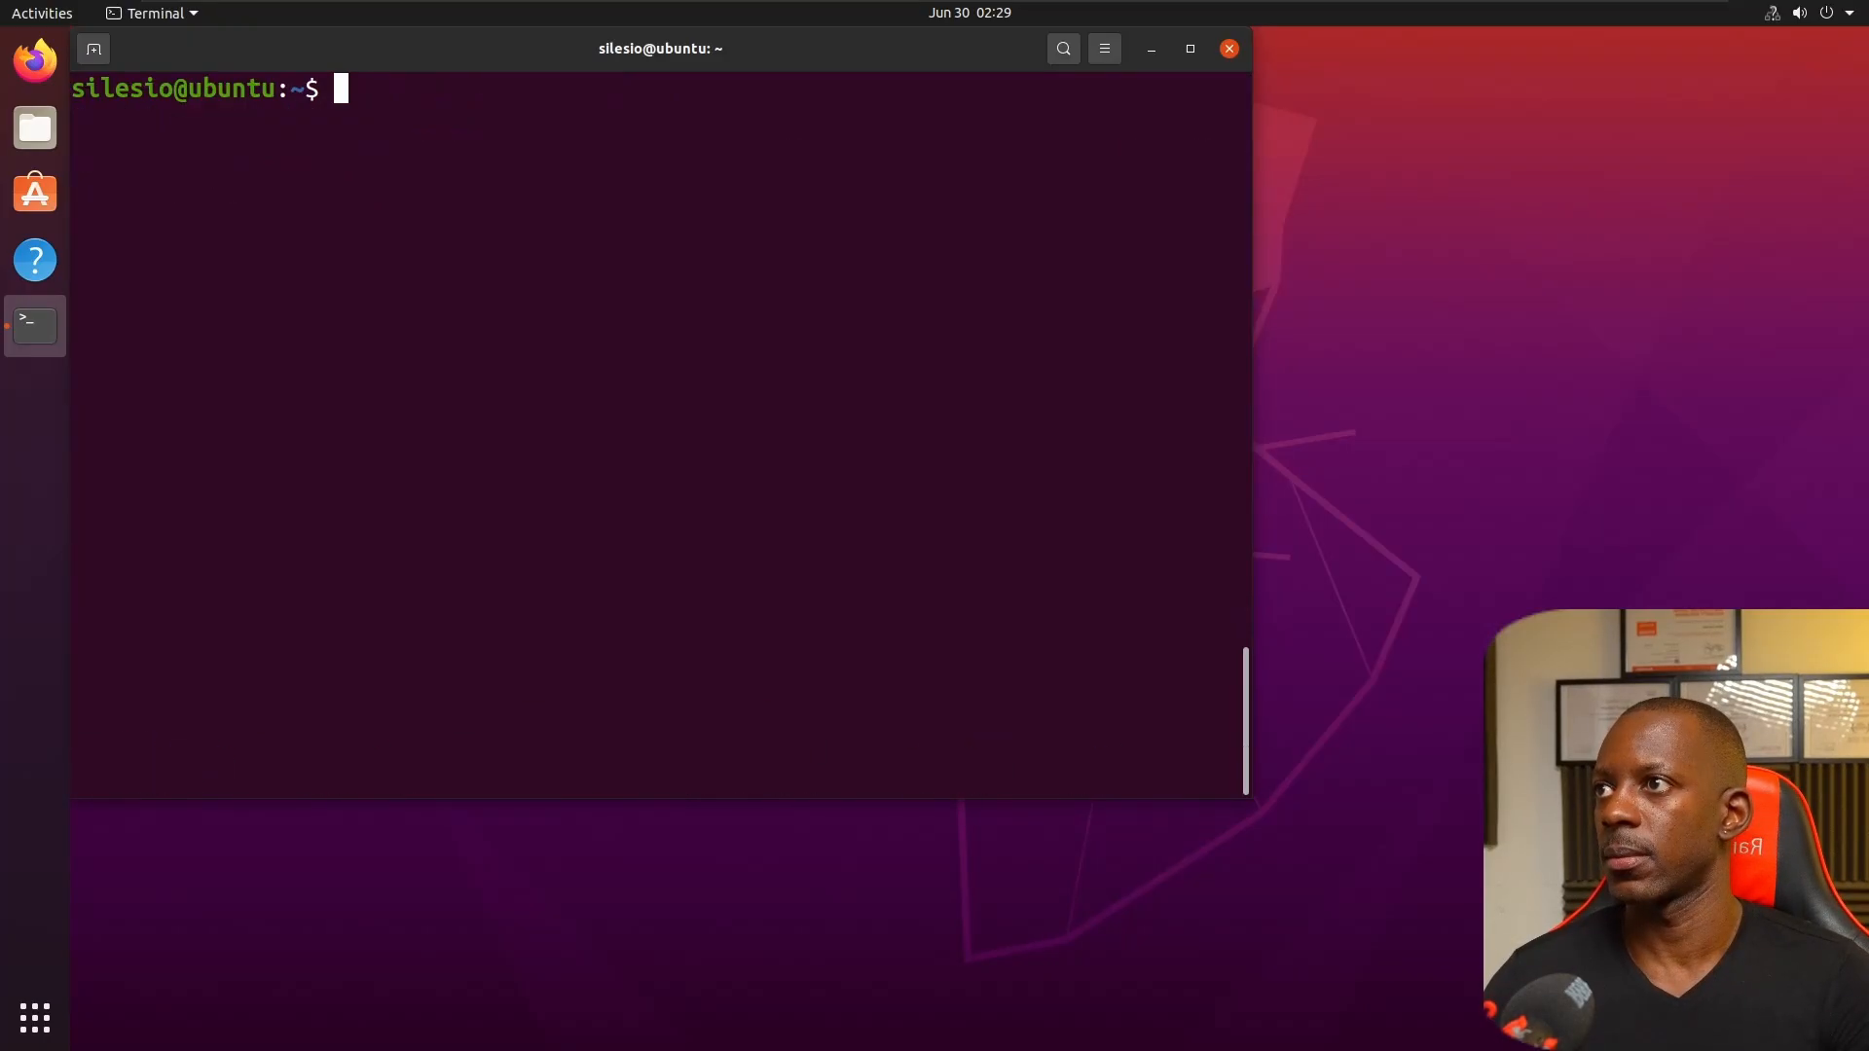
type("silesio@1")
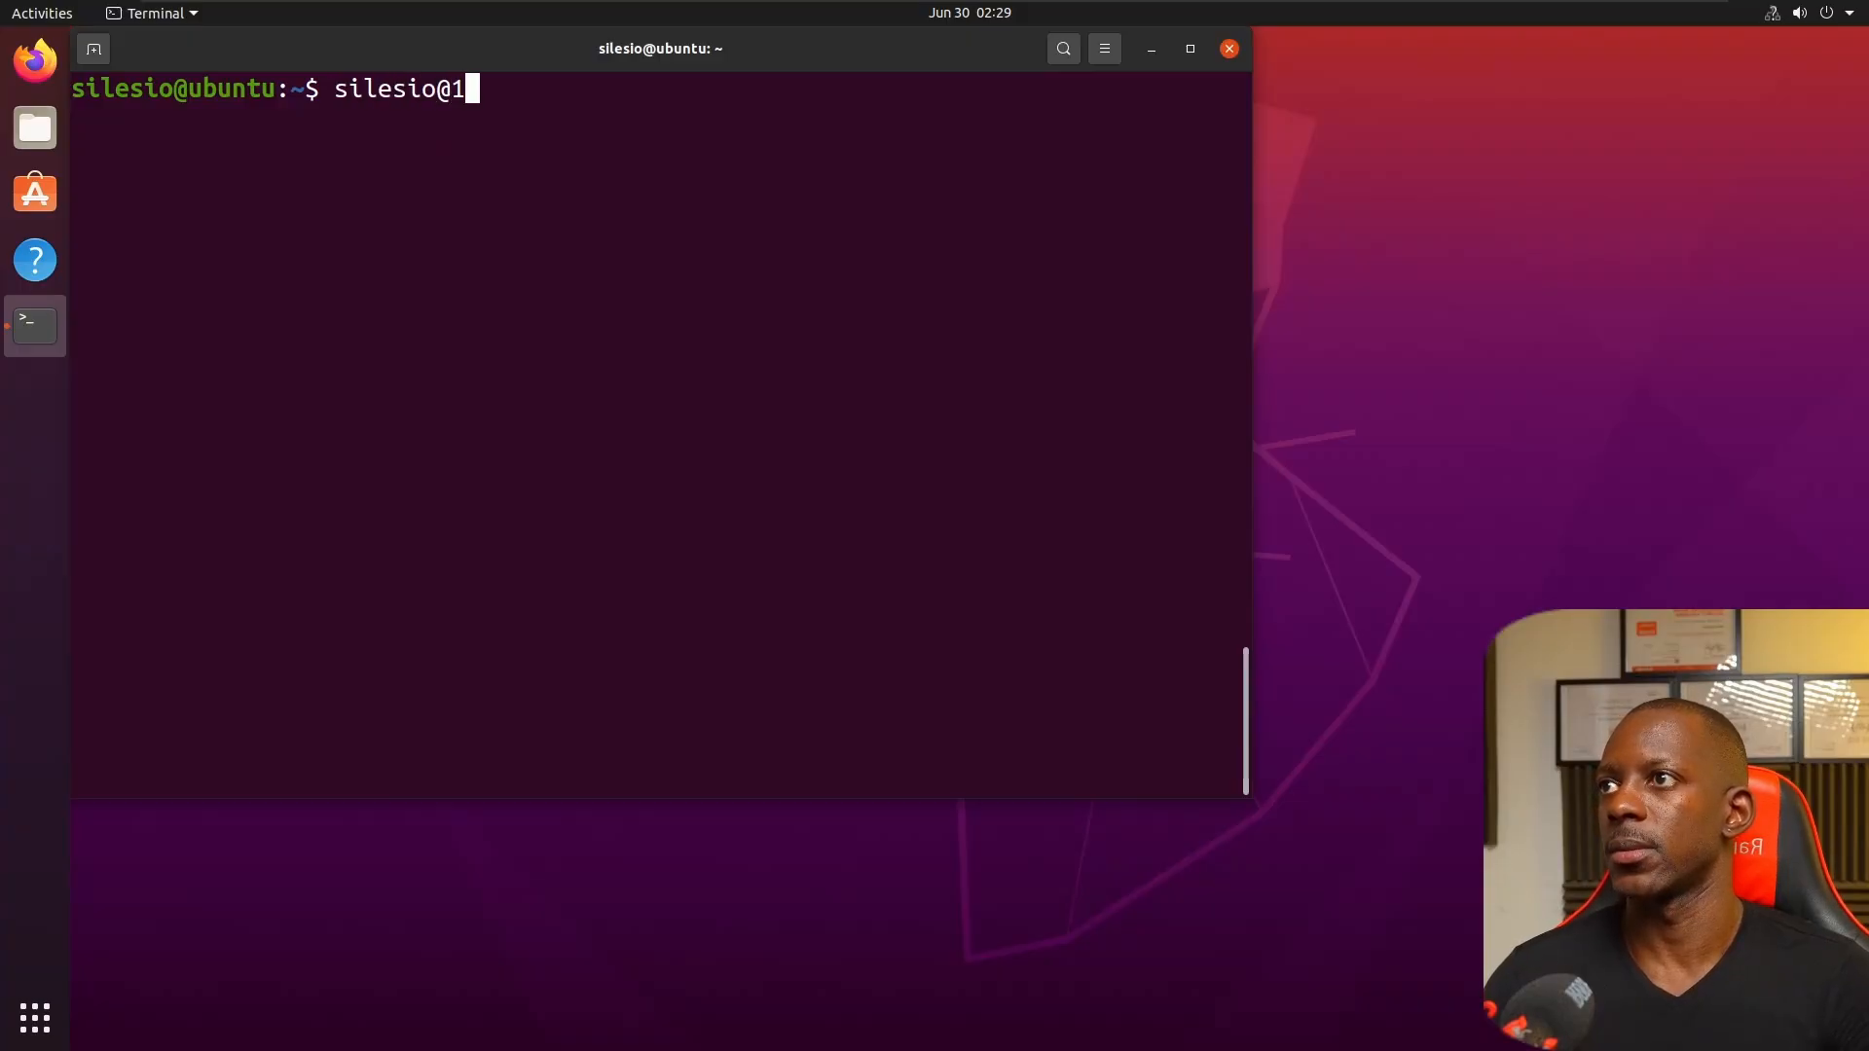
key("ctrl+c")
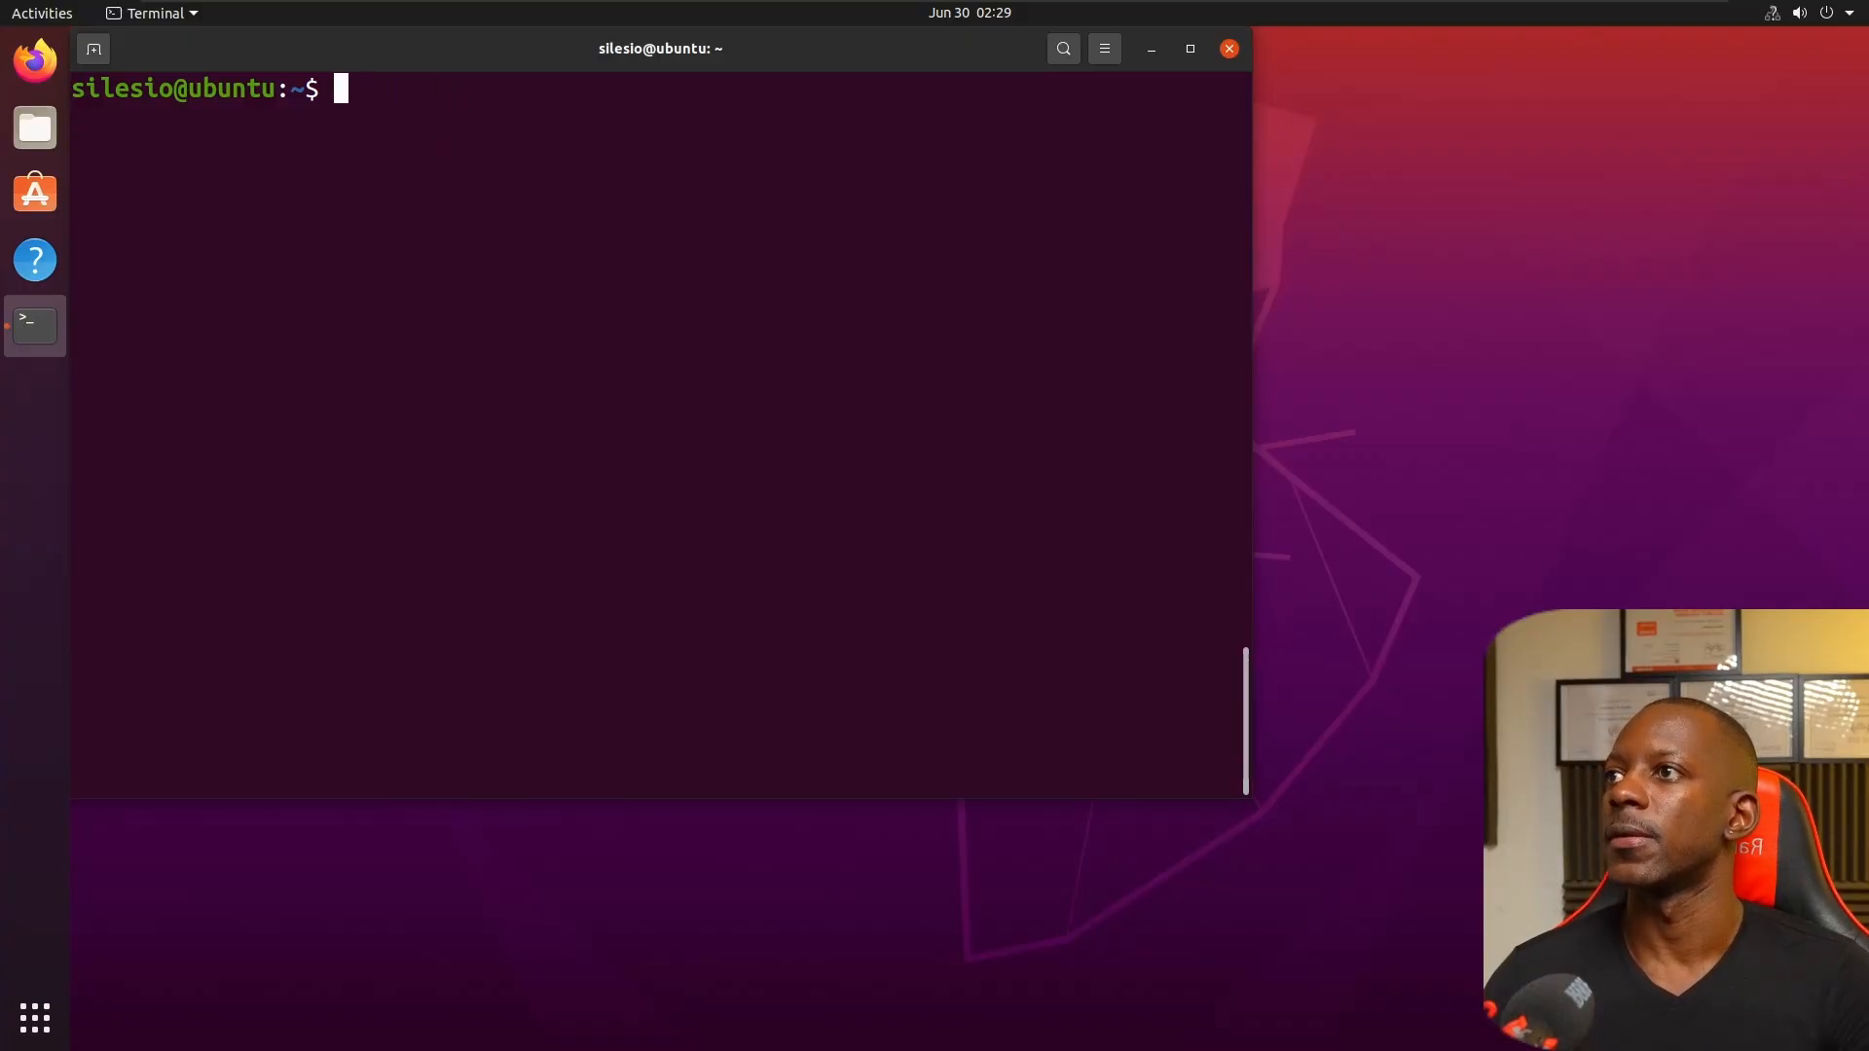
type("ssh silesio@")
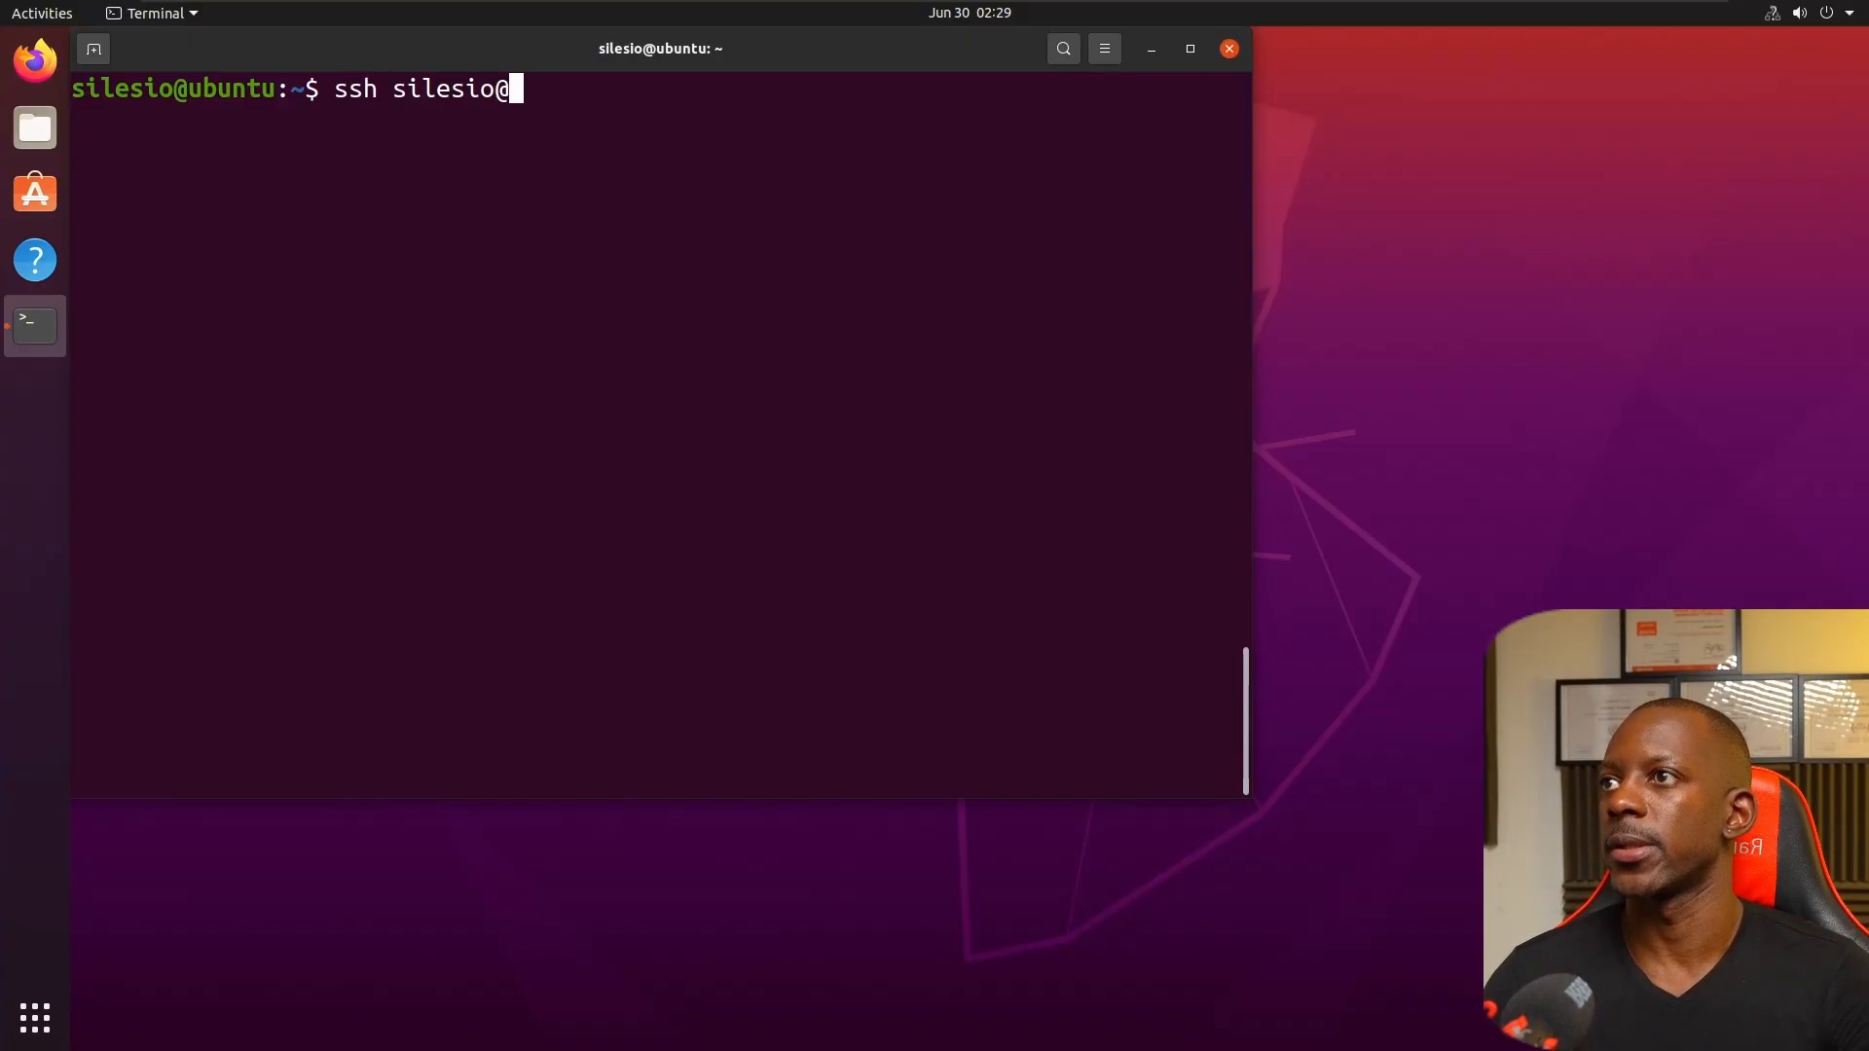
type("192.168.54")
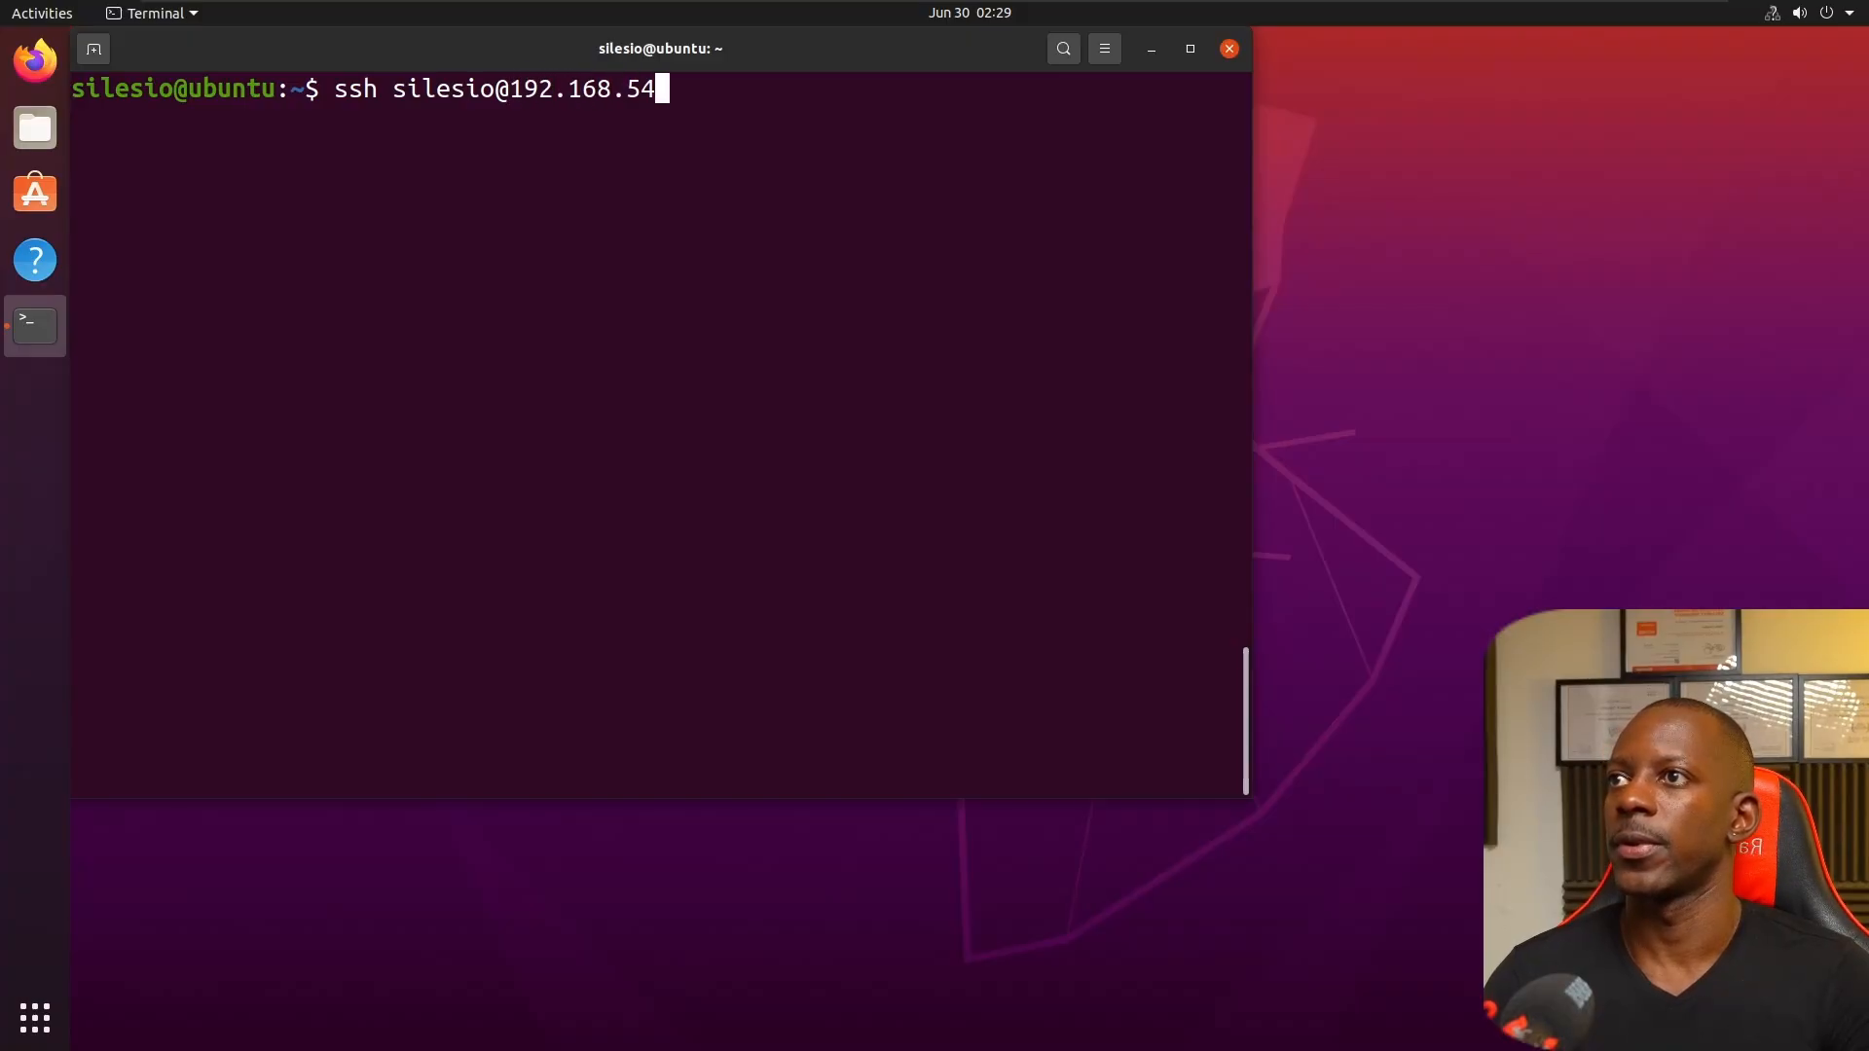
type("43.61")
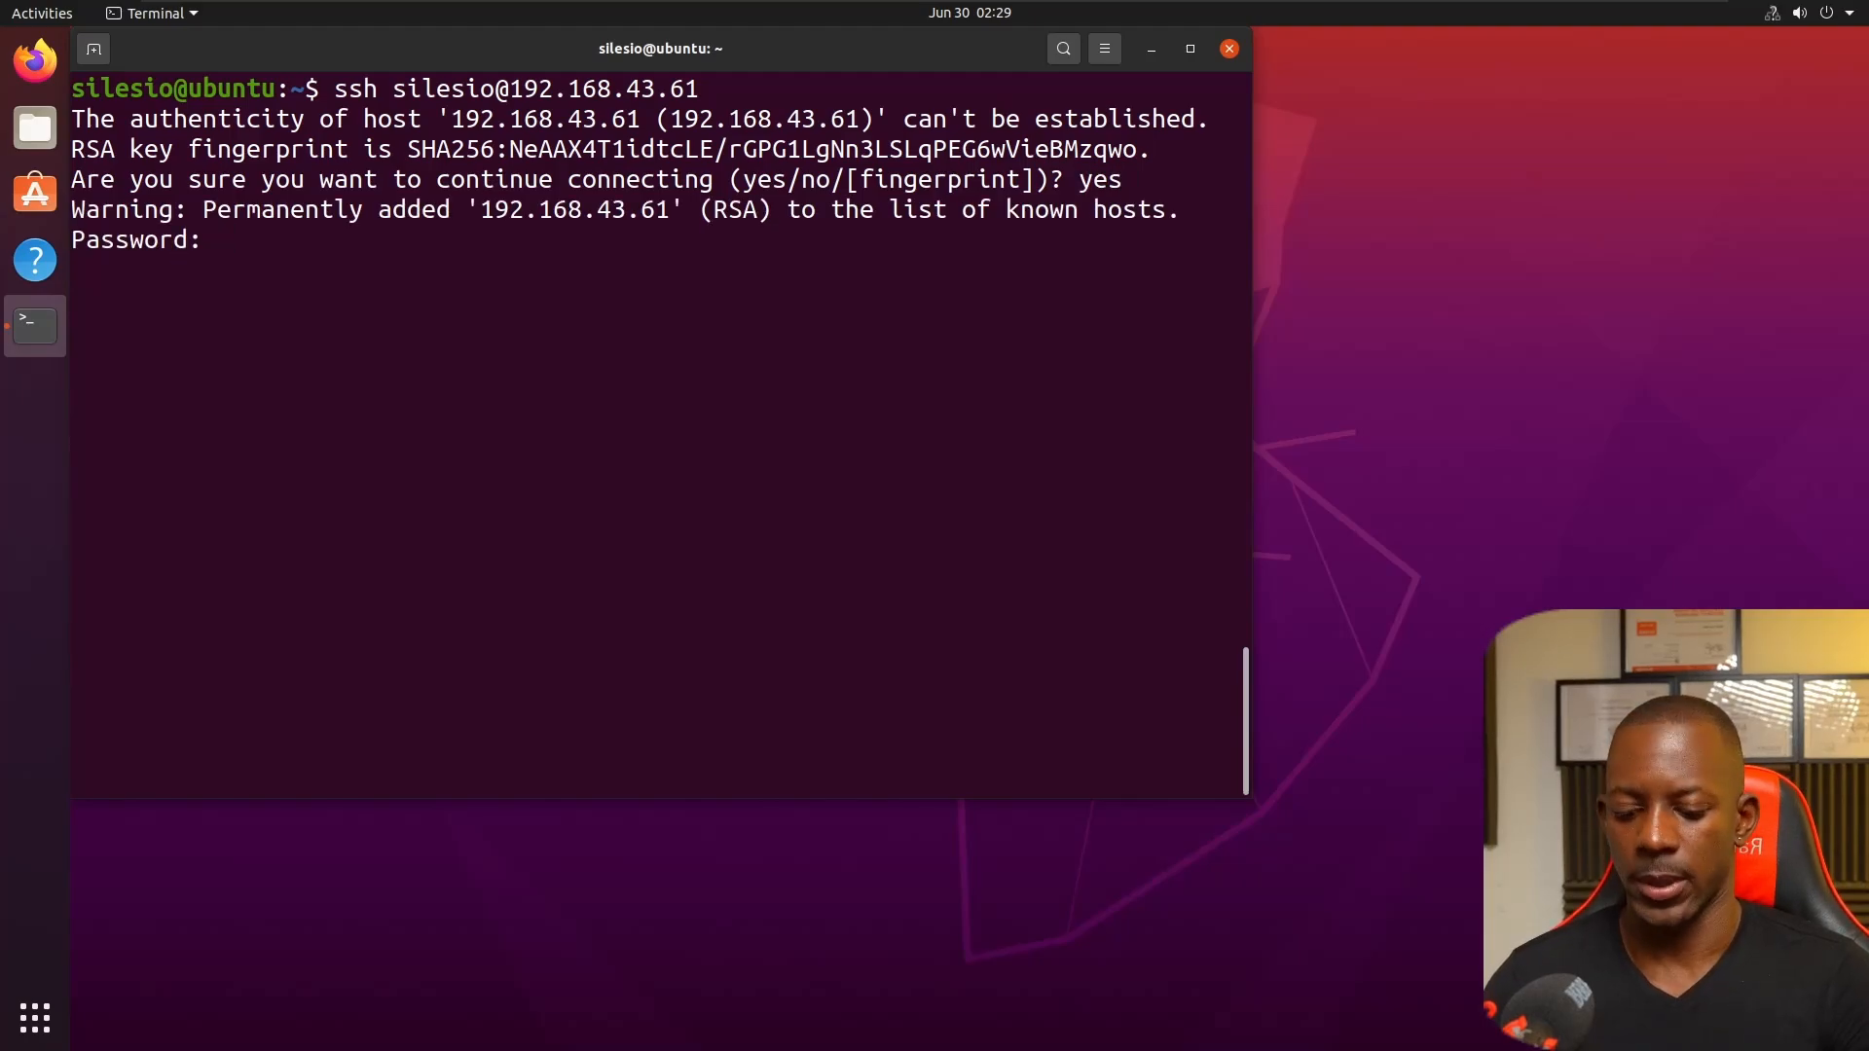
key("Return")
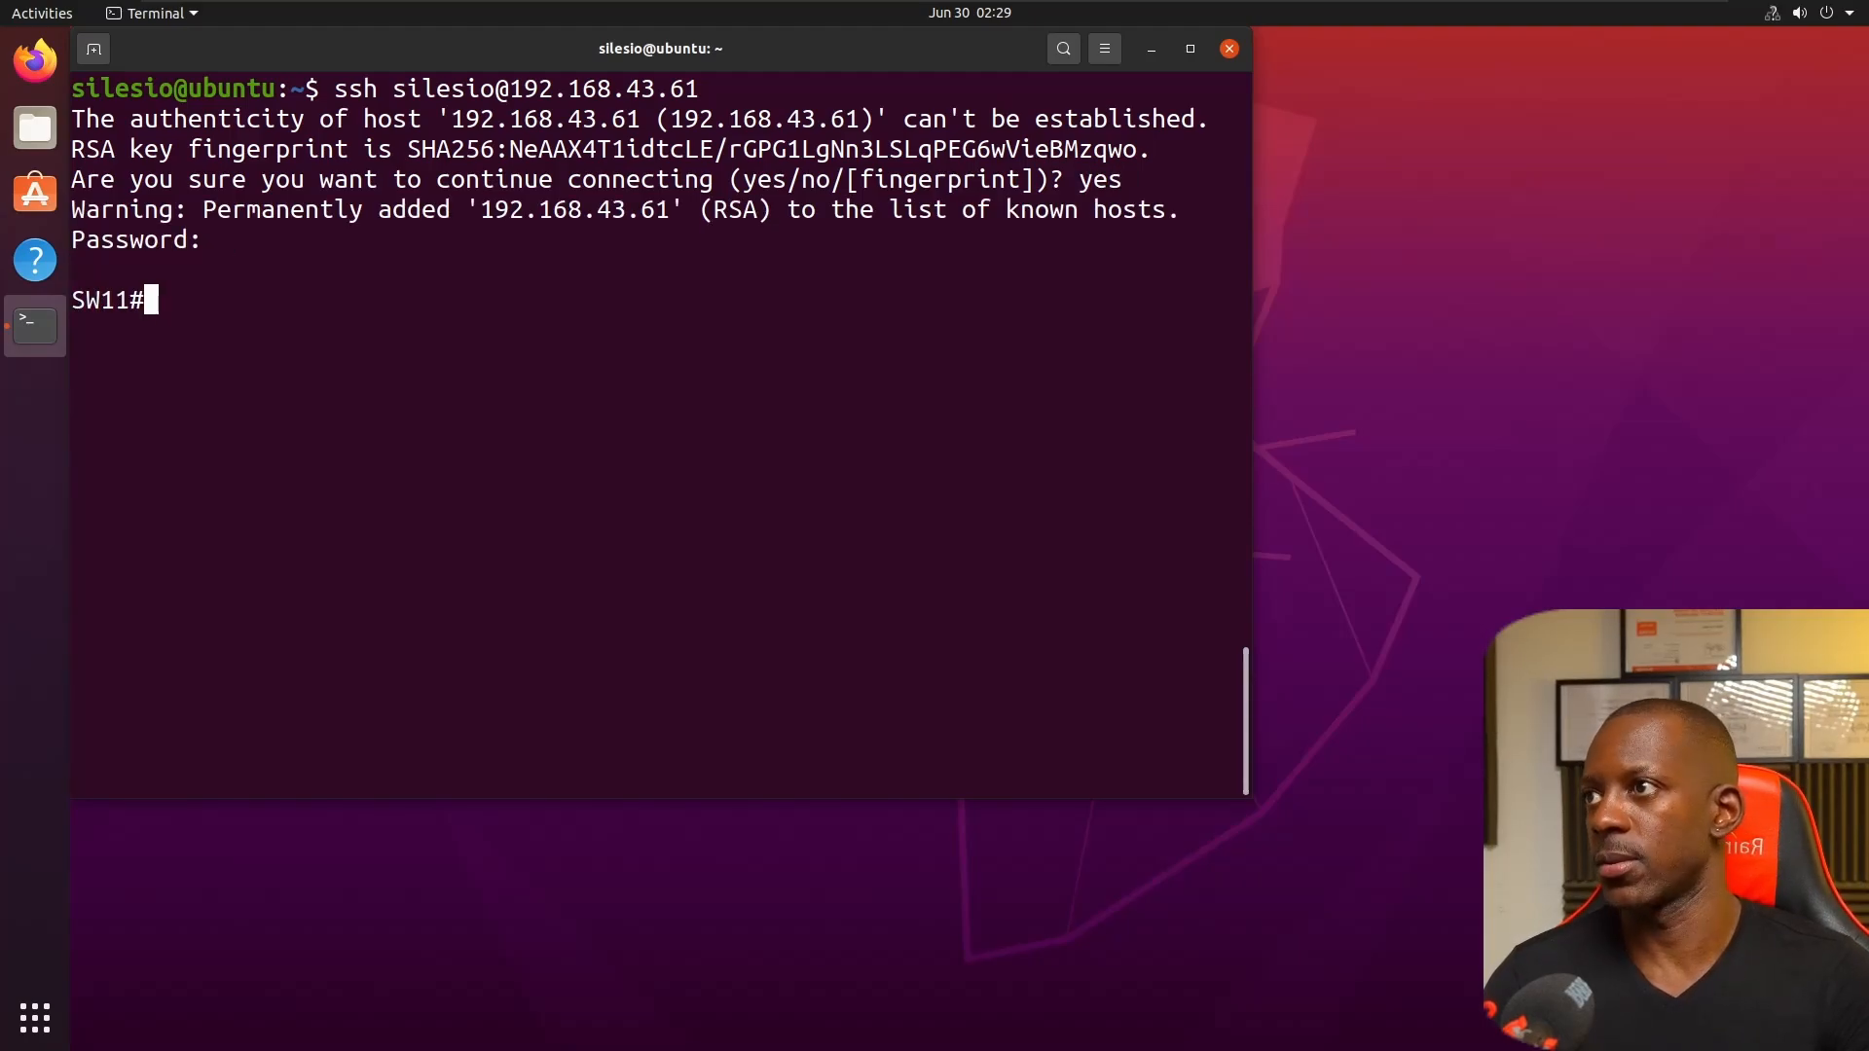
type("exit")
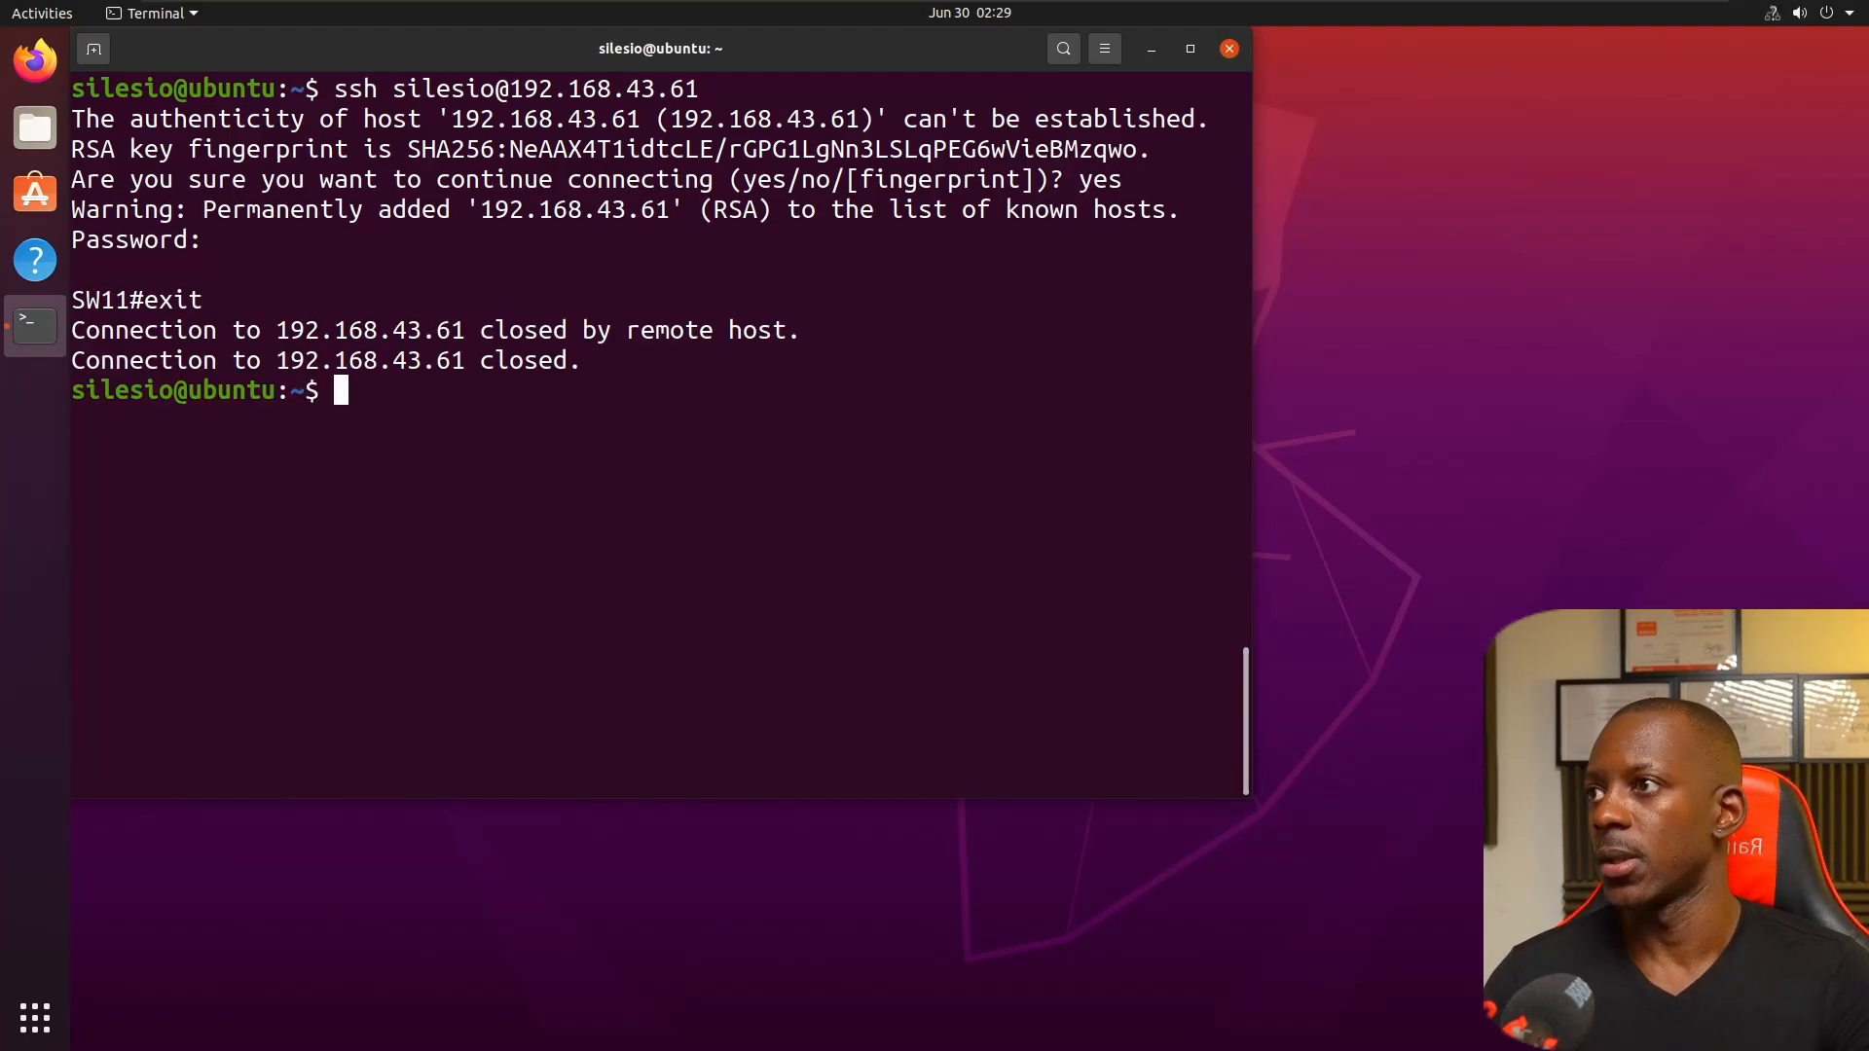
- SSH into the switches at 192.168.43.62 to .64, accepting host keys, then exit SW14
type("ssh silesio@192.168.43.62")
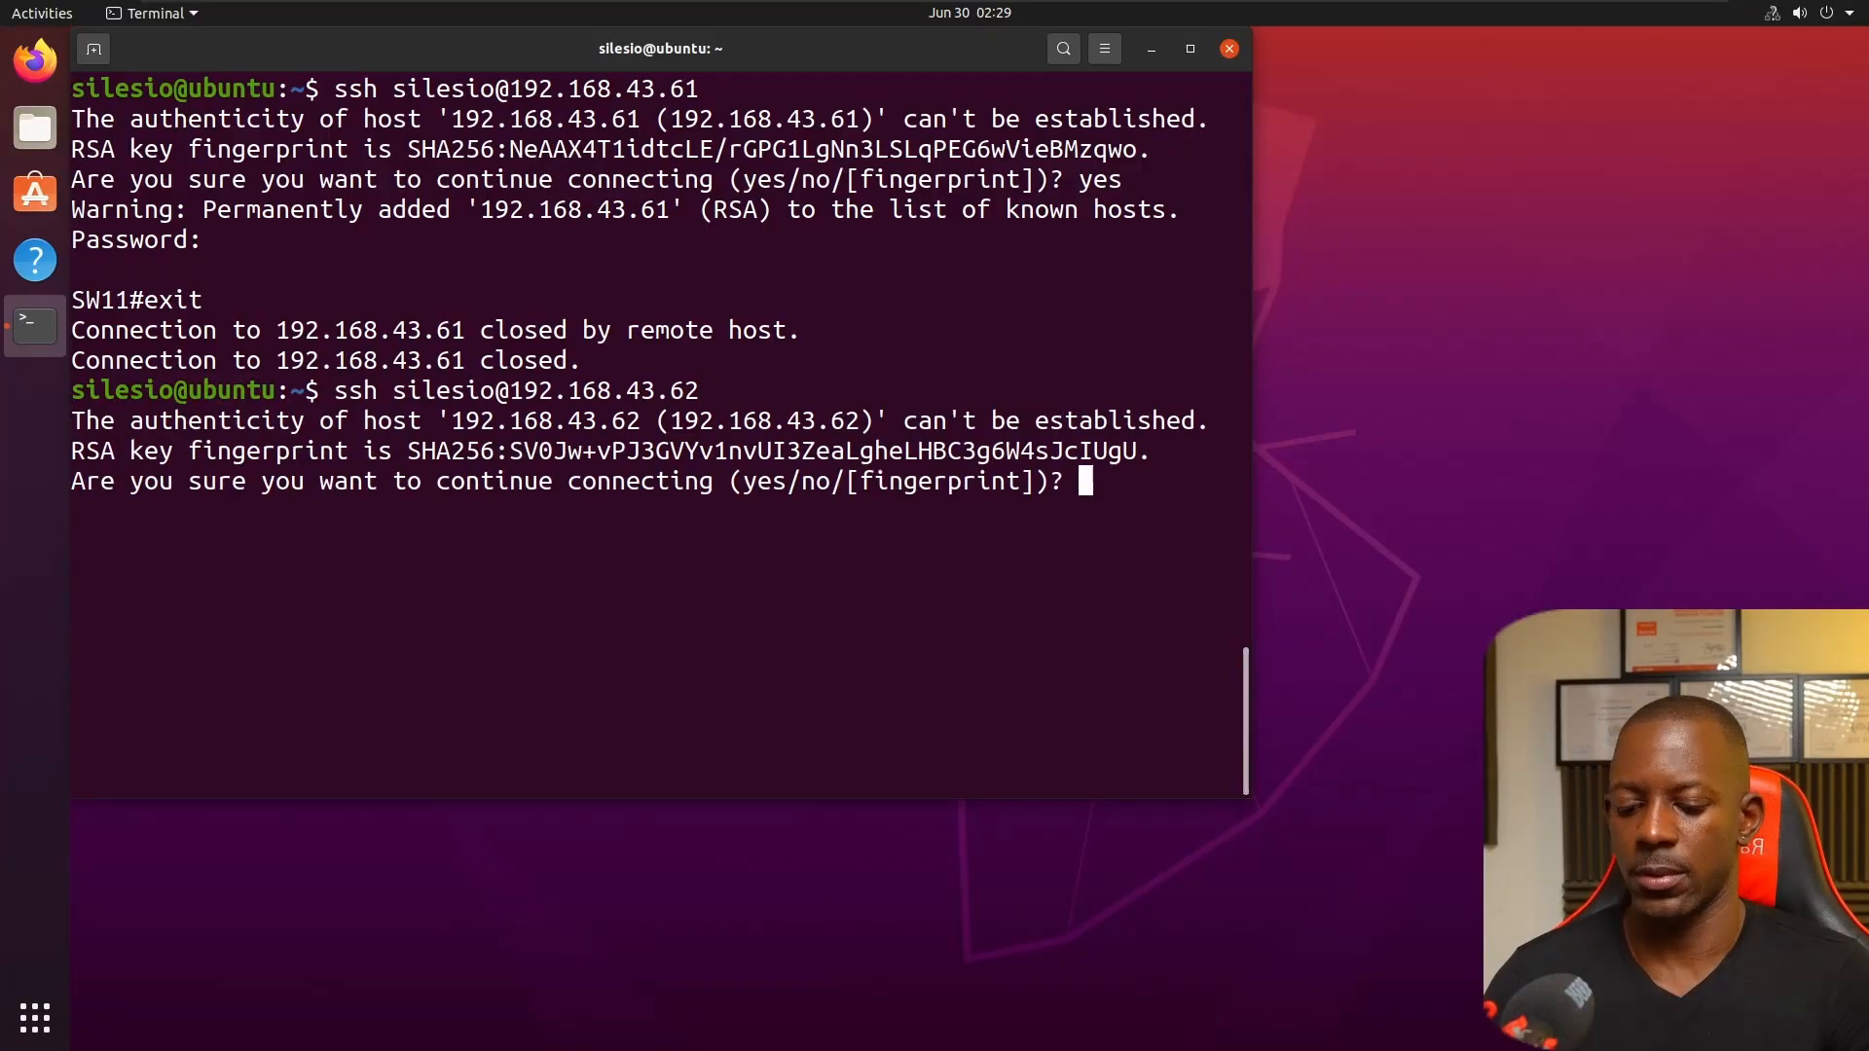
type("yes")
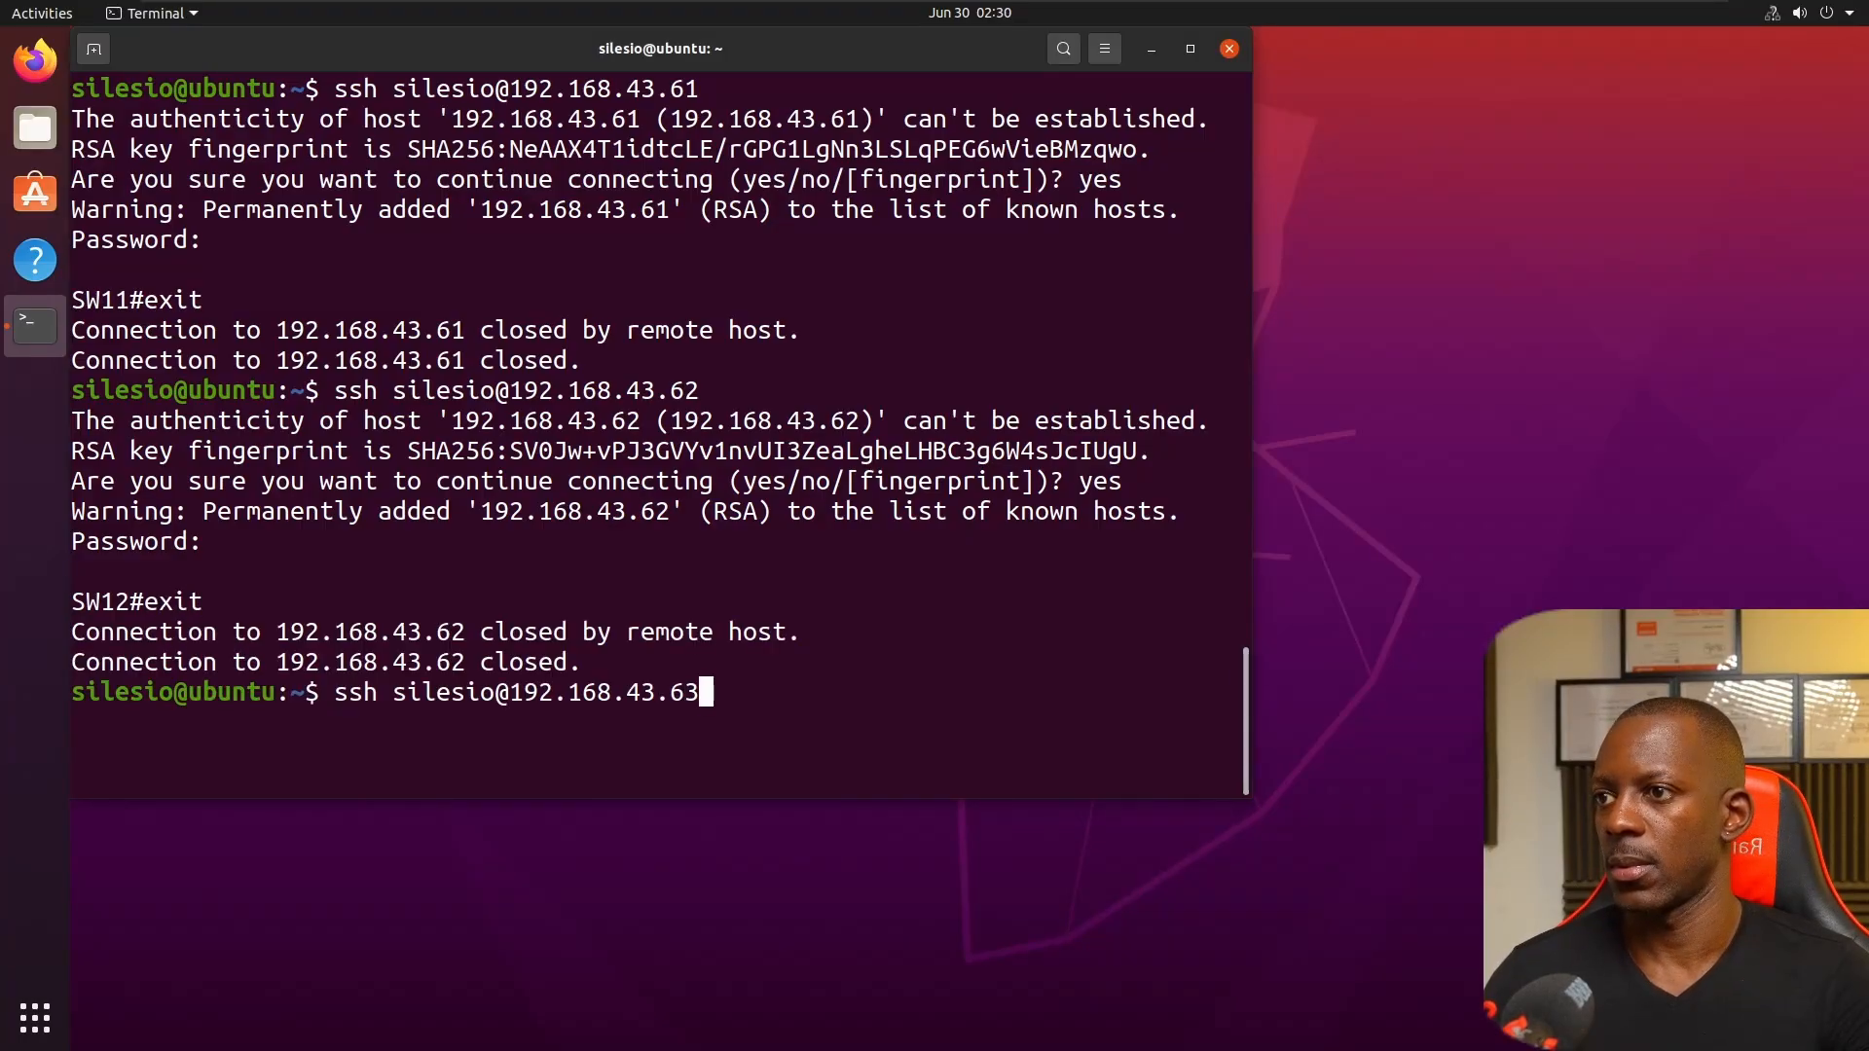
key("Return")
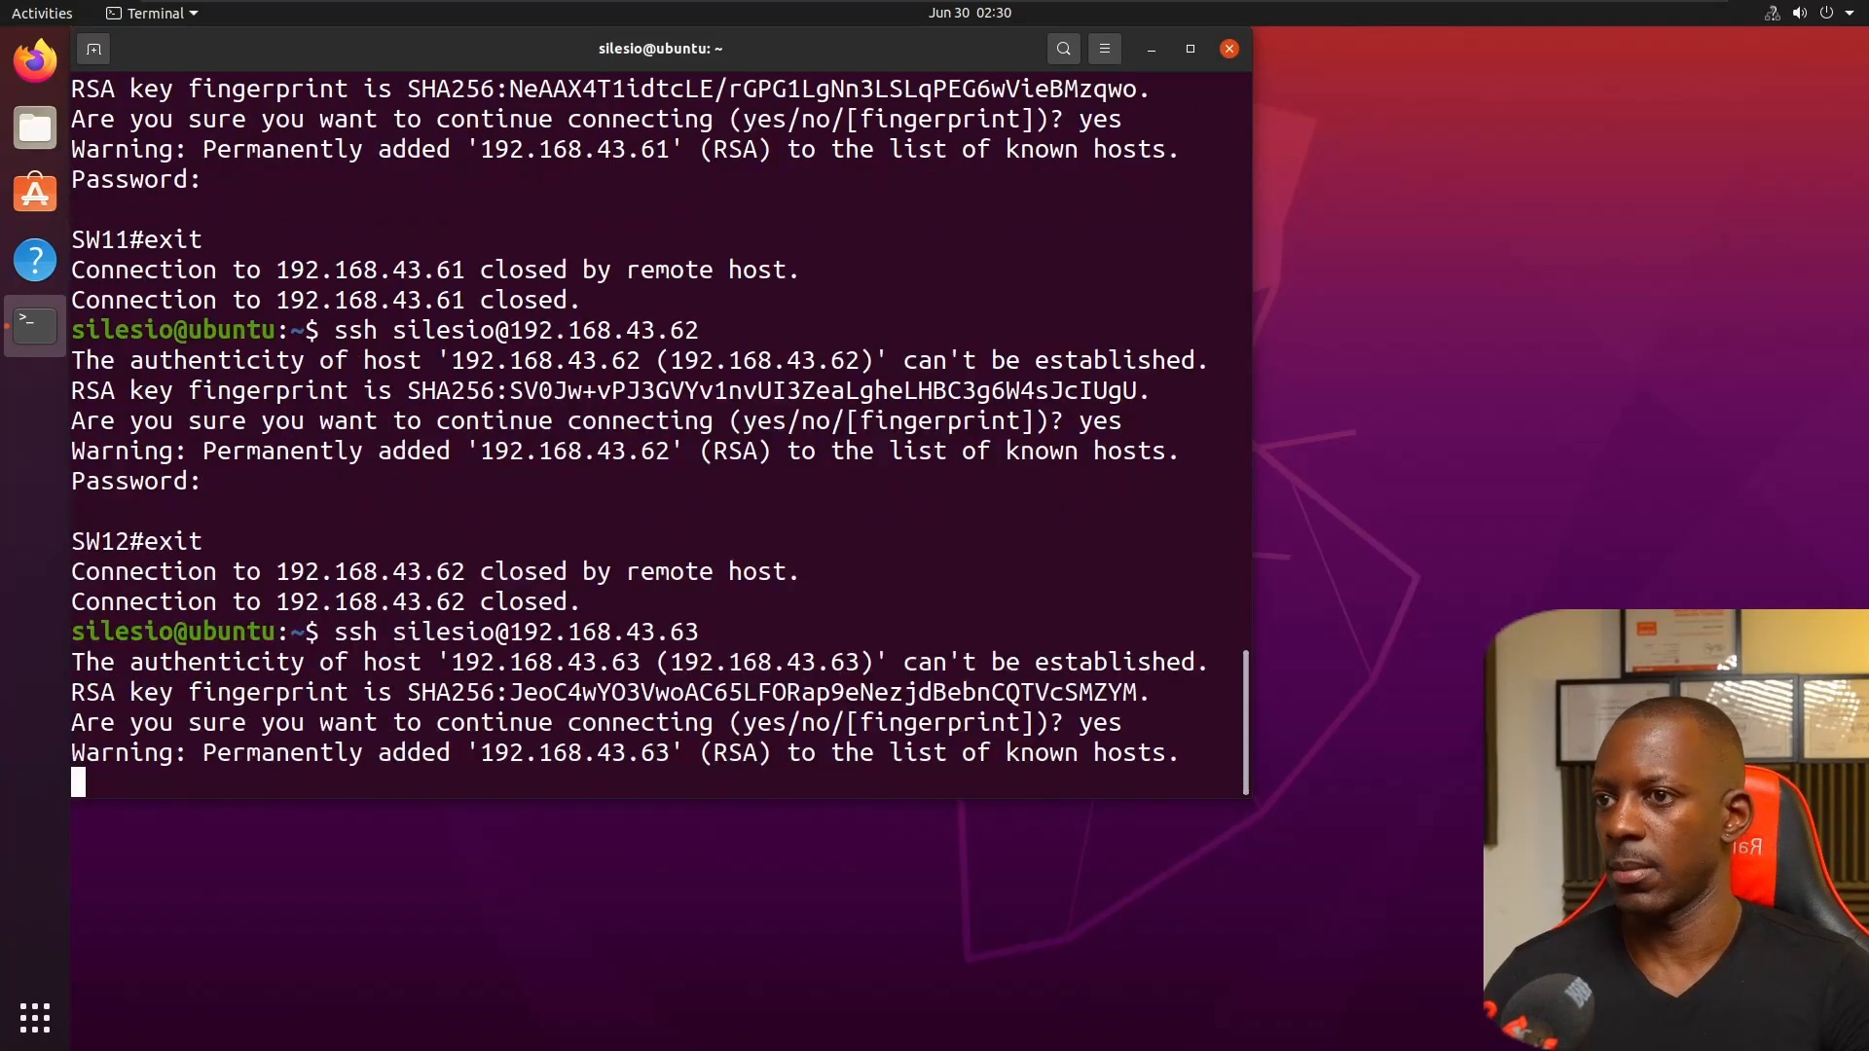
key("Return")
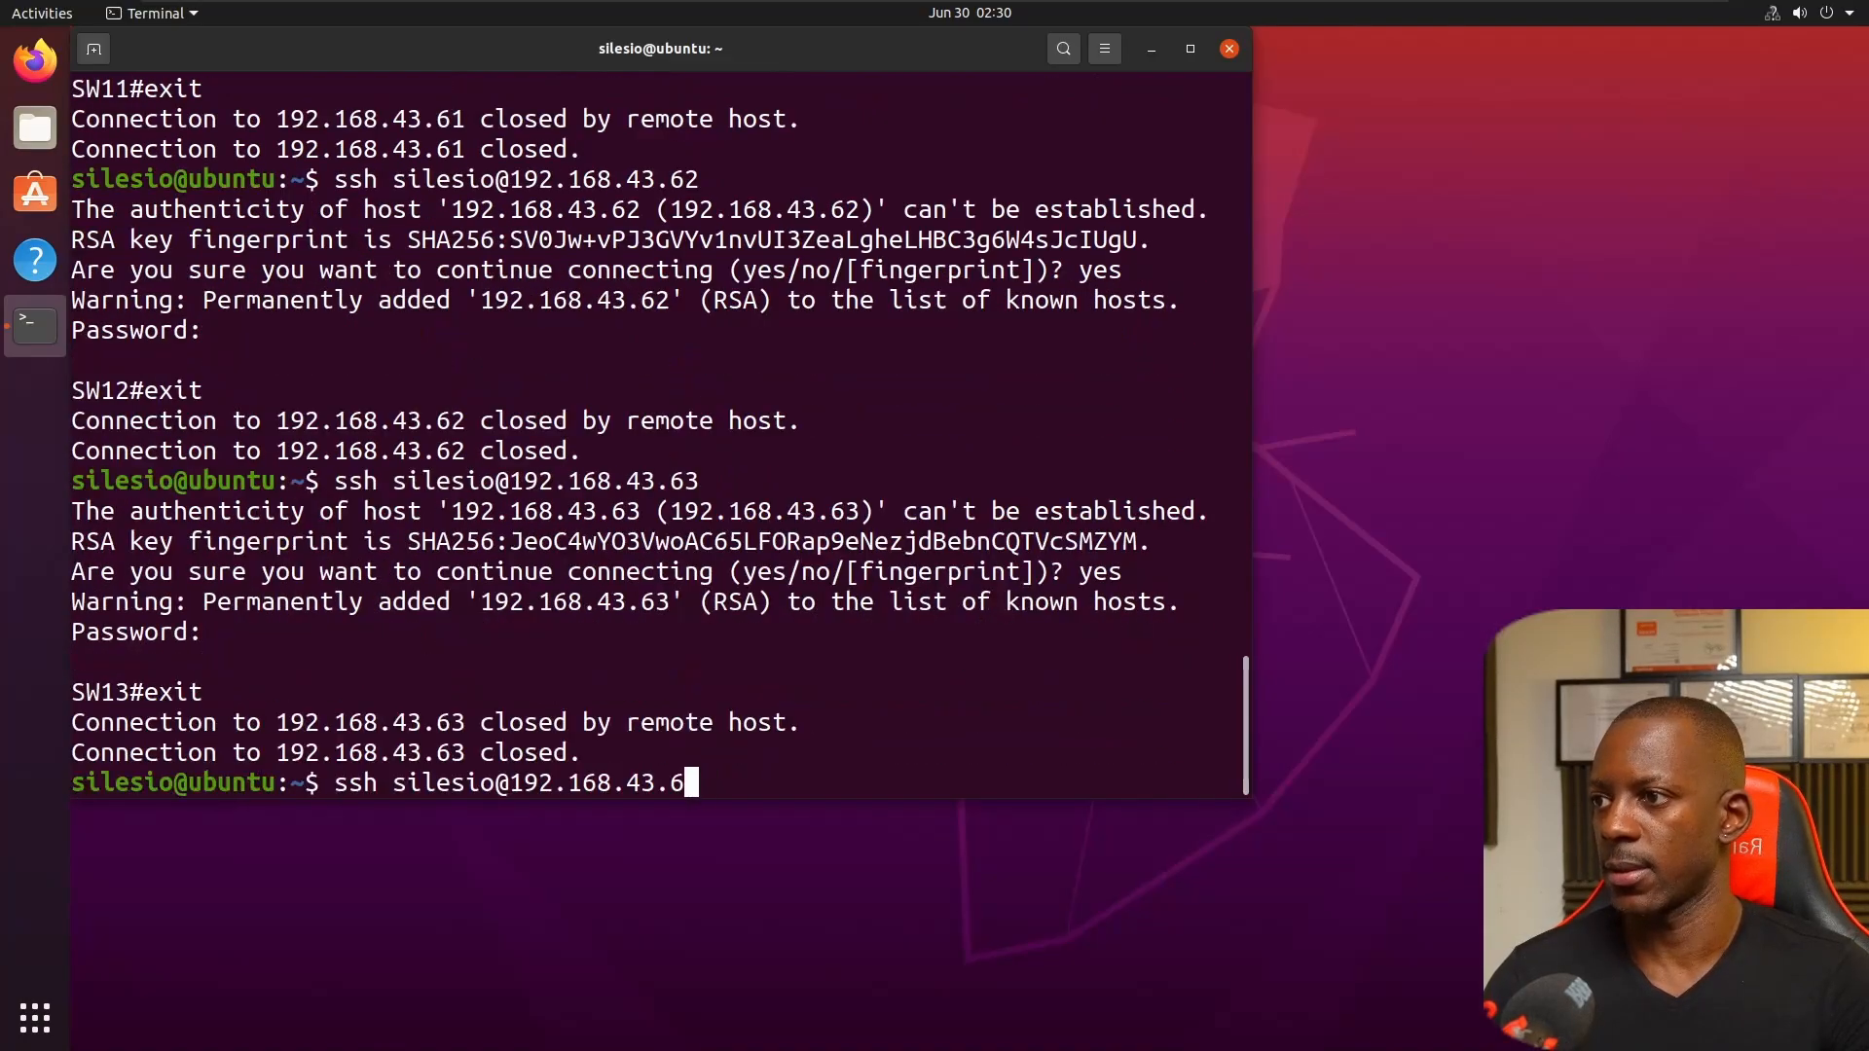
key("Return")
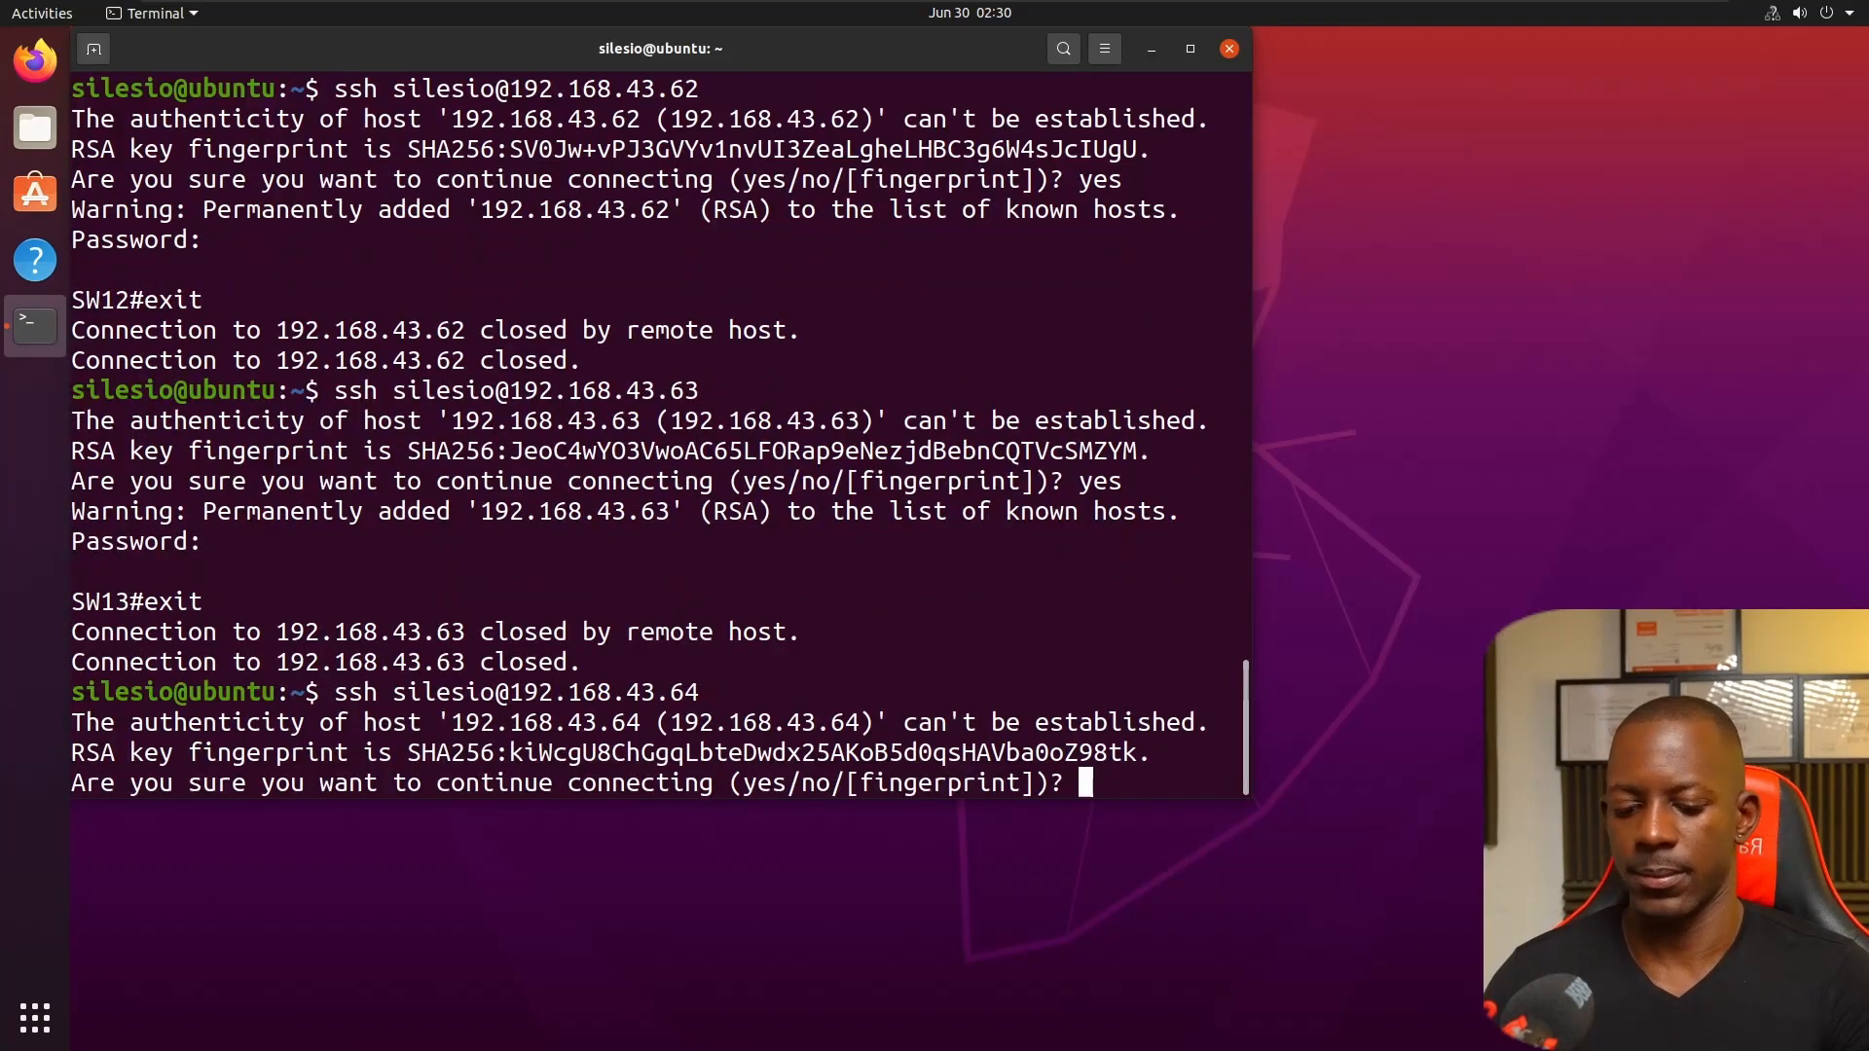
type("yes")
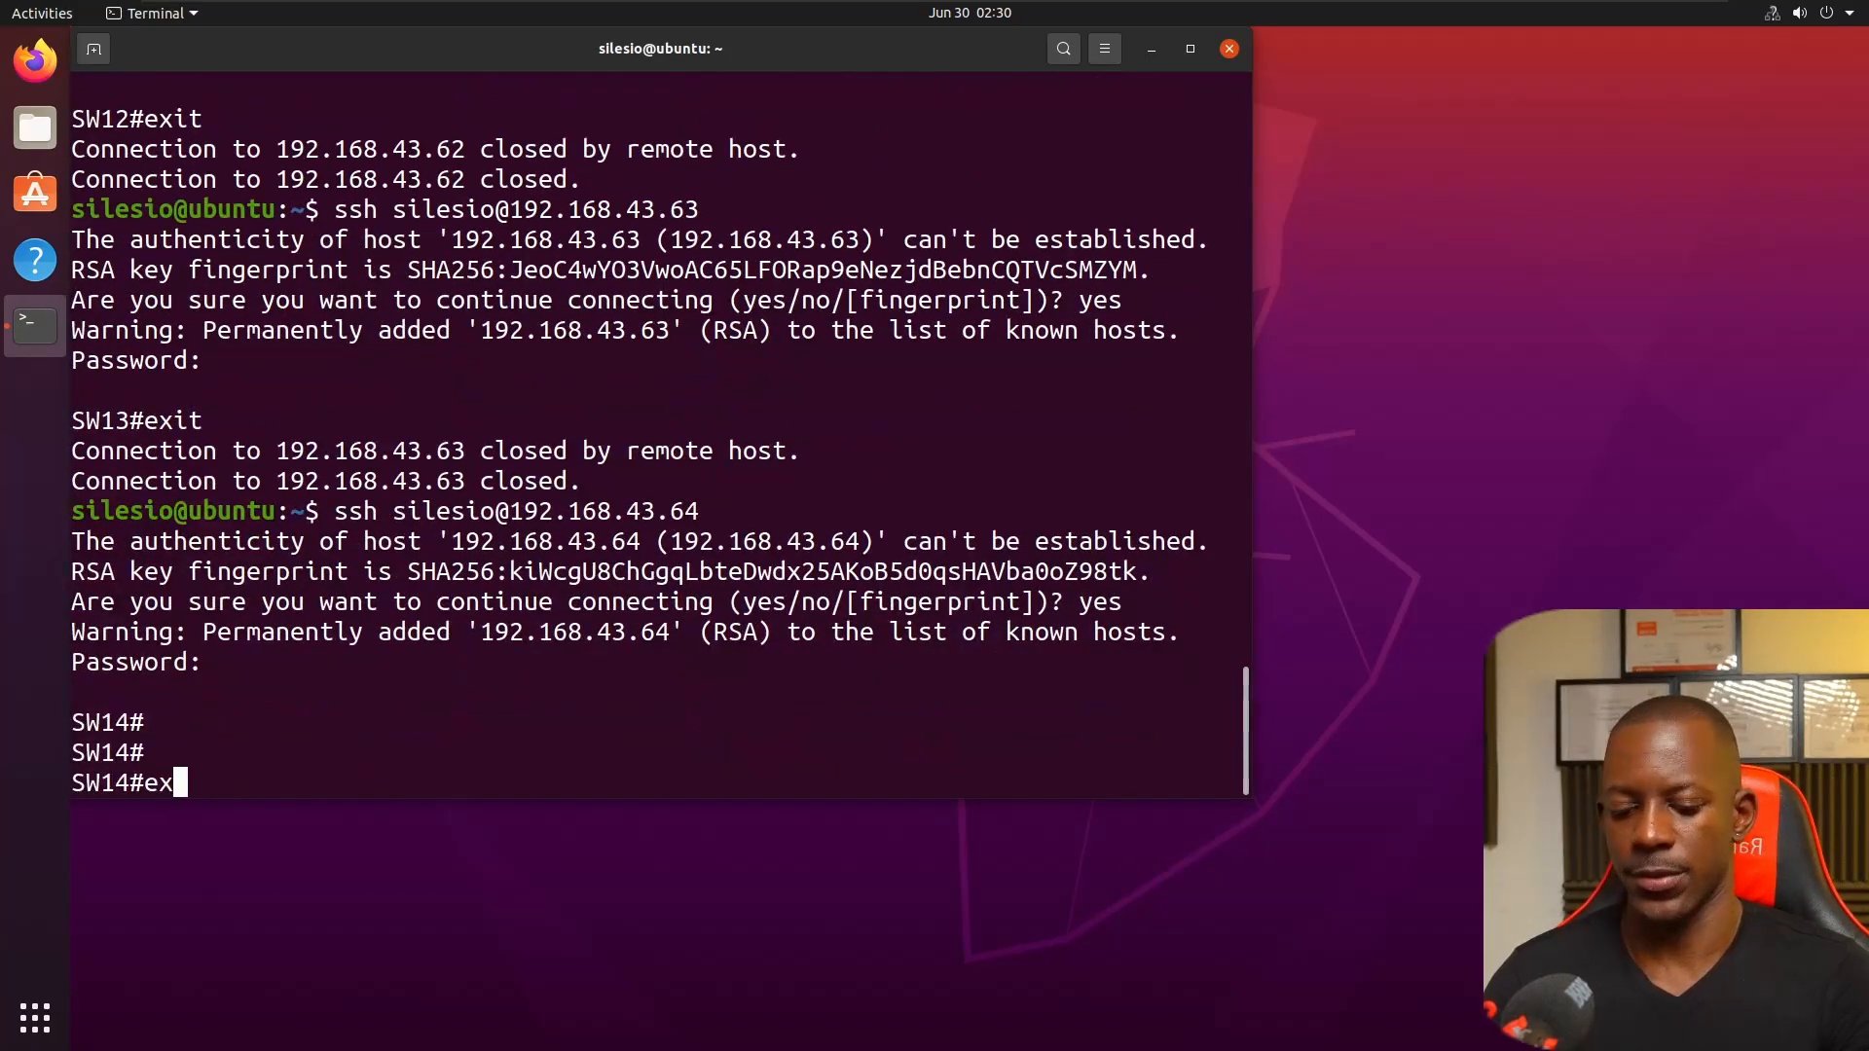
key("Return")
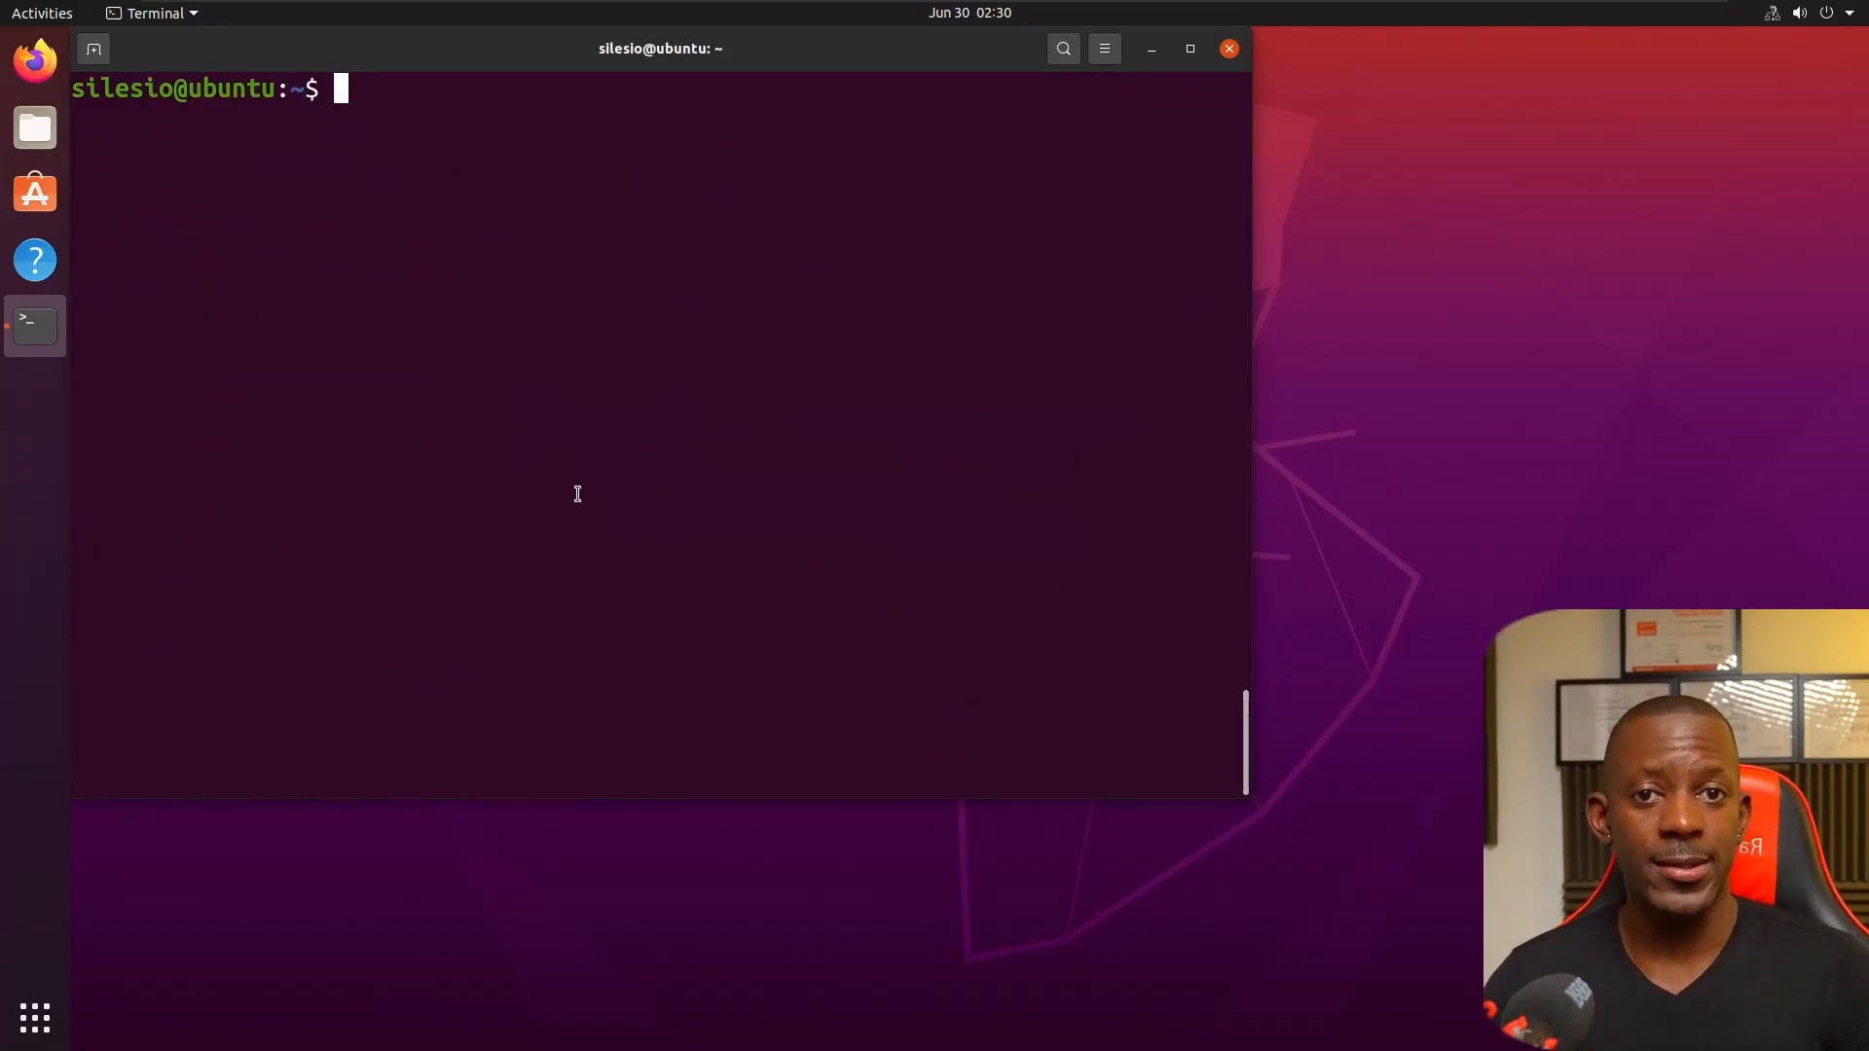
mouse_move(425, 651)
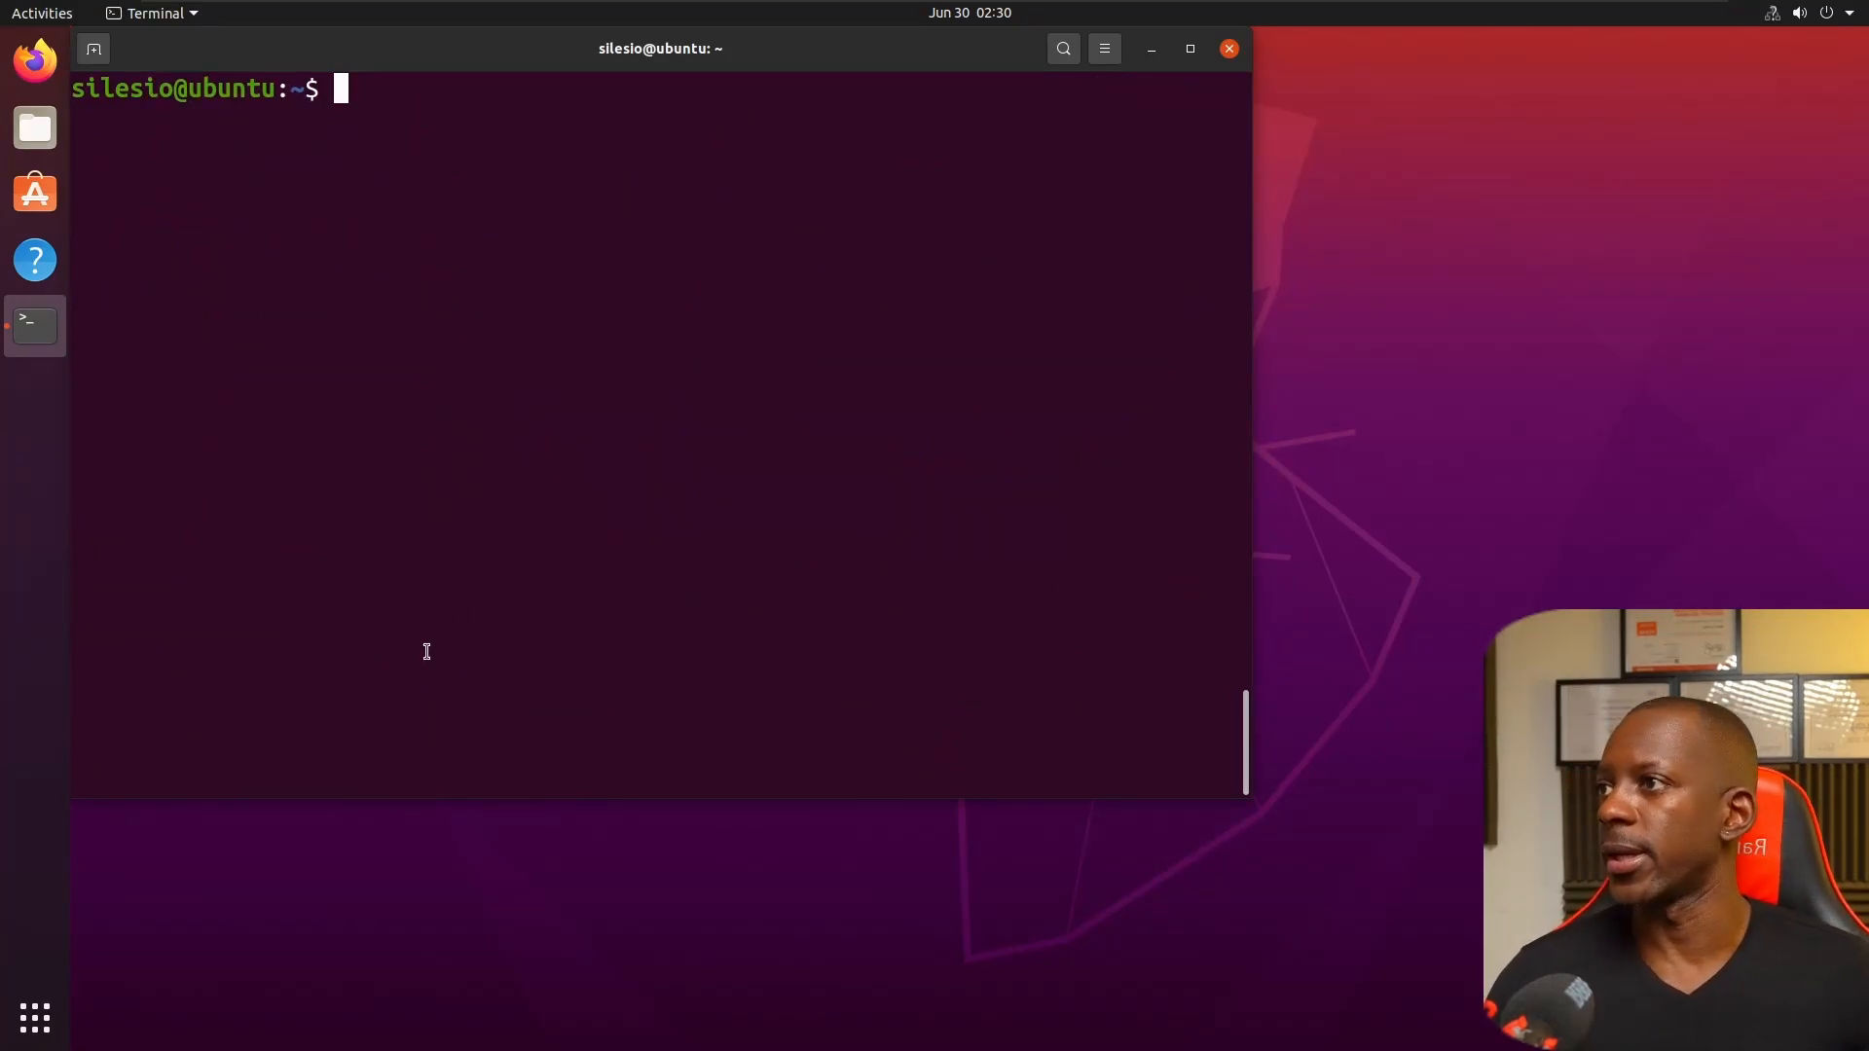
- Launch Text Editor with the ansible installation notes placed below the terminal, then refocus the terminal
left_click(33, 1018)
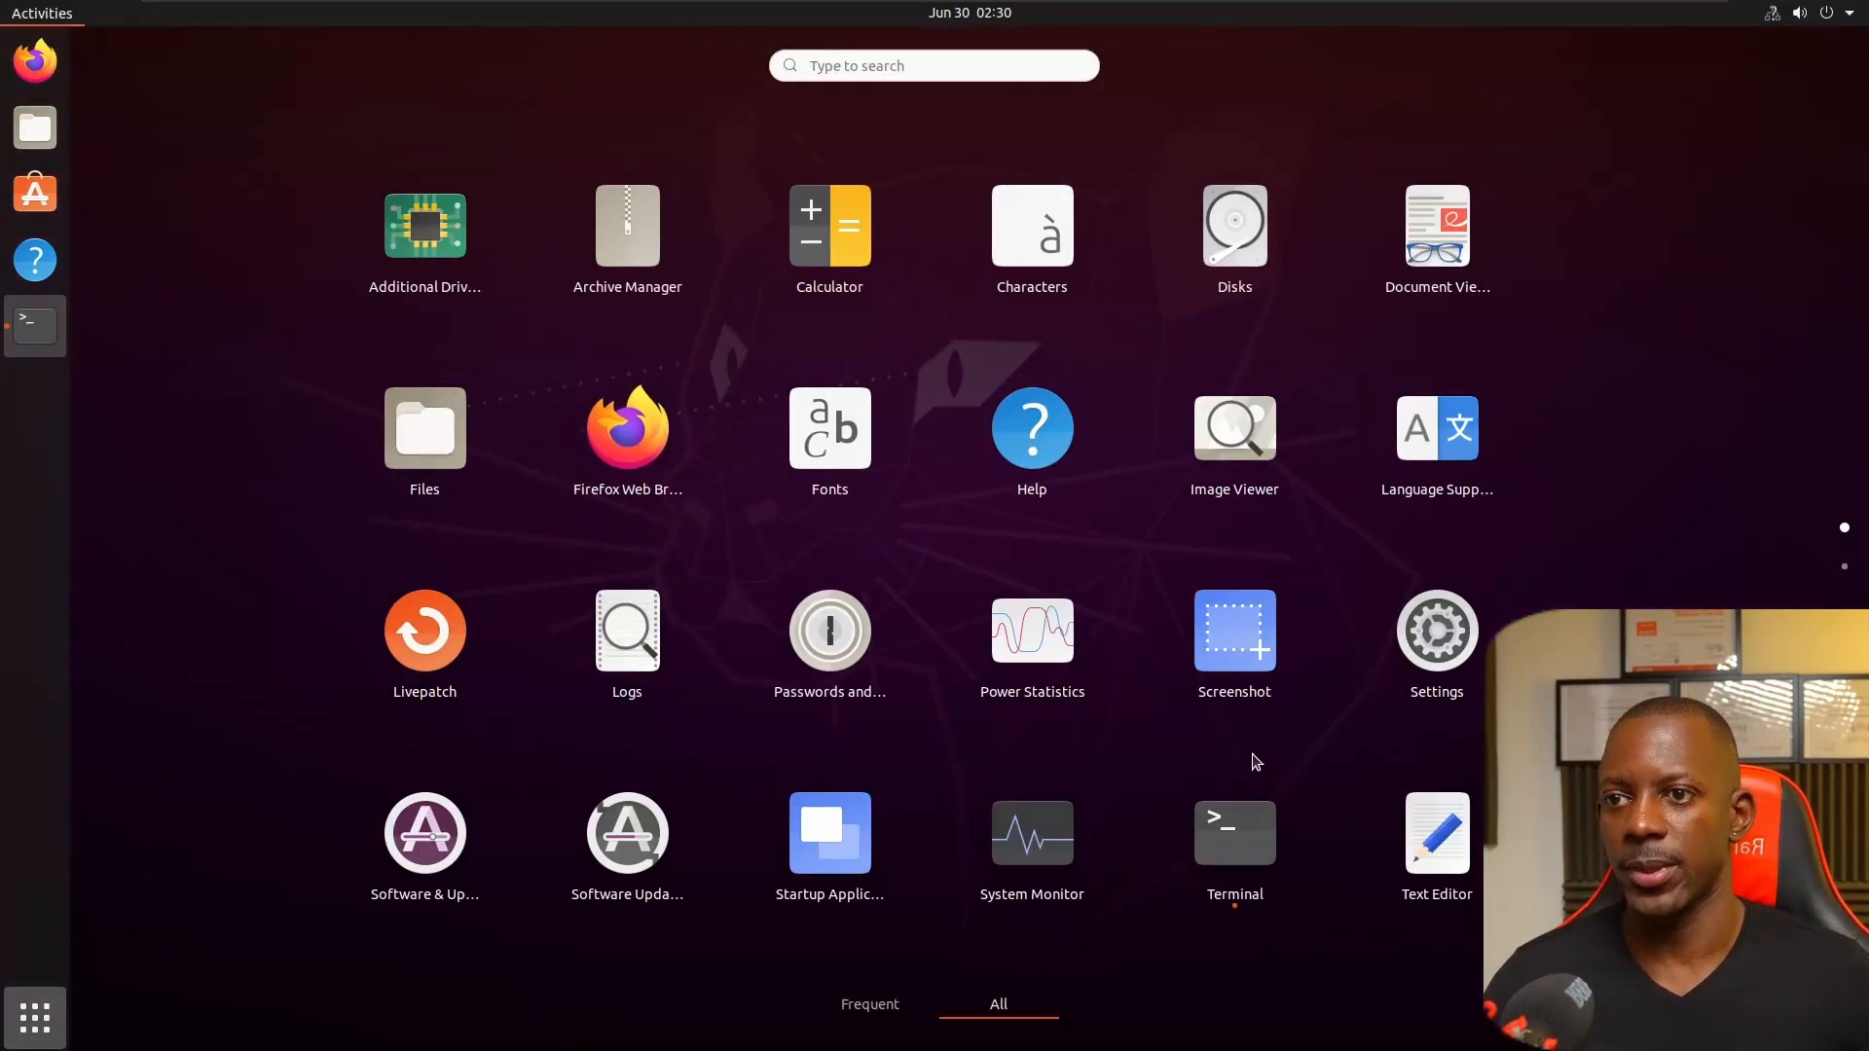
left_click(1437, 831)
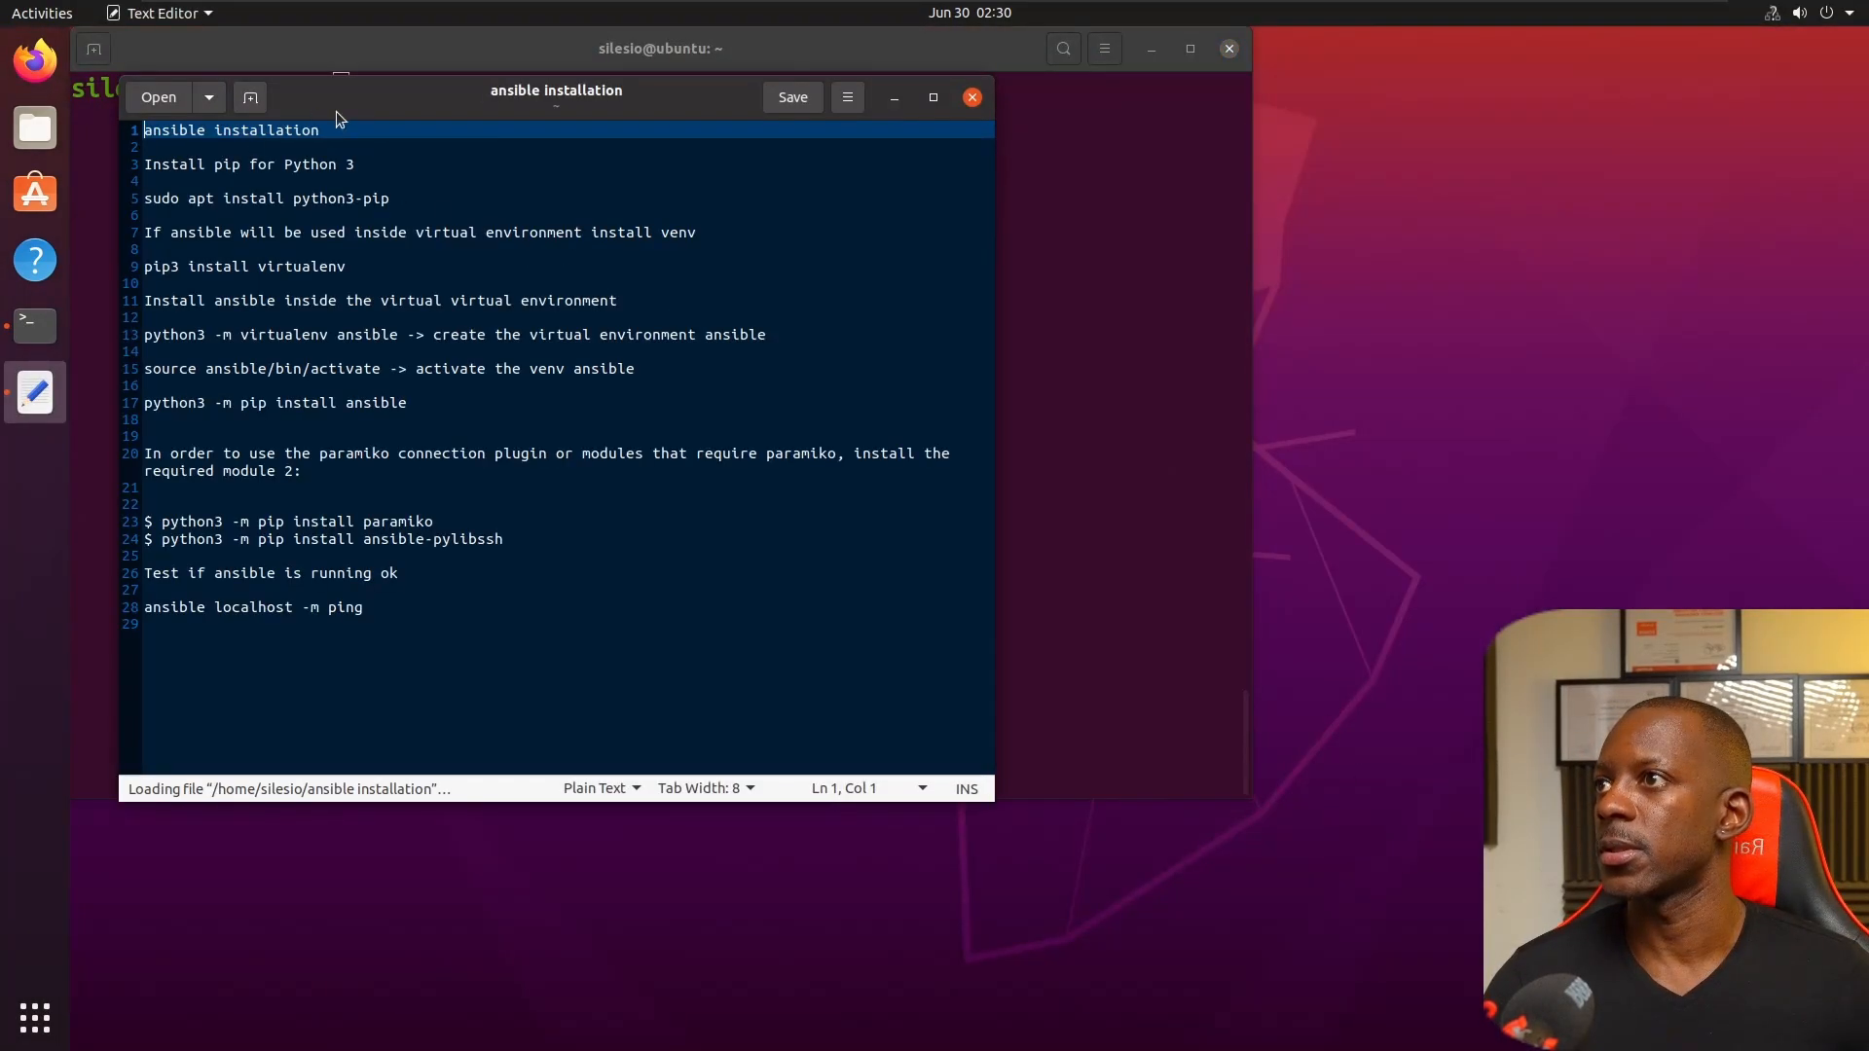
left_click_drag(556, 89, 543, 327)
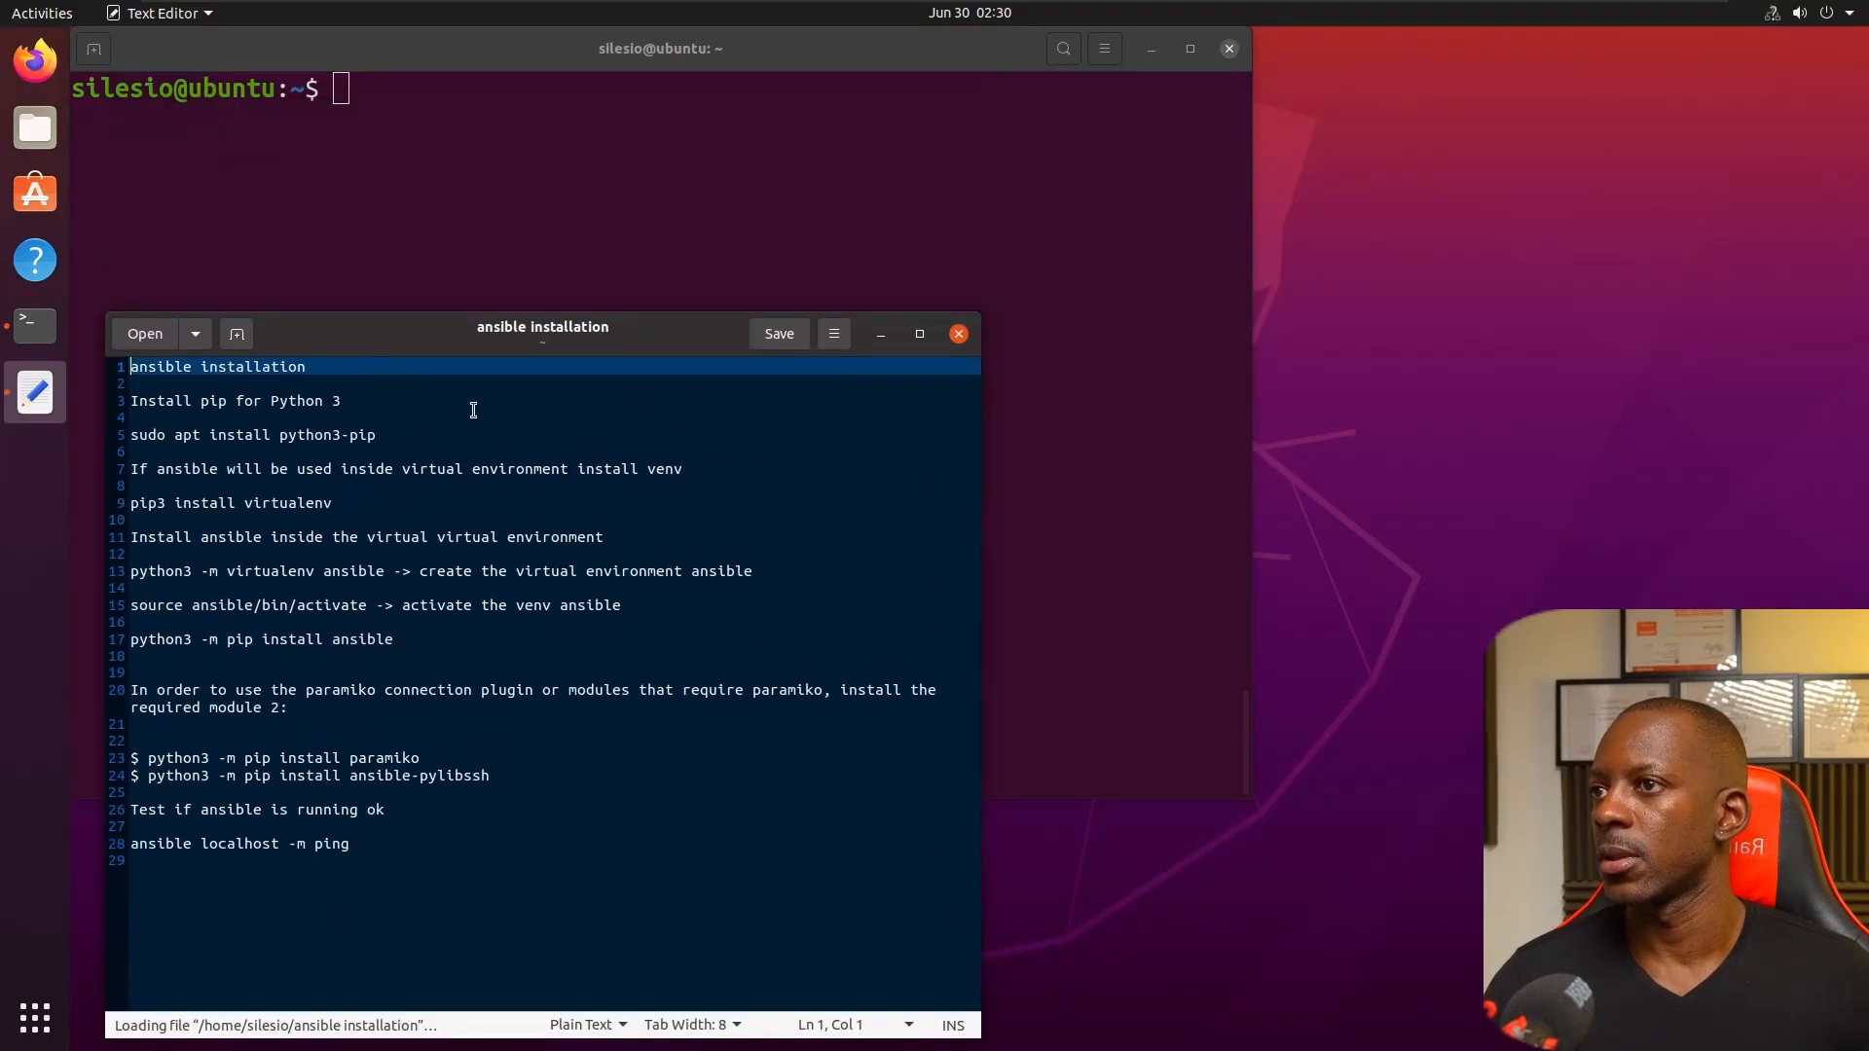
left_click(833, 334)
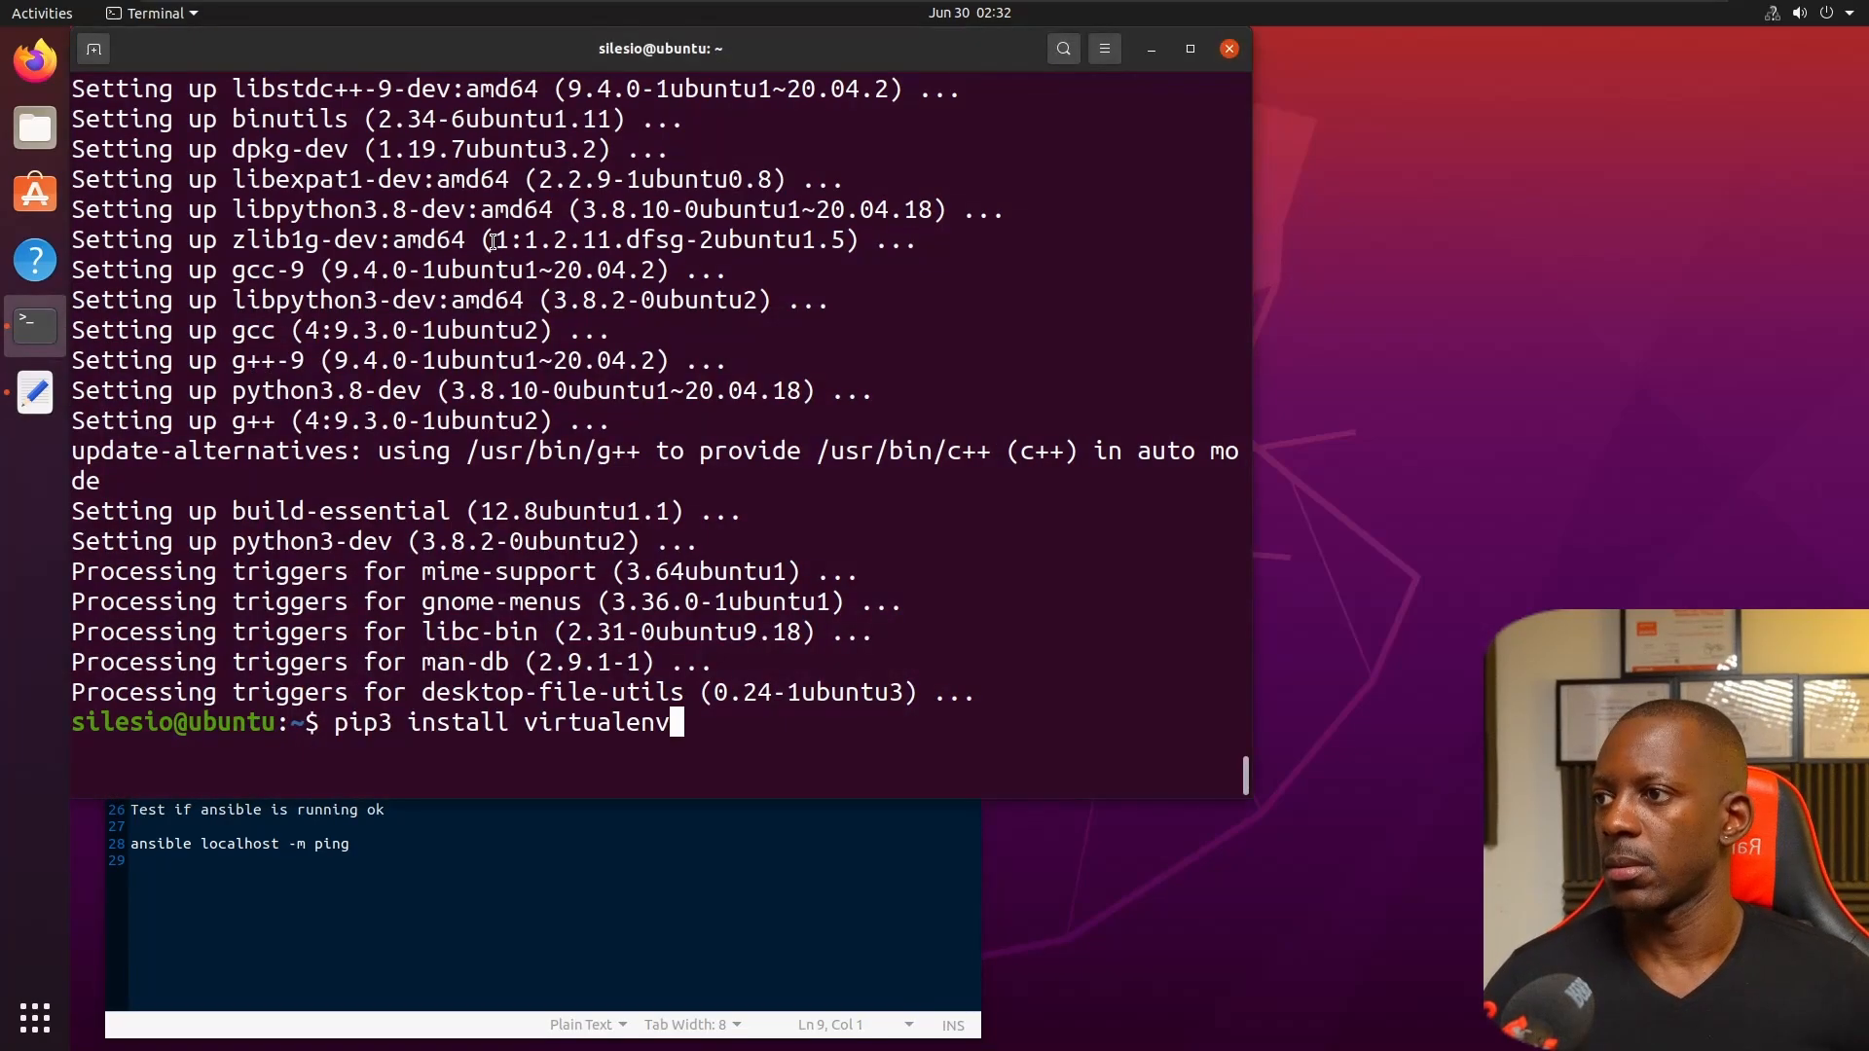
- Install virtualenv, then pip-install Ansible inside the ansible virtual environment and clear the screen
key("Return")
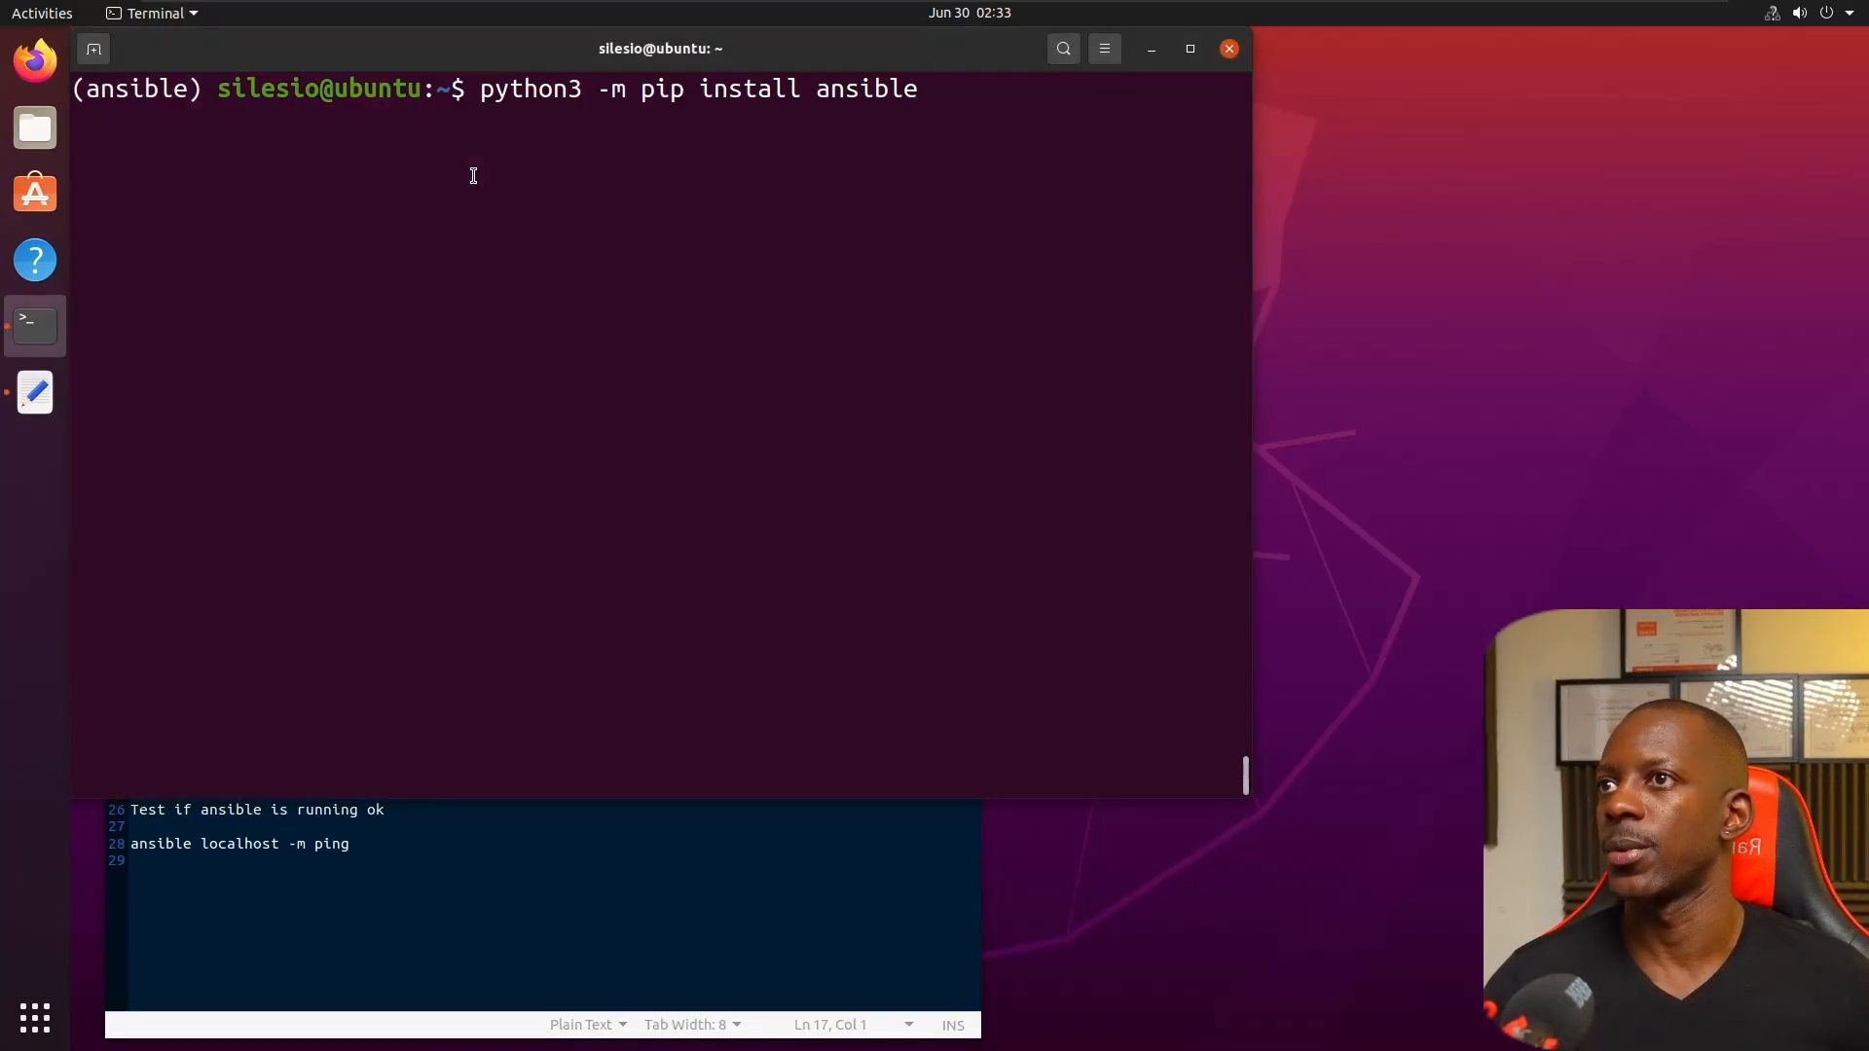
key("Return")
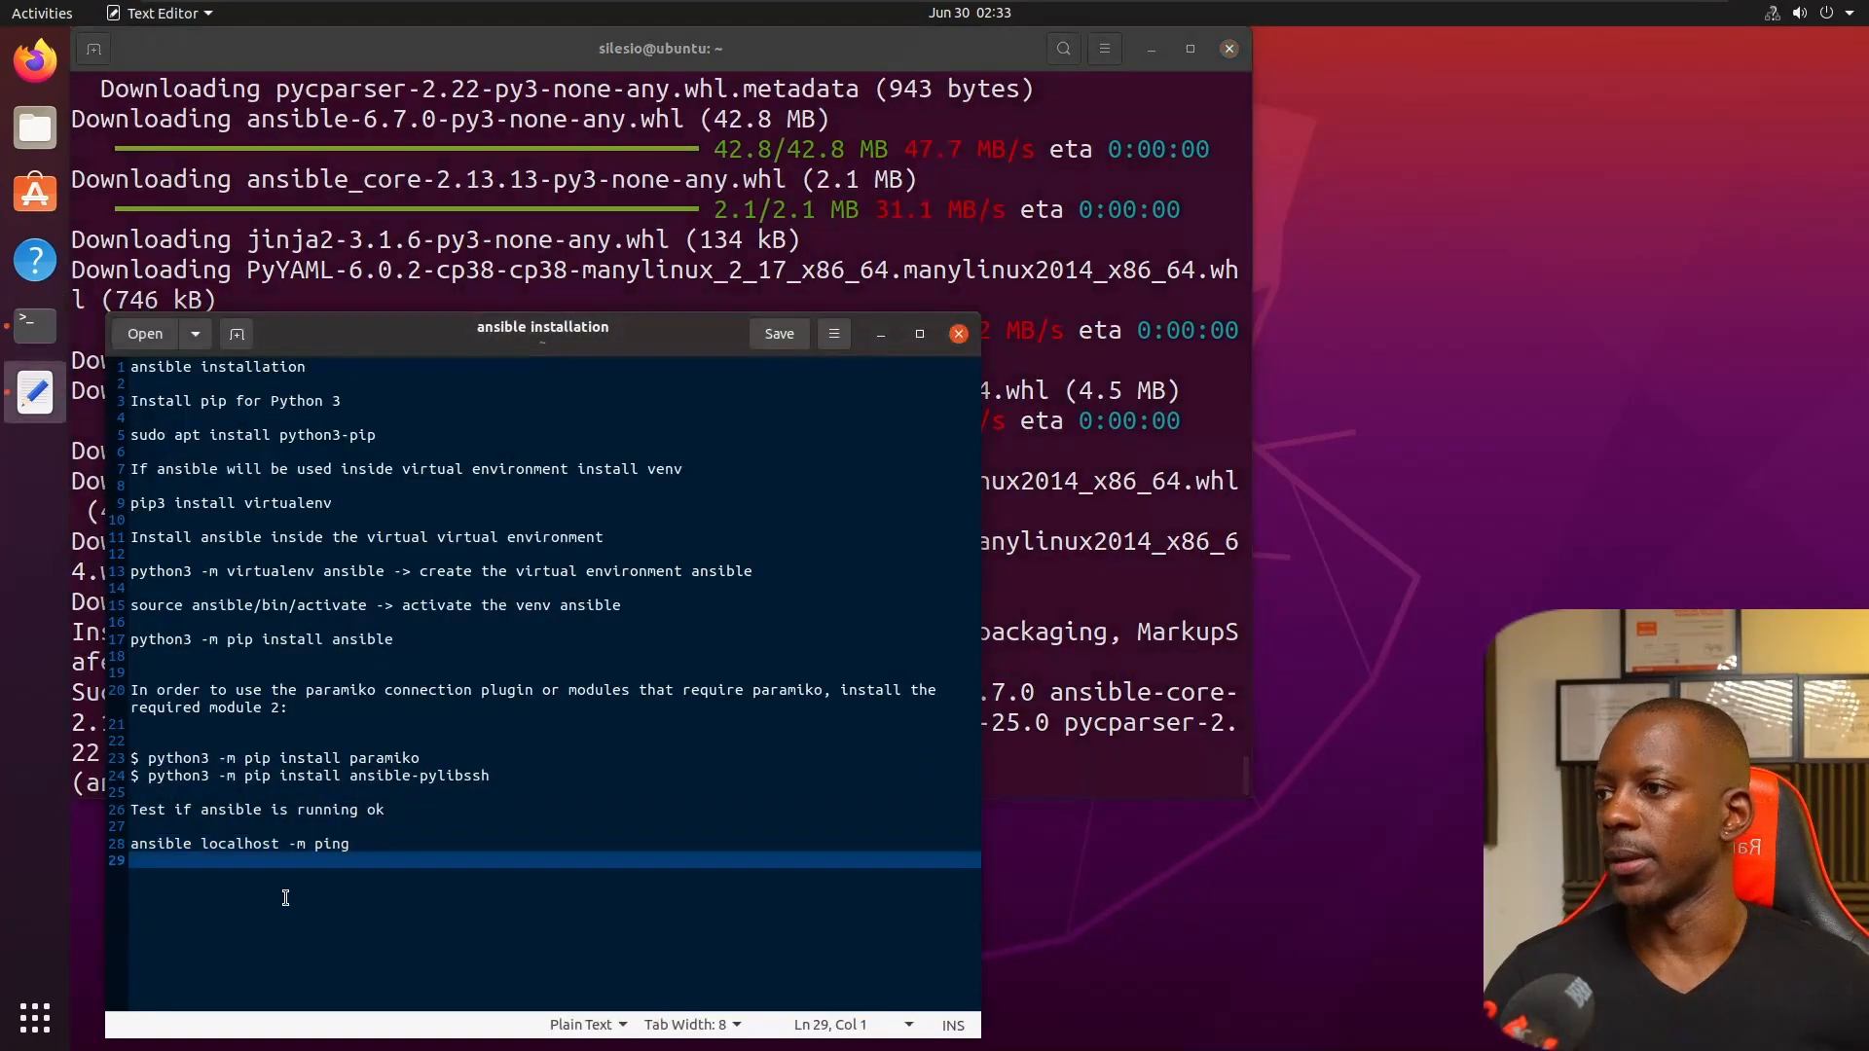
left_click(420, 759)
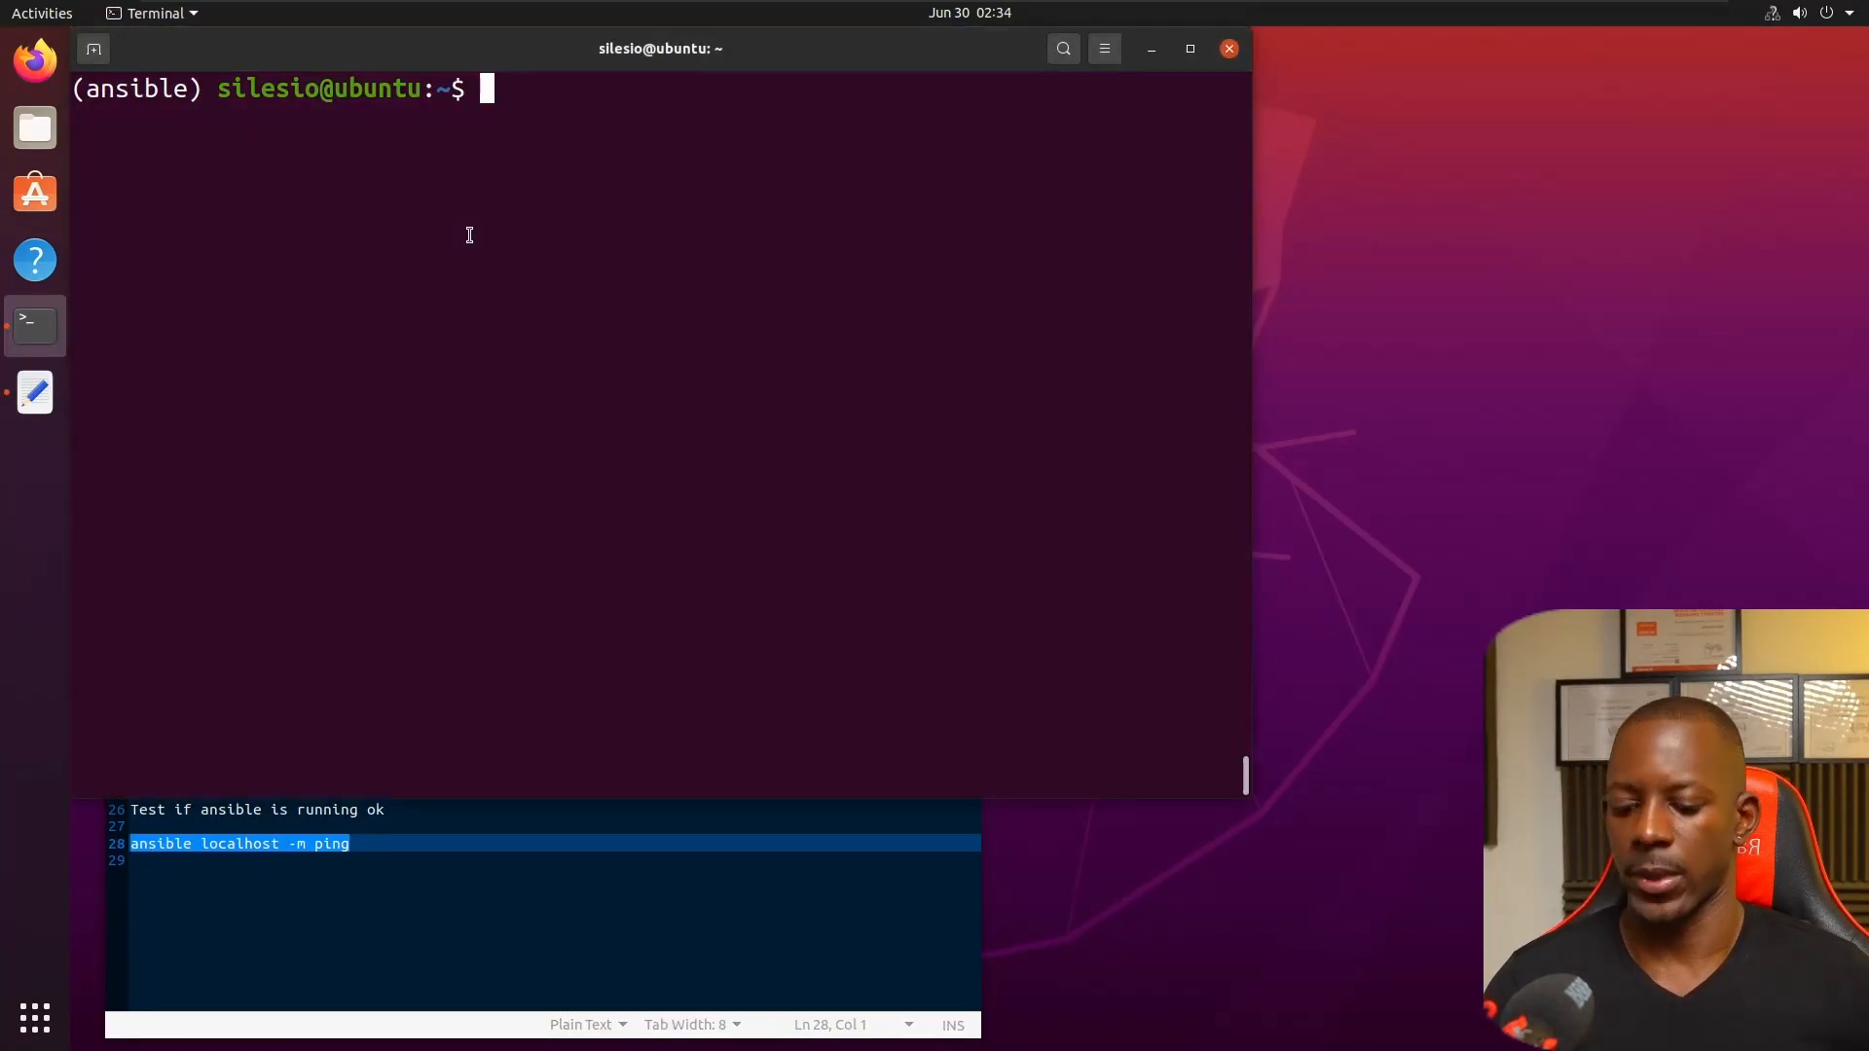
key("Return")
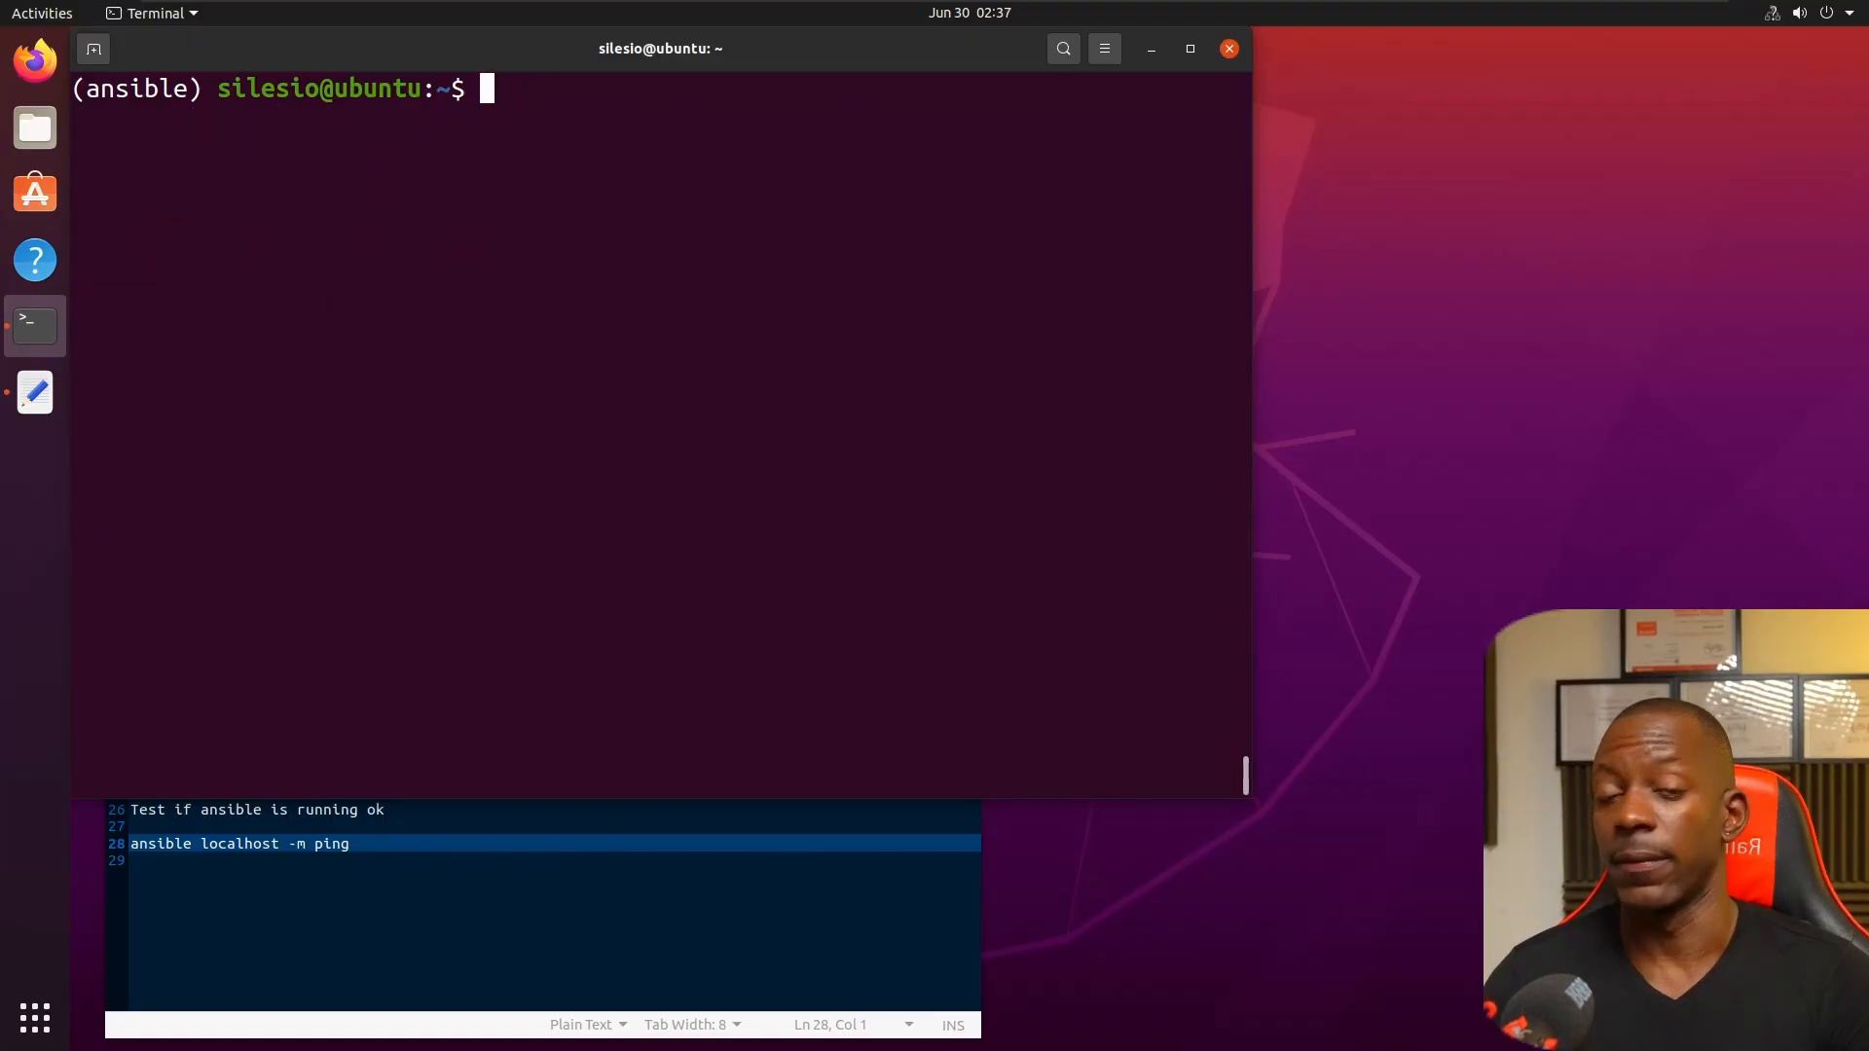
- Create my-ansible-lab and write ansible.cfg with hosts.yml inventory, no host key checking or retry files
type("mkdir")
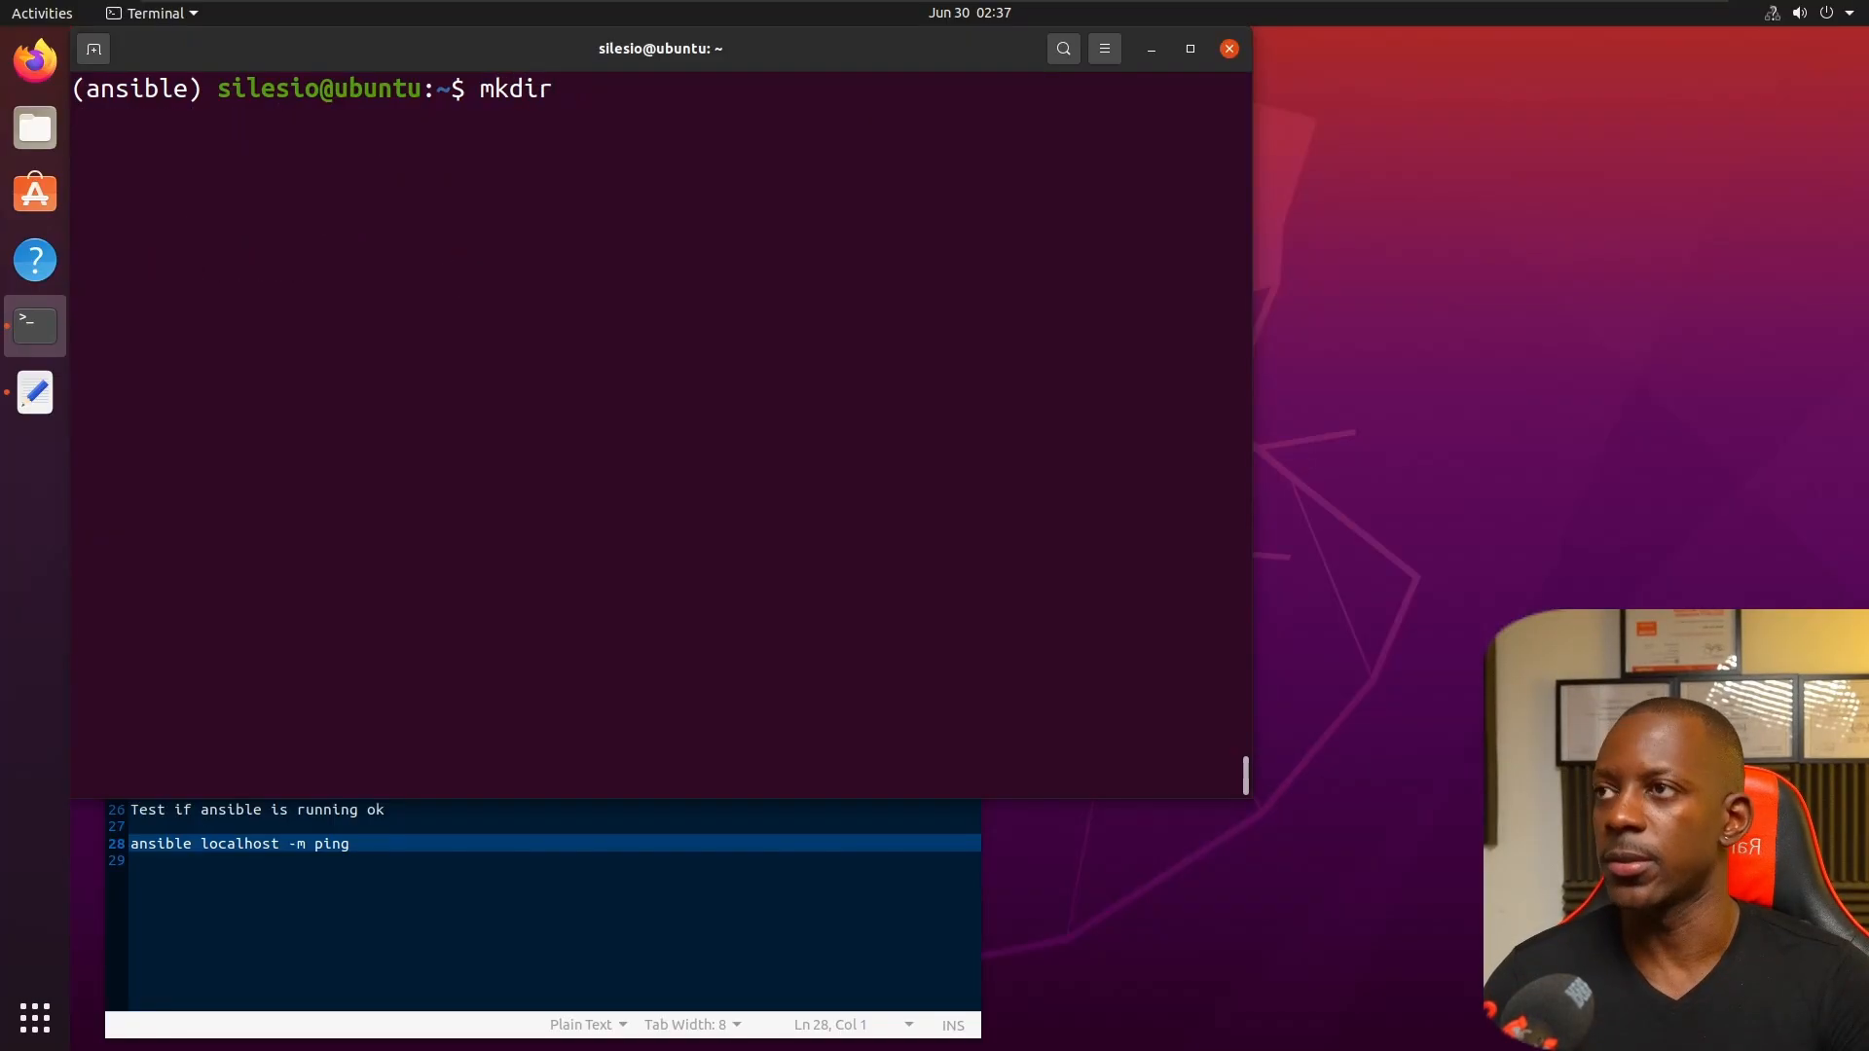
type("my-la")
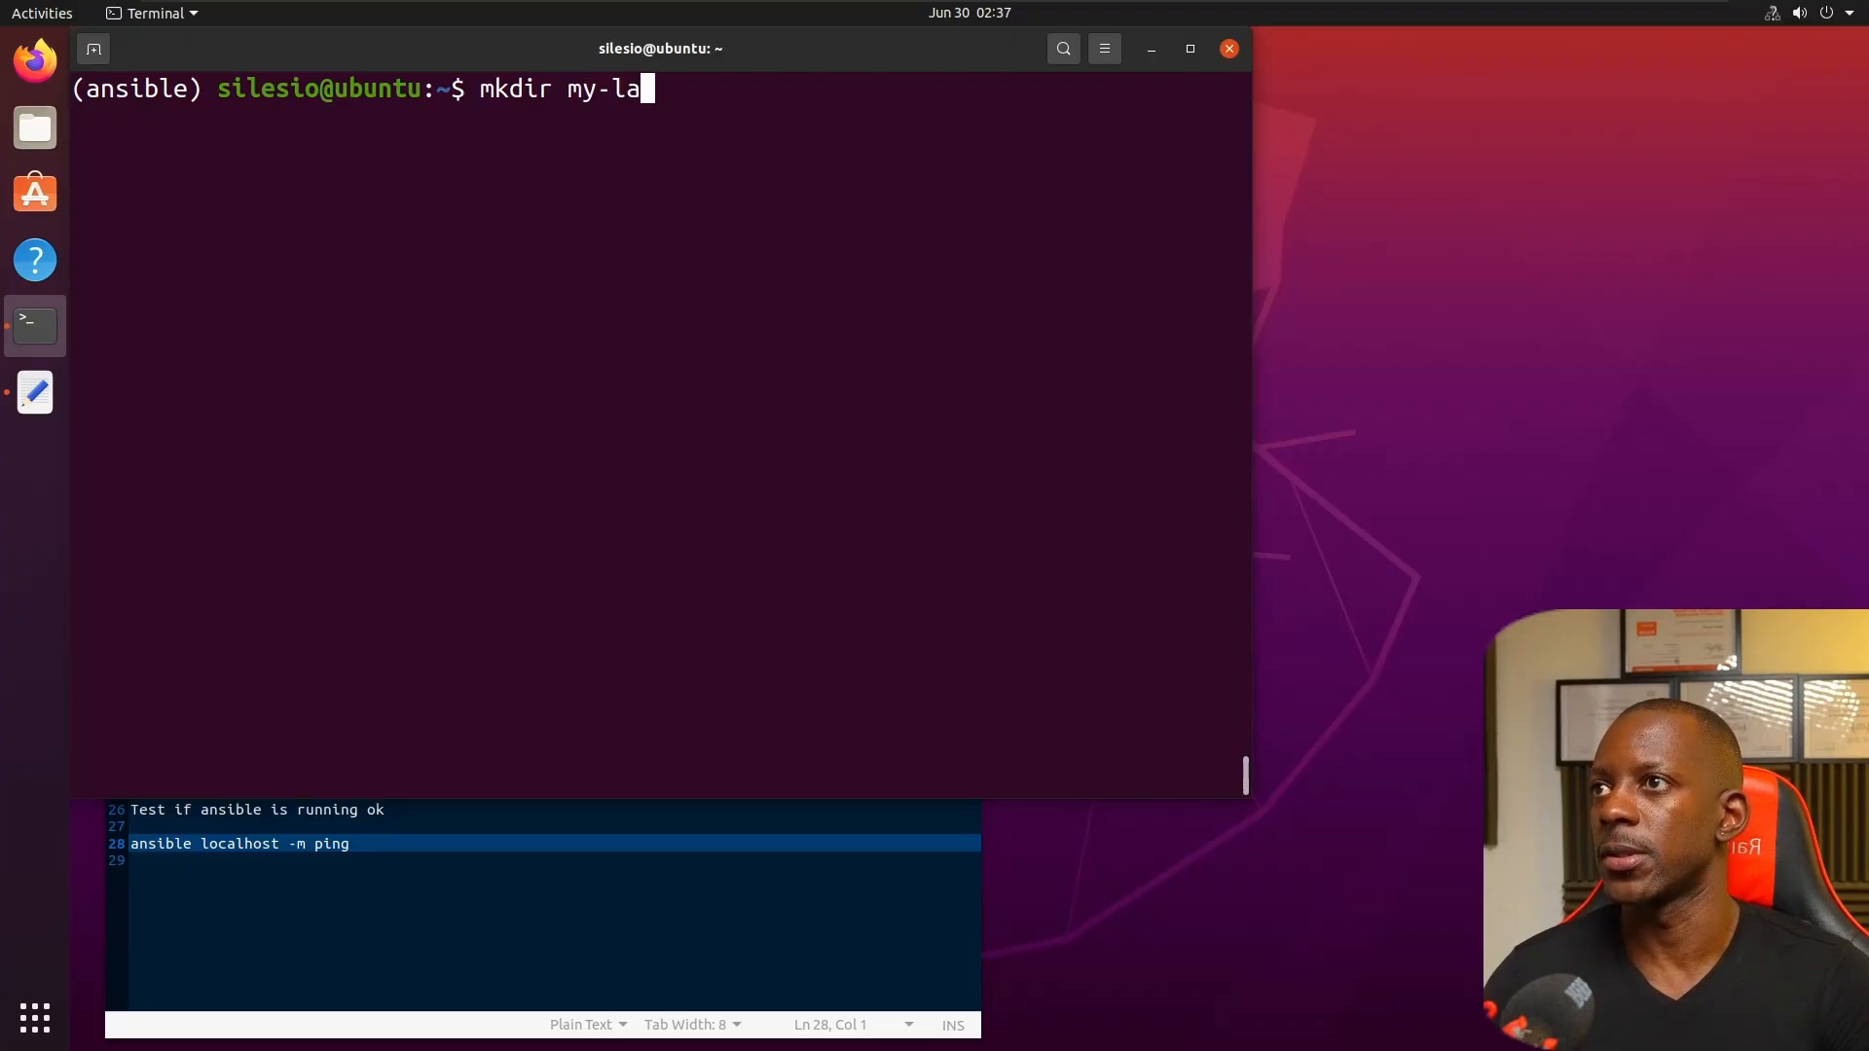
type("nsible-lab")
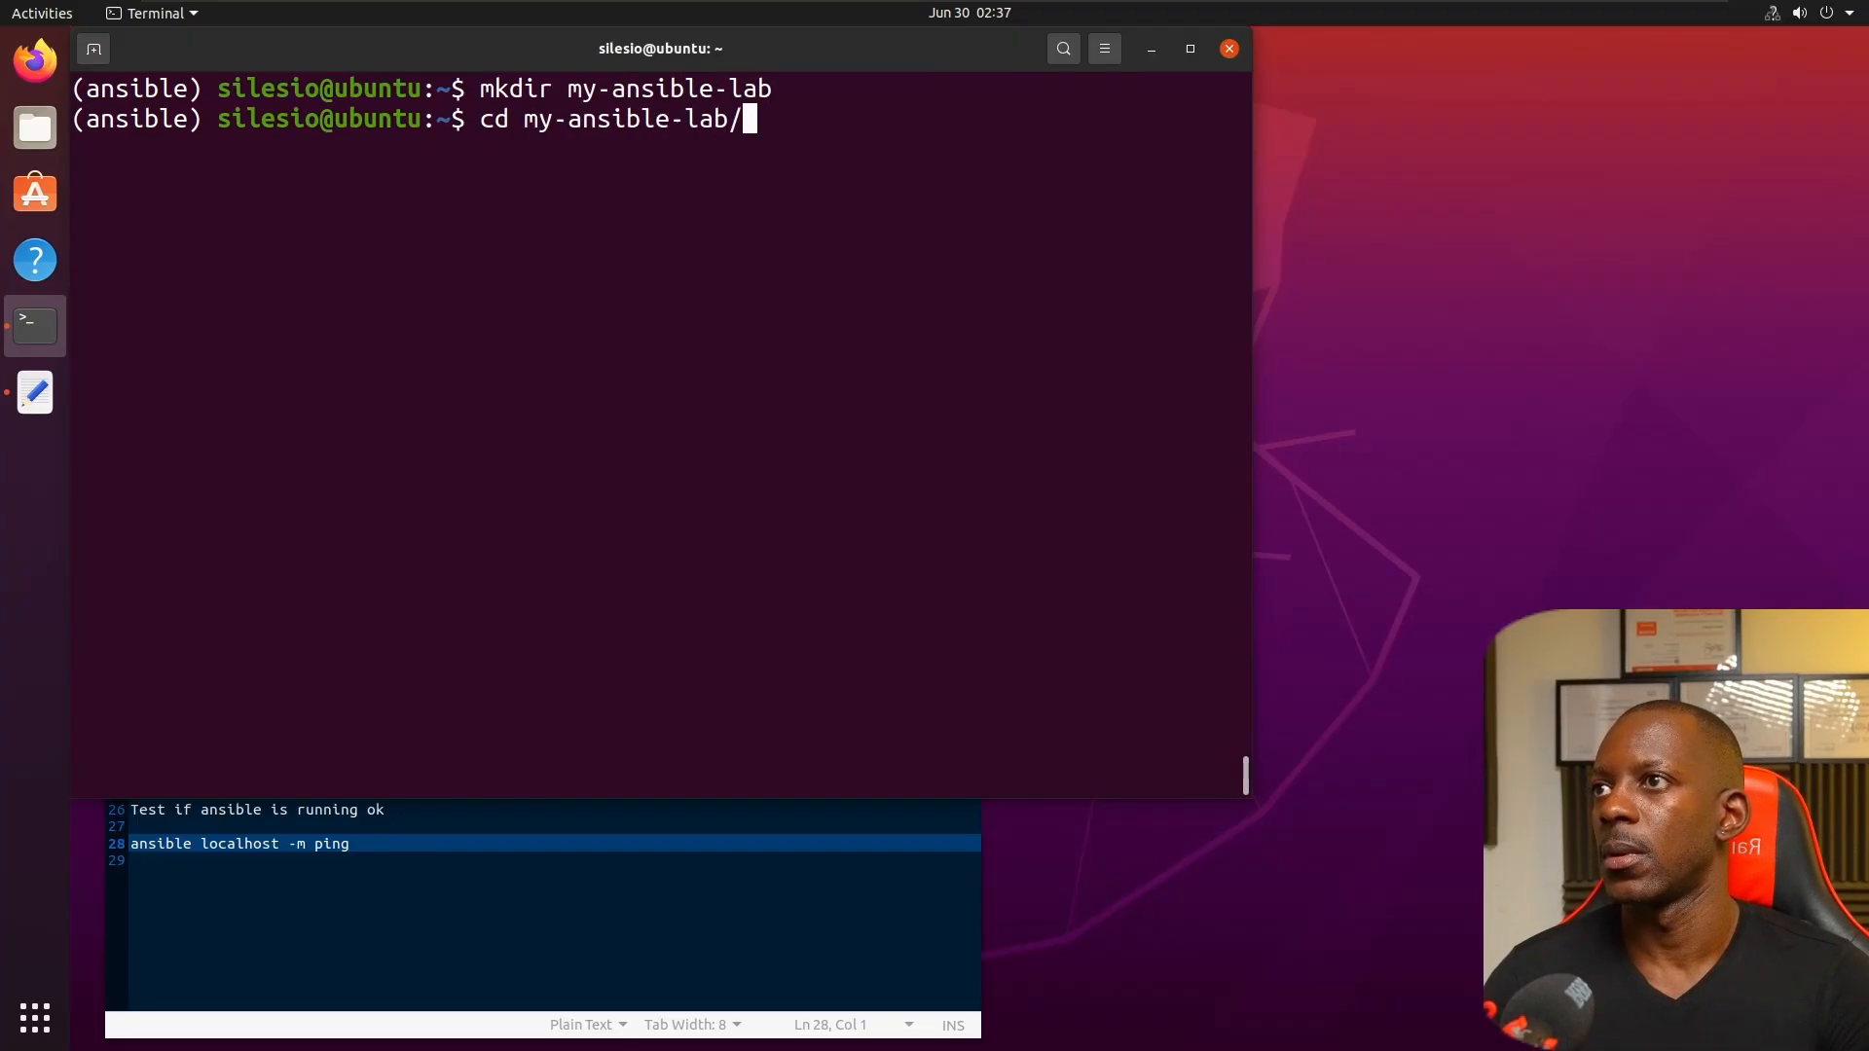
key("Return")
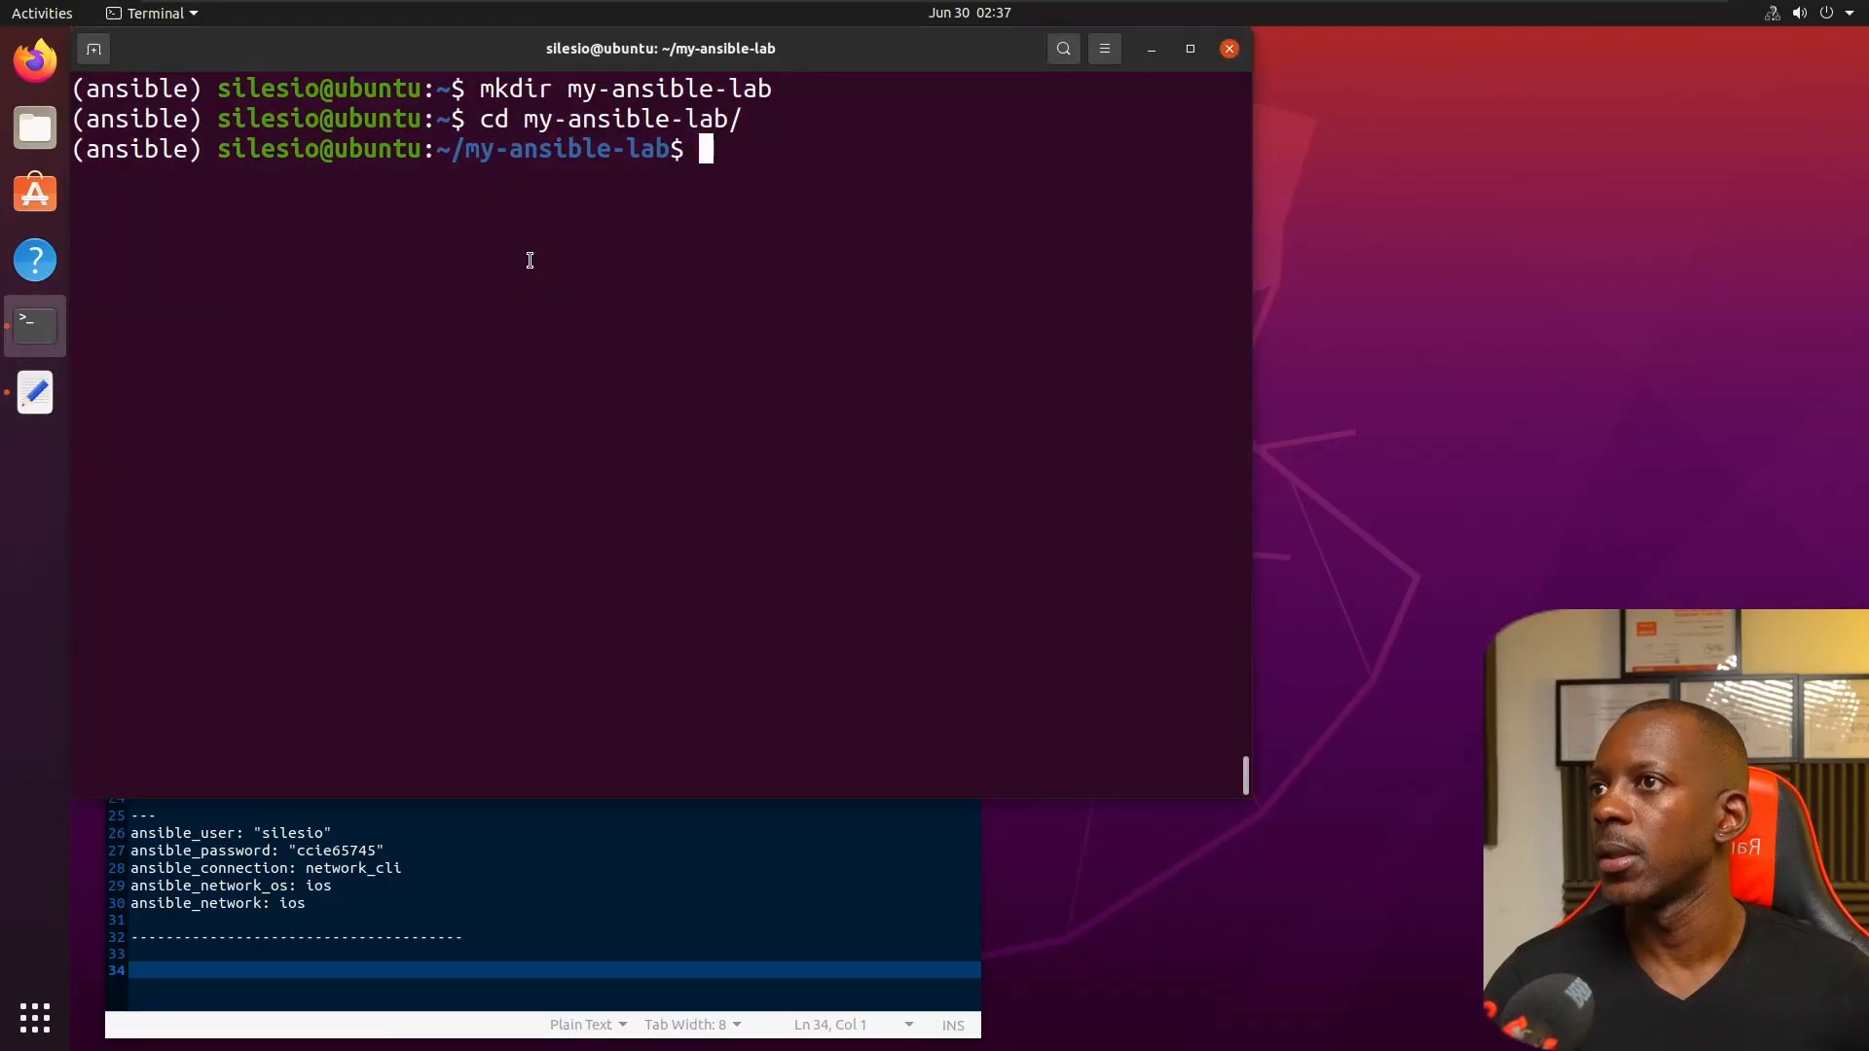
type("n")
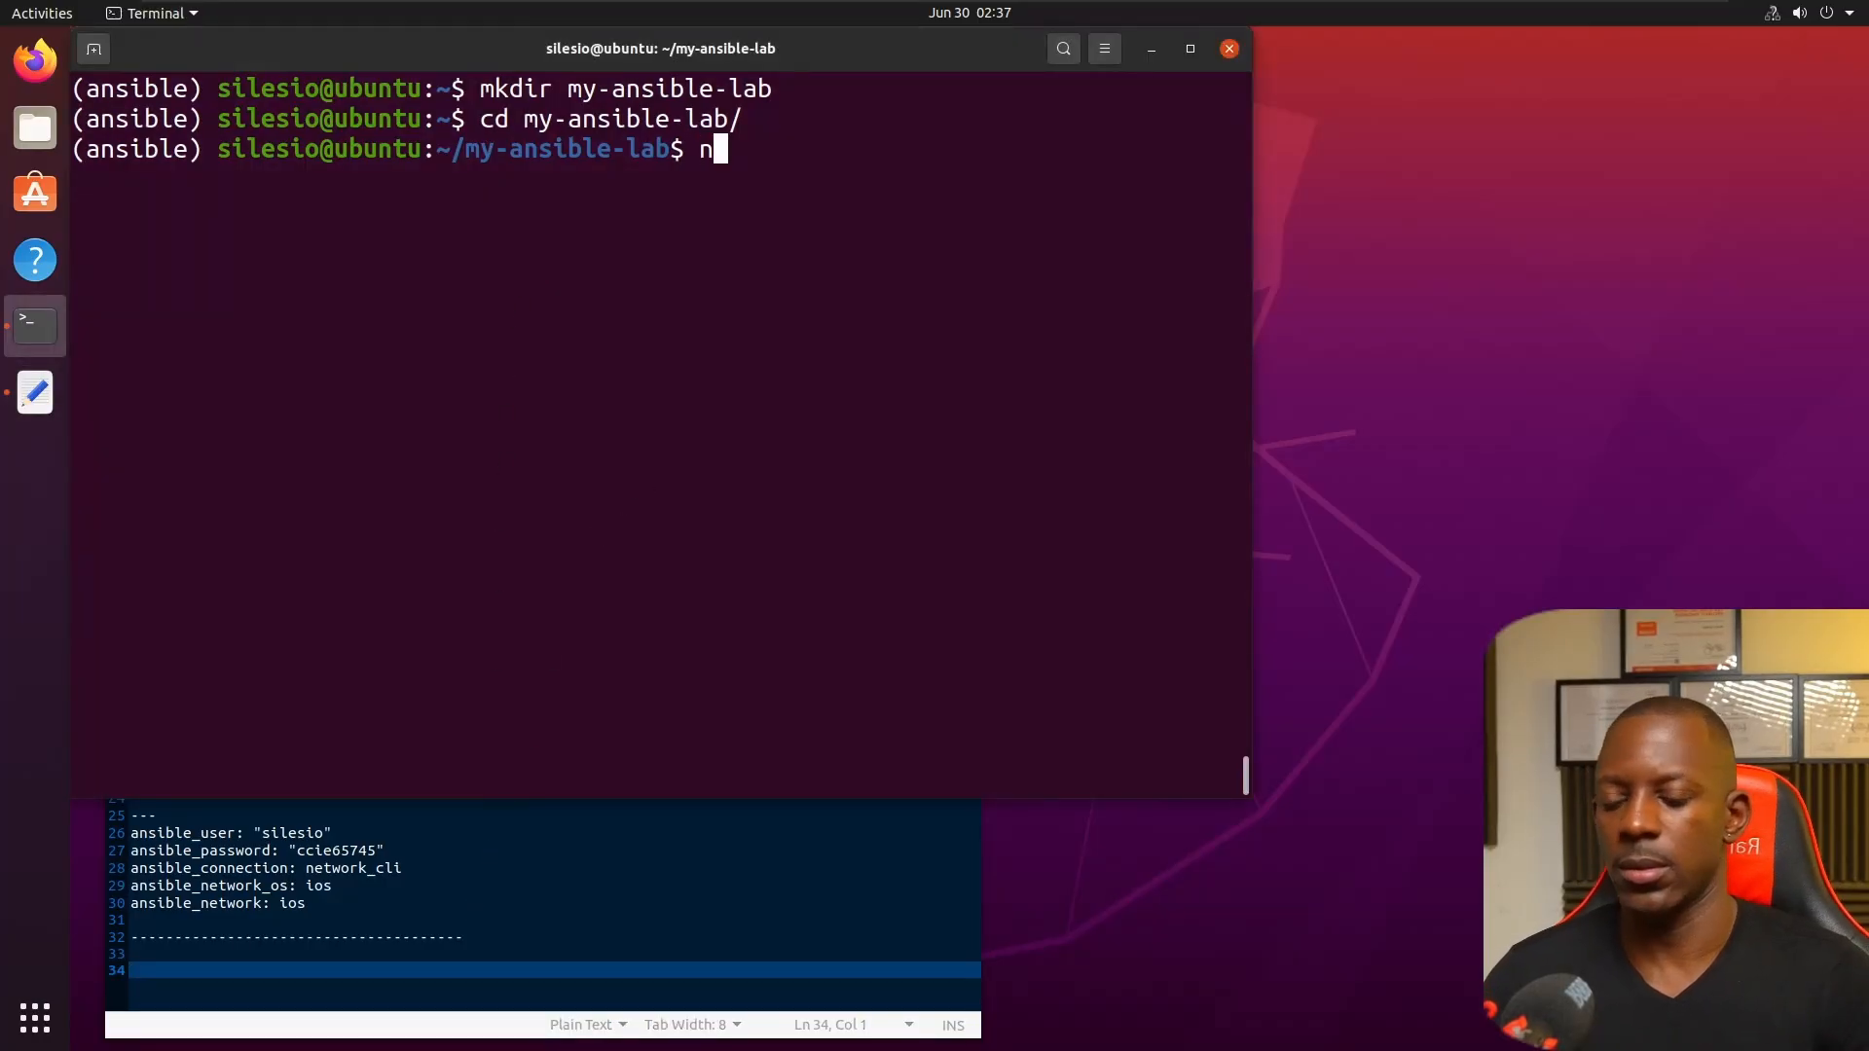
type("ano ansible")
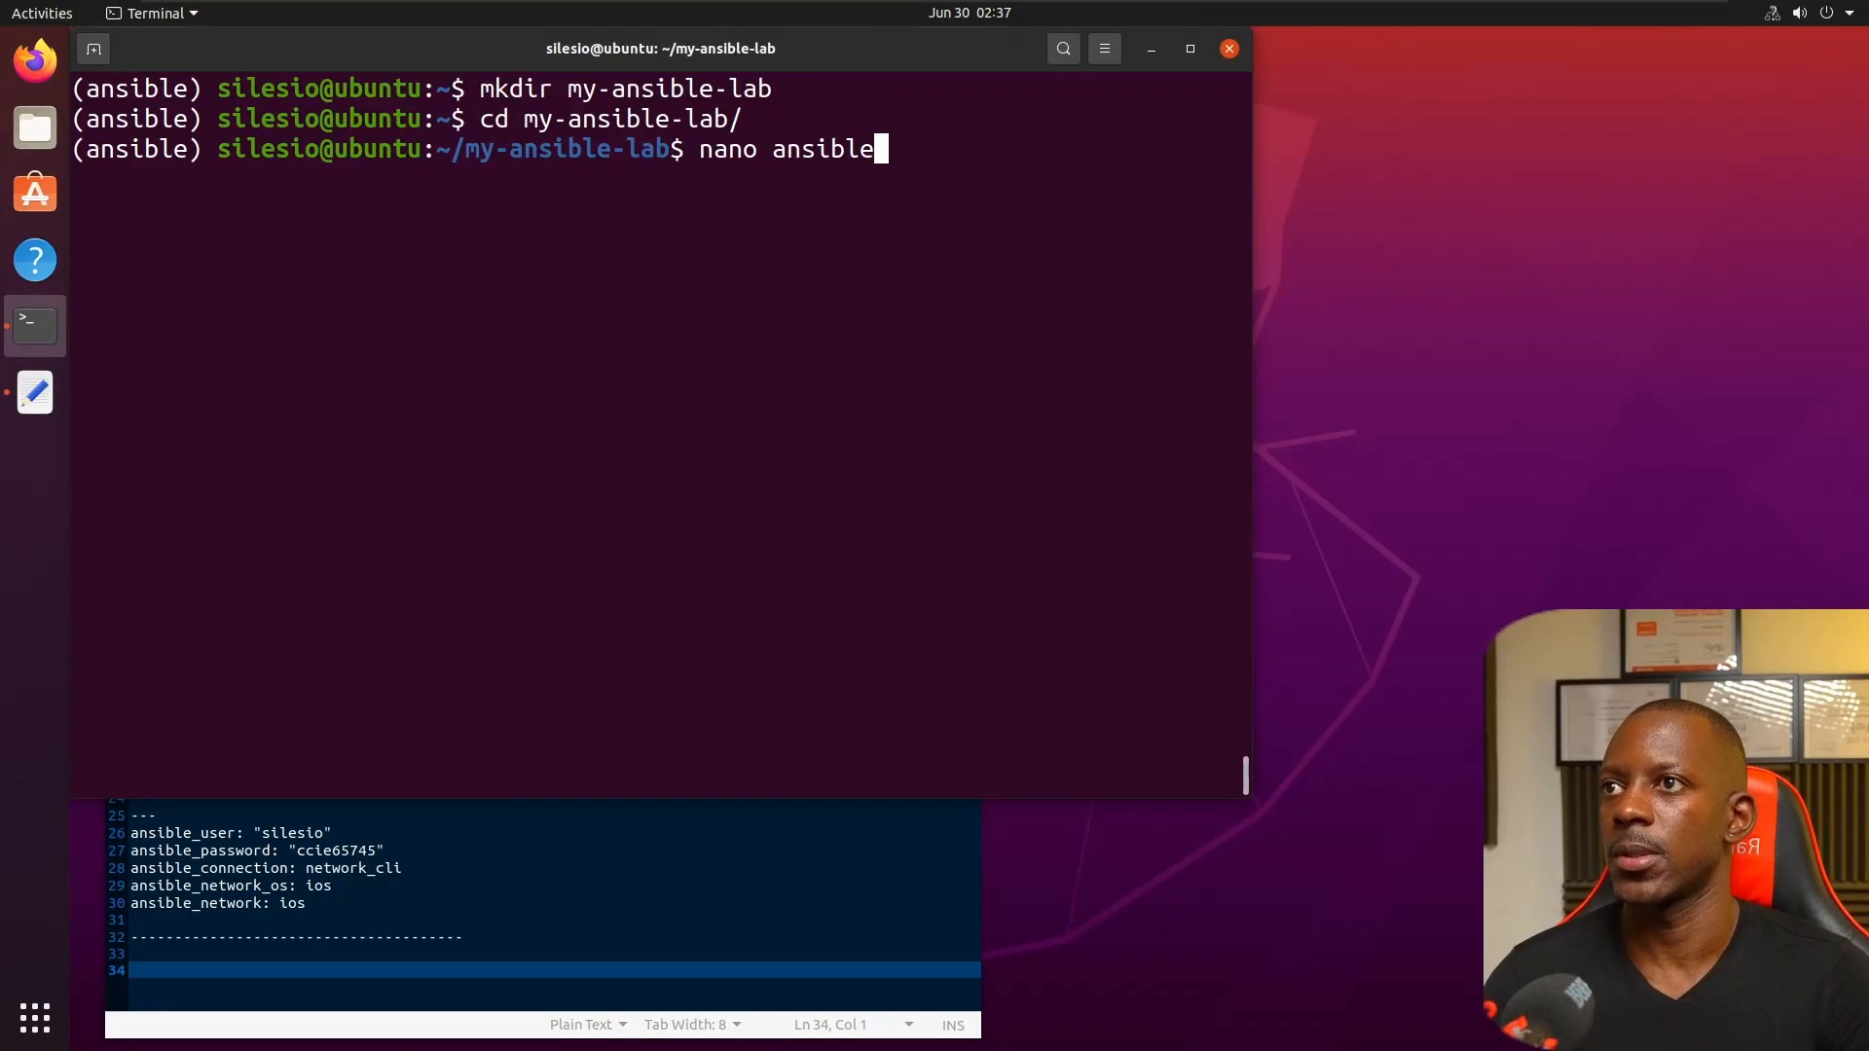
key("Return")
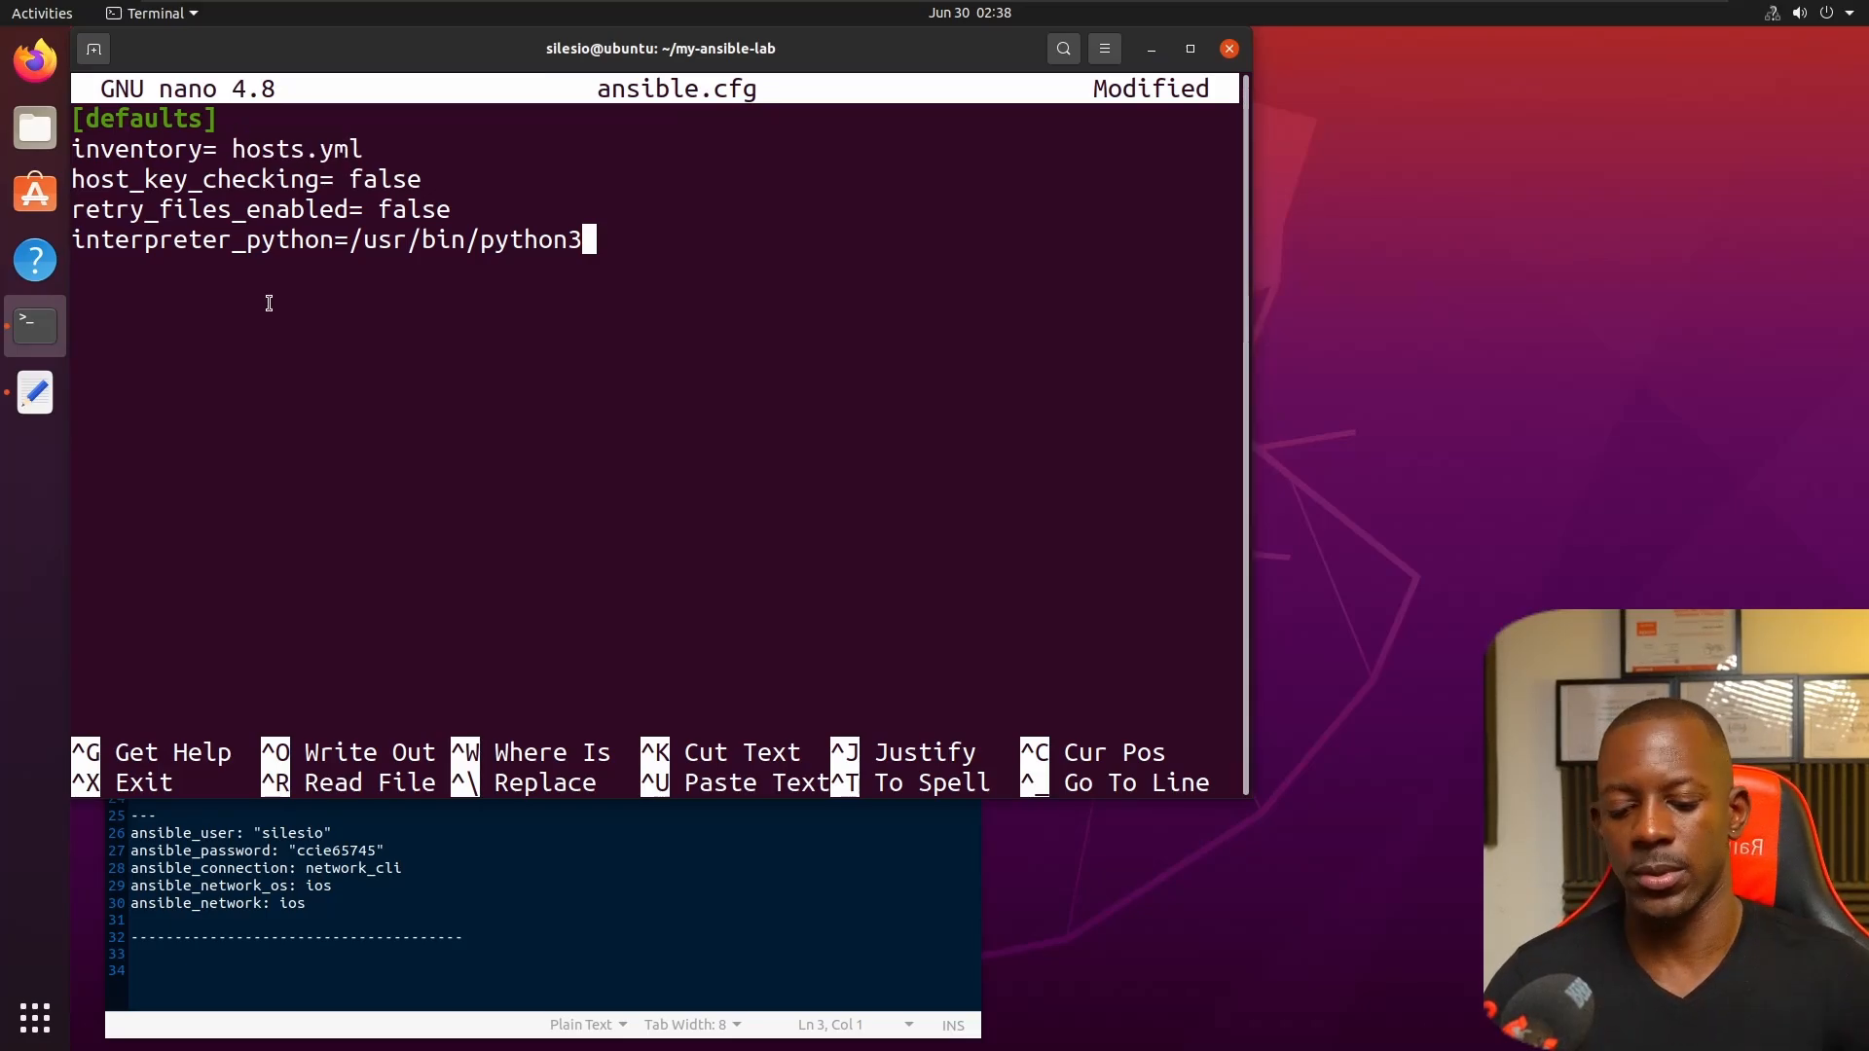
key("ctrl+x")
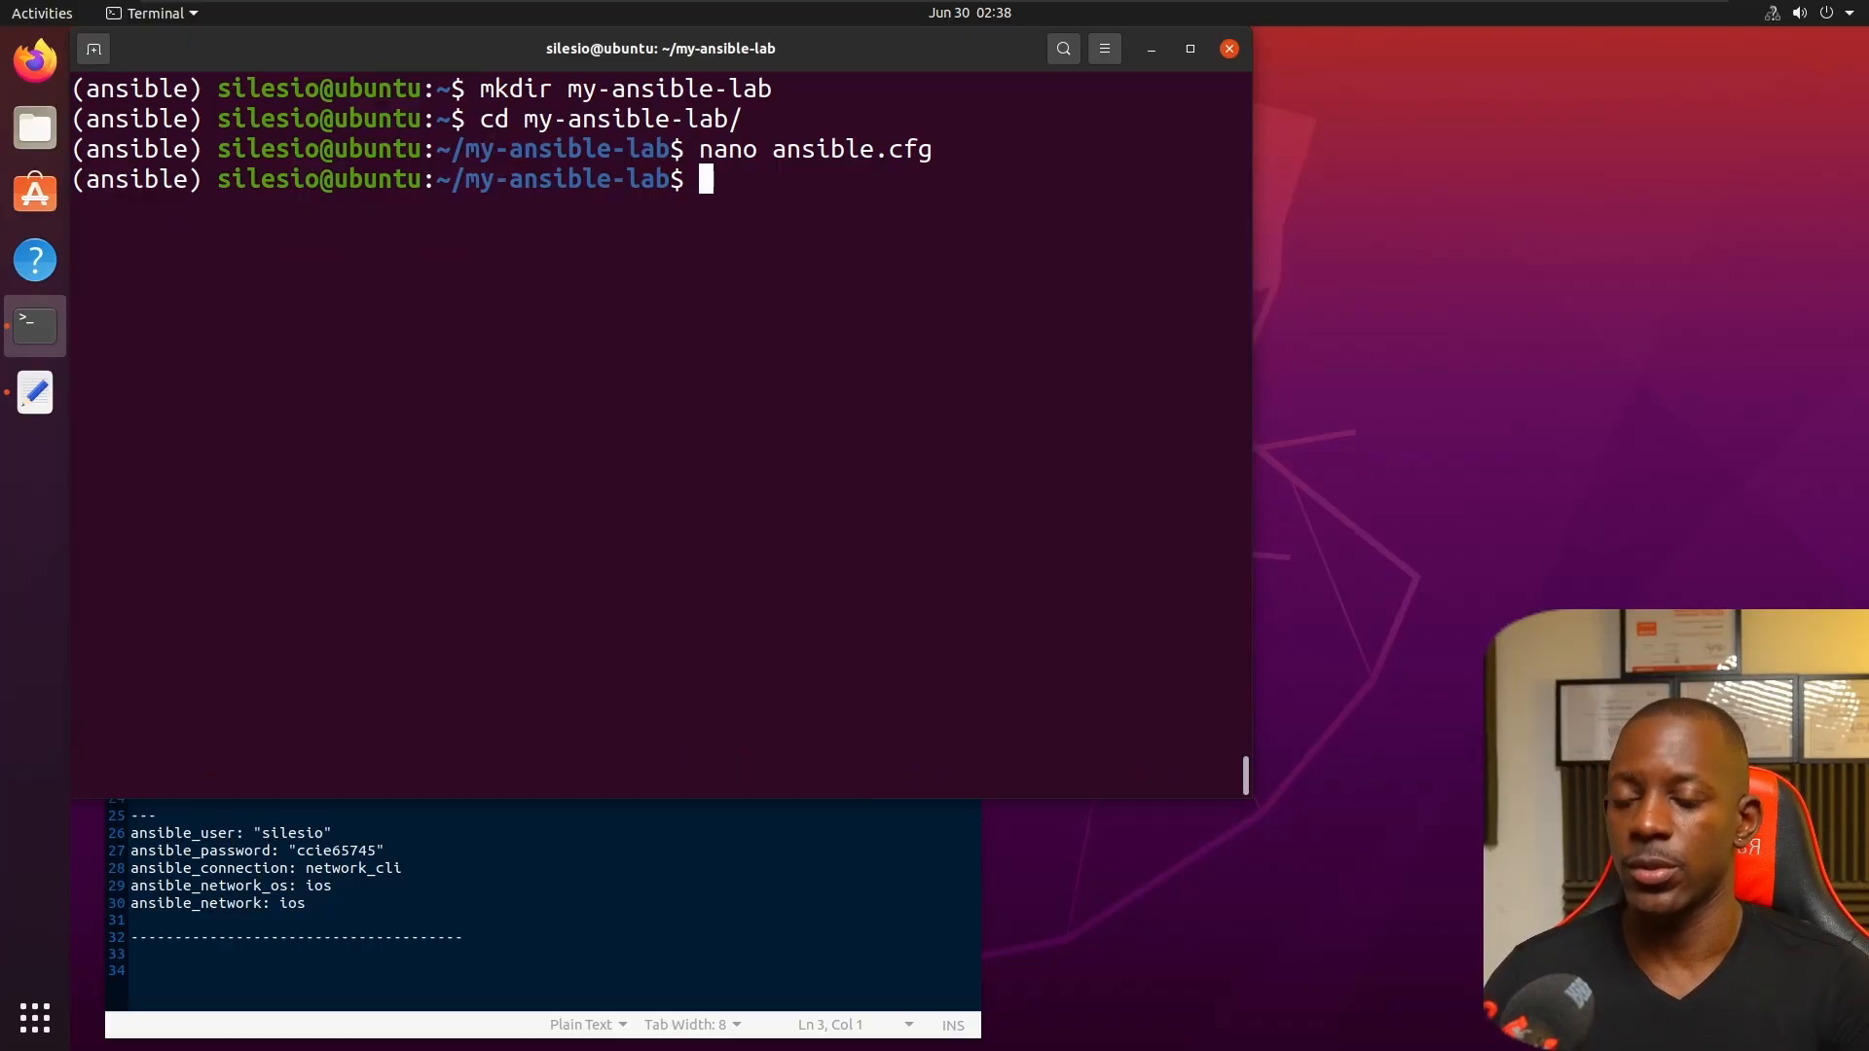
- Write hosts.yml with sw11–sw14 at 192.168.43.61–.64 under a switches group
type("n")
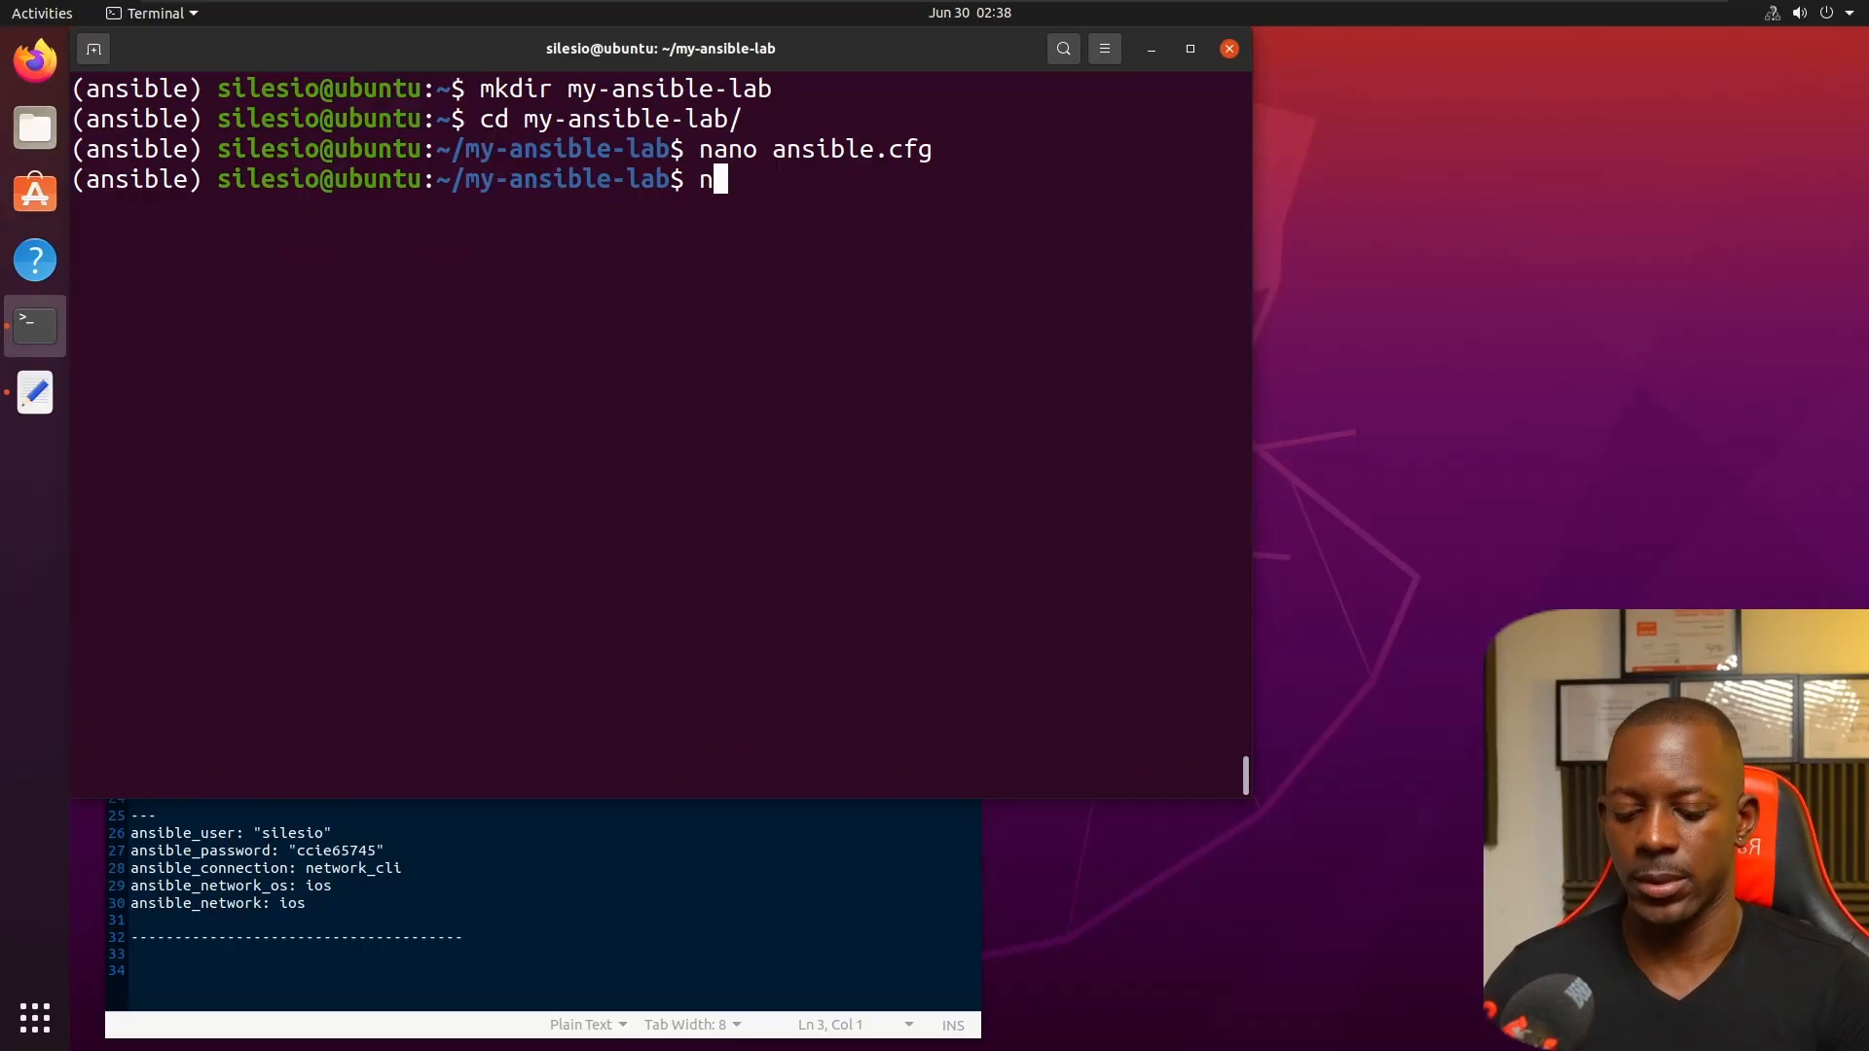
type("ano ho")
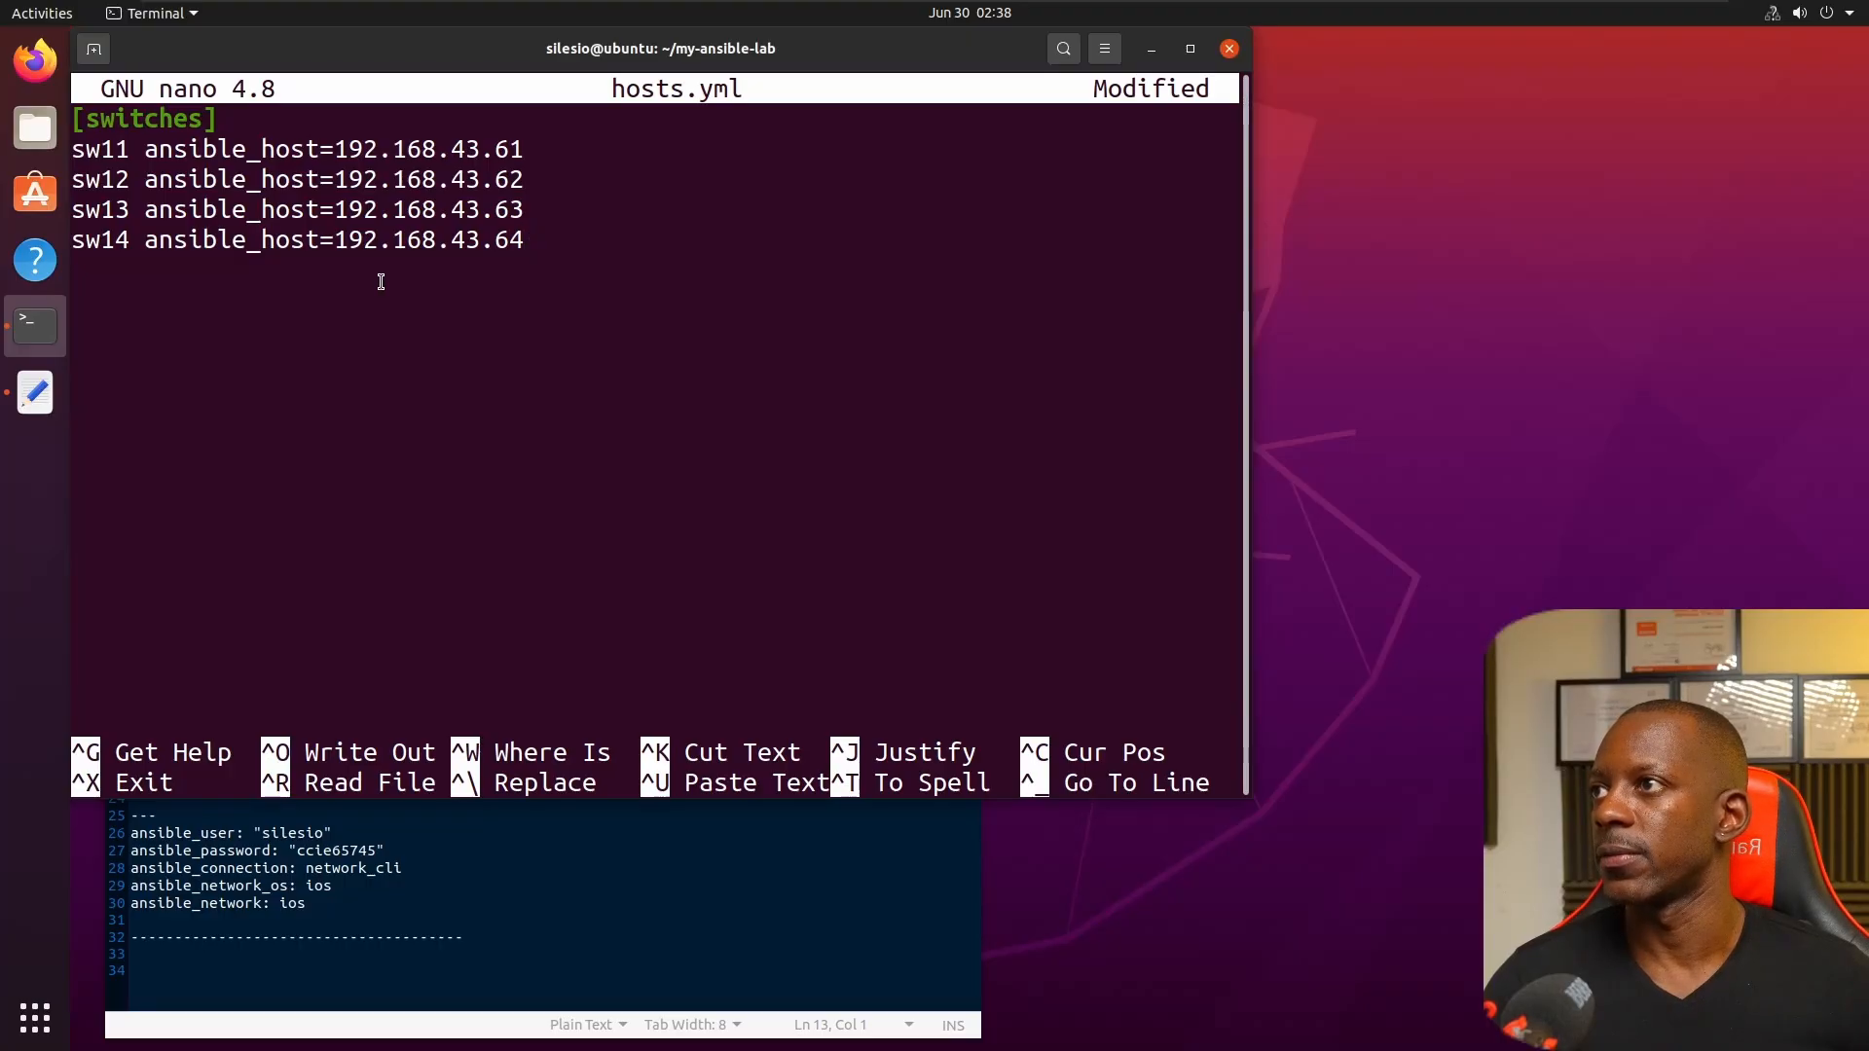
key("ctrl+o")
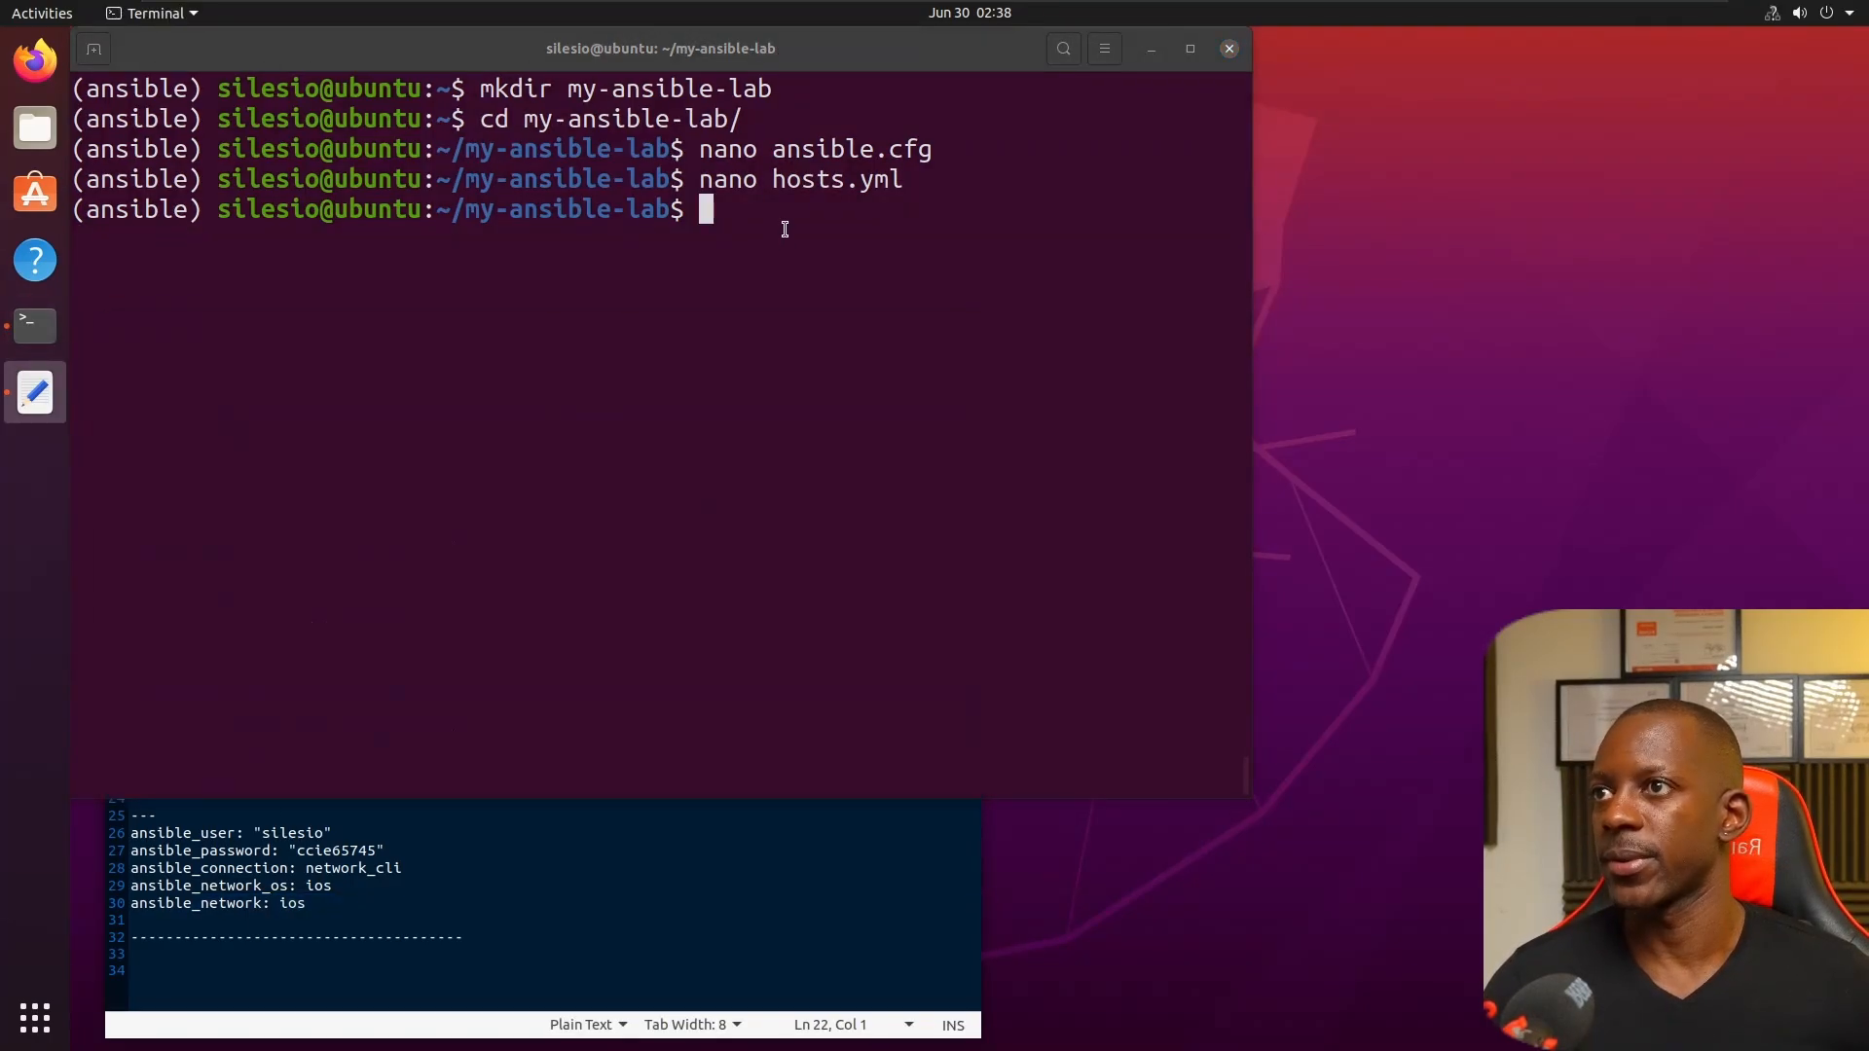
- Create group_vars and save all.yml with user, password, network_cli connection and ios platform
type("mkdir")
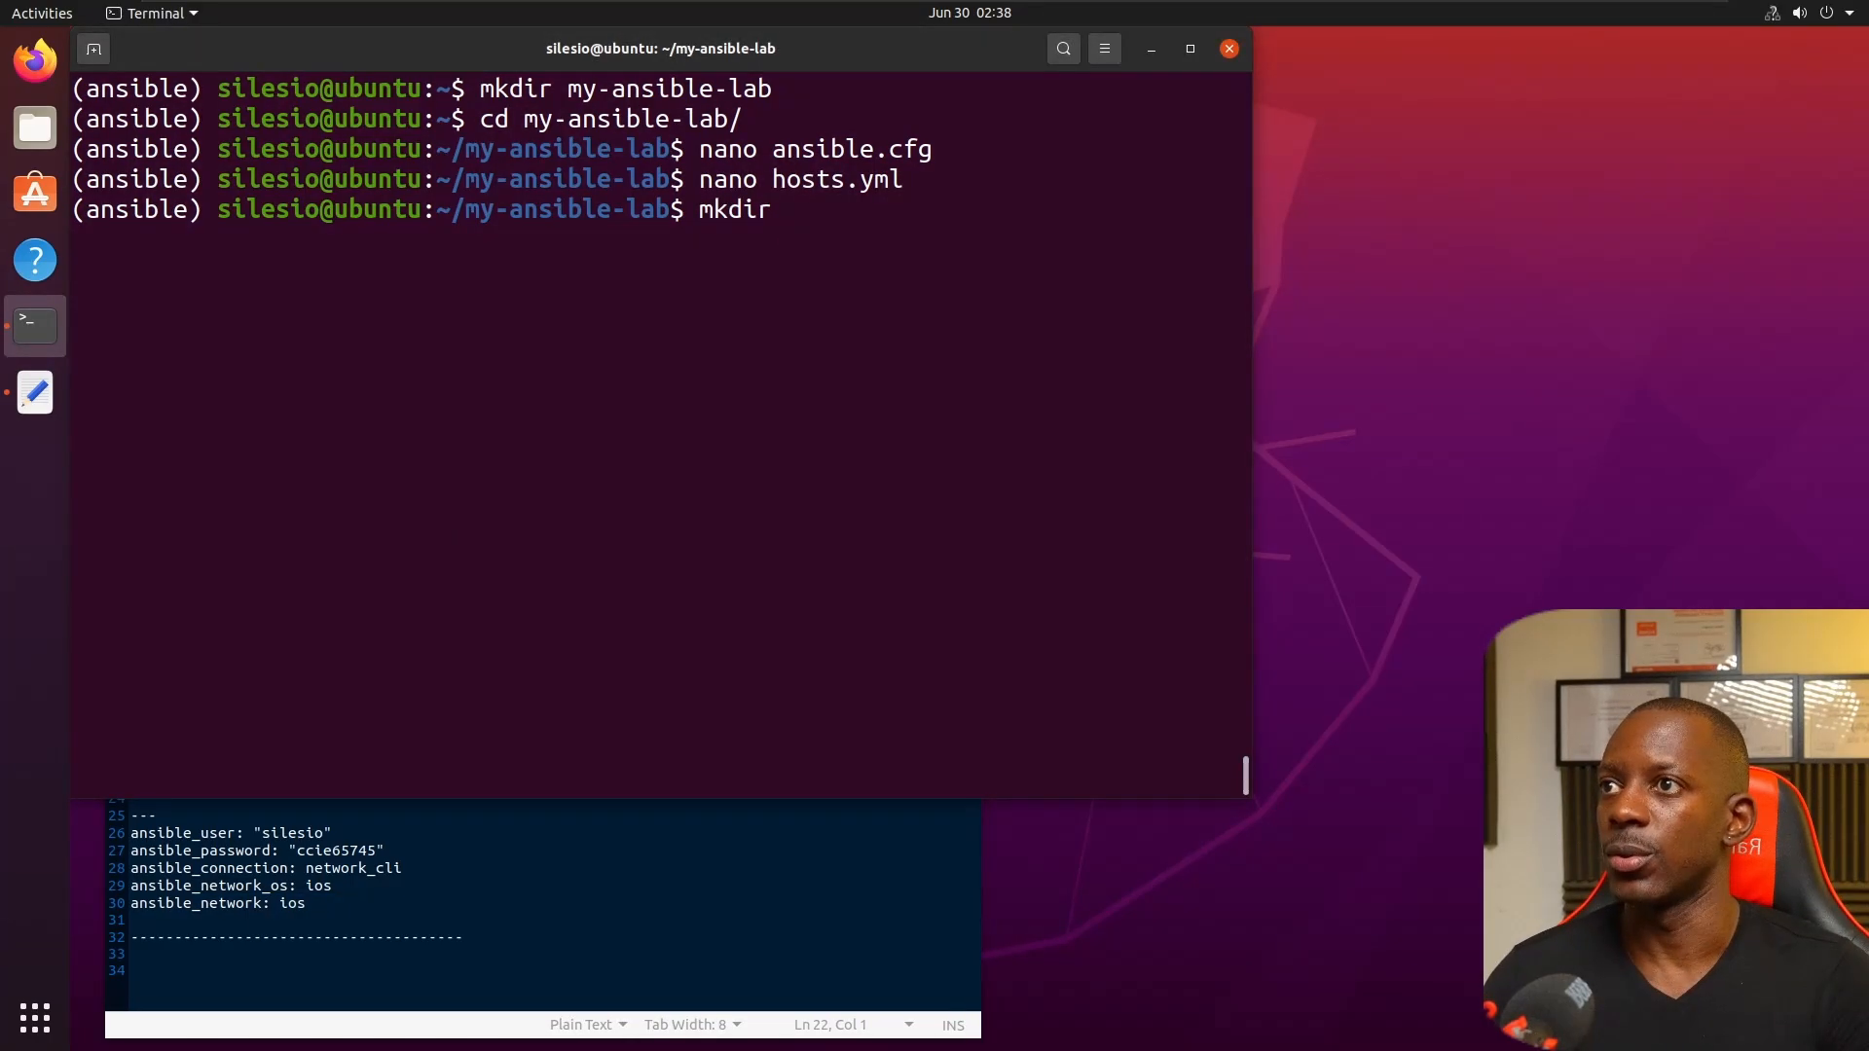
type("group_")
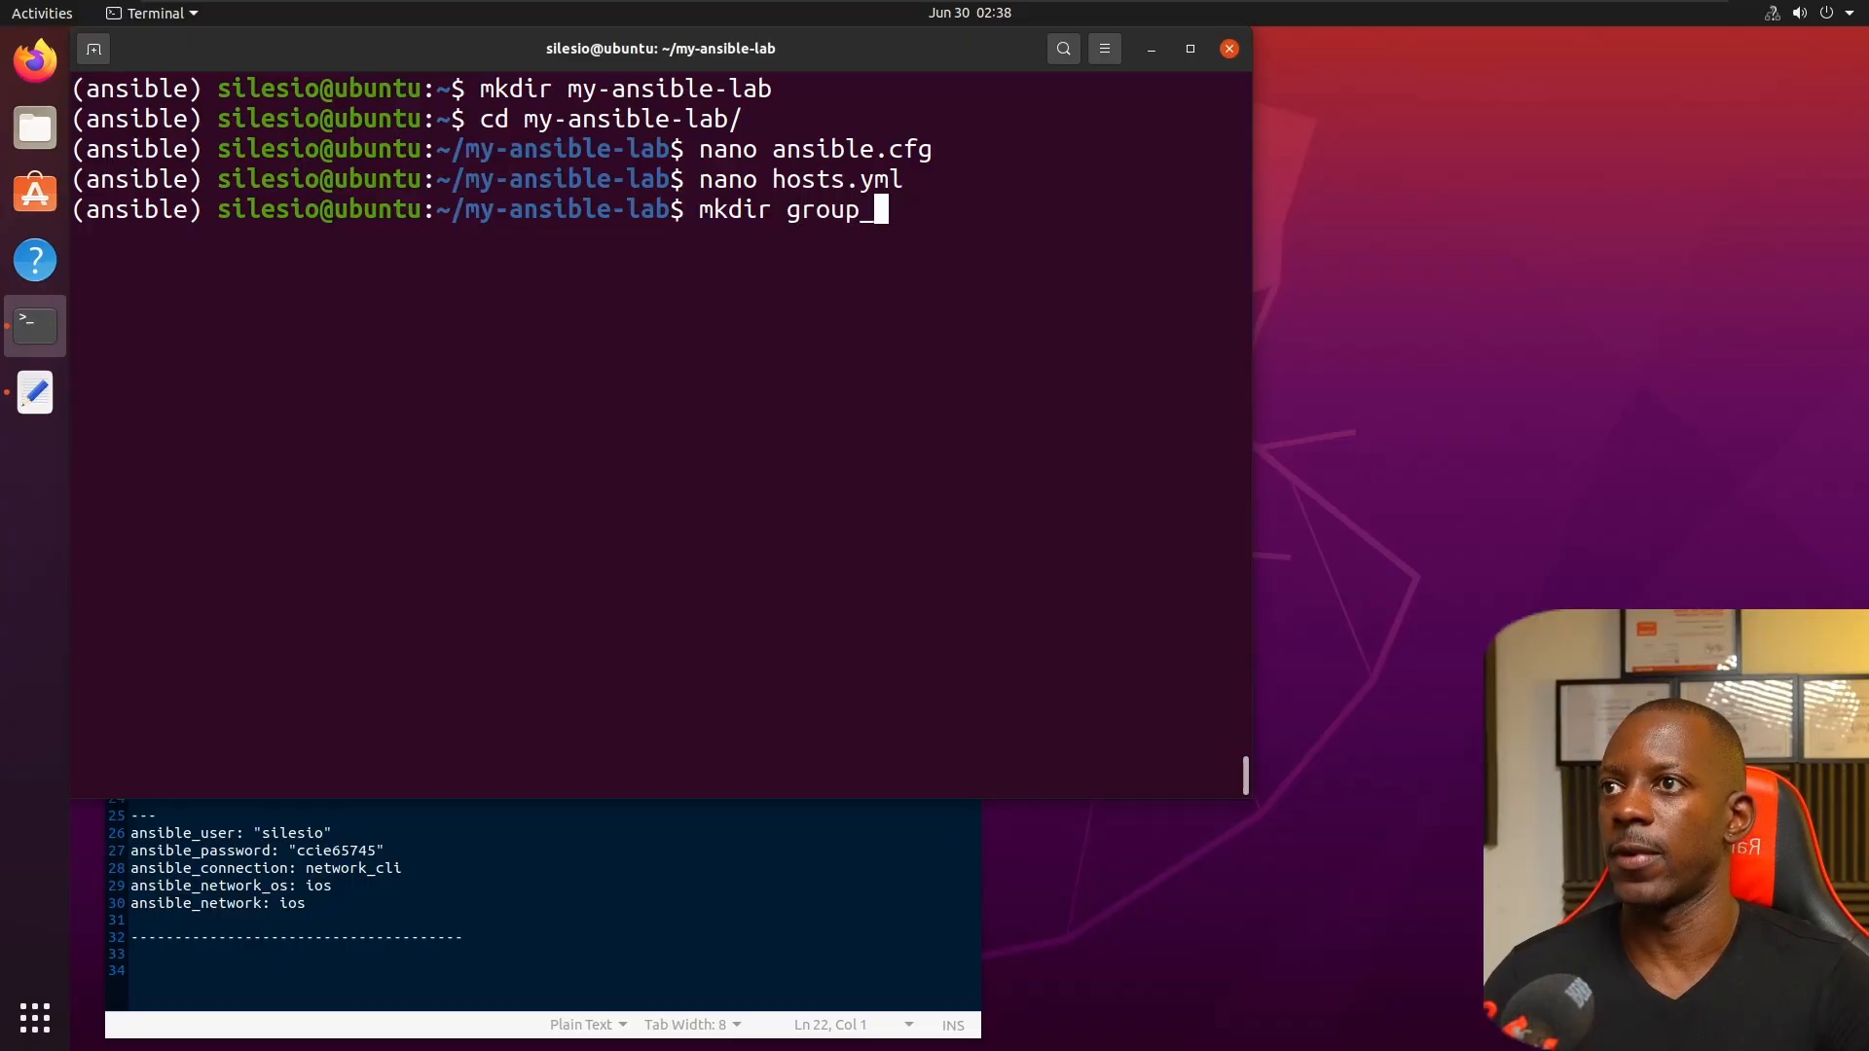
key("Return")
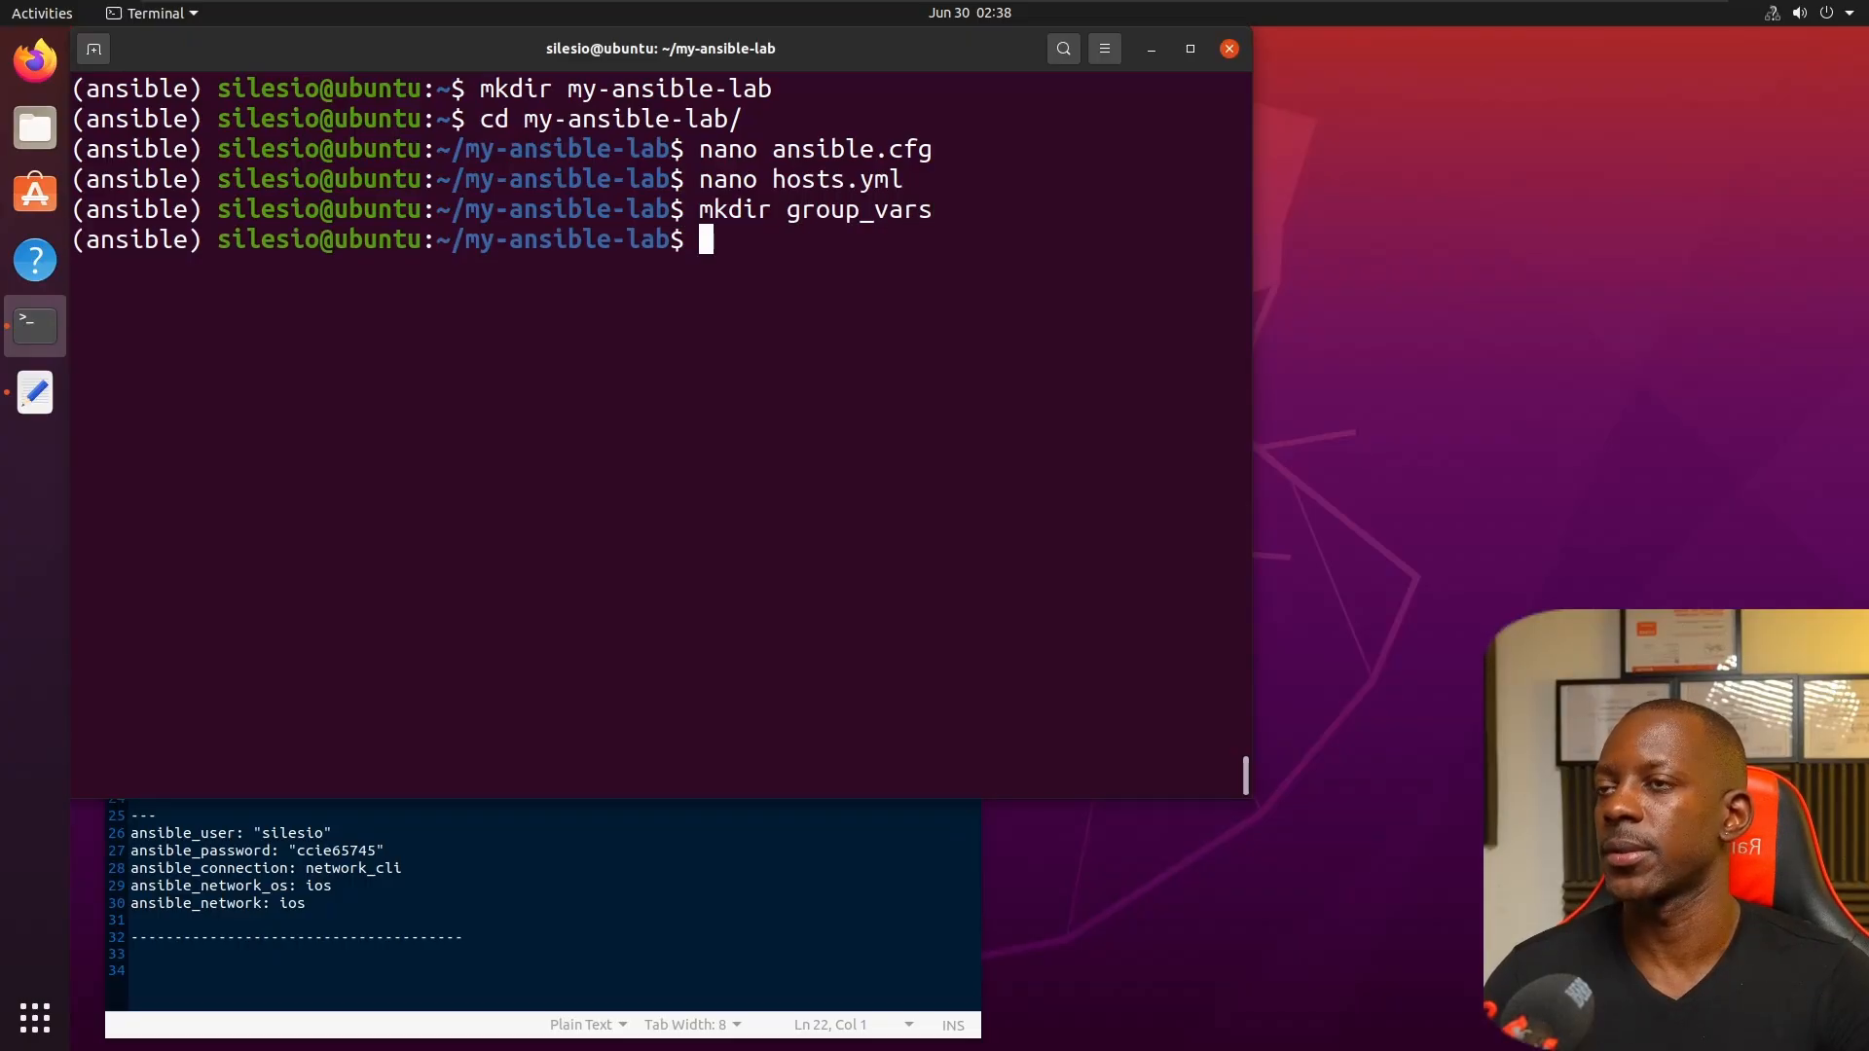
type("nano g")
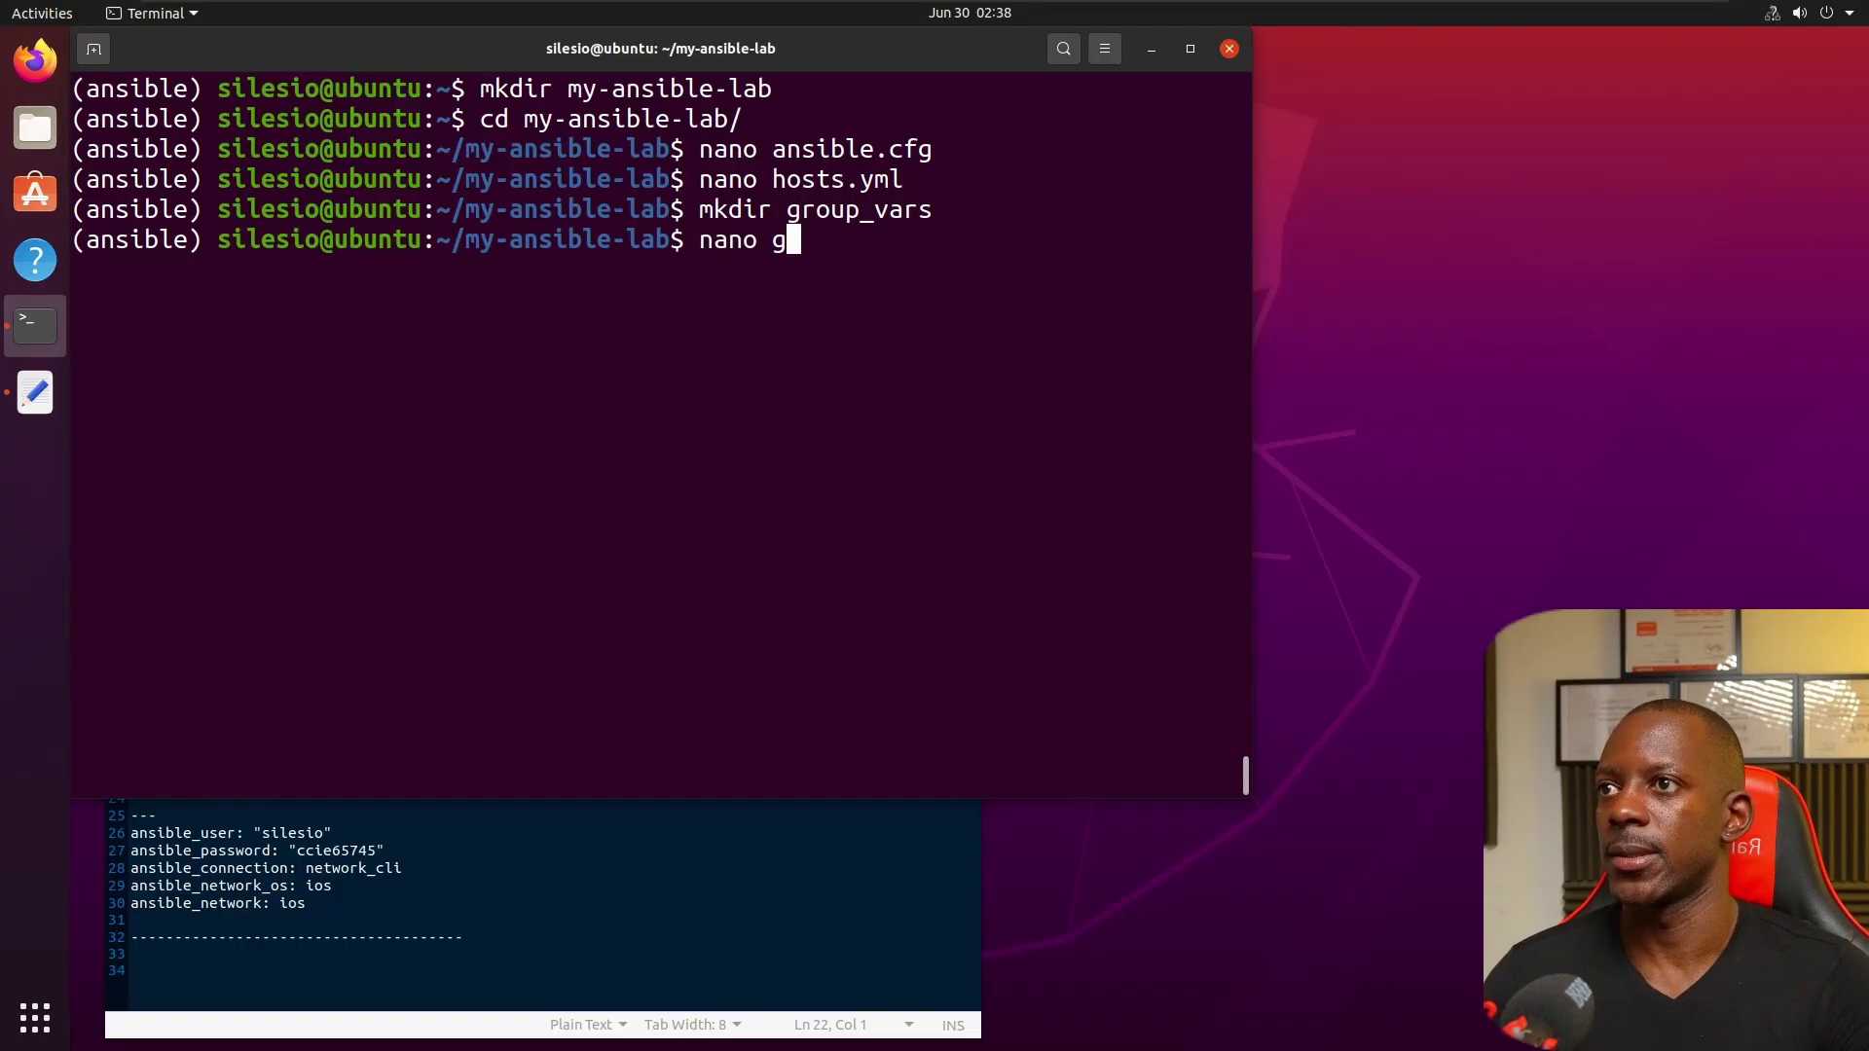
type("roup_vars/all.")
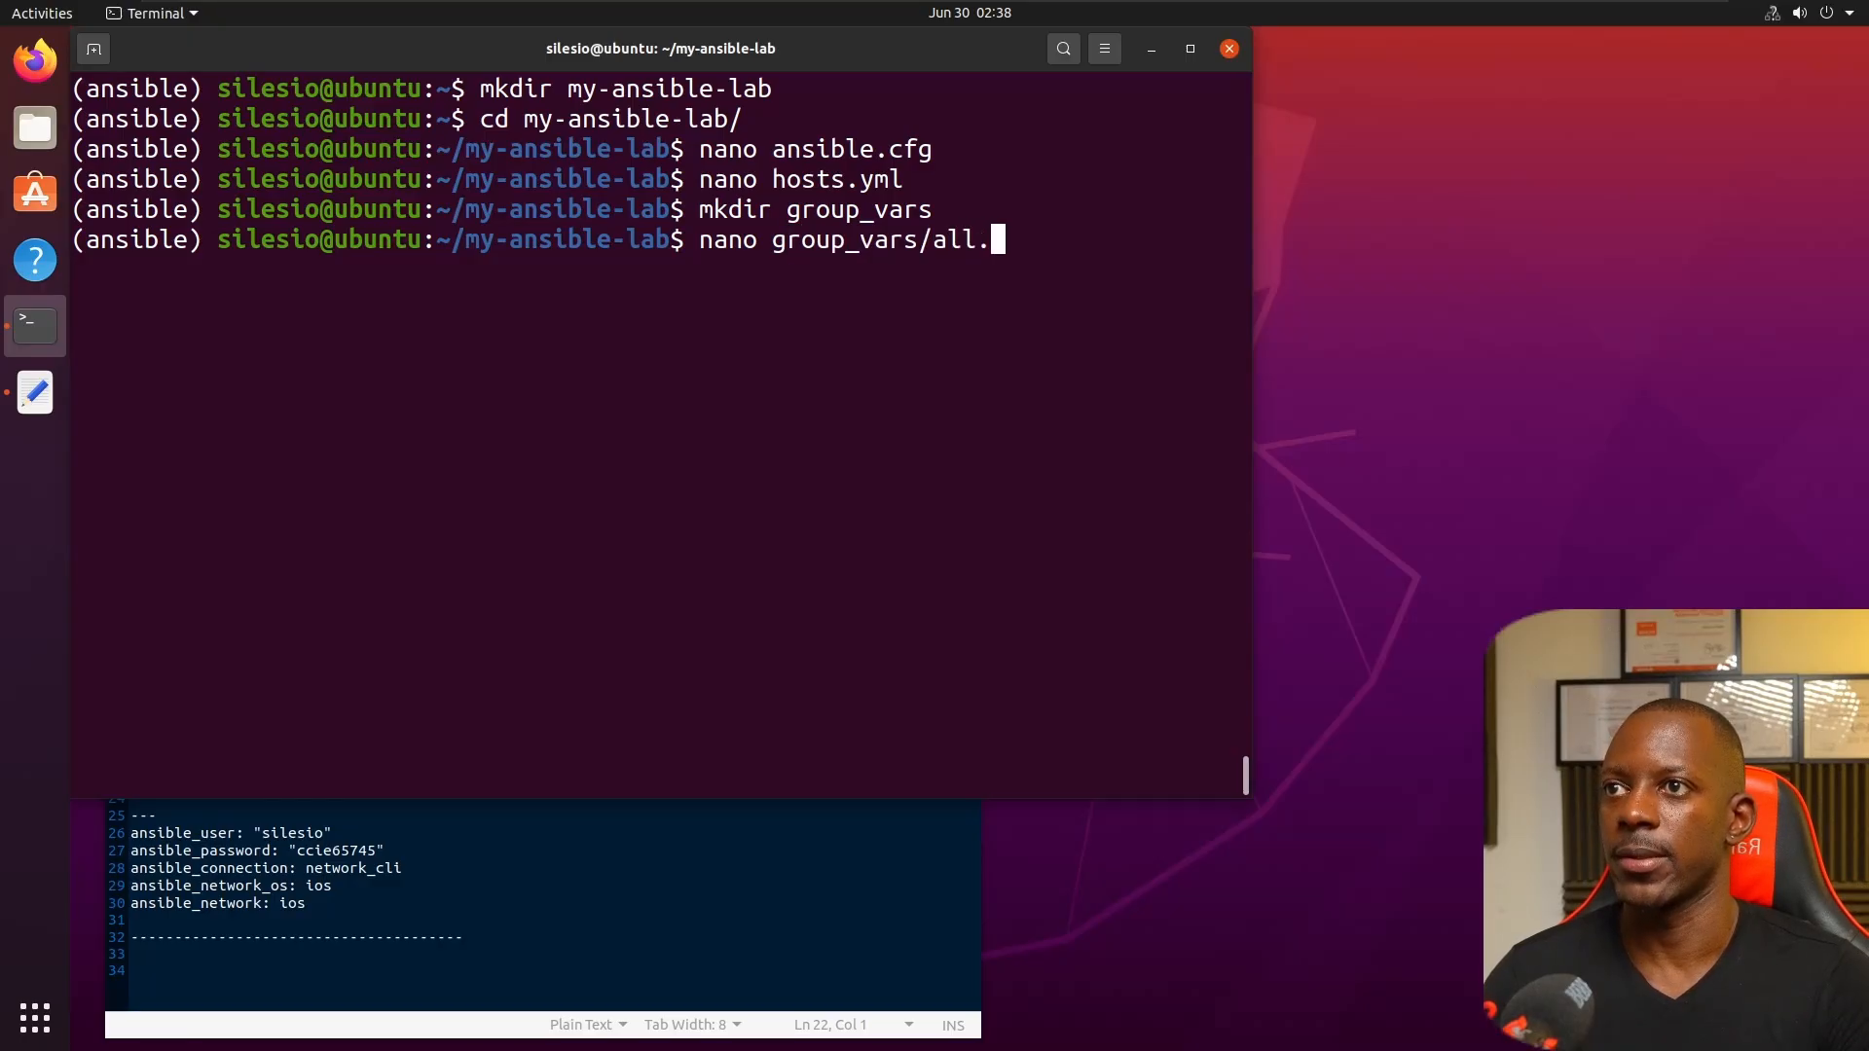
key("Return")
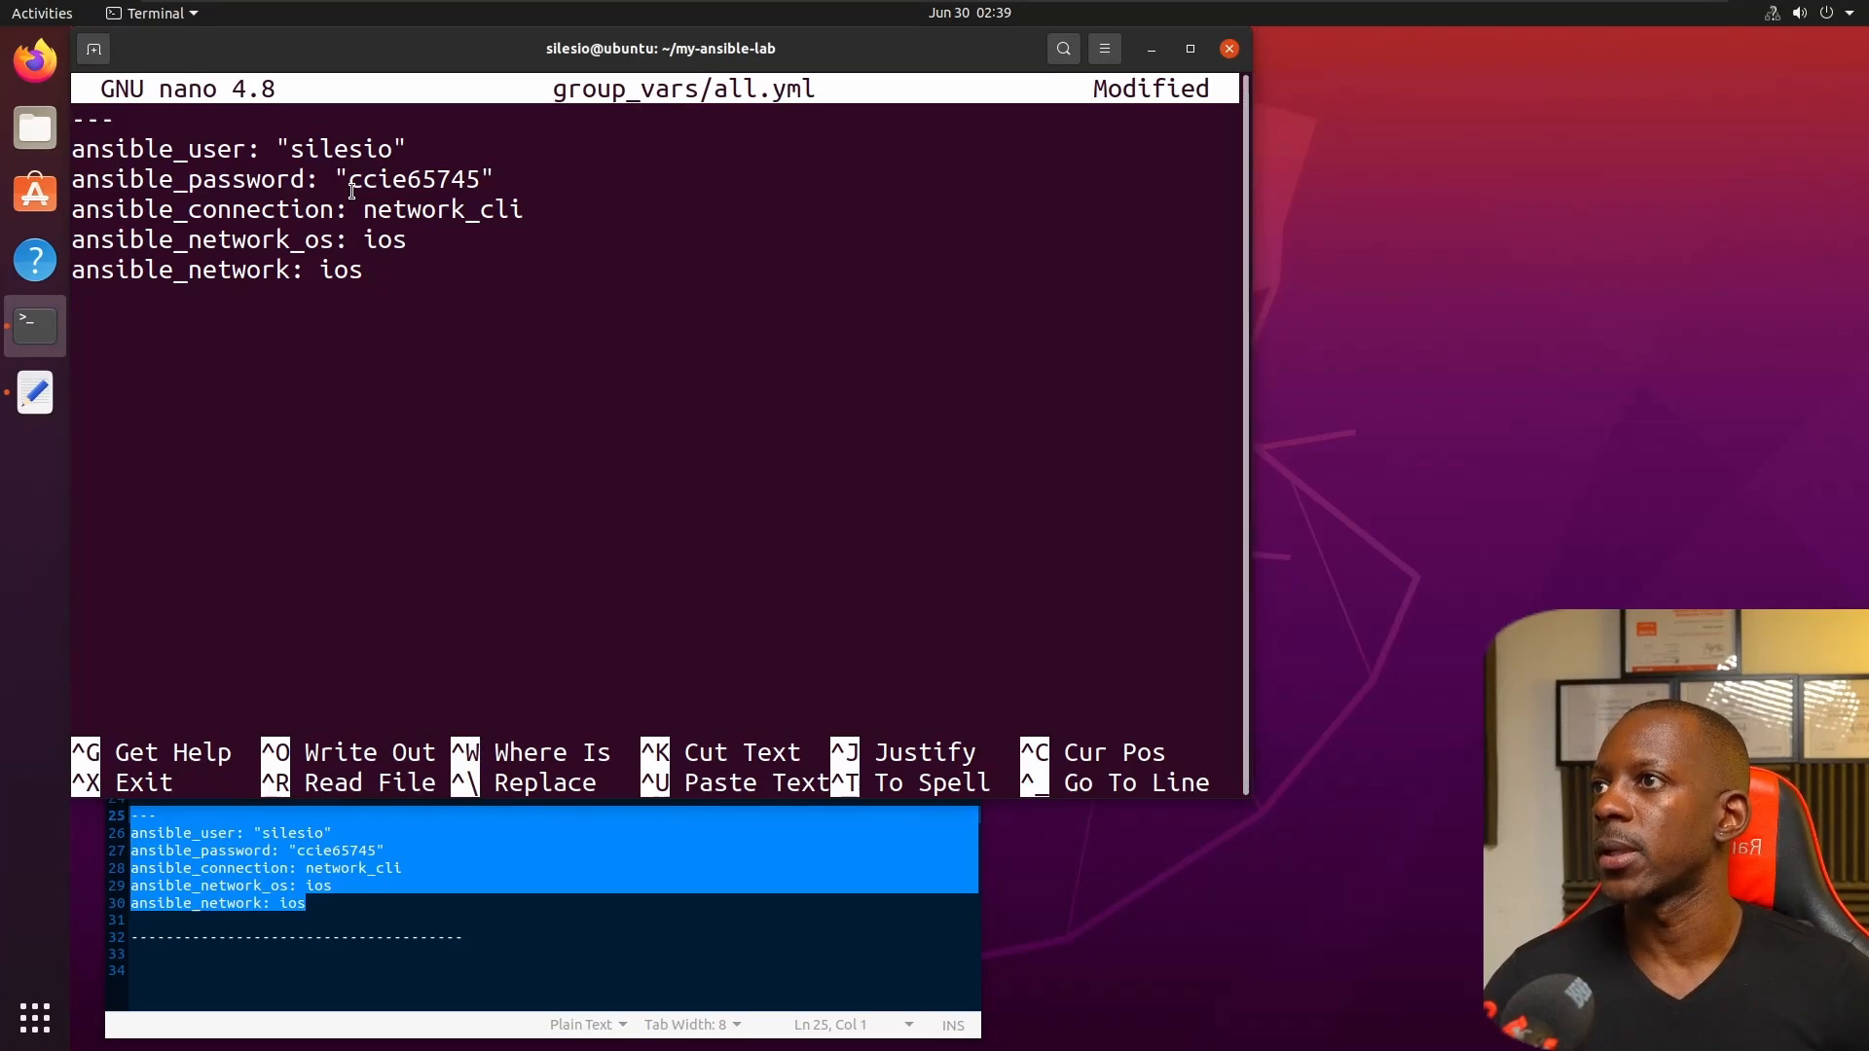
key("ctrl+o")
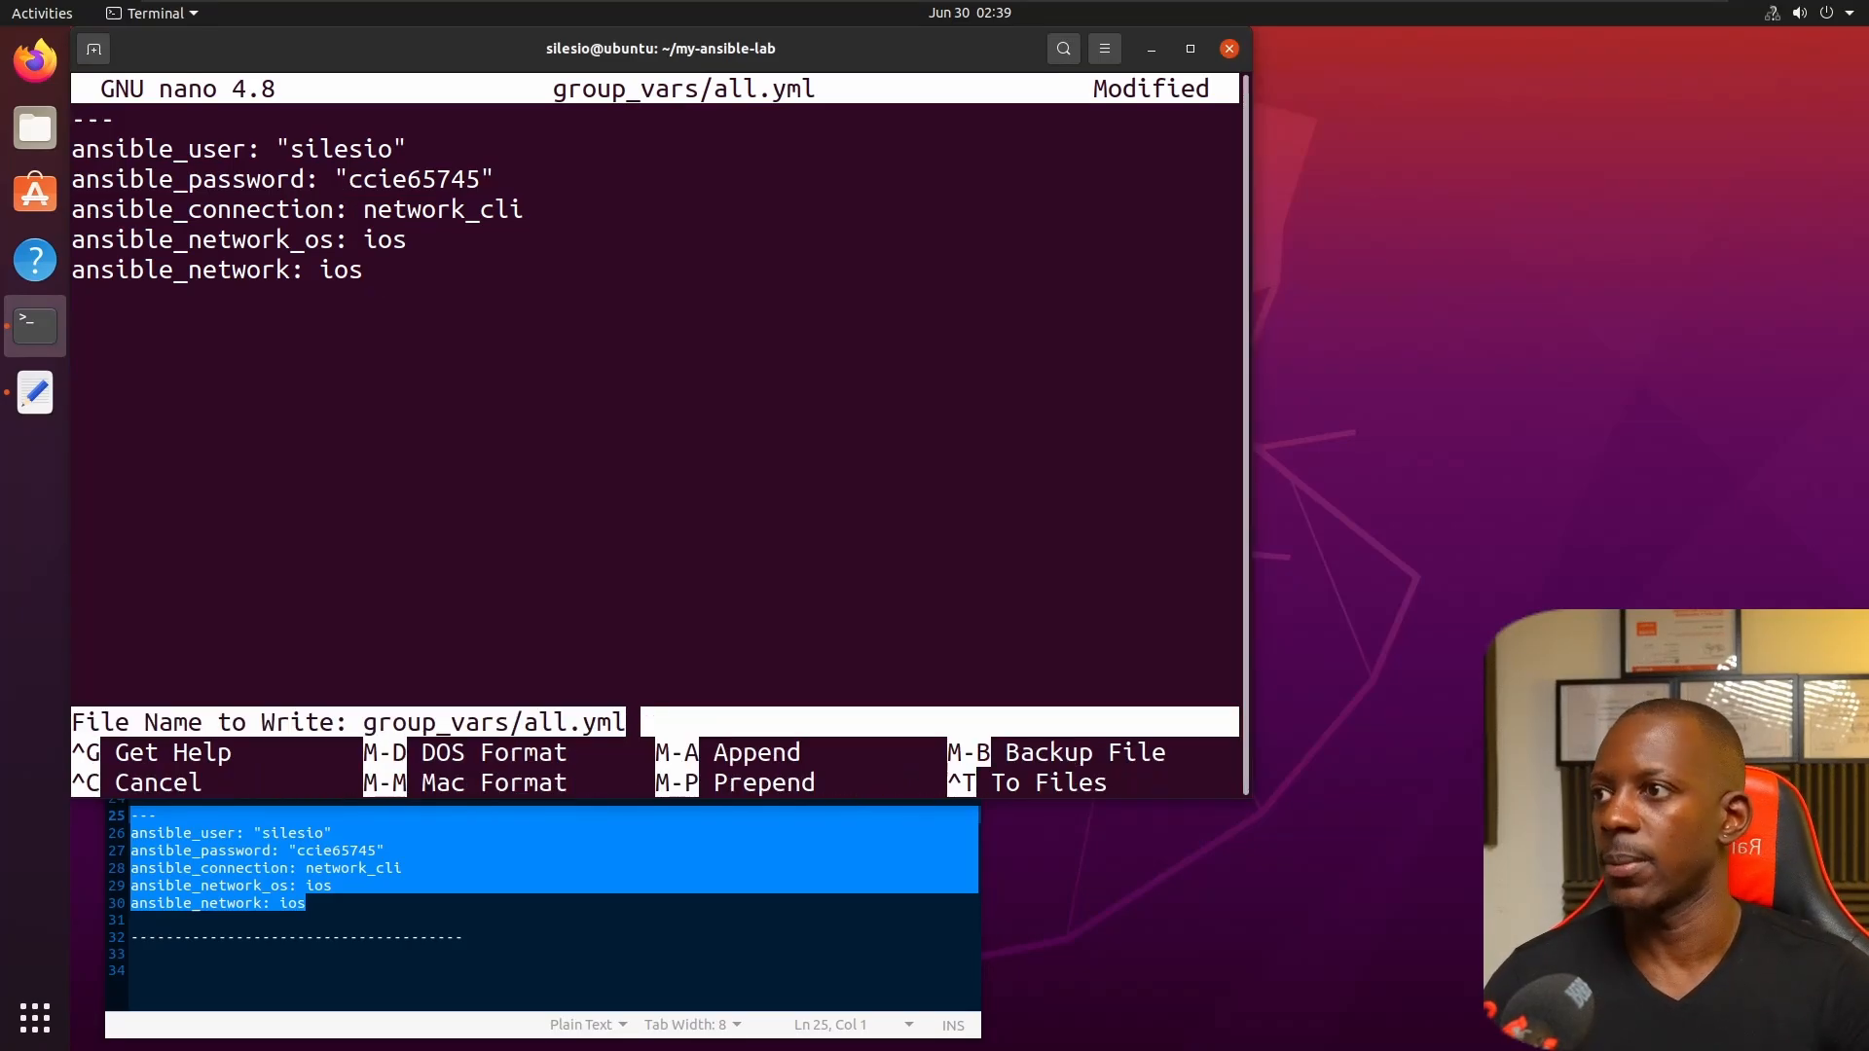
key("Return")
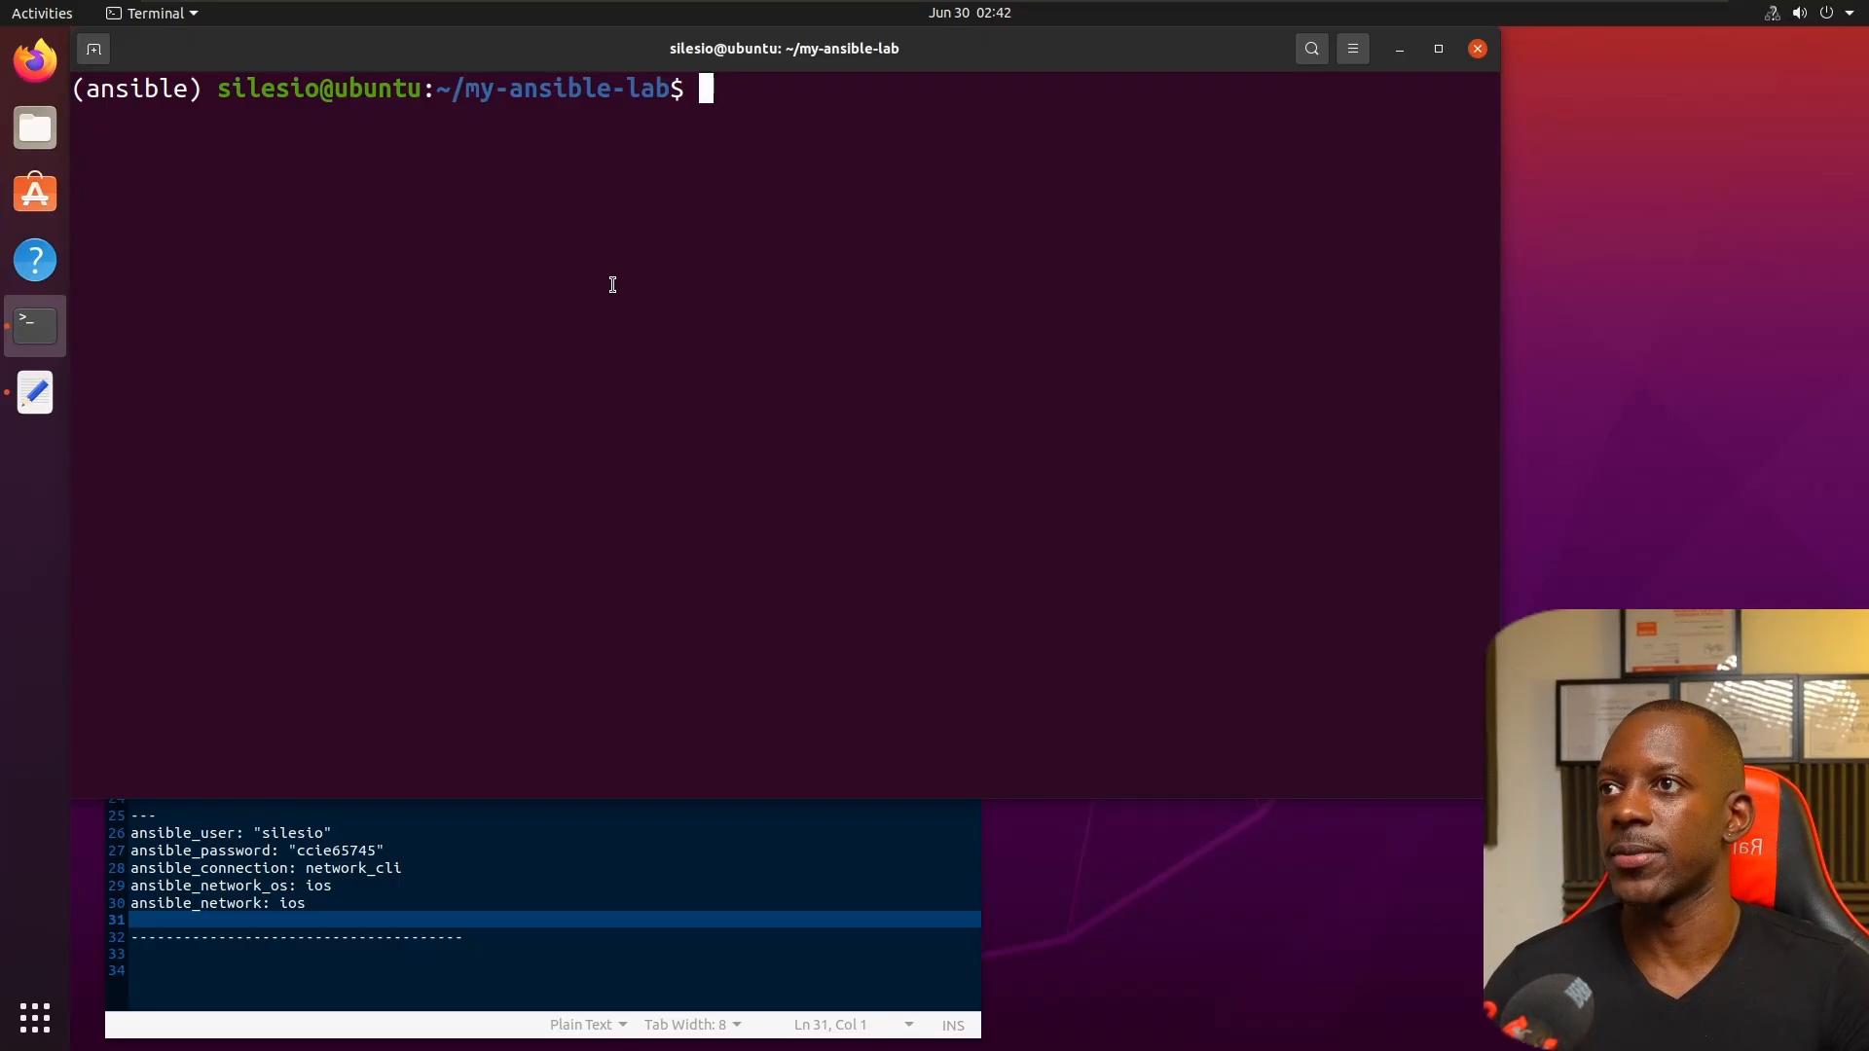
- Write get_switches_hostname_os.yml with ios_facts and debug tasks for hostname and OS version
type("nano")
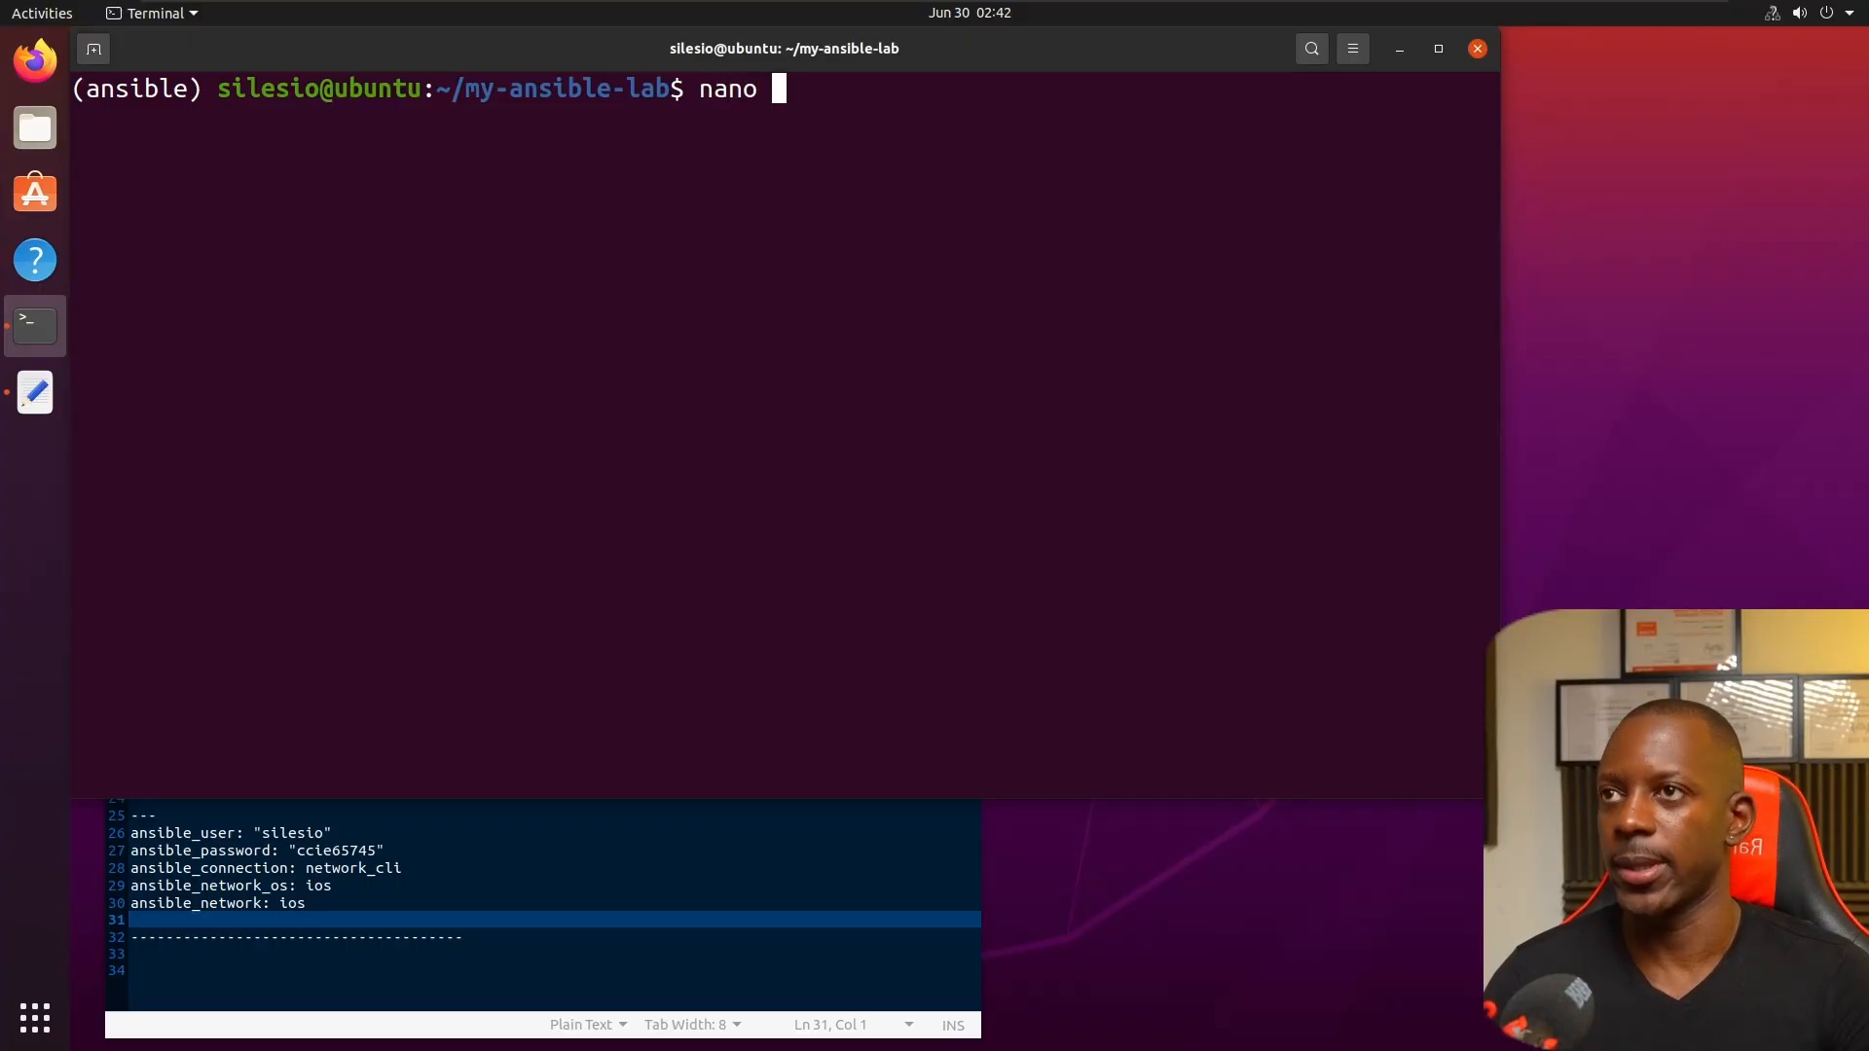
type("get")
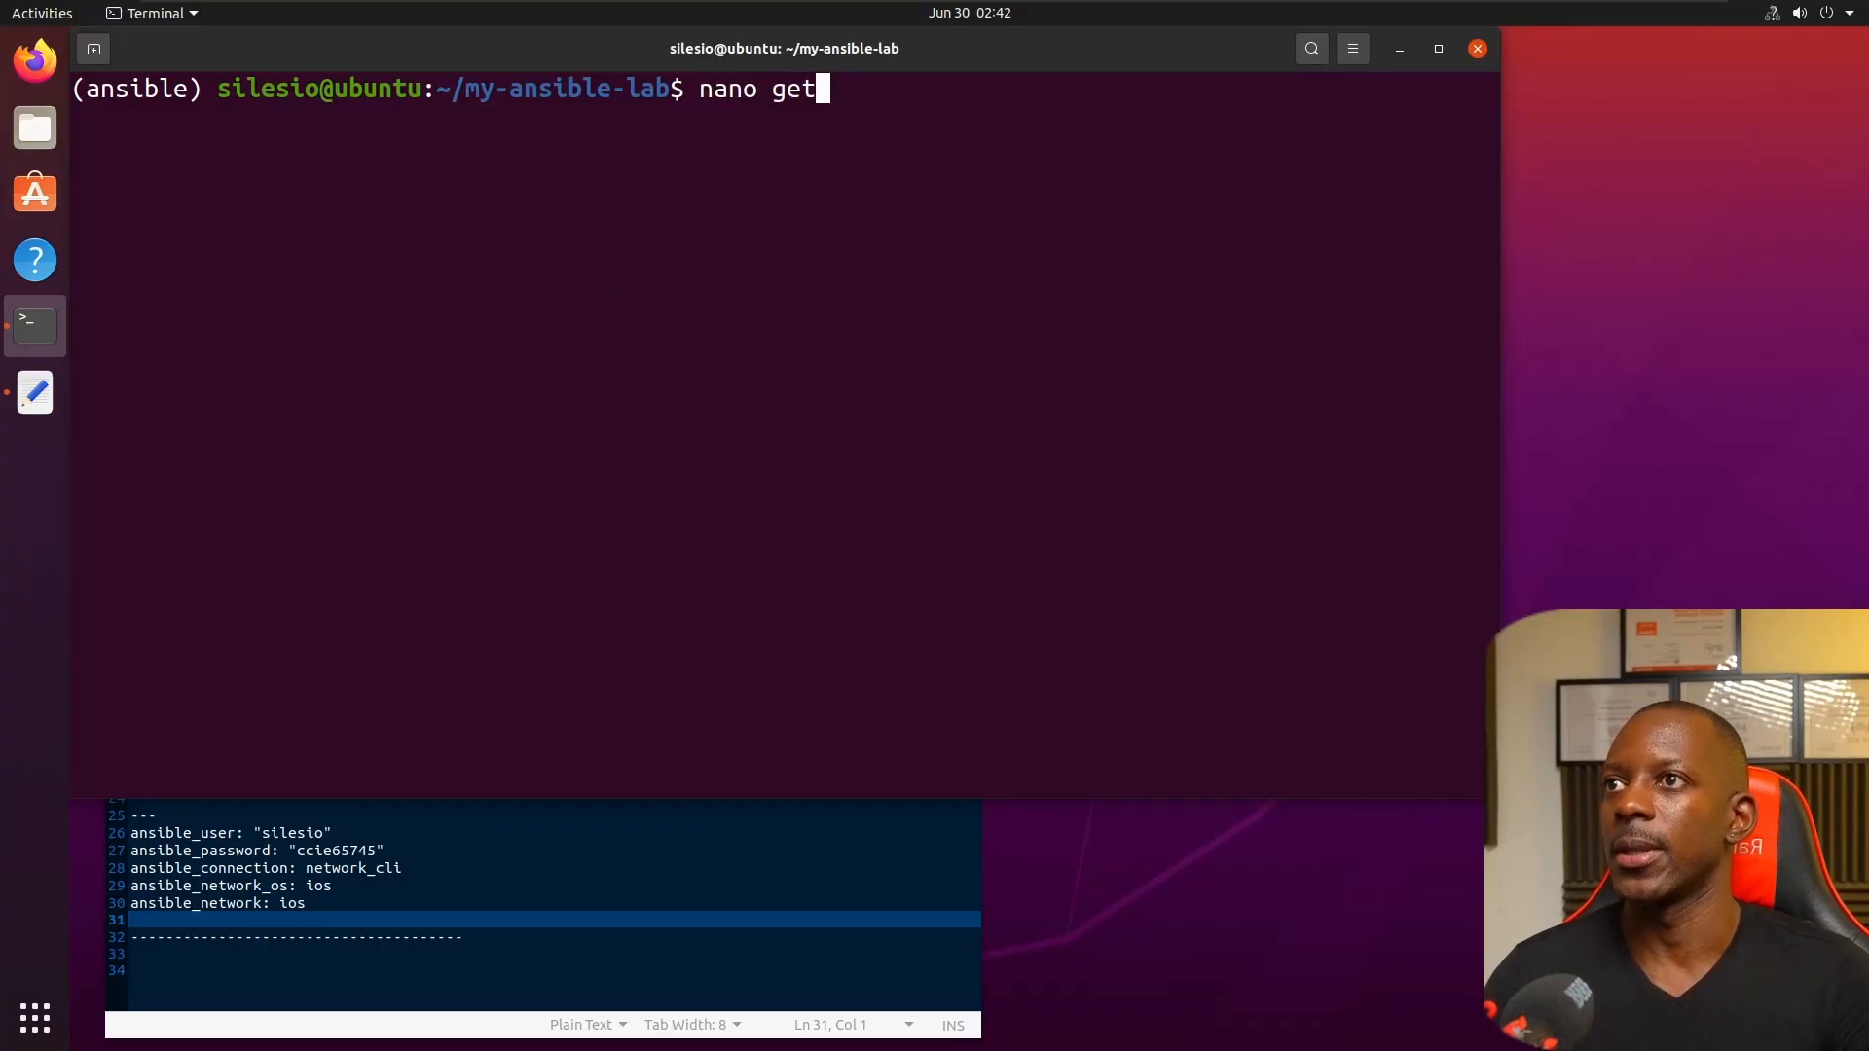
type("_switches")
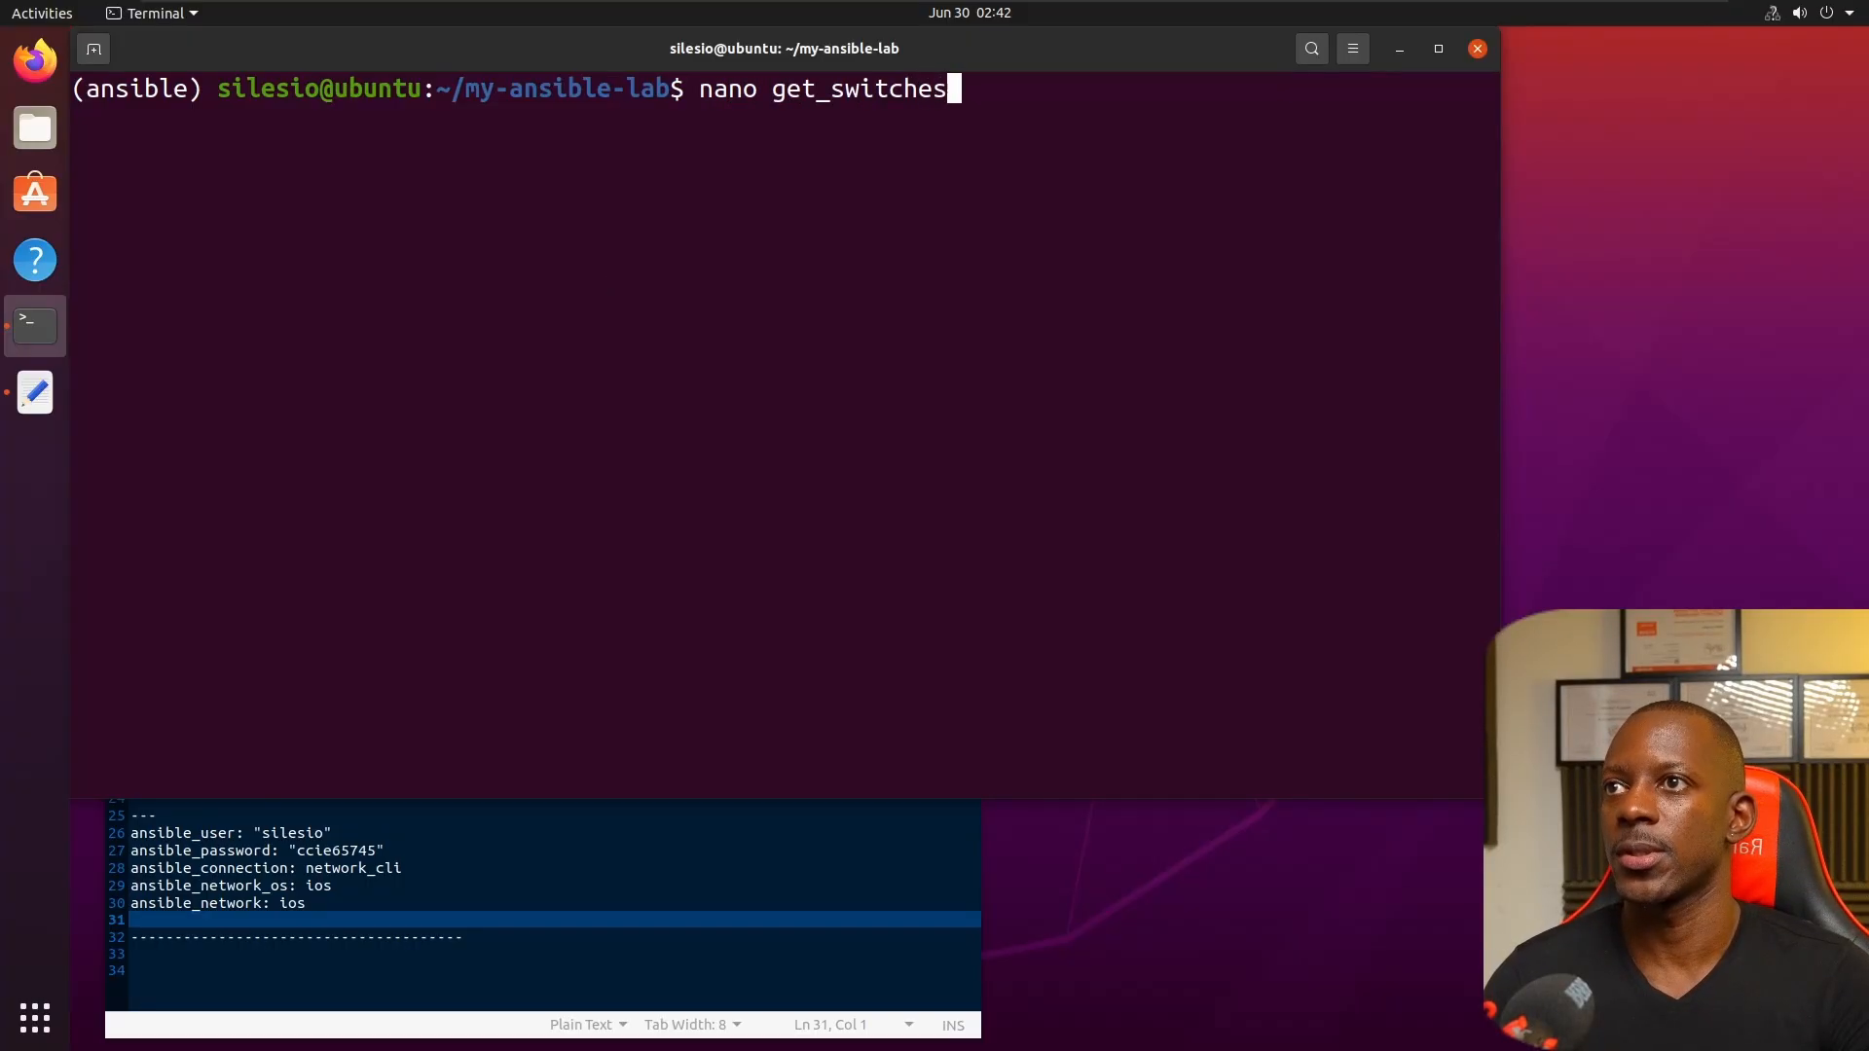
type("_hostname")
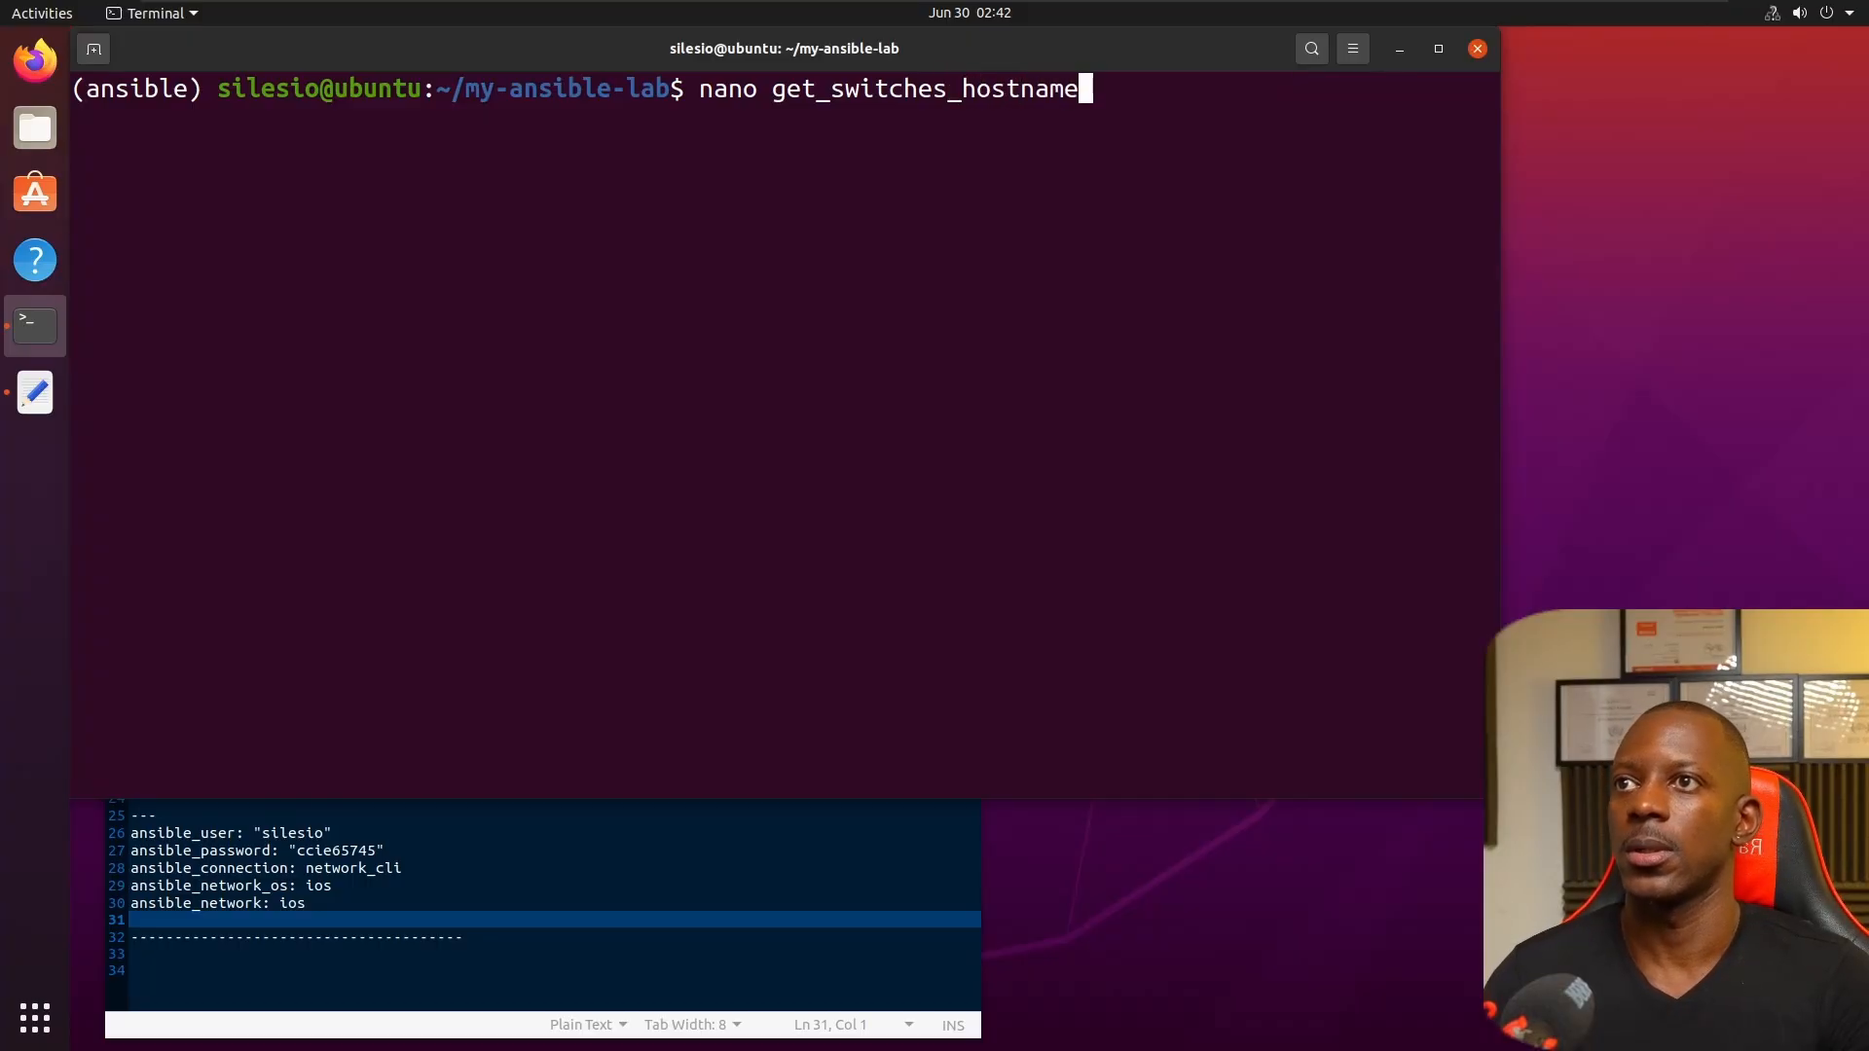
type("_io")
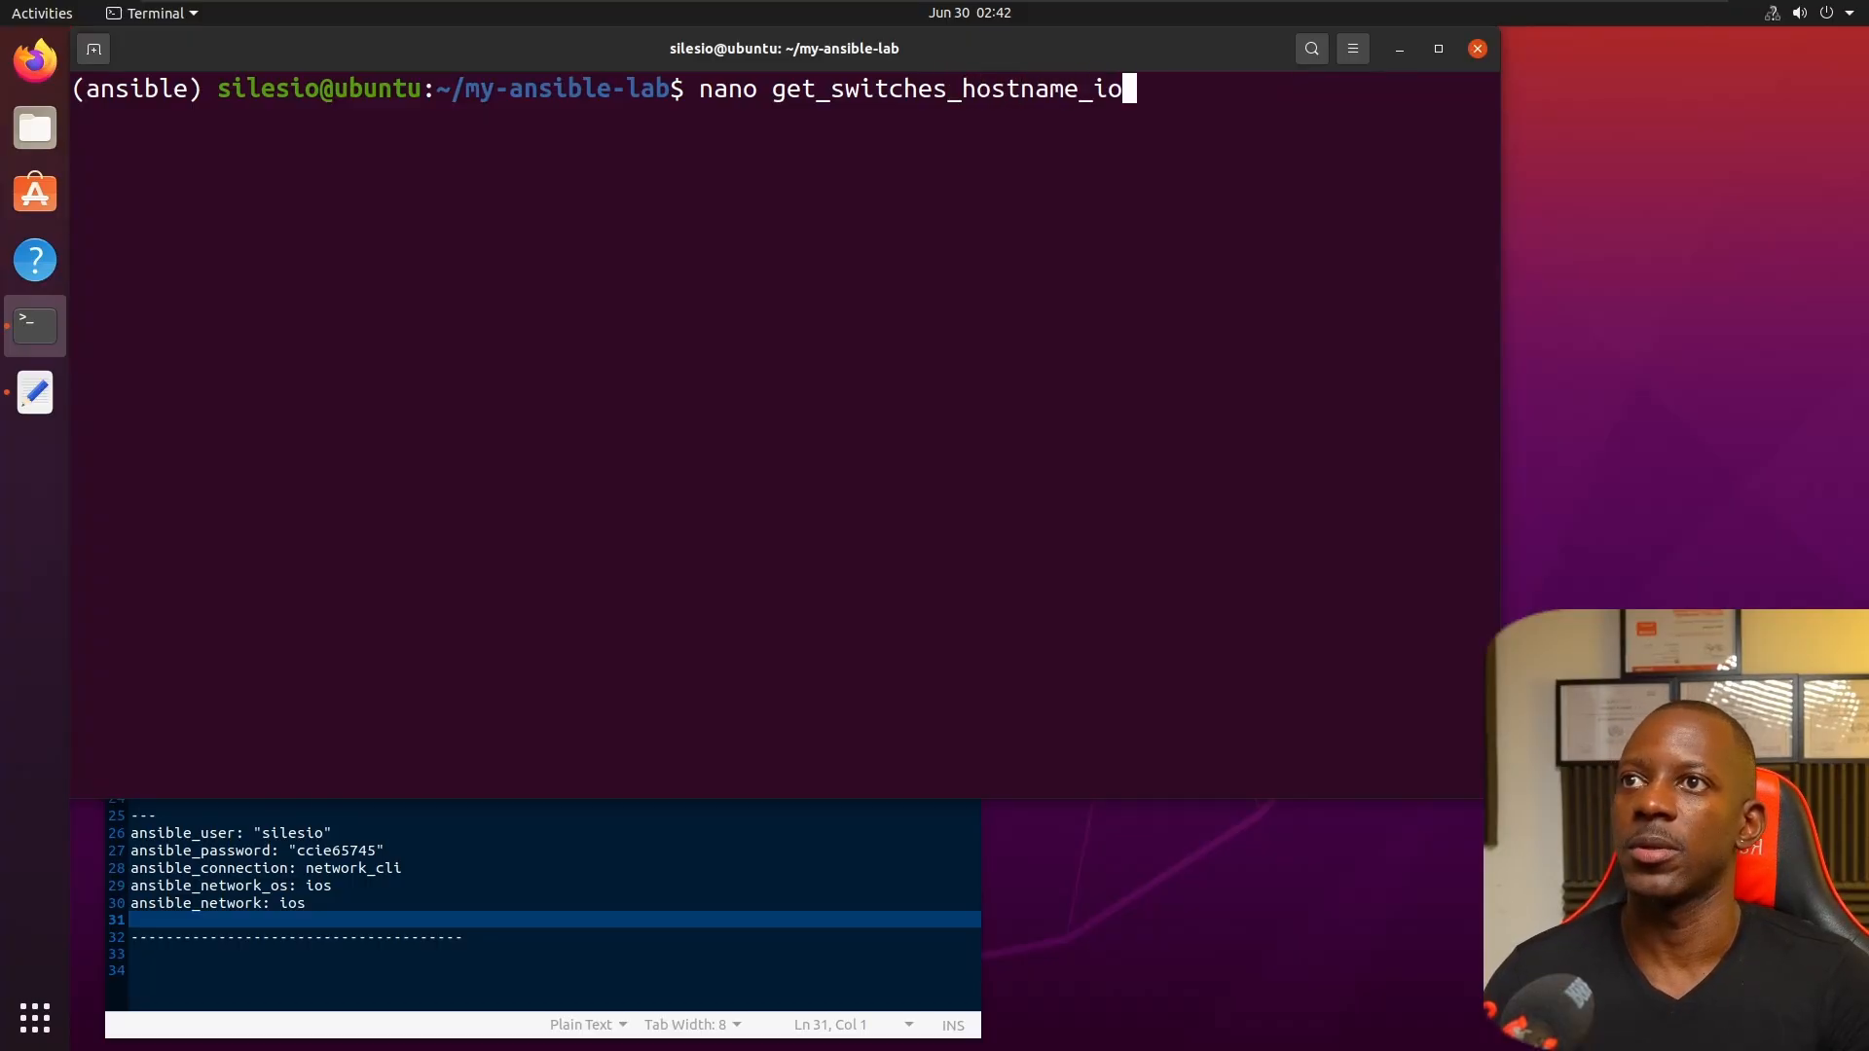
type("os.")
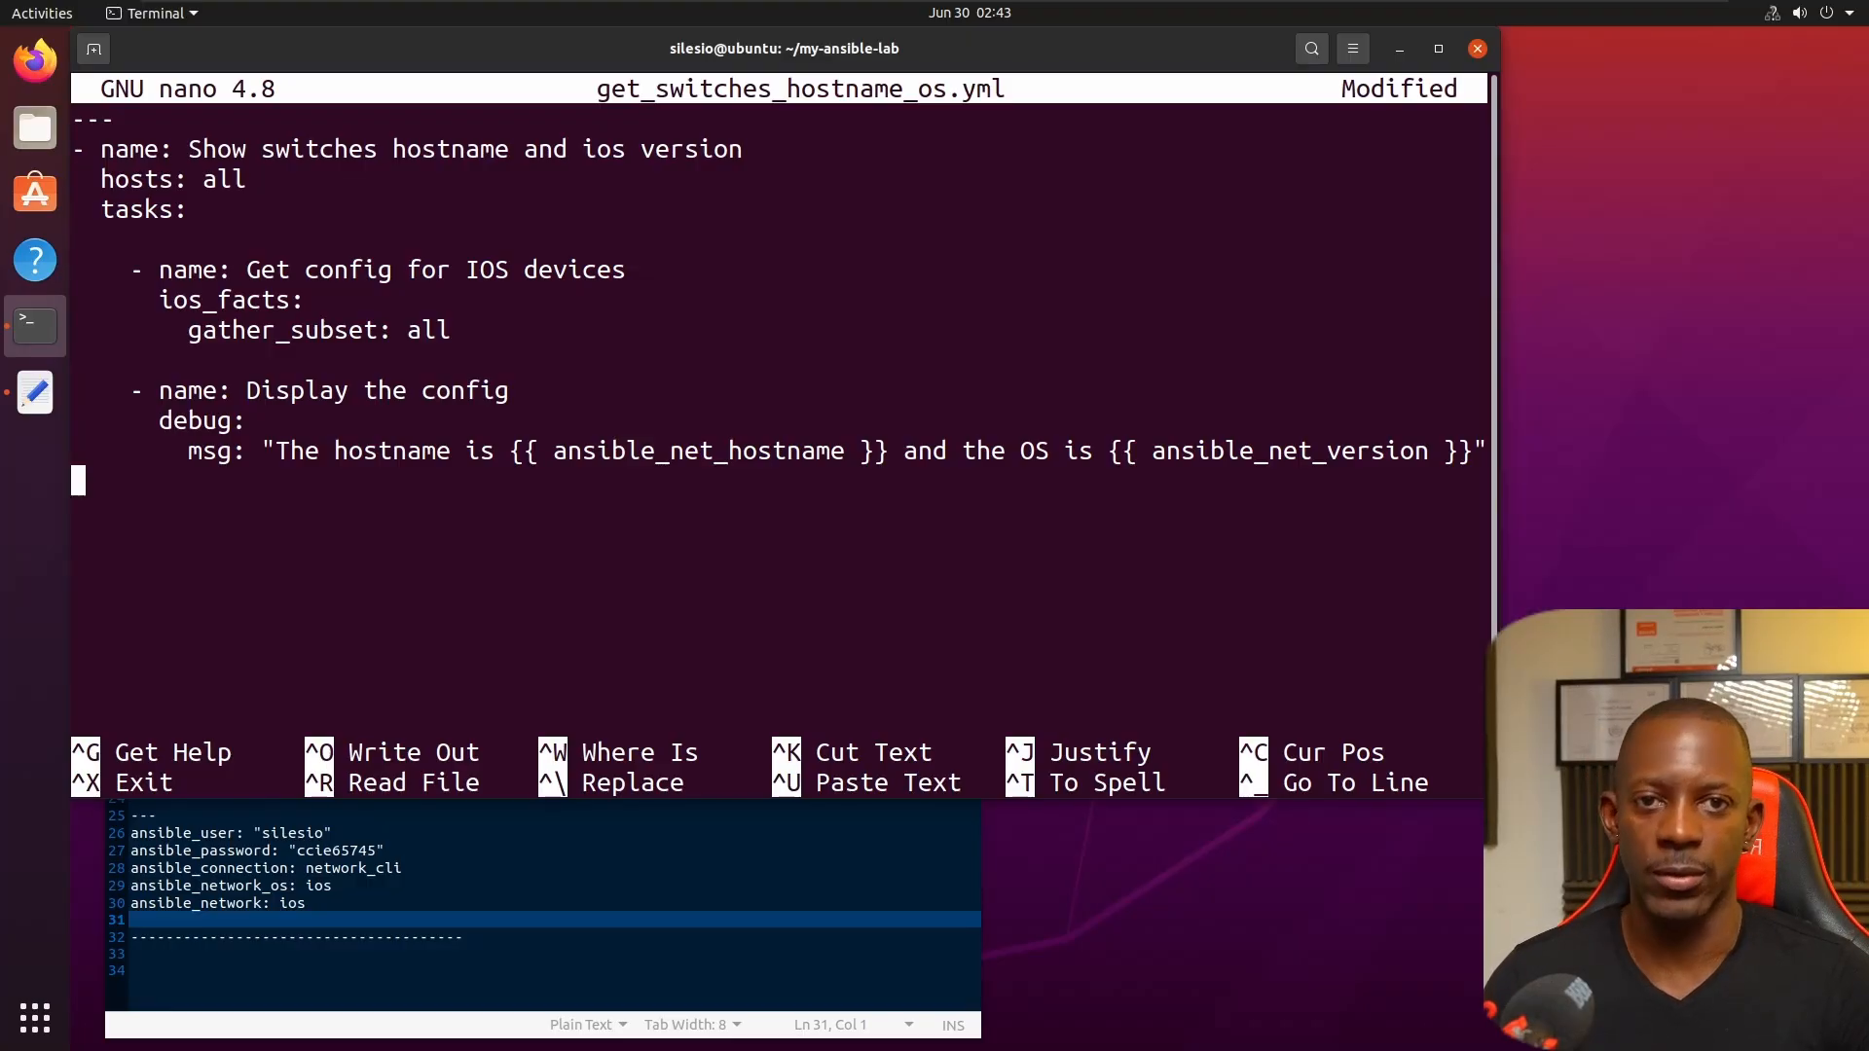
key("ctrl+o")
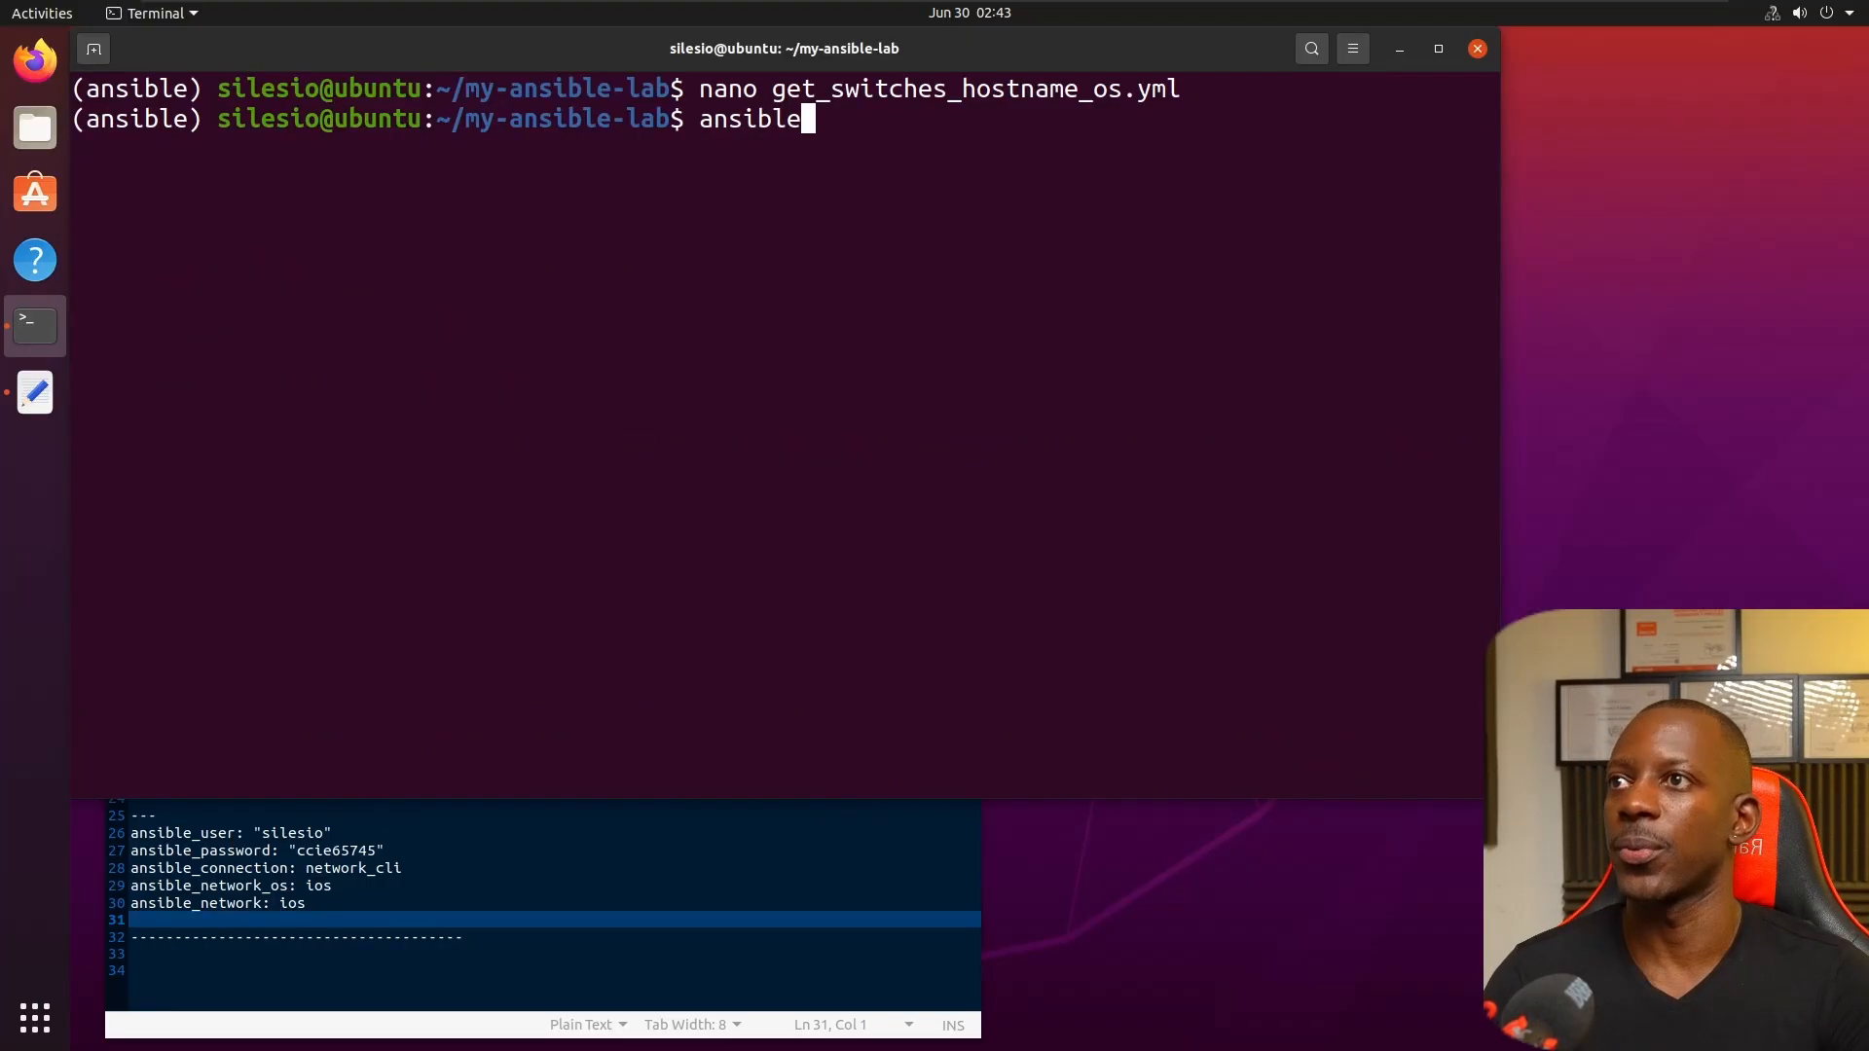
- Run ansible-playbook get_switches_hostname_os.yml and review the SW11–SW14 IOS 15.2 results
type("-playbook get_switches_hostname_os.yml")
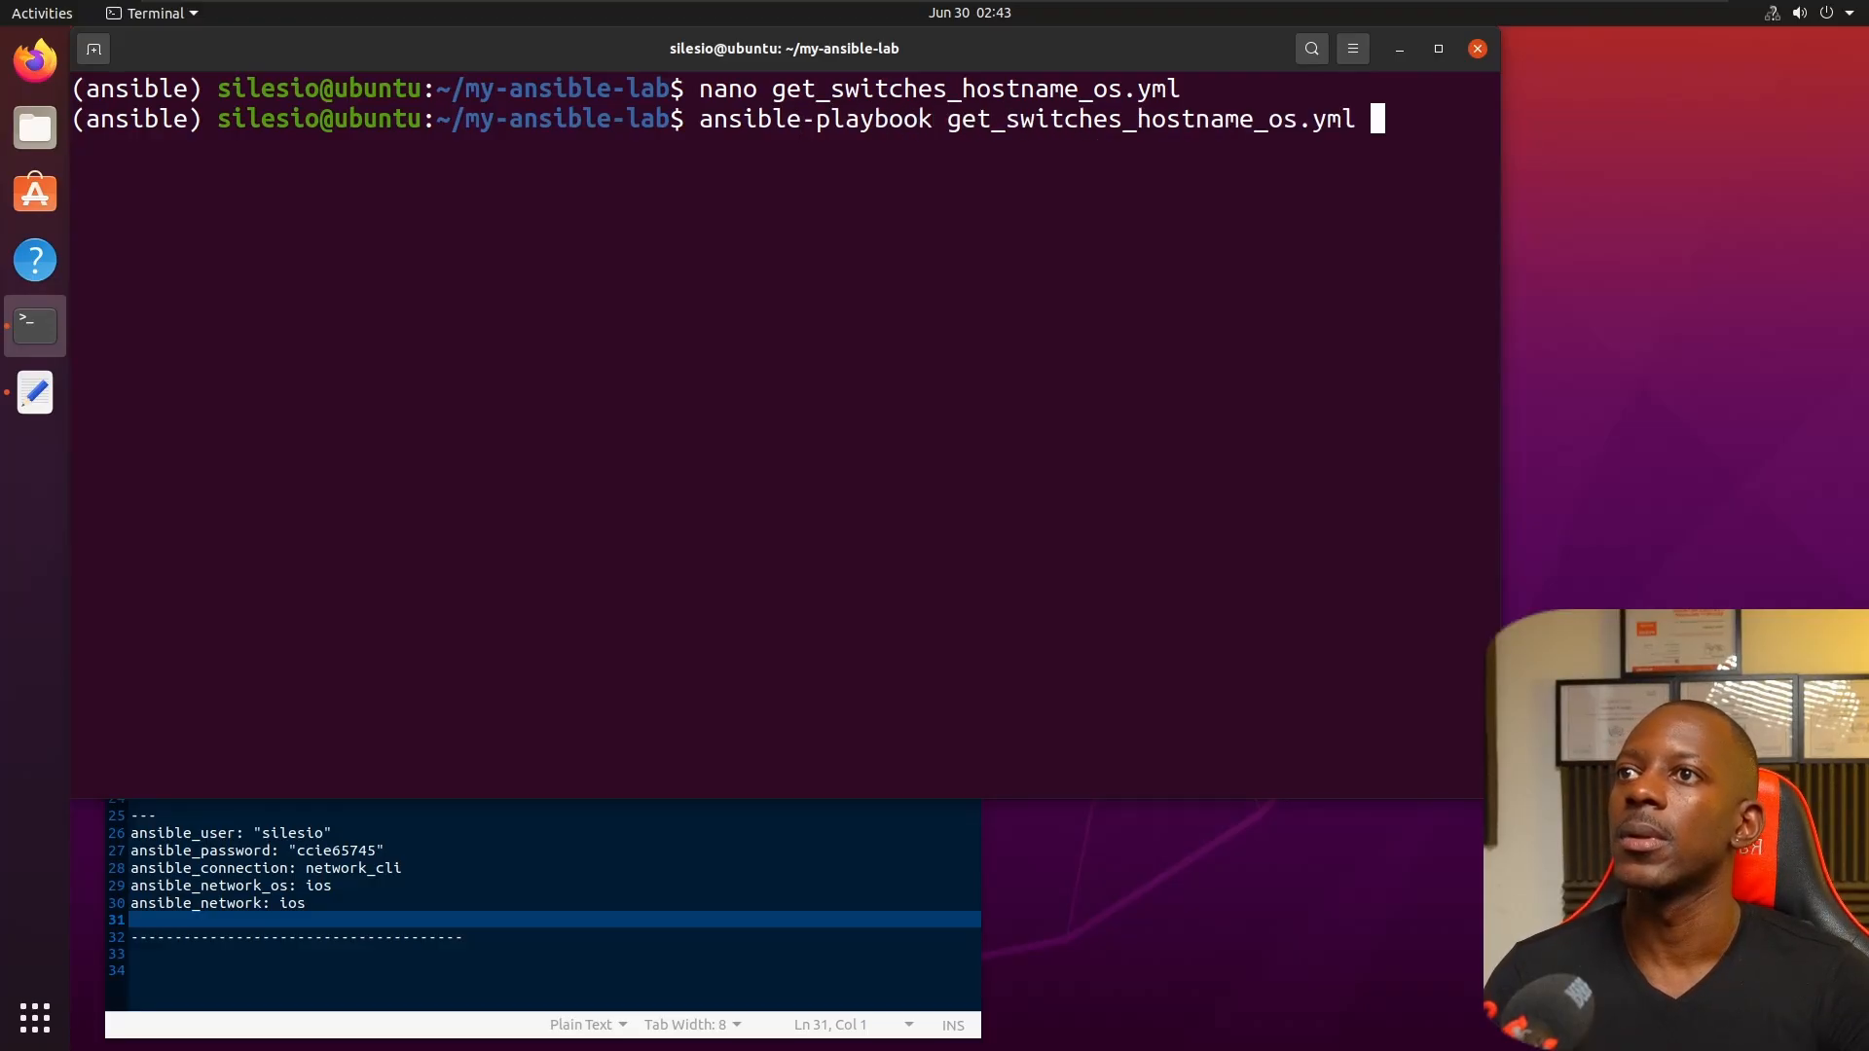
key("Return")
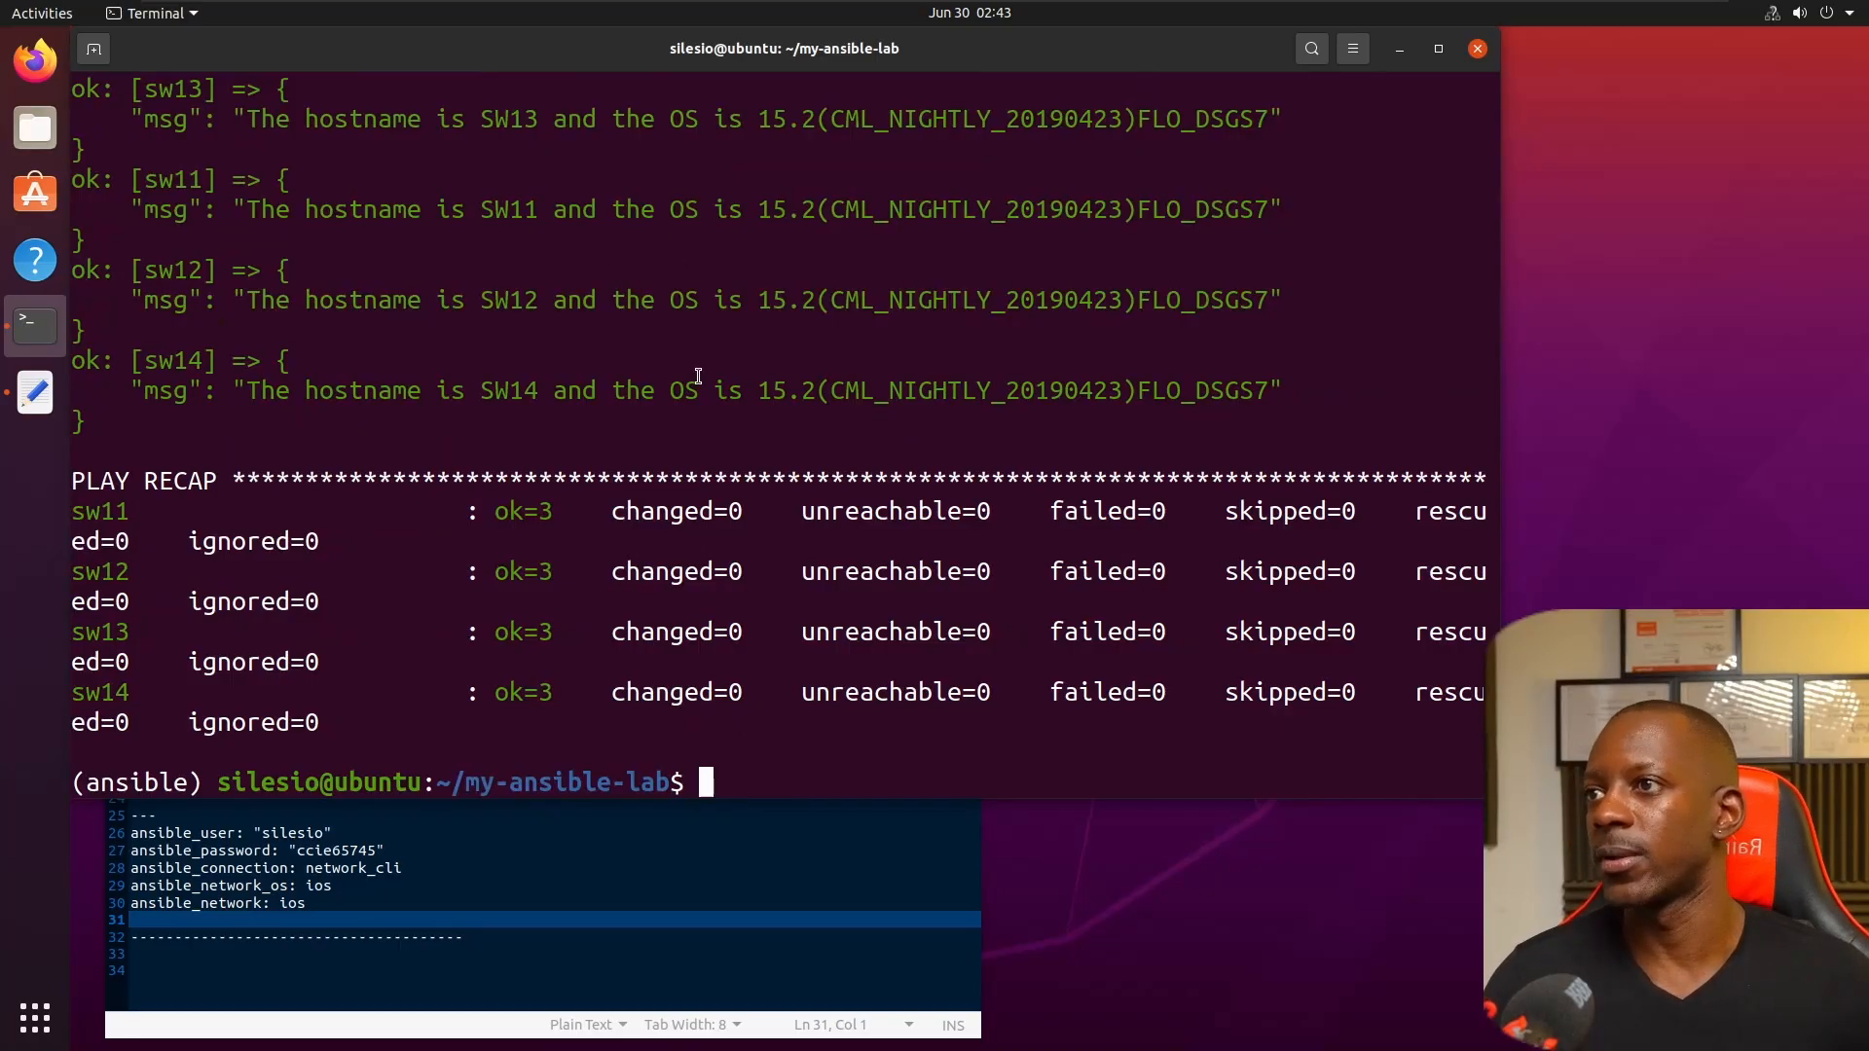
scroll("up", 3)
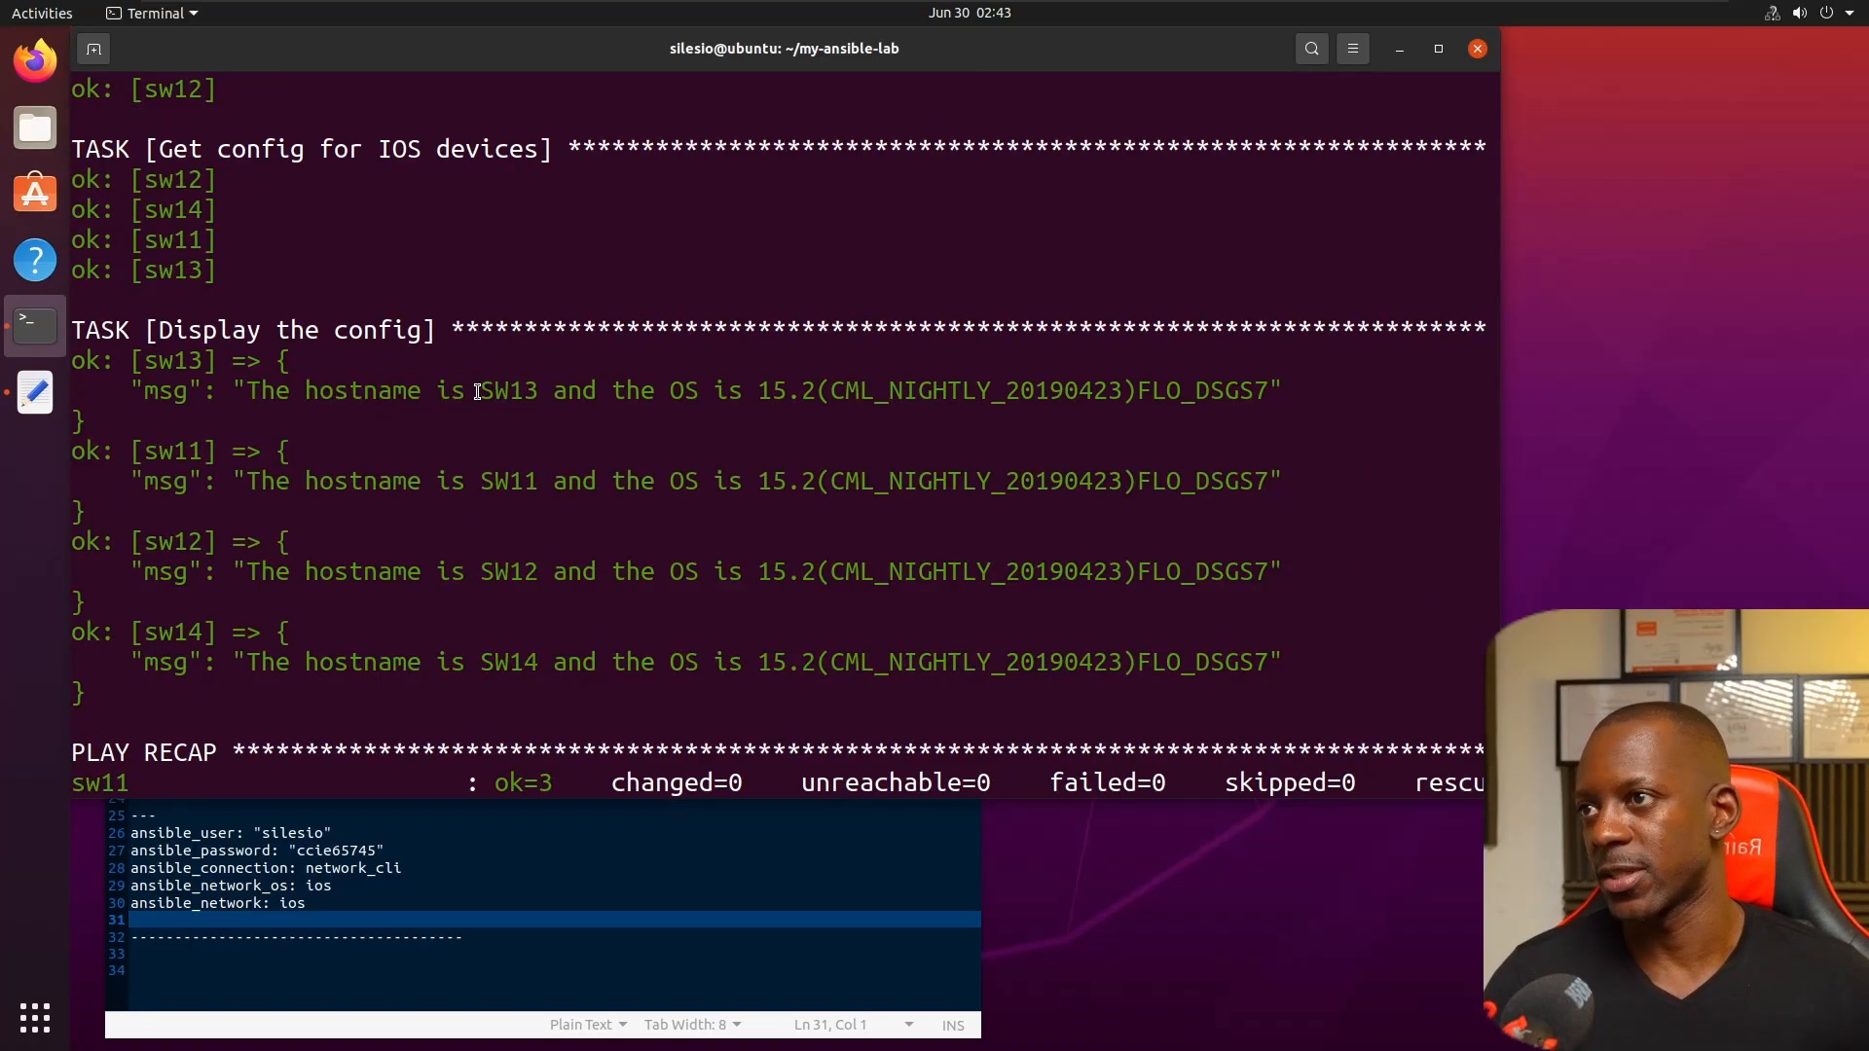
double_click(506, 390)
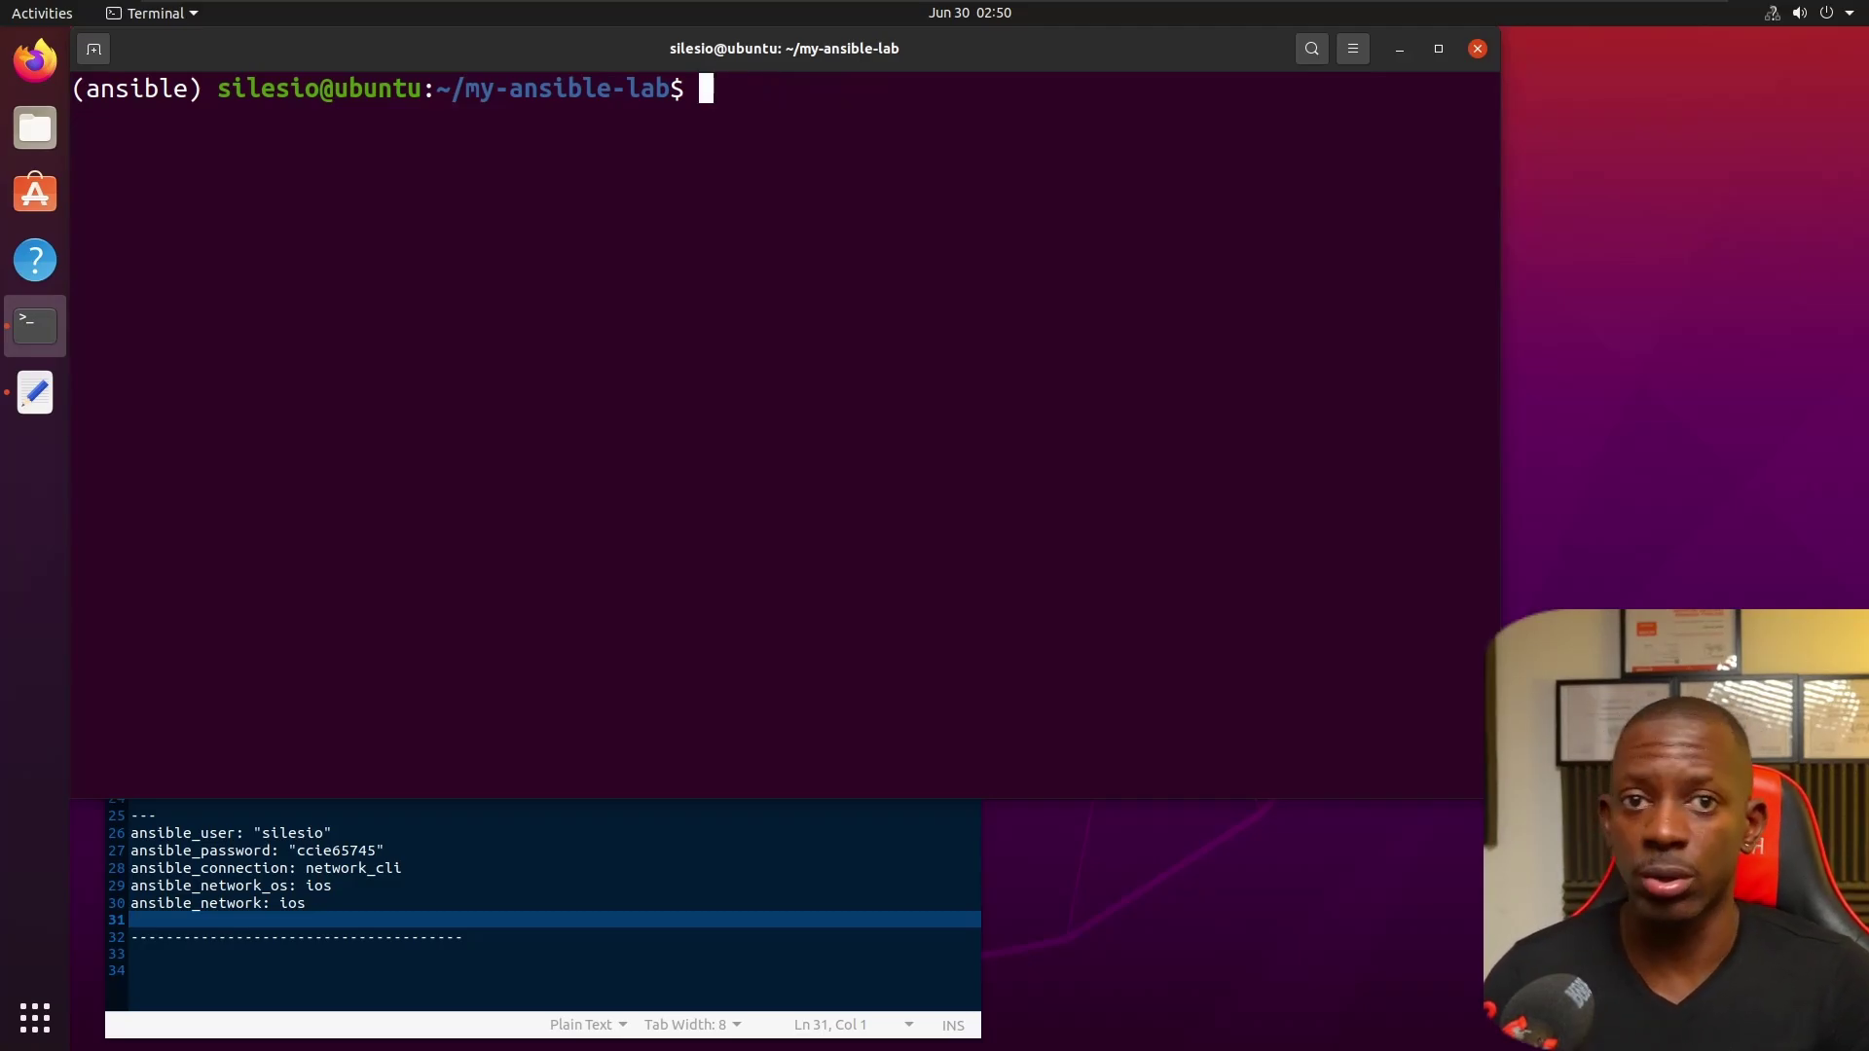
- Edit create_vlan.yml in nano
type("nano")
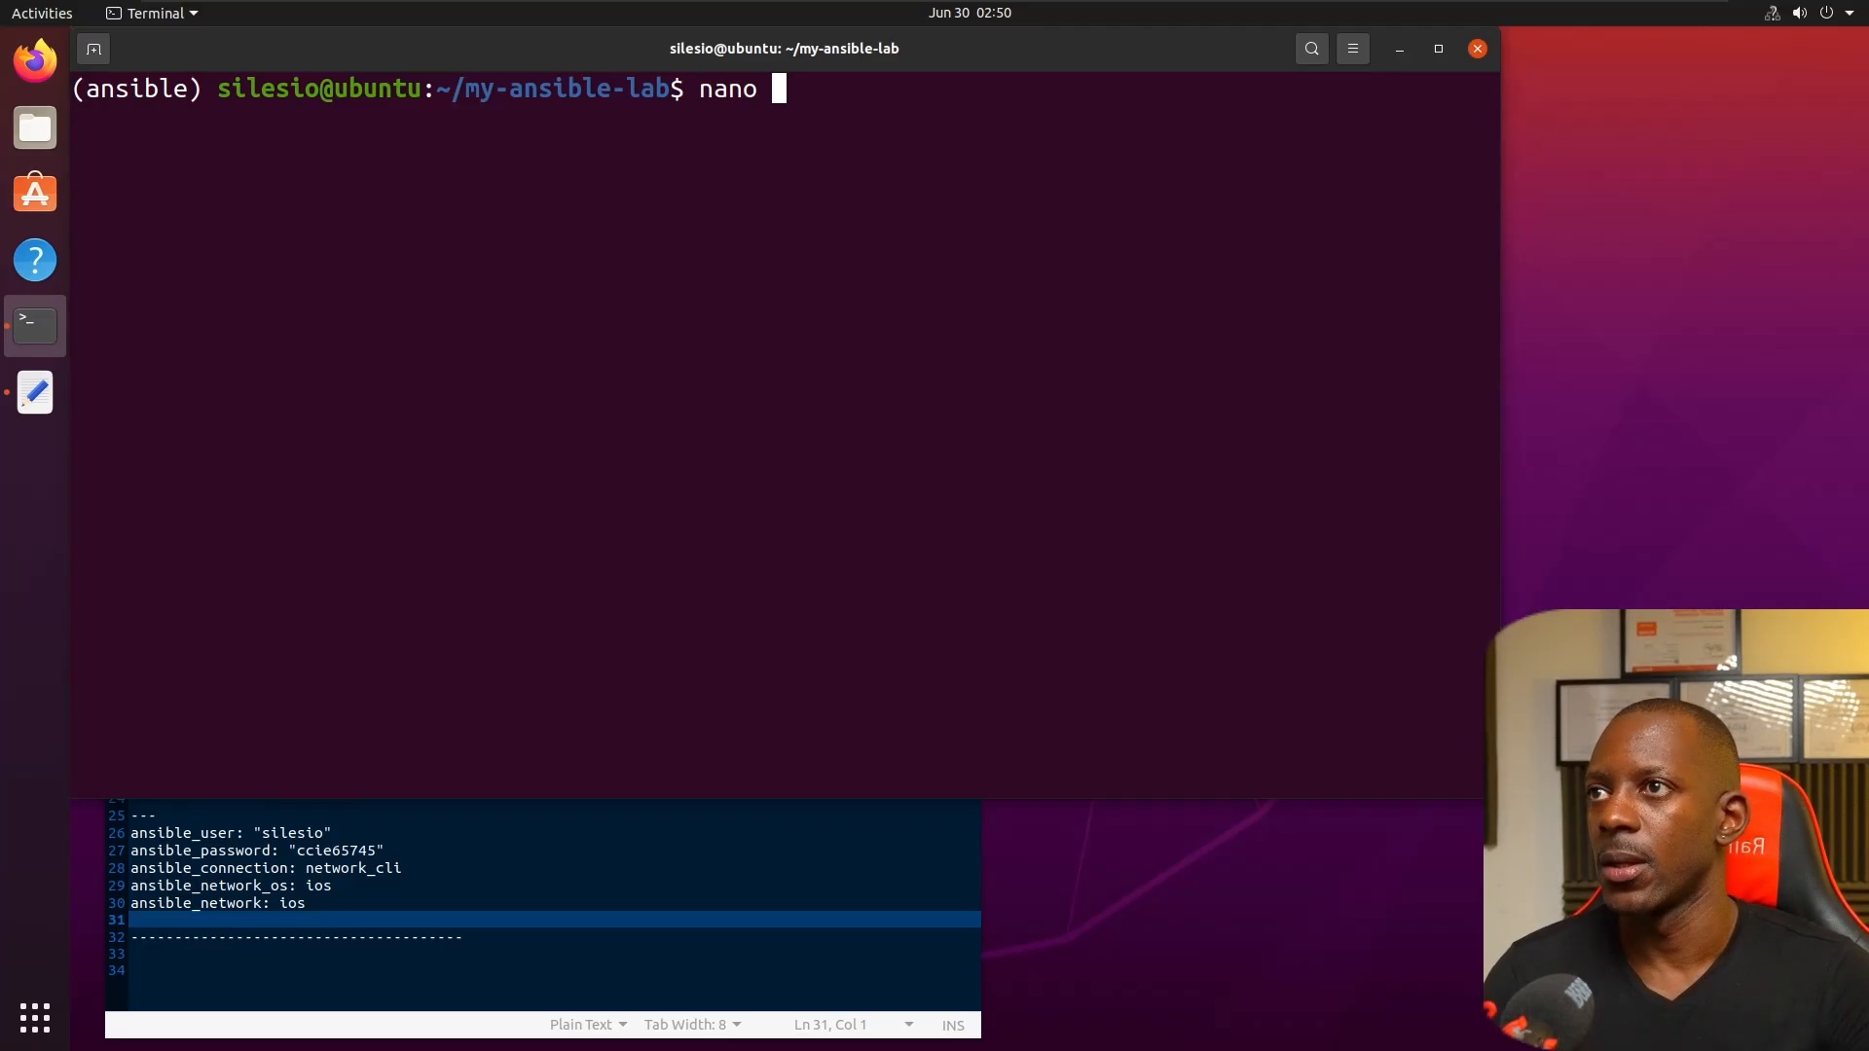
type("create")
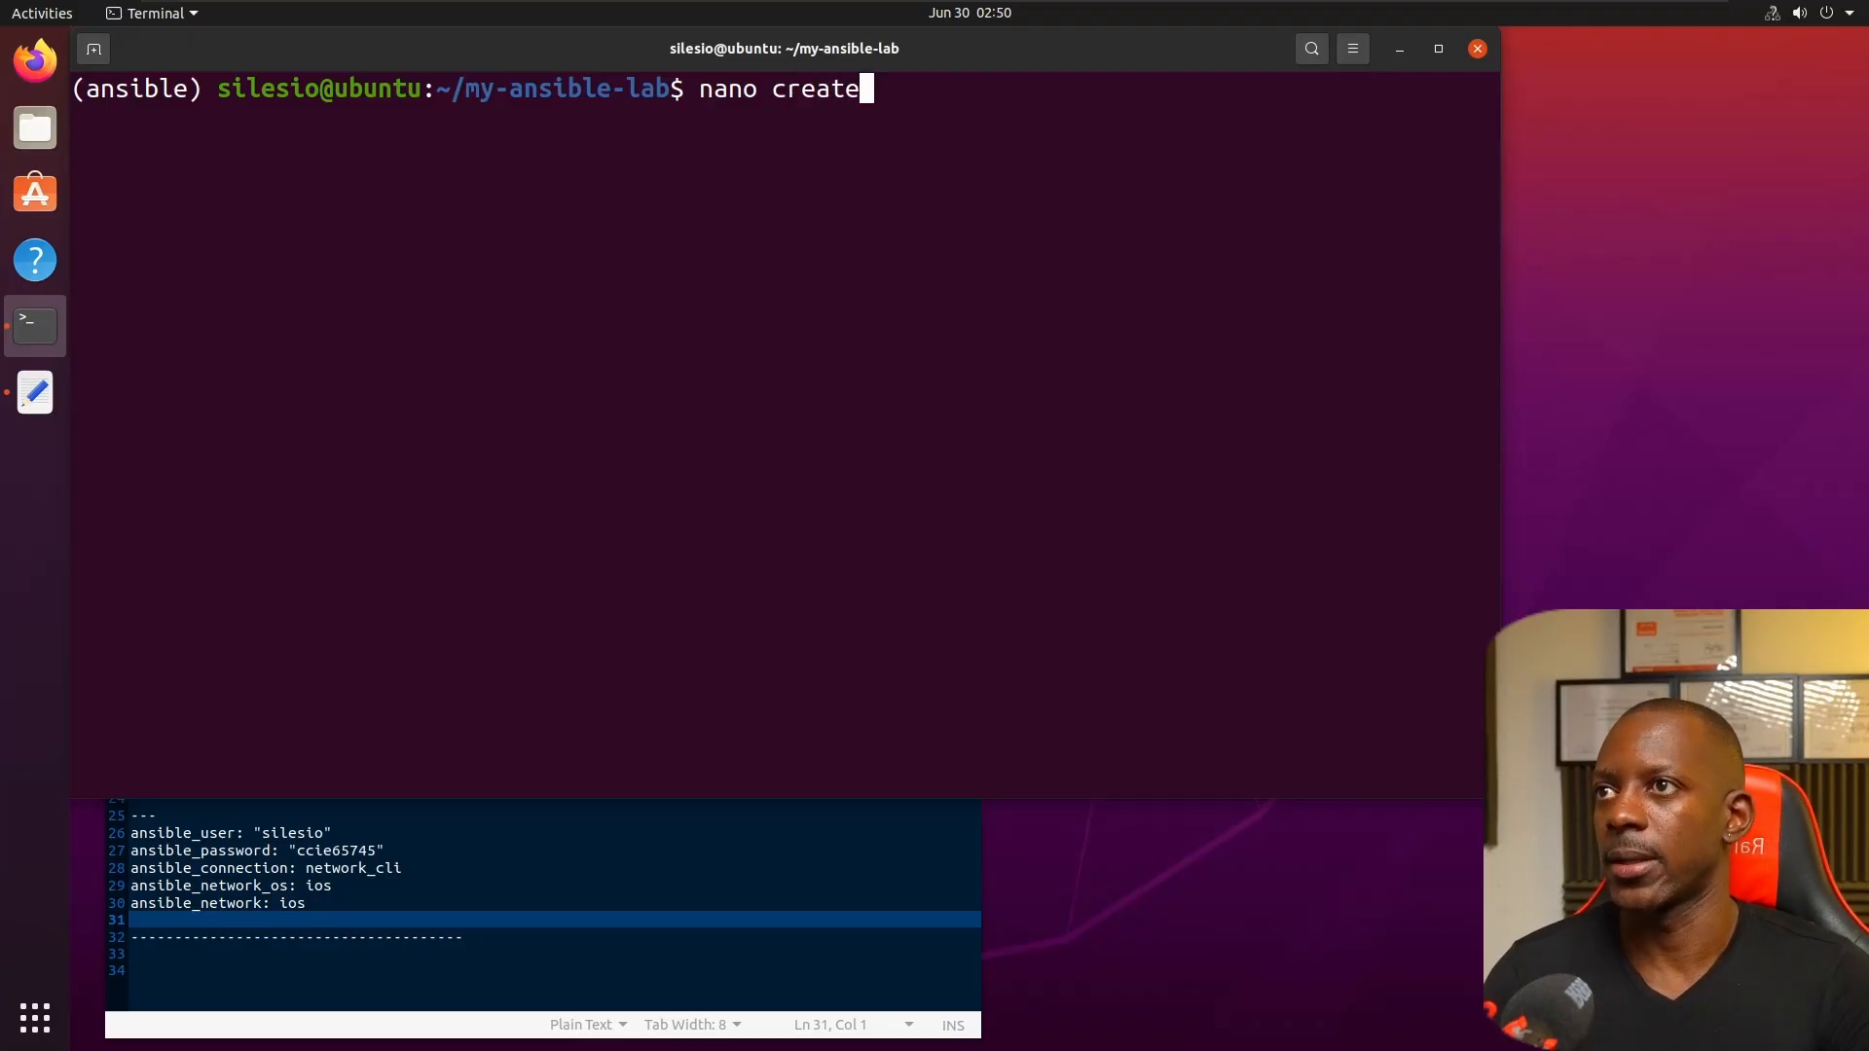
key("Backspace")
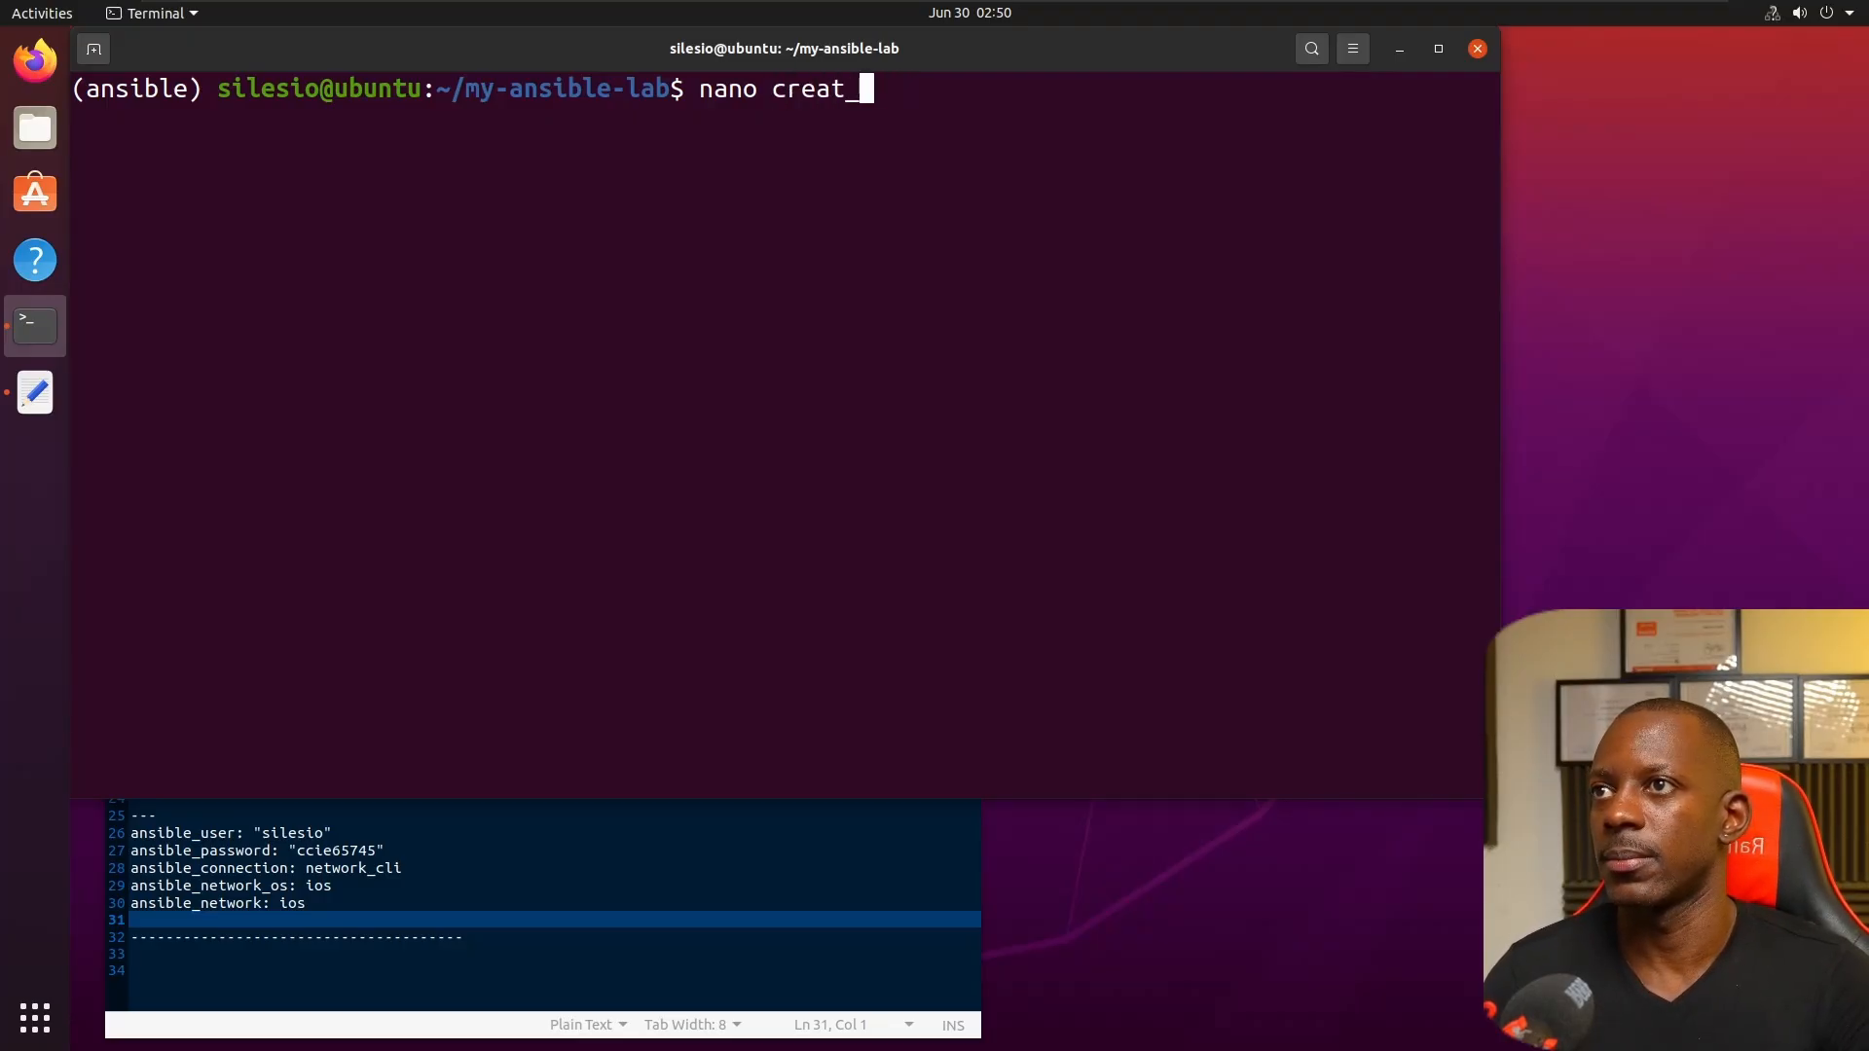
type("e_vlan.yml")
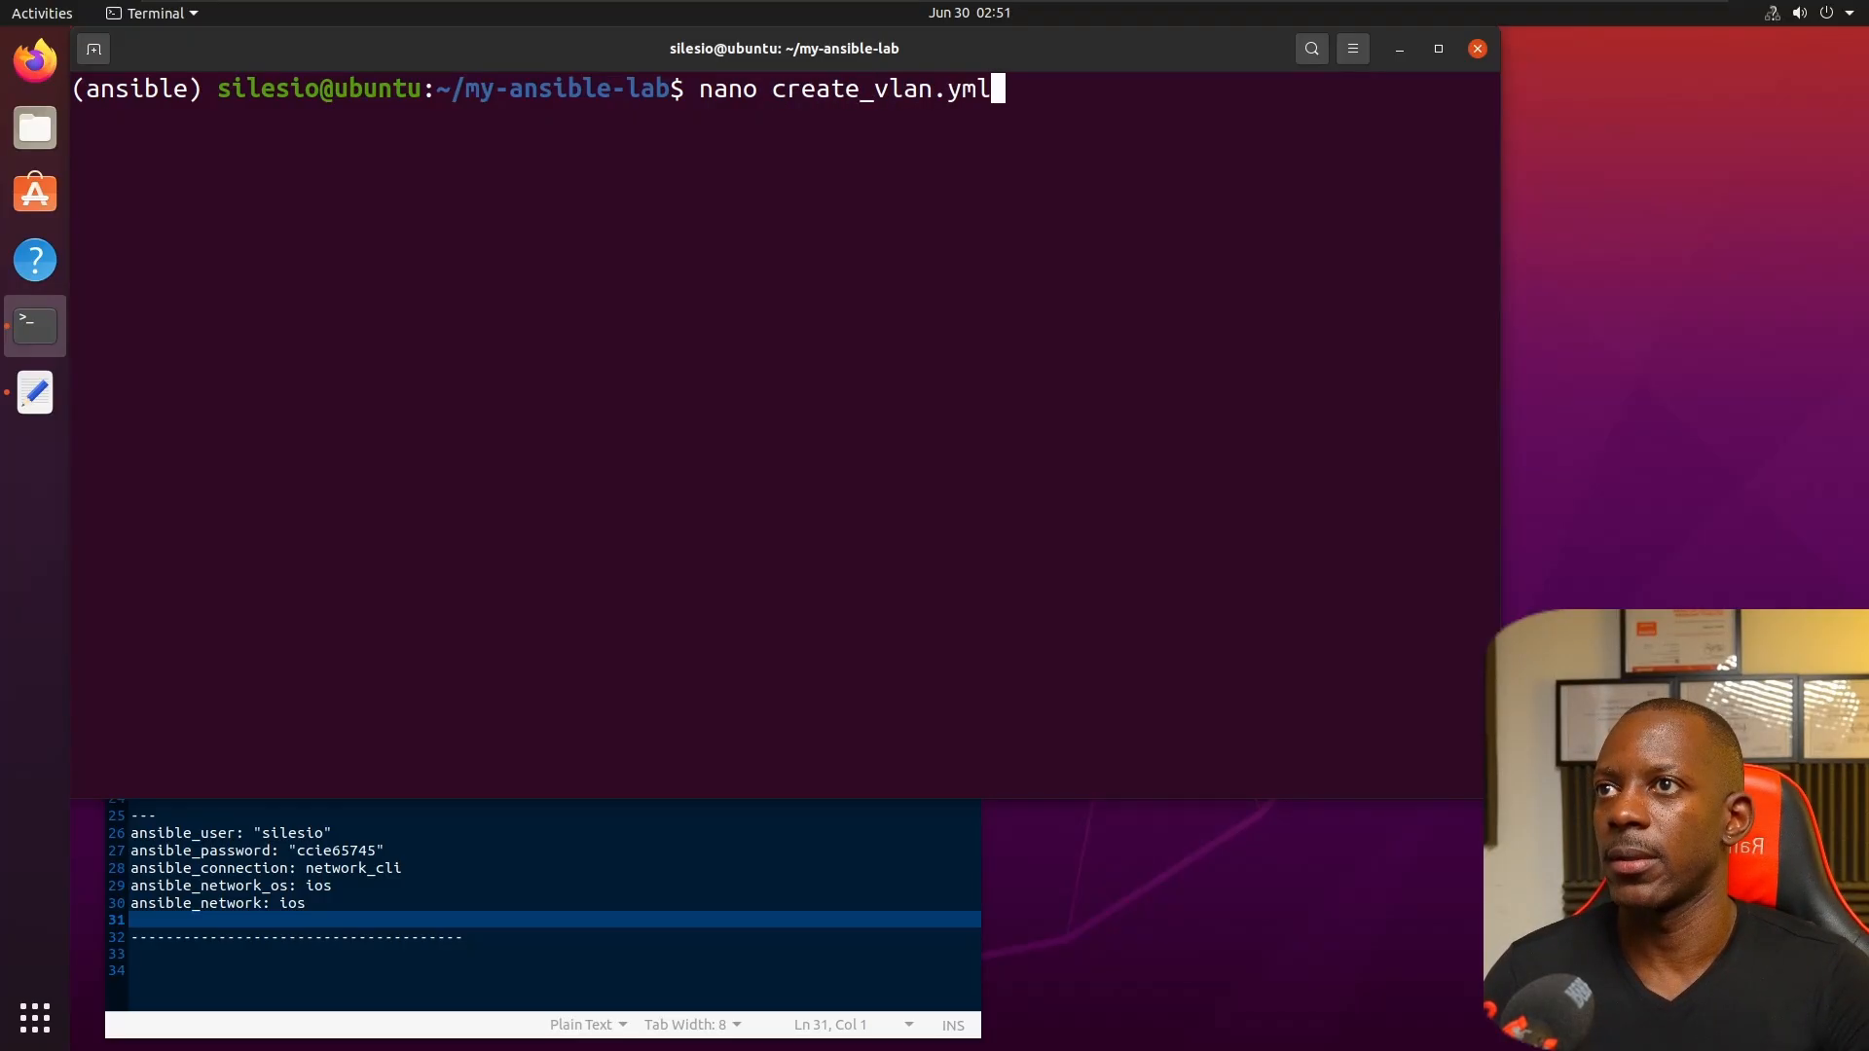
key("Return")
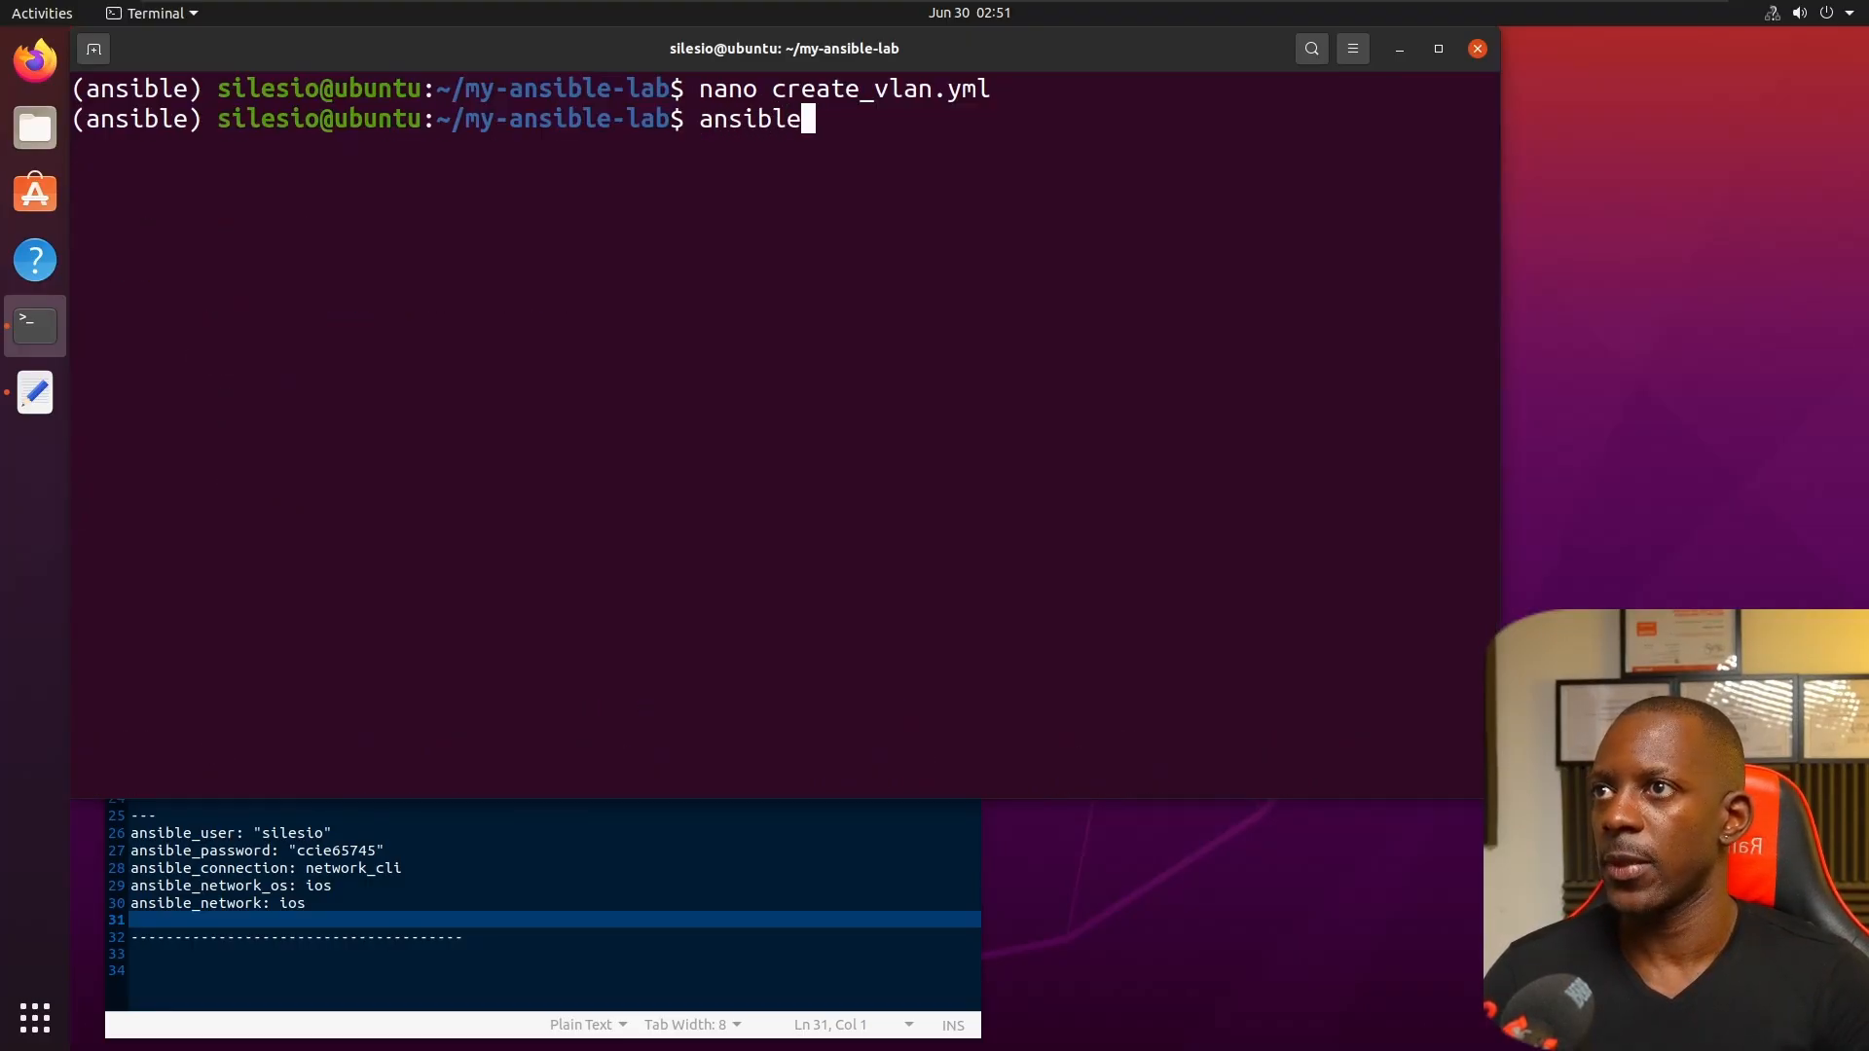
- Enter the ansible-playbook command with the create_vlan playbook name auto-completed
type("-play")
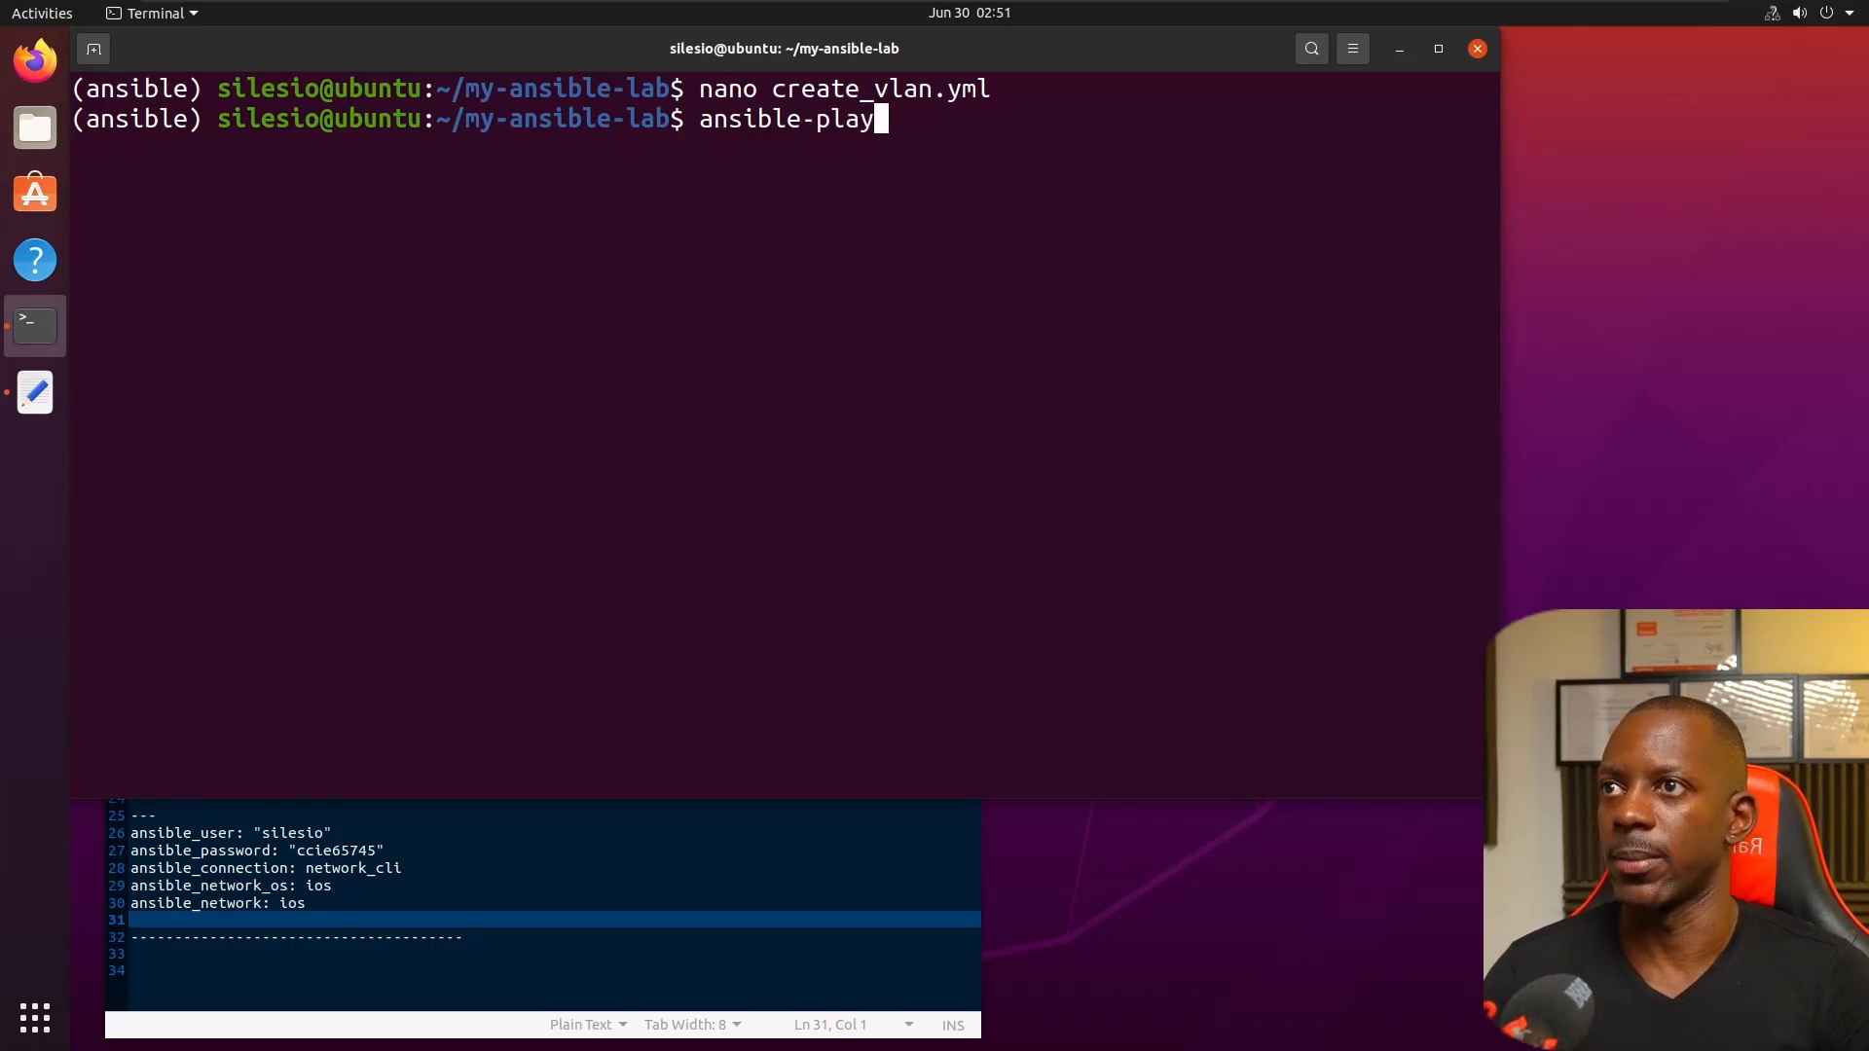
type("book c")
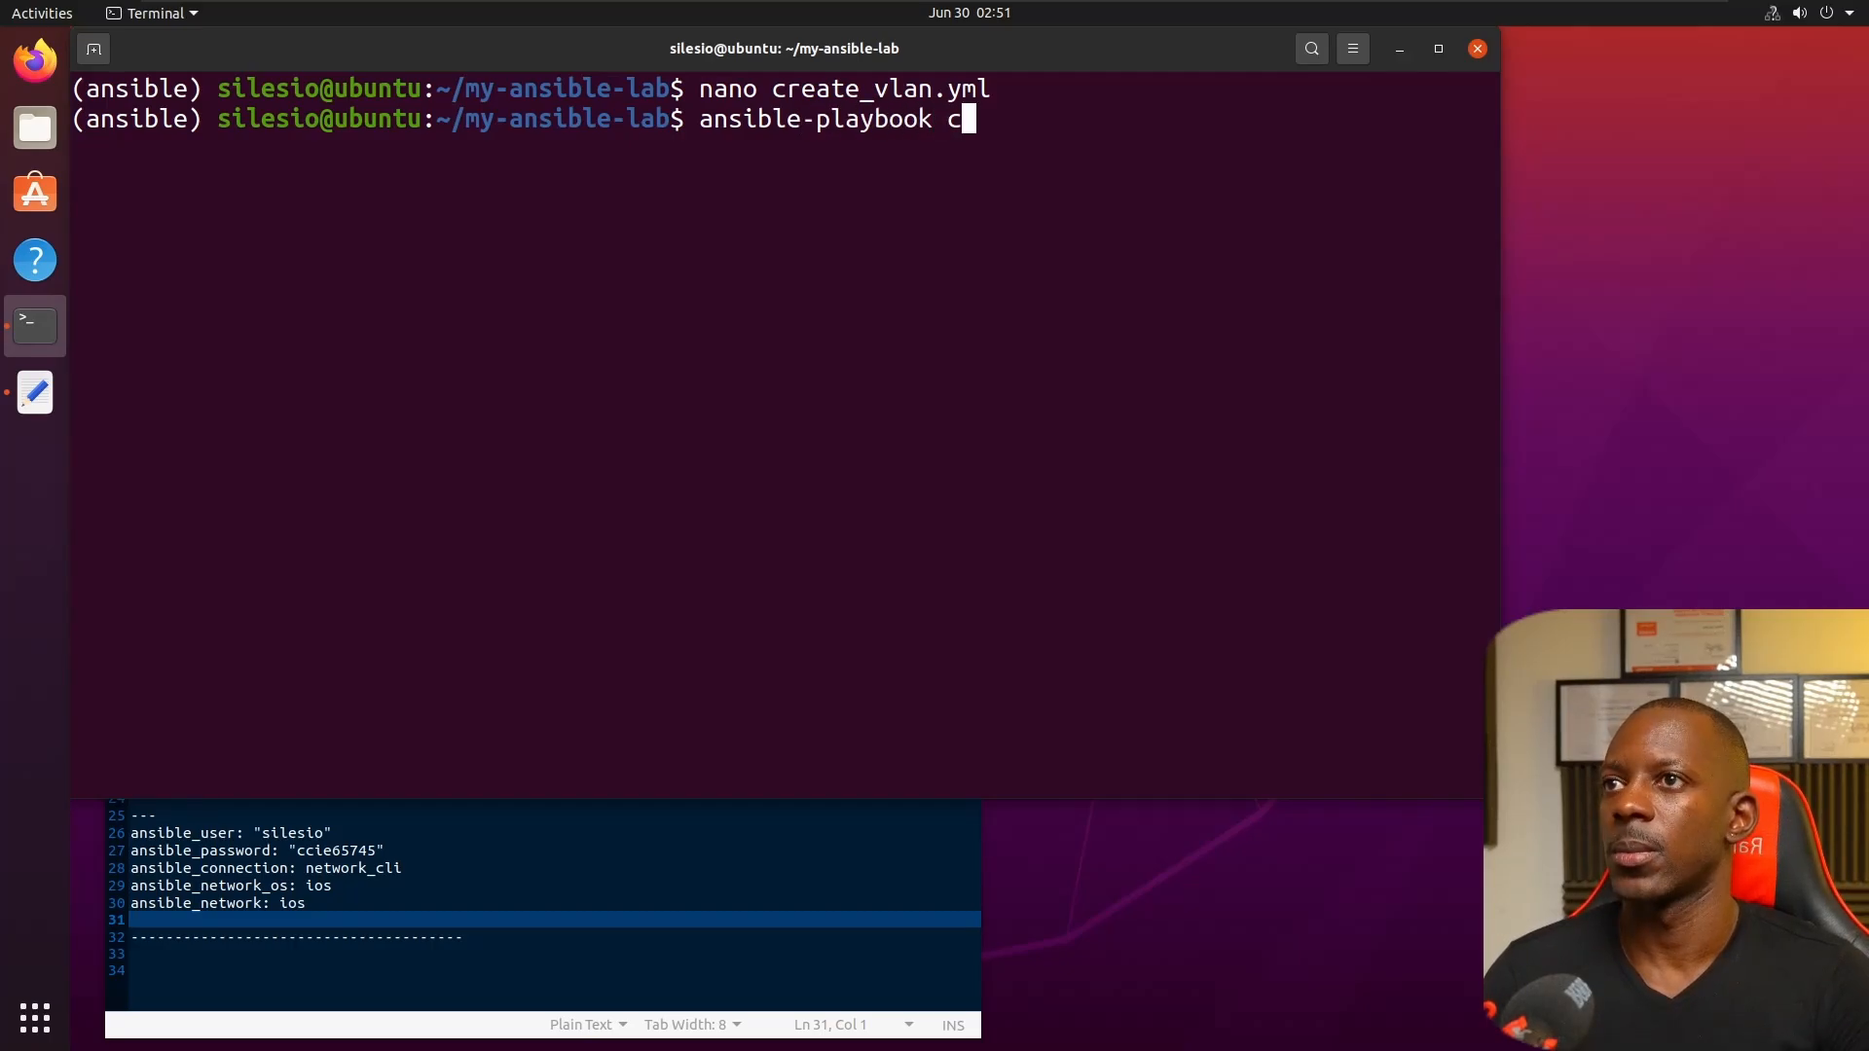
key("Return")
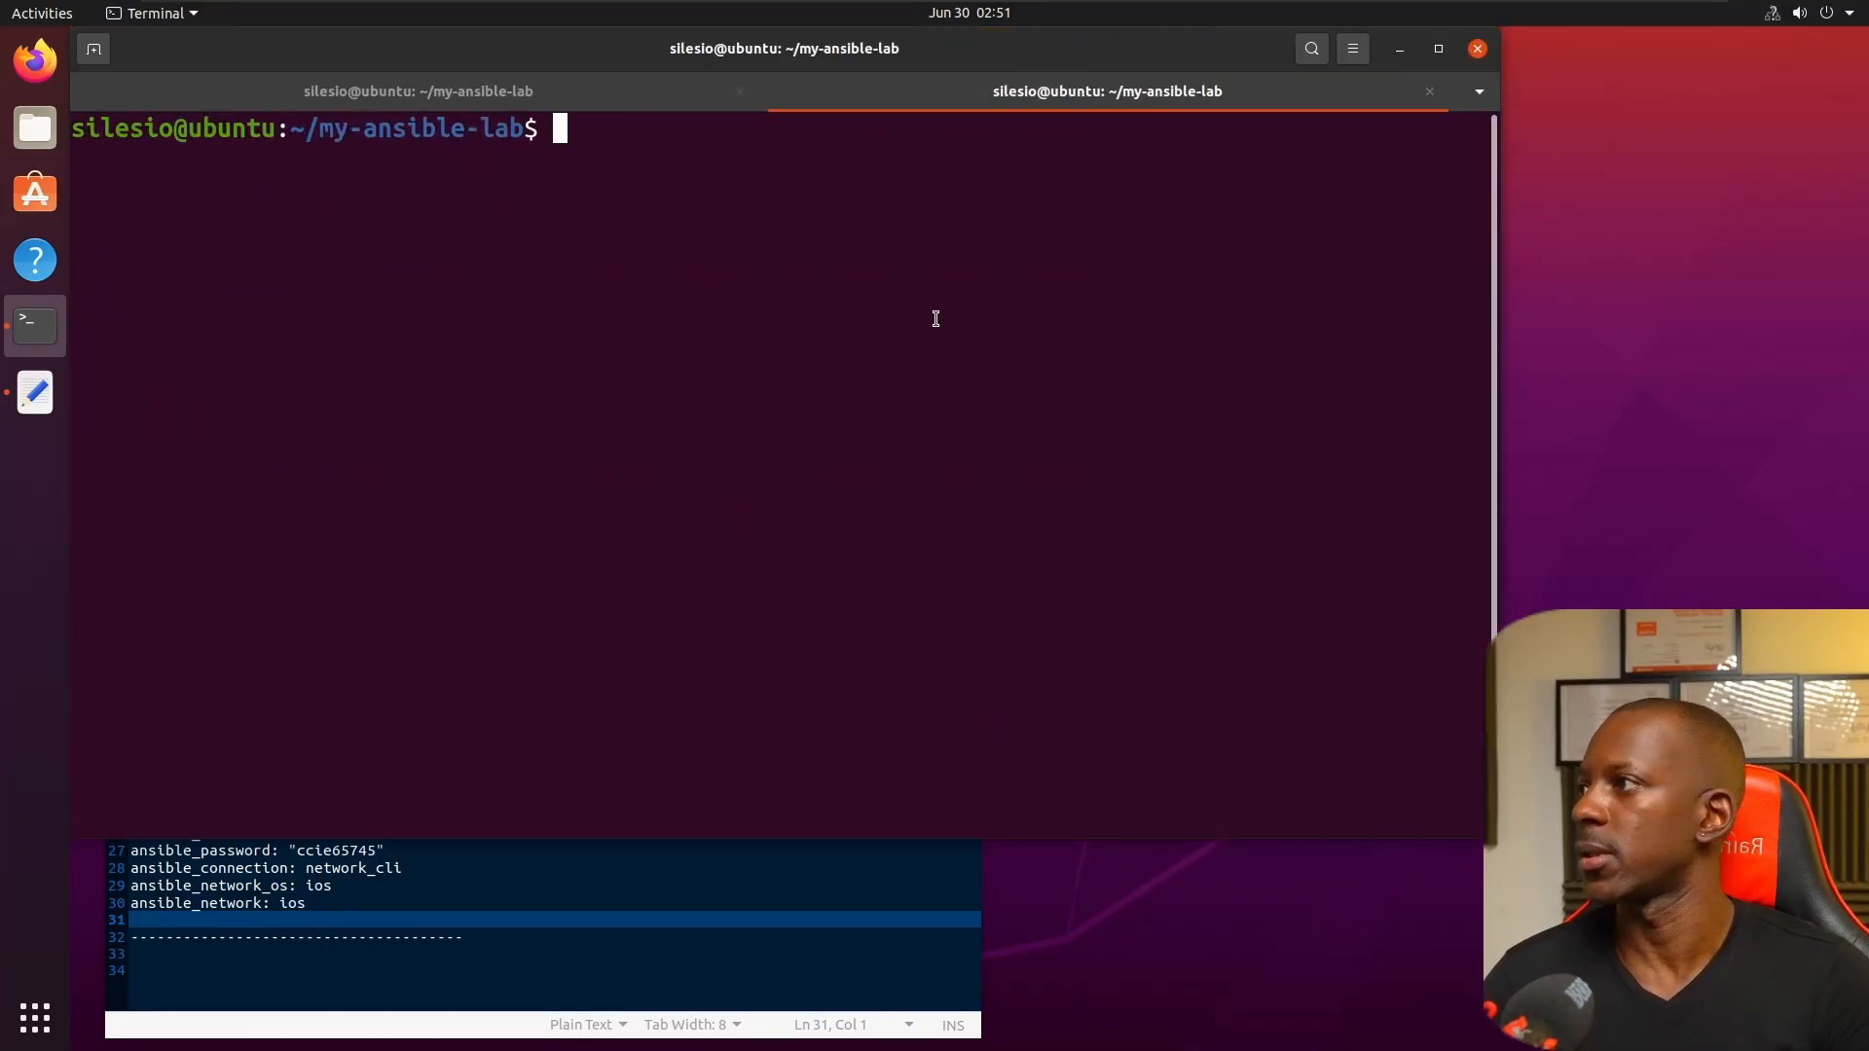
- From the second tab, SSH as silesio to the switch at 192.168.43.6x
type("ssh si")
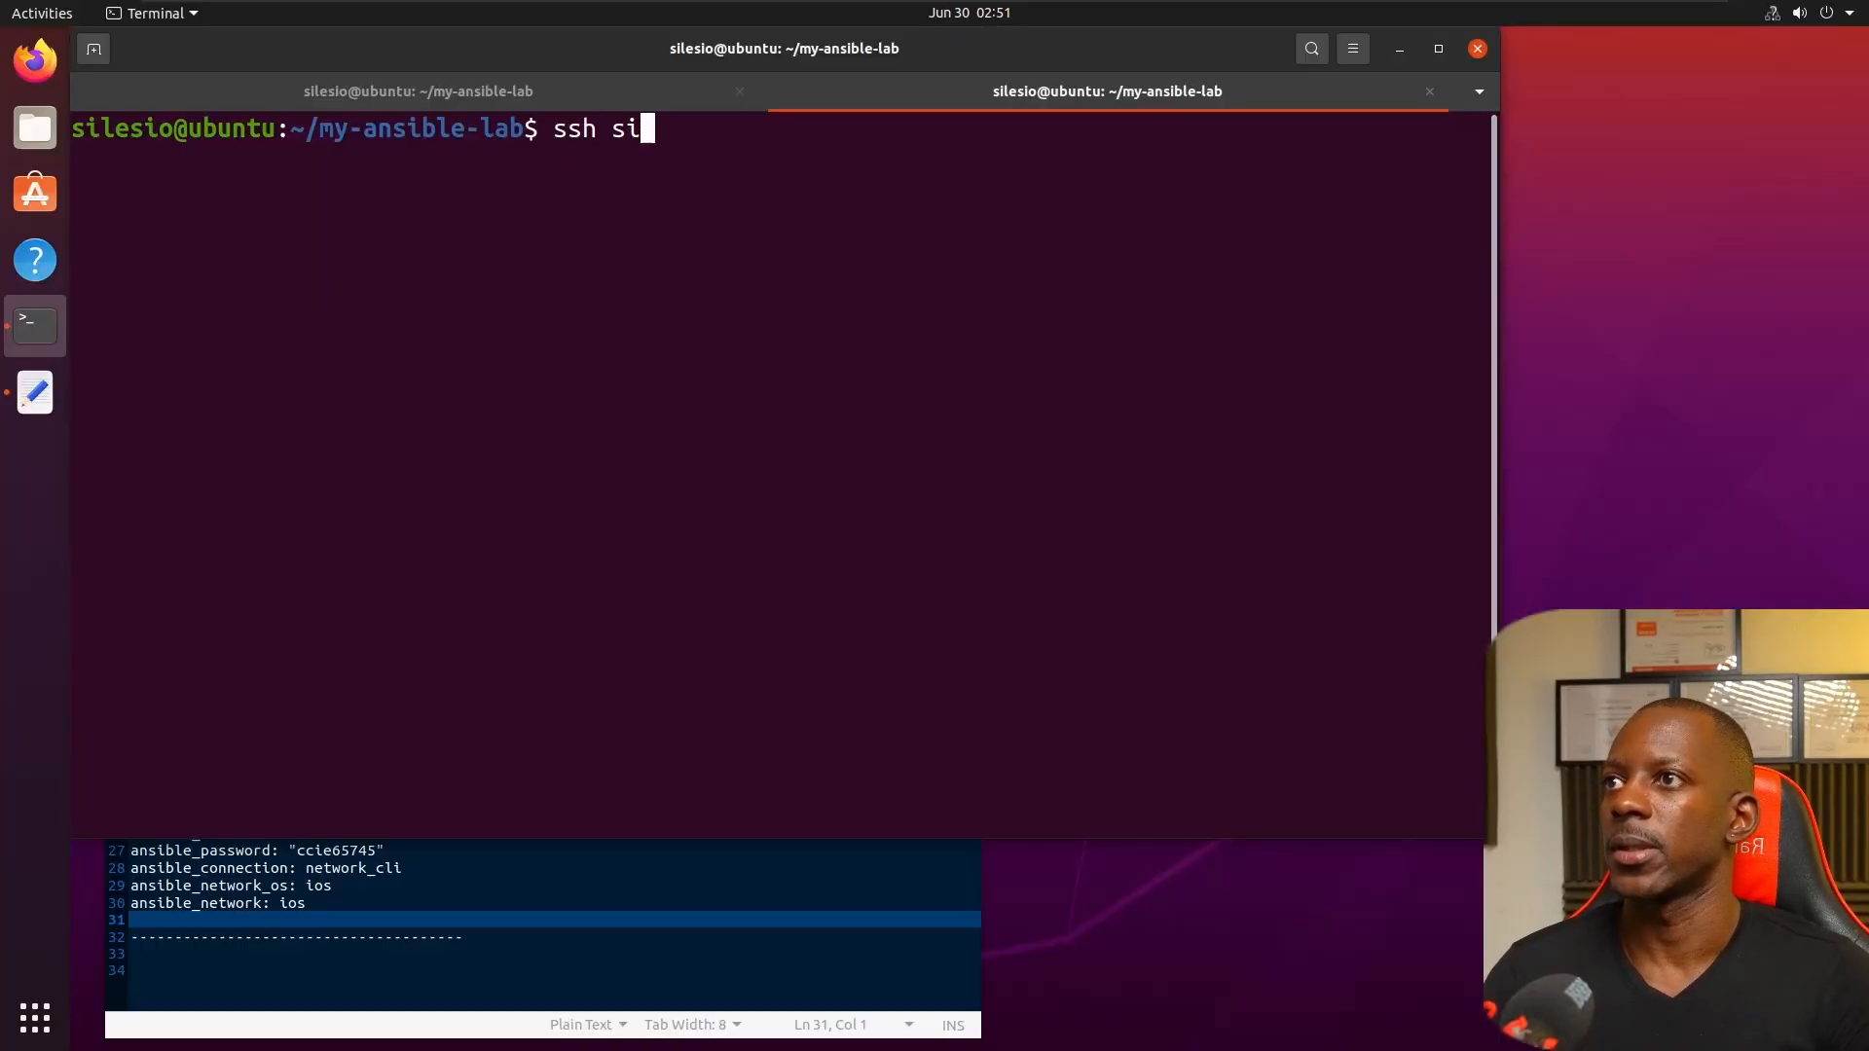
type("lesio@192.168")
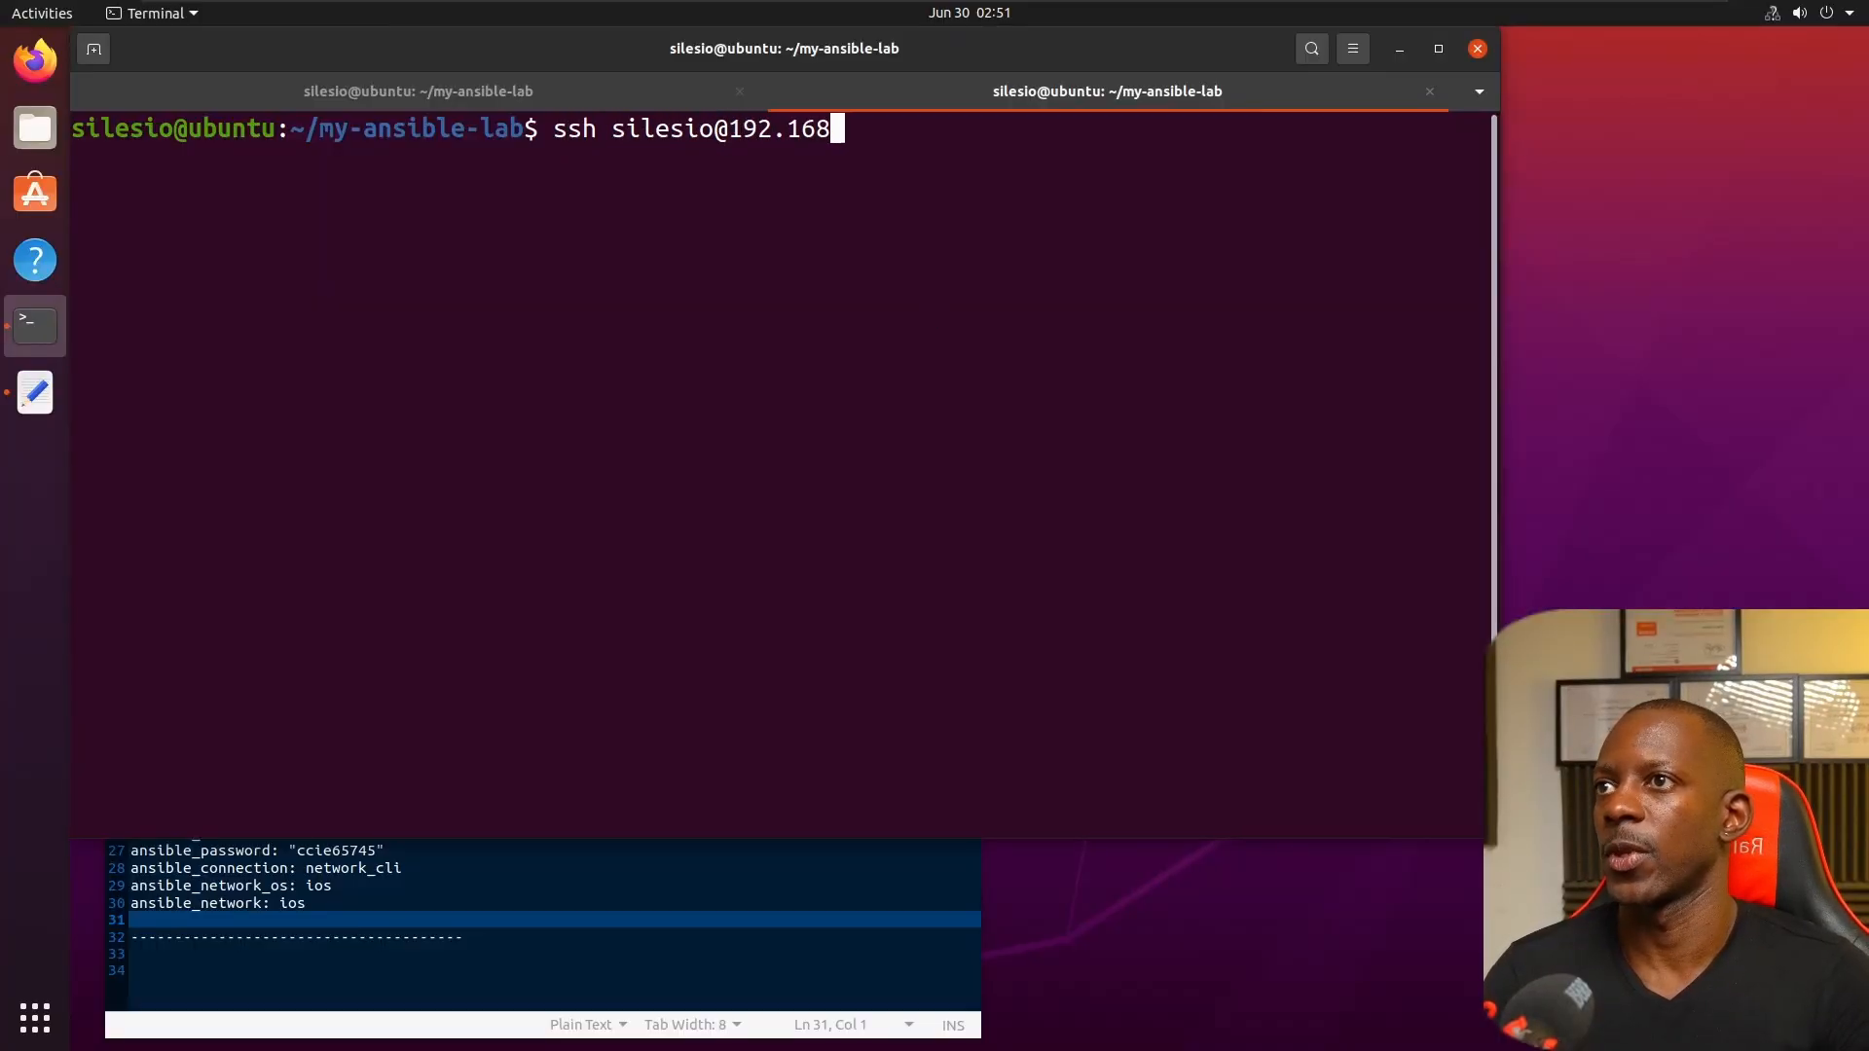
type(".4")
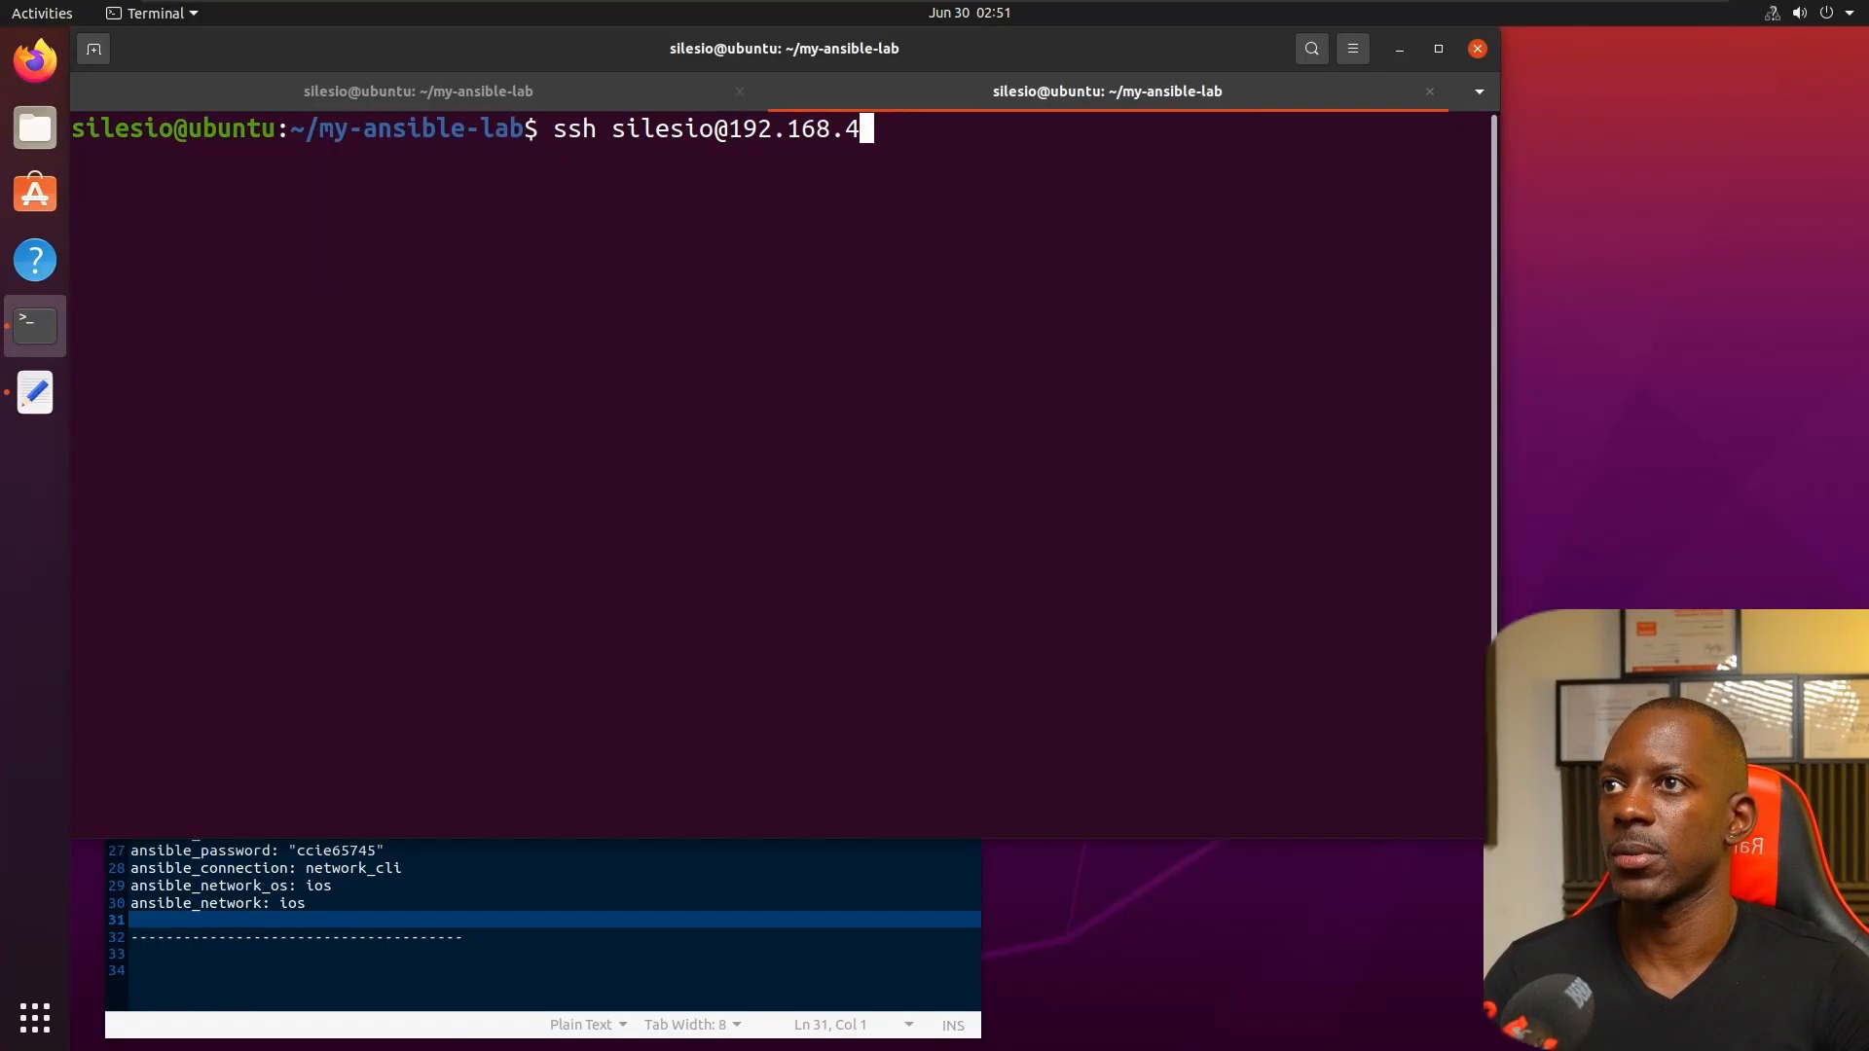
type("3.6")
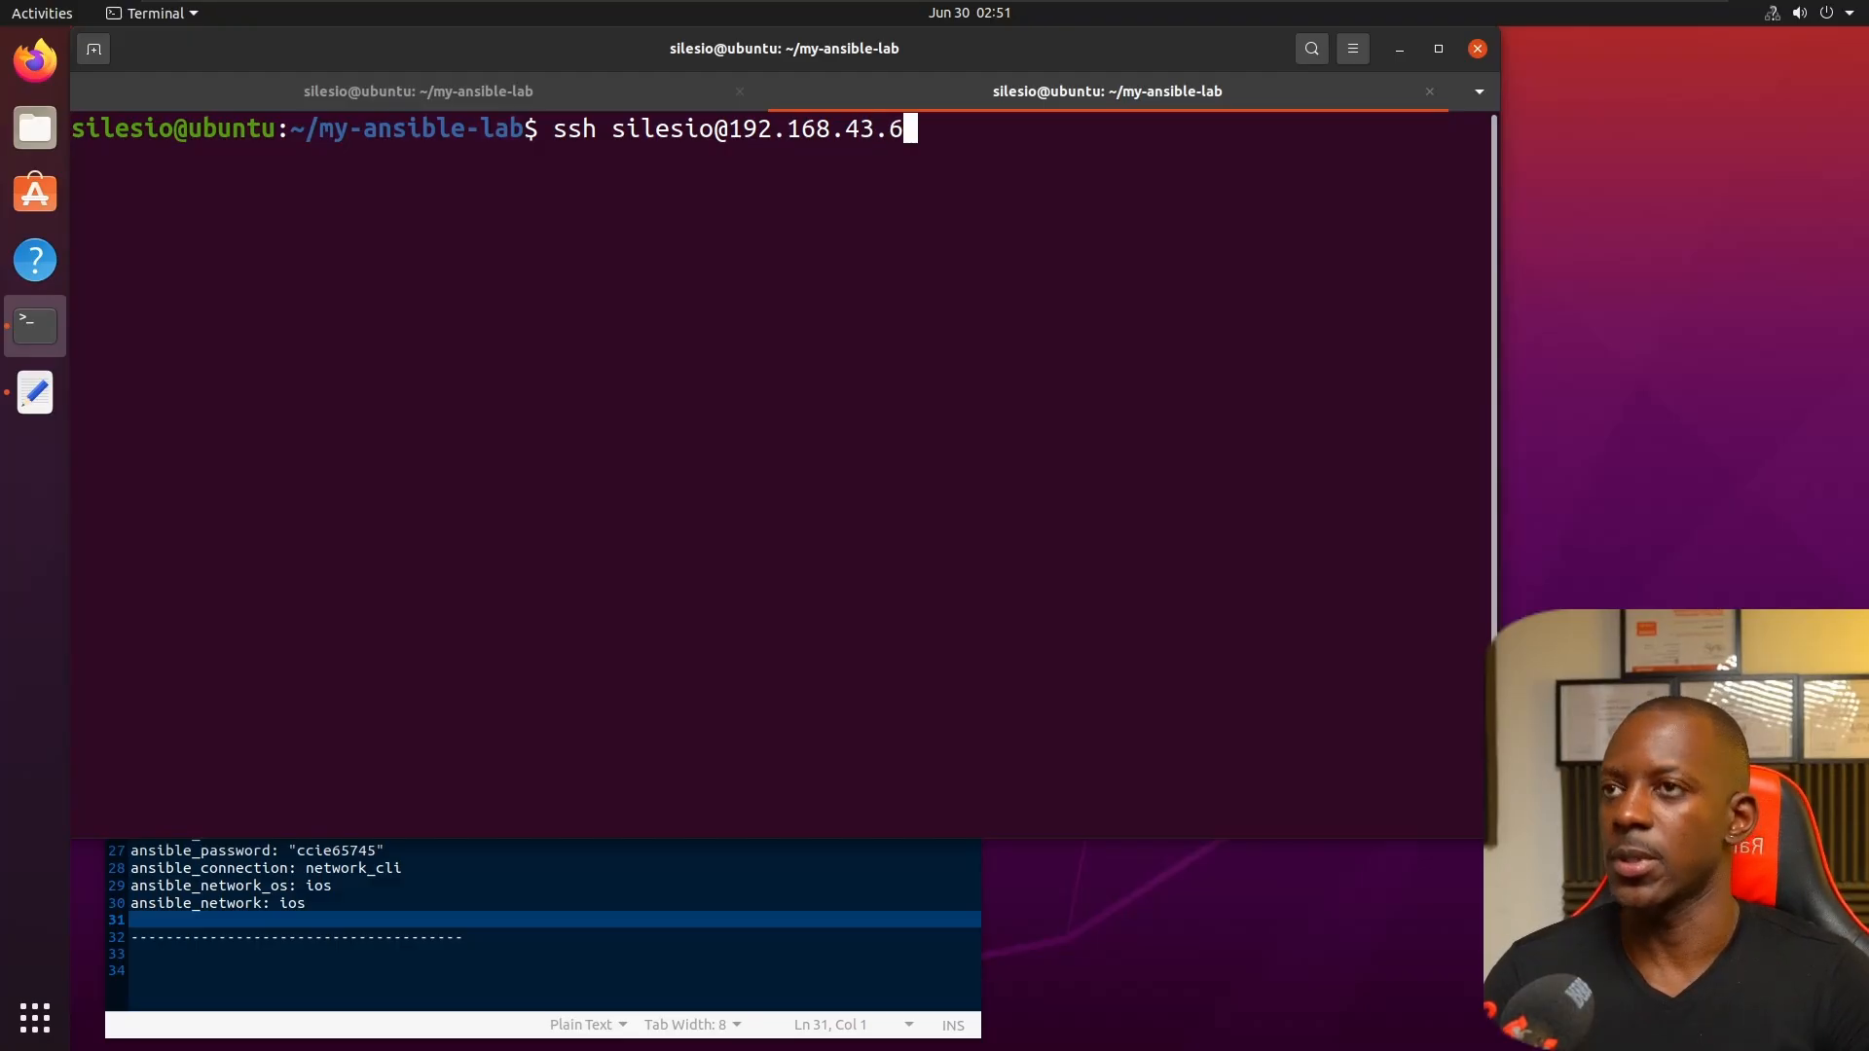
key("Return")
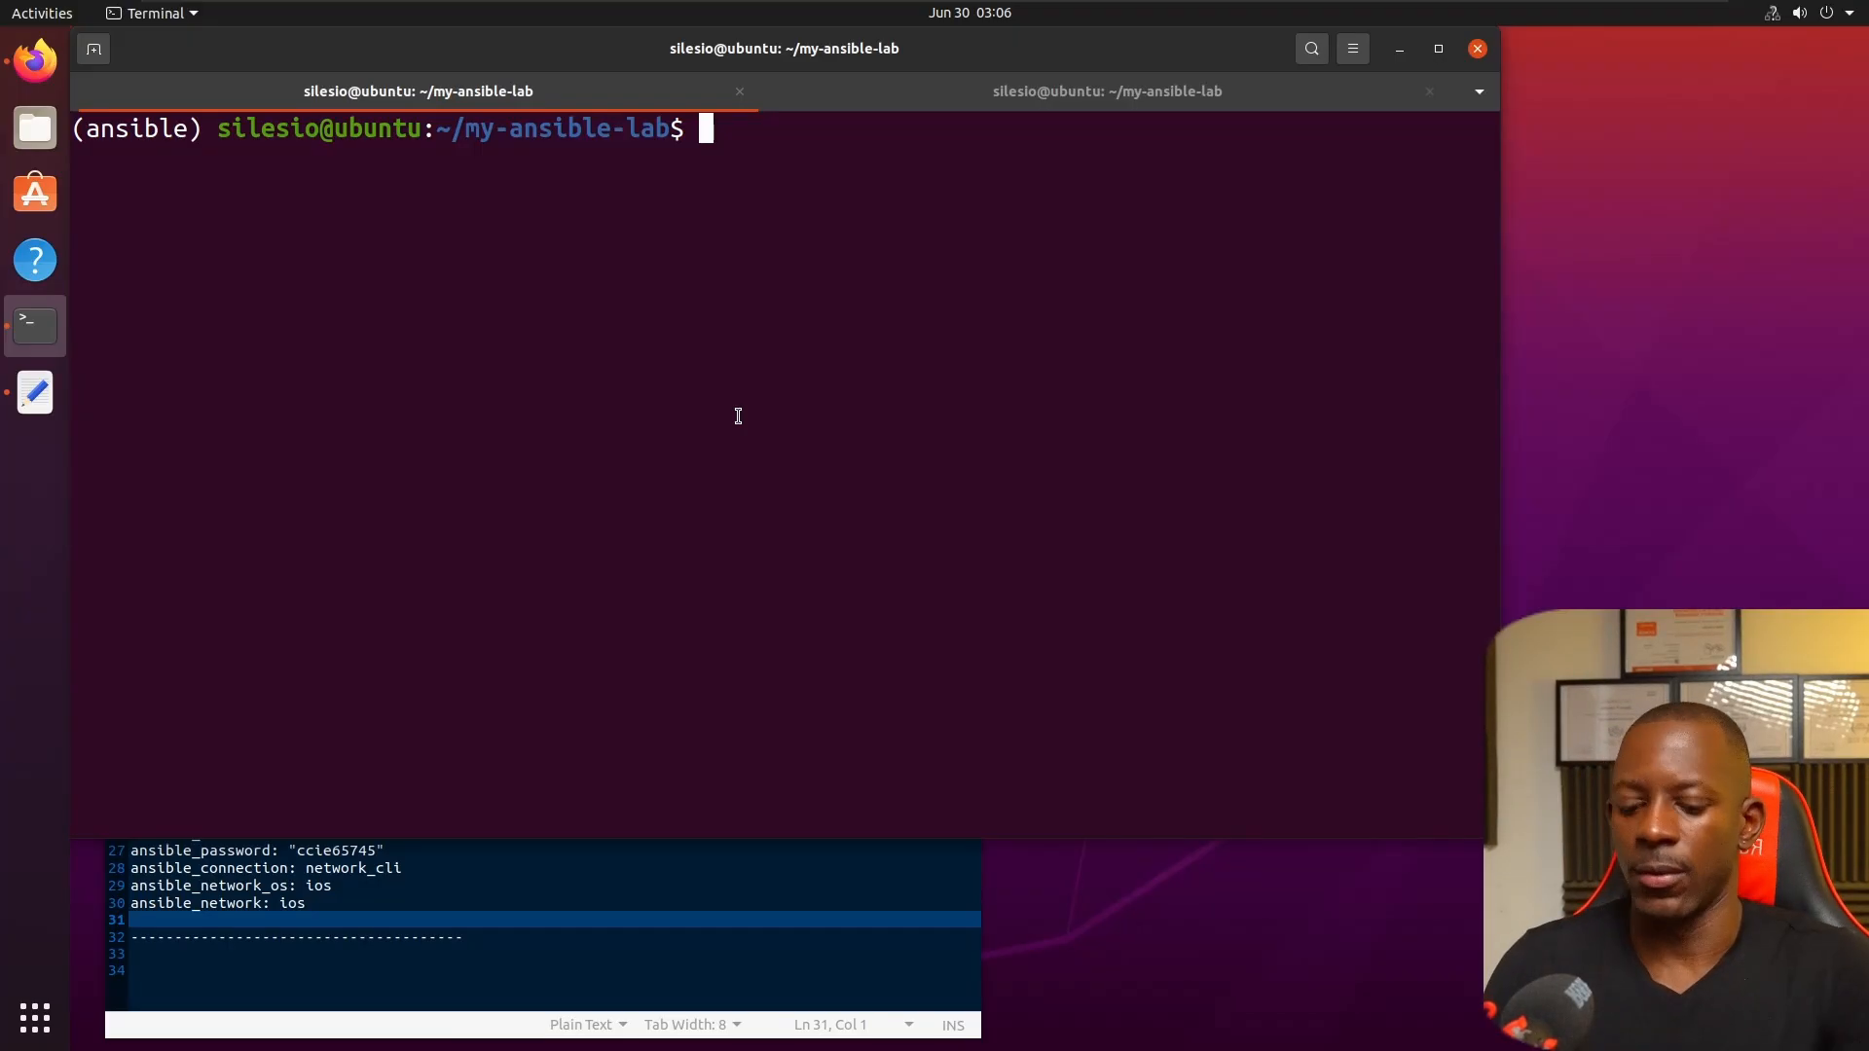
- Write assign_ip_to_vlan.yml in nano with sw11 VLAN 10 and 20 IP addresses, then exit
type("nano")
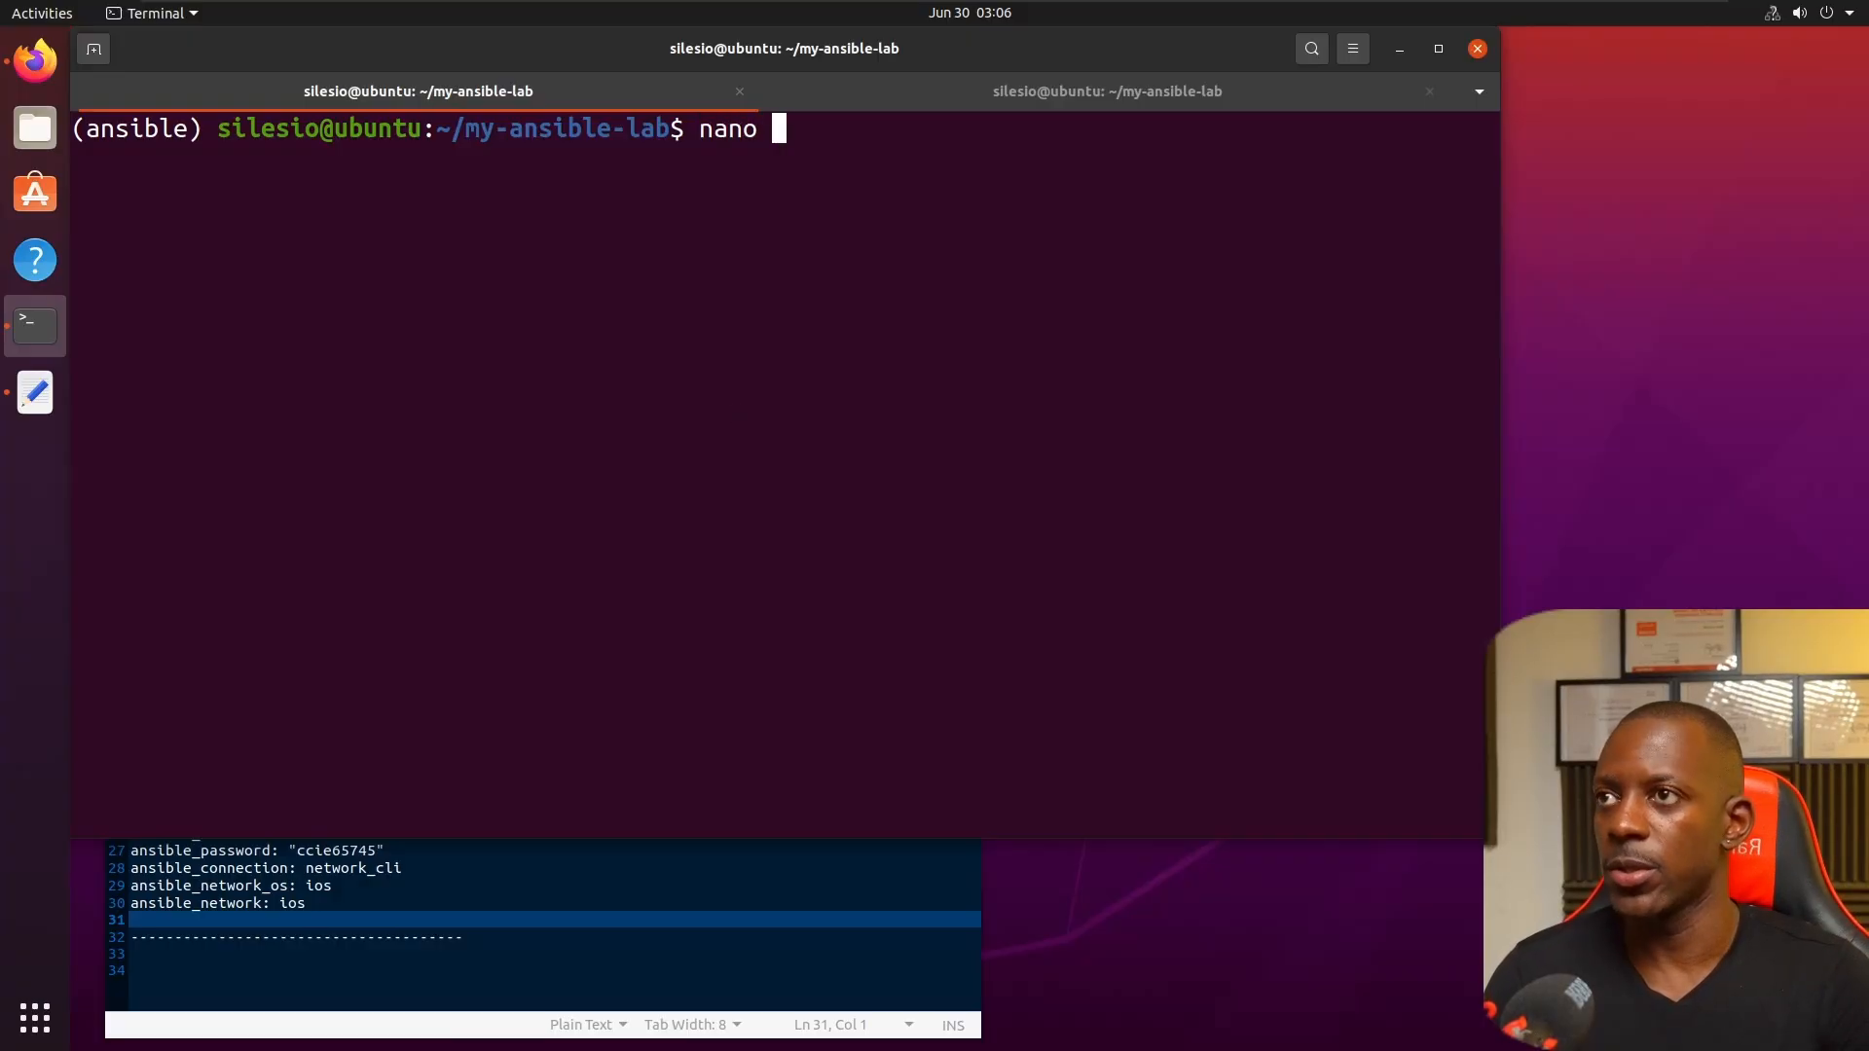
type("assig")
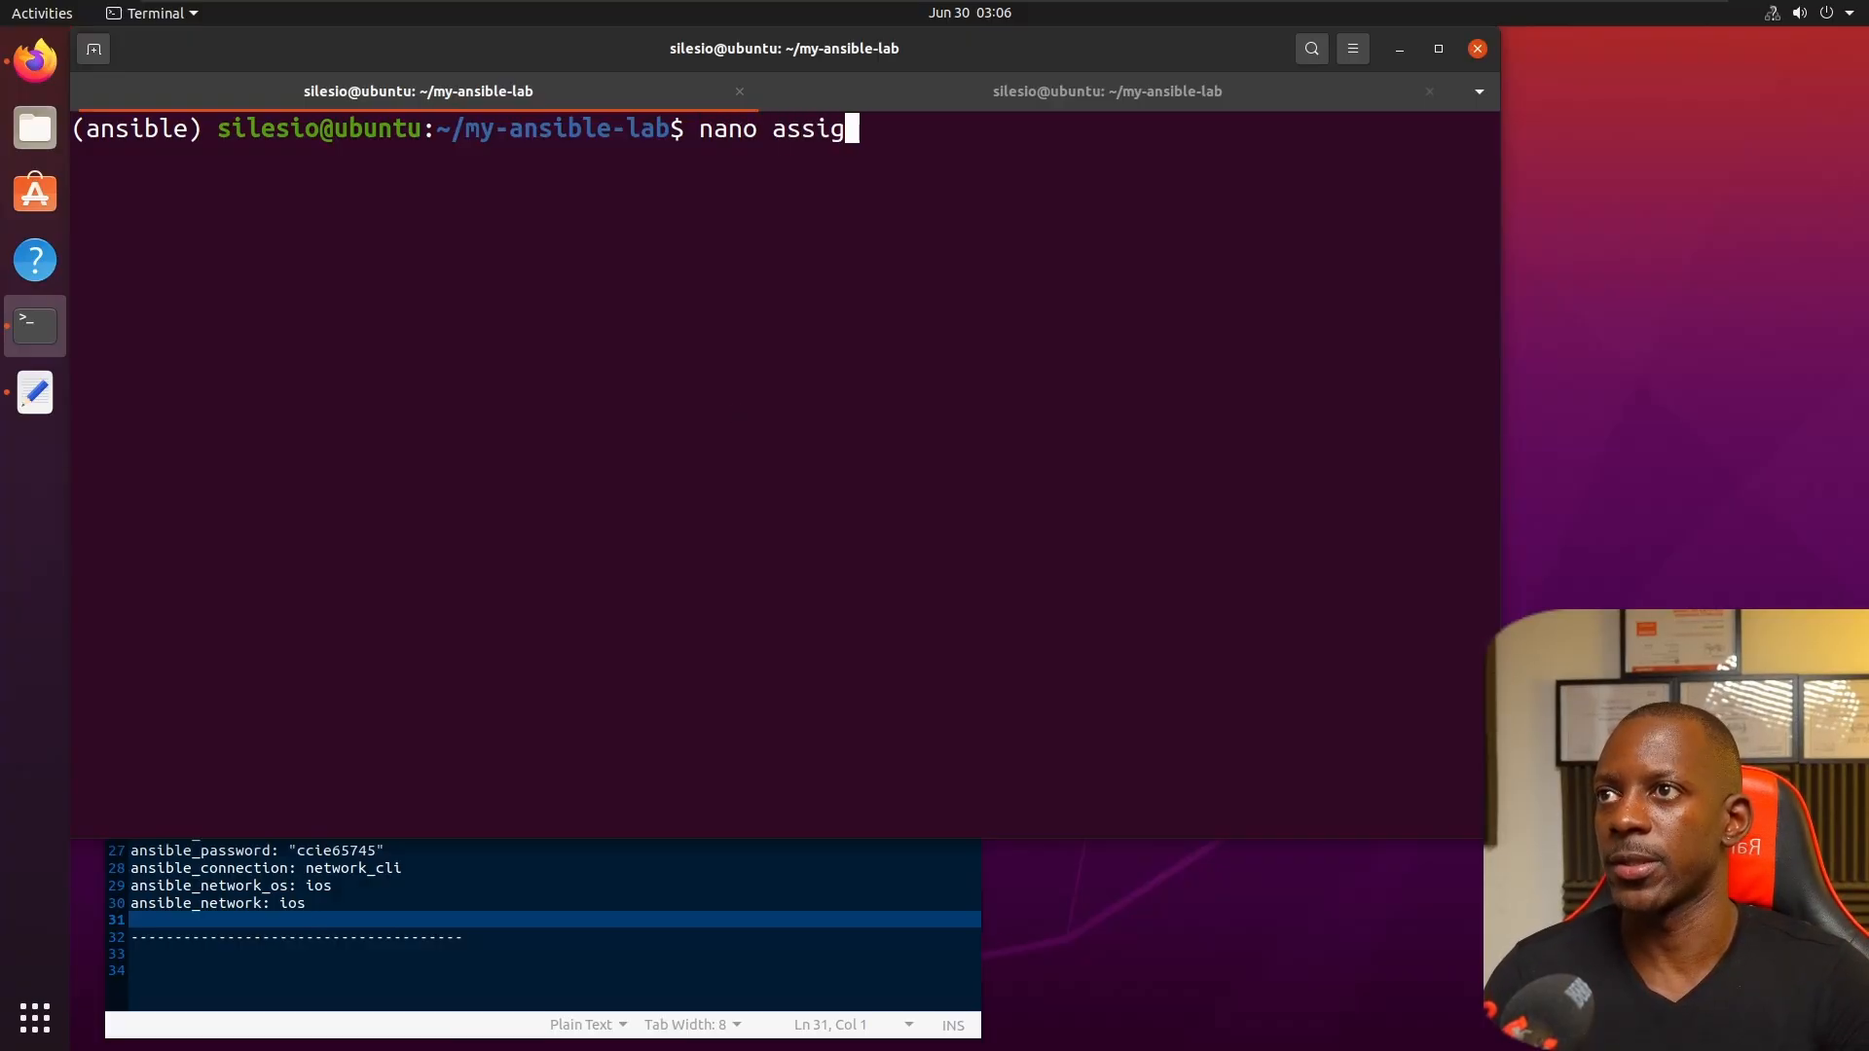
type("n_")
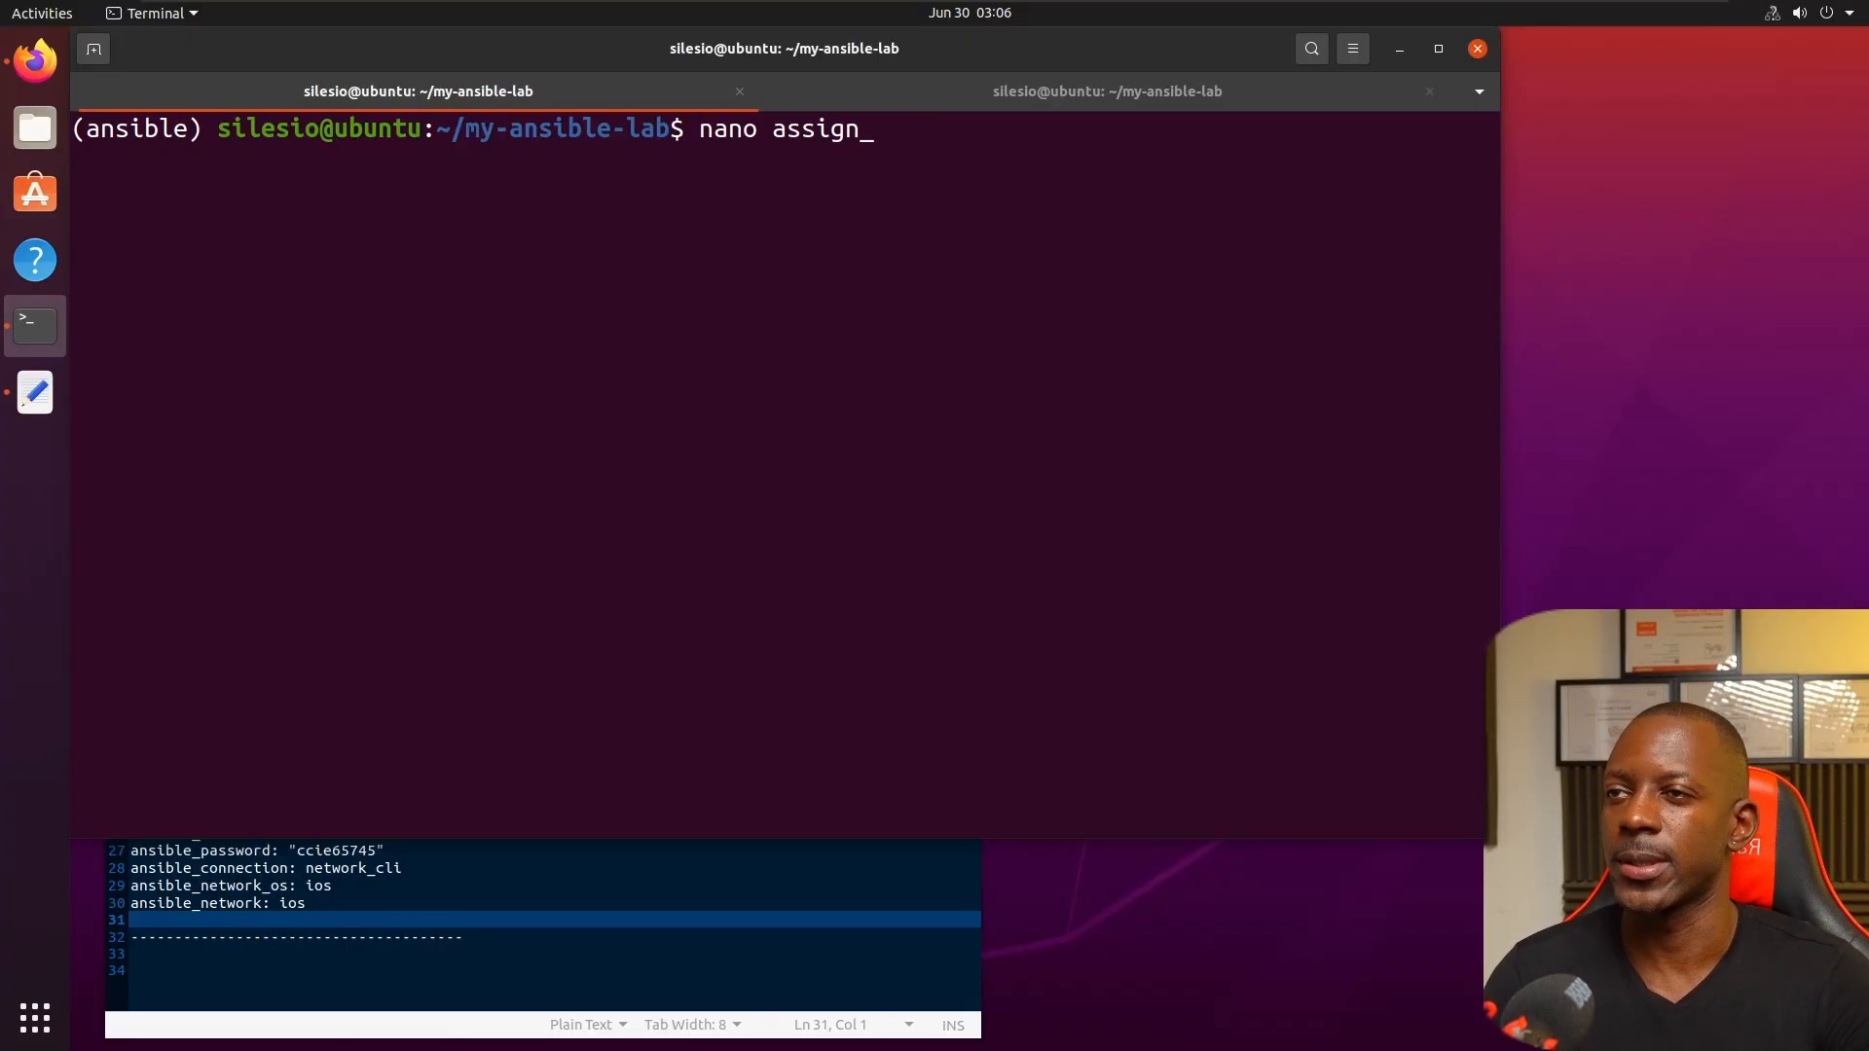
type("ip_")
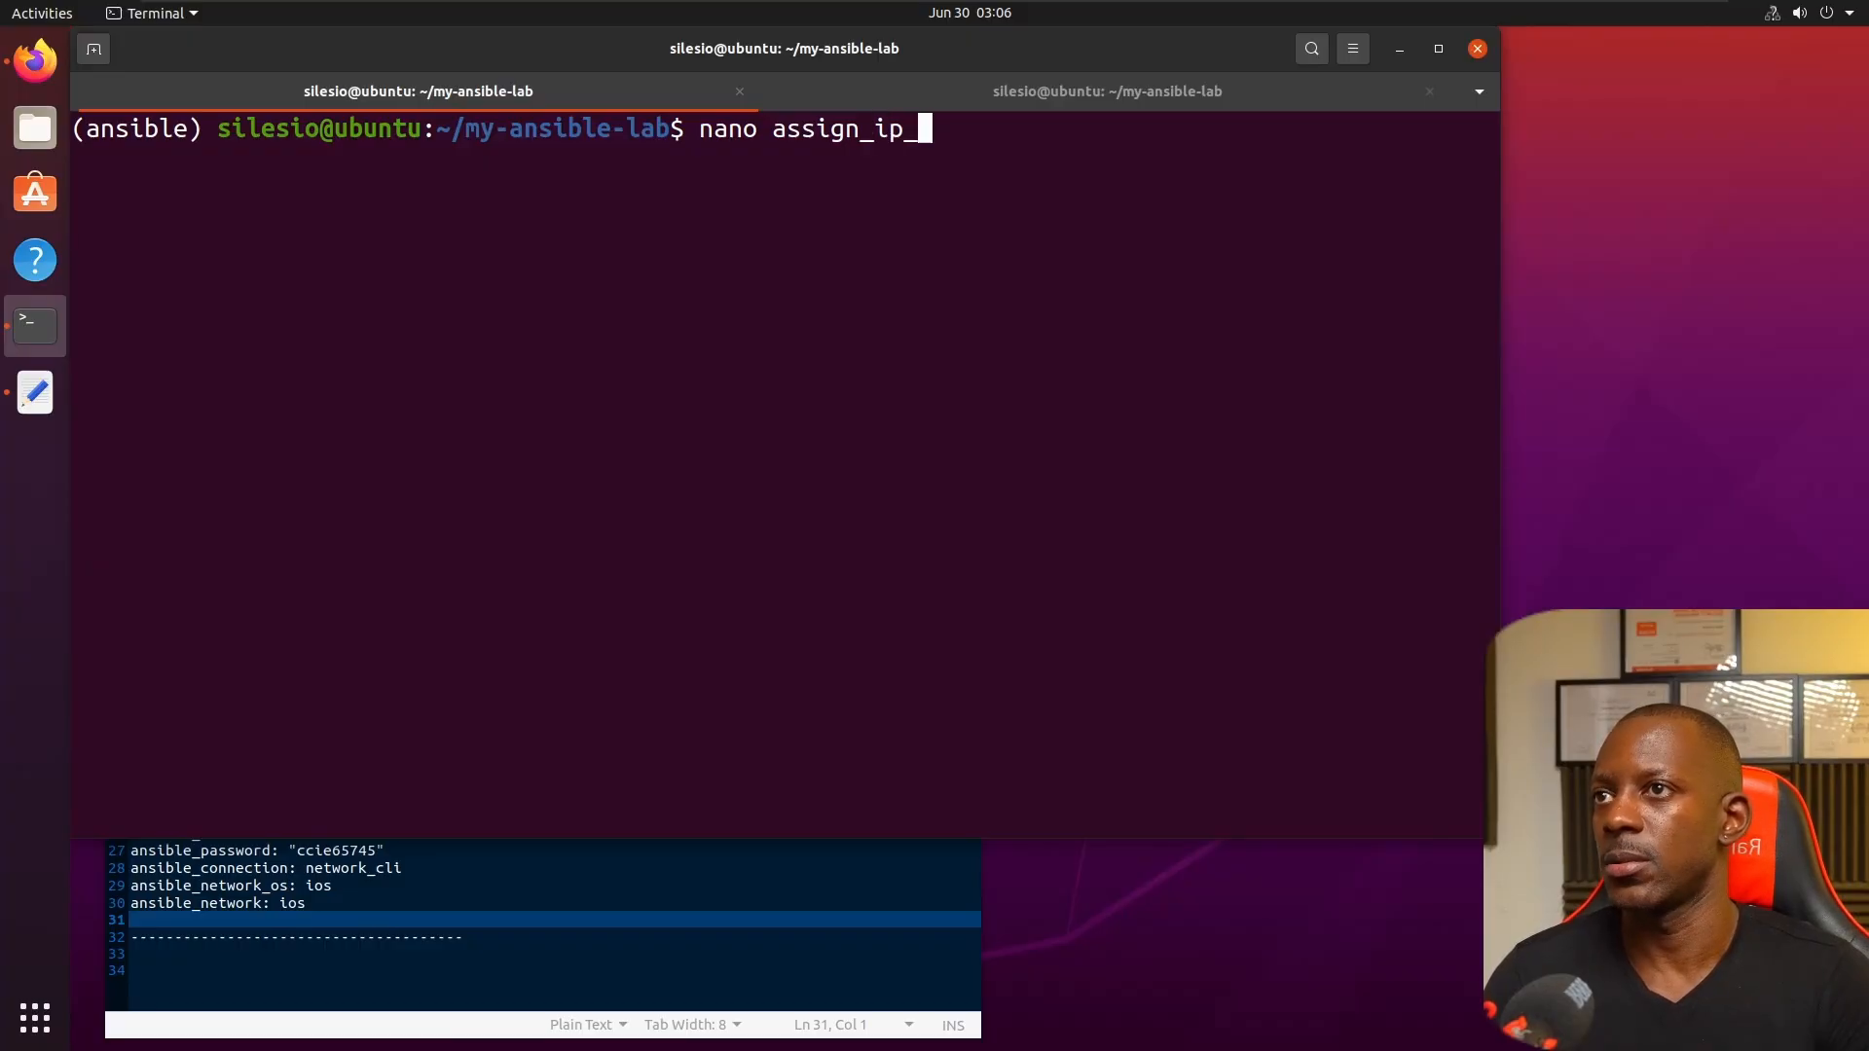
type("to_vlan")
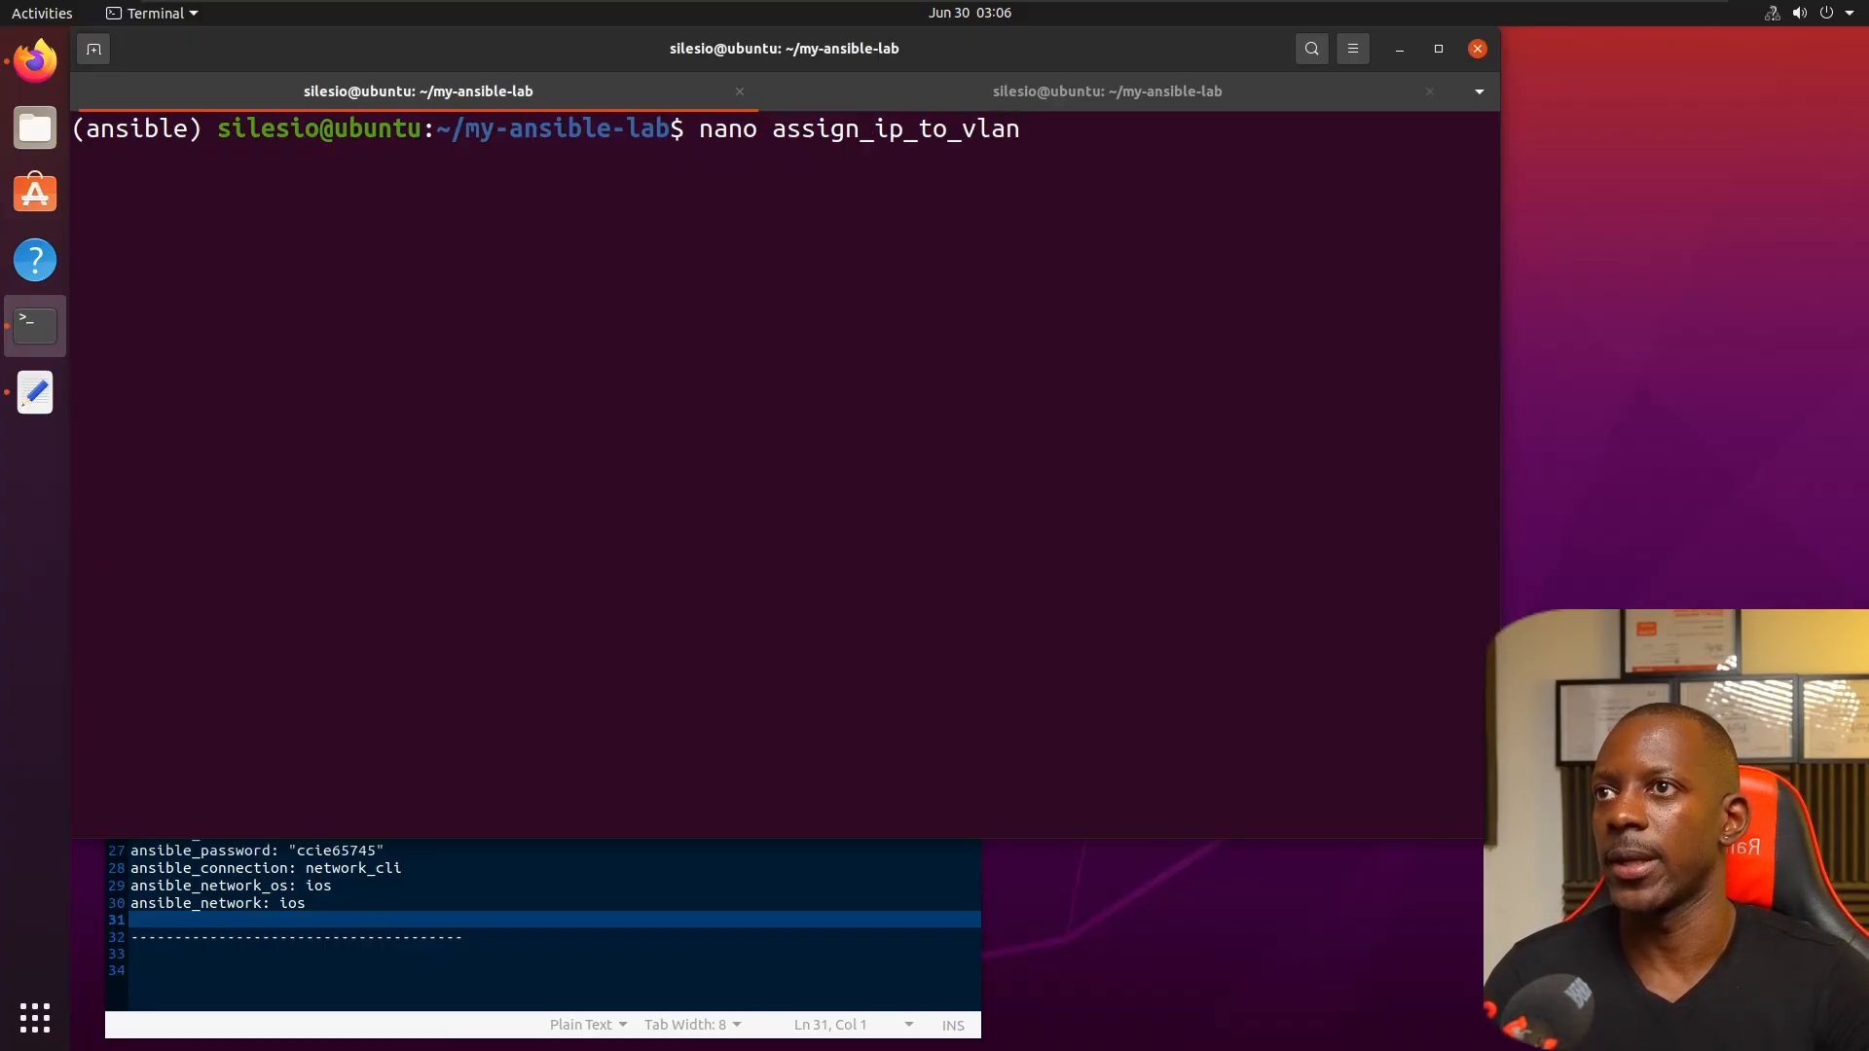
key("Return")
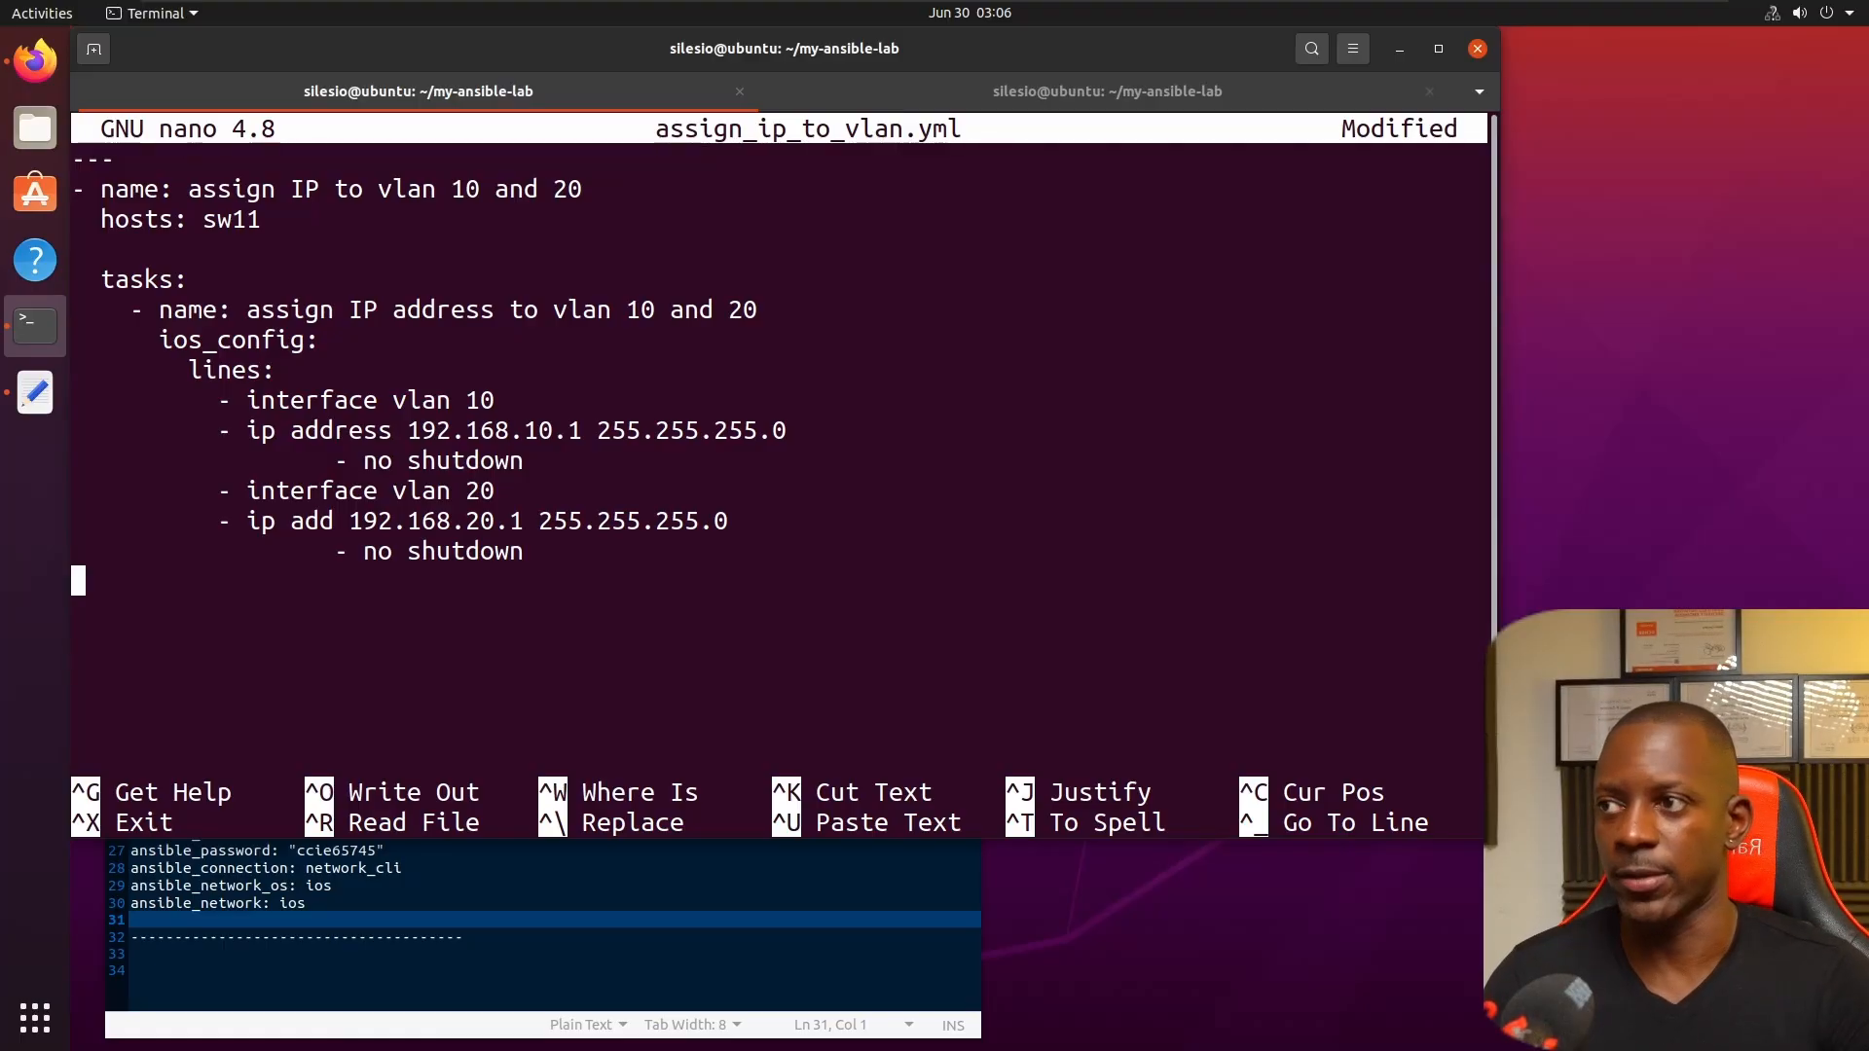
key("ctrl+o")
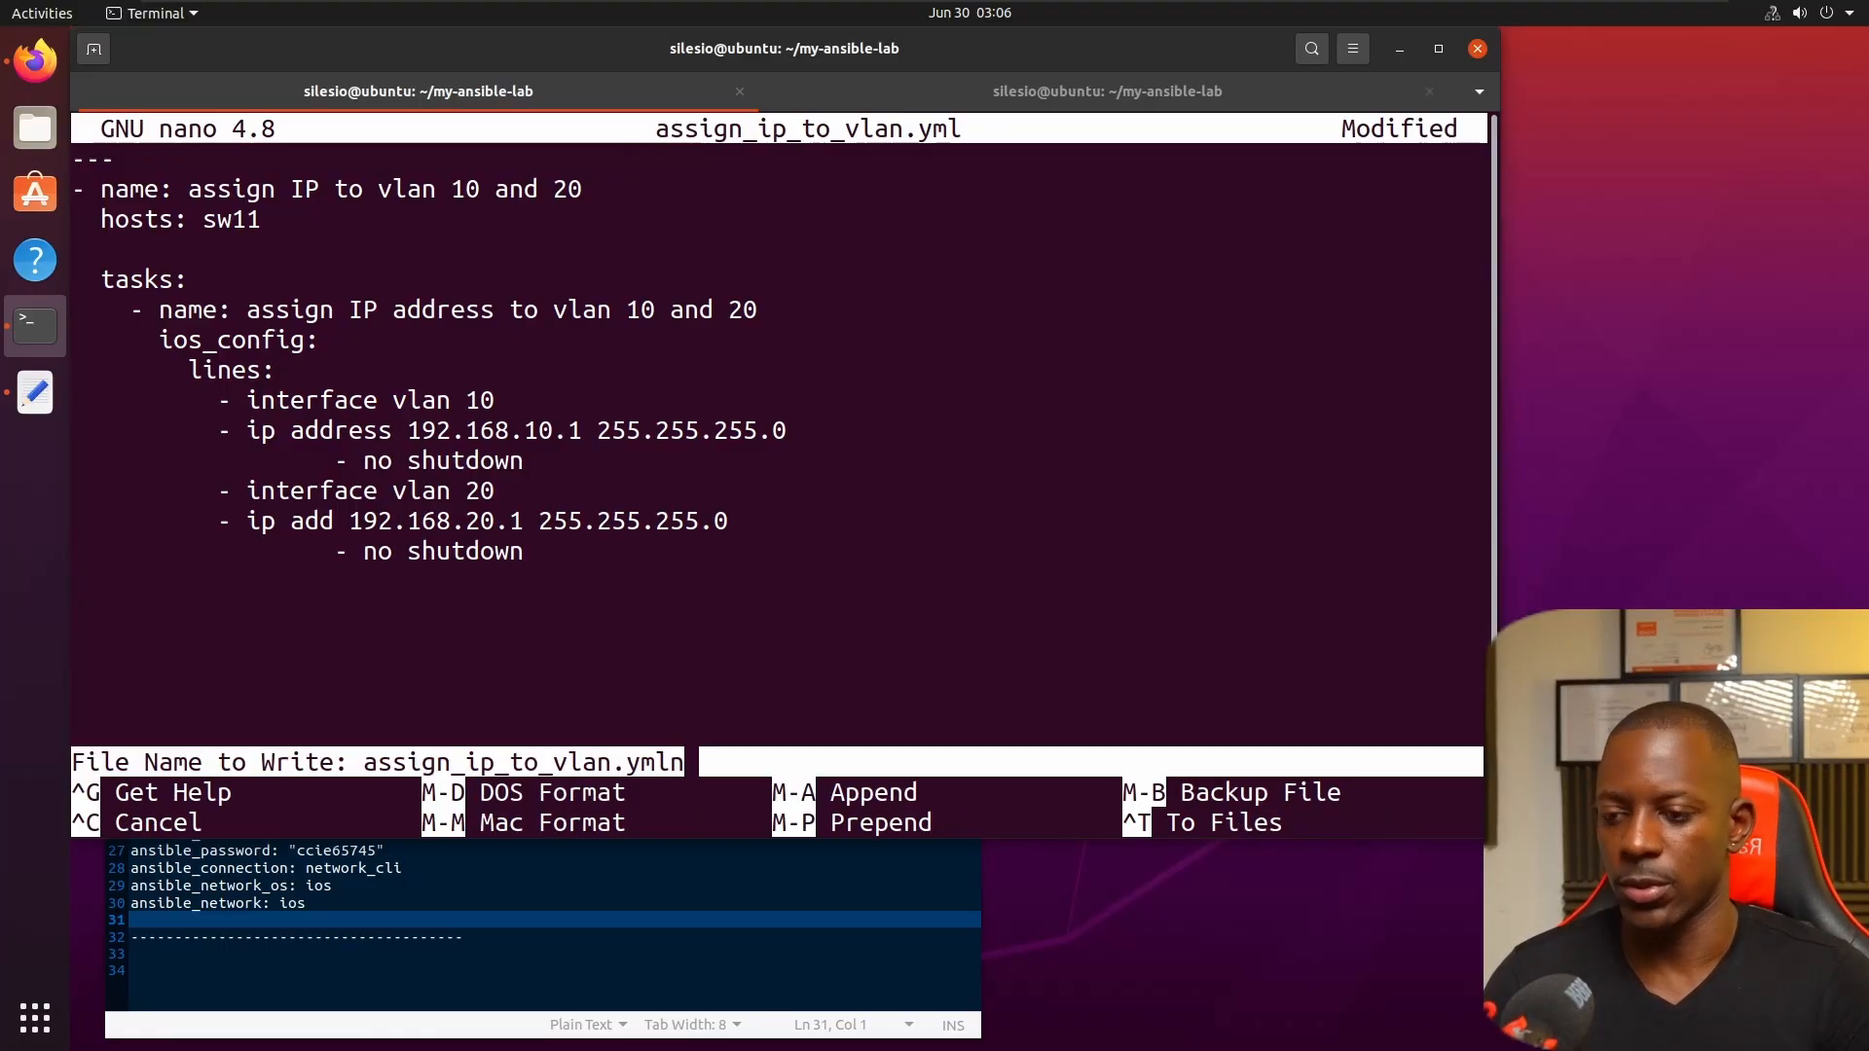
key("ctrl+c")
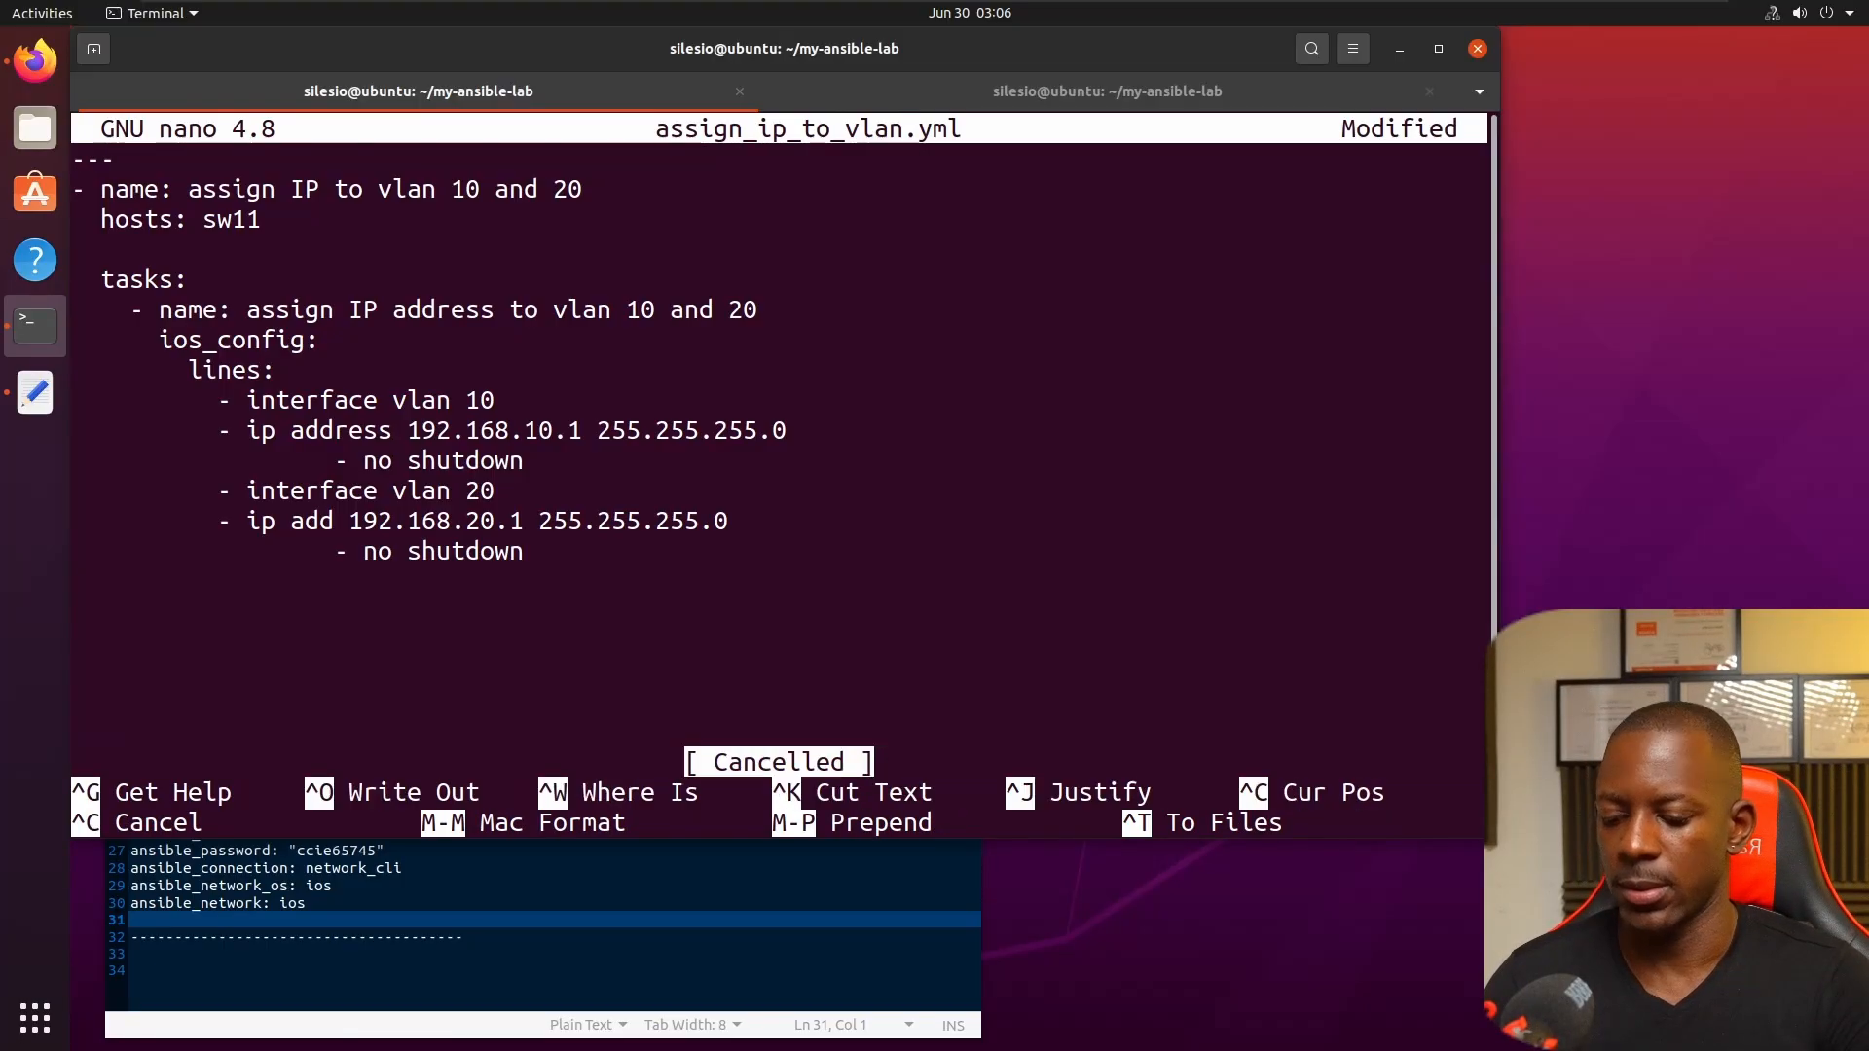
key("ctrl+x")
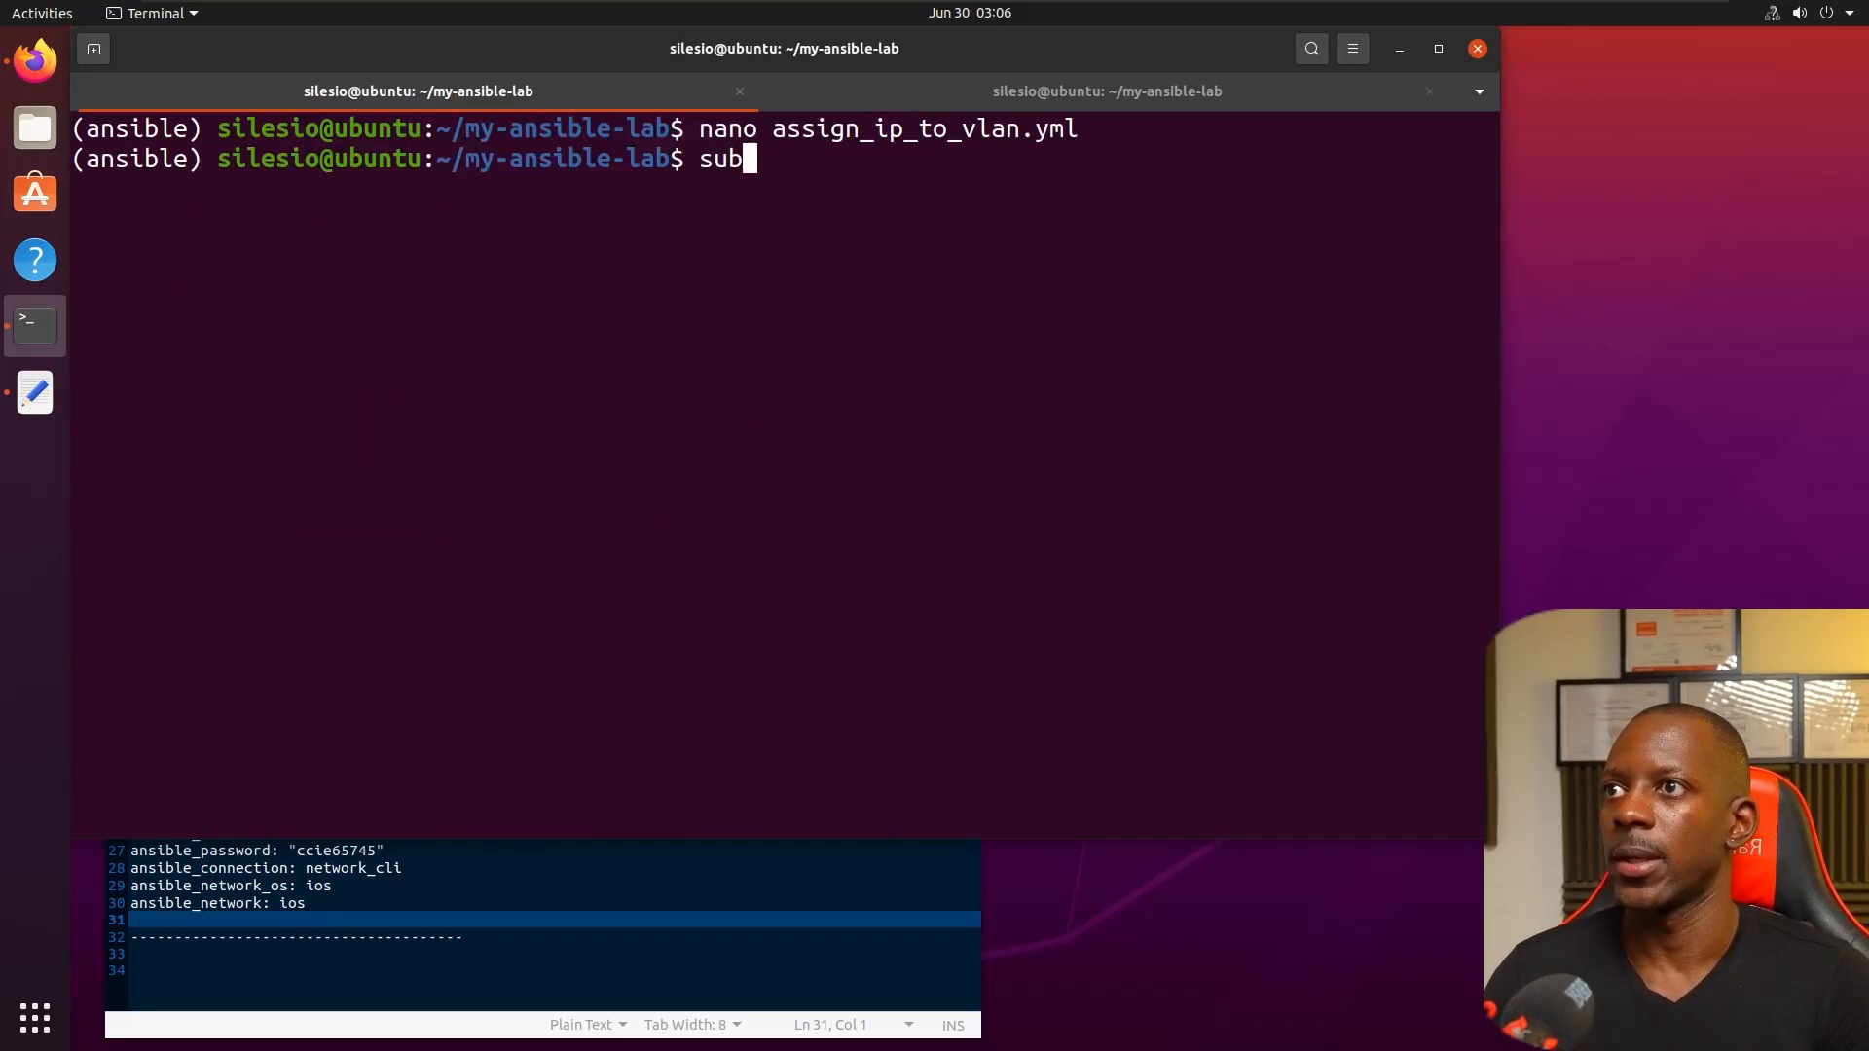
- Open assign_ip_to_vlan.yml in Sublime, re-indent both no shutdown lines and remove the trailing blank line
type("l ass")
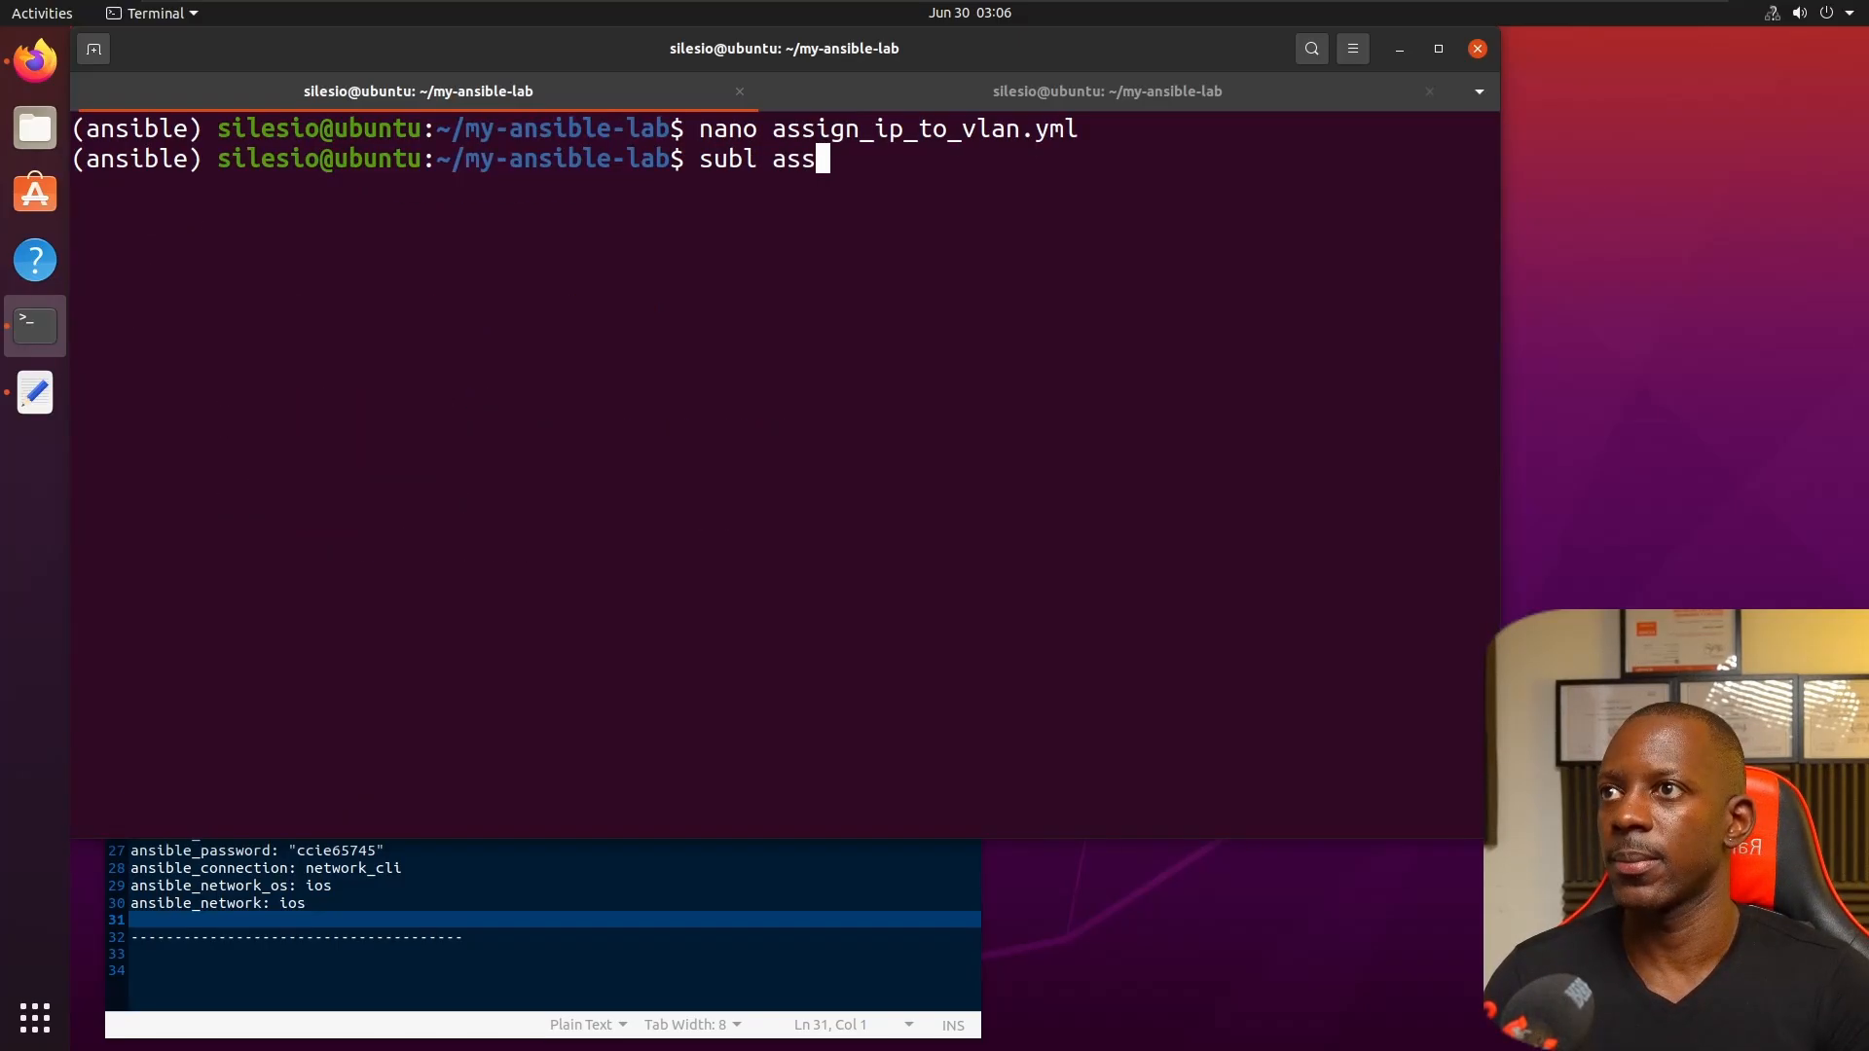
type("ig")
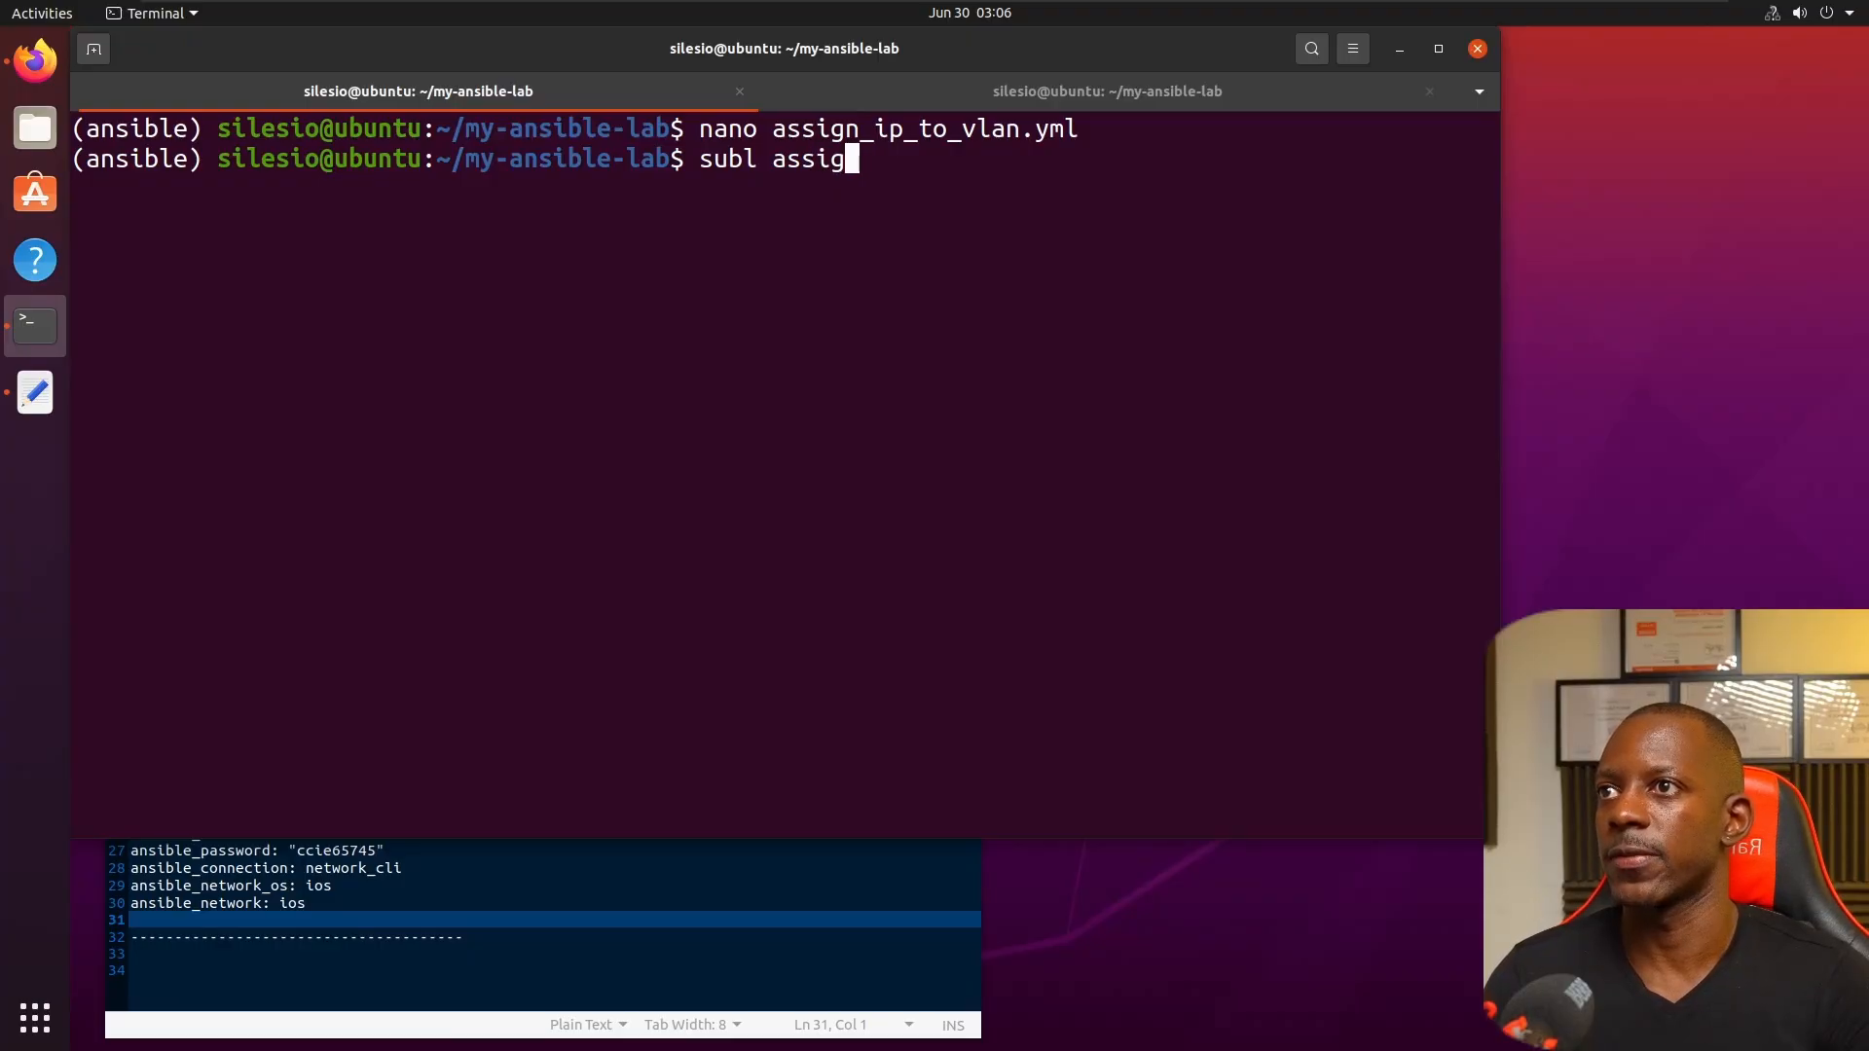
type("n_ip_to_vlan.yml")
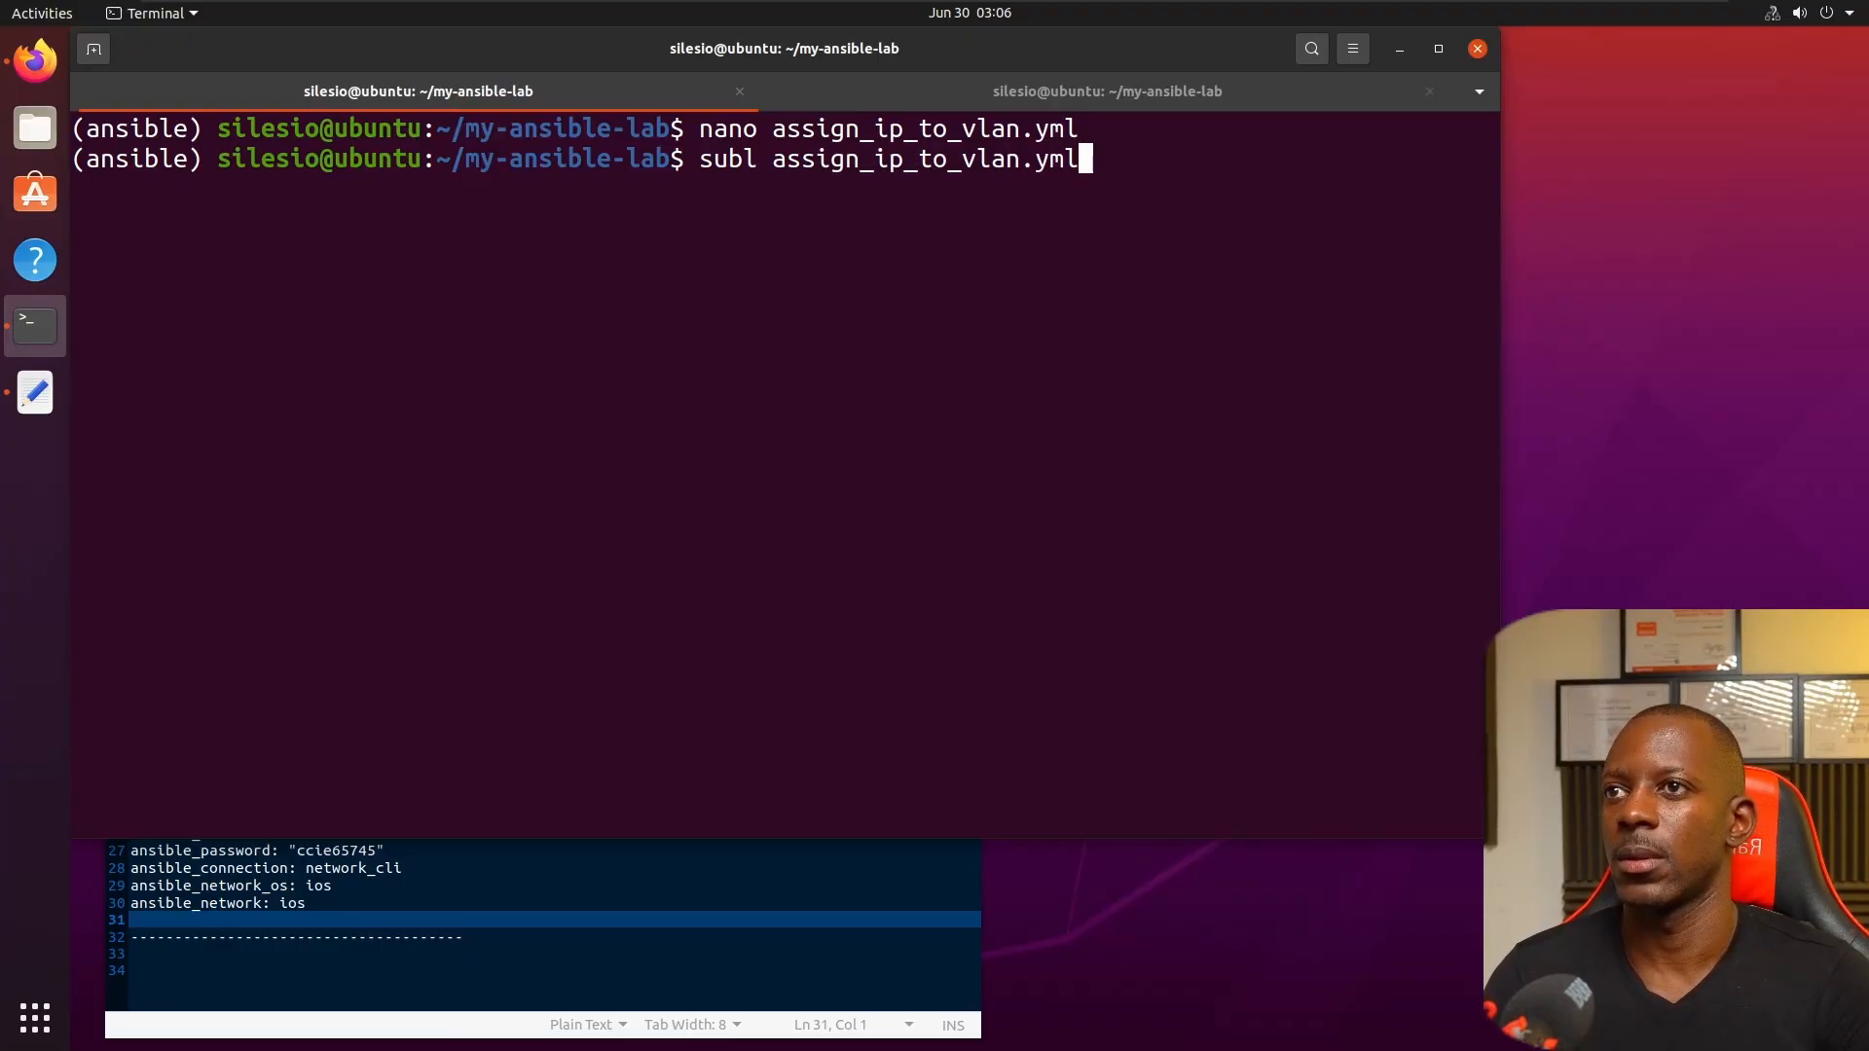
key("Return")
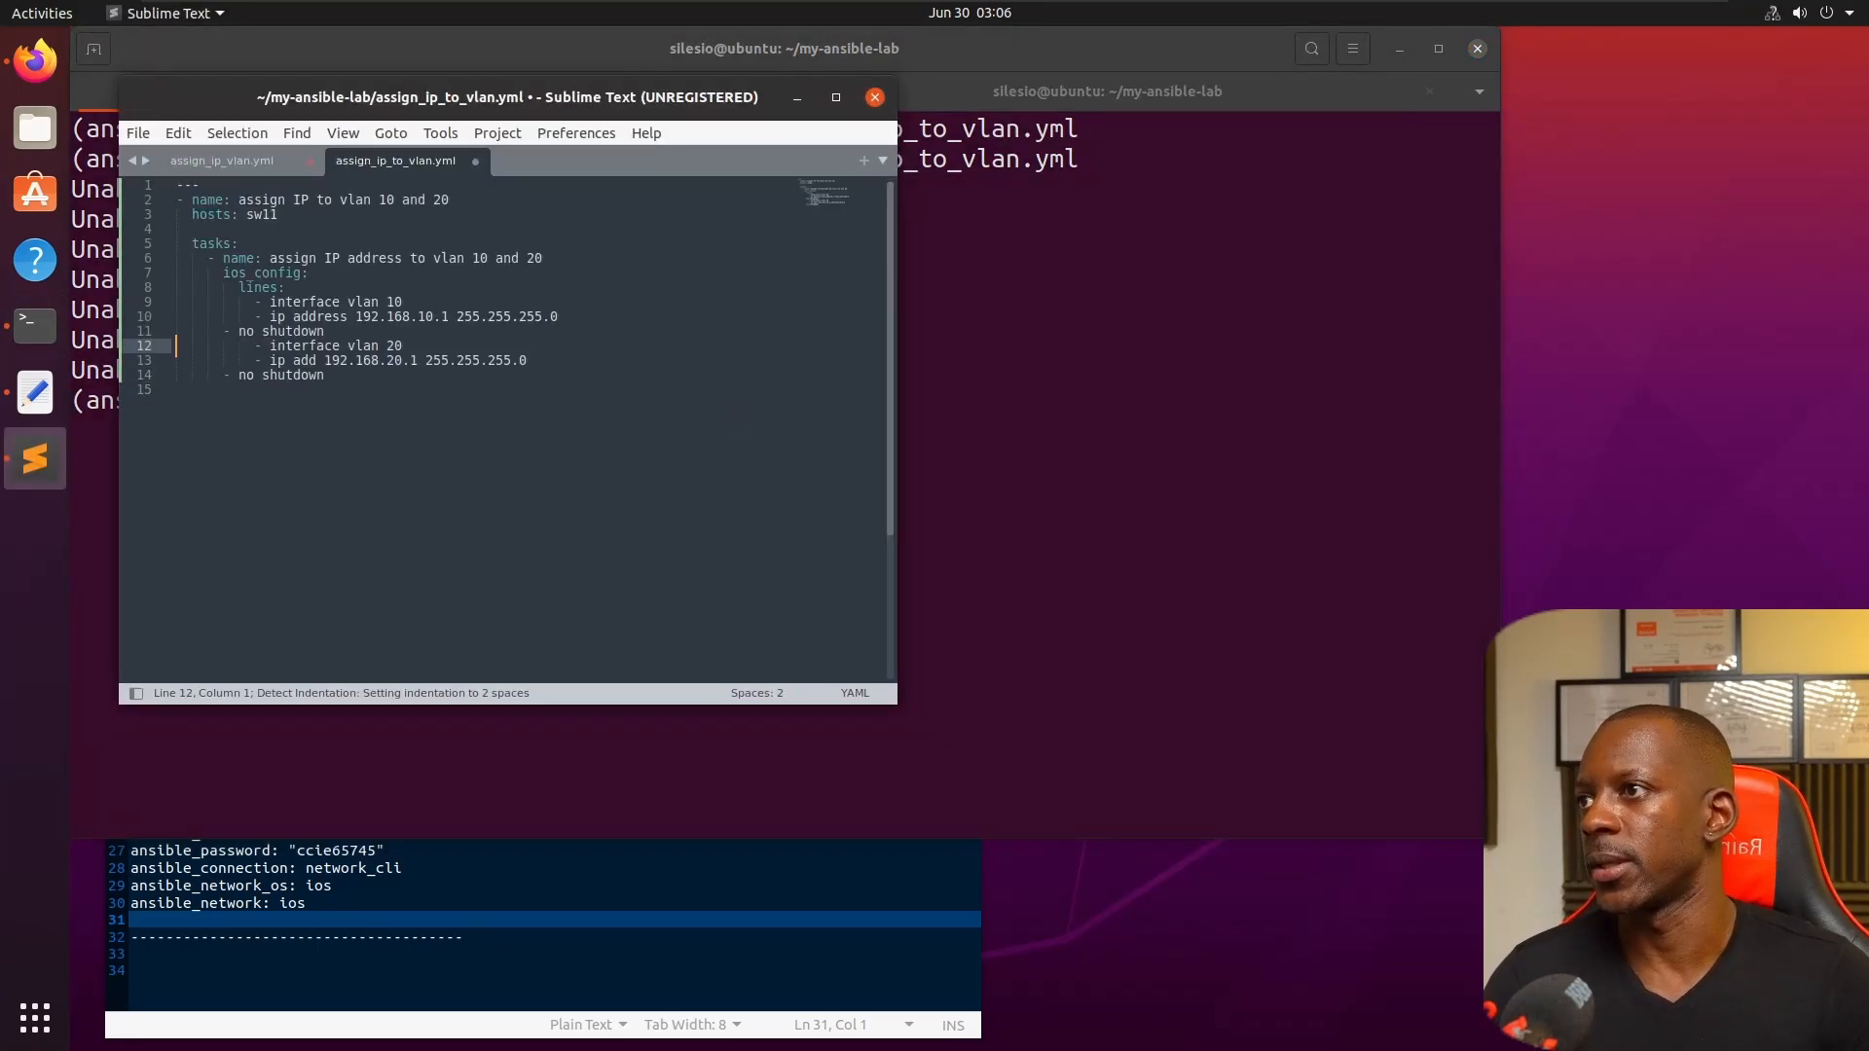
left_click(223, 331)
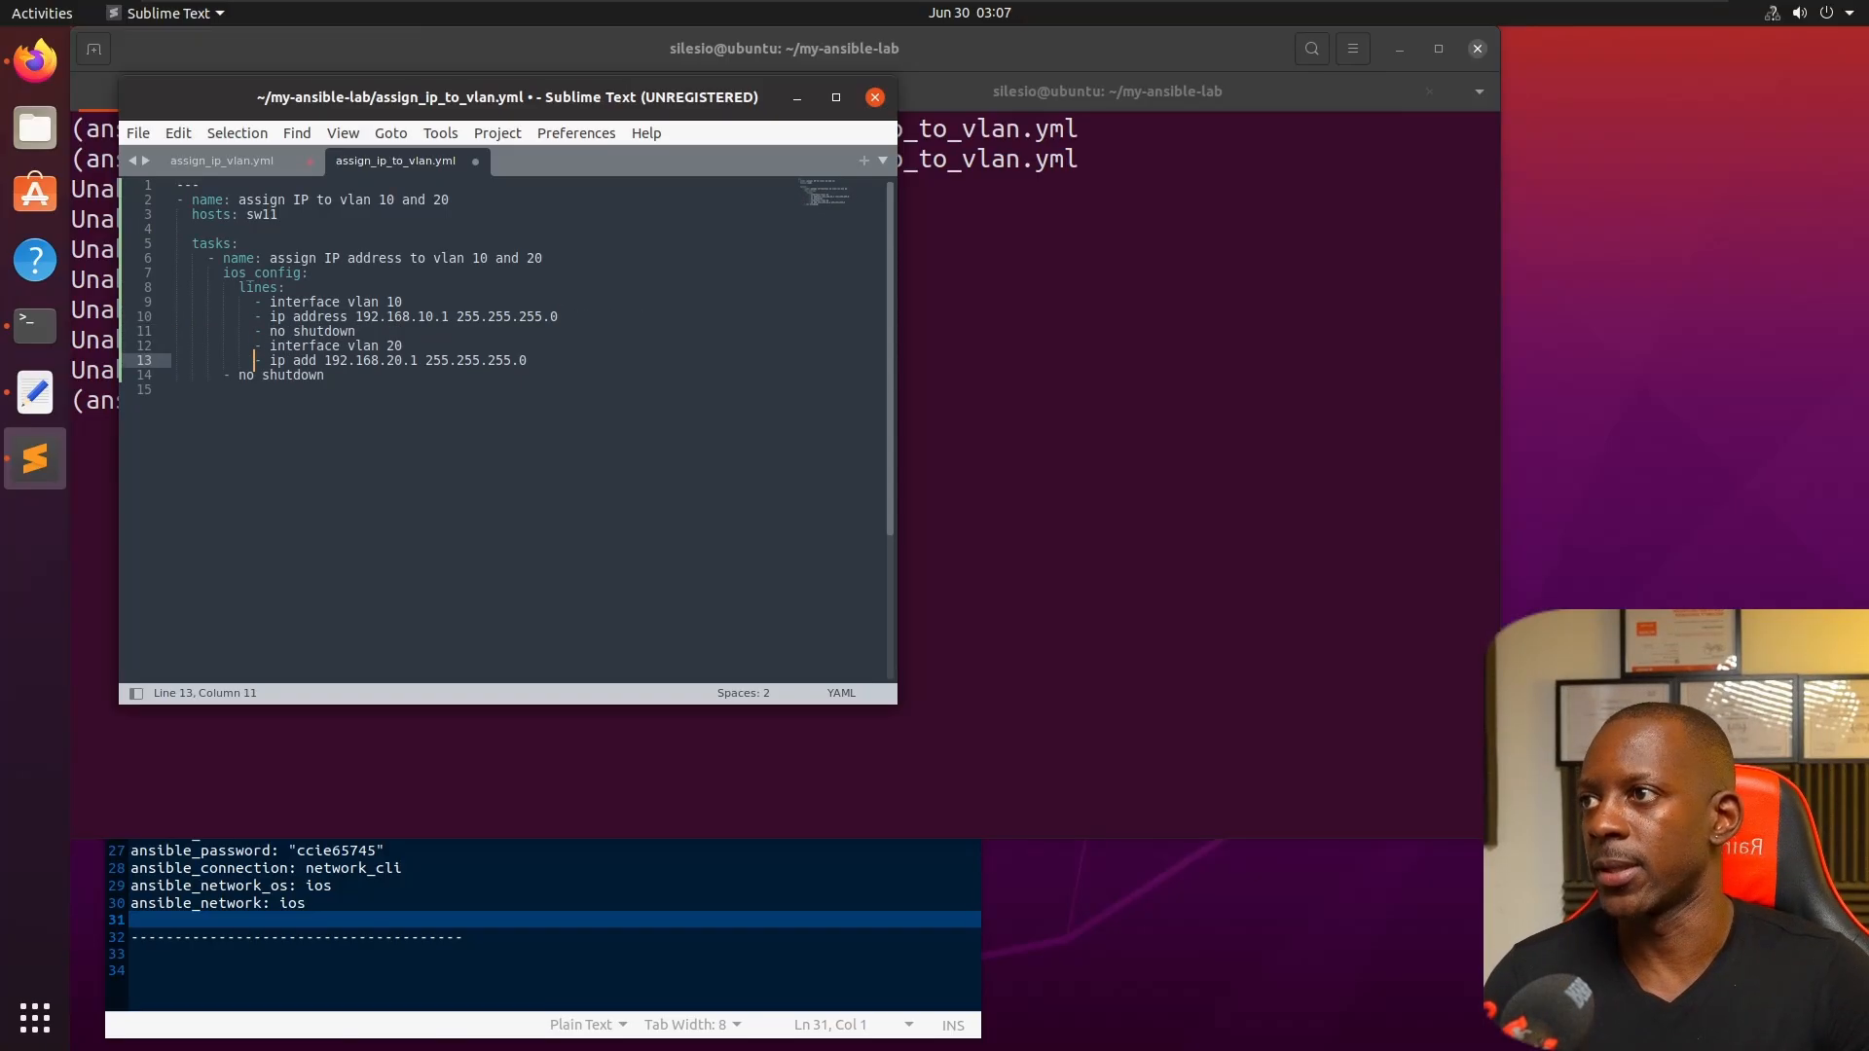
left_click(323, 373)
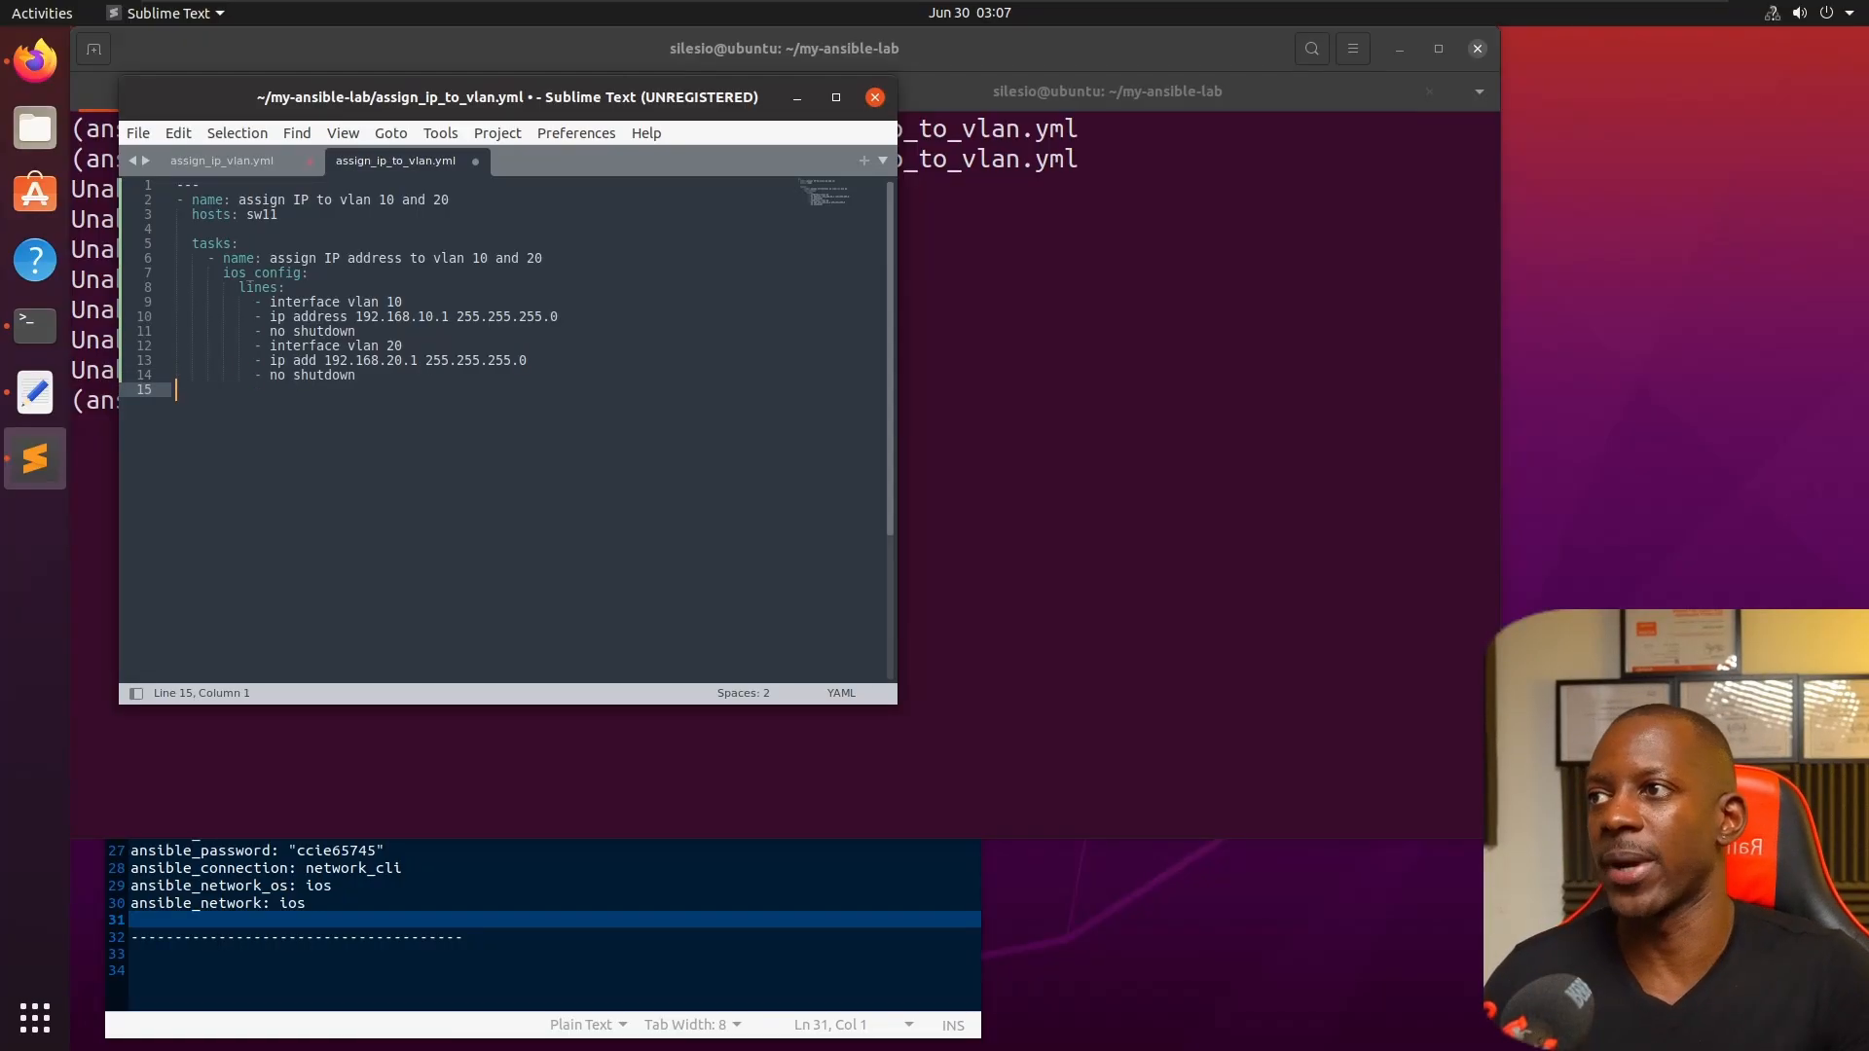
key("Backspace")
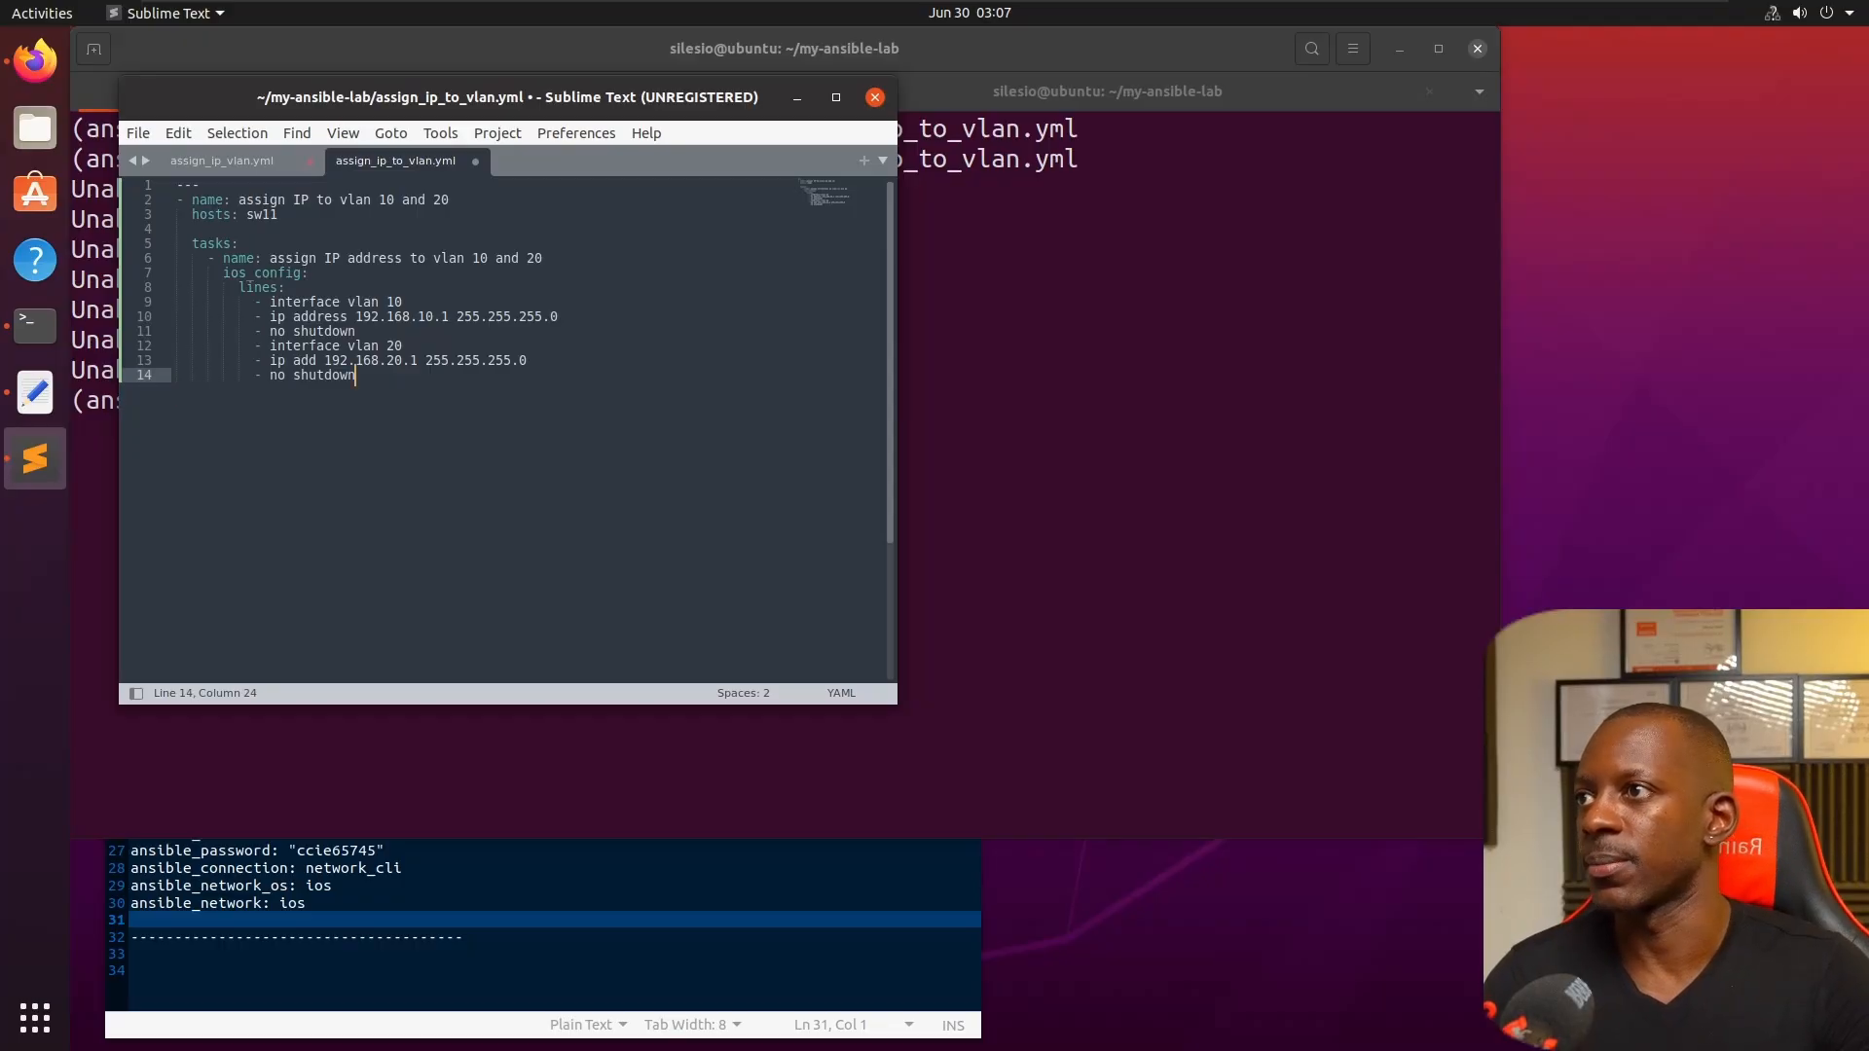
- Review the interface vlan 10, no shutdown and sw11 hosts lines, then save the playbook
left_click(355, 301)
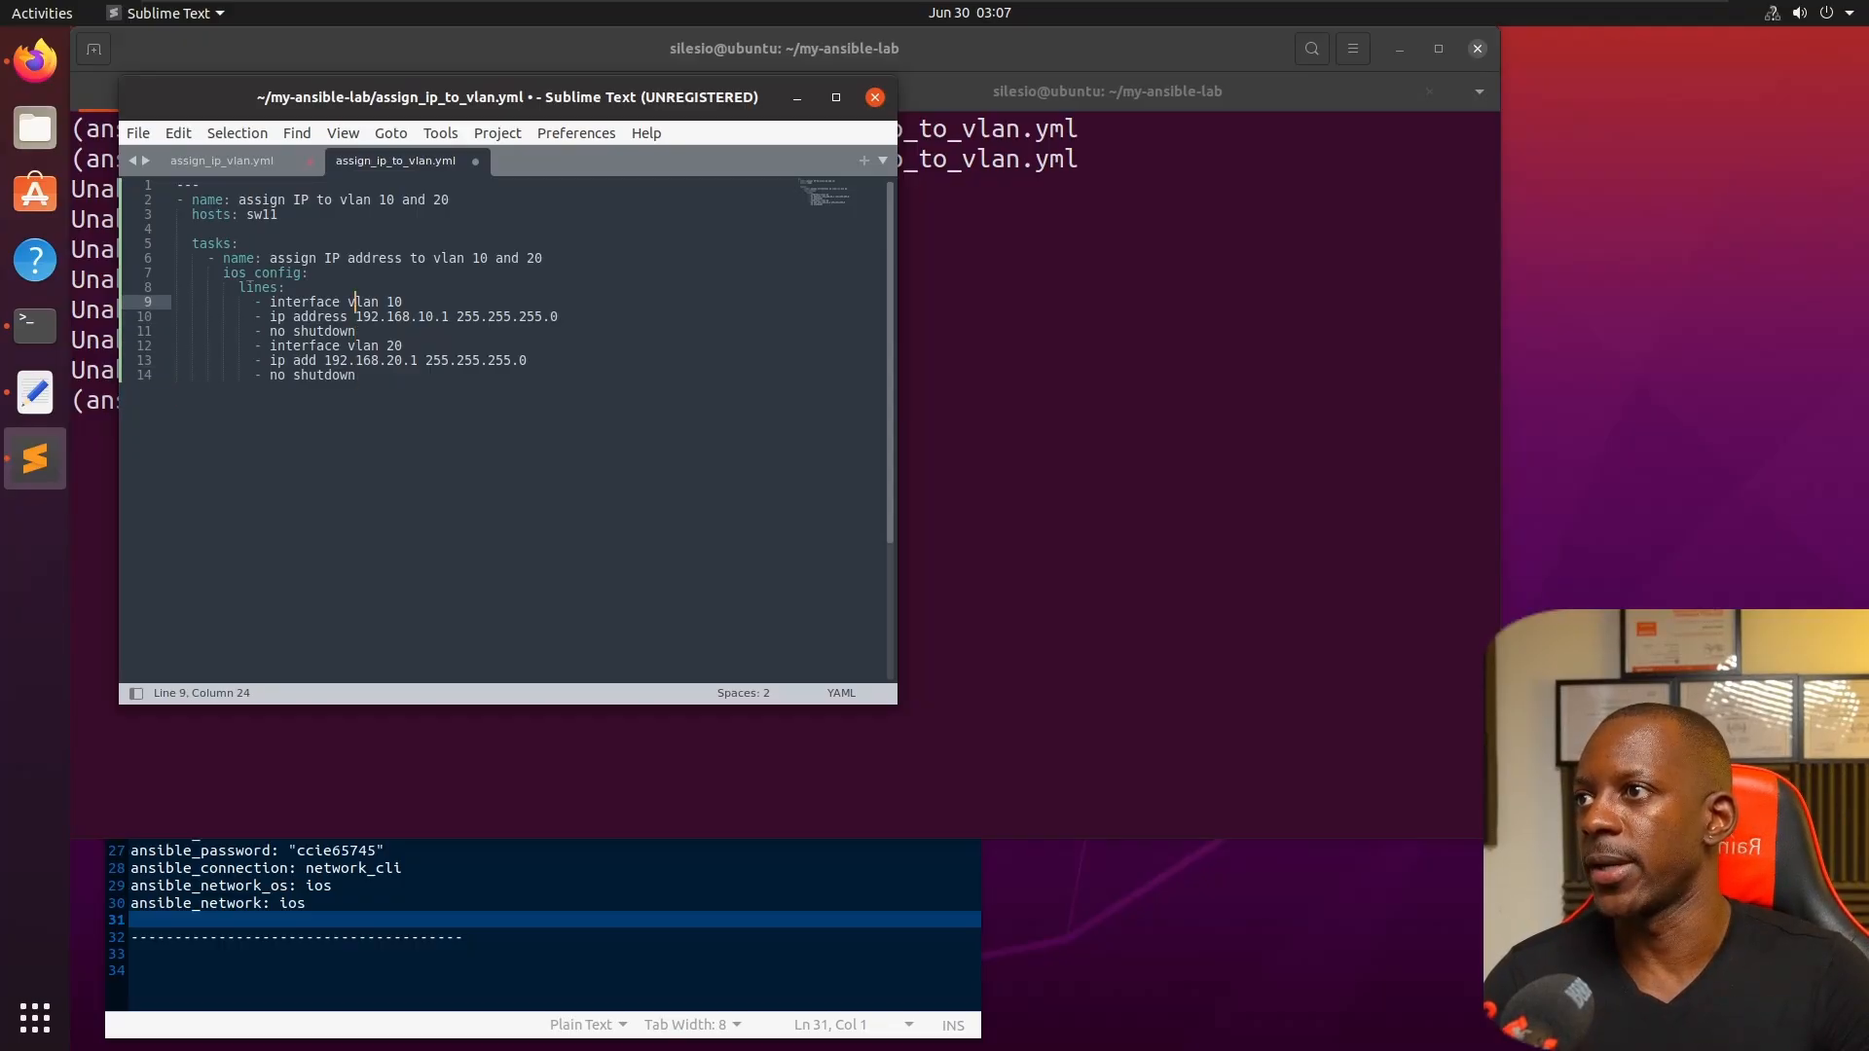
left_click(352, 315)
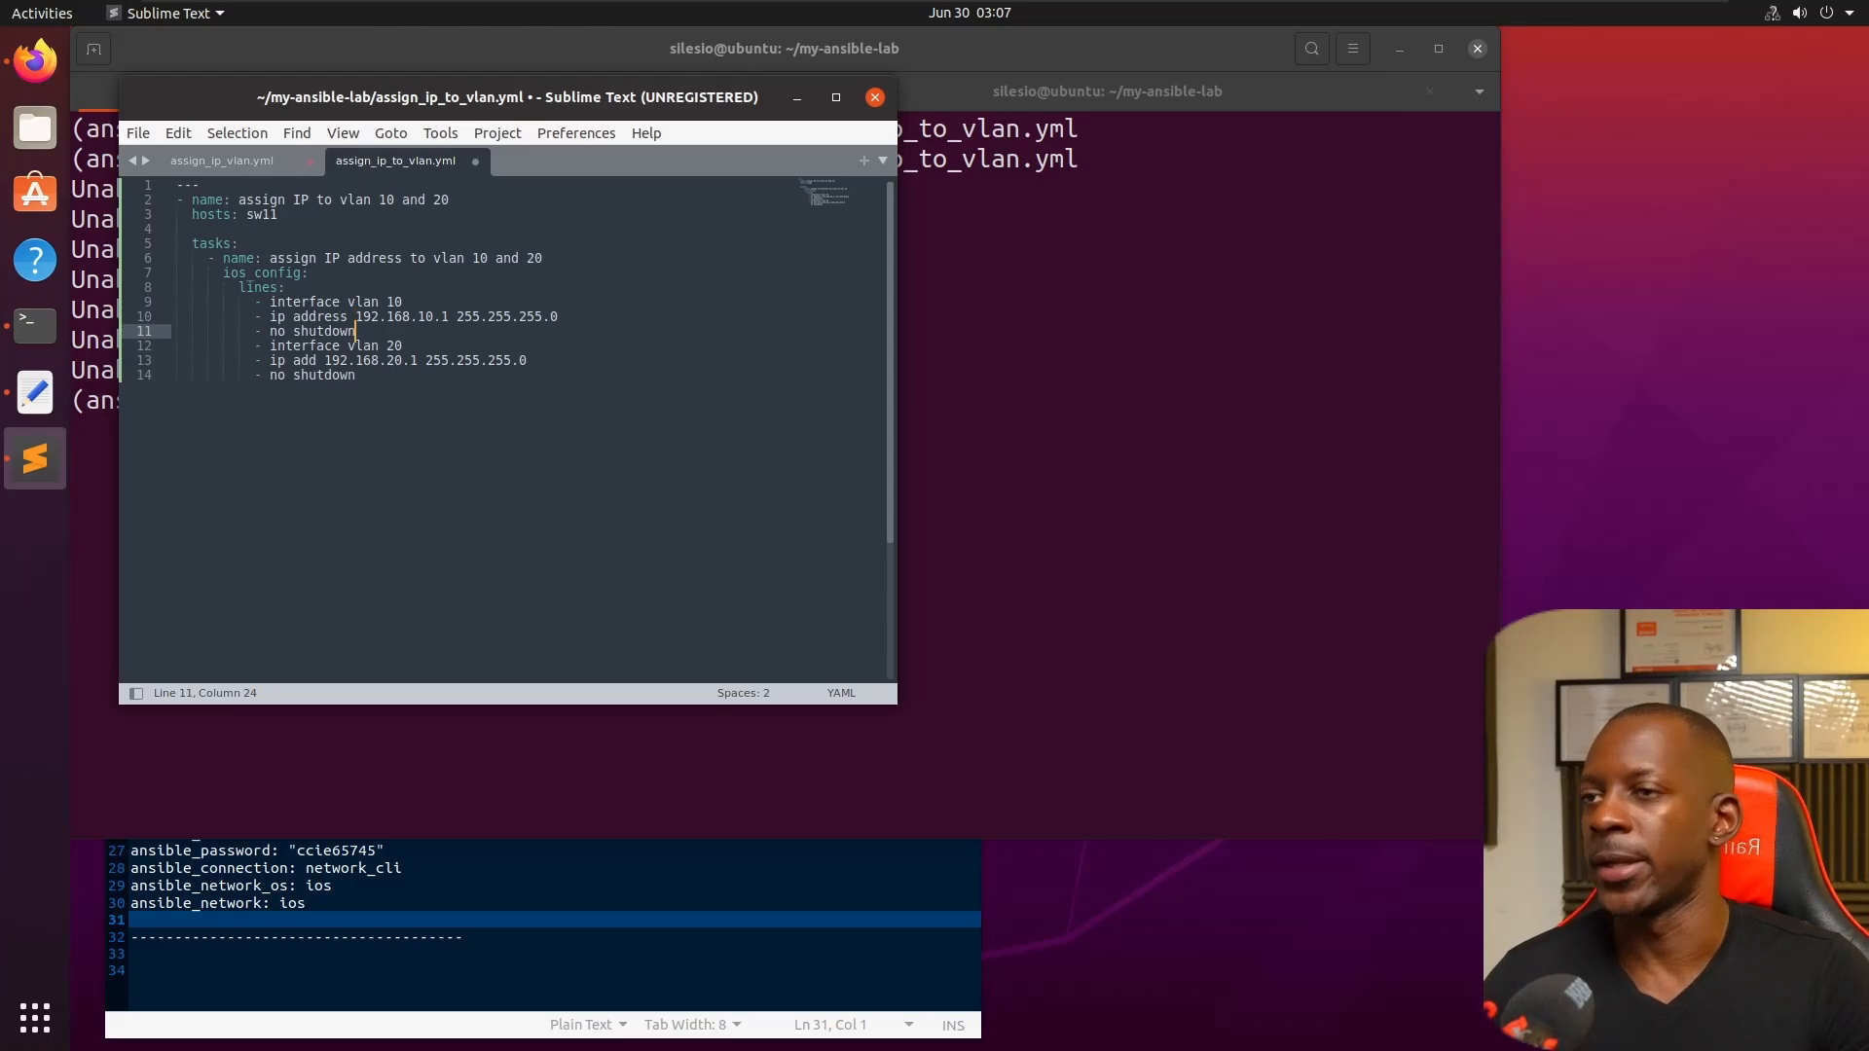
left_click(276, 214)
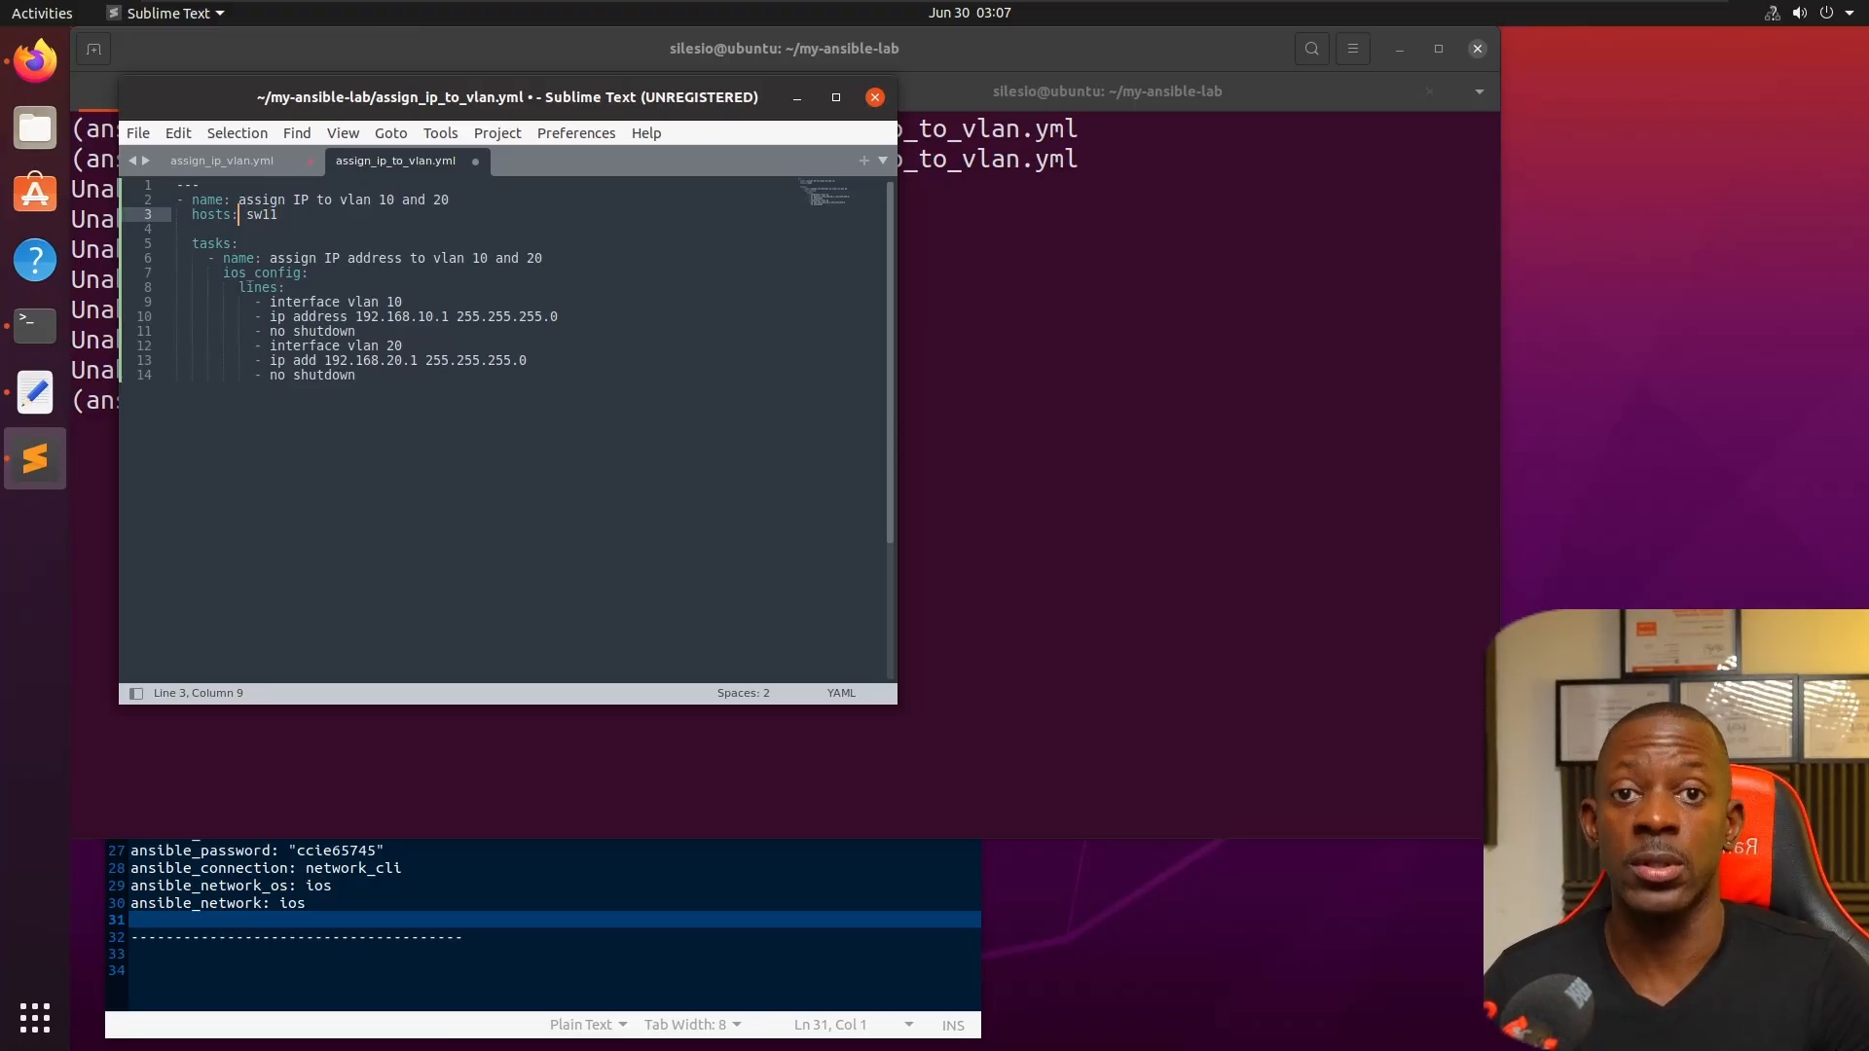
key("ctrl+s")
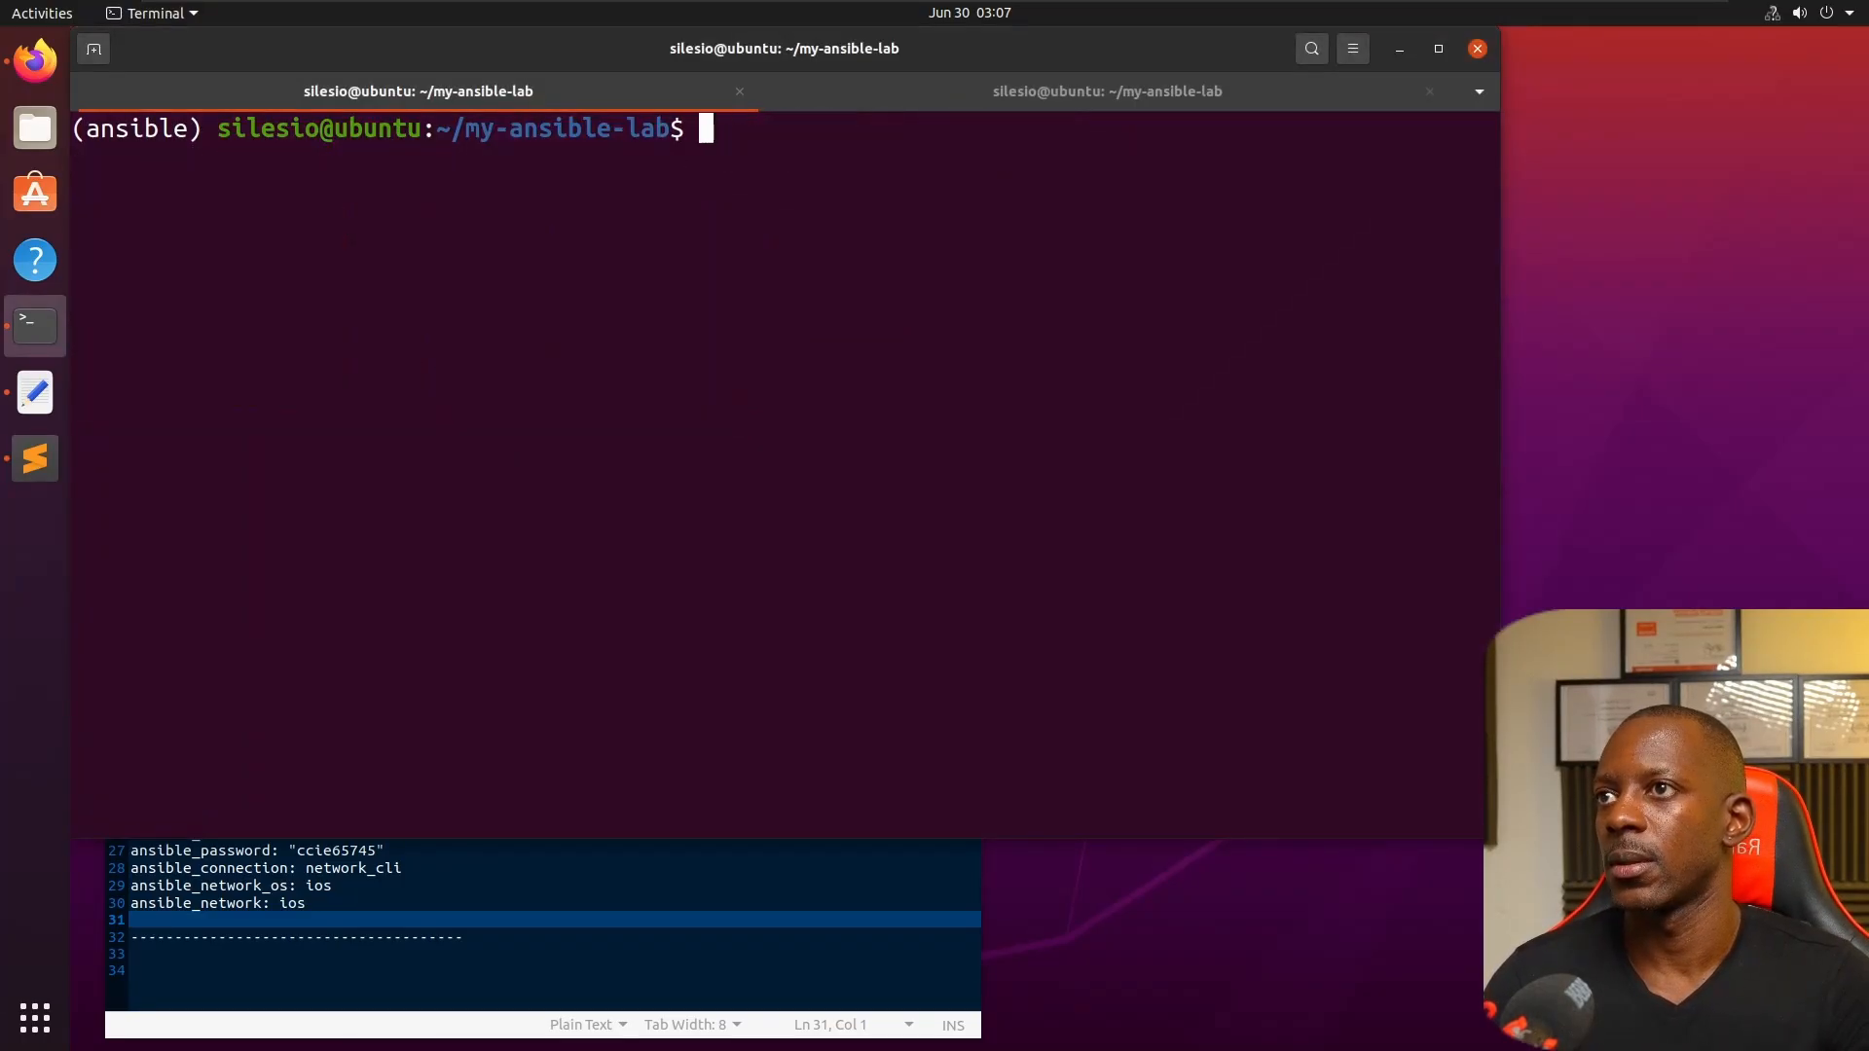
type("ansi")
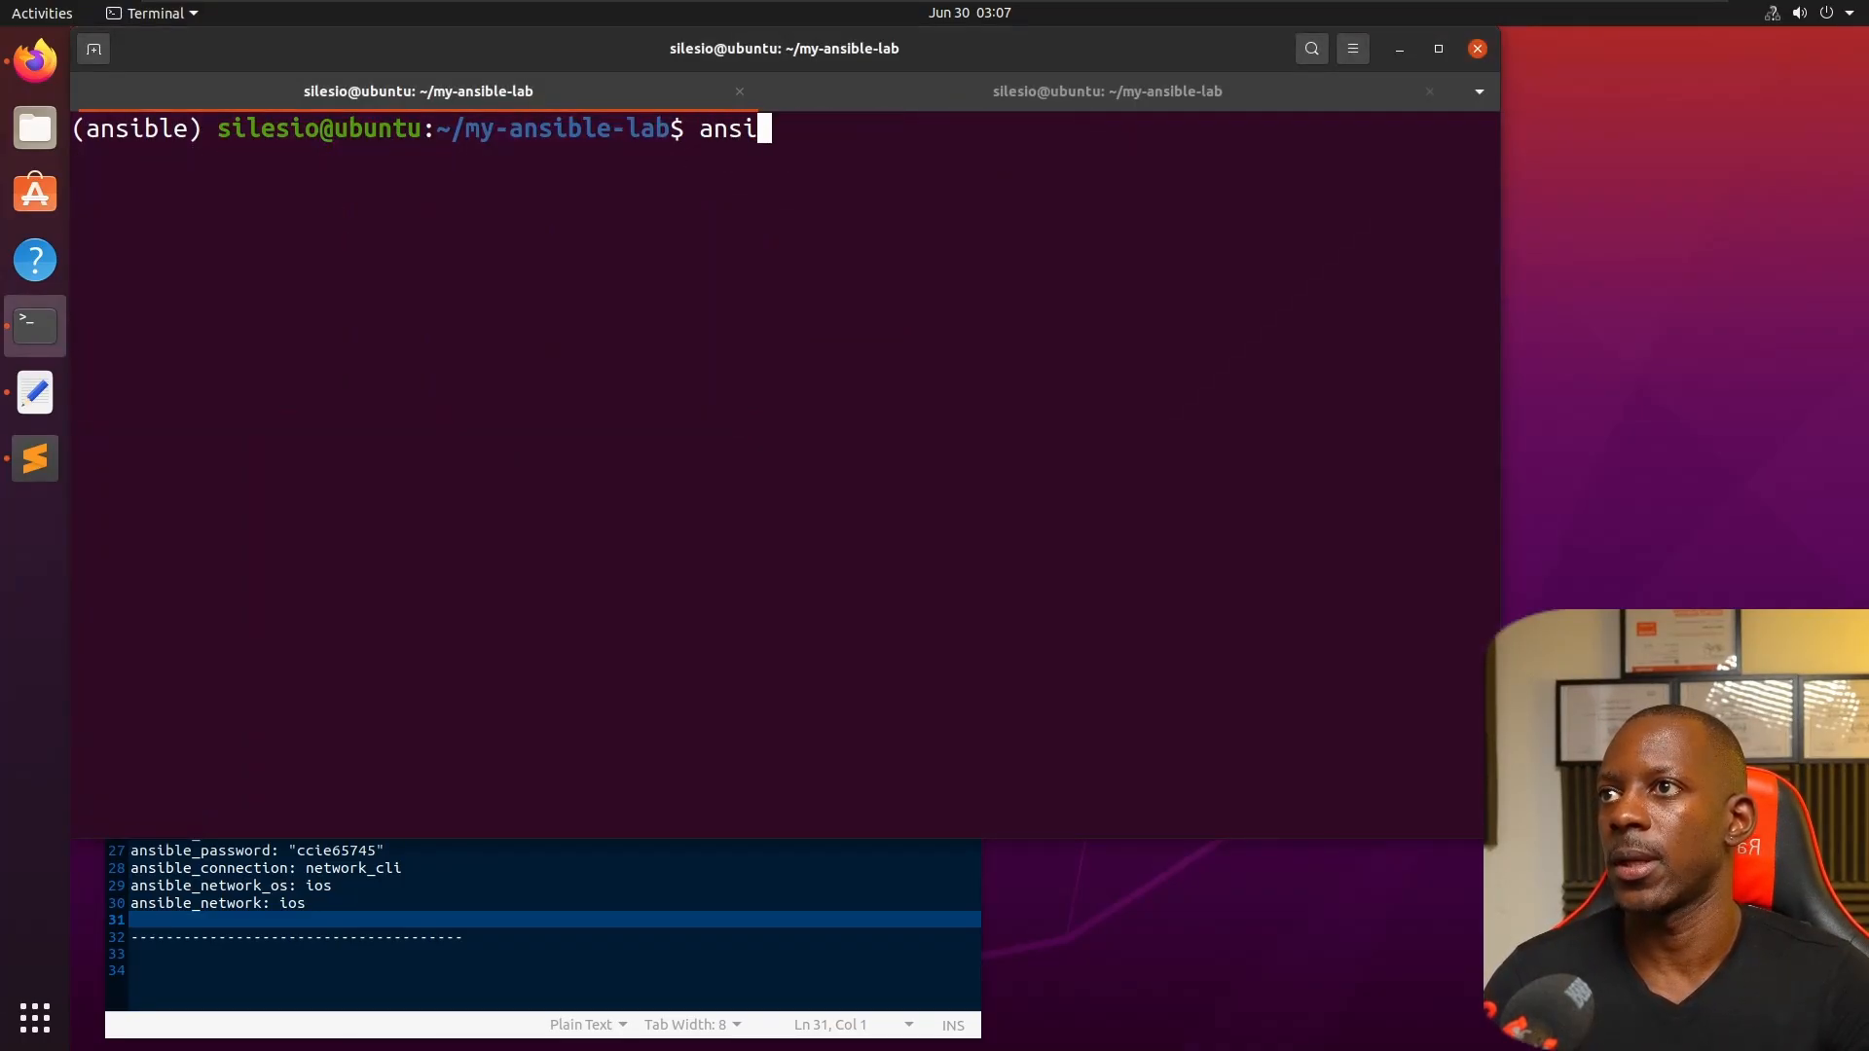
- Run ansible-playbook assign_ip_to_vlan.yml against sw11
type("ble")
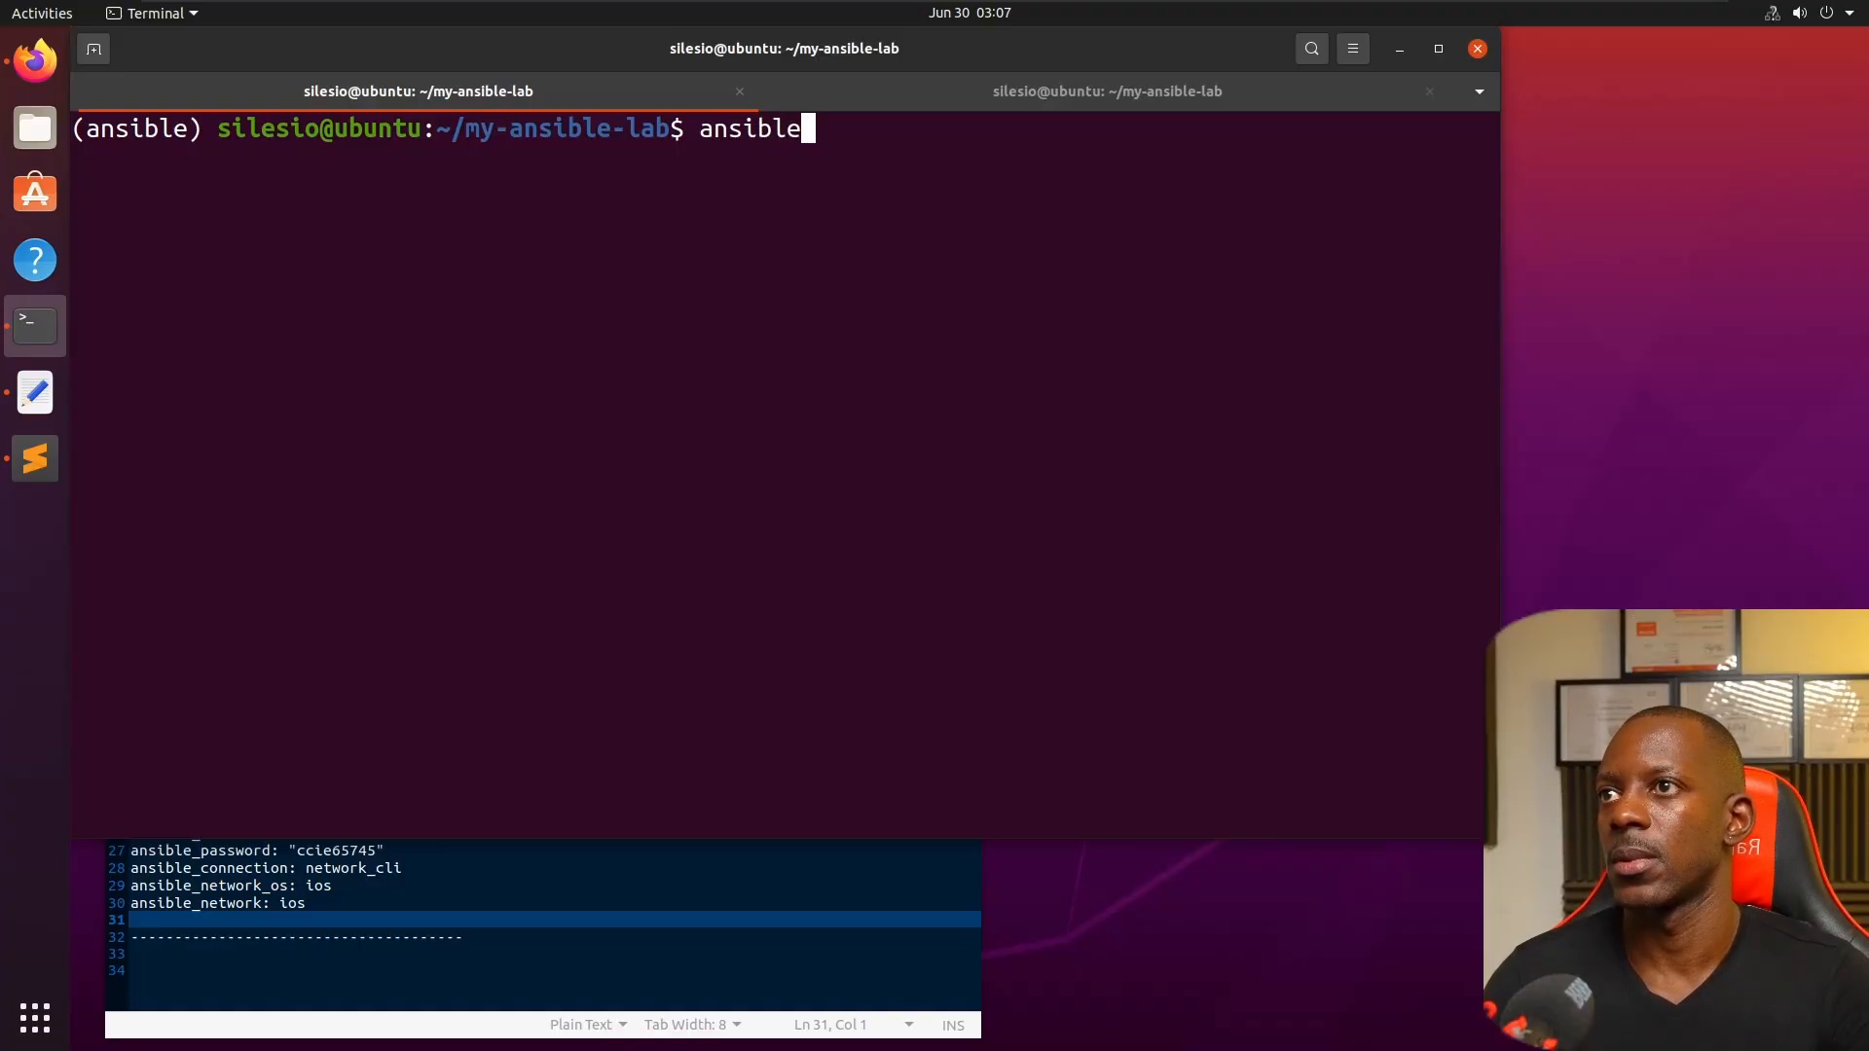
type("-play")
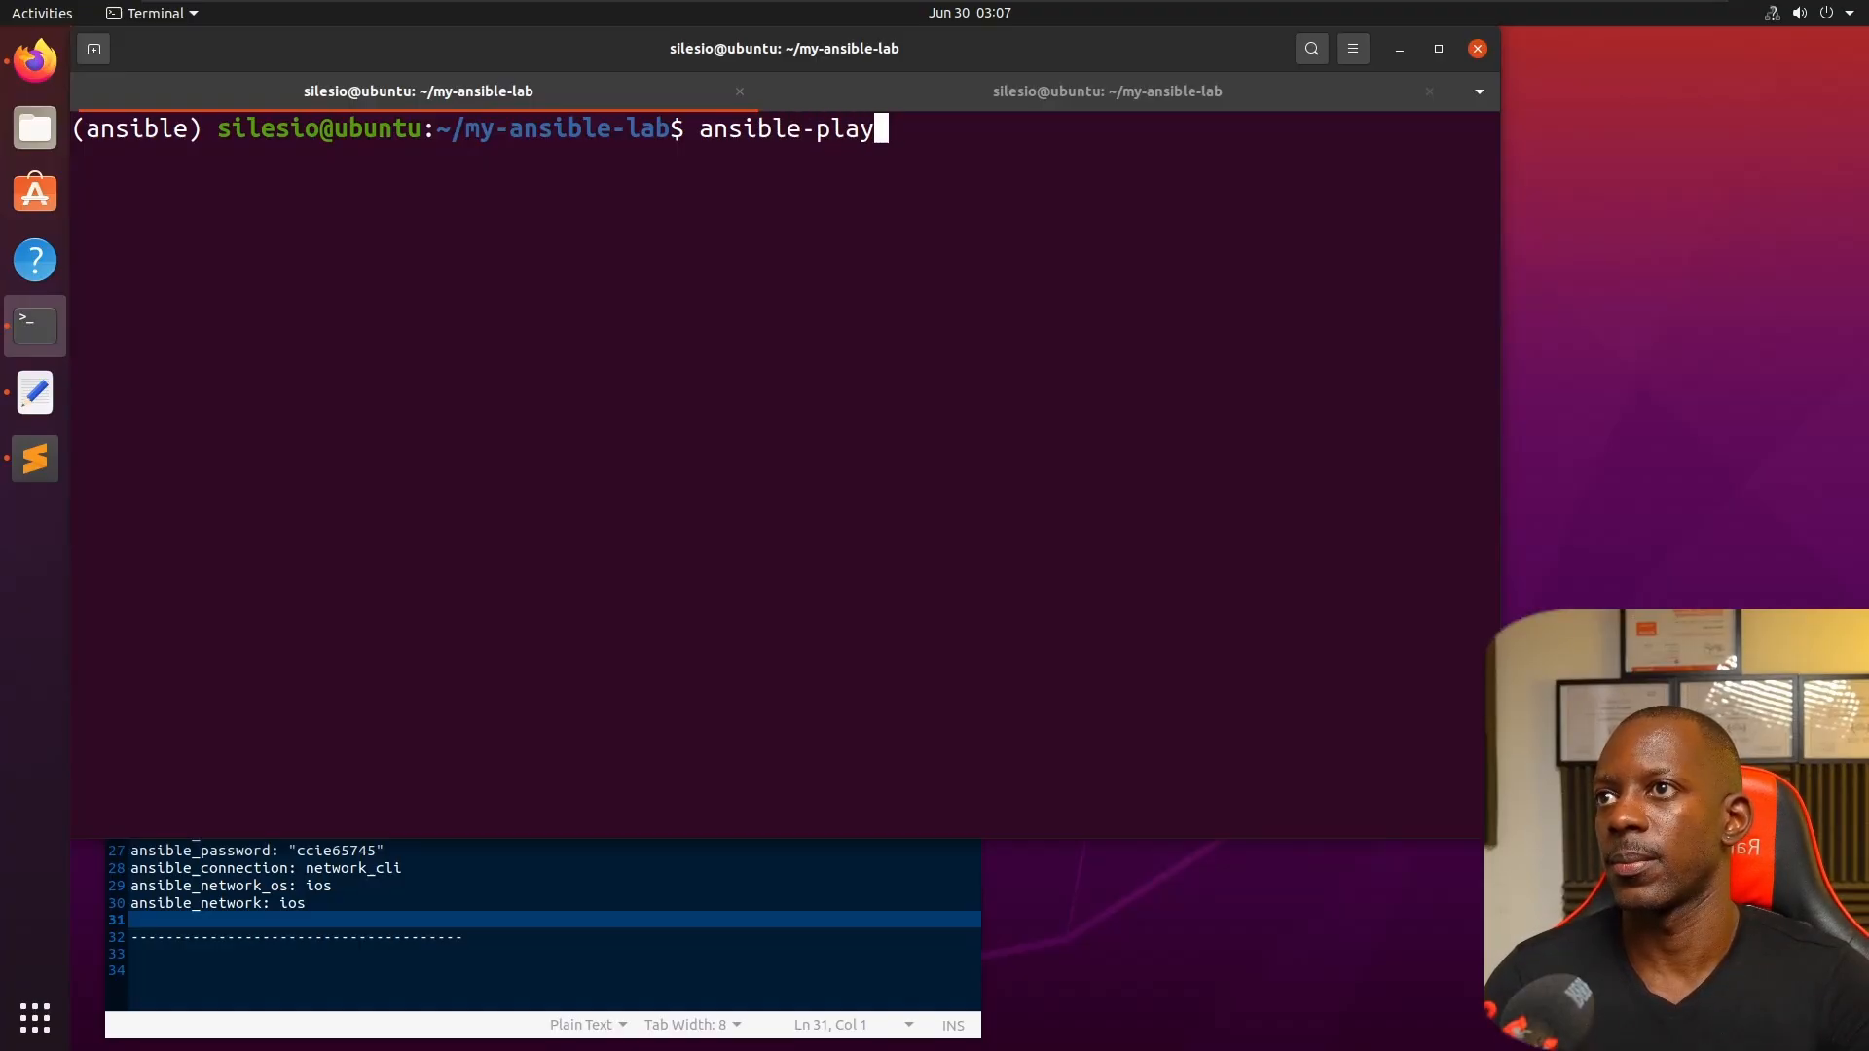
type("bool")
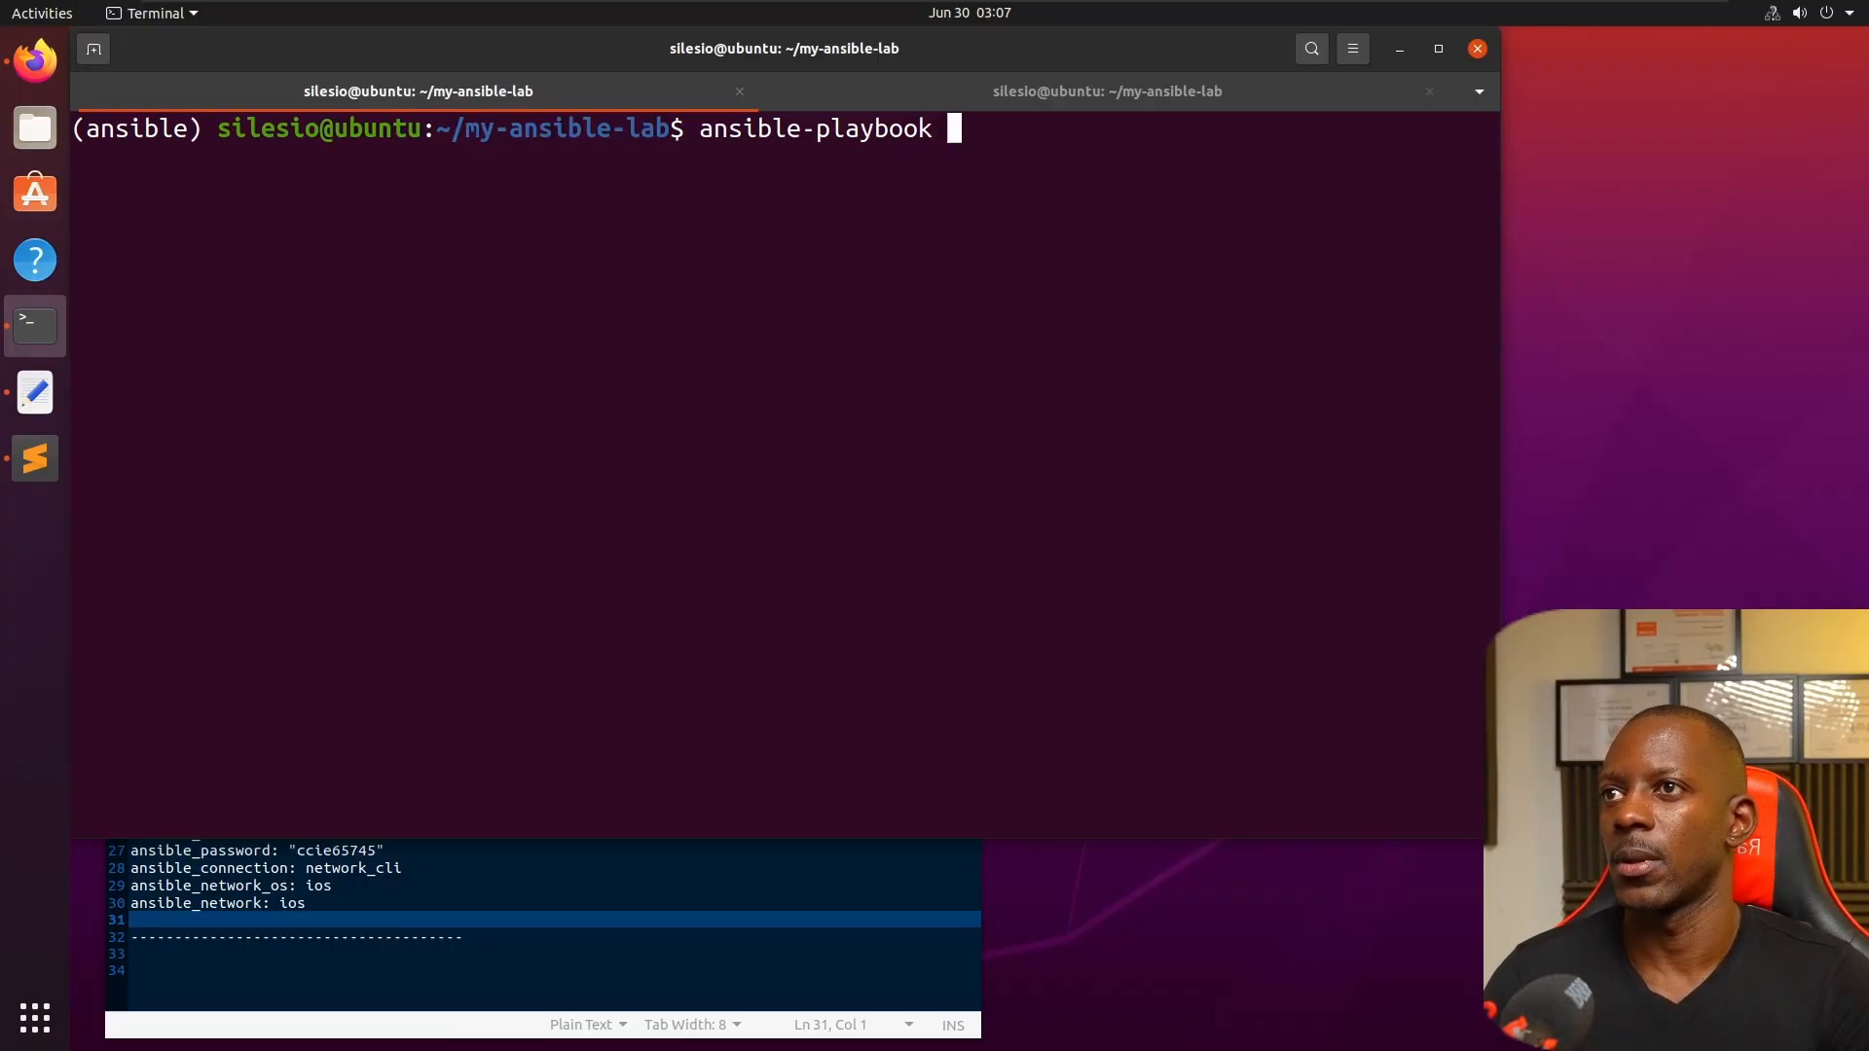
type("assign_ip_to_vlan.yml")
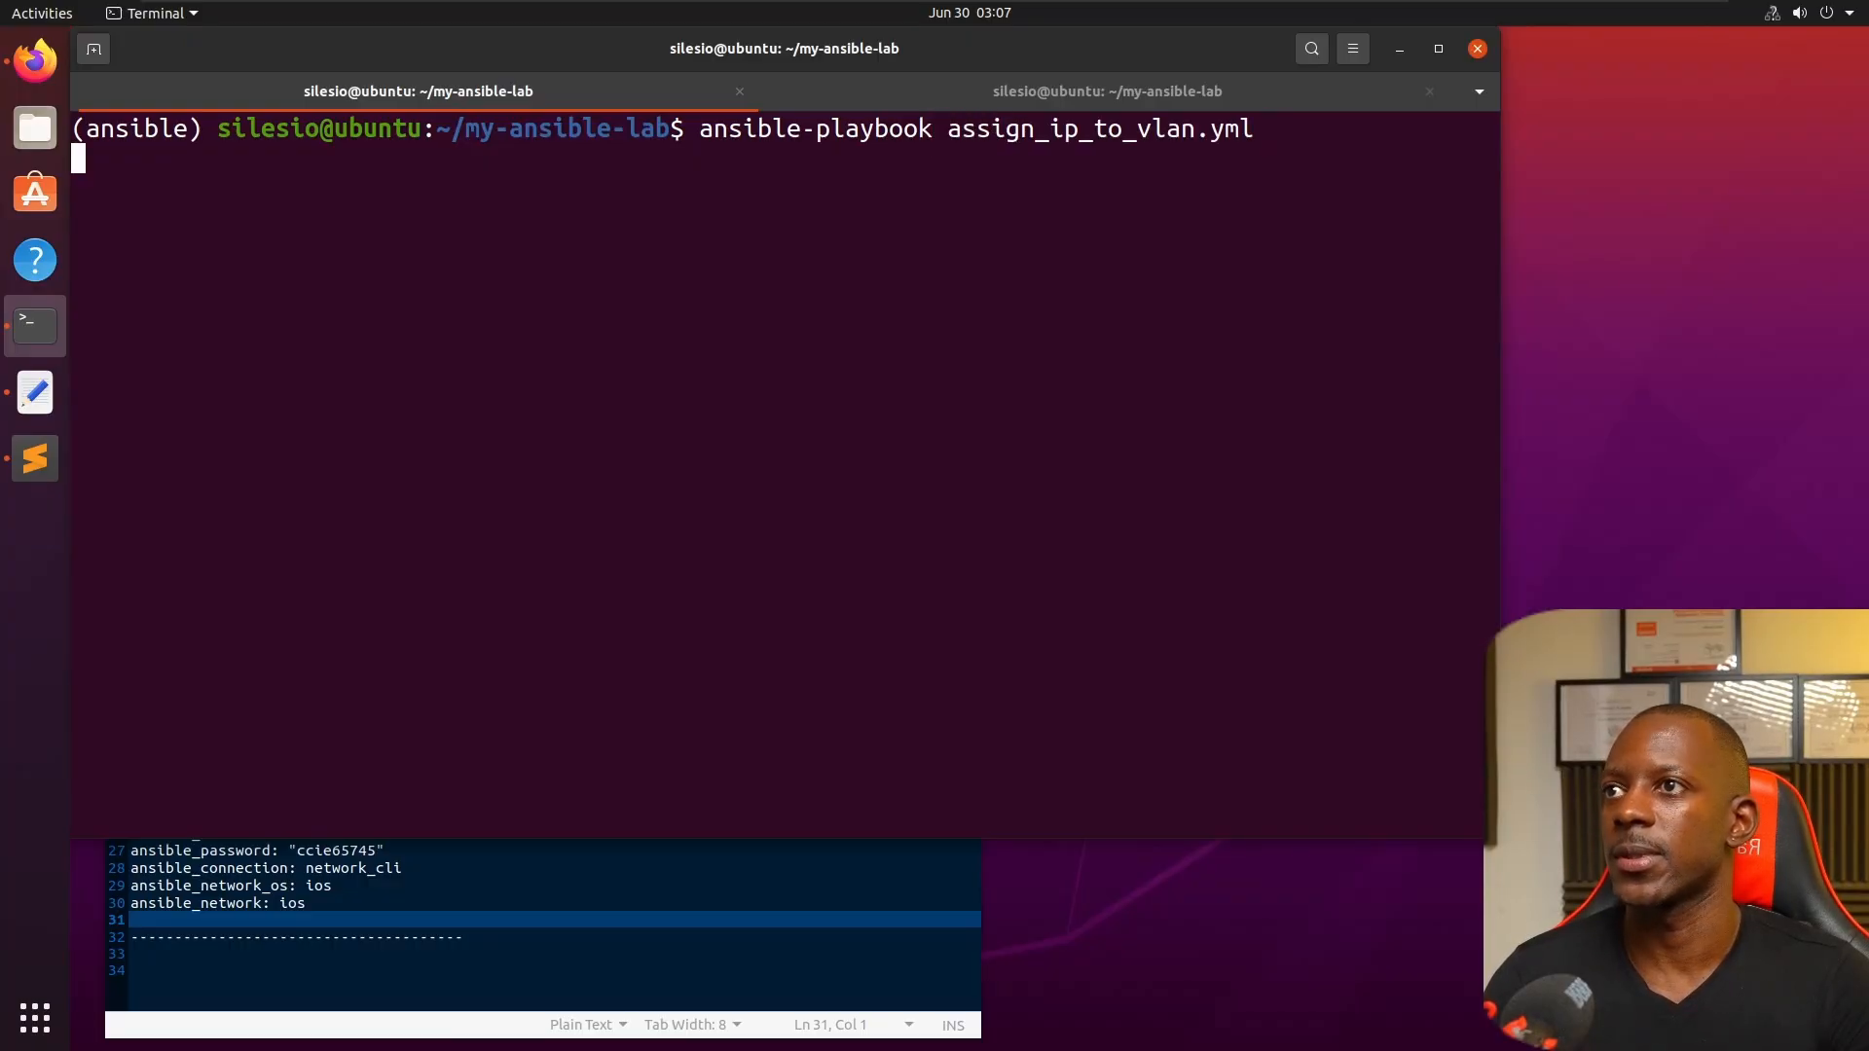
key("Return")
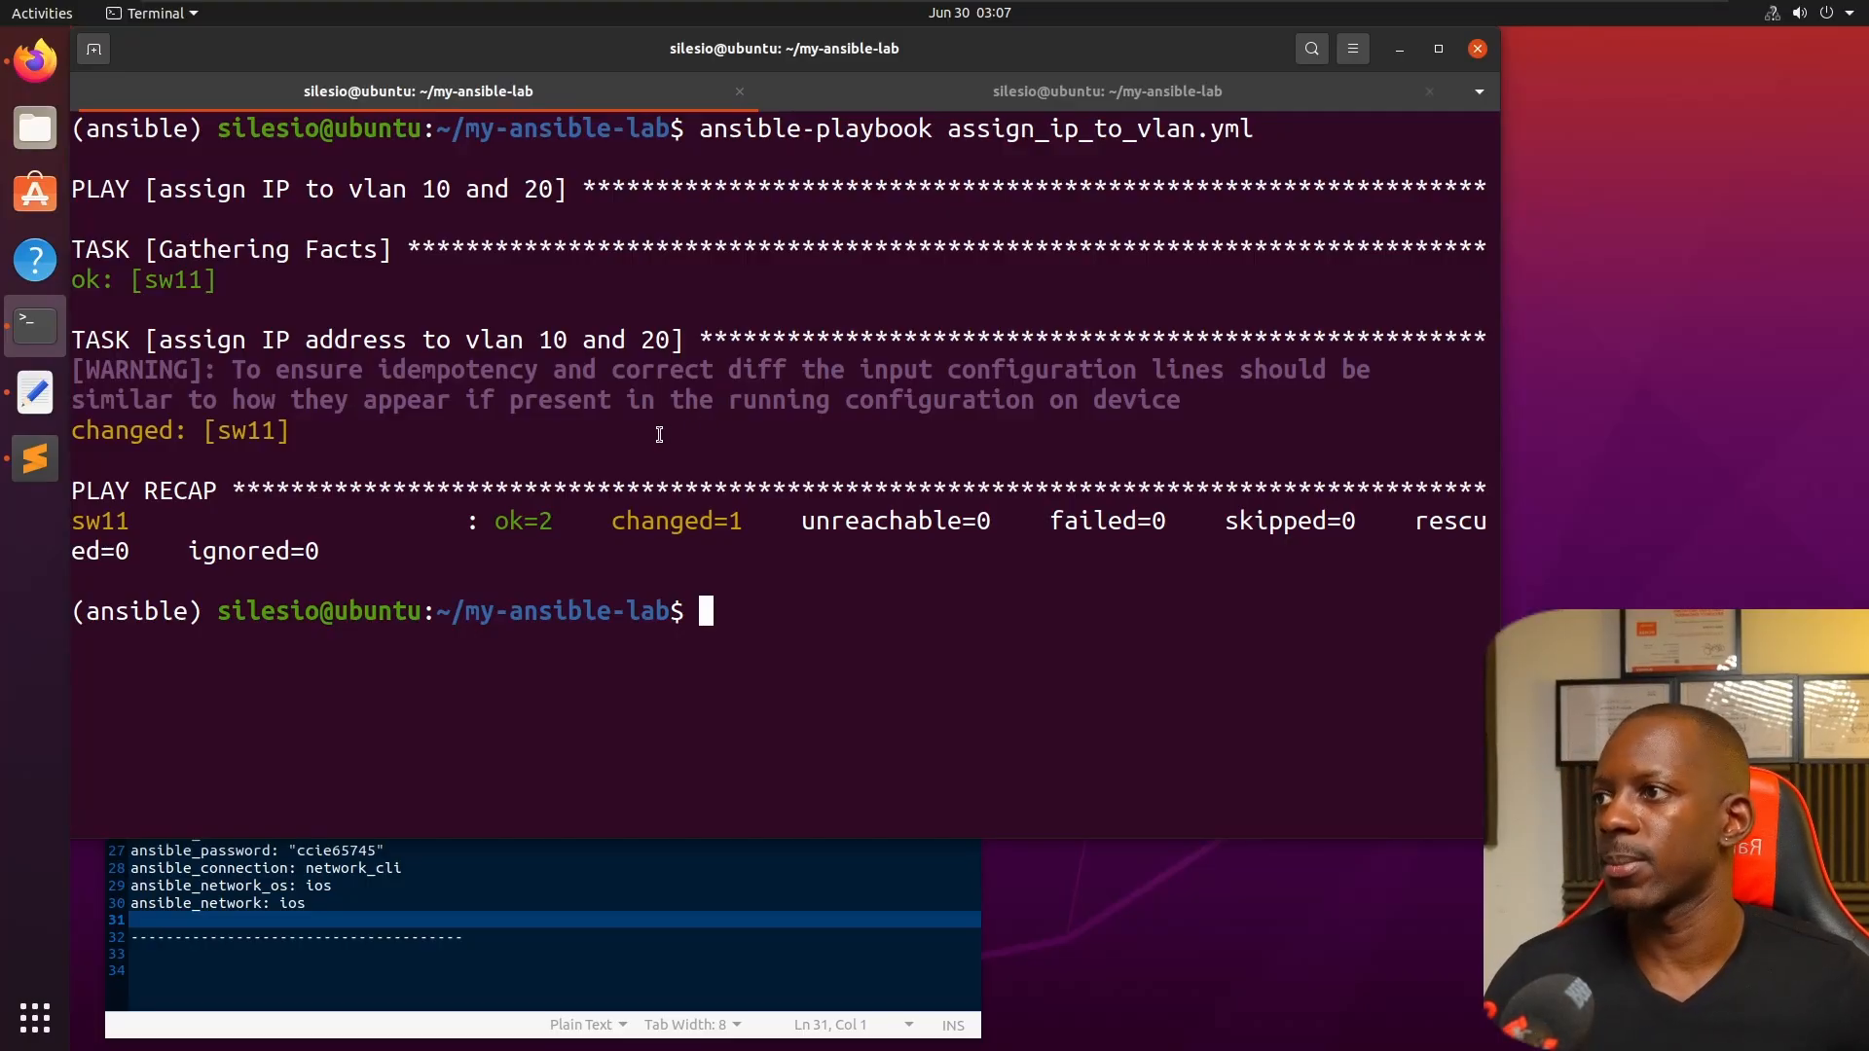
- Highlight the changed count in the recap and switch to the second terminal session
double_click(675, 521)
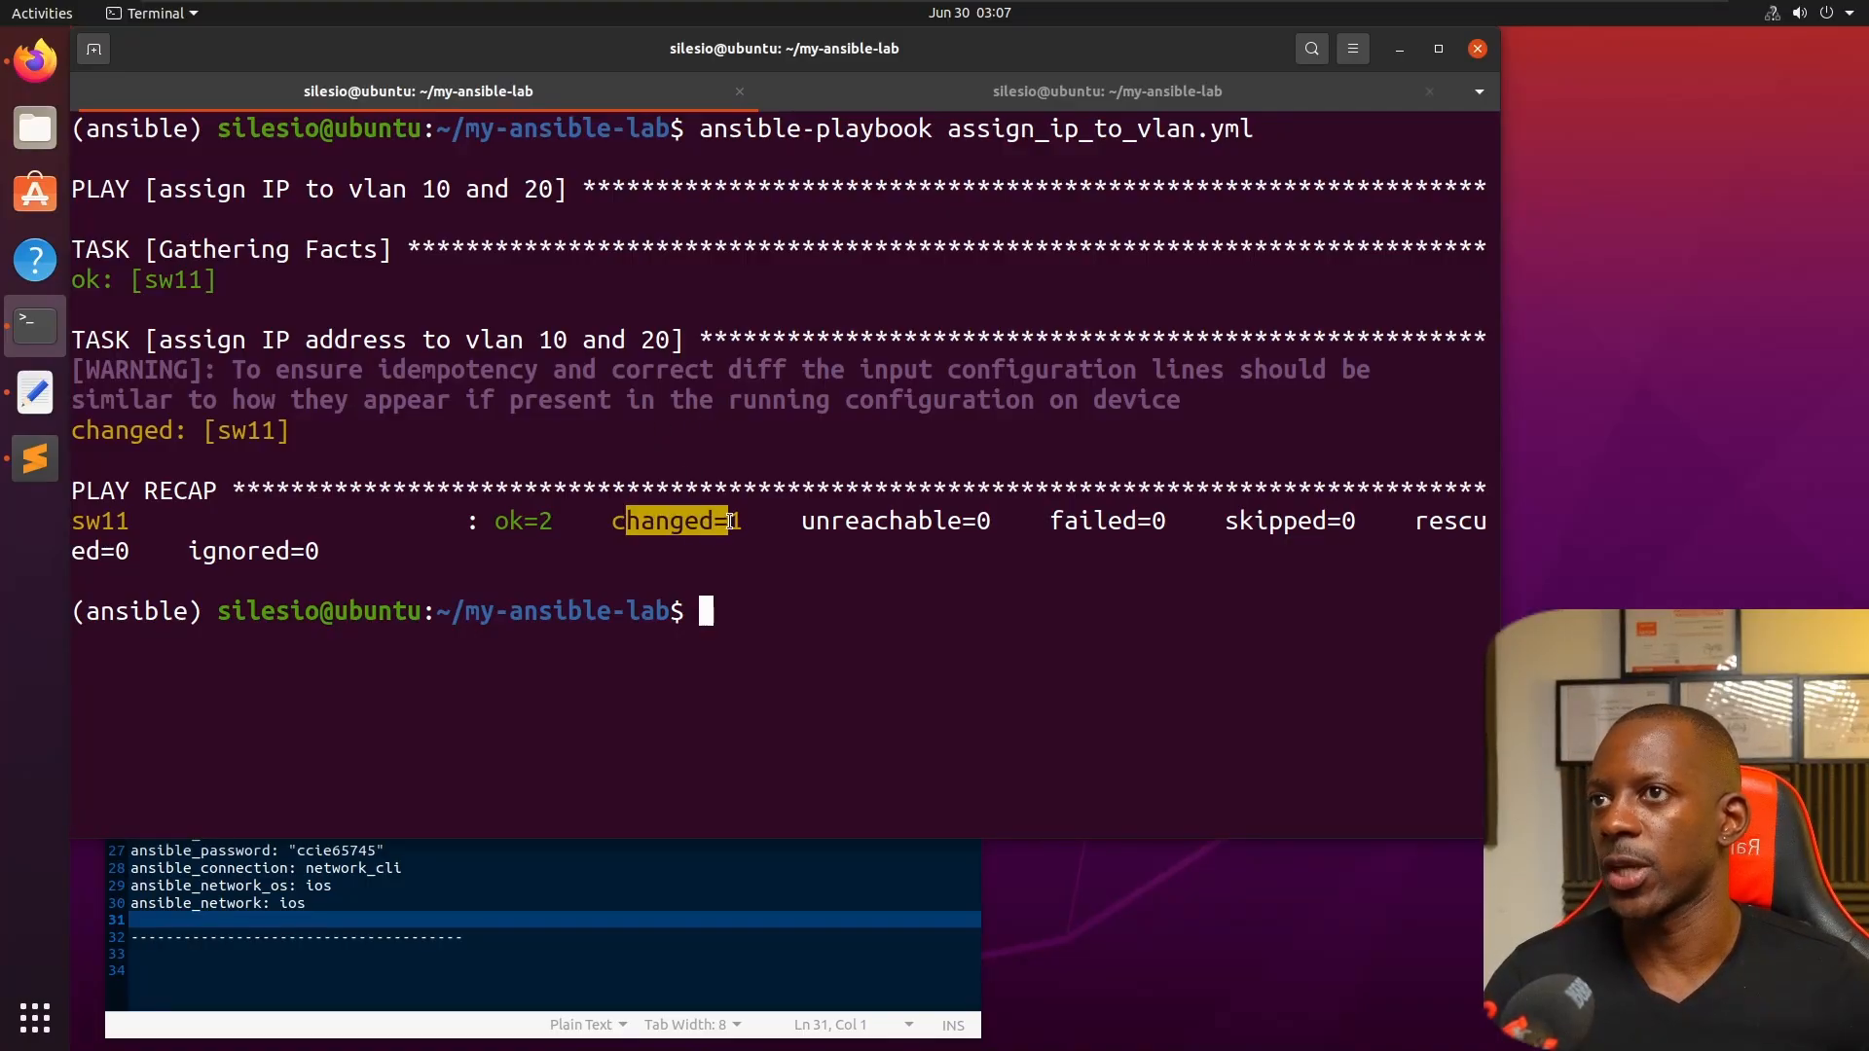
left_click(1104, 91)
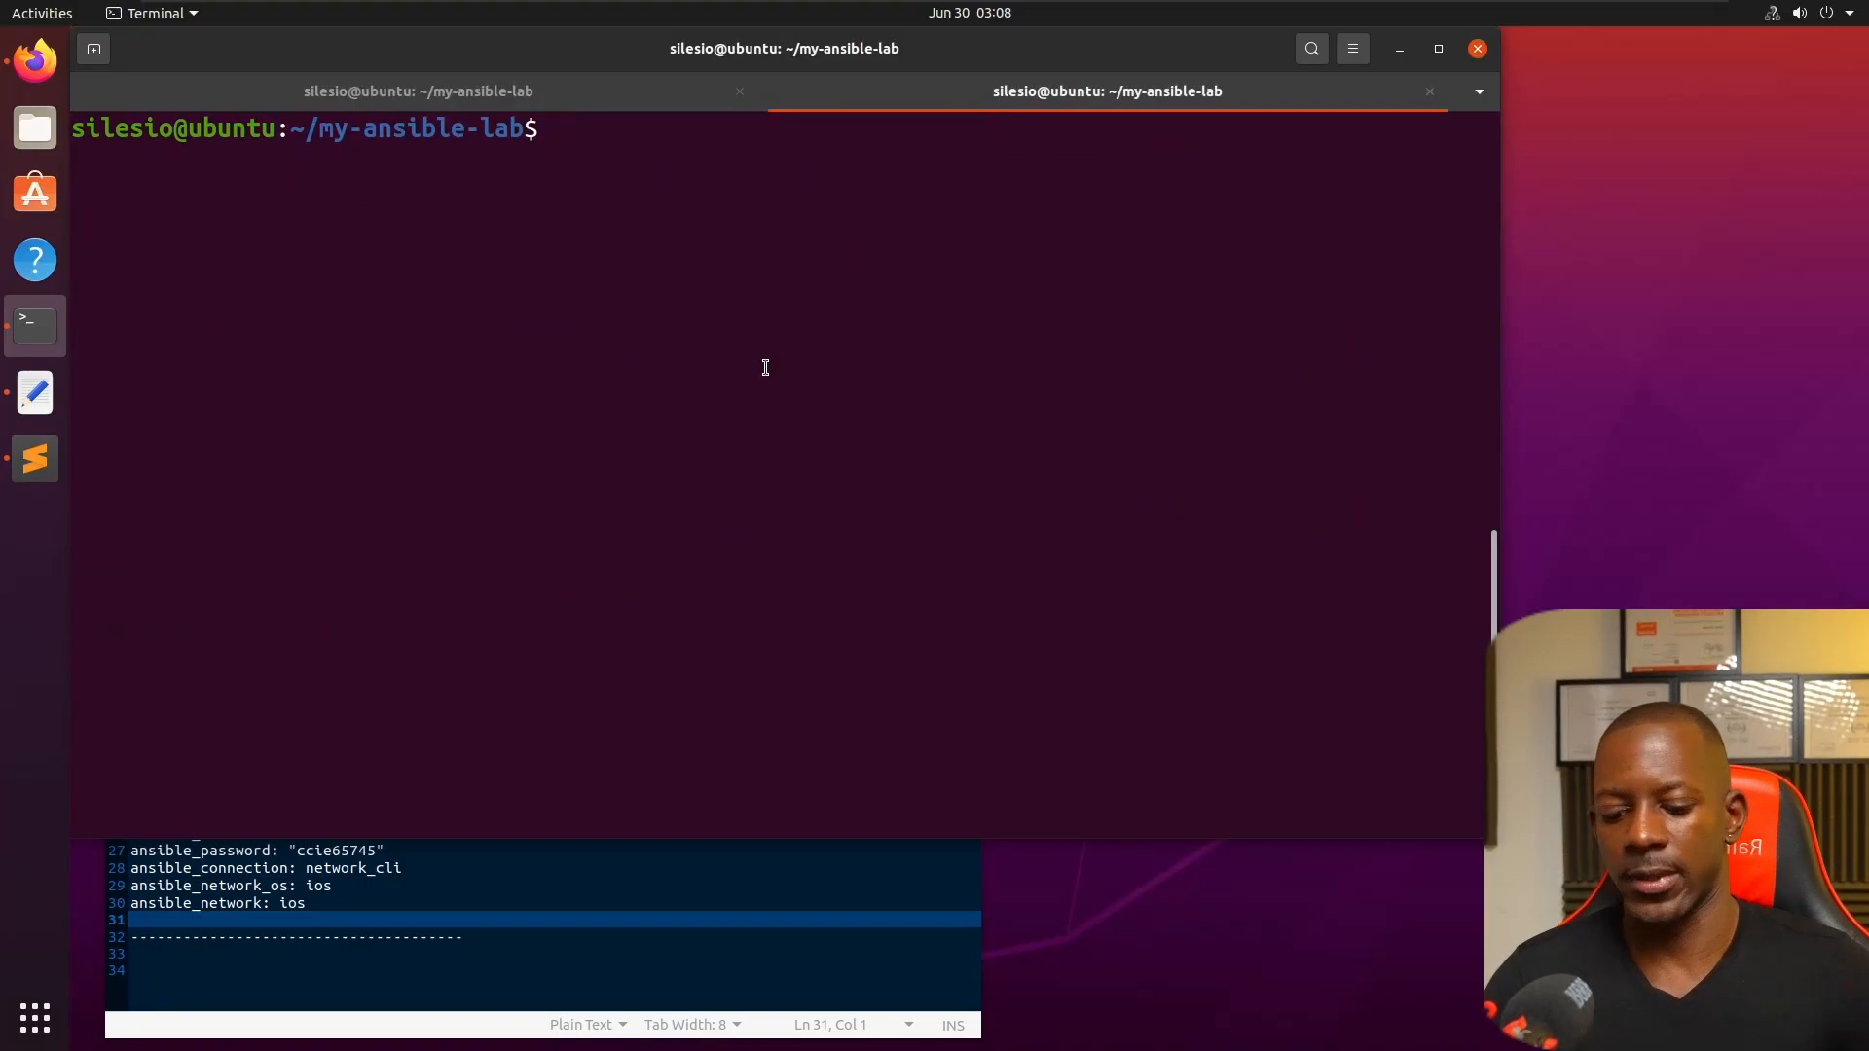
type("ssh silesio")
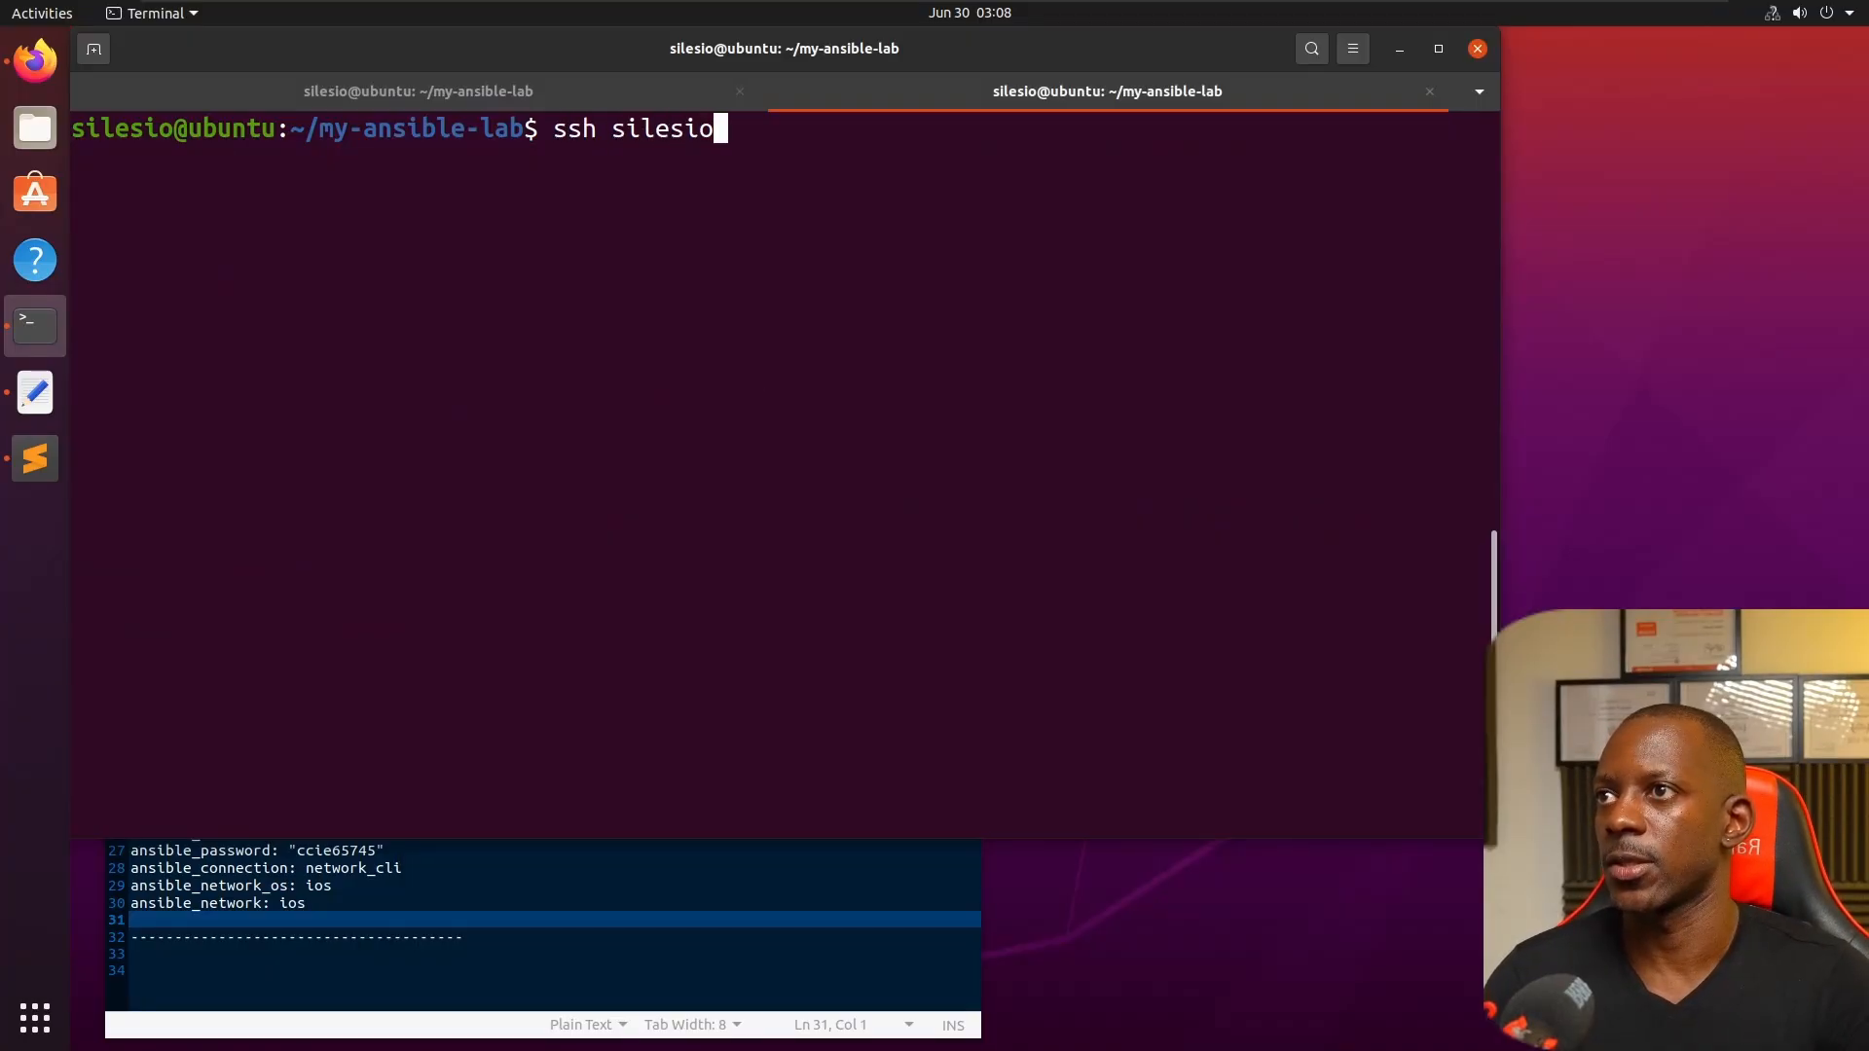
- SSH to SW11, confirm Vlan10 at 192.168.10.1 and Vlan20 at 192.168.20.1, then review the playbook
type("@192.168.543.61")
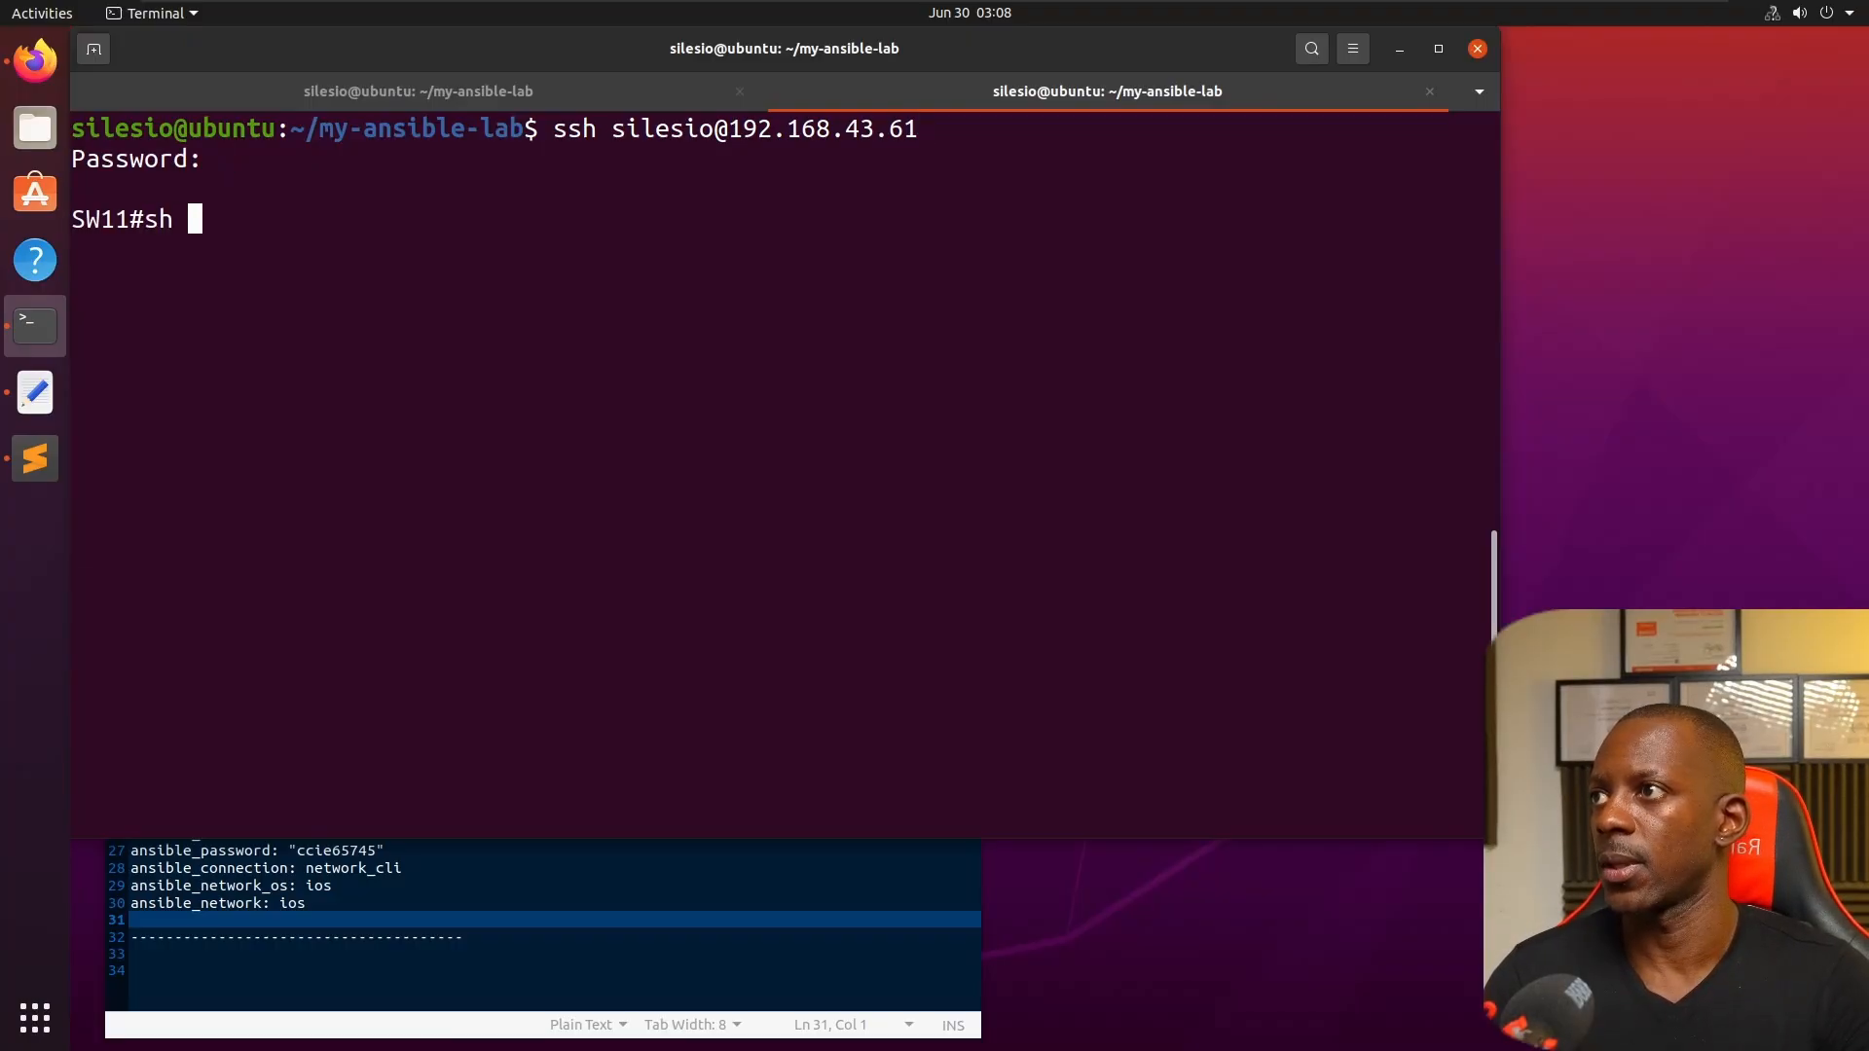
key("Return")
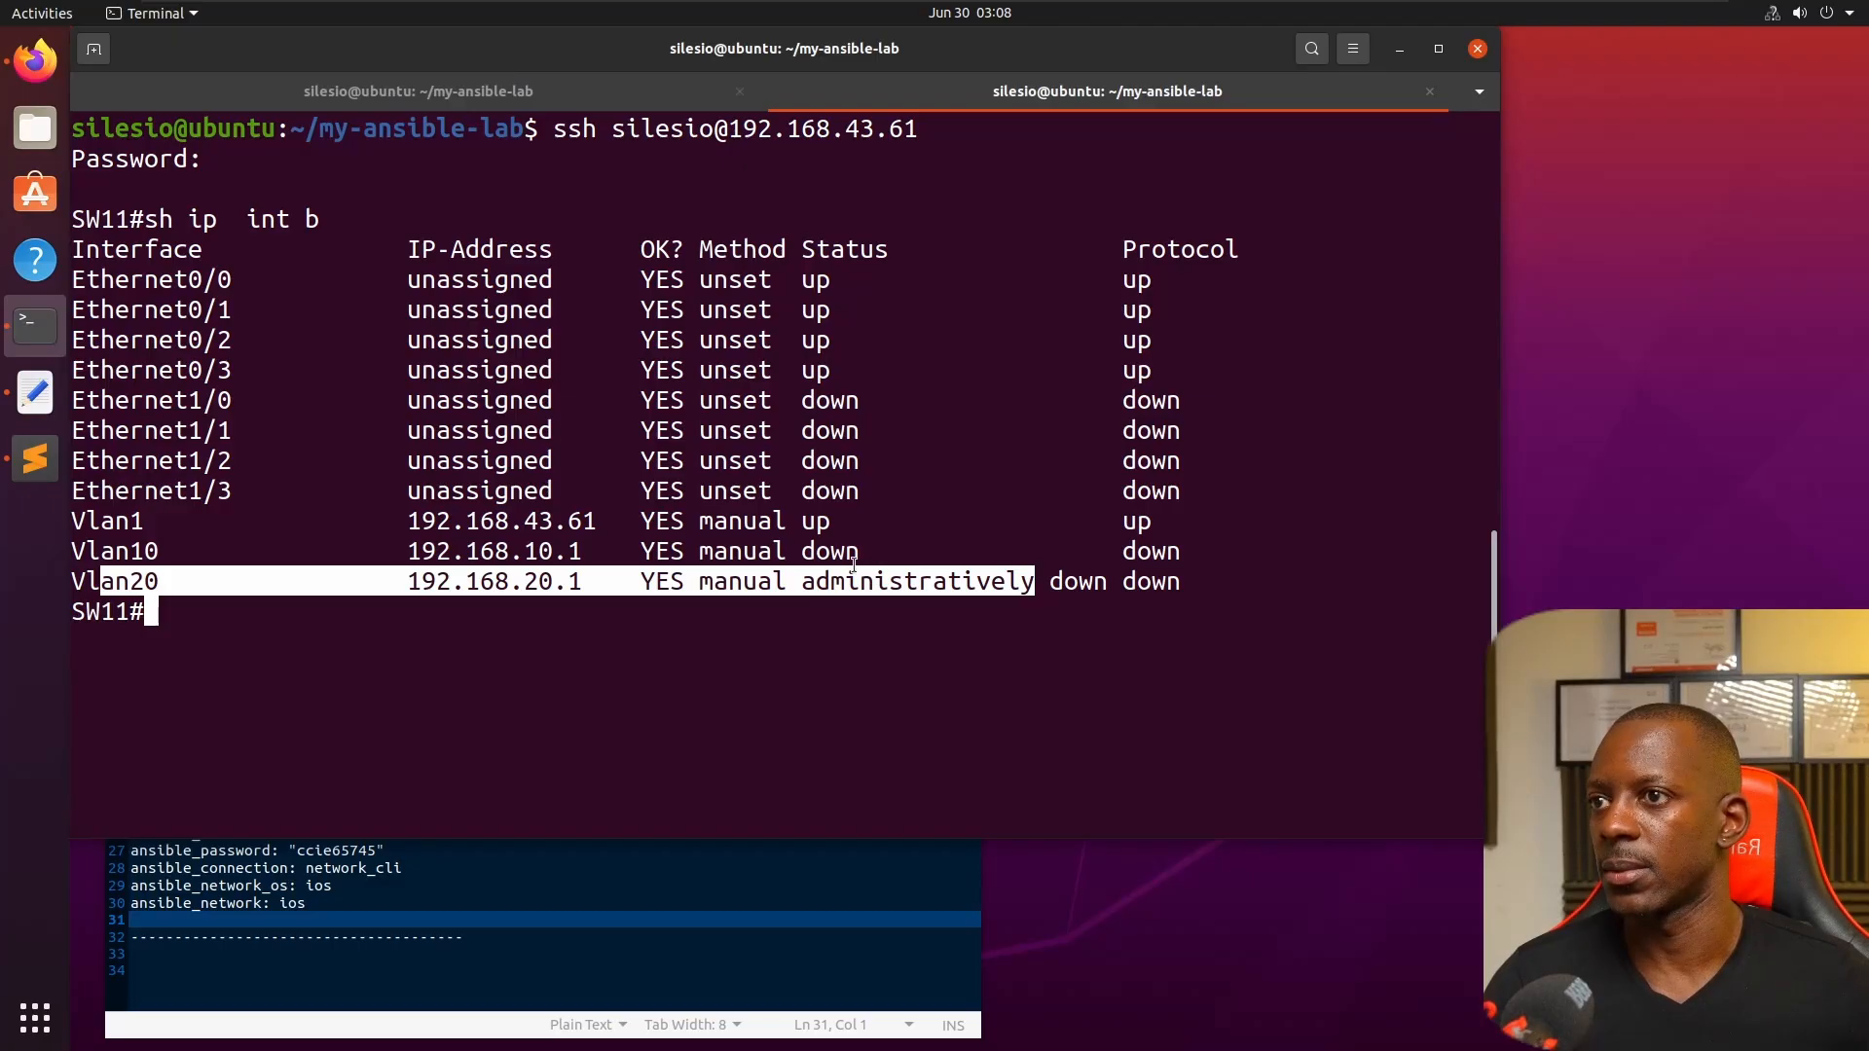
mouse_move(626, 670)
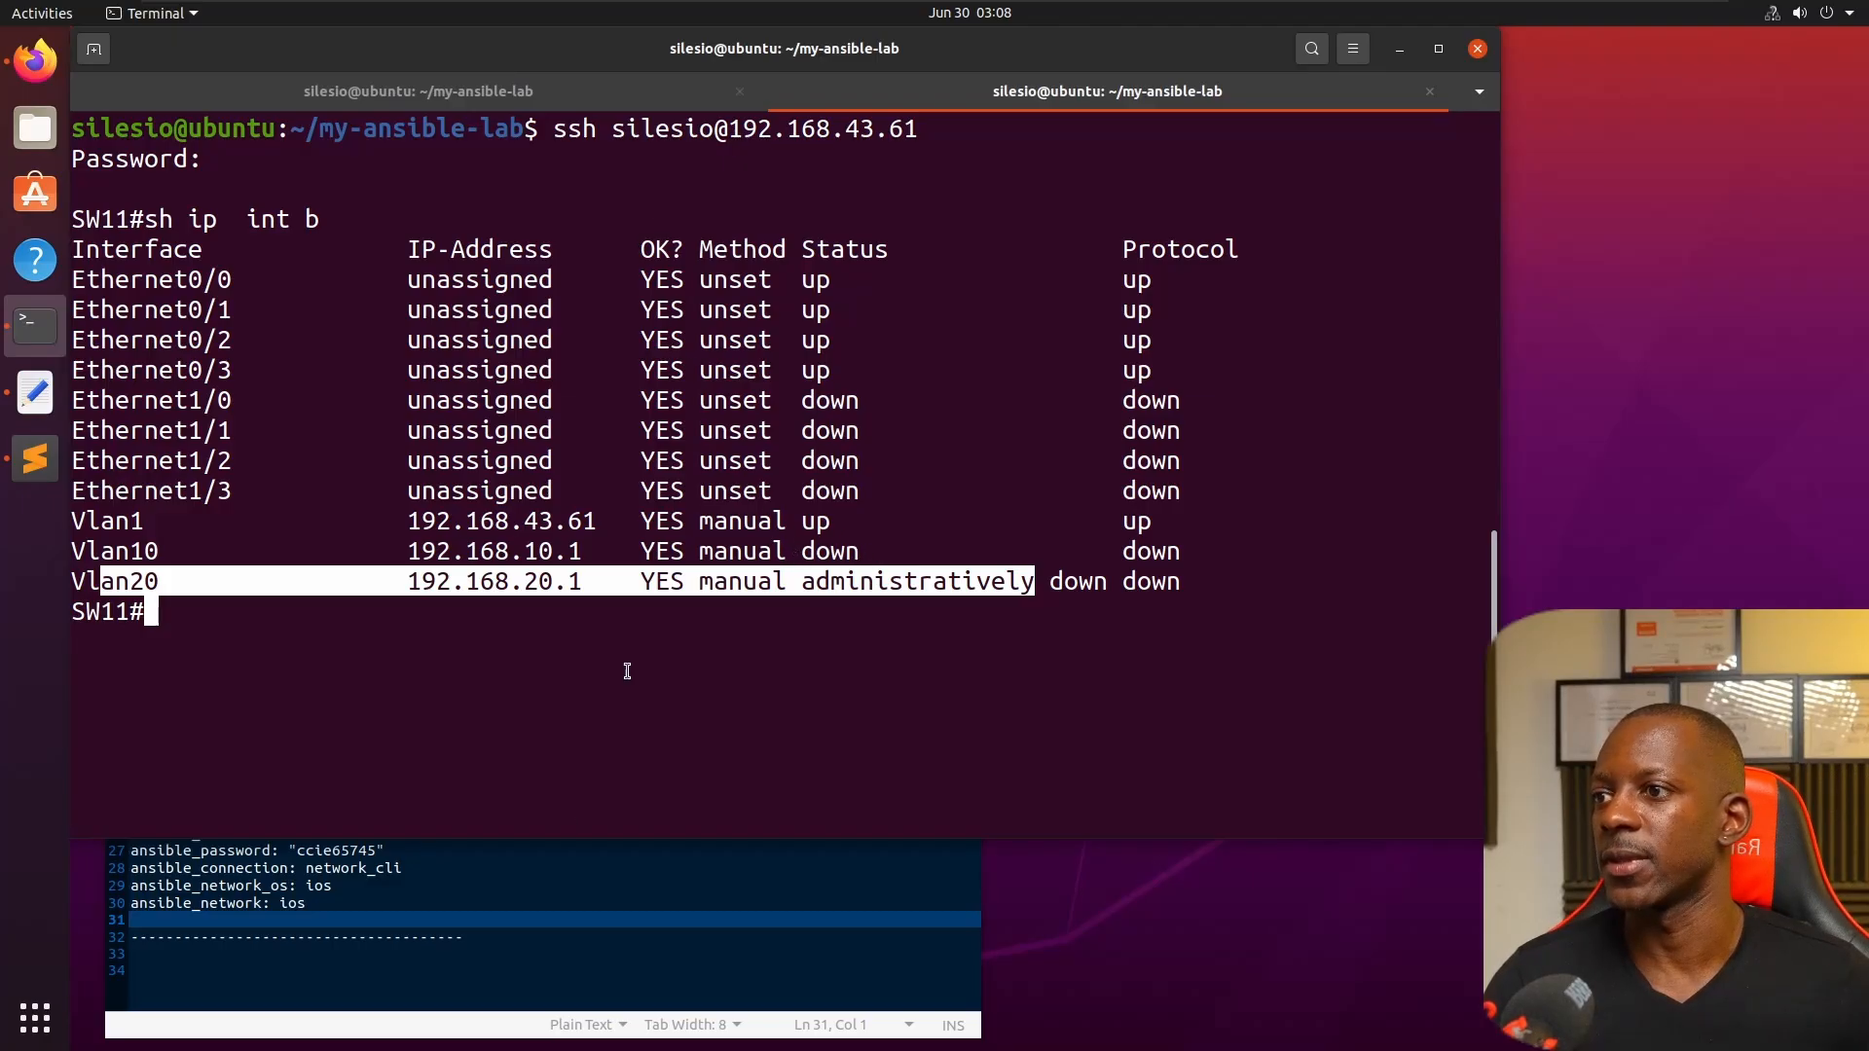
mouse_move(34, 458)
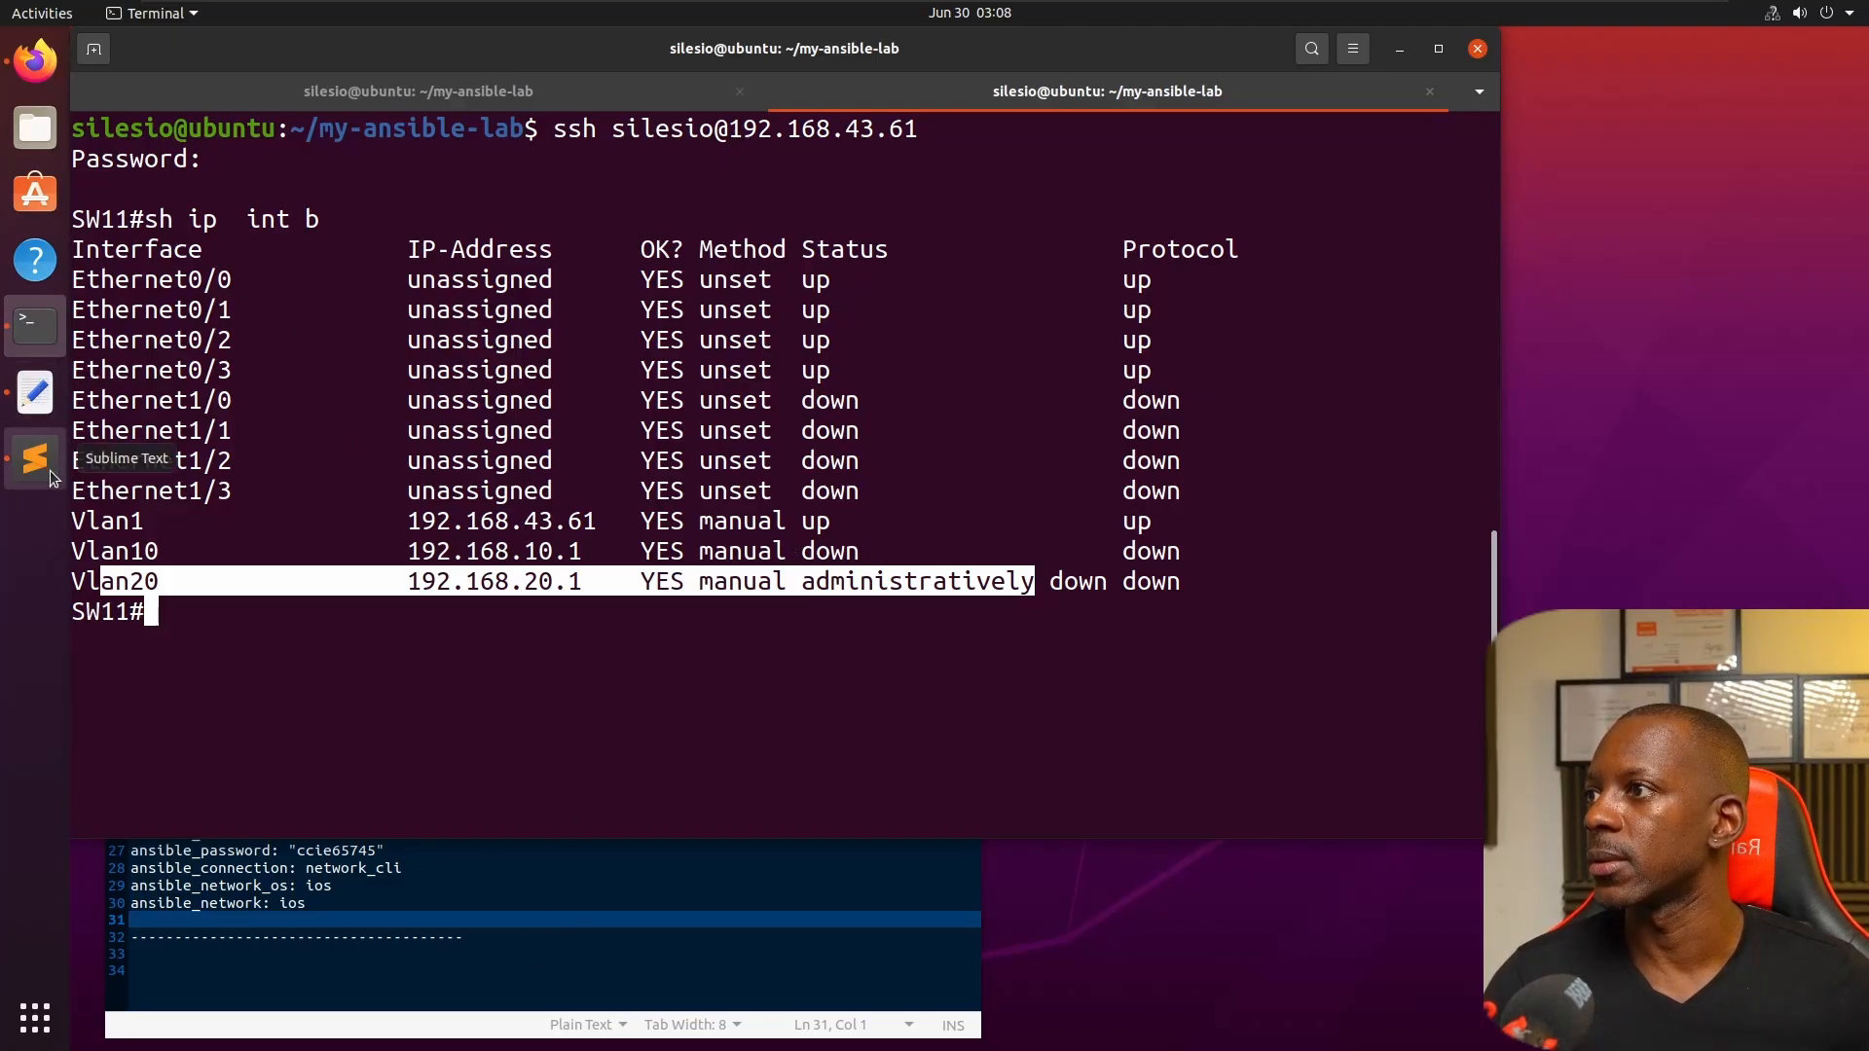
left_click(33, 459)
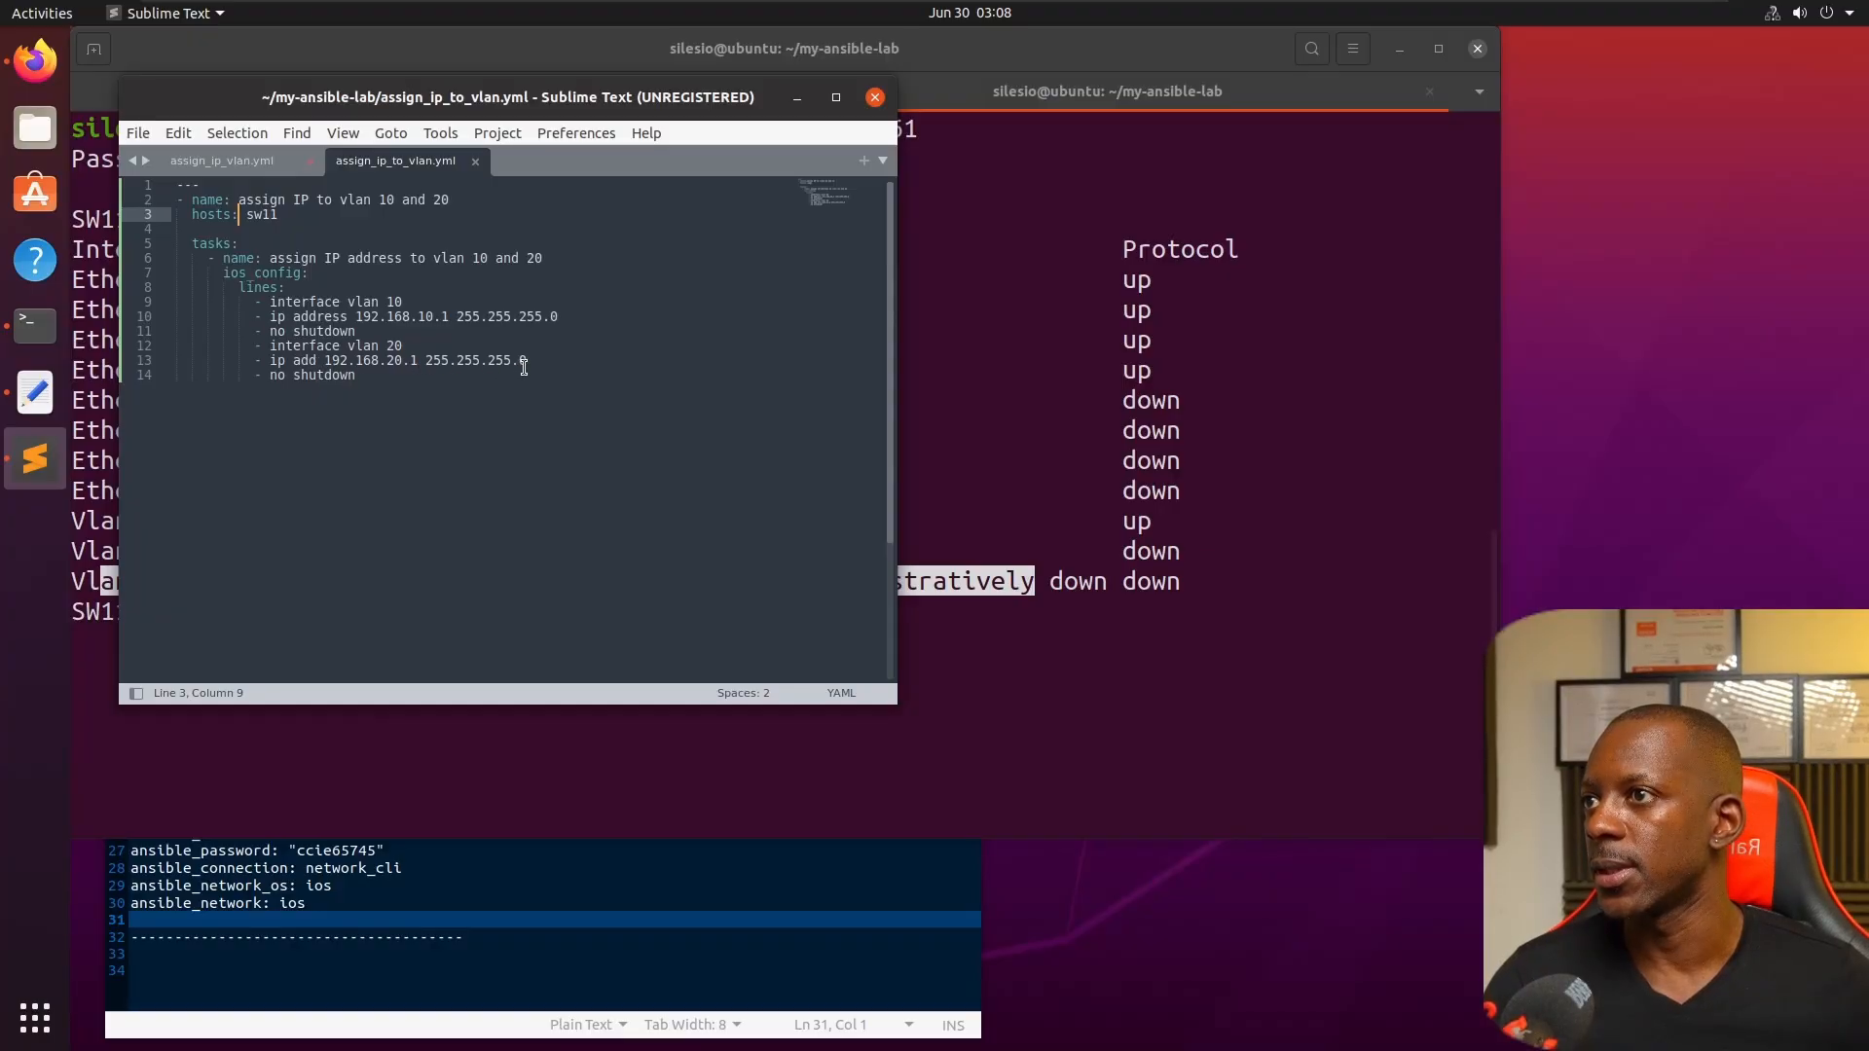
mouse_move(298, 360)
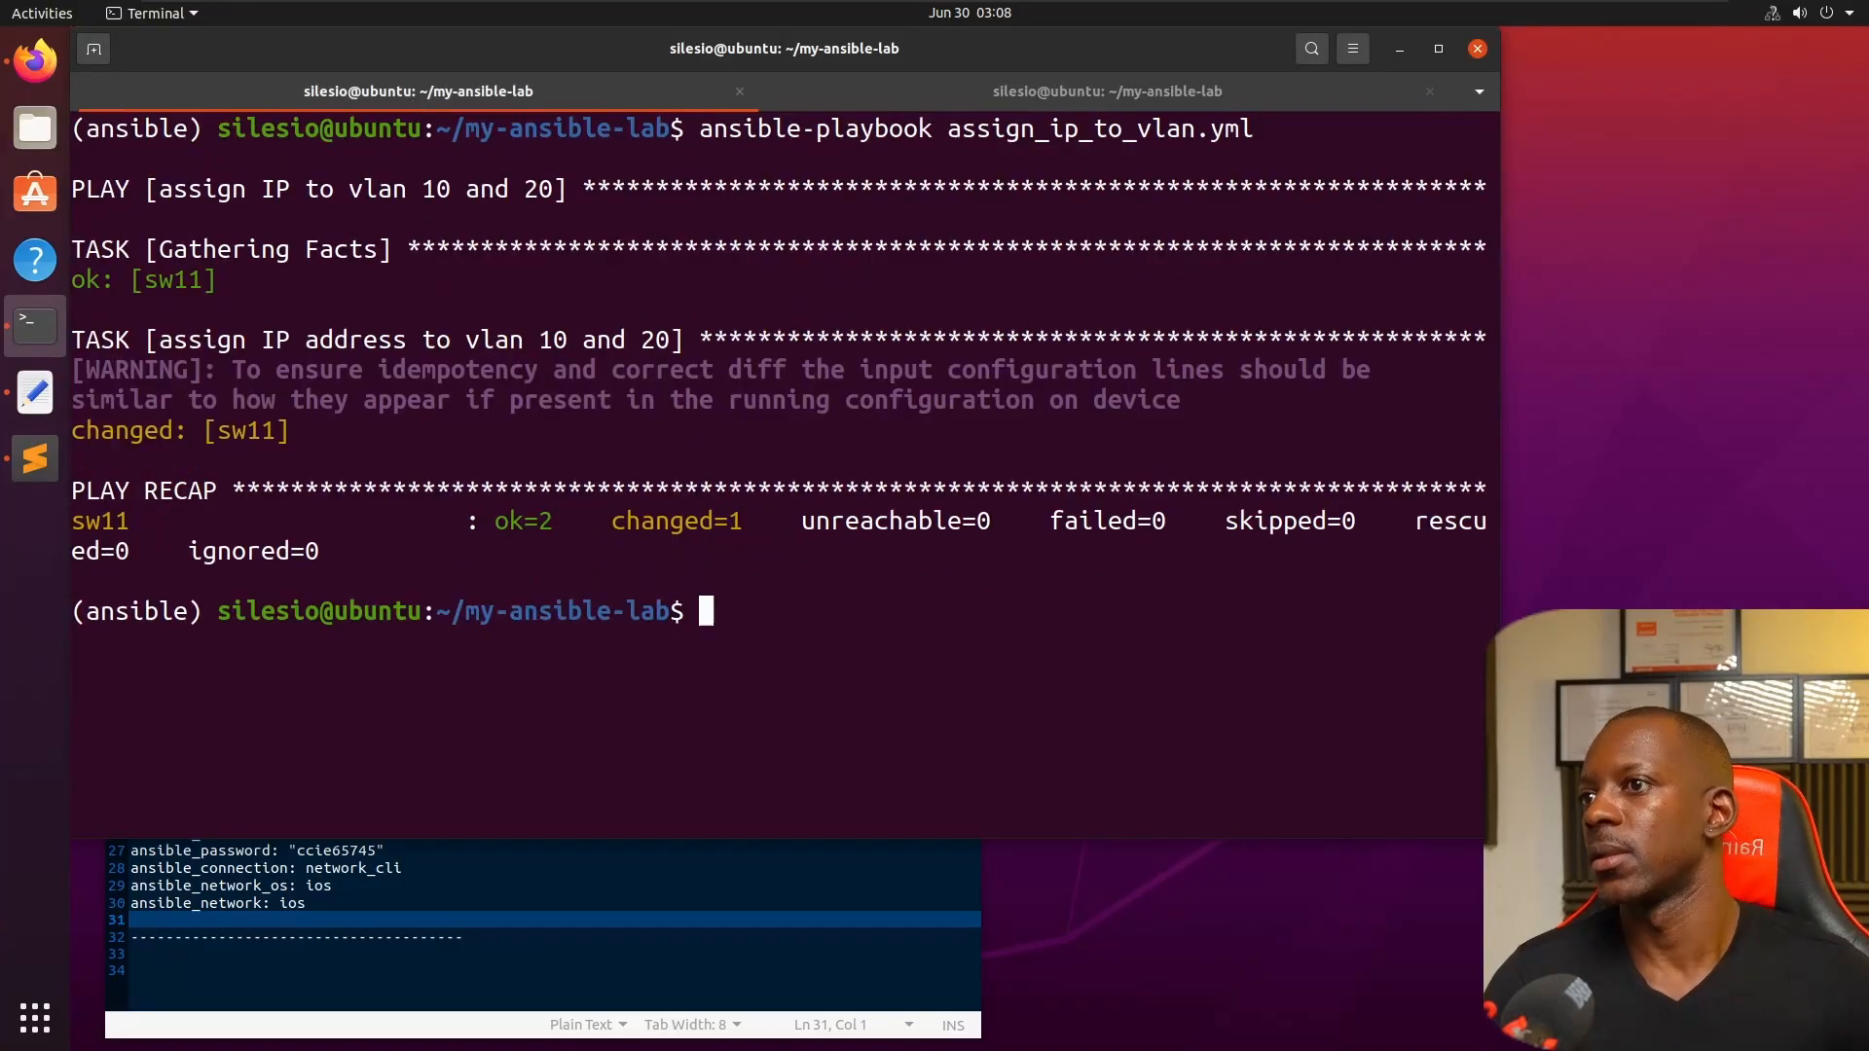
- Rerun assign_ip_to_vlan.yml (changed=1 again), compare with the SW11 session, and clear the terminal
key("Return")
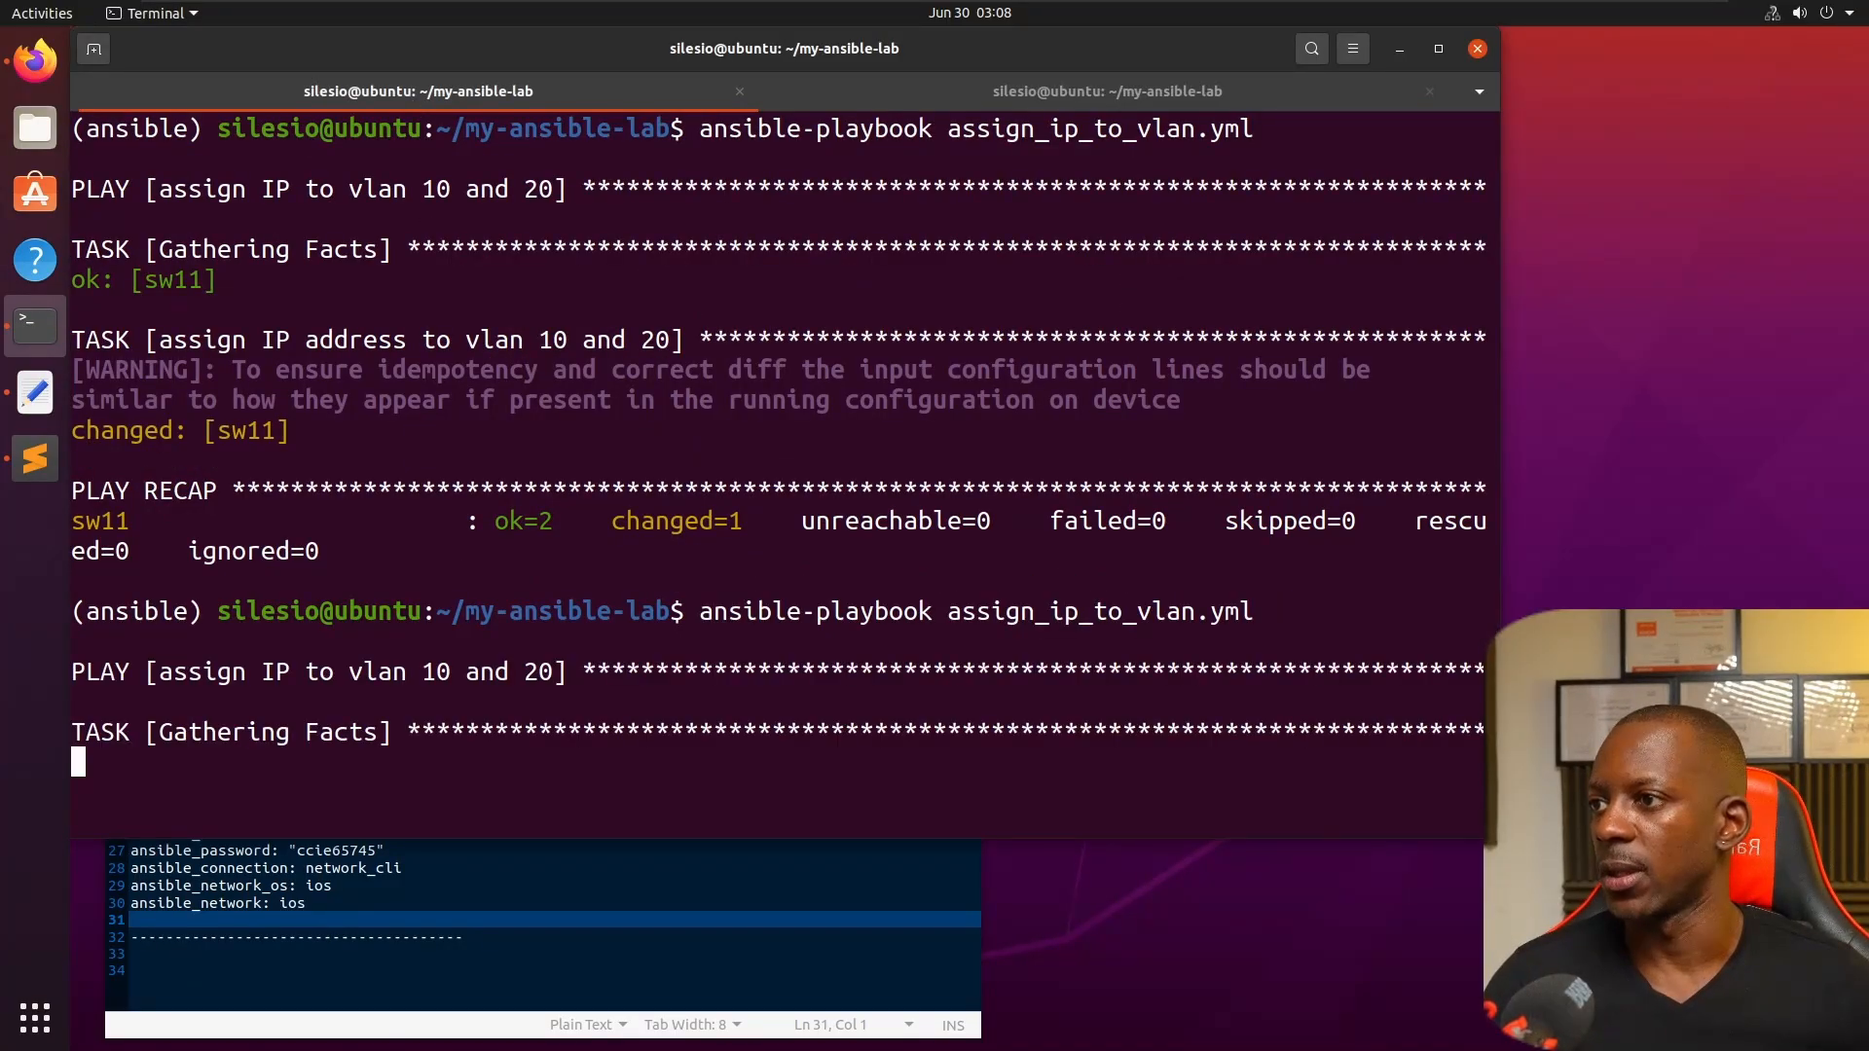
scroll("down", 3)
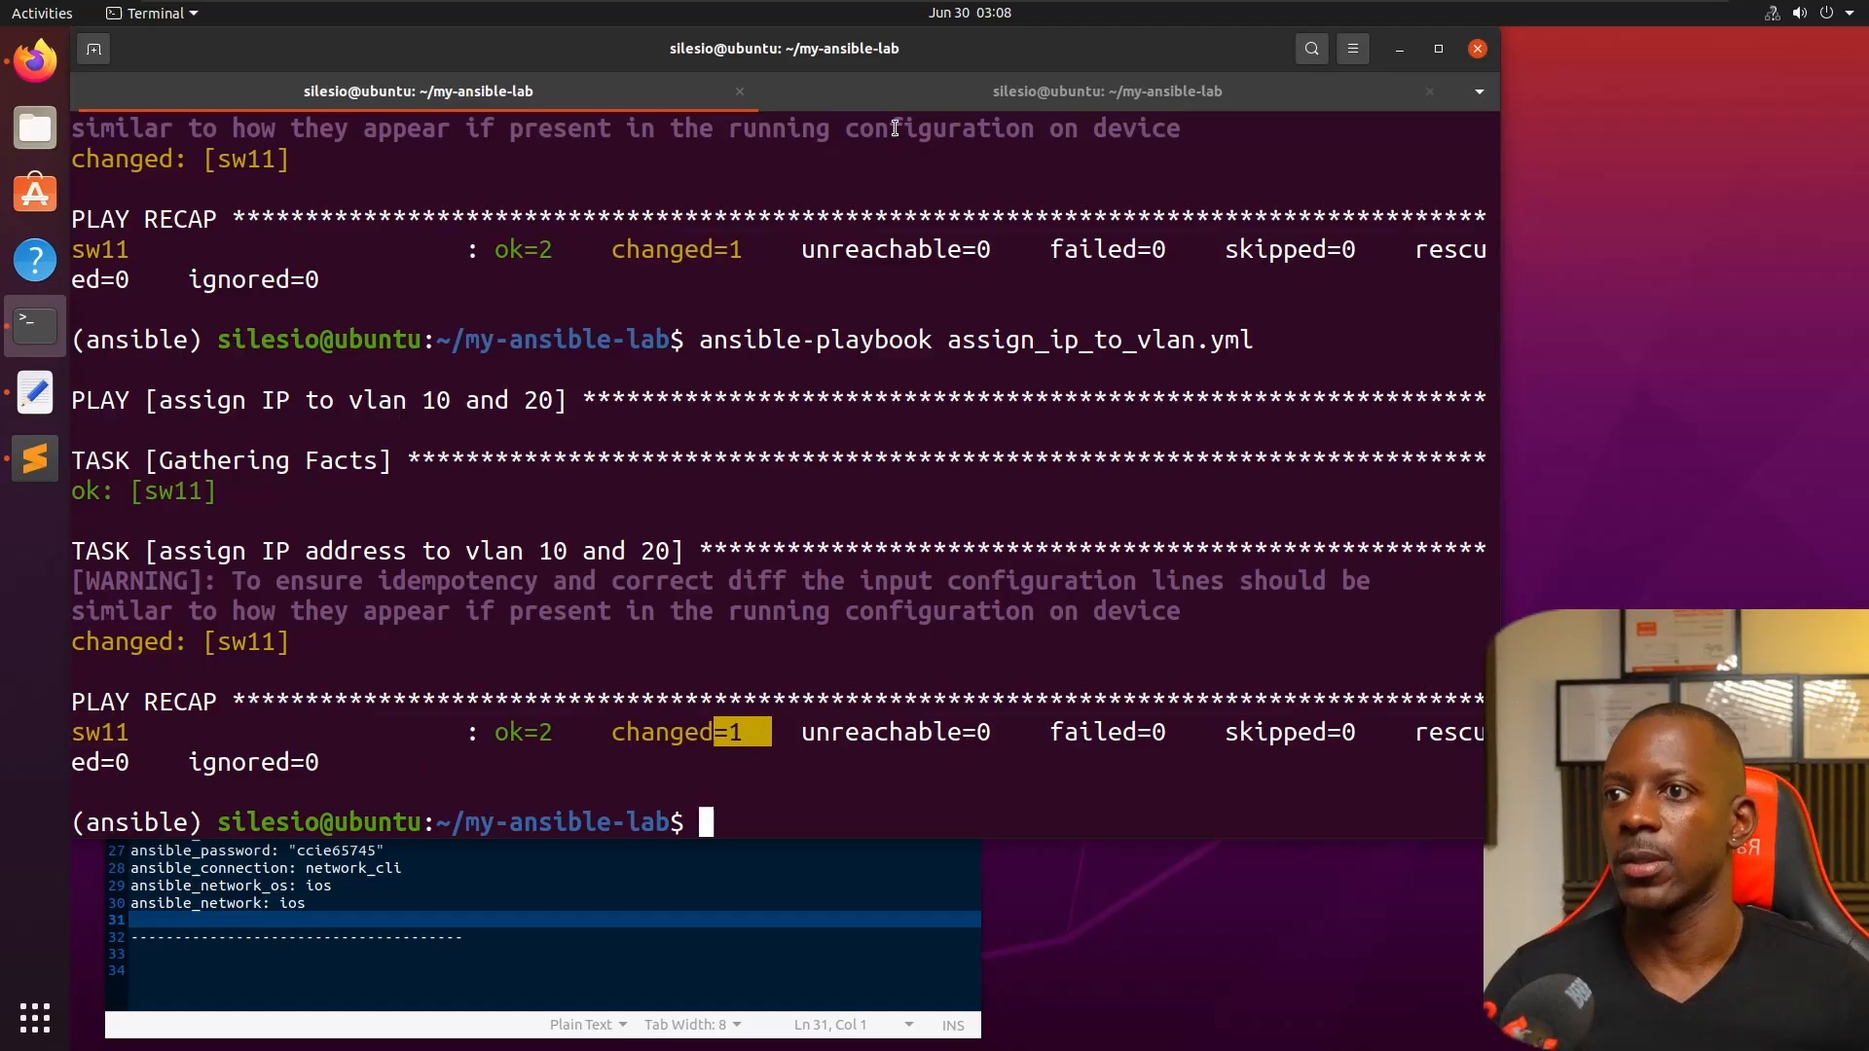
left_click(1106, 91)
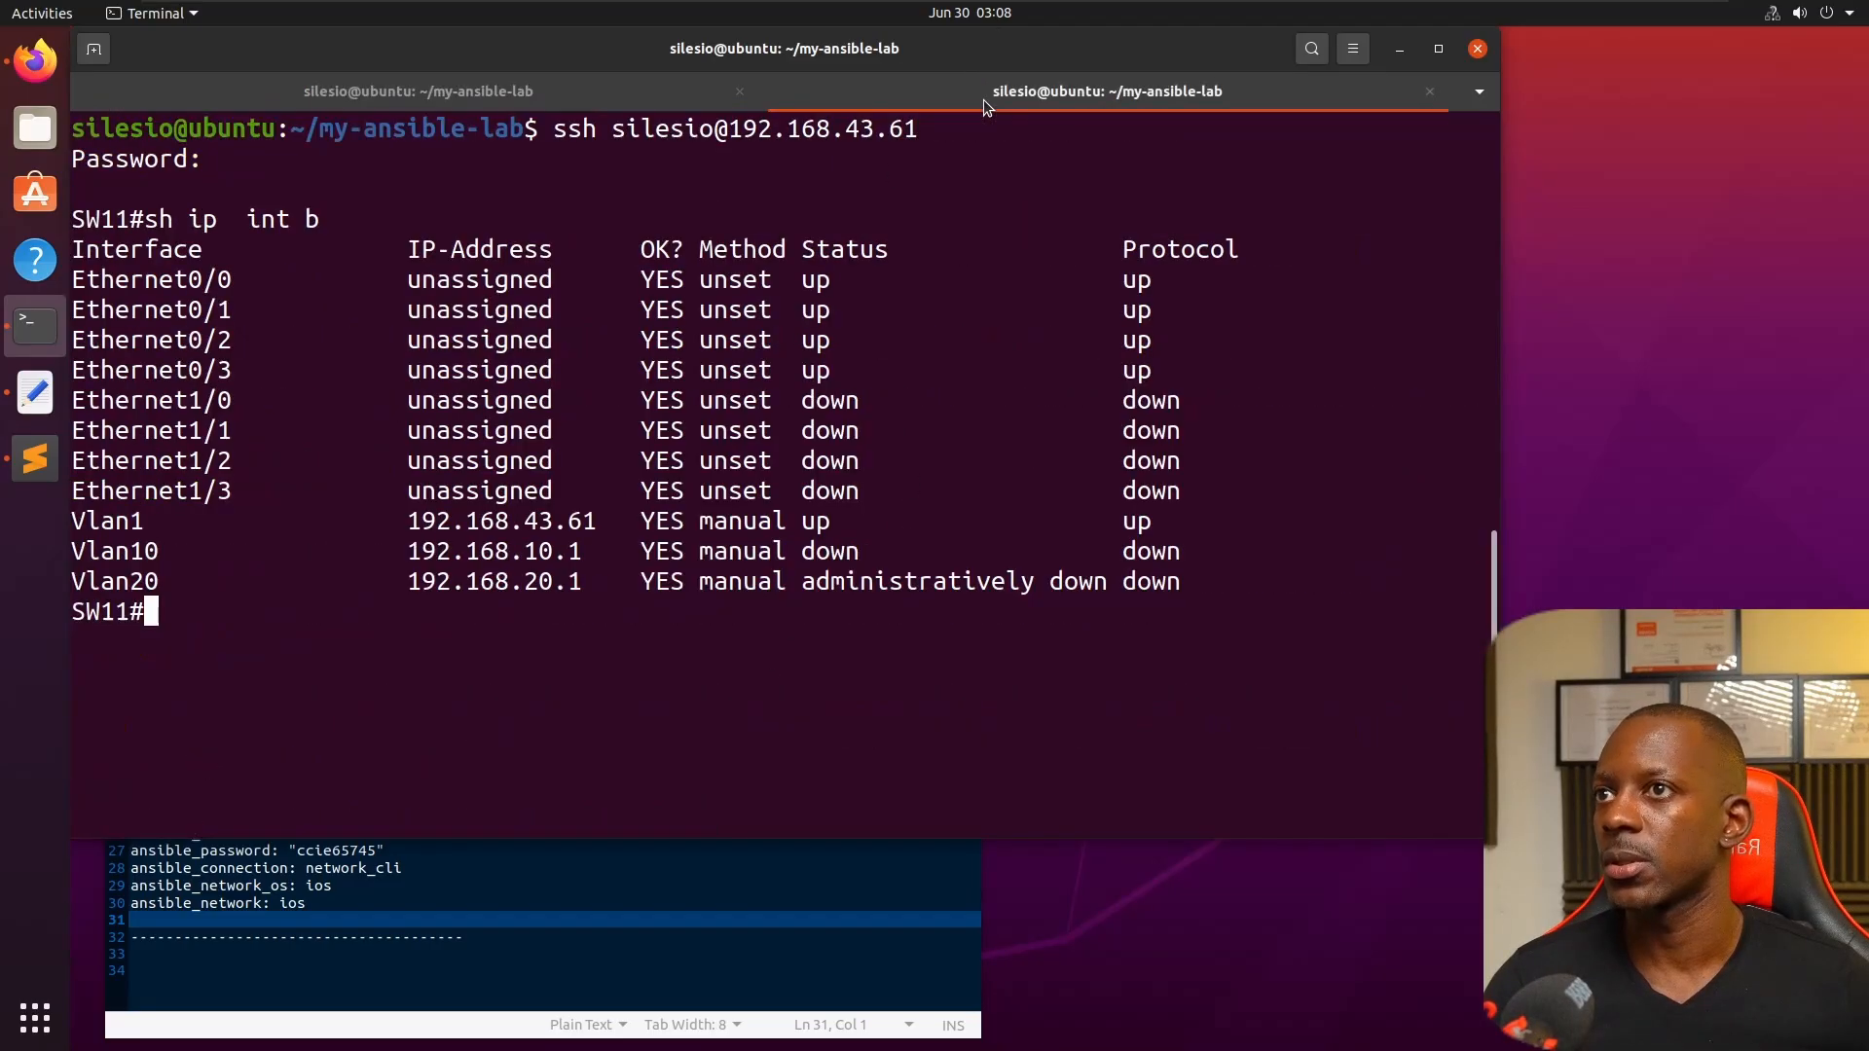
key("Return")
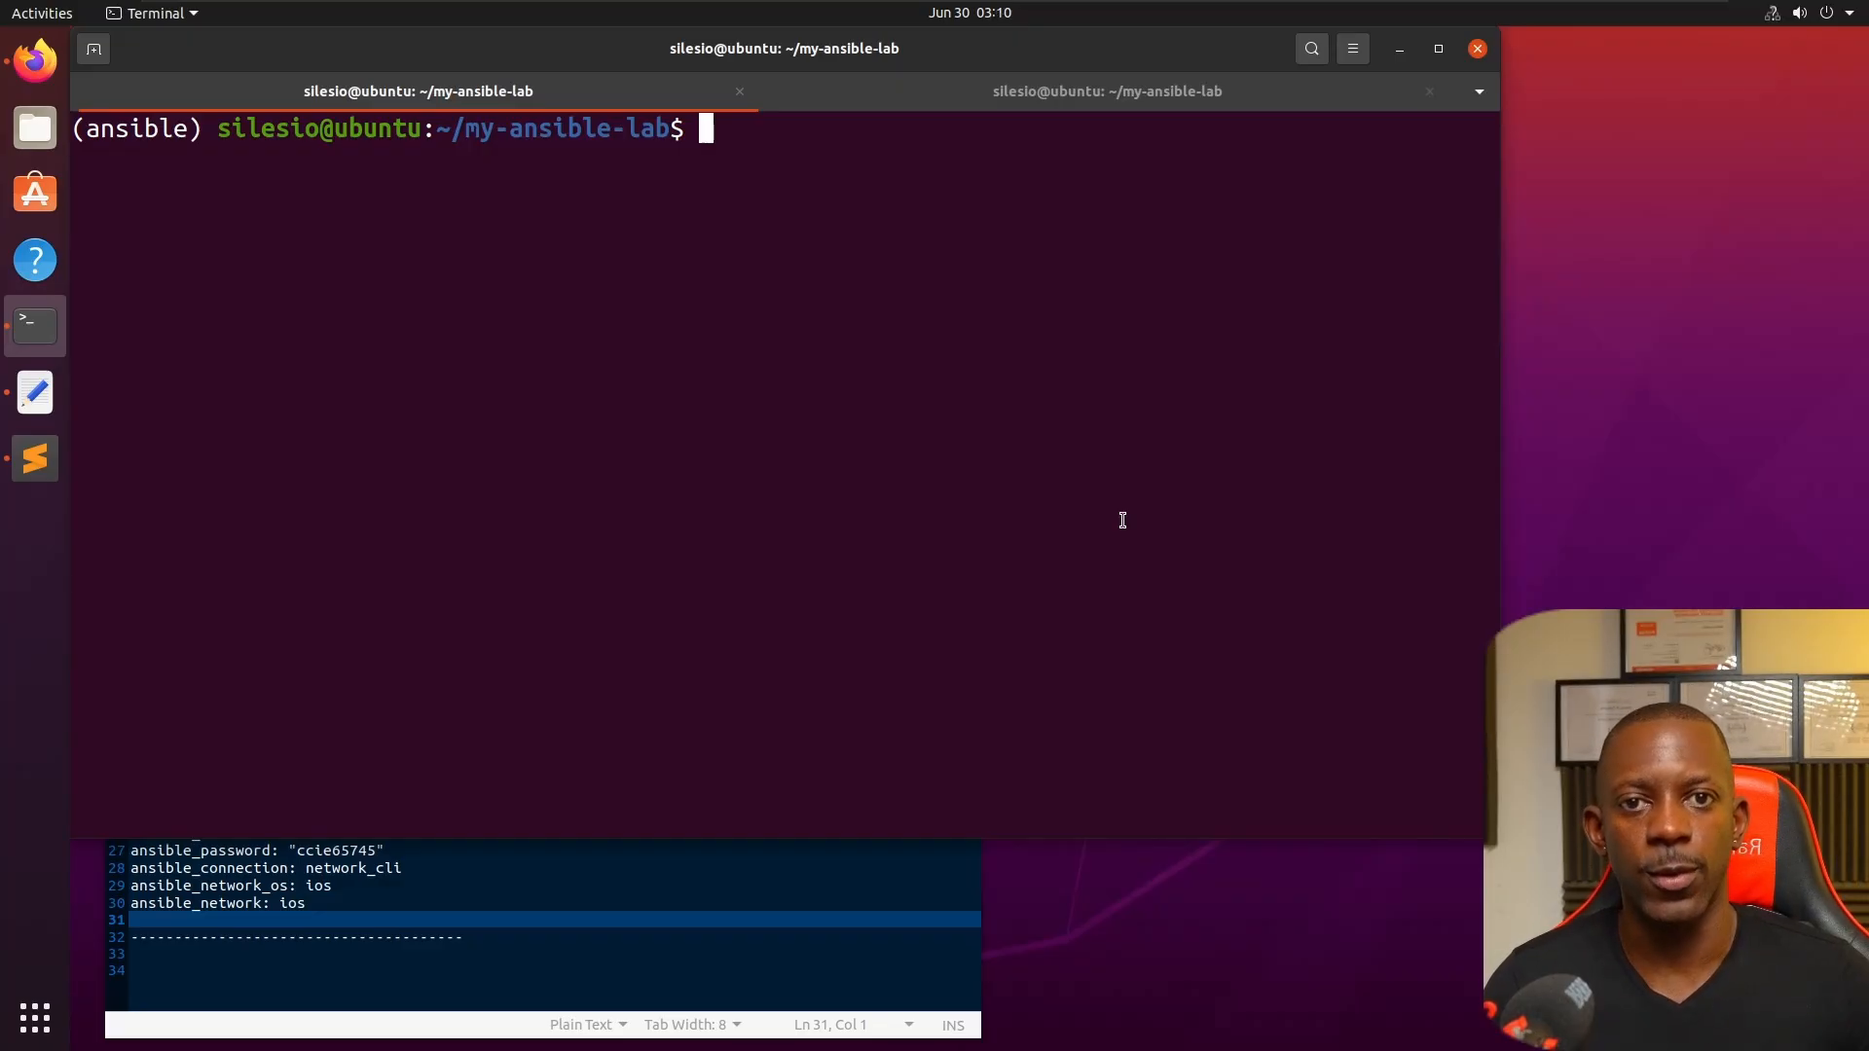
- Create and save backup_ios_config.yml in Sublime with a switches play using ios_config backup: yes
type("s")
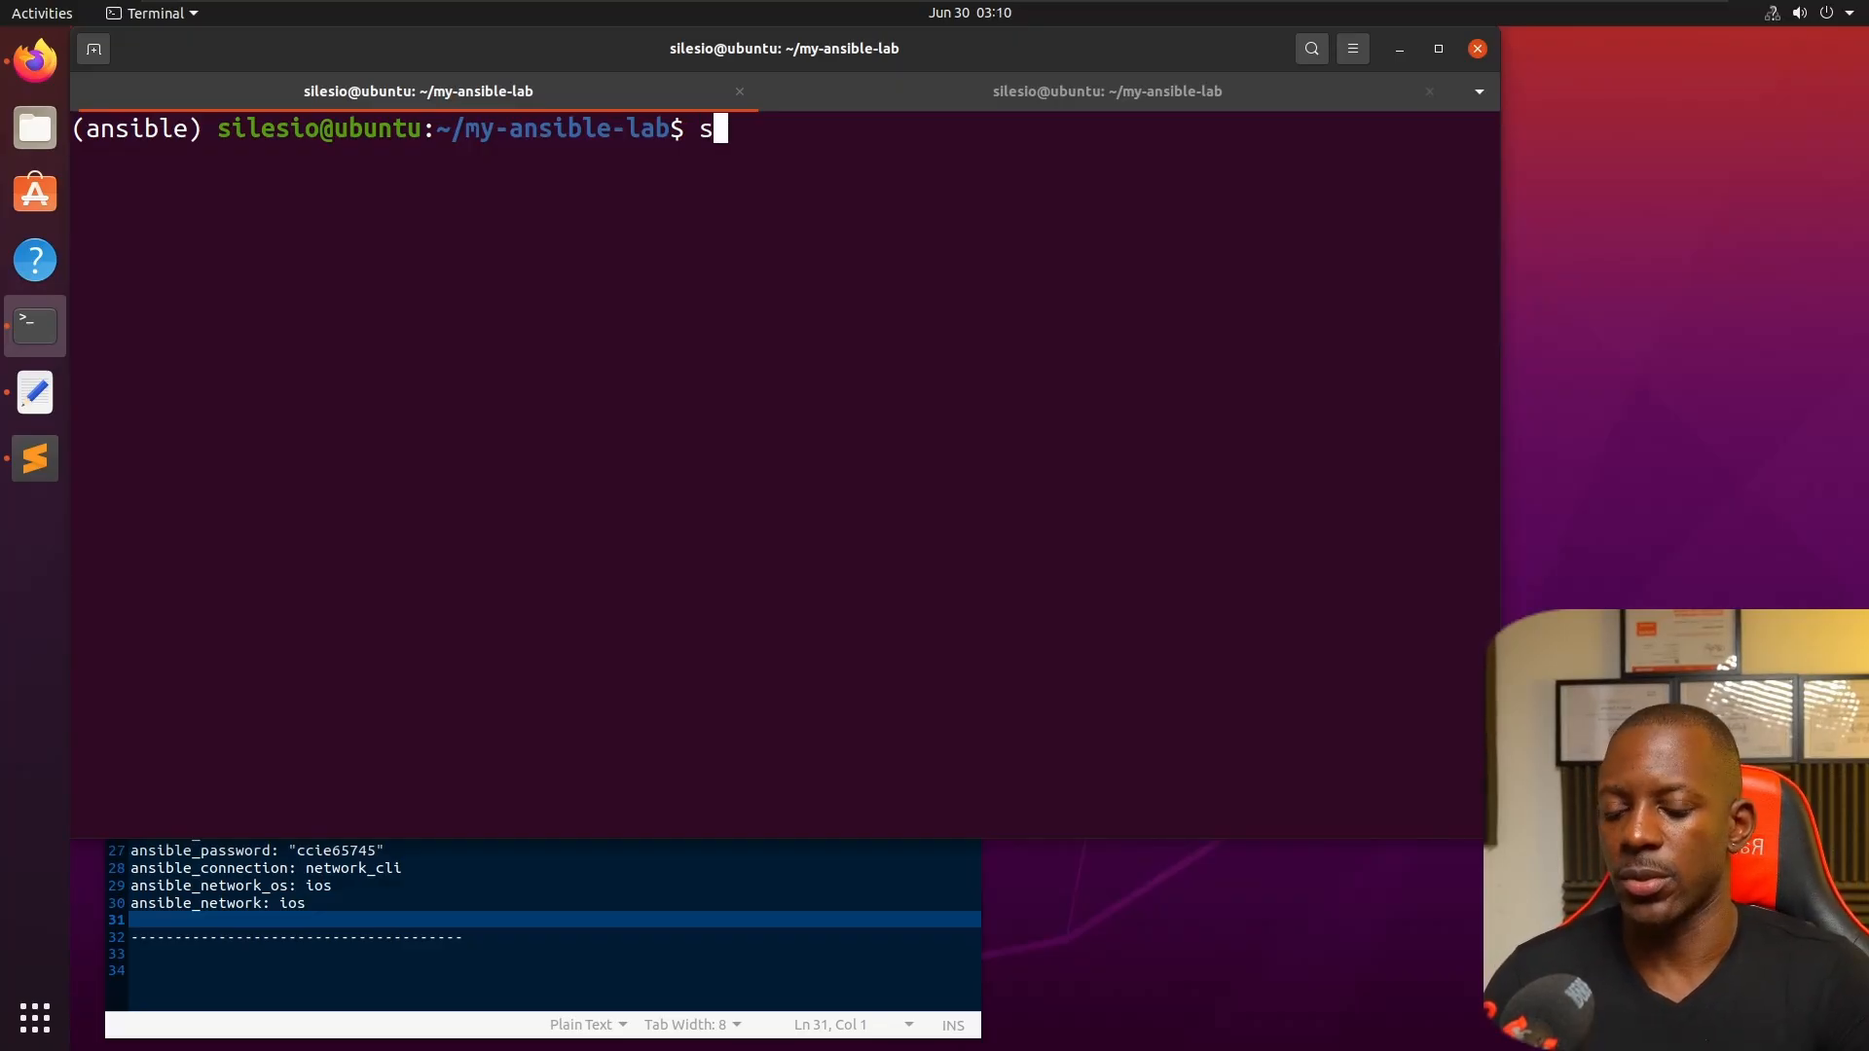
type("ubl")
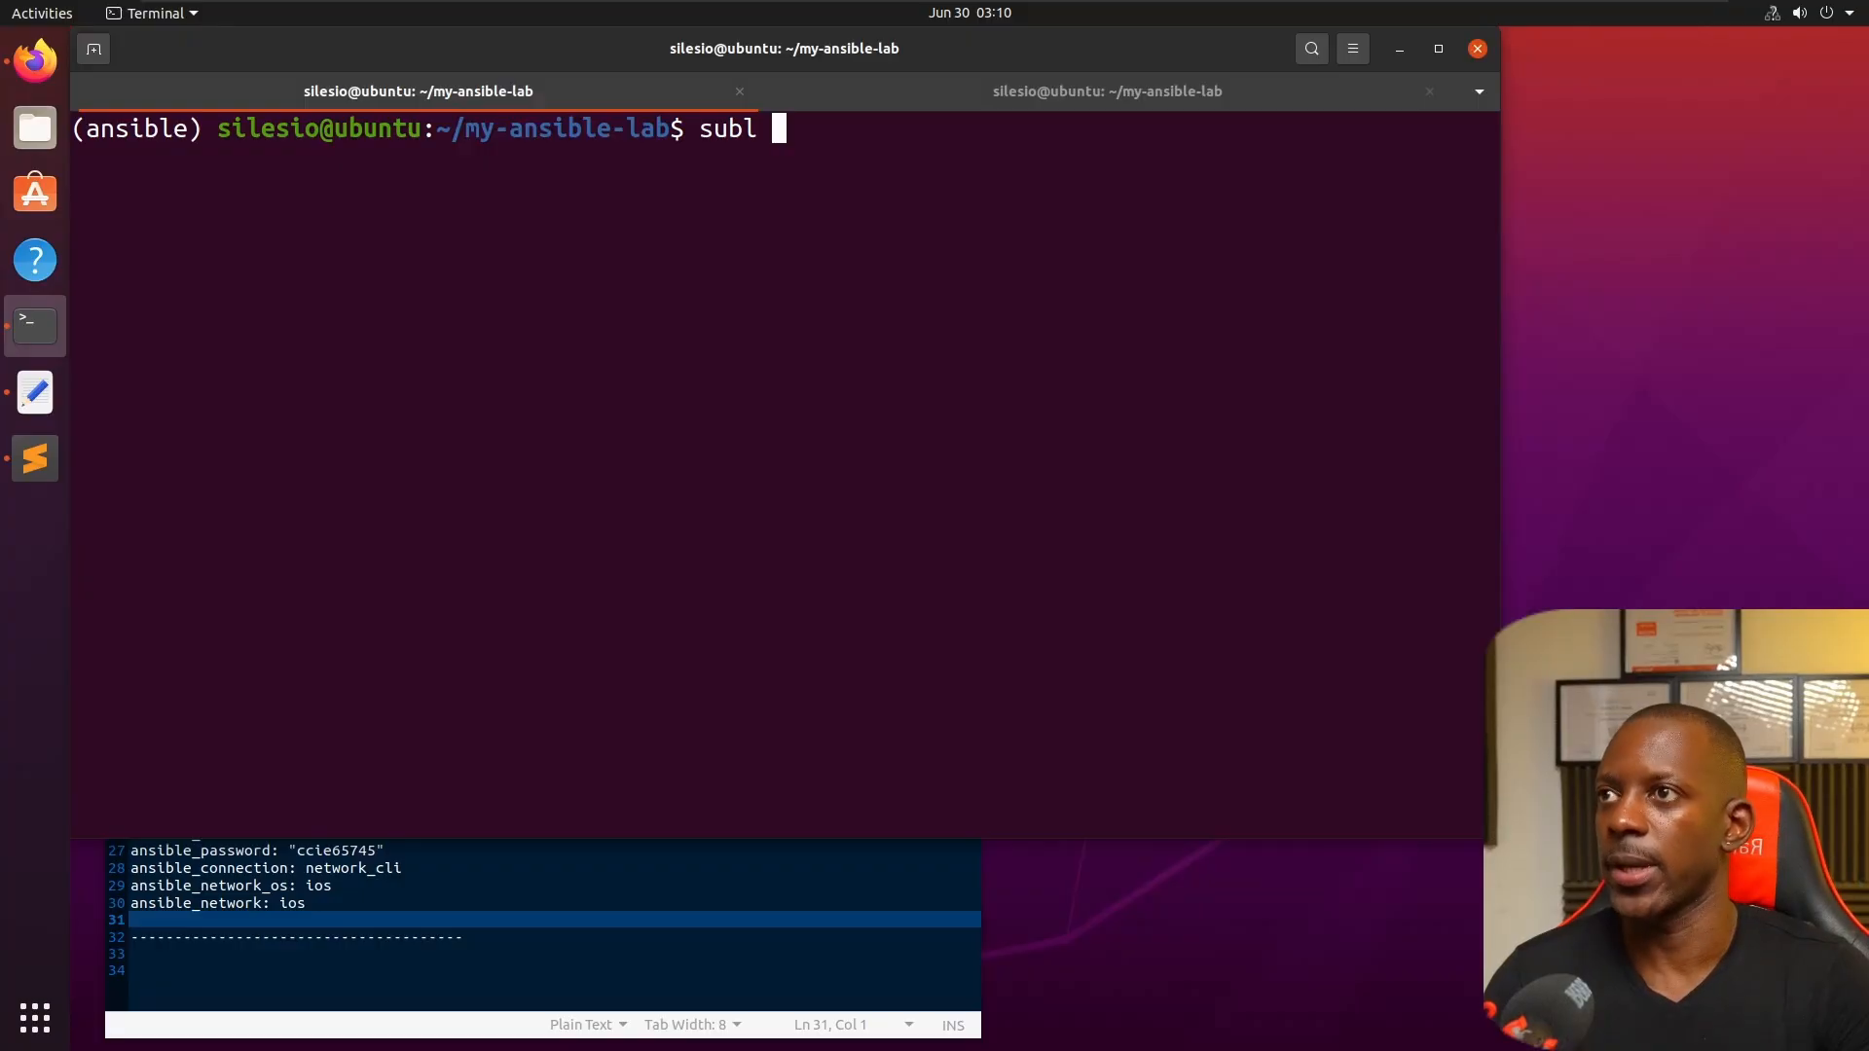
type("backup")
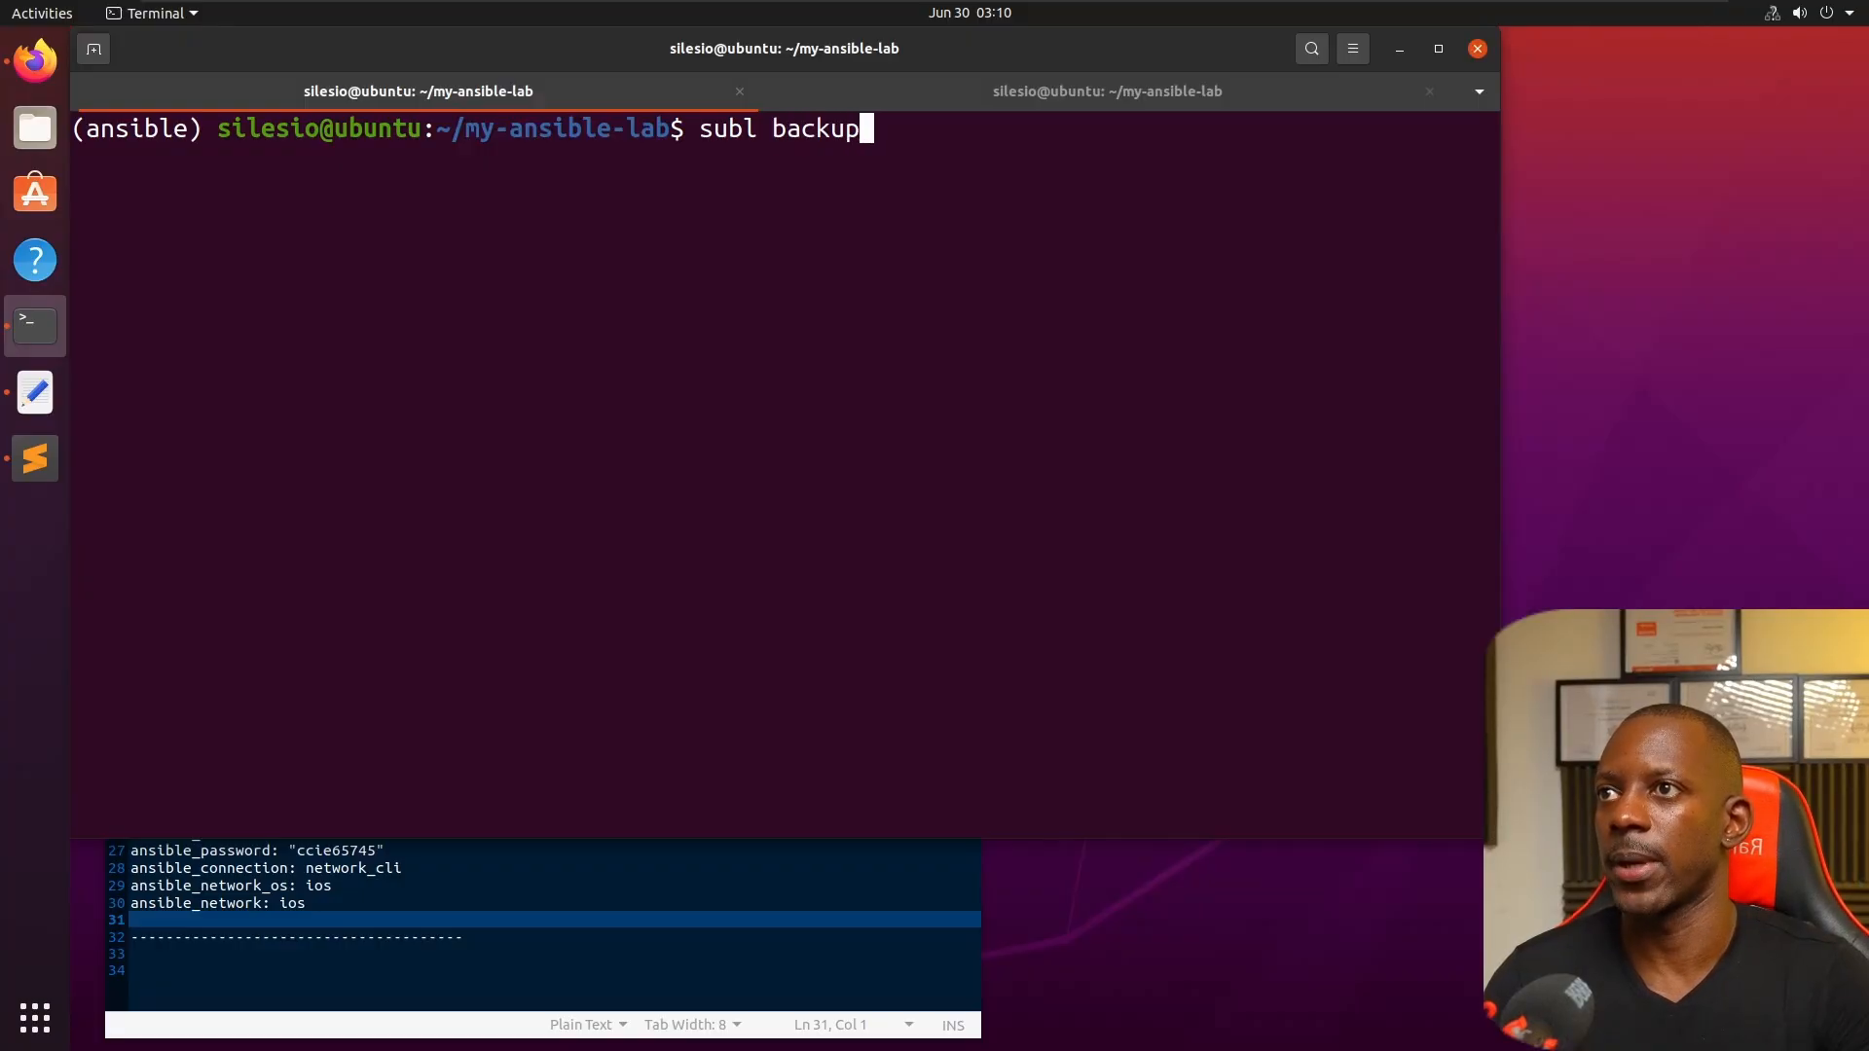
type("_ios_c")
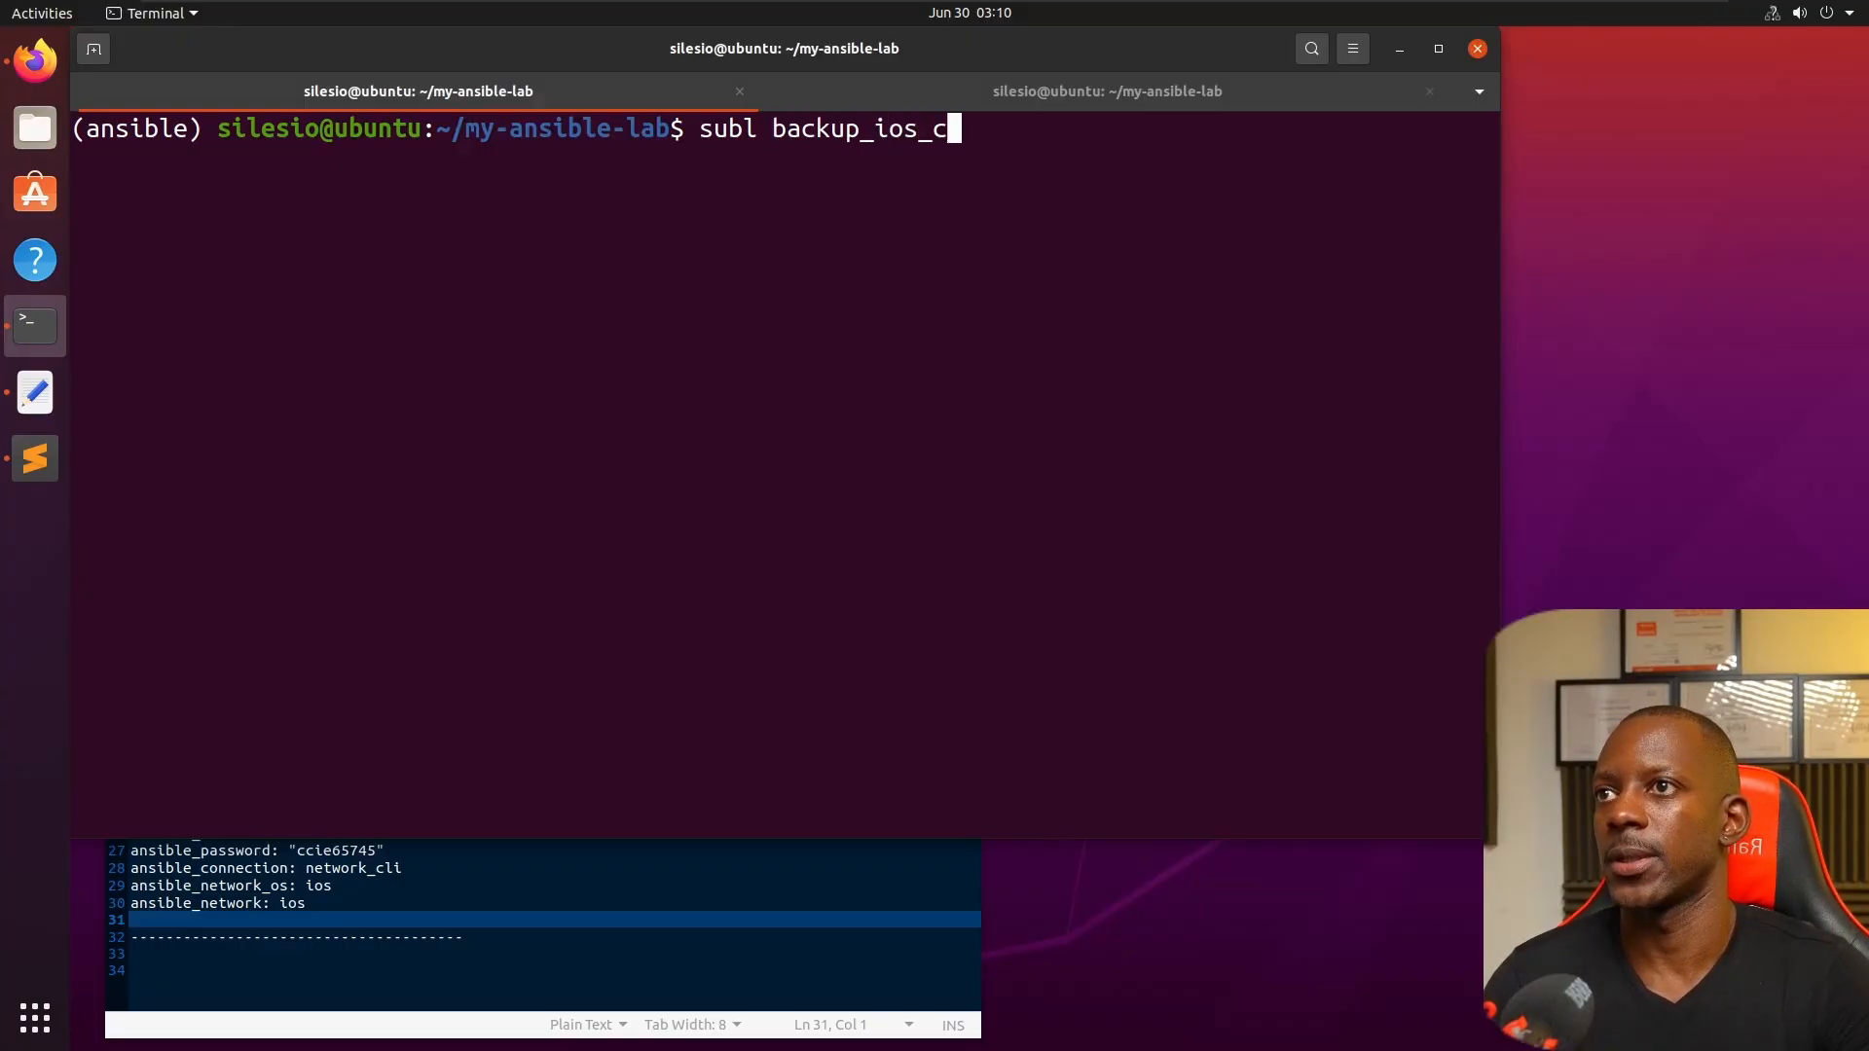
type("onfig.yml")
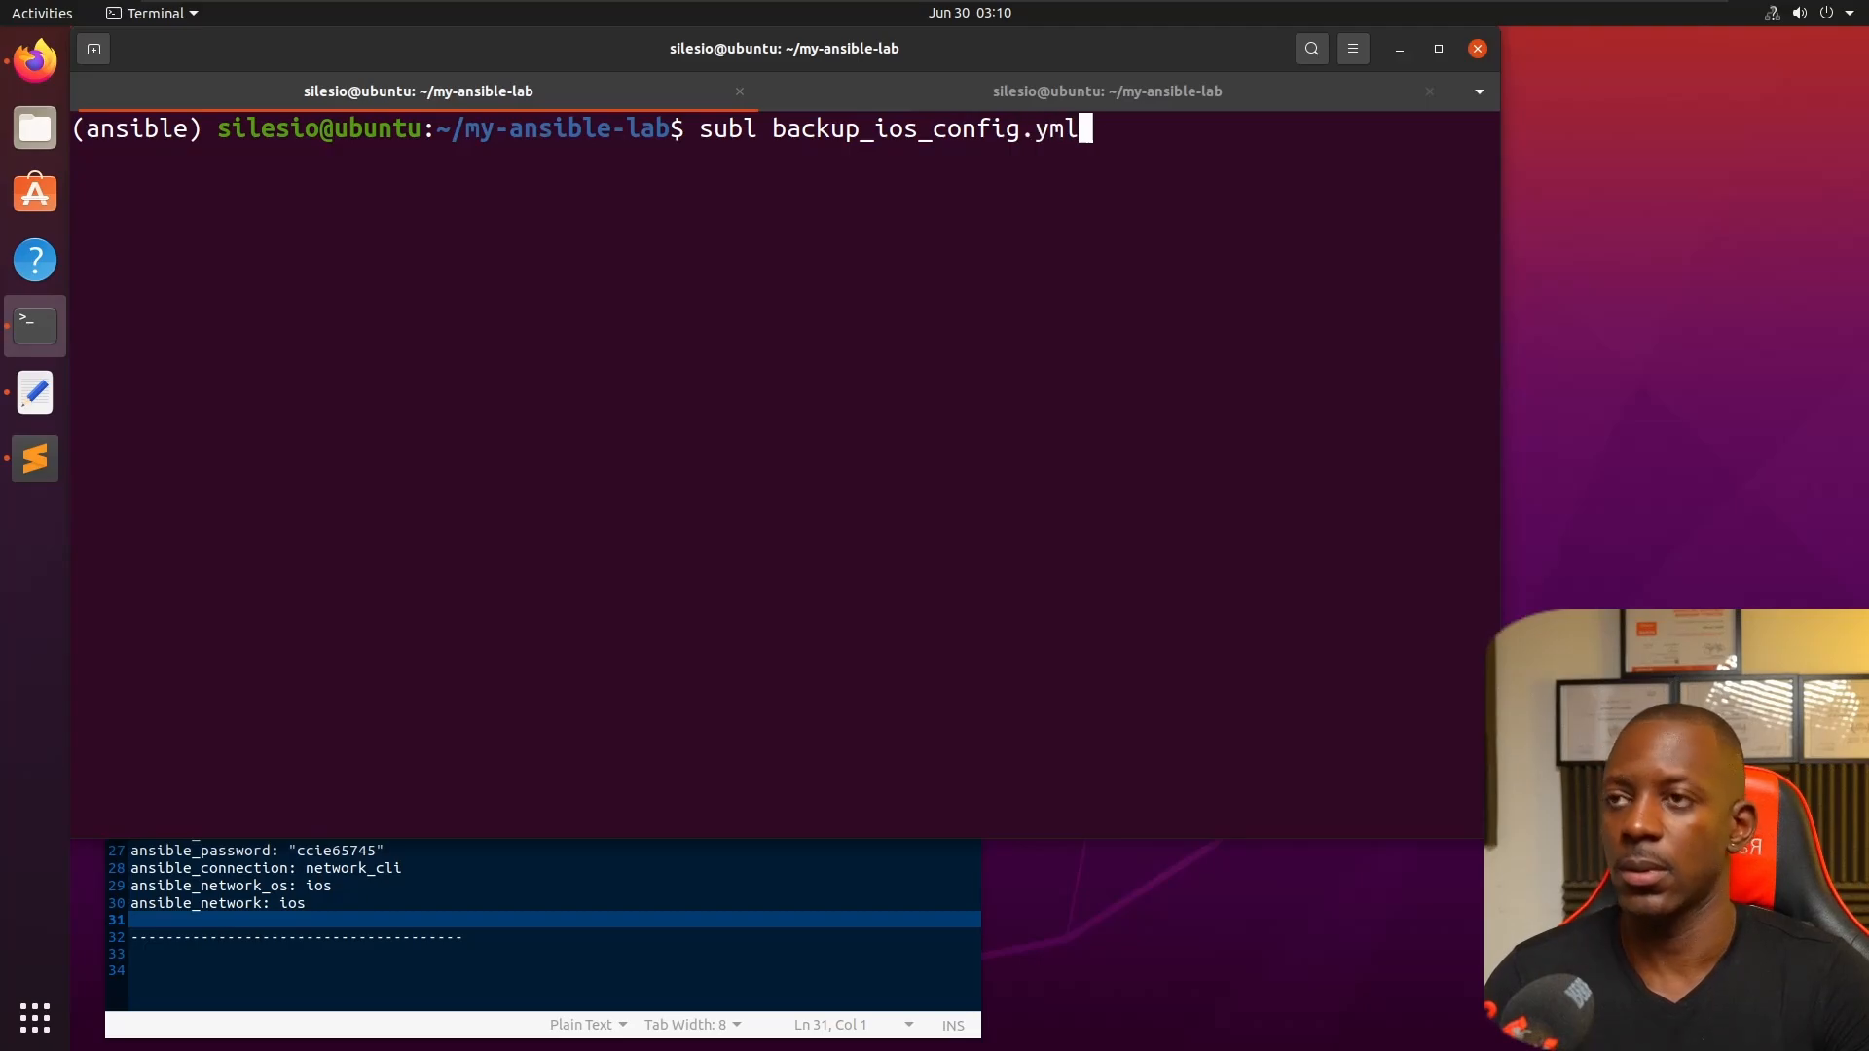
key("Return")
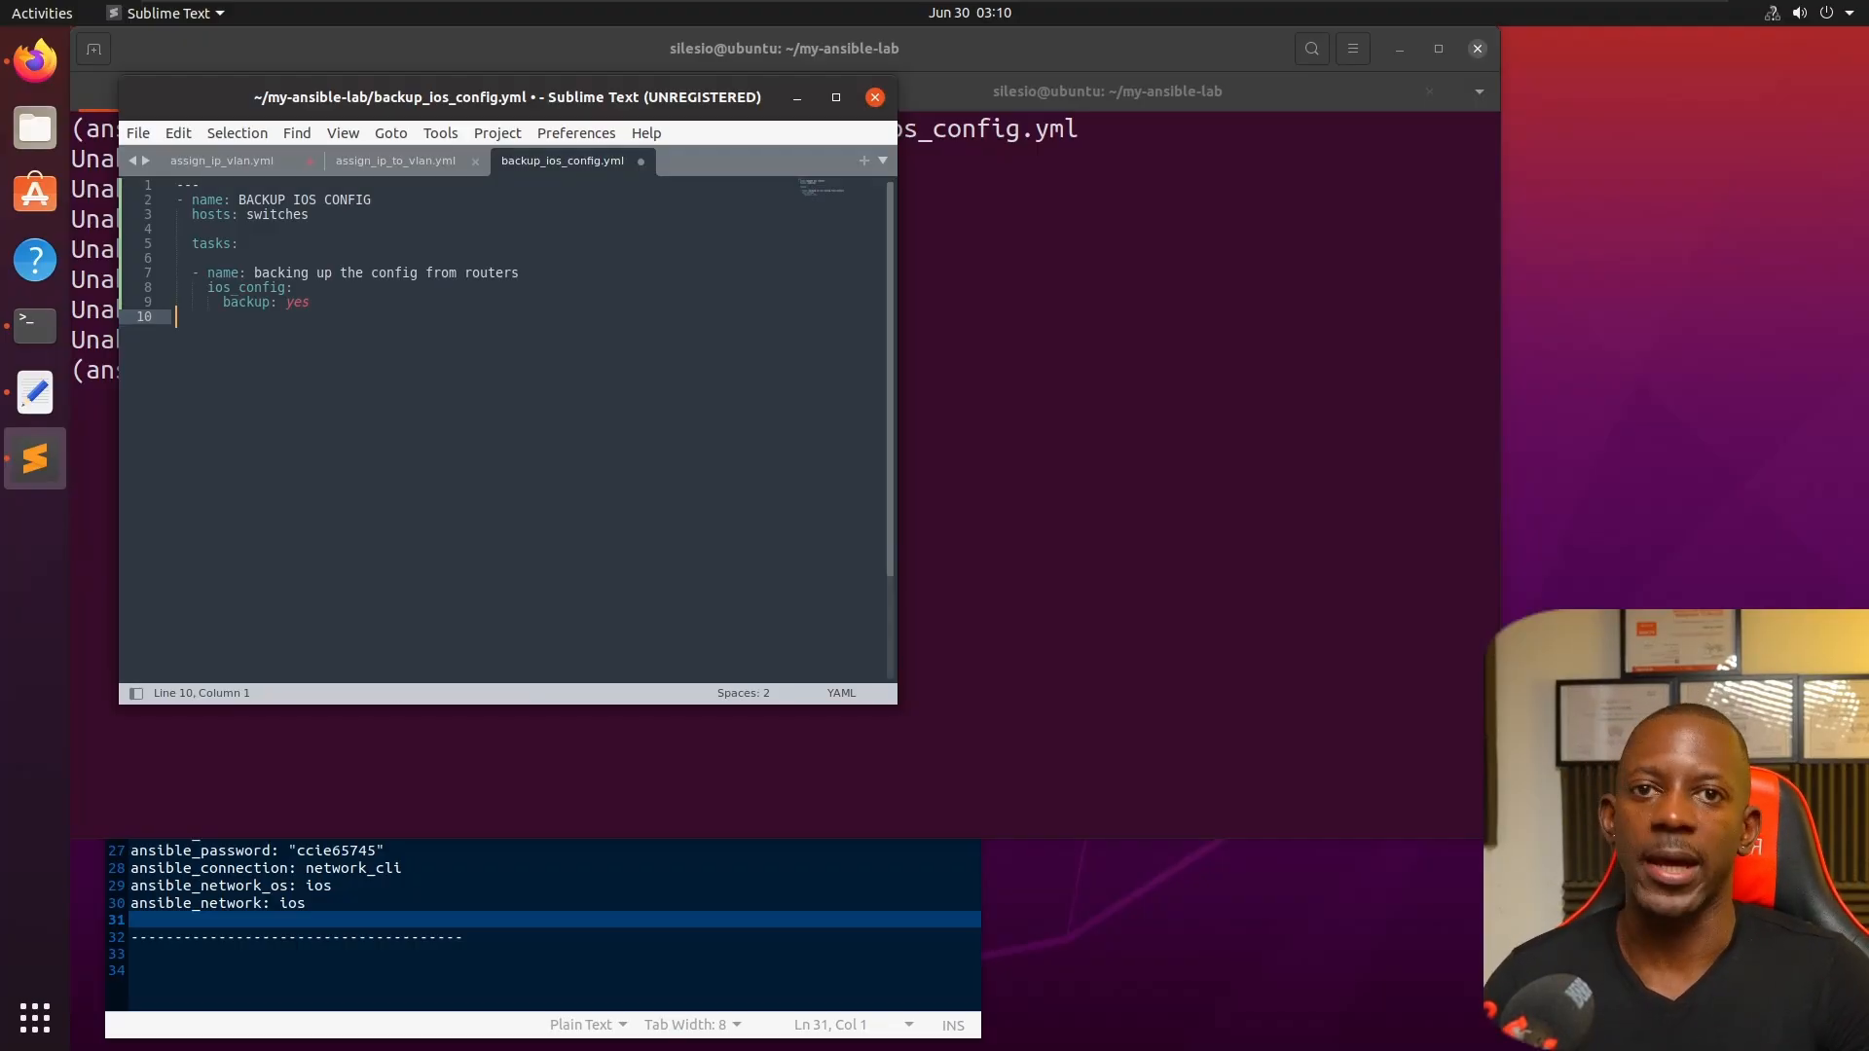
key("ctrl+s")
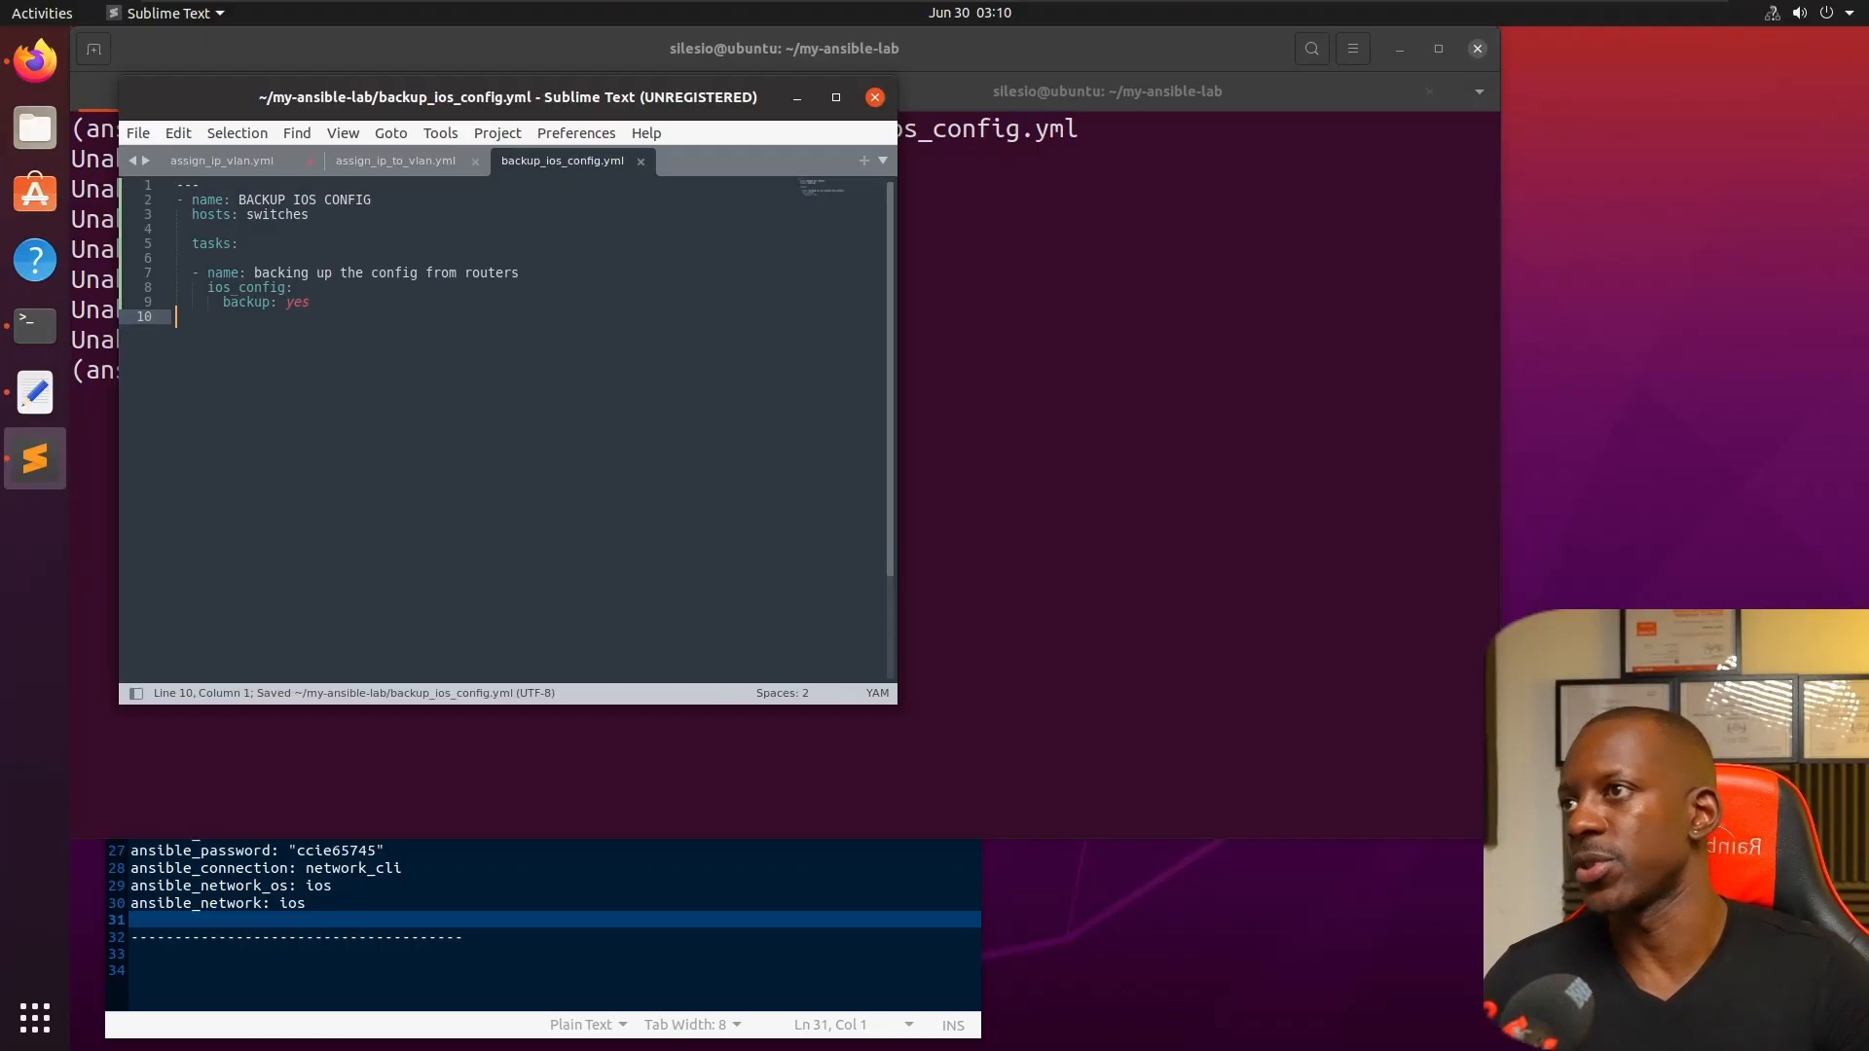
left_click(874, 96)
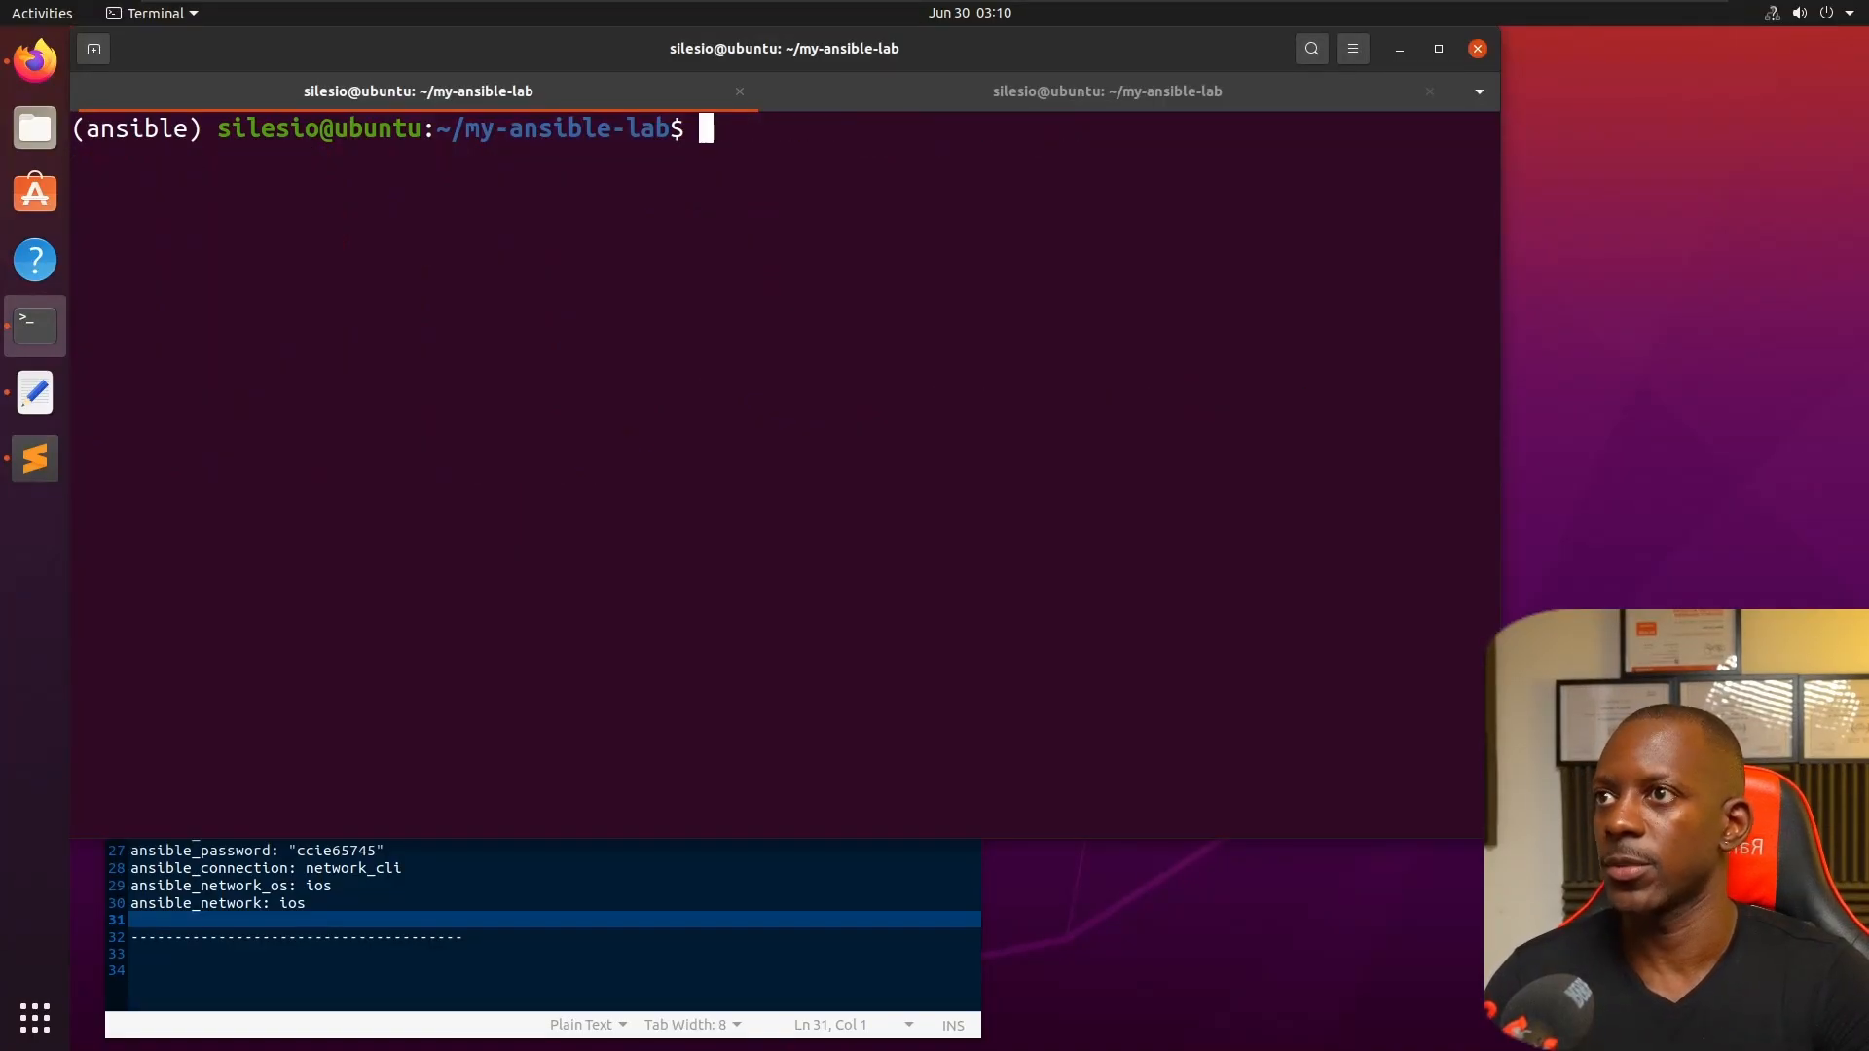
- Run ansible-playbook backup_ios_config.yml, backing up configs on sw11 through sw14
type("ansible")
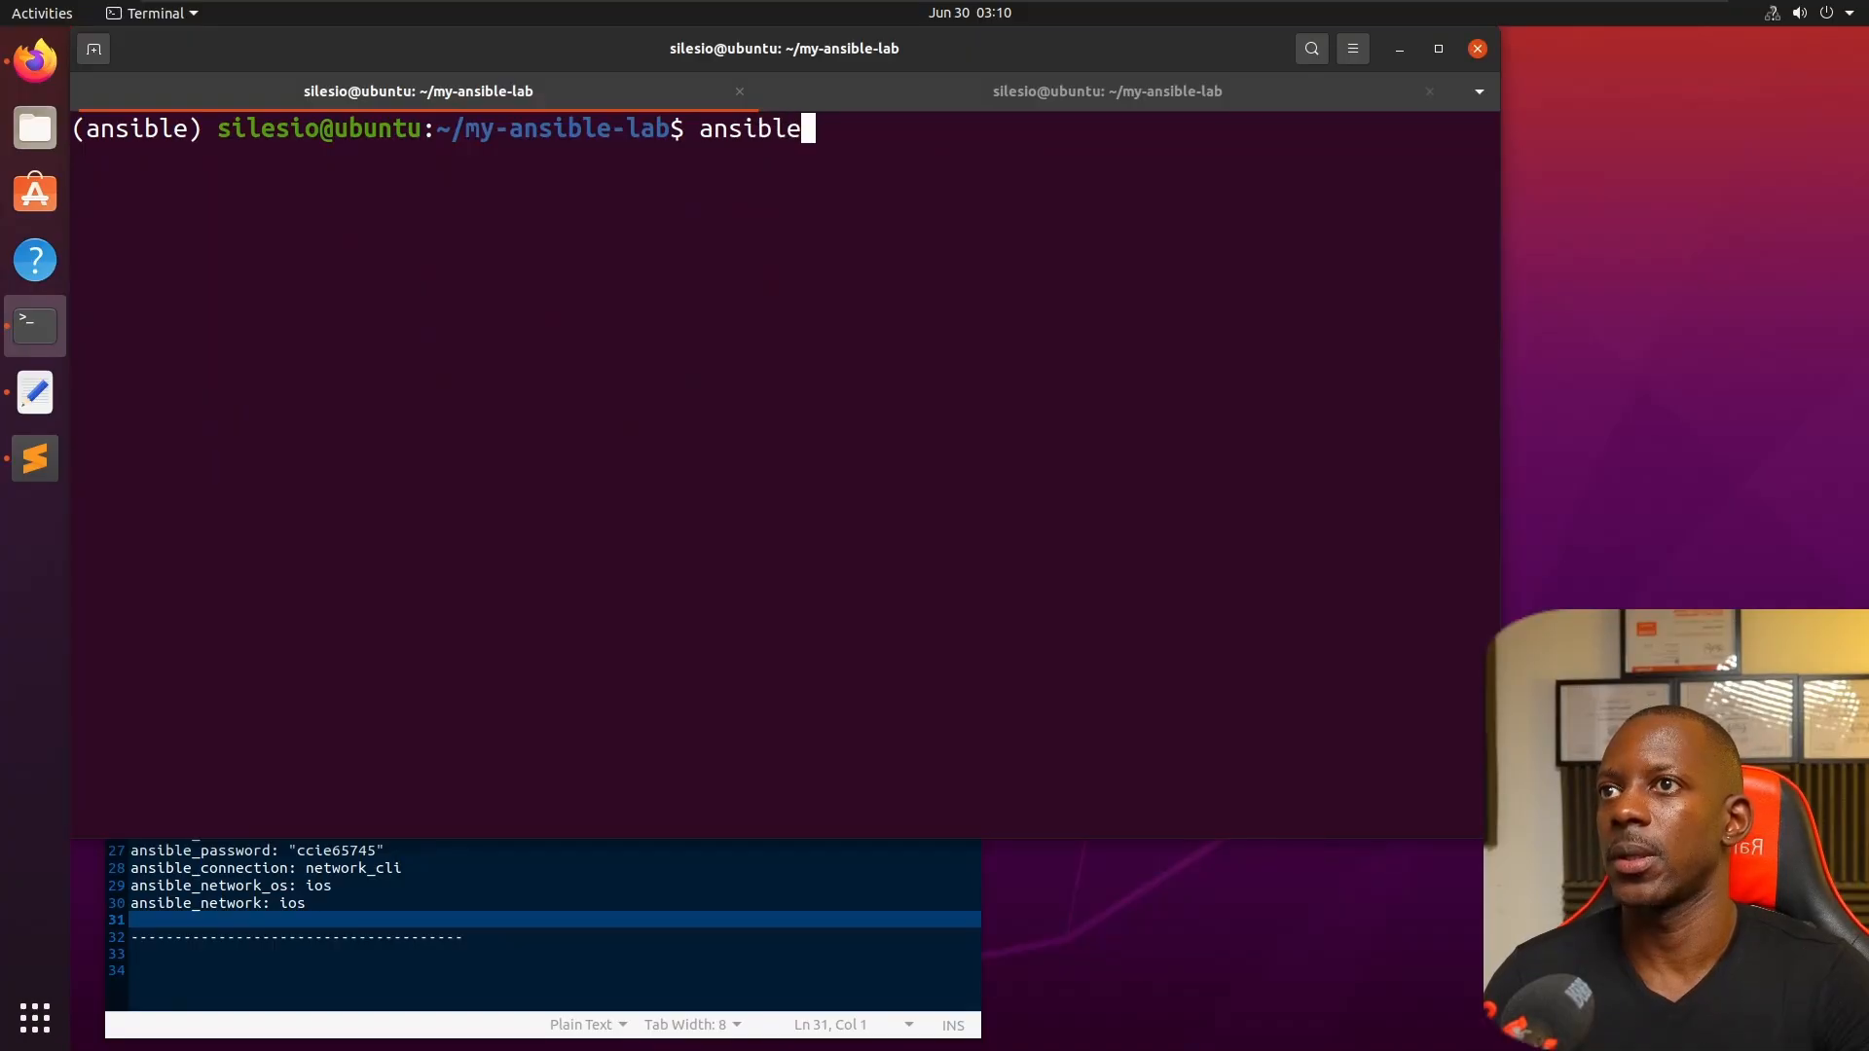
type("-p")
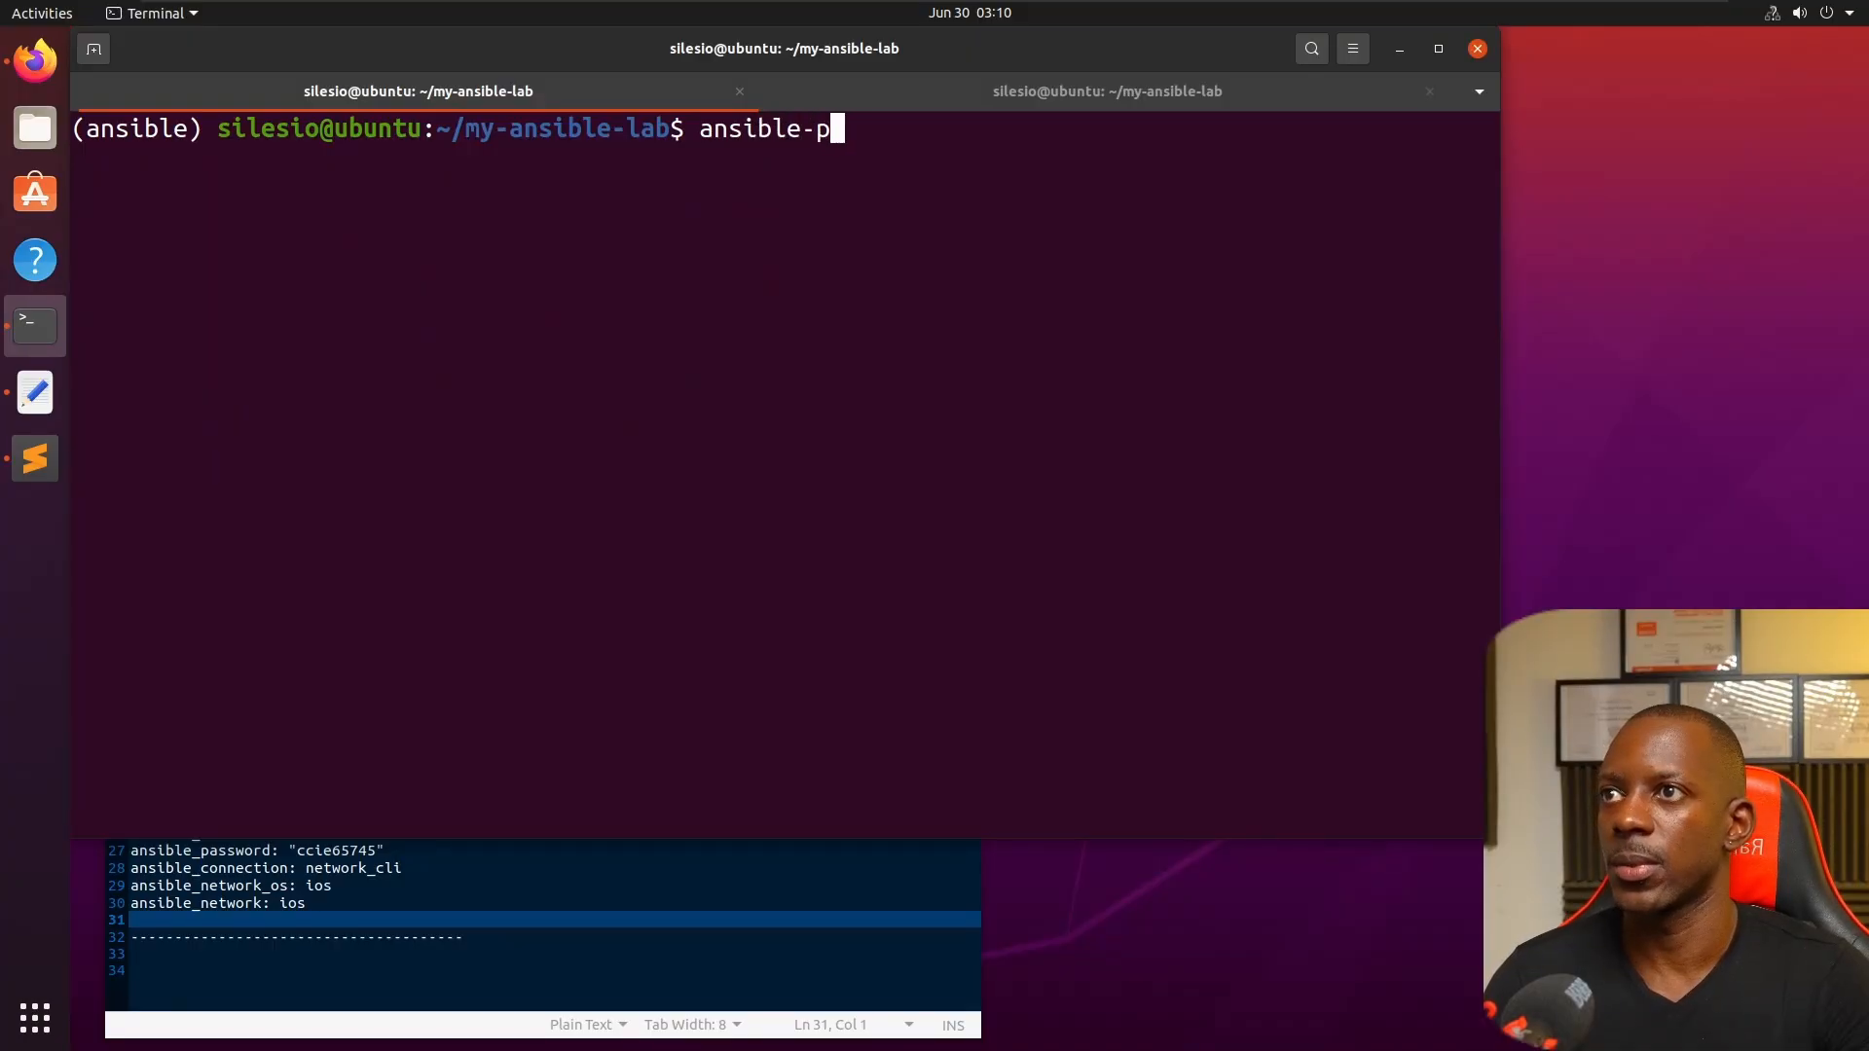
type("laybook")
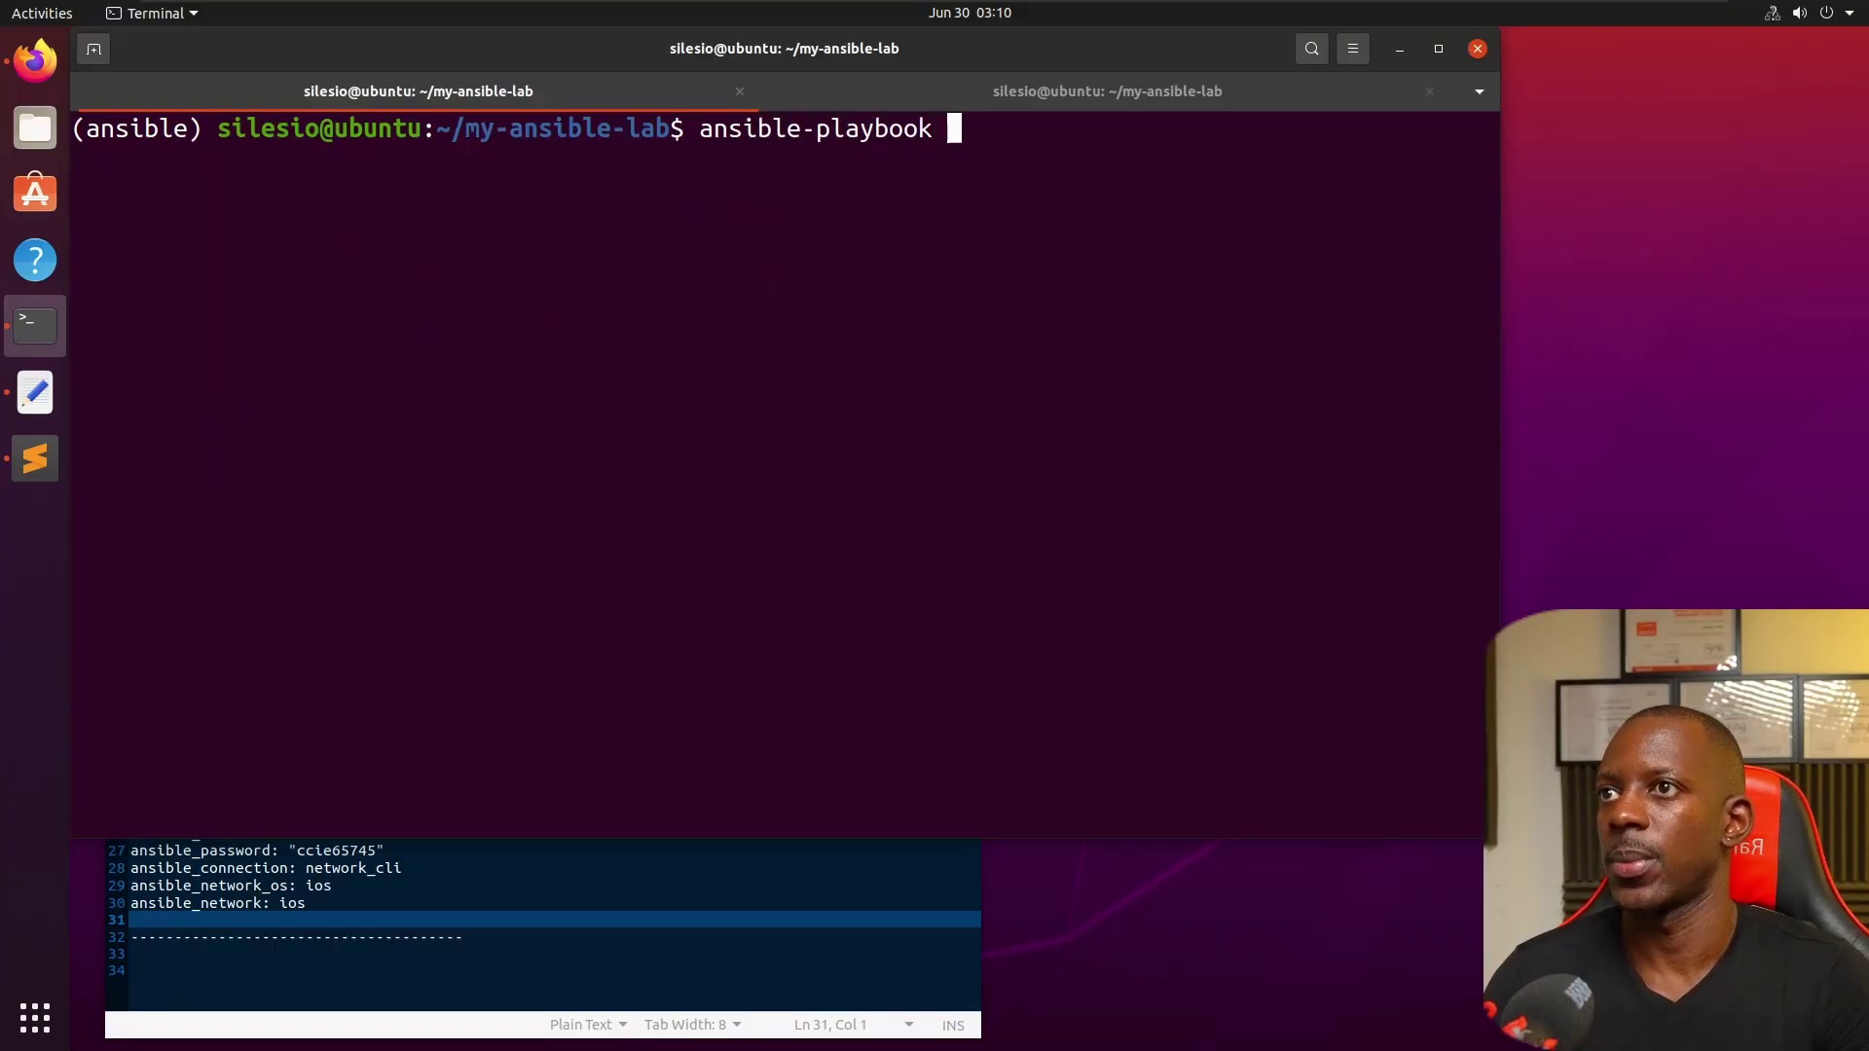
type("backup_ios_config.yml")
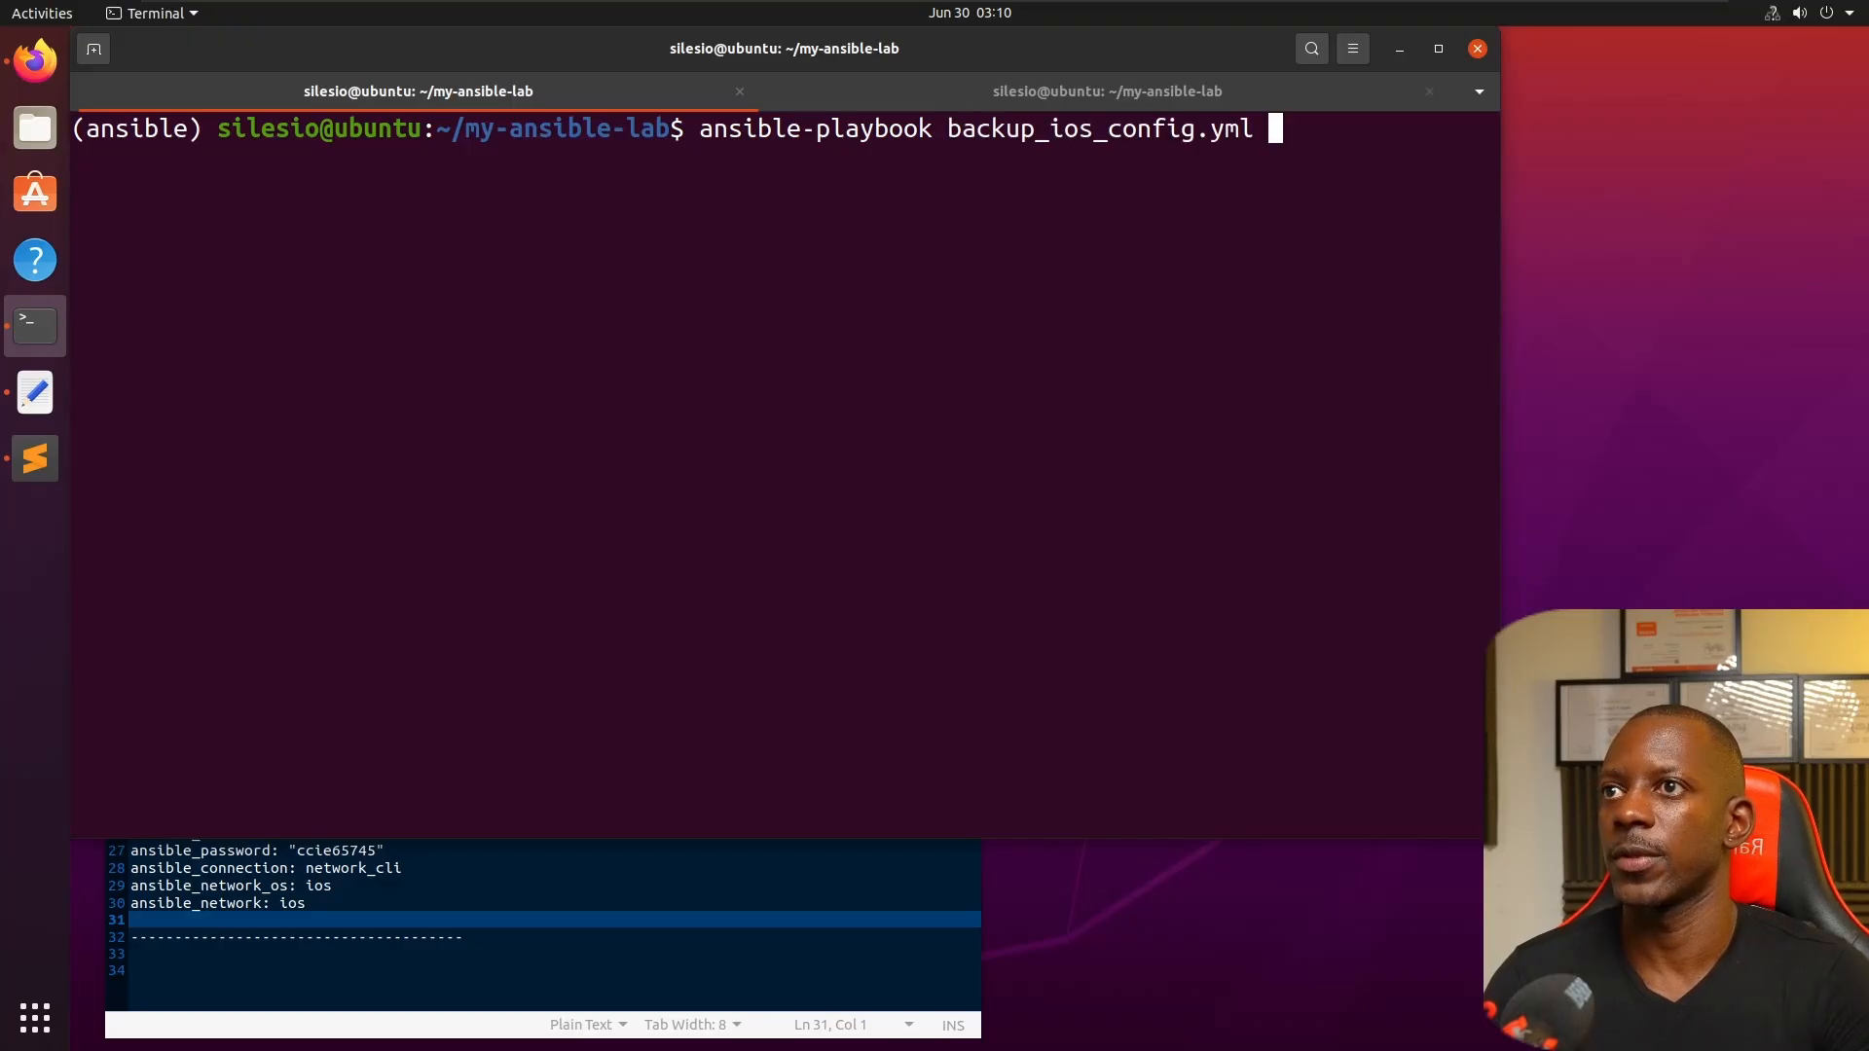
key("Return")
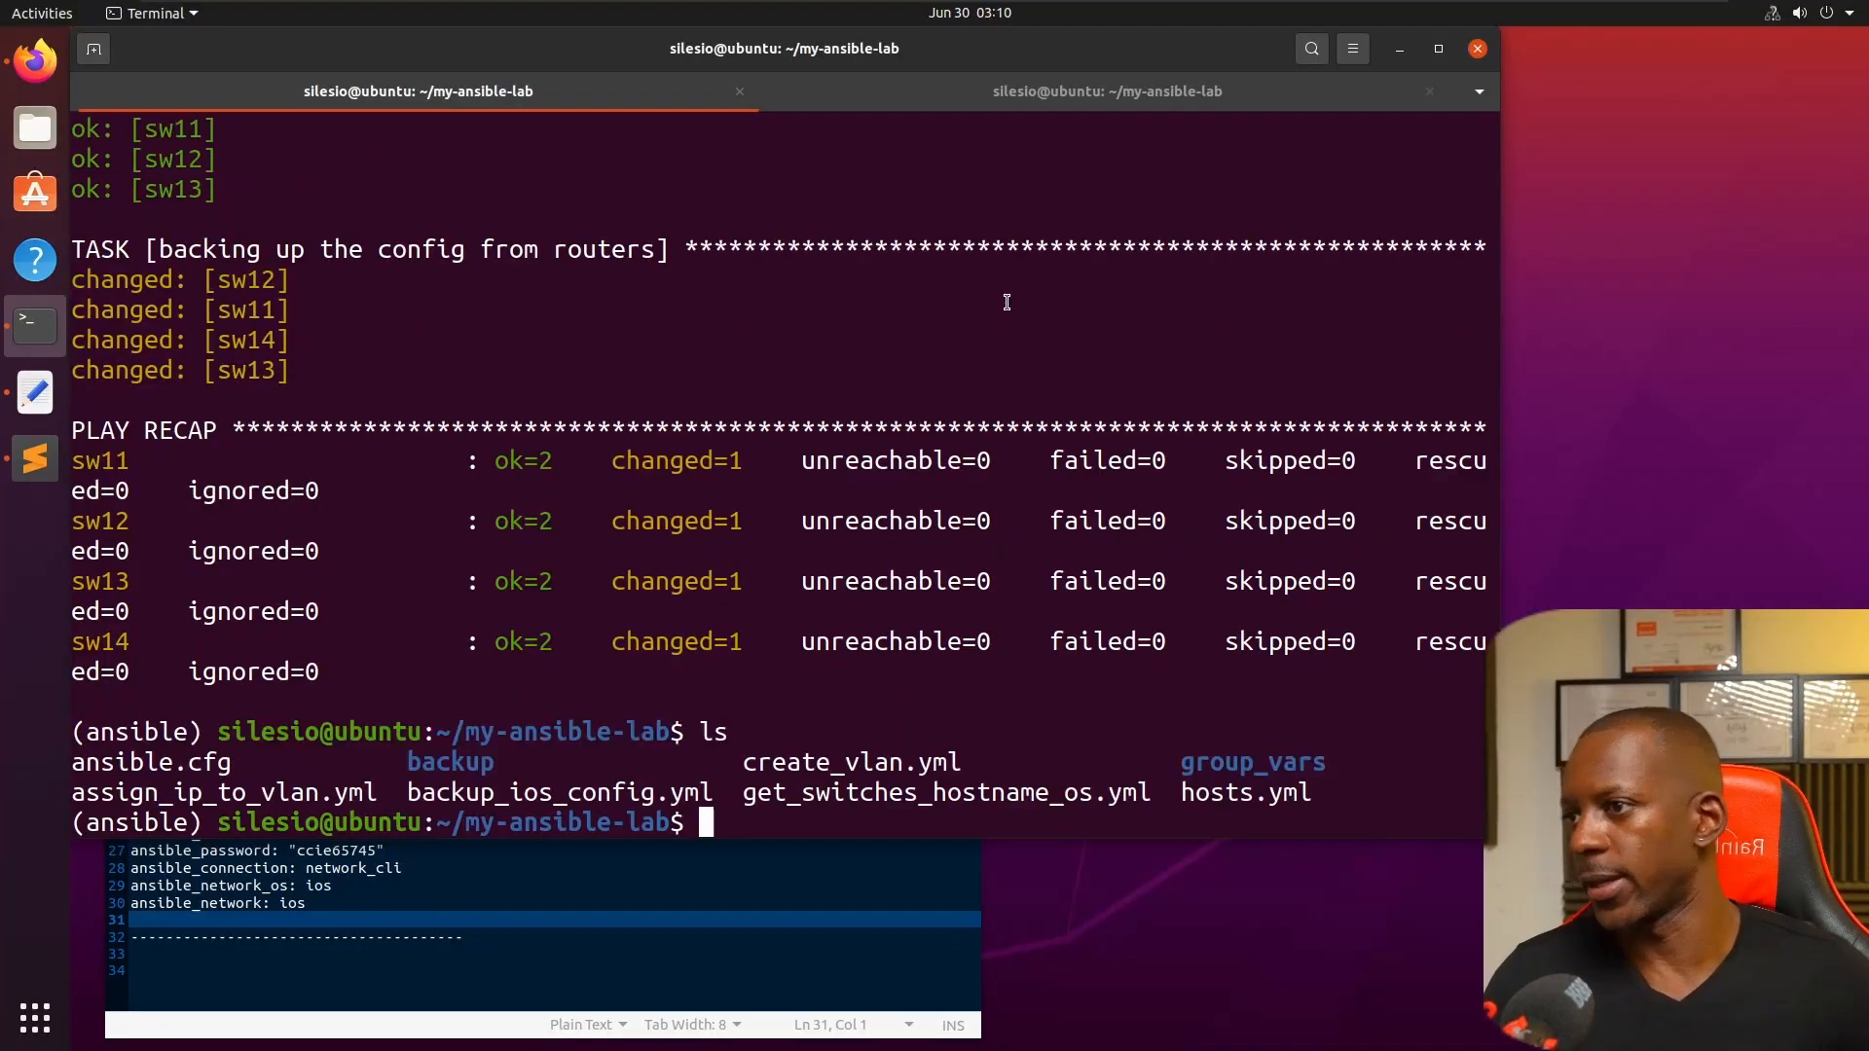
- List the files inside the newly created backup folder
double_click(450, 761)
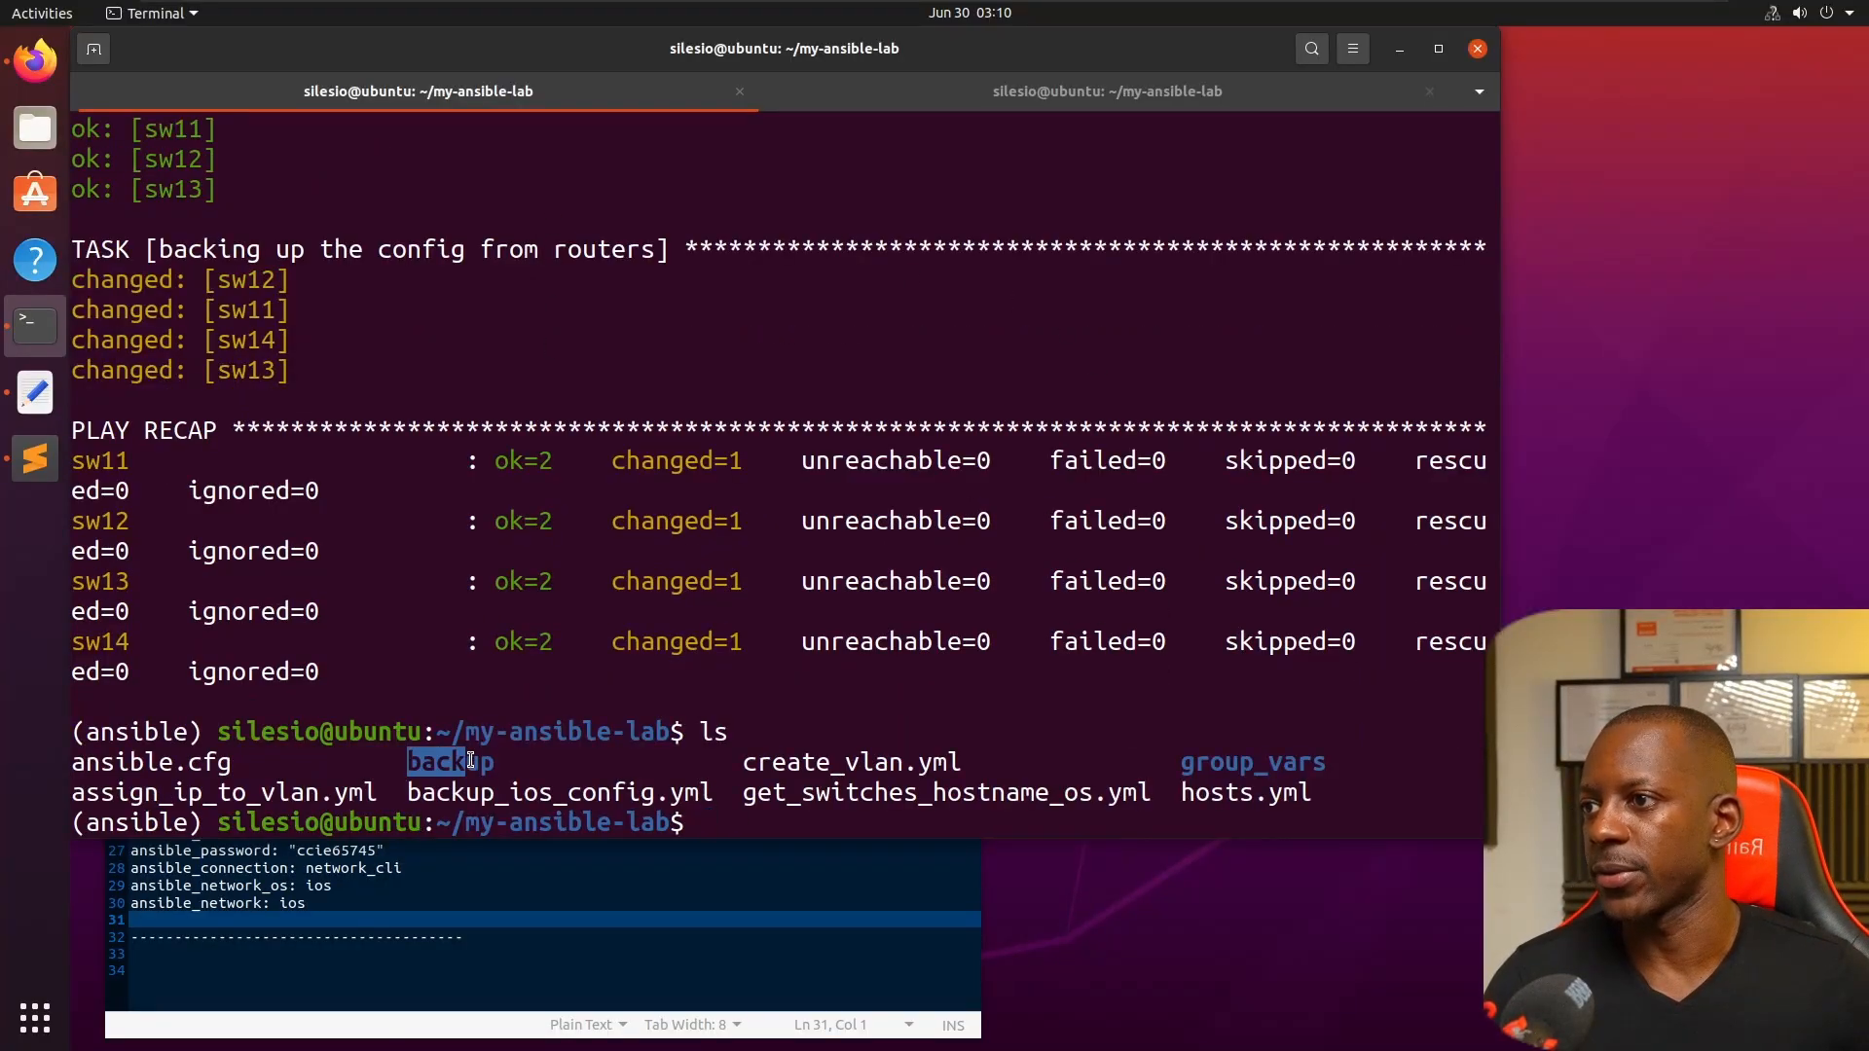
type("ls")
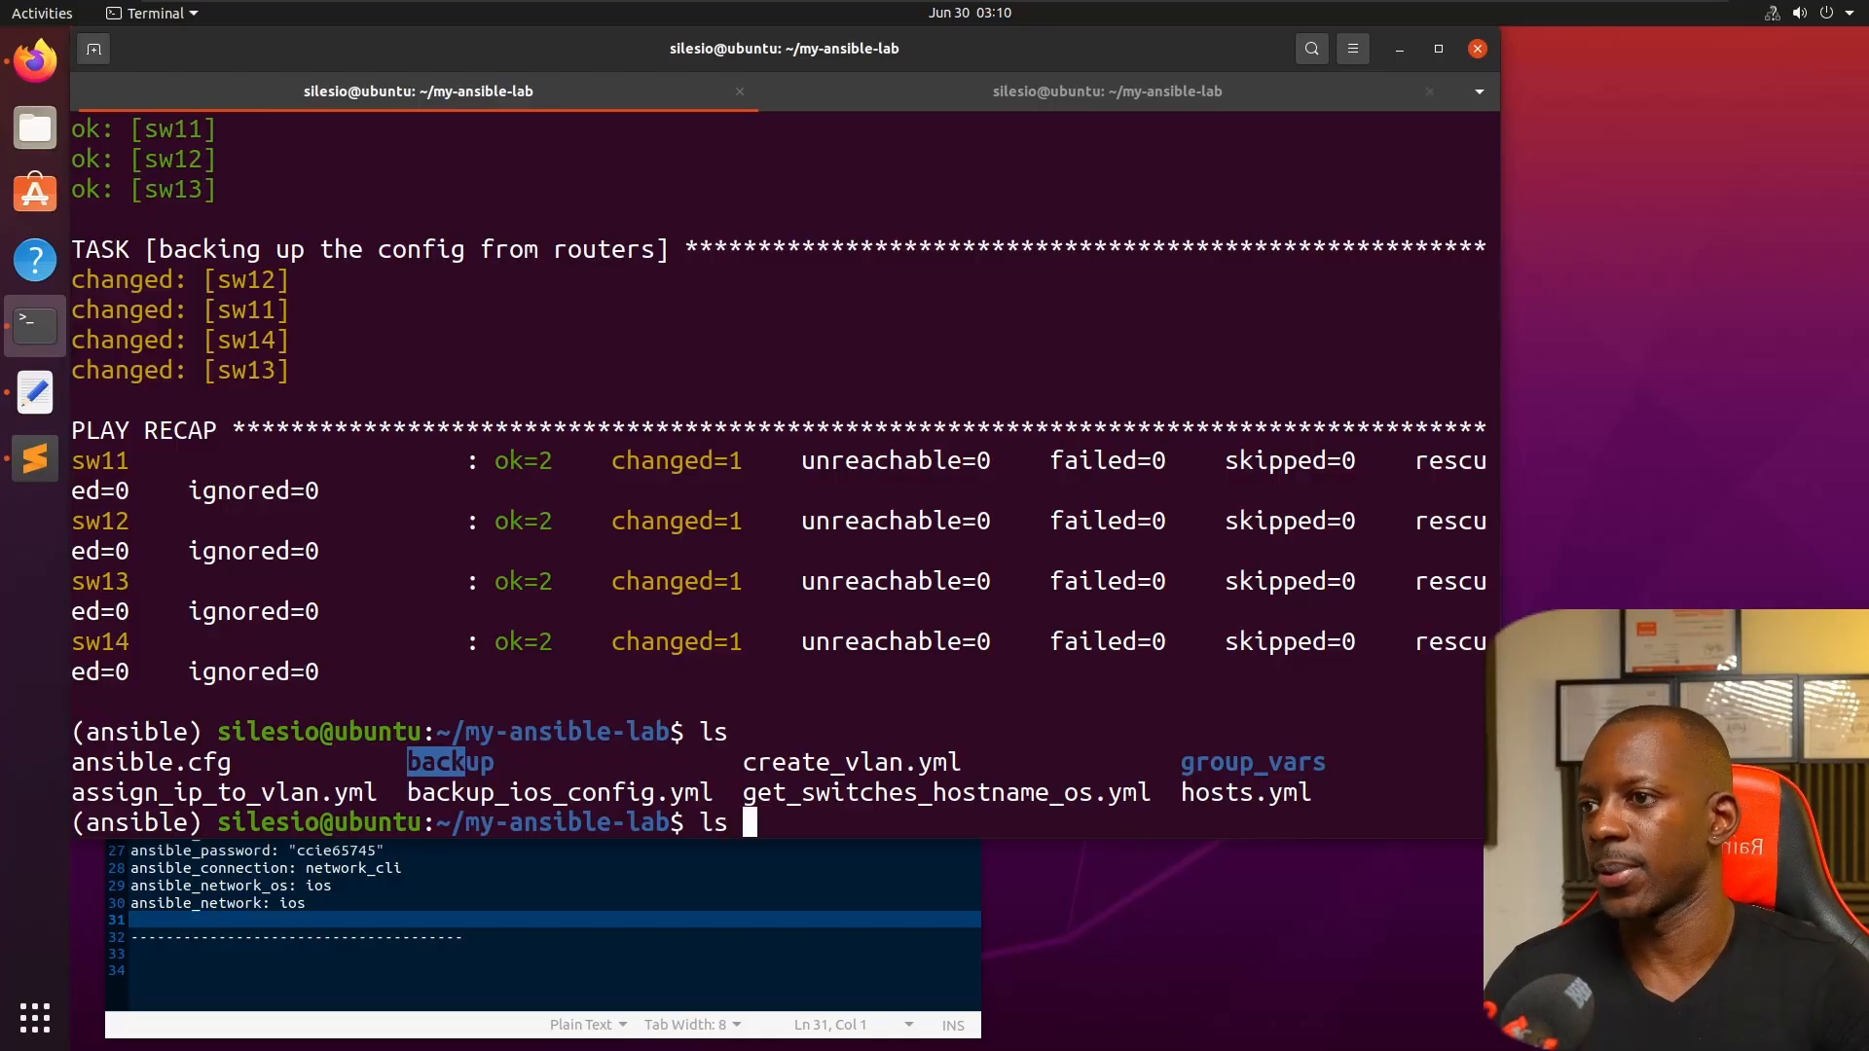
type("backupl")
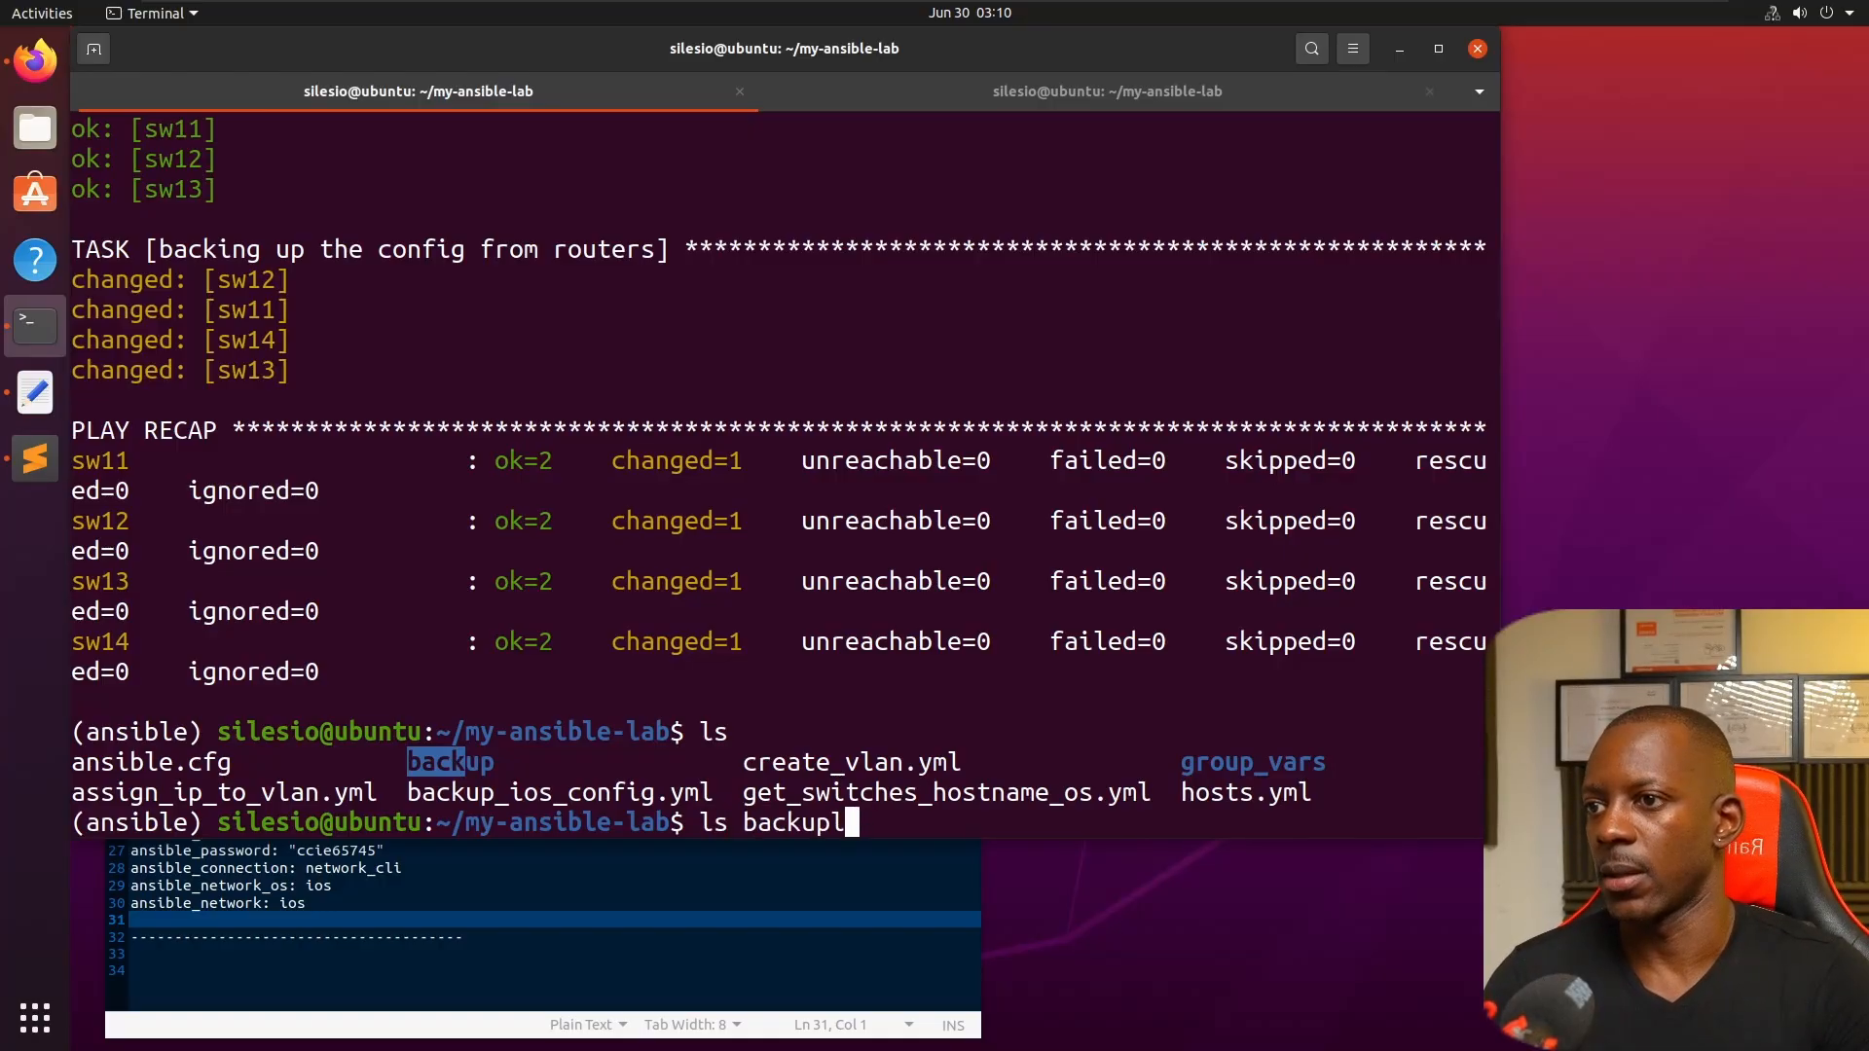
key("Return")
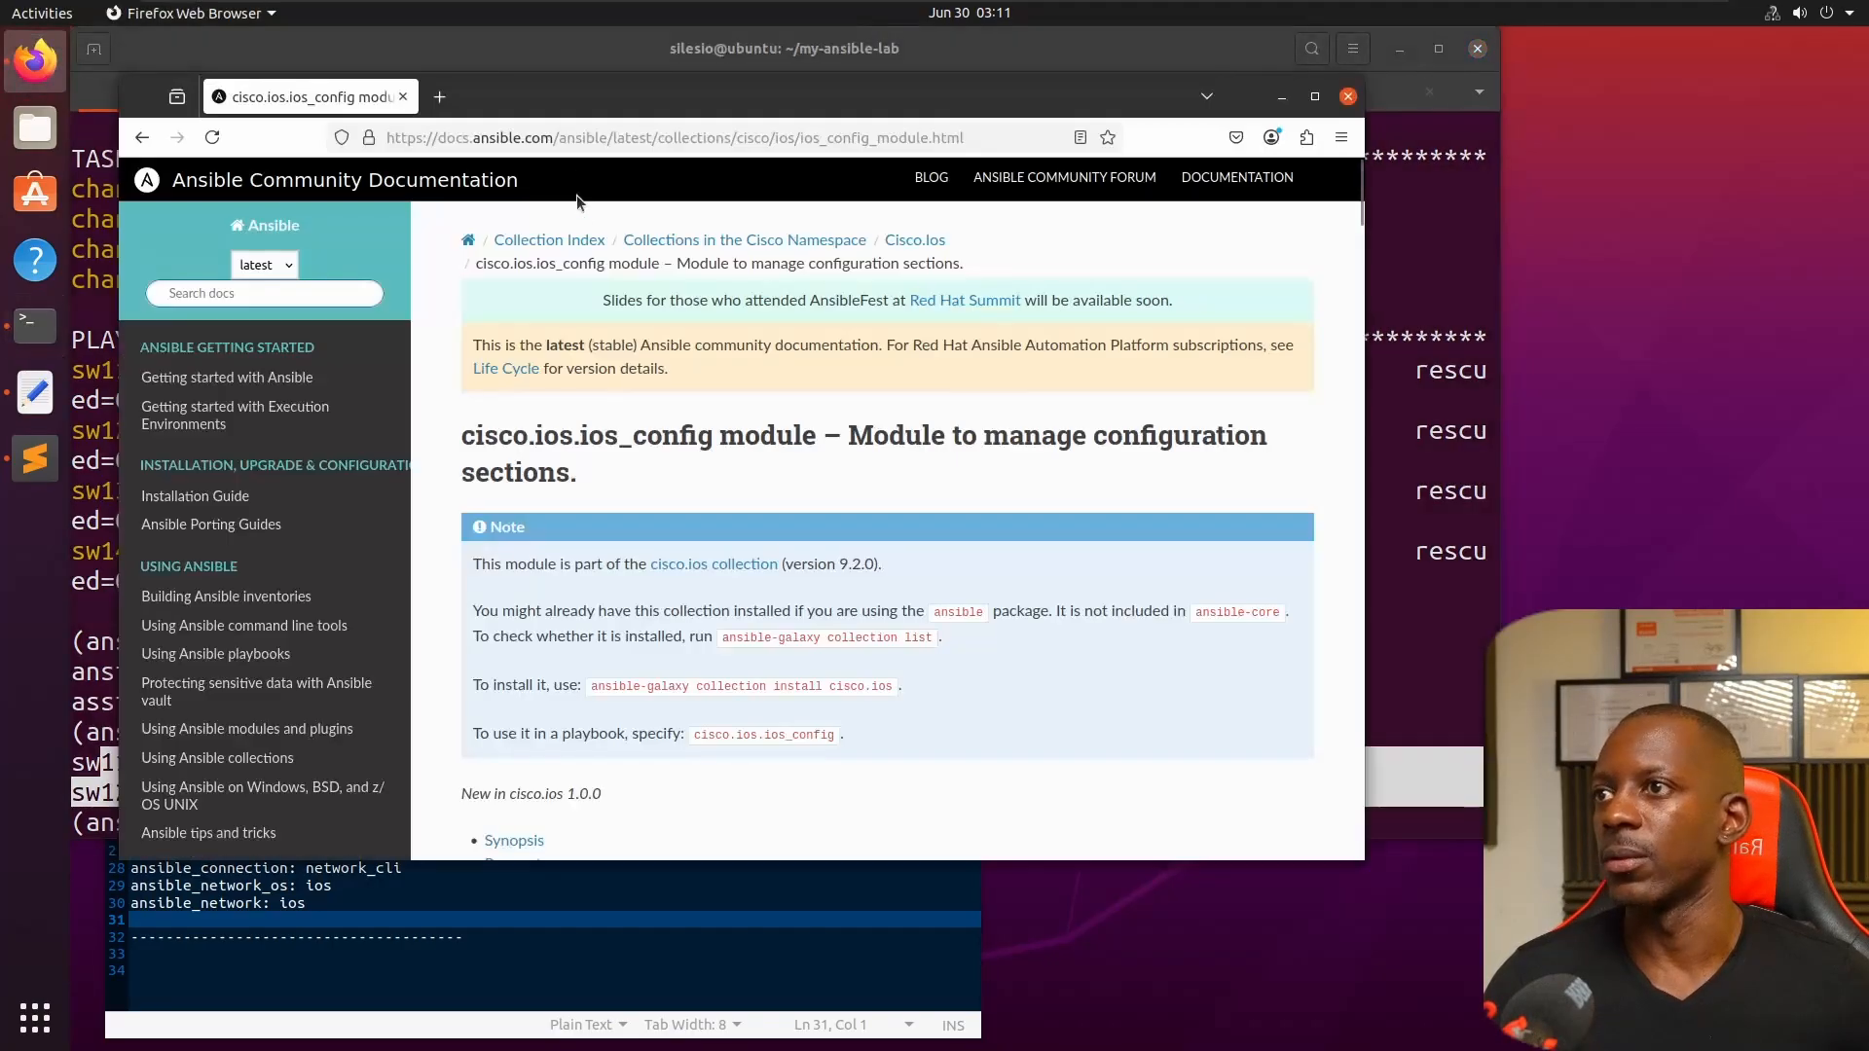
mouse_move(438, 234)
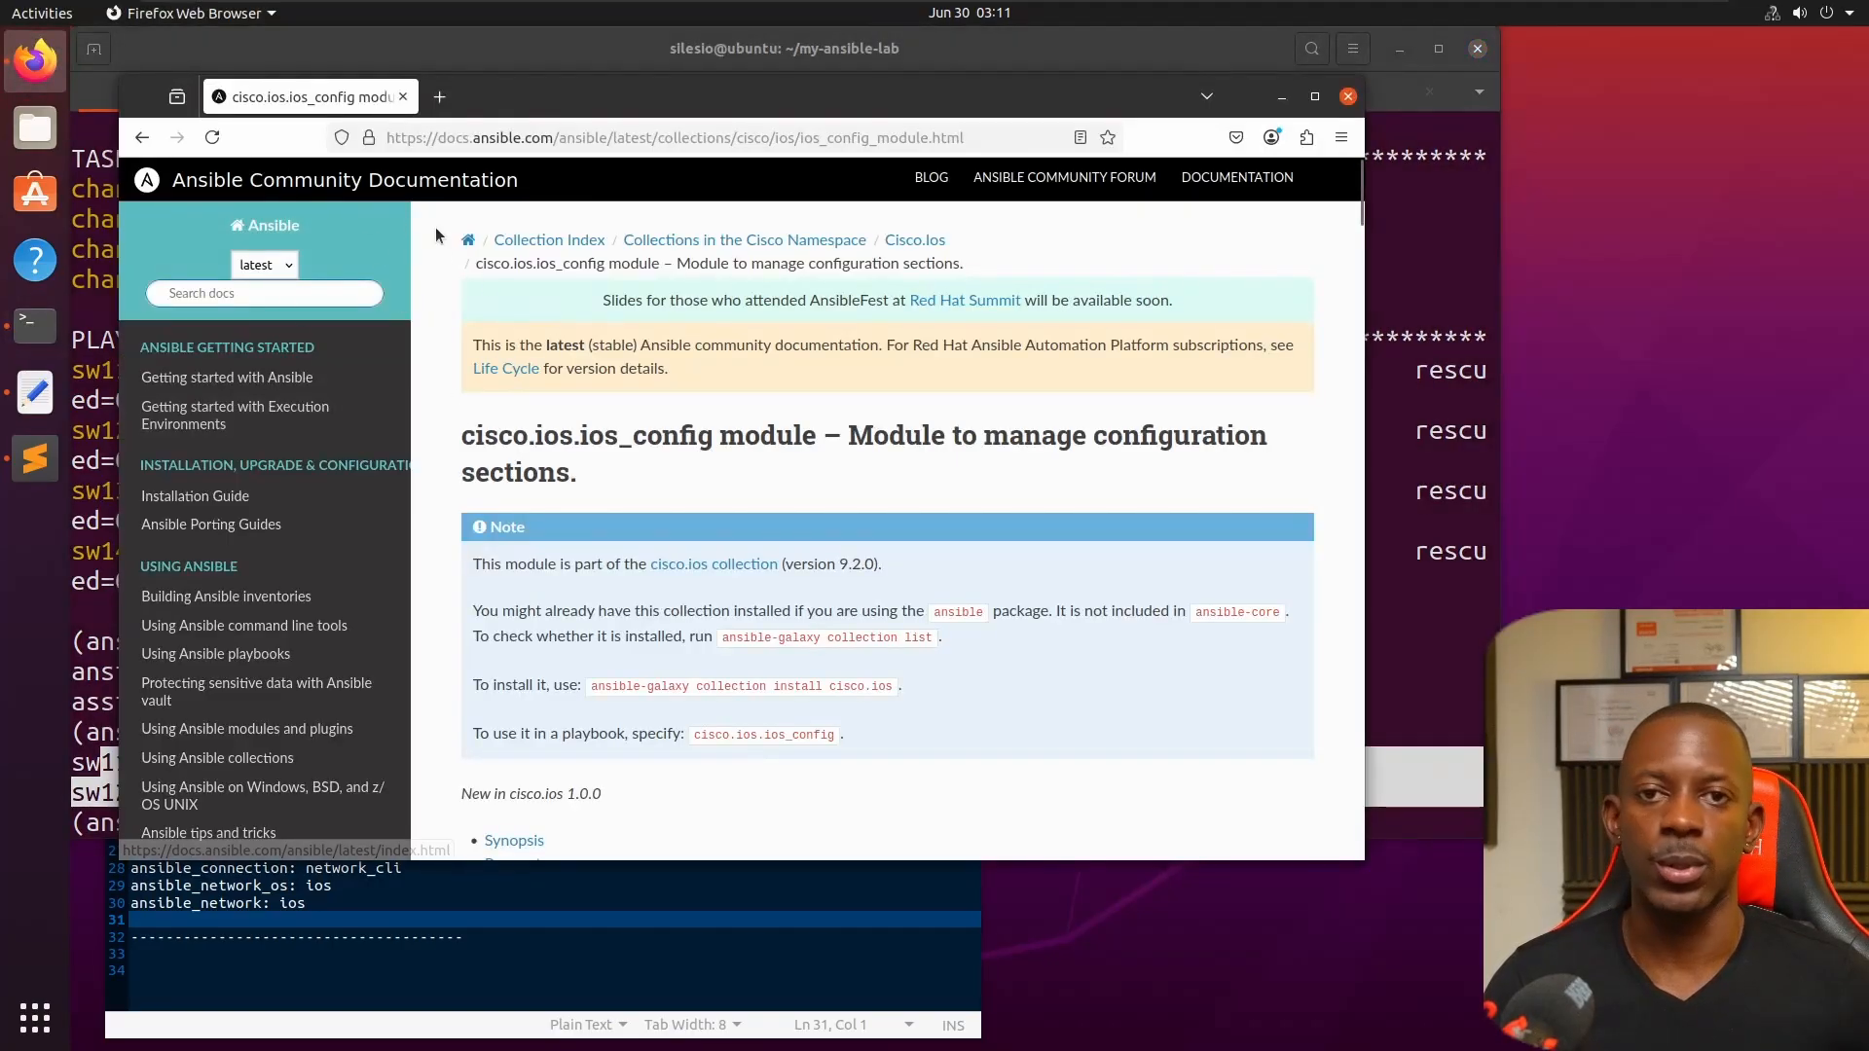